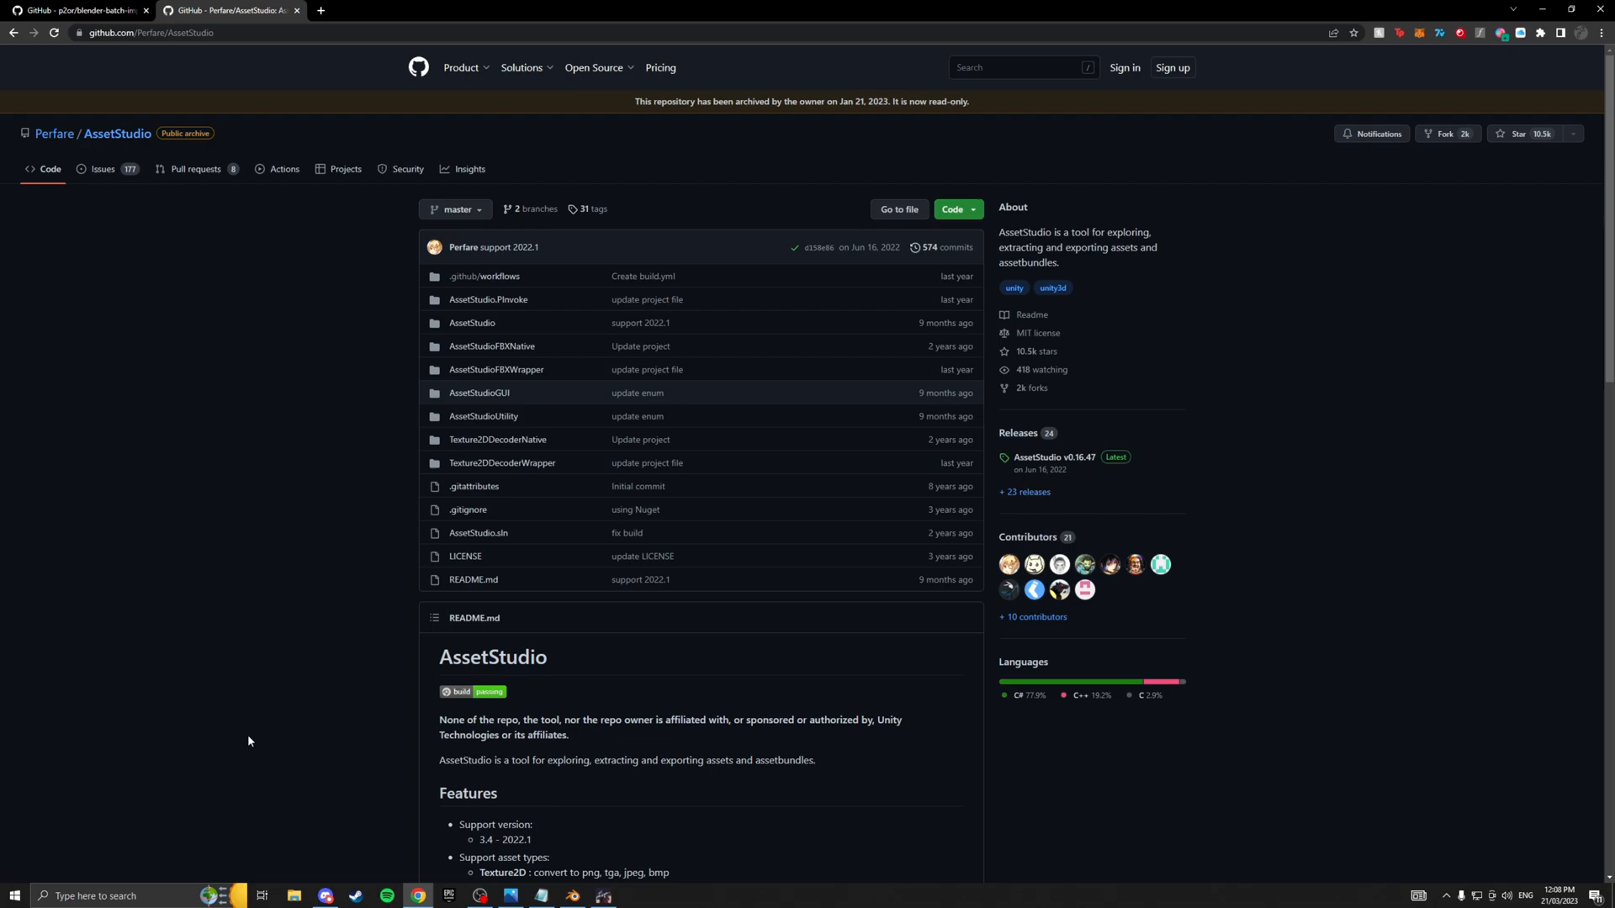
{"action": "mouse_move", "coordinate": [244, 742]}
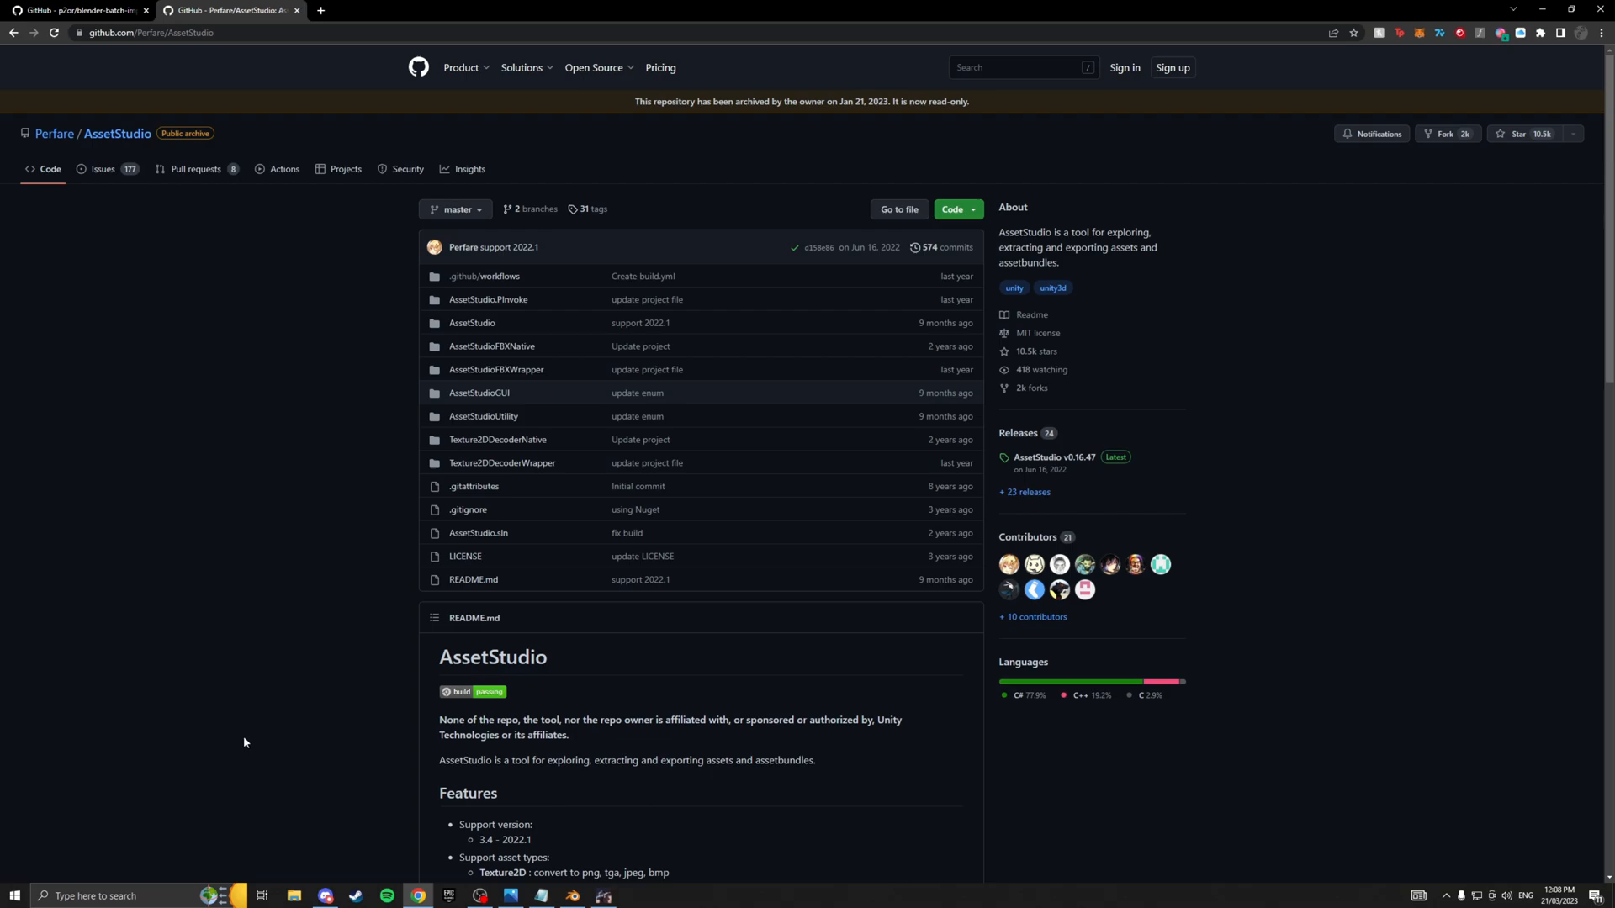
{"action": "mouse_move", "coordinate": [92, 650]}
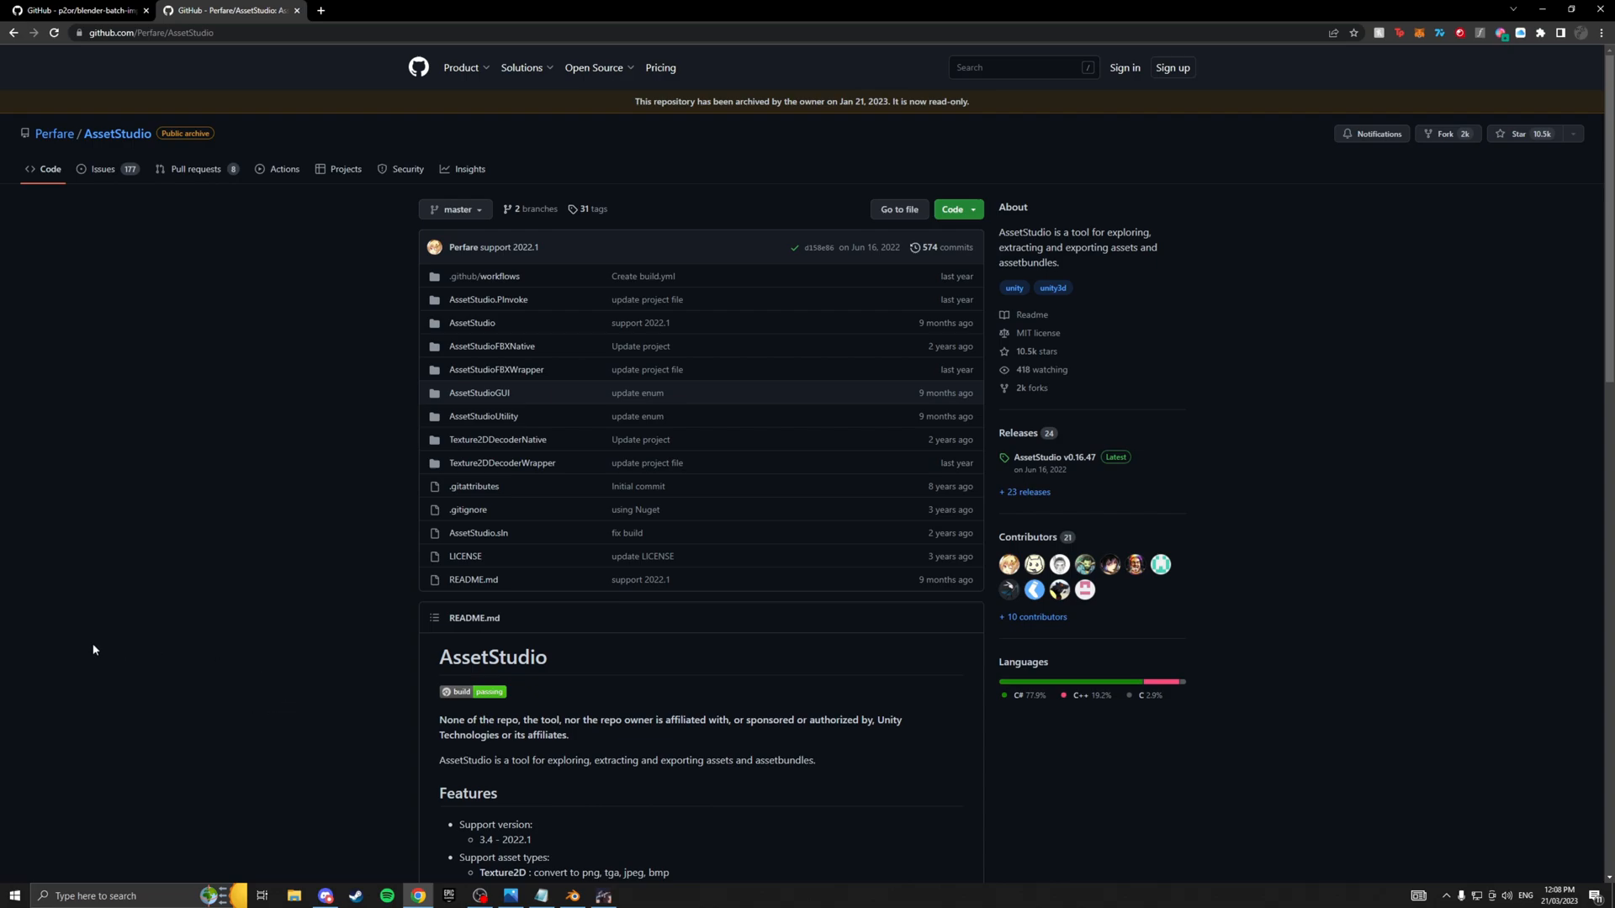
{"action": "mouse_move", "coordinate": [1102, 408]}
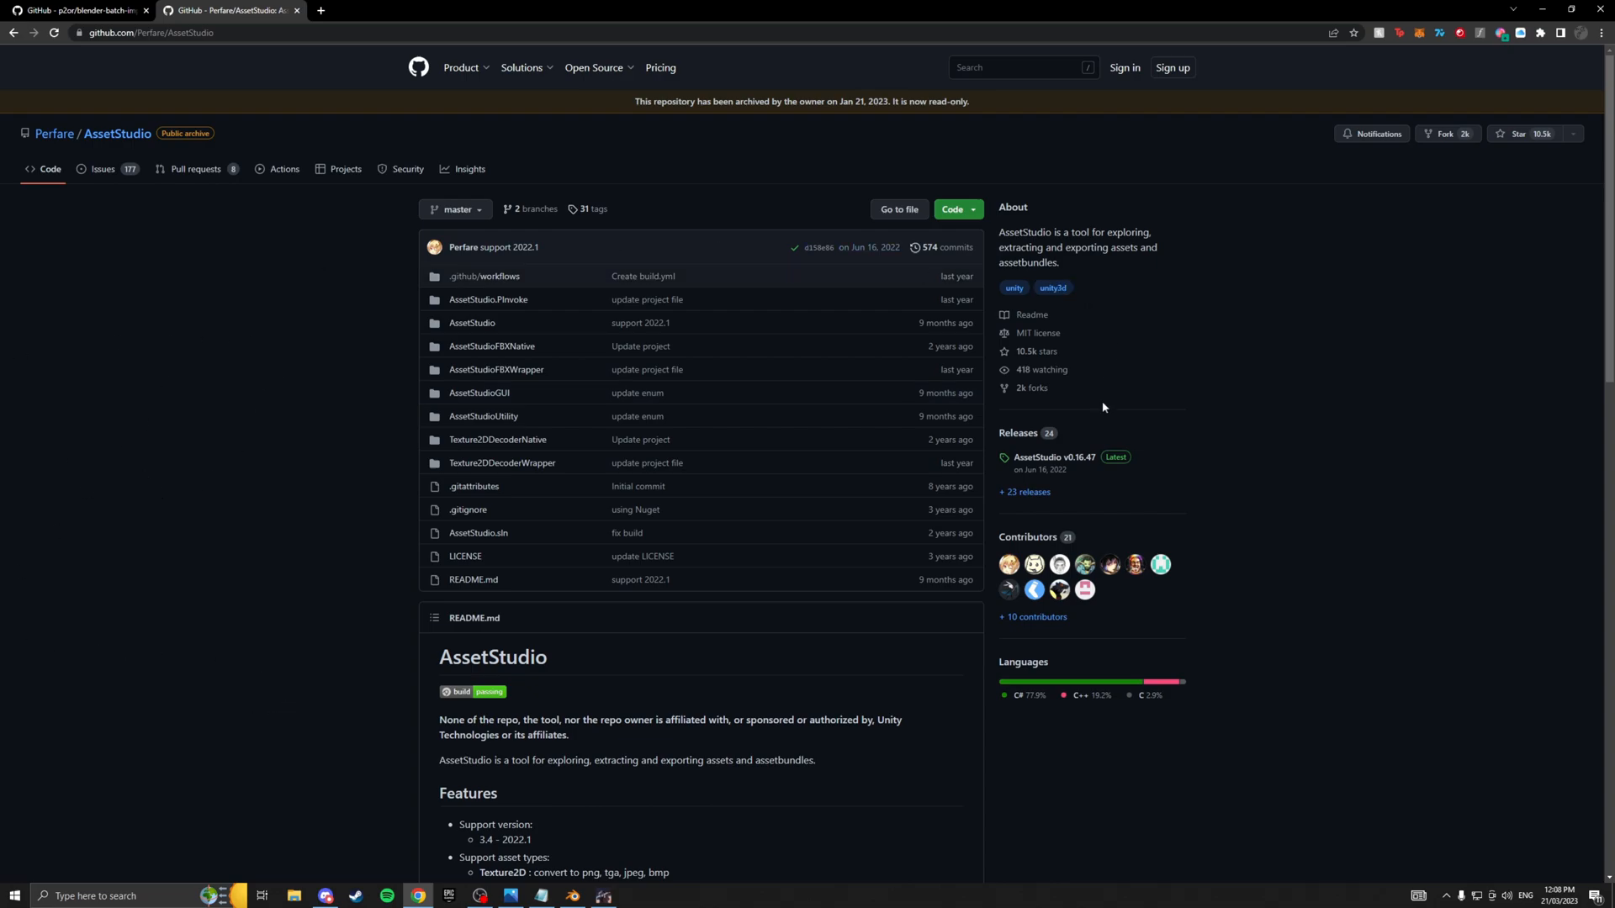
{"action": "mouse_move", "coordinate": [1054, 458]}
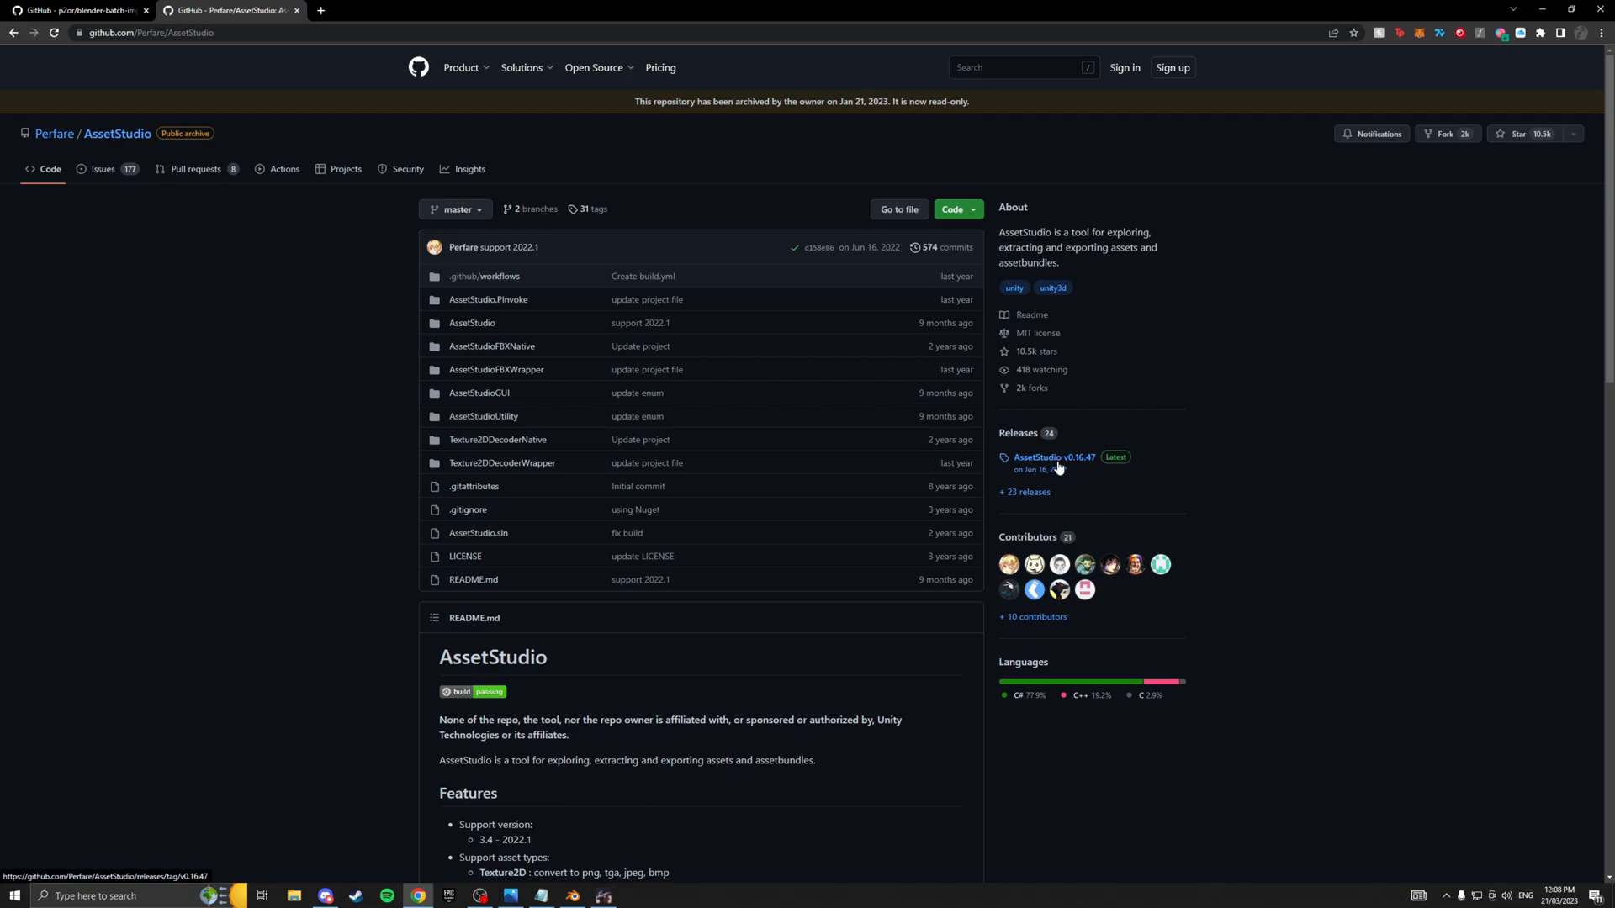
Download AssetStudio.net472.v0.16.47.zip from the AssetStudio v0.16.47 GitHub release page.
{"action": "left_click", "coordinate": [1052, 457]}
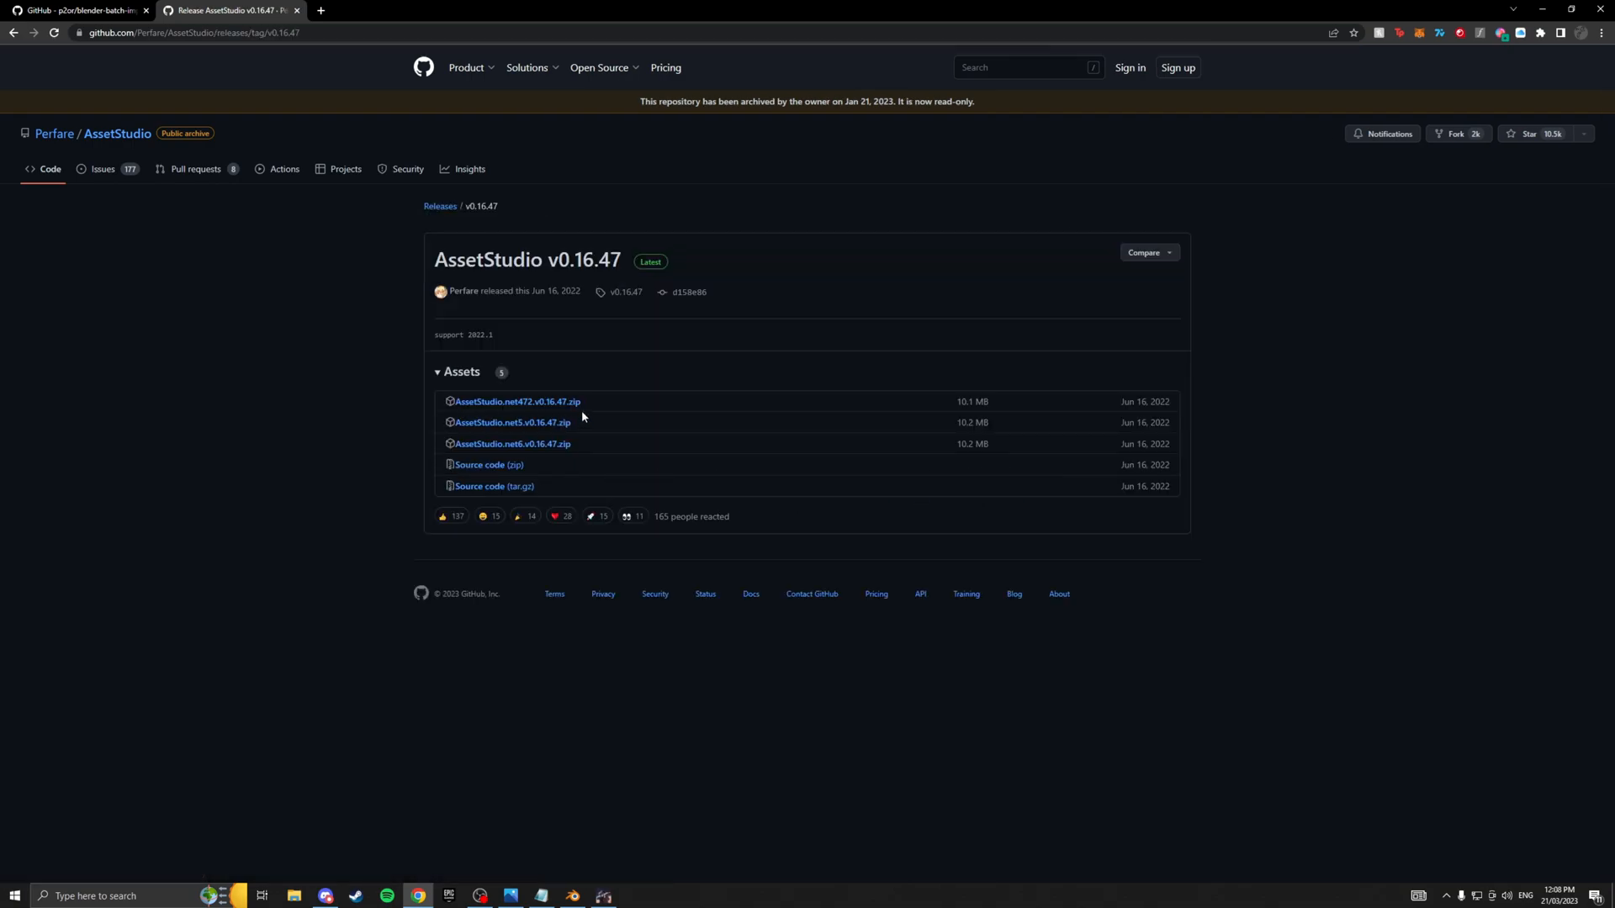
{"action": "left_click", "coordinate": [517, 402]}
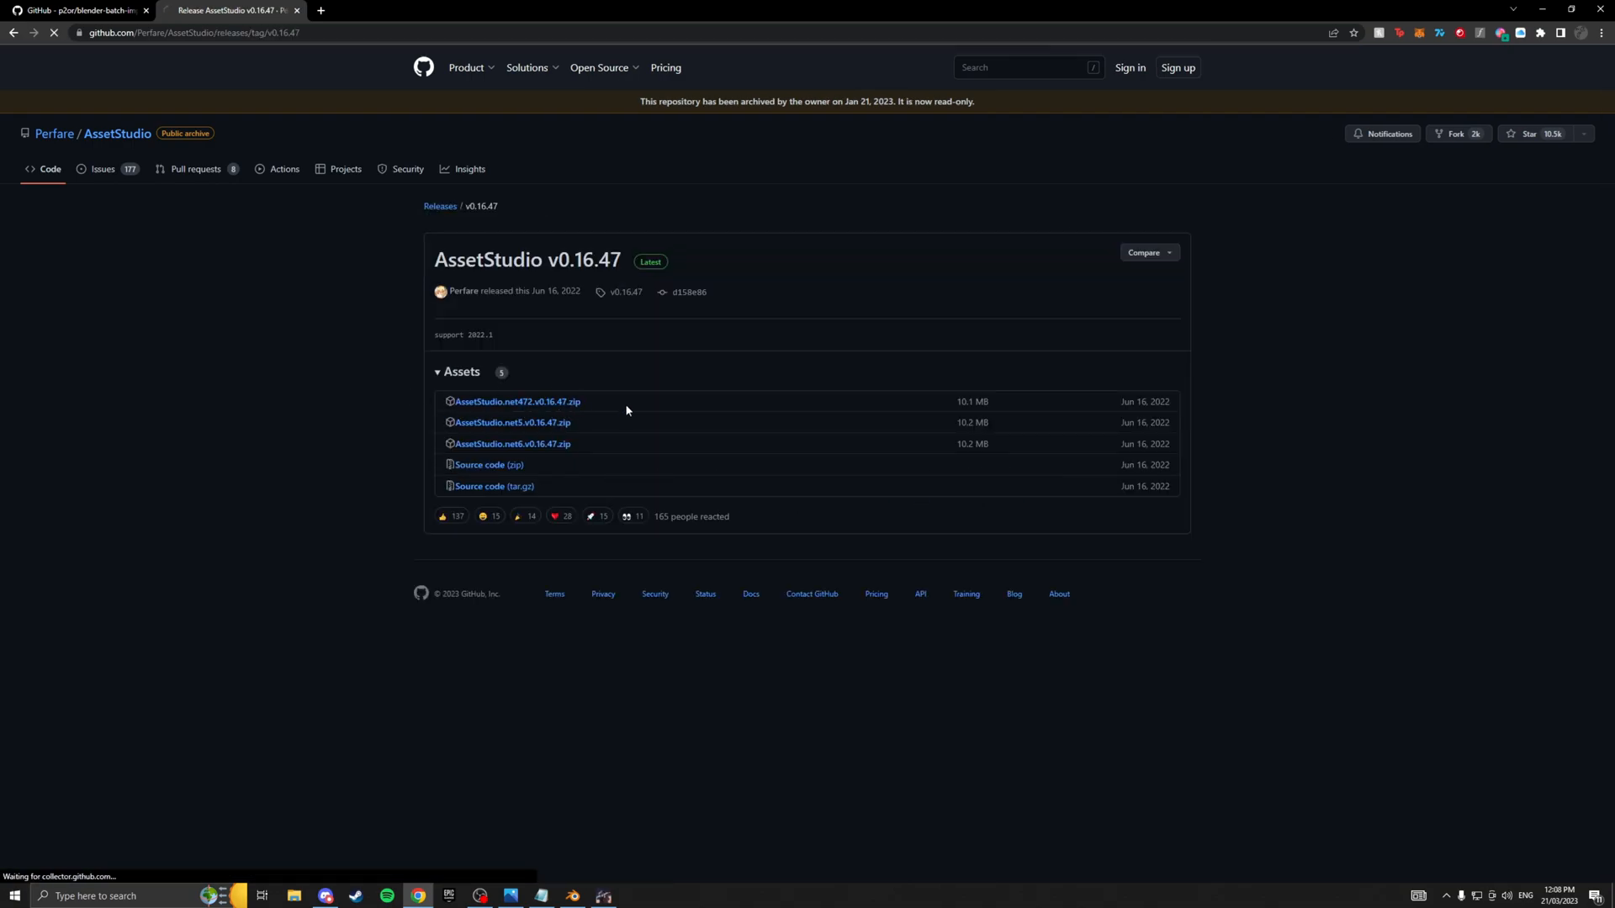
{"action": "left_click", "coordinate": [516, 402]}
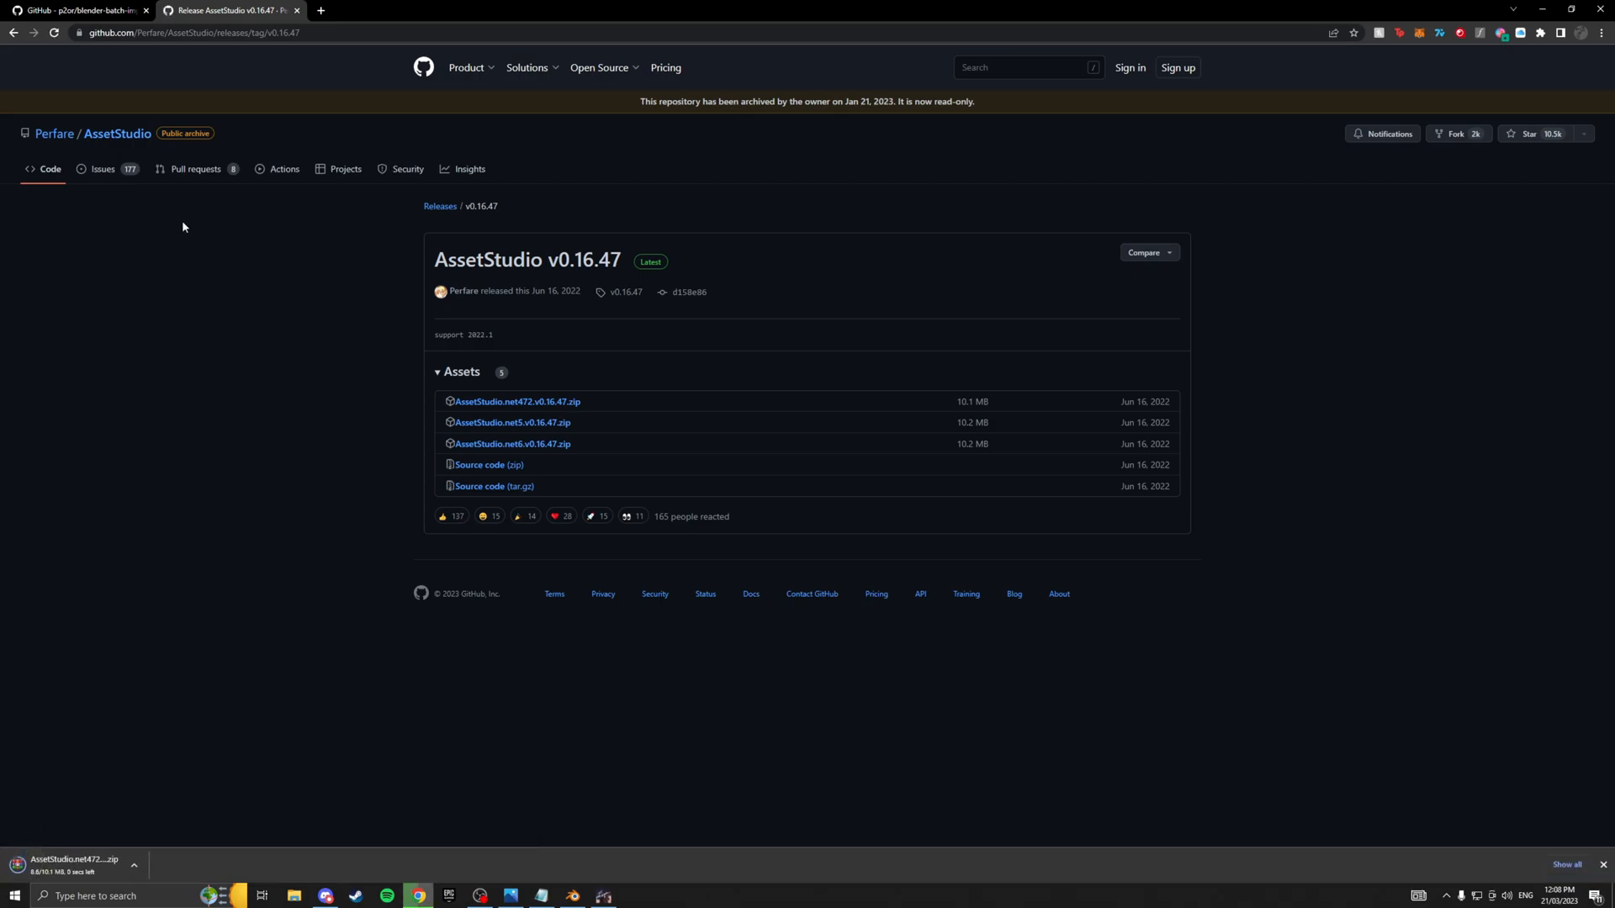
{"action": "left_click", "coordinate": [77, 10]}
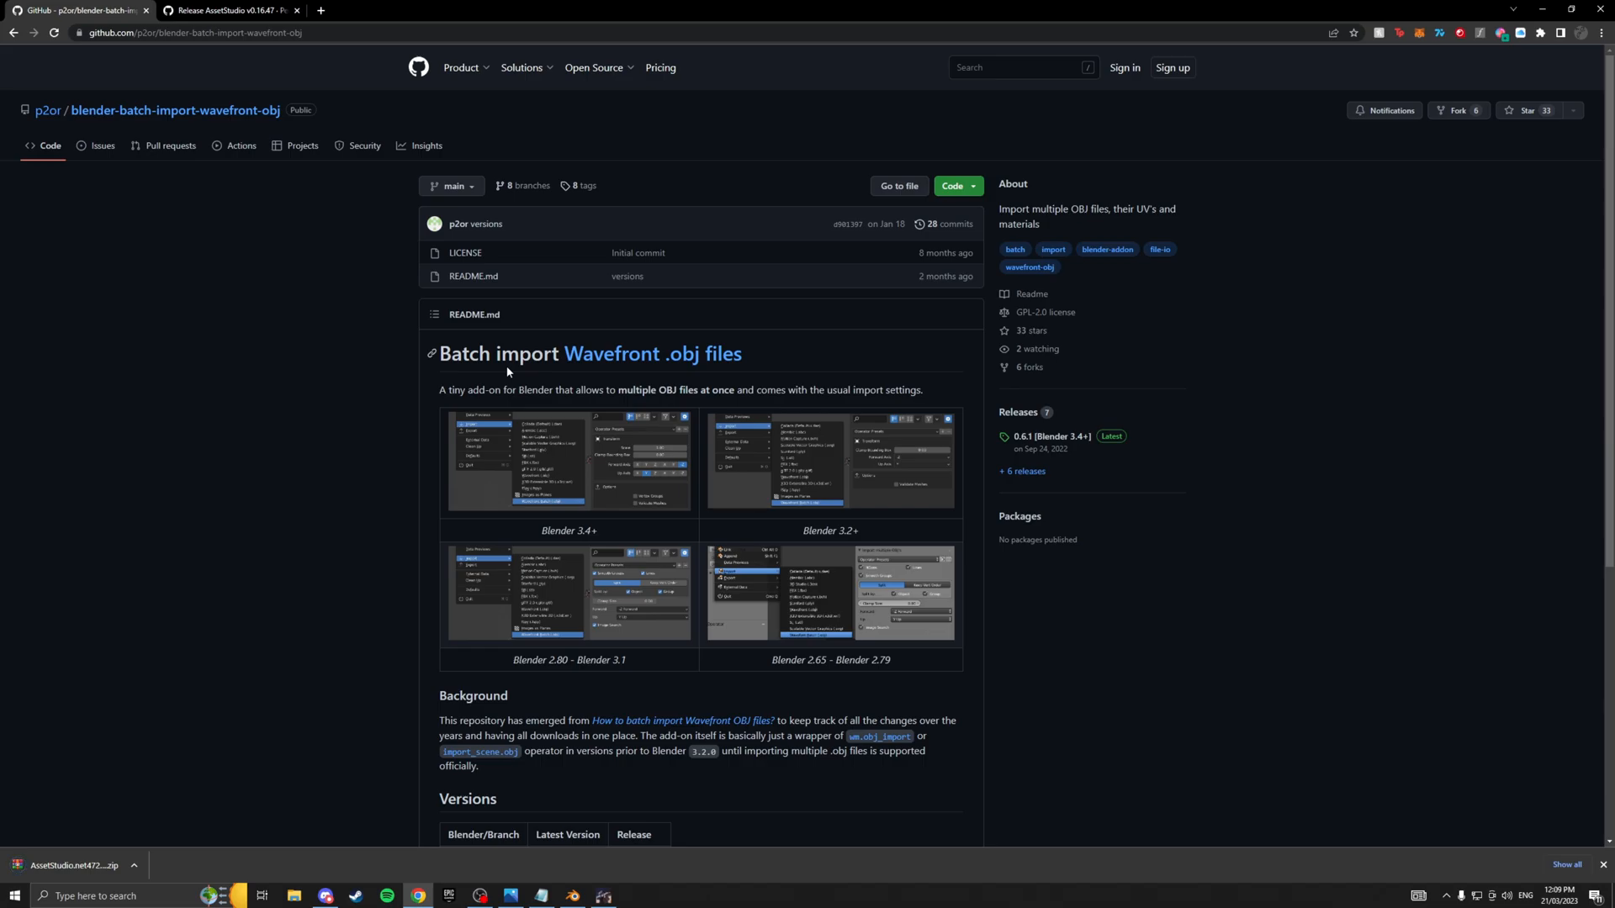
{"action": "mouse_move", "coordinate": [1082, 460]}
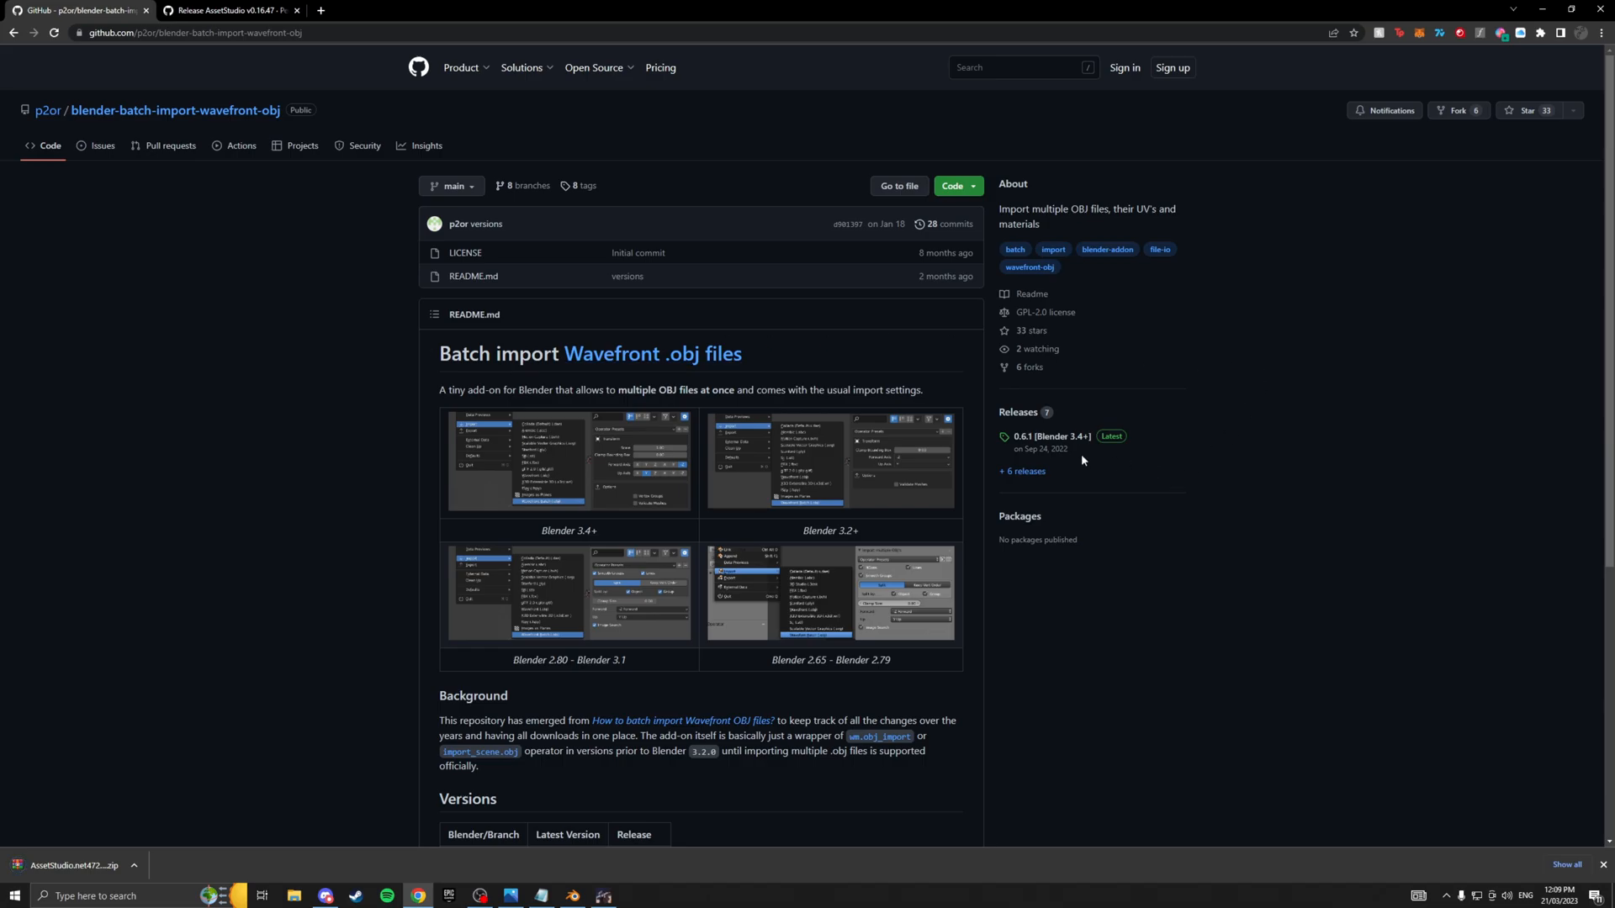
{"action": "mouse_move", "coordinate": [1018, 412]}
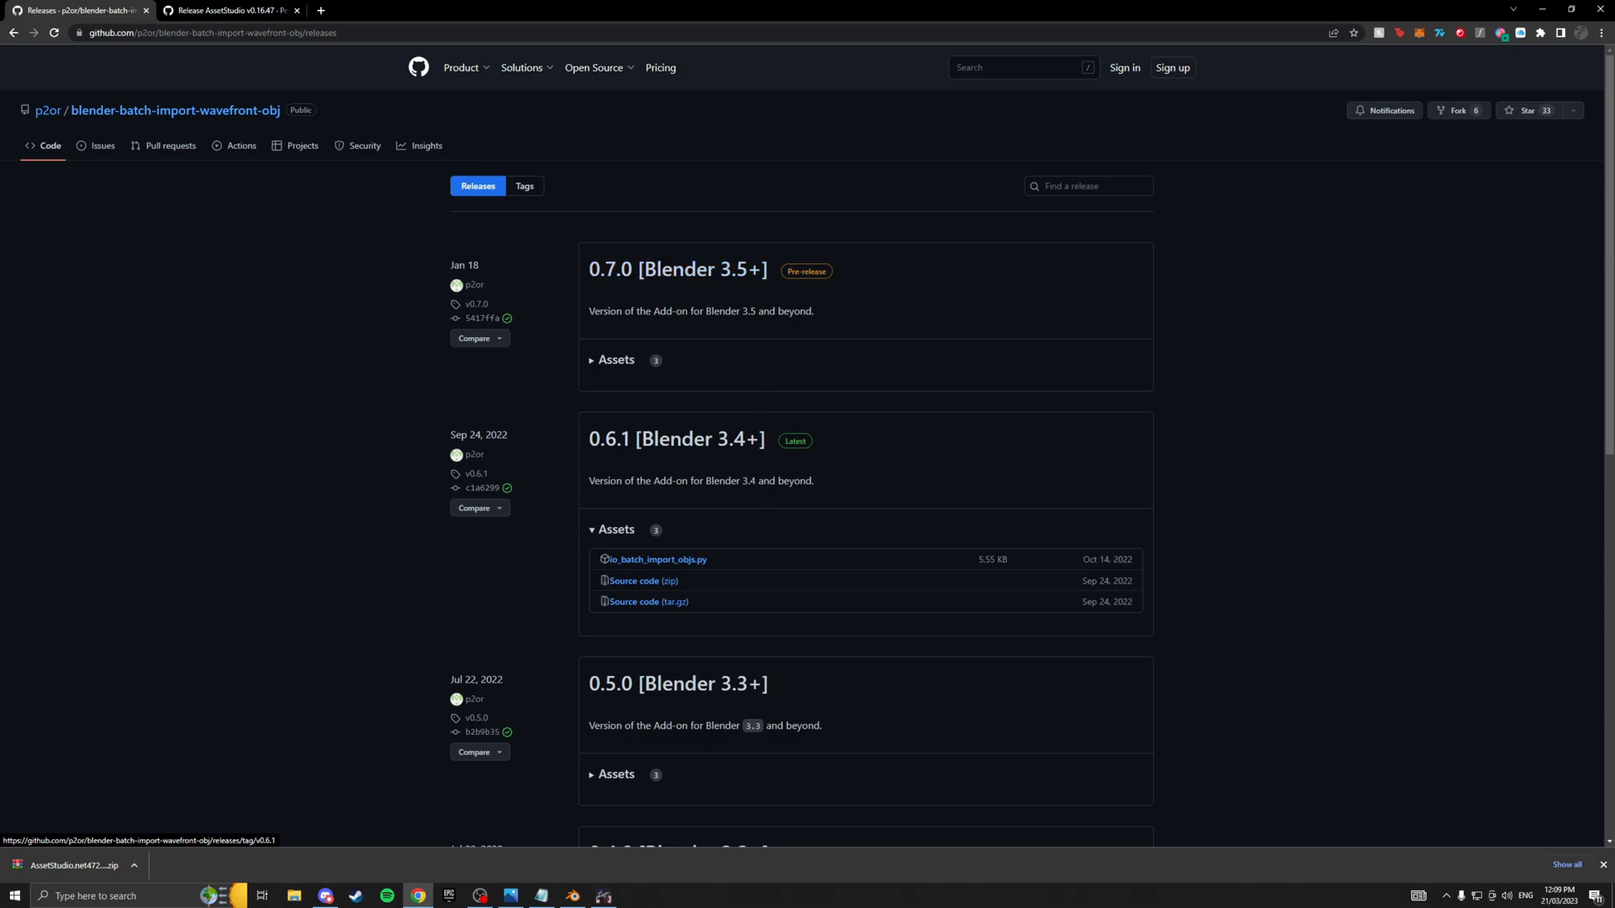
Expand the 0.5.0 release assets and download io_batch_import_objs.py.
{"action": "scroll", "scroll_direction": "down", "scroll_amount": 3}
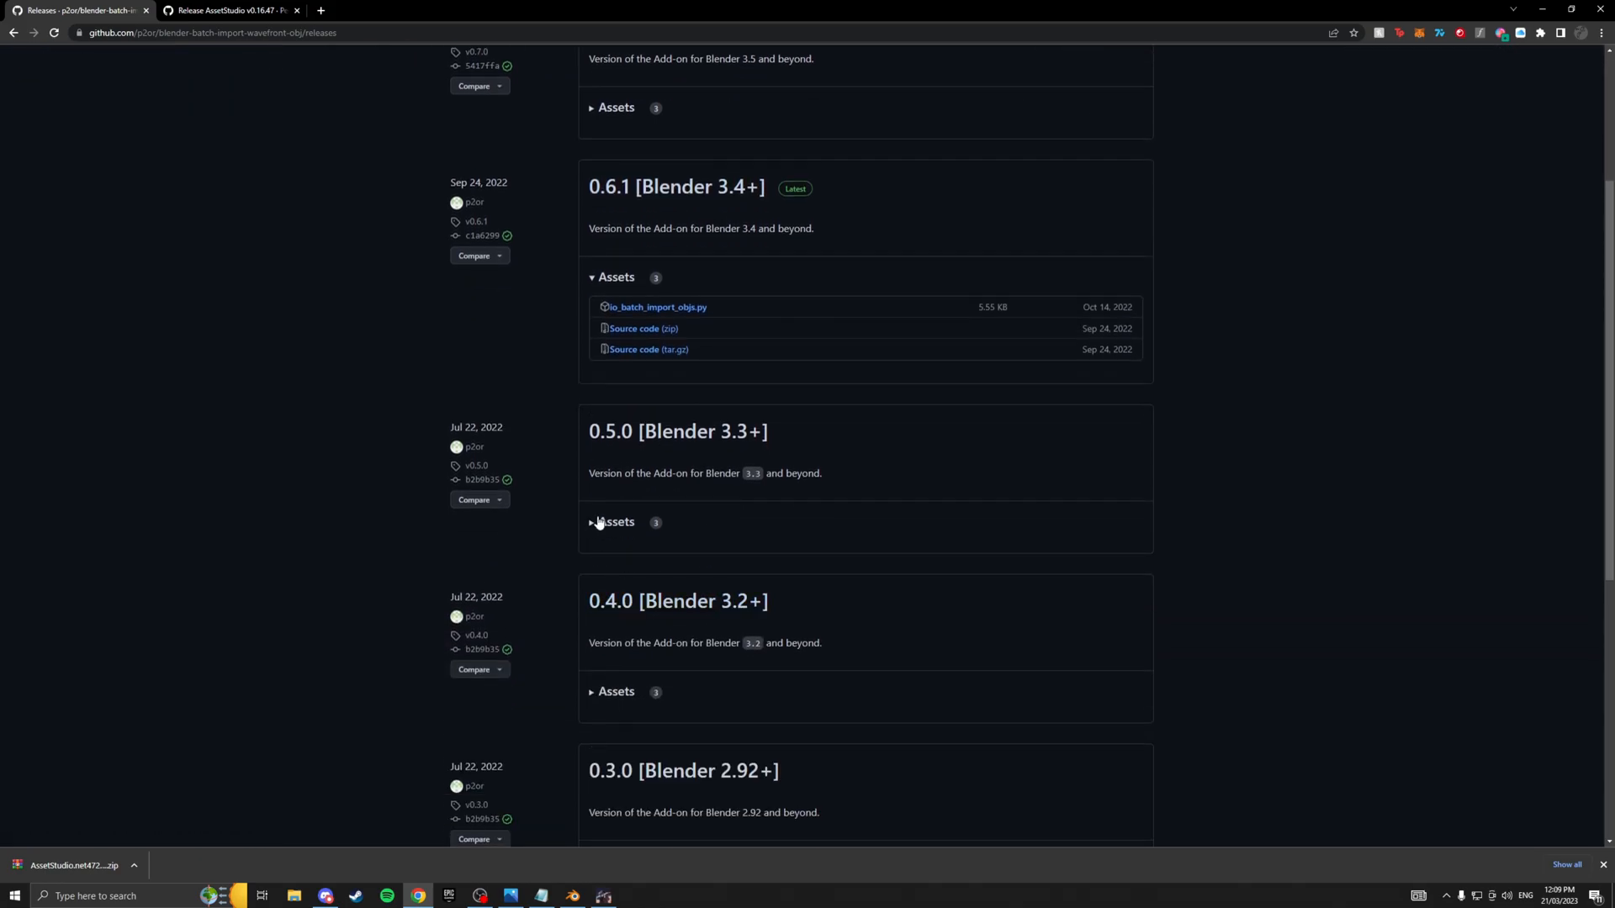
{"action": "left_click", "coordinate": [615, 522]}
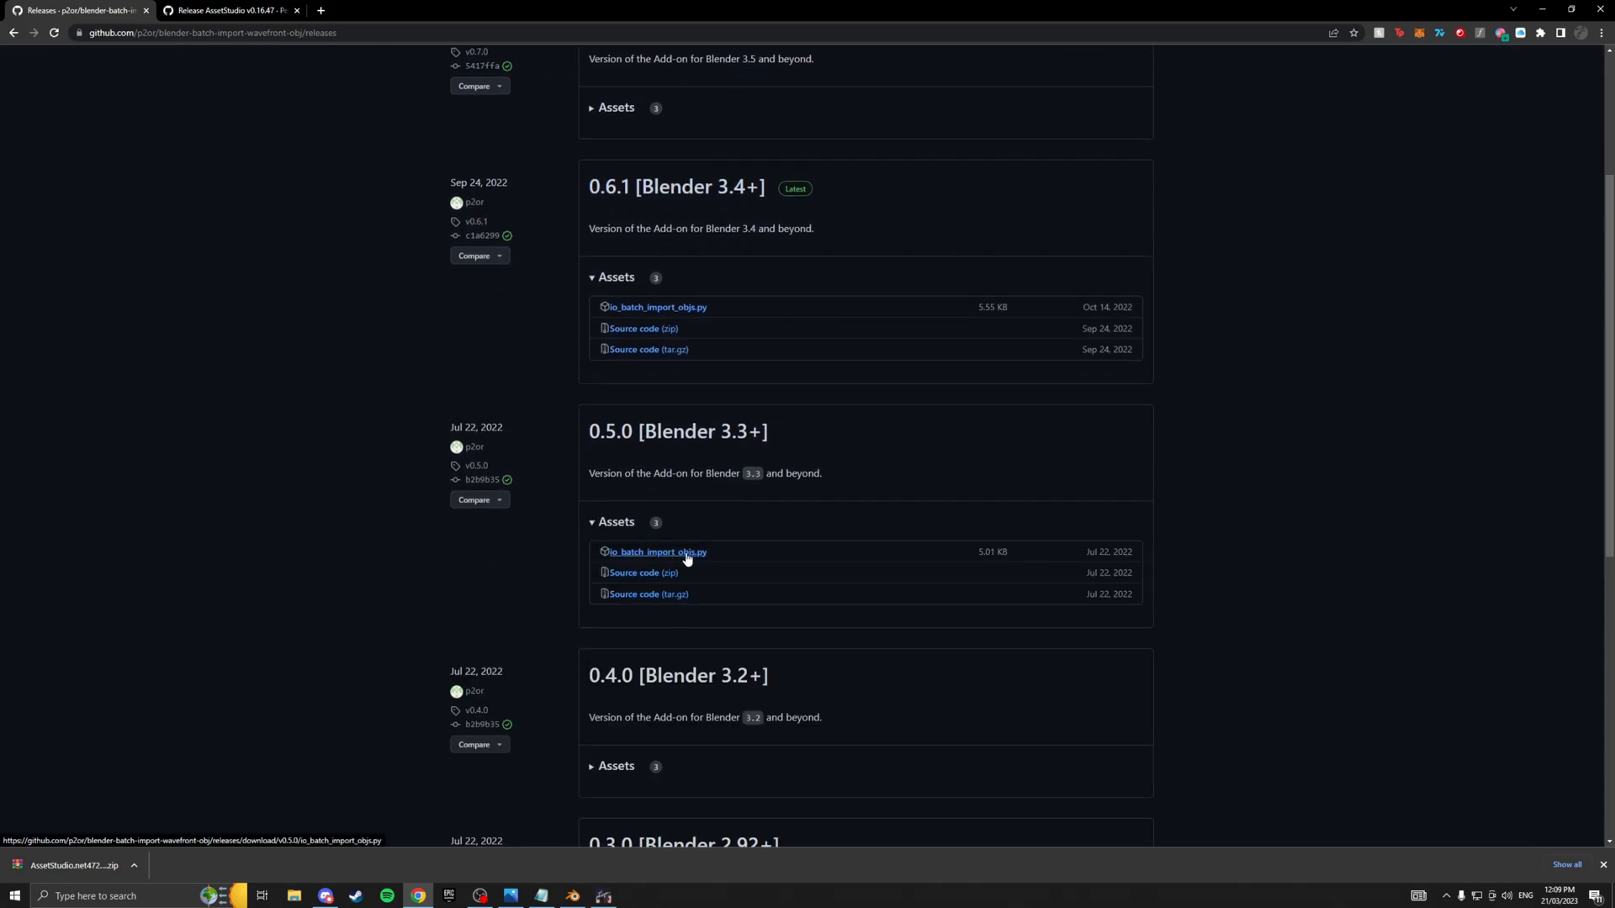
{"action": "left_click", "coordinate": [657, 551]}
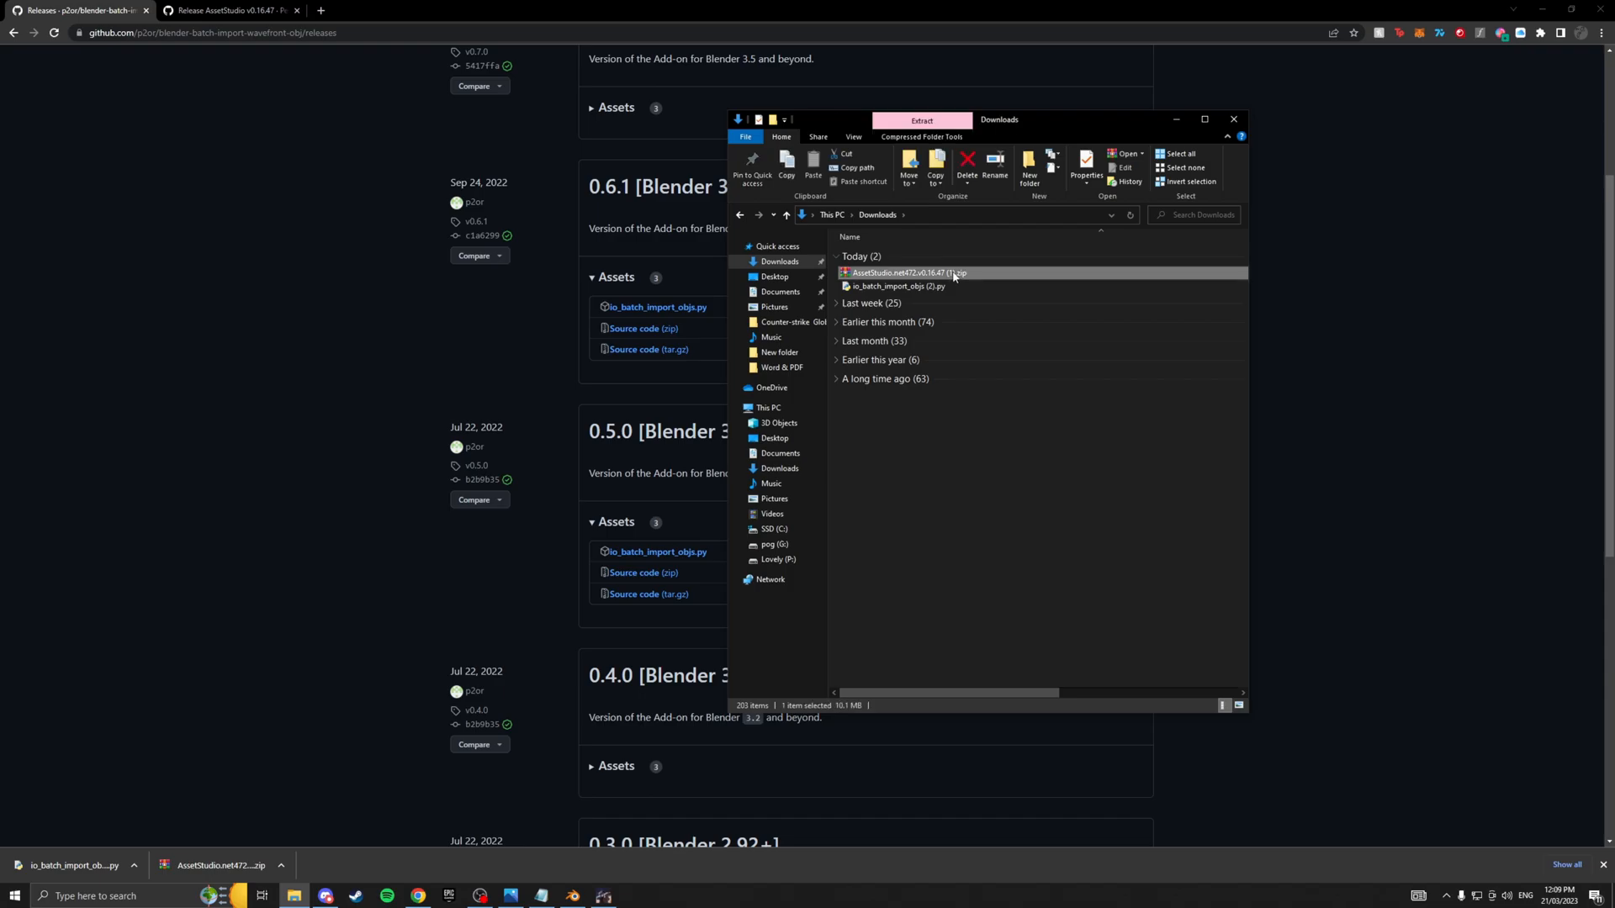
Open the AssetStudio zip in WinRAR and create an AssetStudio folder in Downloads.
{"action": "double_click", "coordinate": [907, 273]}
{"action": "type", "text": "Asset"}
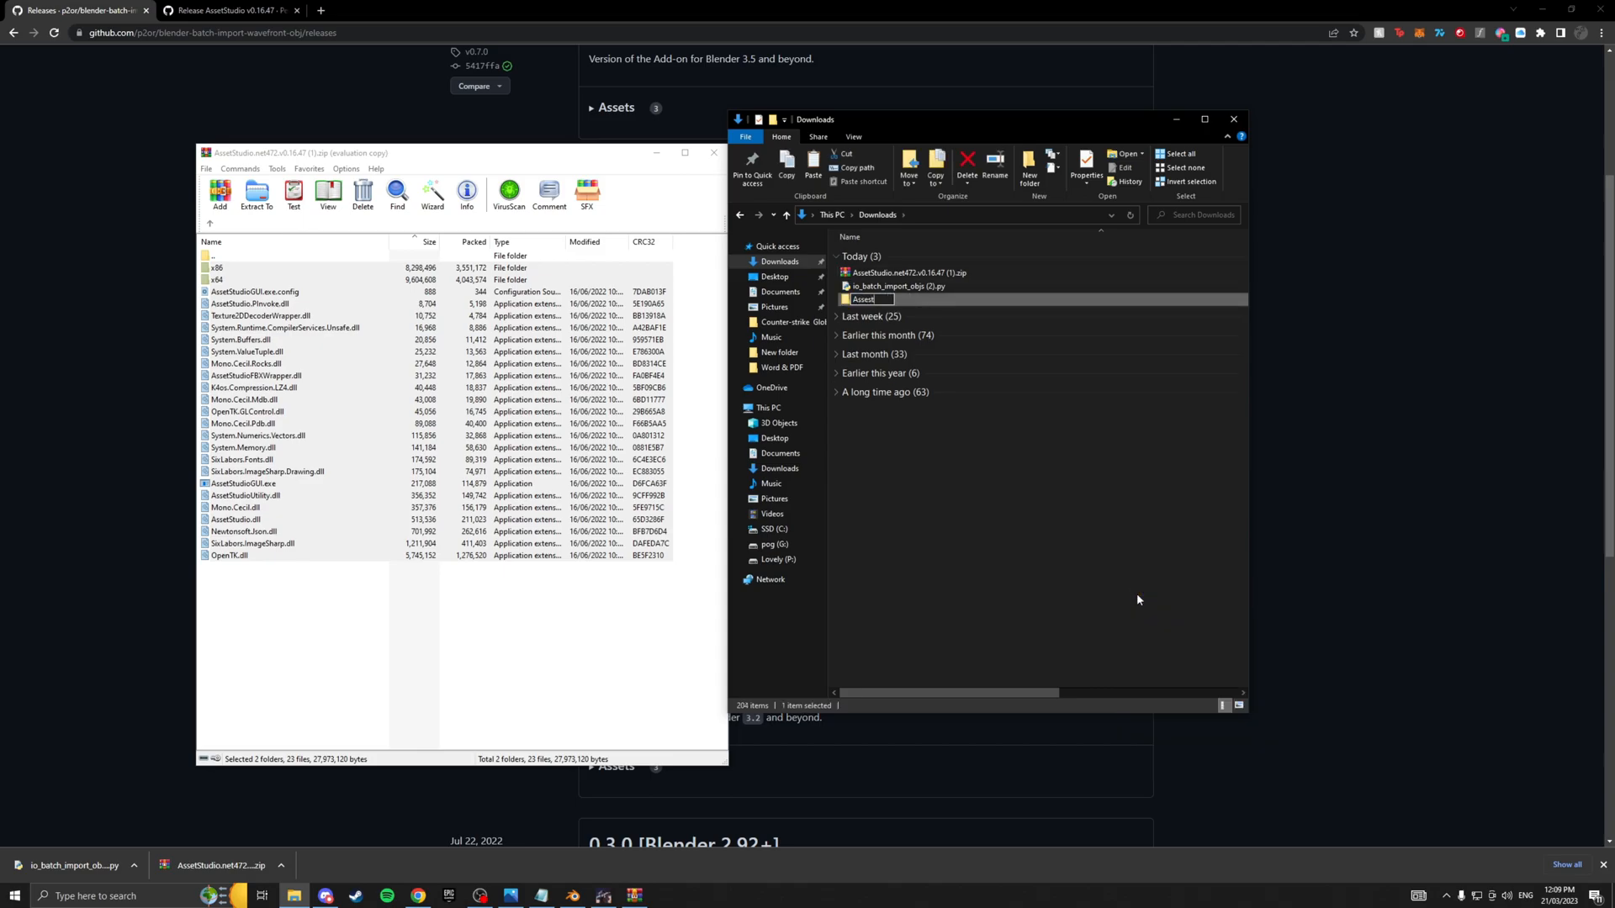
{"action": "key", "text": "Return"}
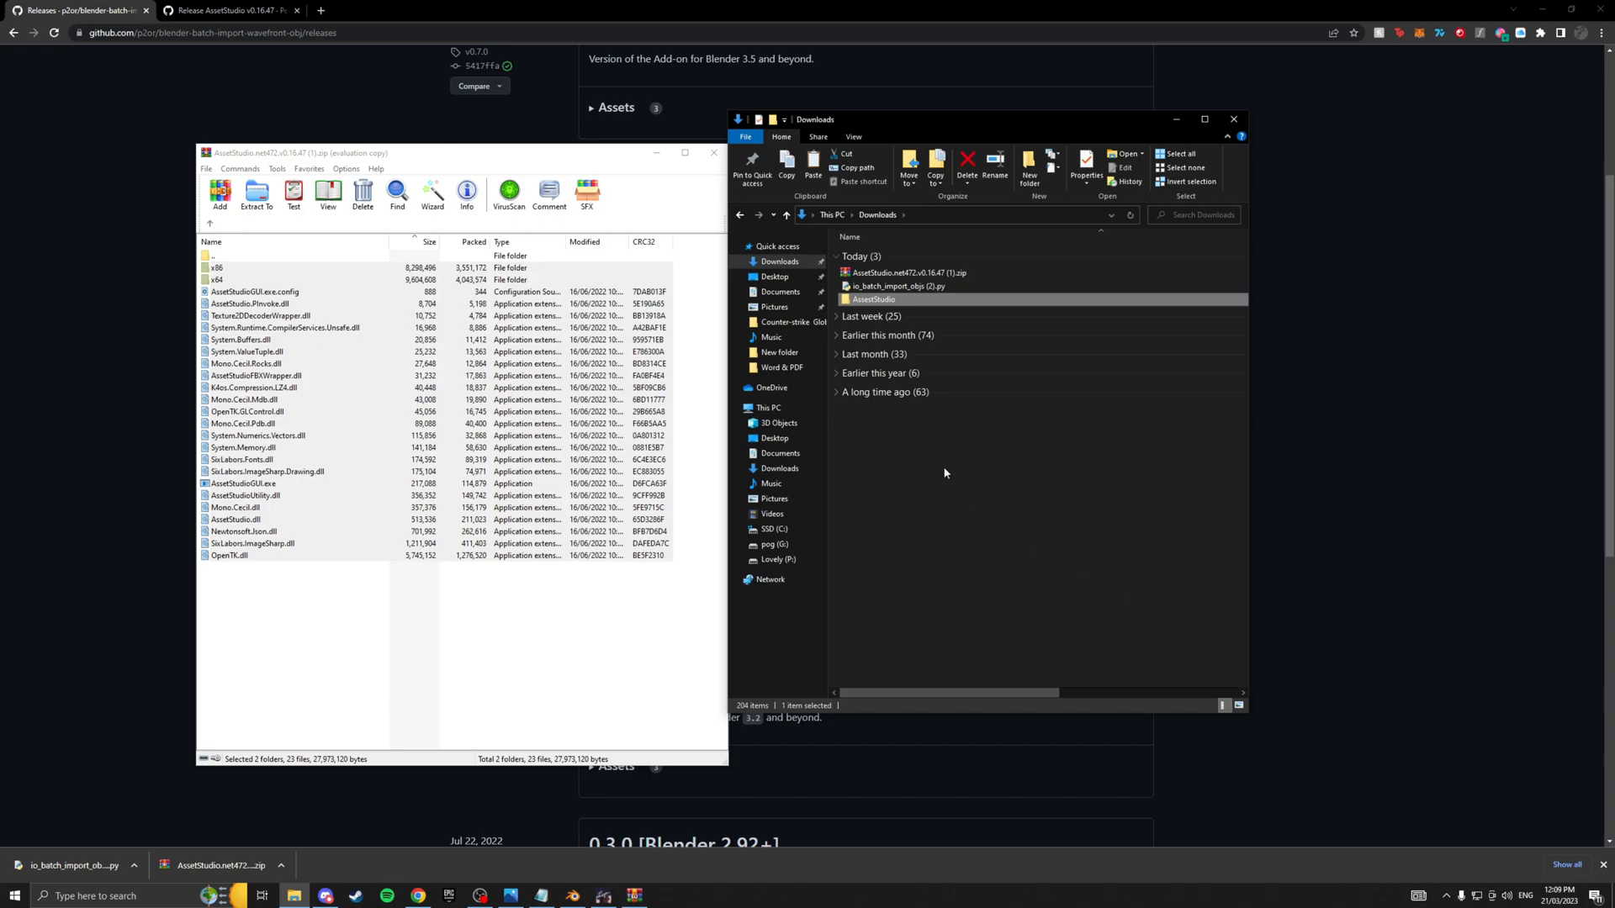
{"action": "double_click", "coordinate": [874, 299]}
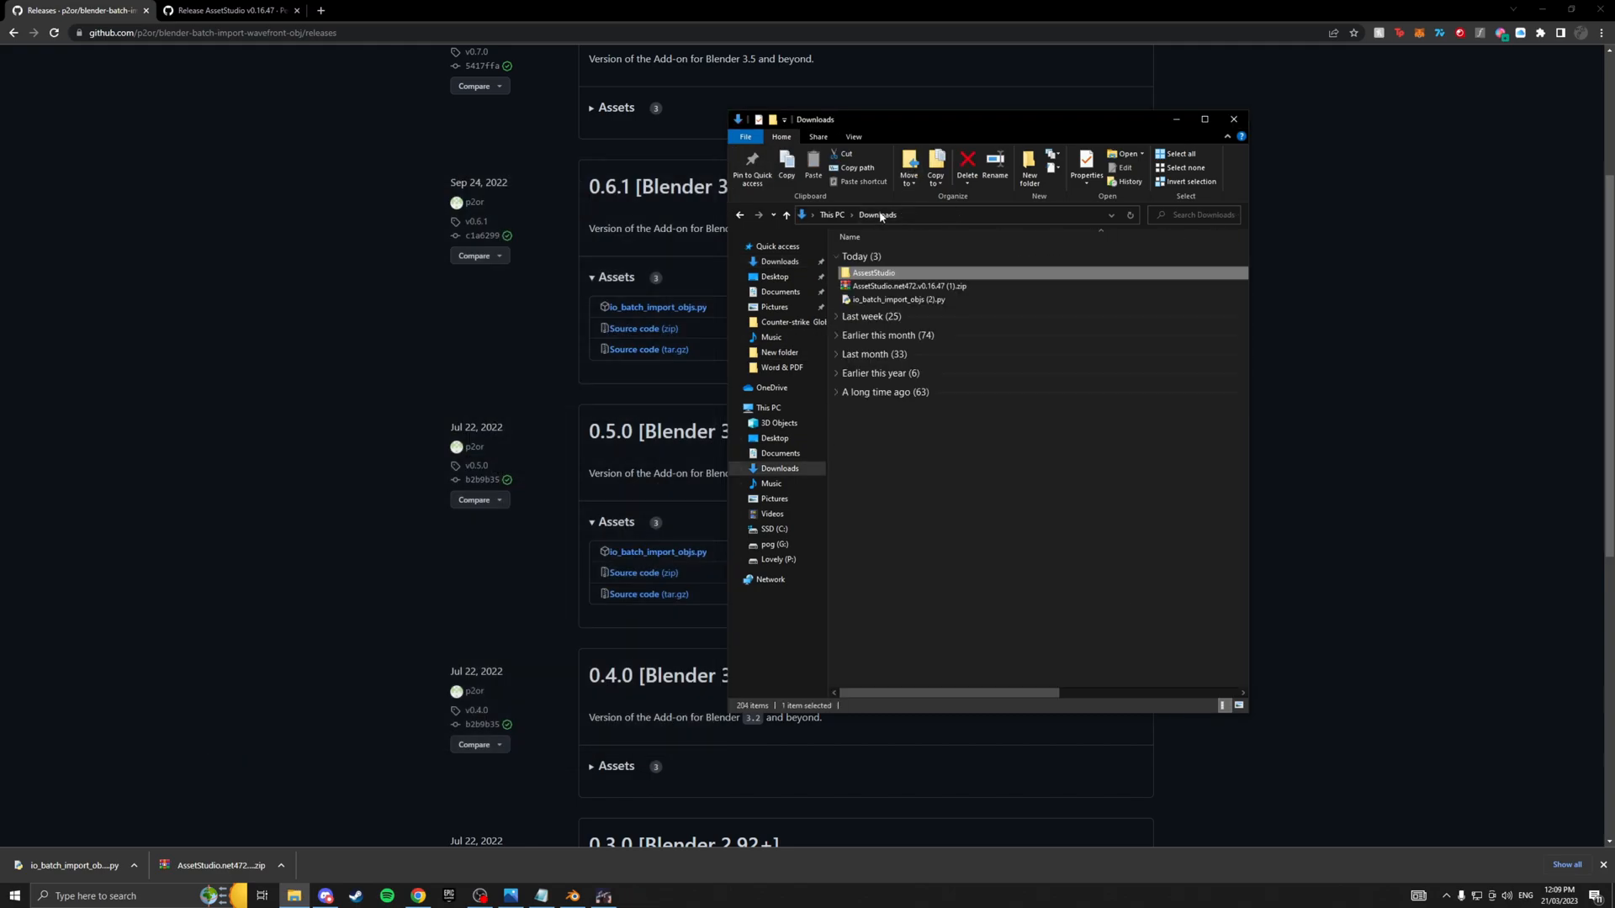
{"action": "left_click", "coordinate": [897, 299]}
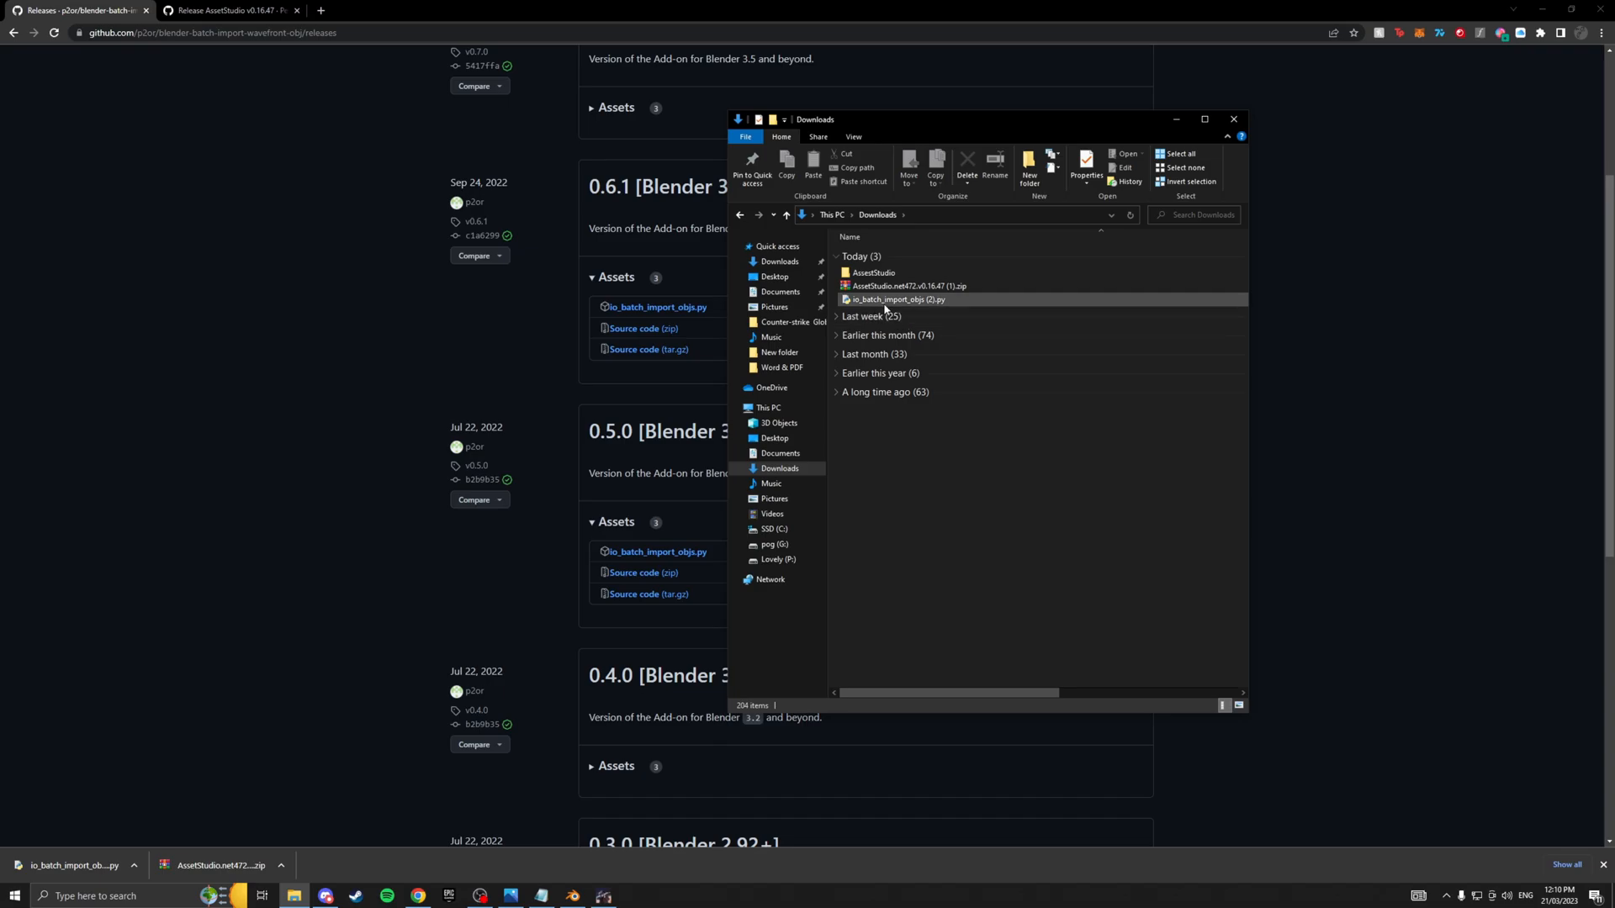
{"action": "mouse_move", "coordinate": [868, 300]}
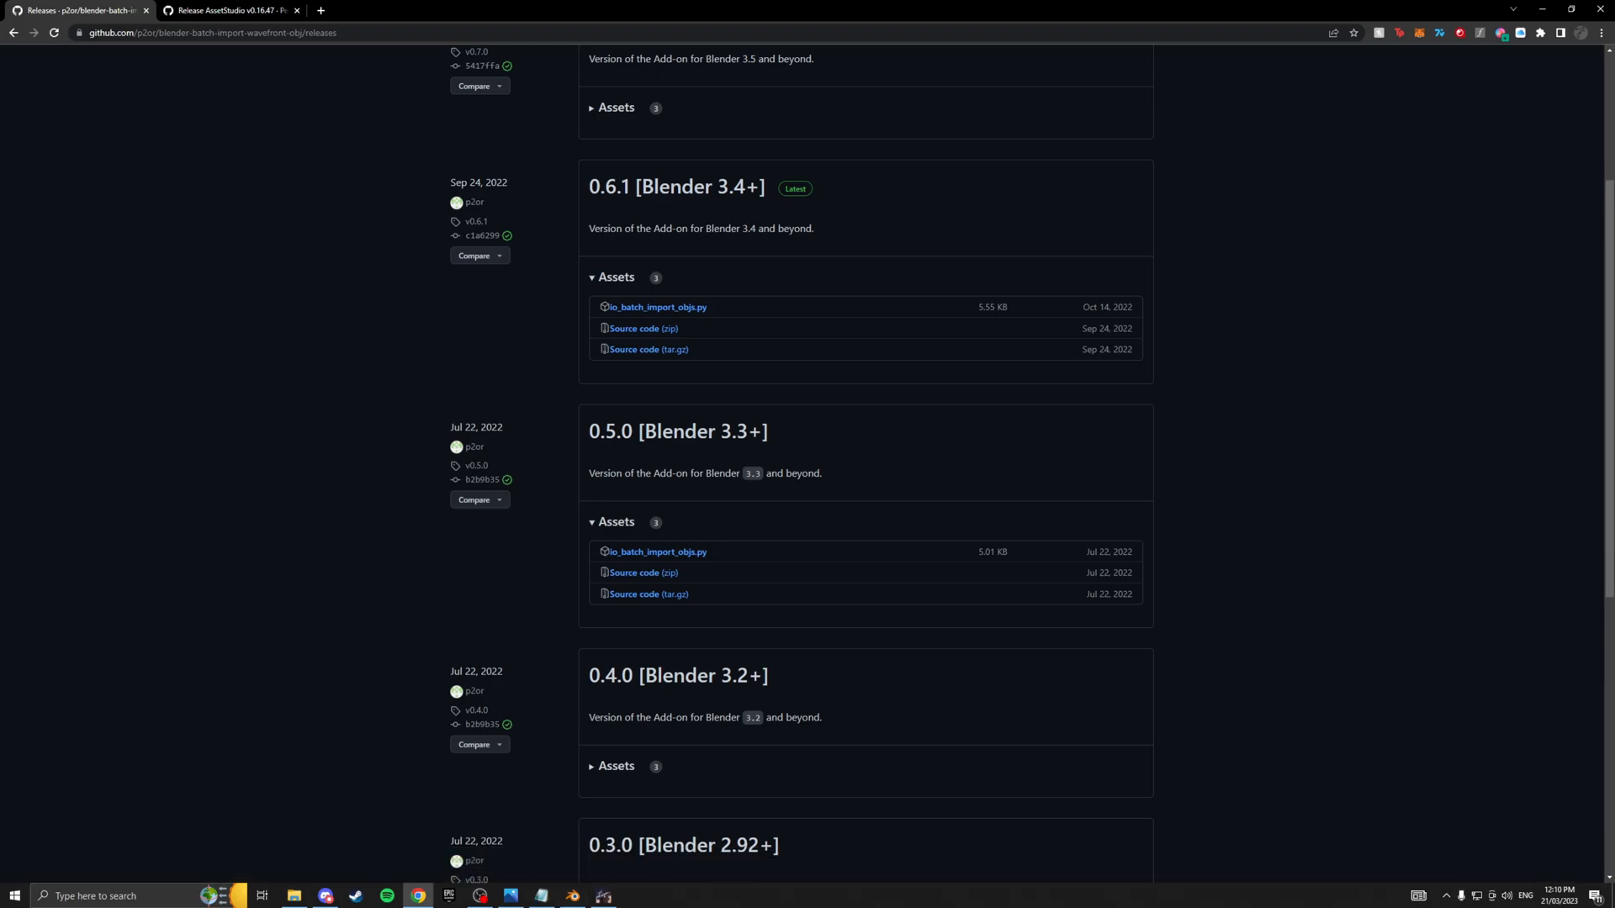
Install io_batch_import_objs (2).py in Preferences and enable Batch Import Wavefront (.obj).
{"action": "left_click", "coordinate": [573, 895]}
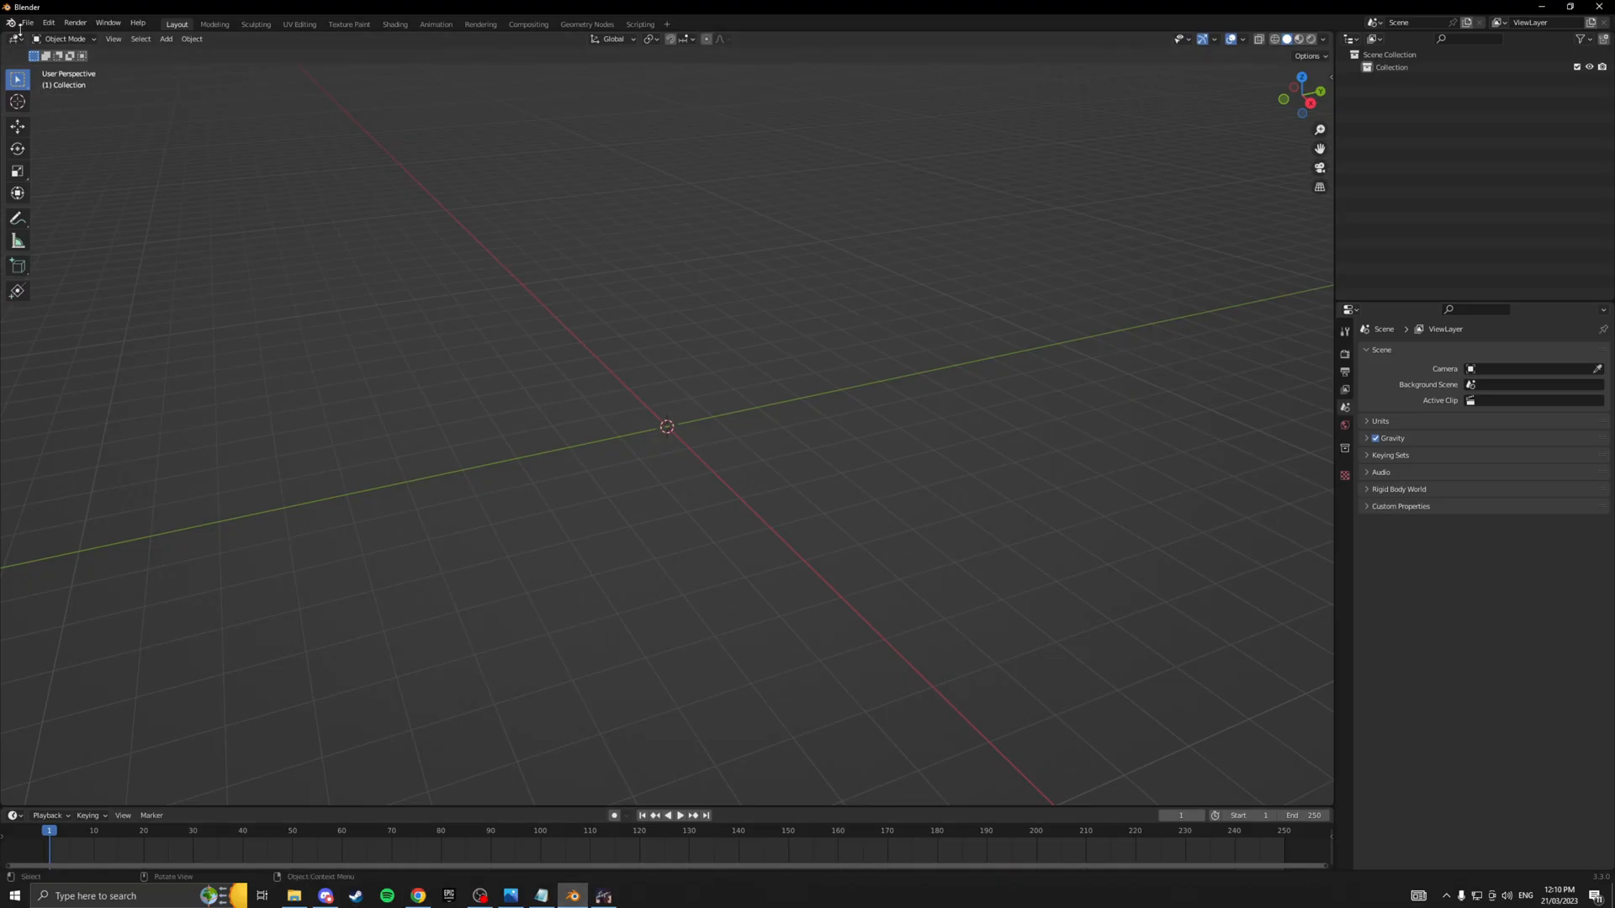
{"action": "left_click", "coordinate": [47, 22]}
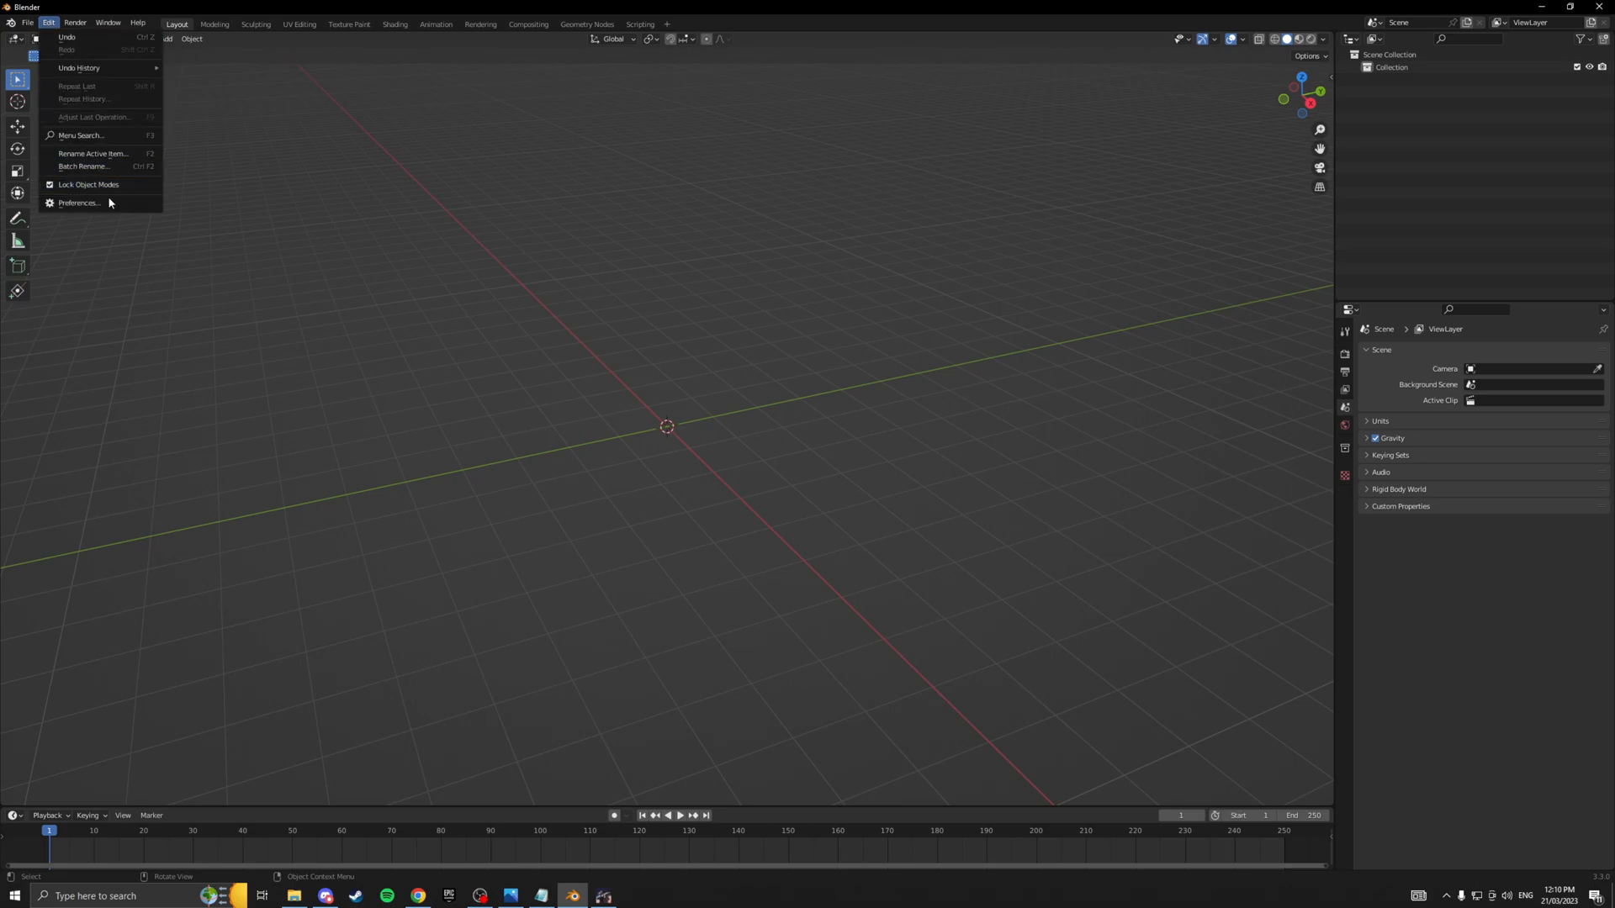
{"action": "left_click", "coordinate": [78, 203]}
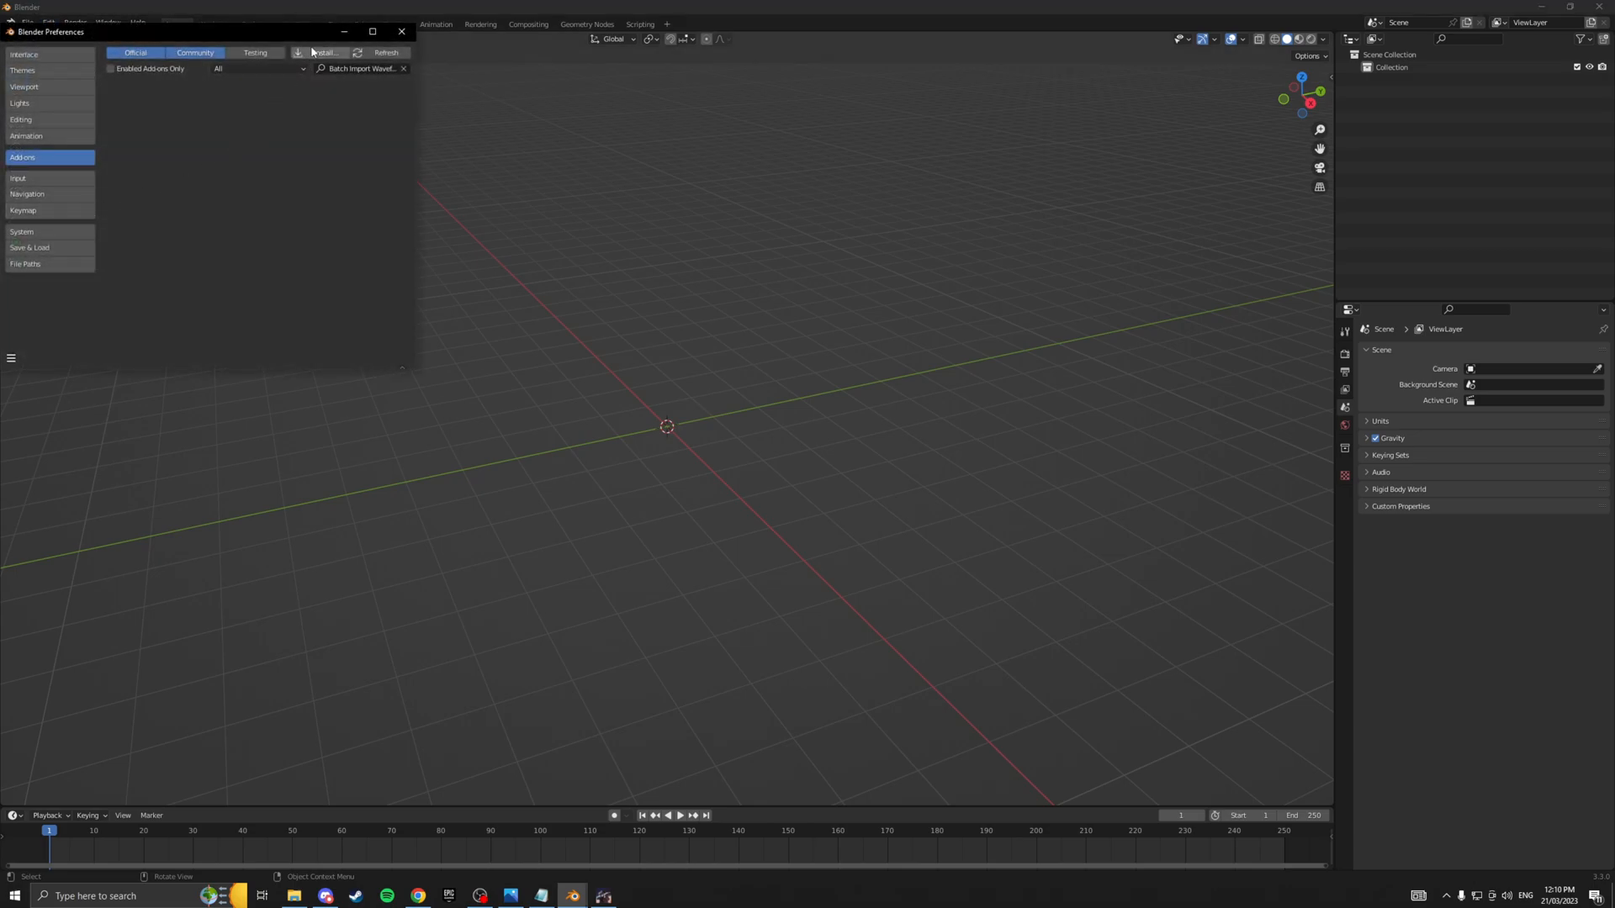
{"action": "left_click", "coordinate": [323, 53]}
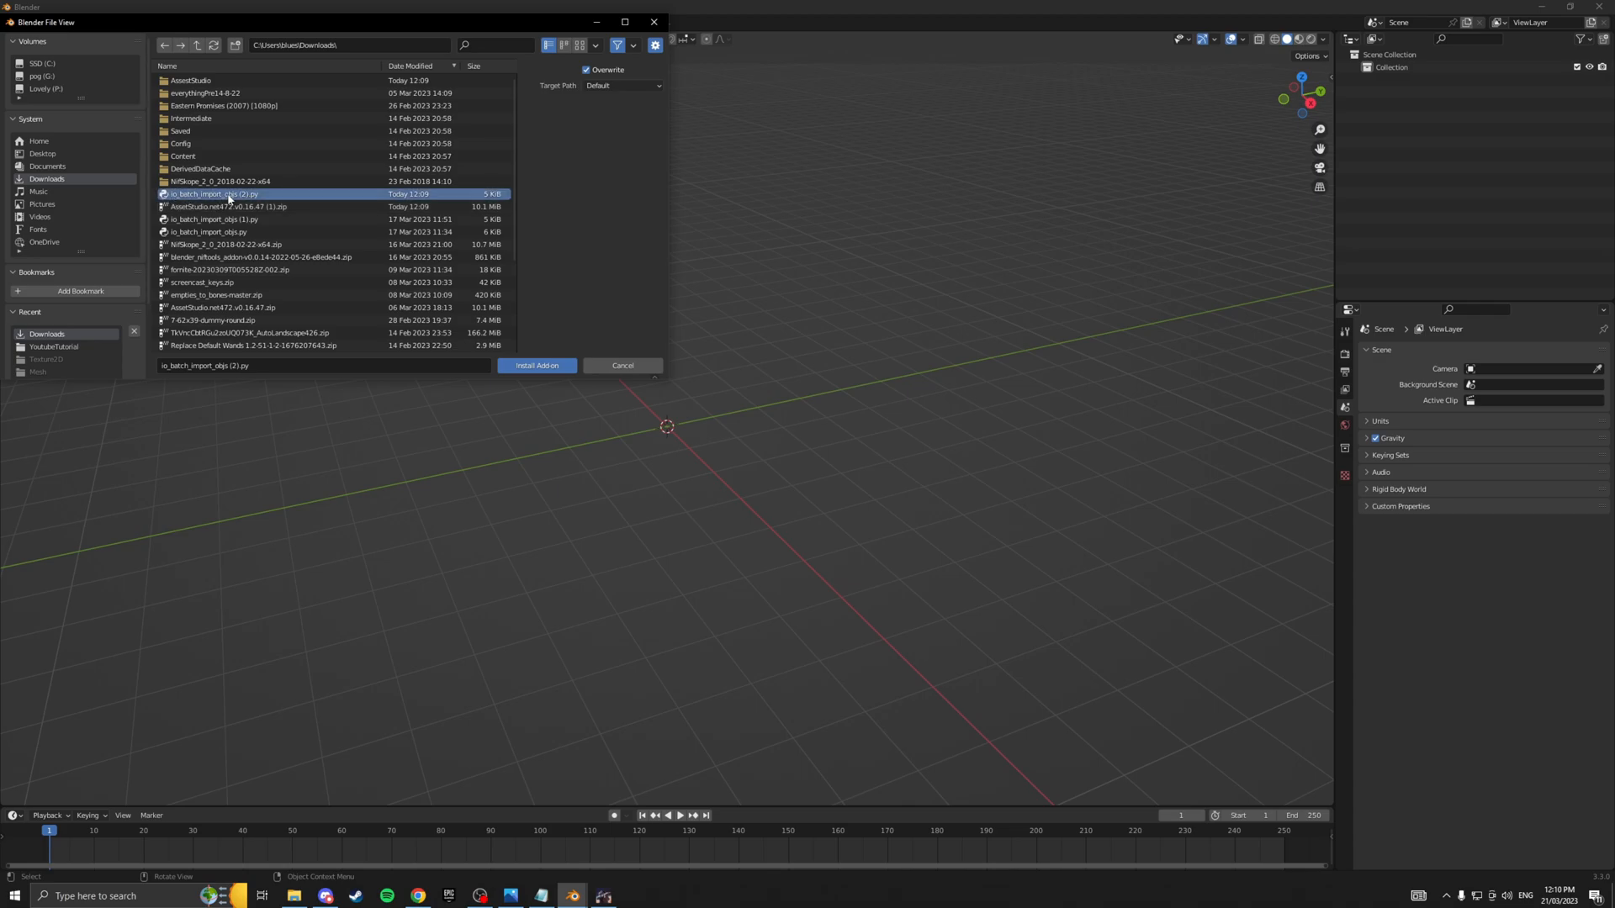
{"action": "mouse_move", "coordinate": [536, 366]}
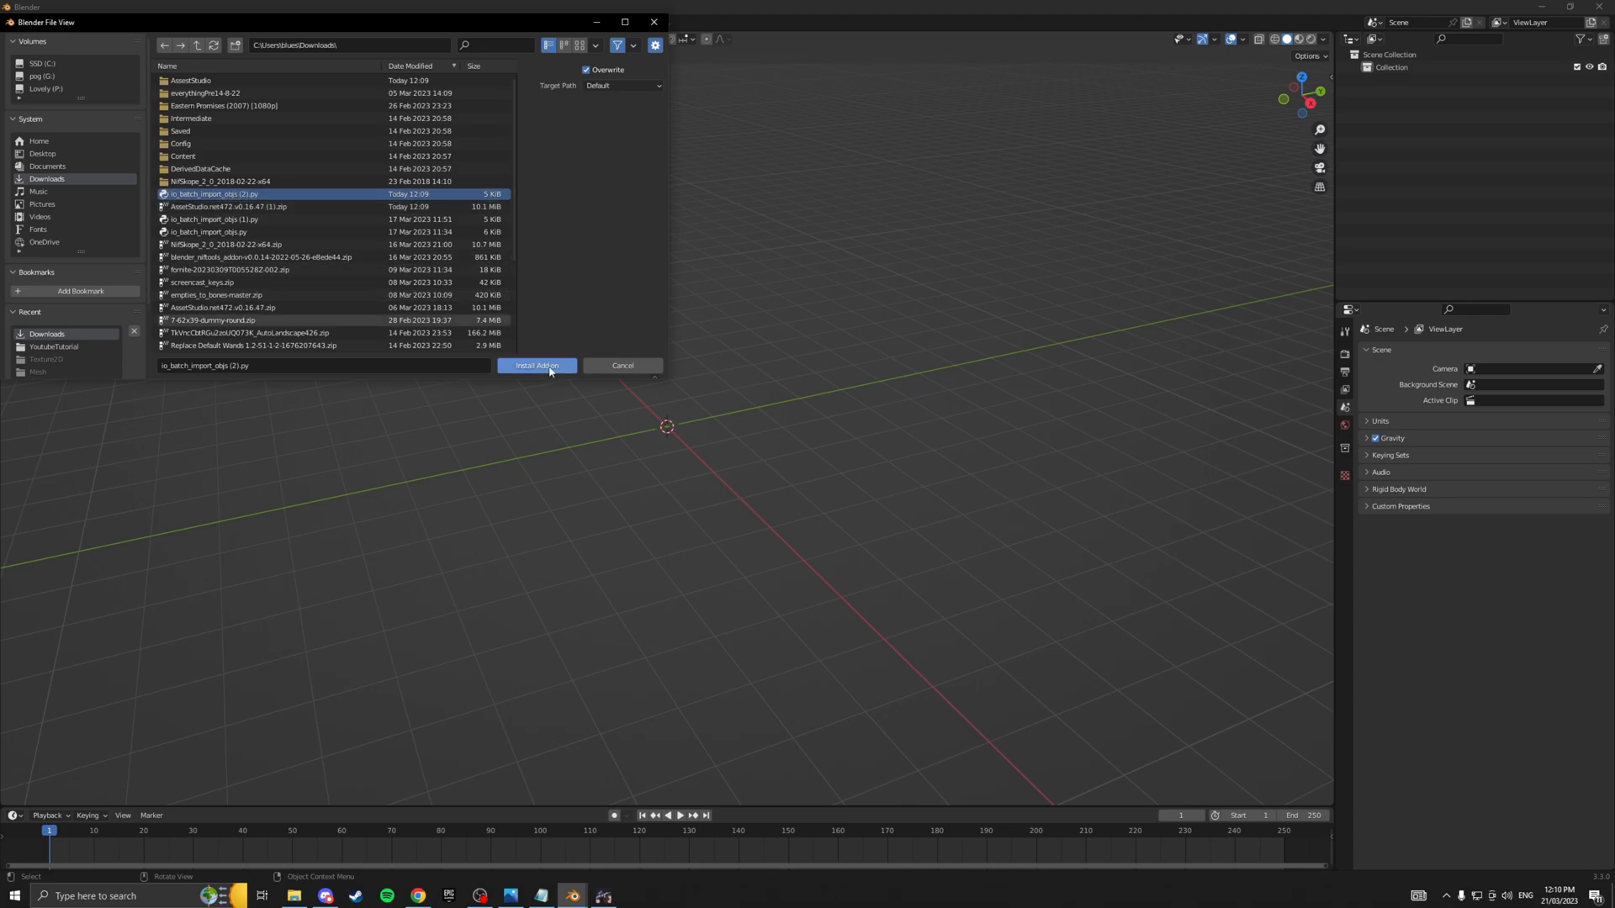
{"action": "left_click", "coordinate": [536, 366]}
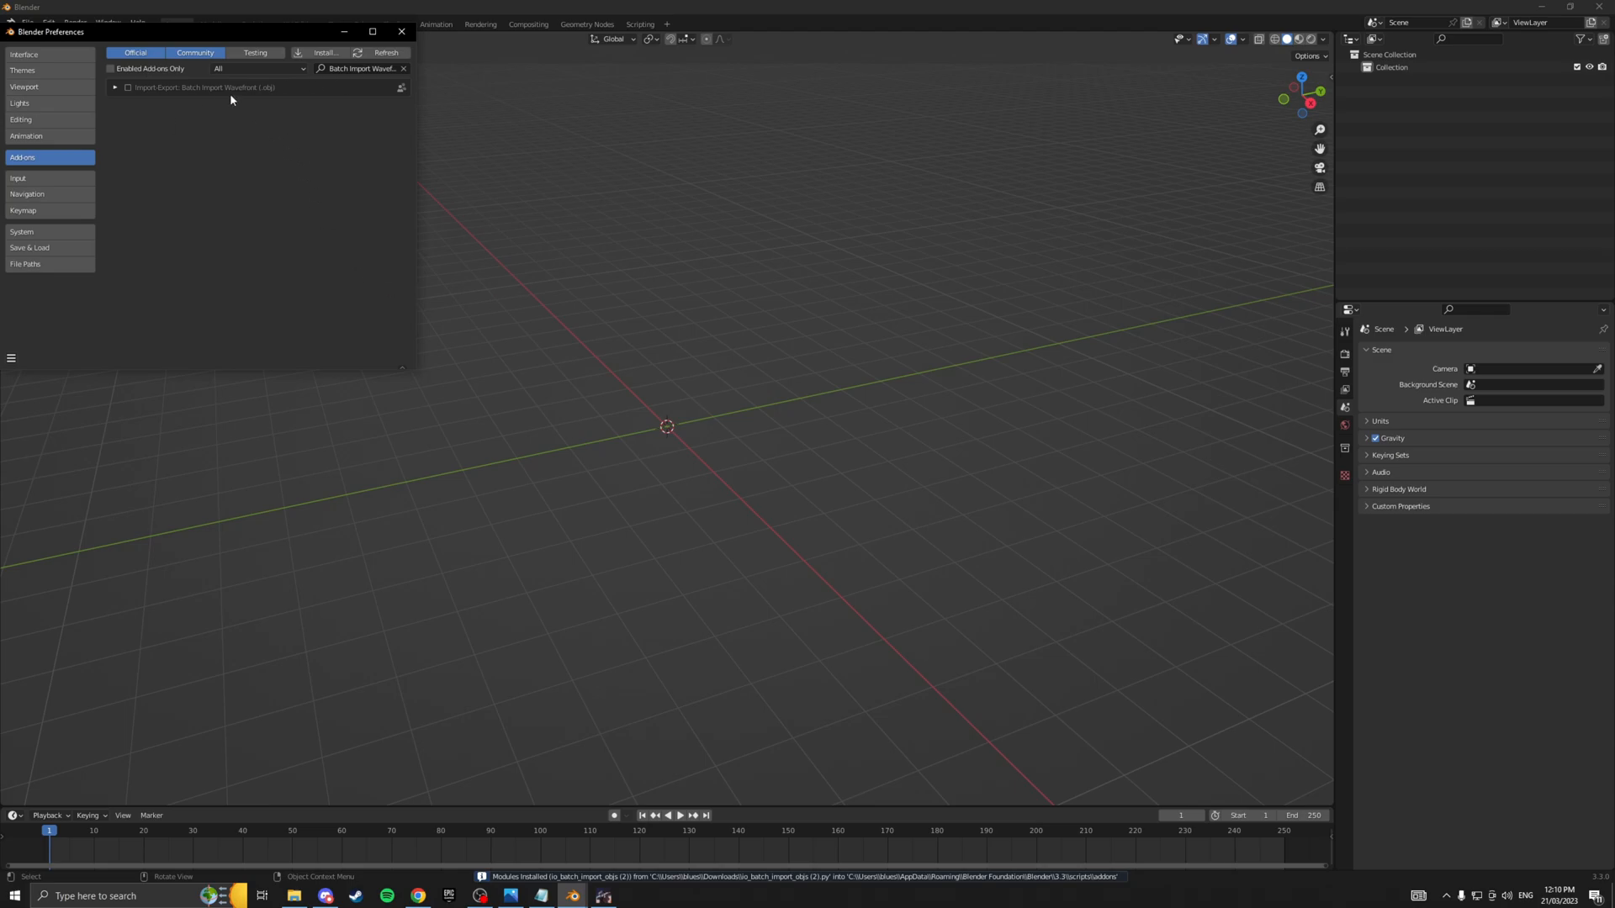
{"action": "left_click", "coordinate": [128, 87]}
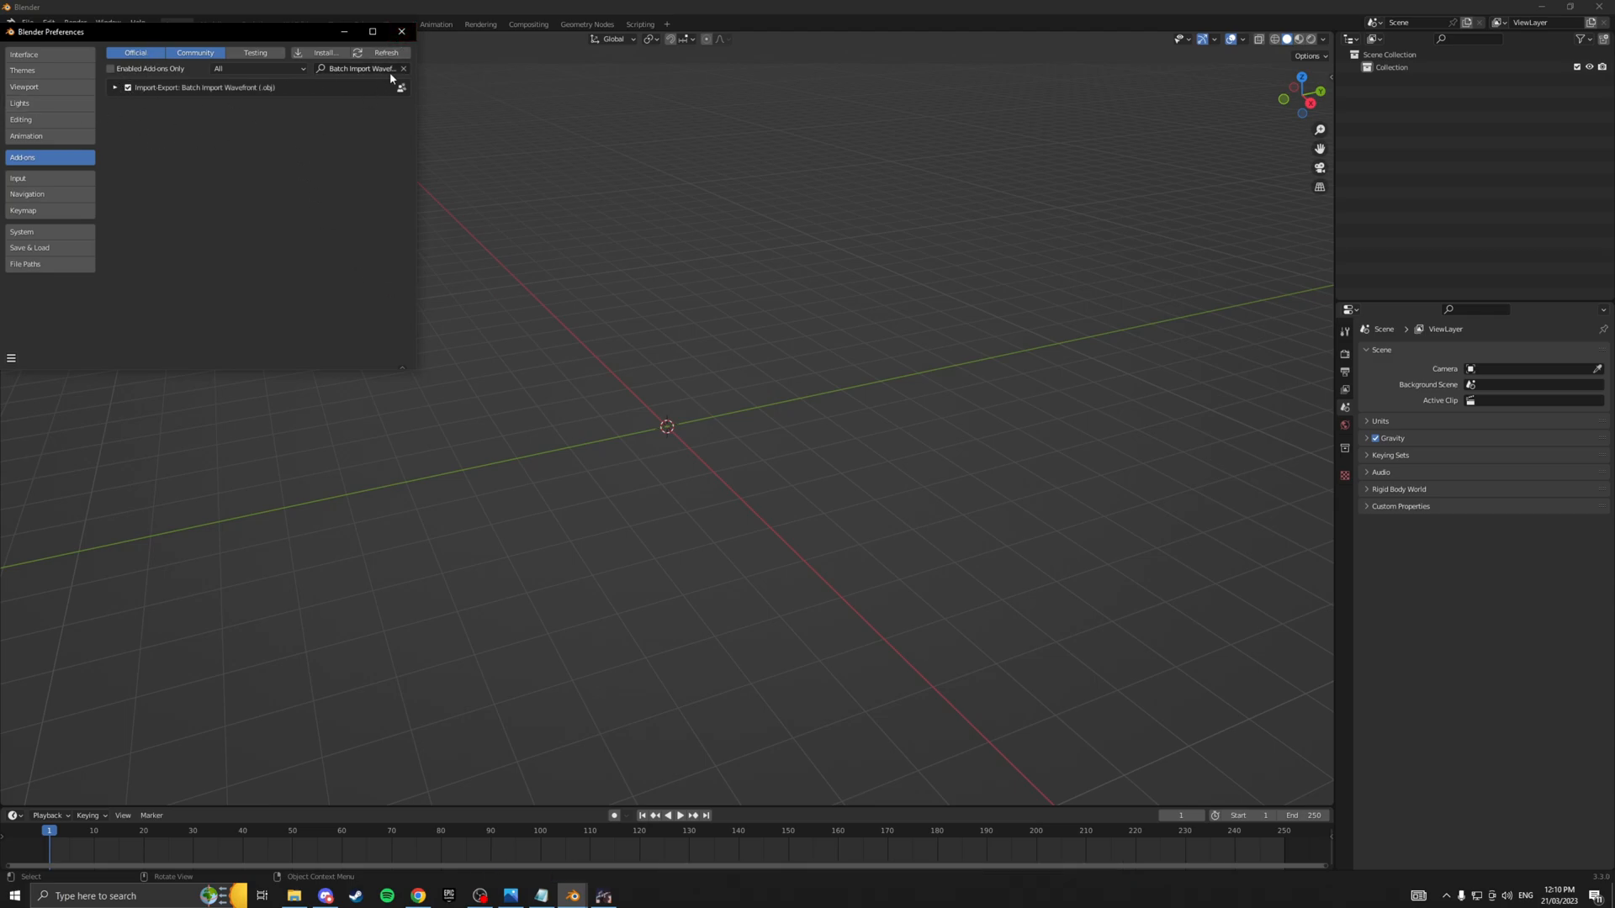
Search the add-on list for '3d-p' and enable Mesh: 3D Print Toolbox.
{"action": "left_click", "coordinate": [403, 68]}
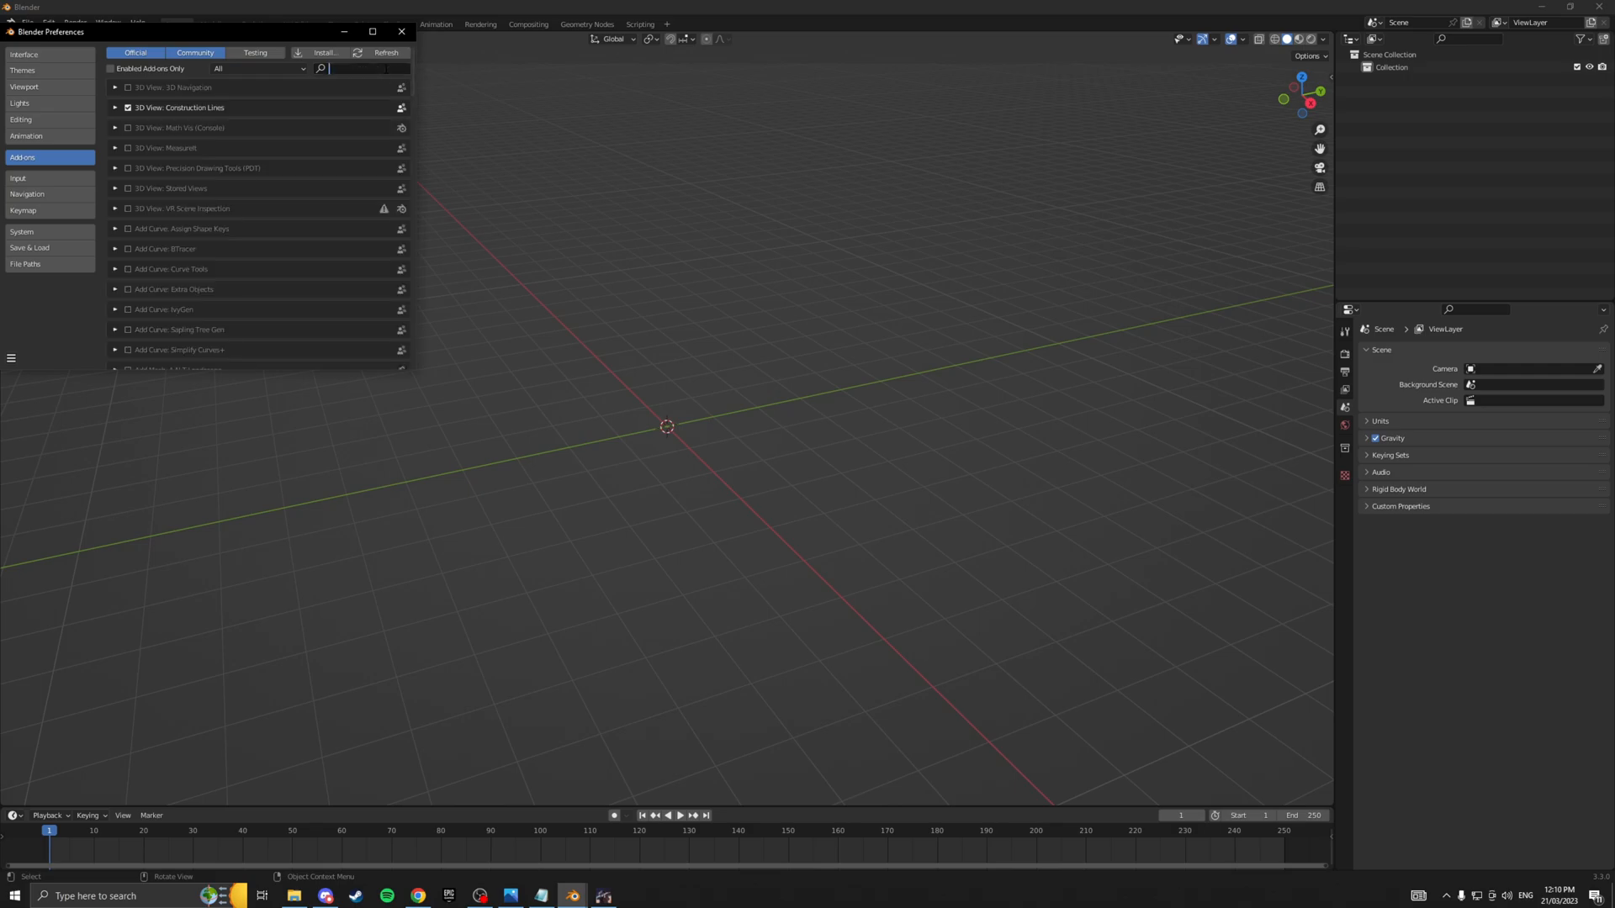
{"action": "type", "text": "bool"}
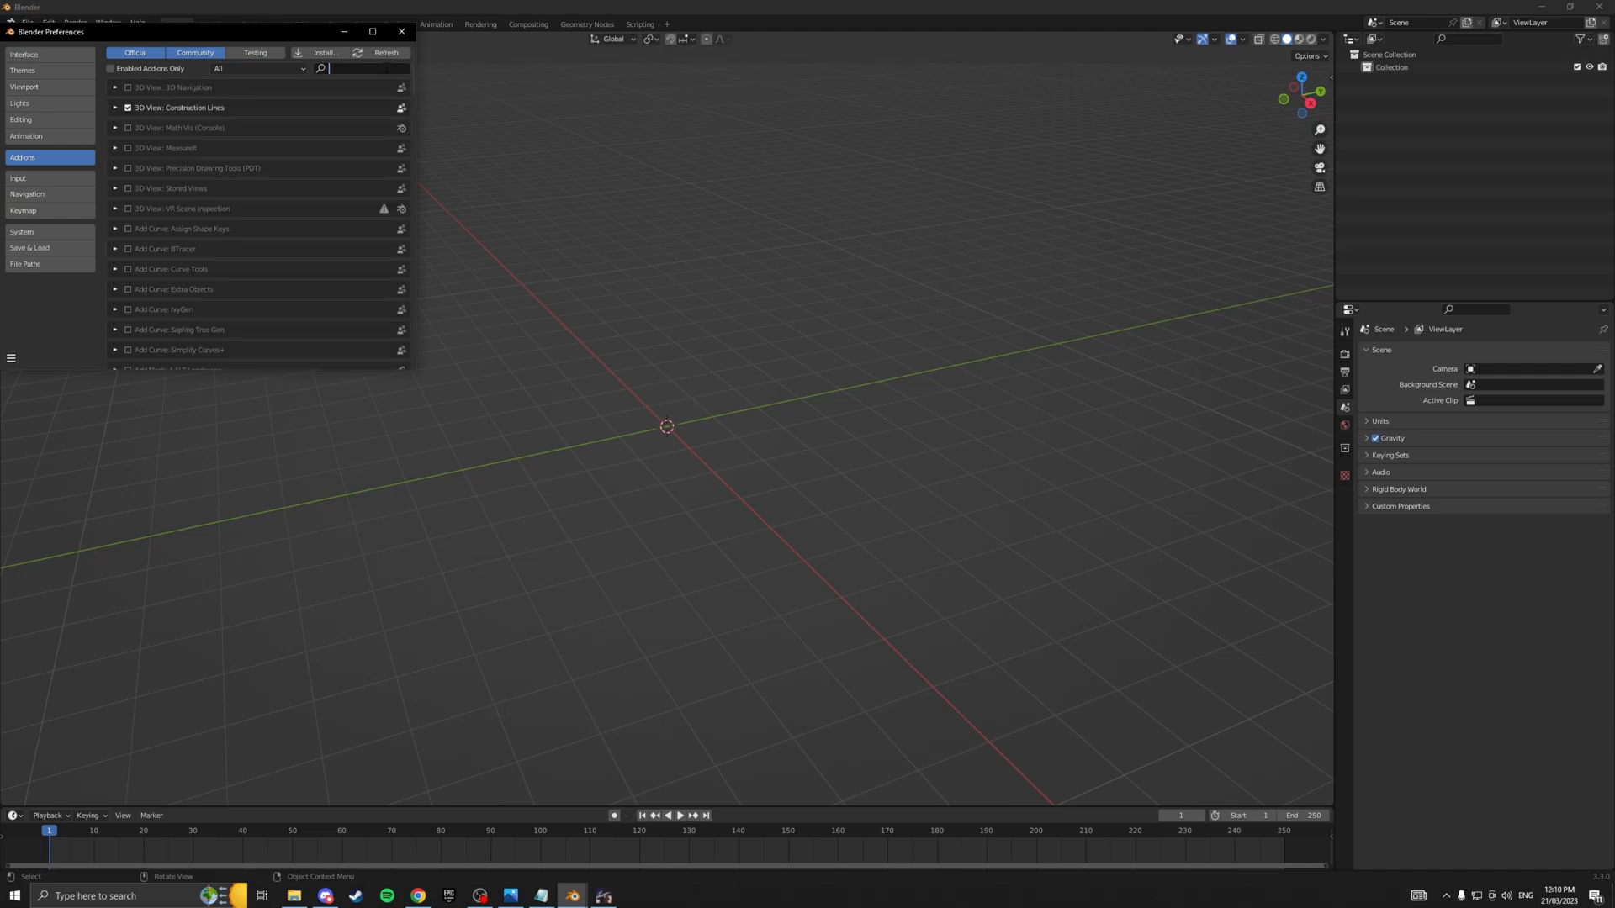
{"action": "type", "text": "3d"}
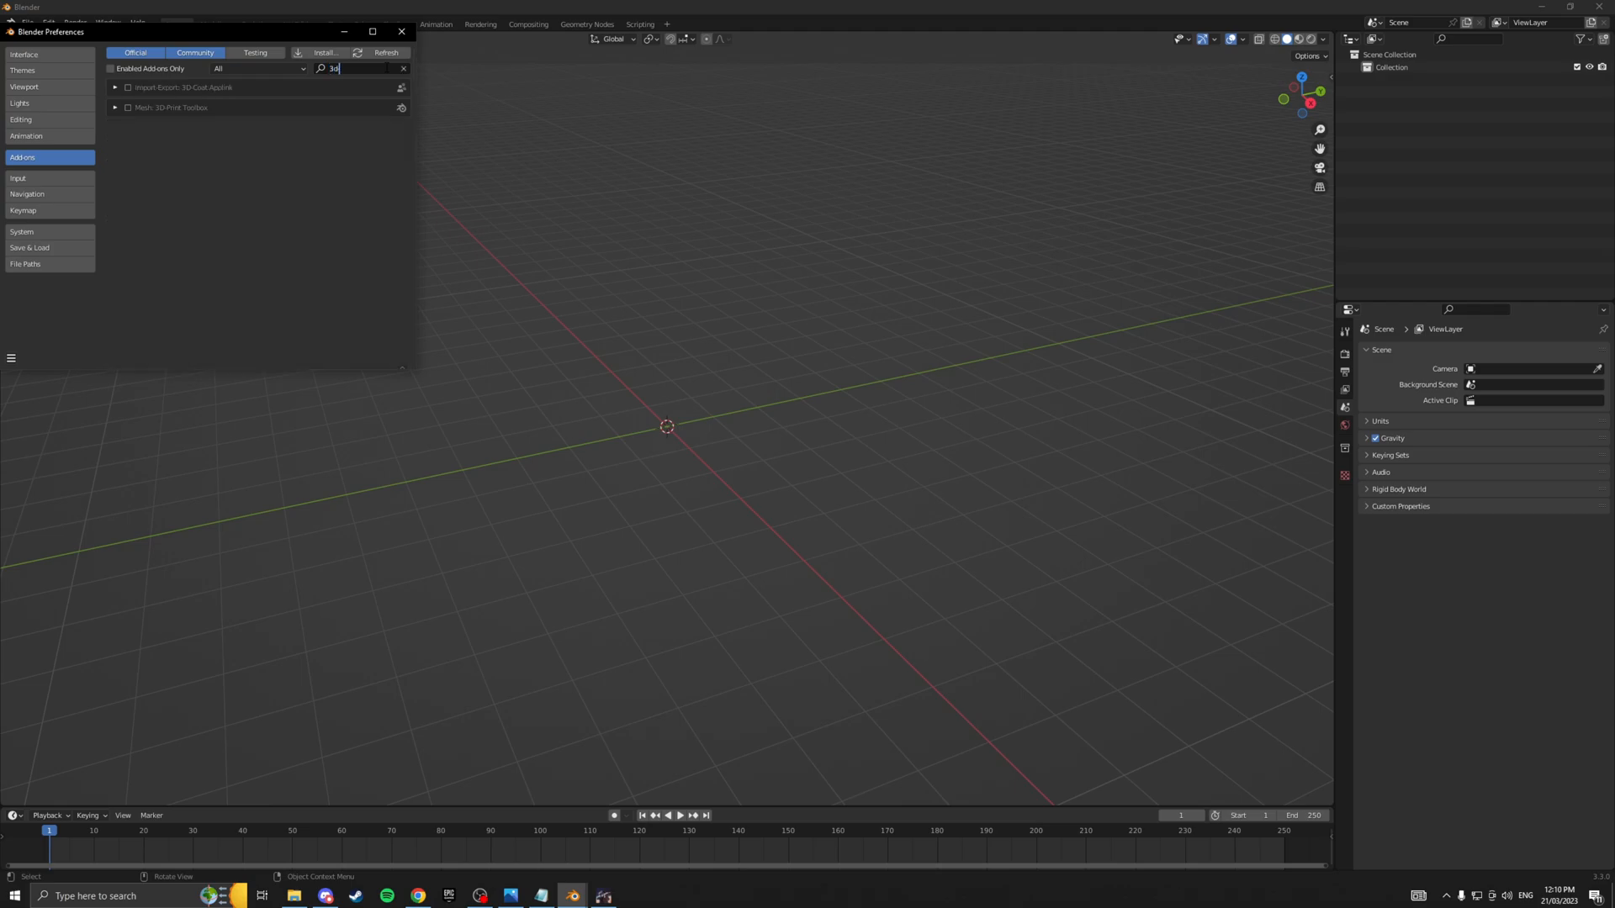
{"action": "type", "text": "-p"}
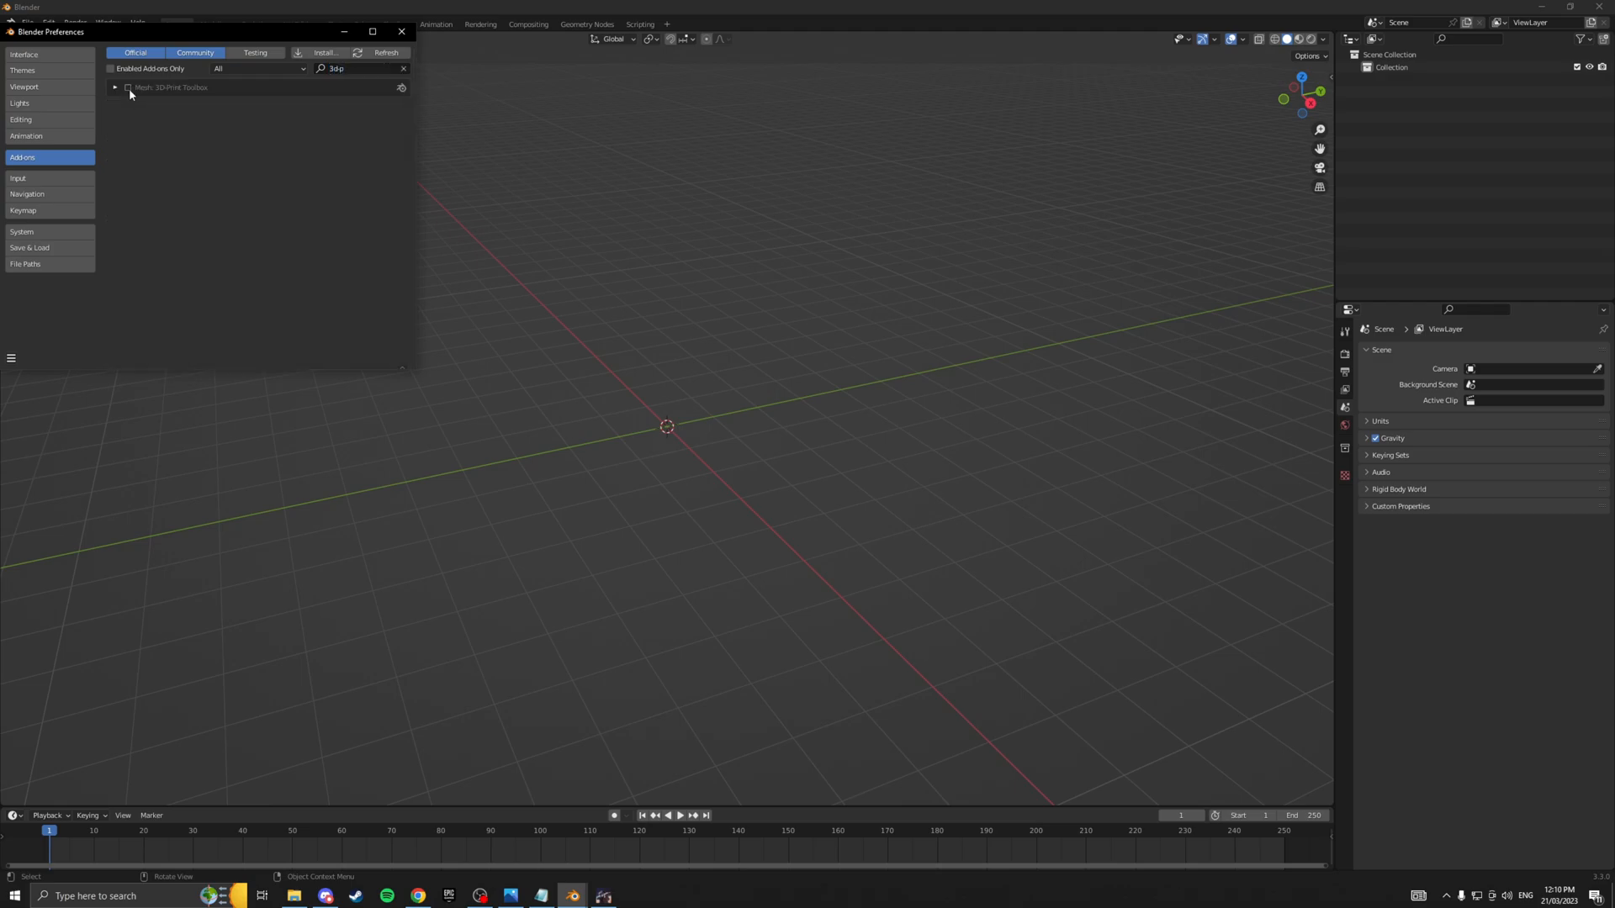
{"action": "left_click", "coordinate": [128, 88]}
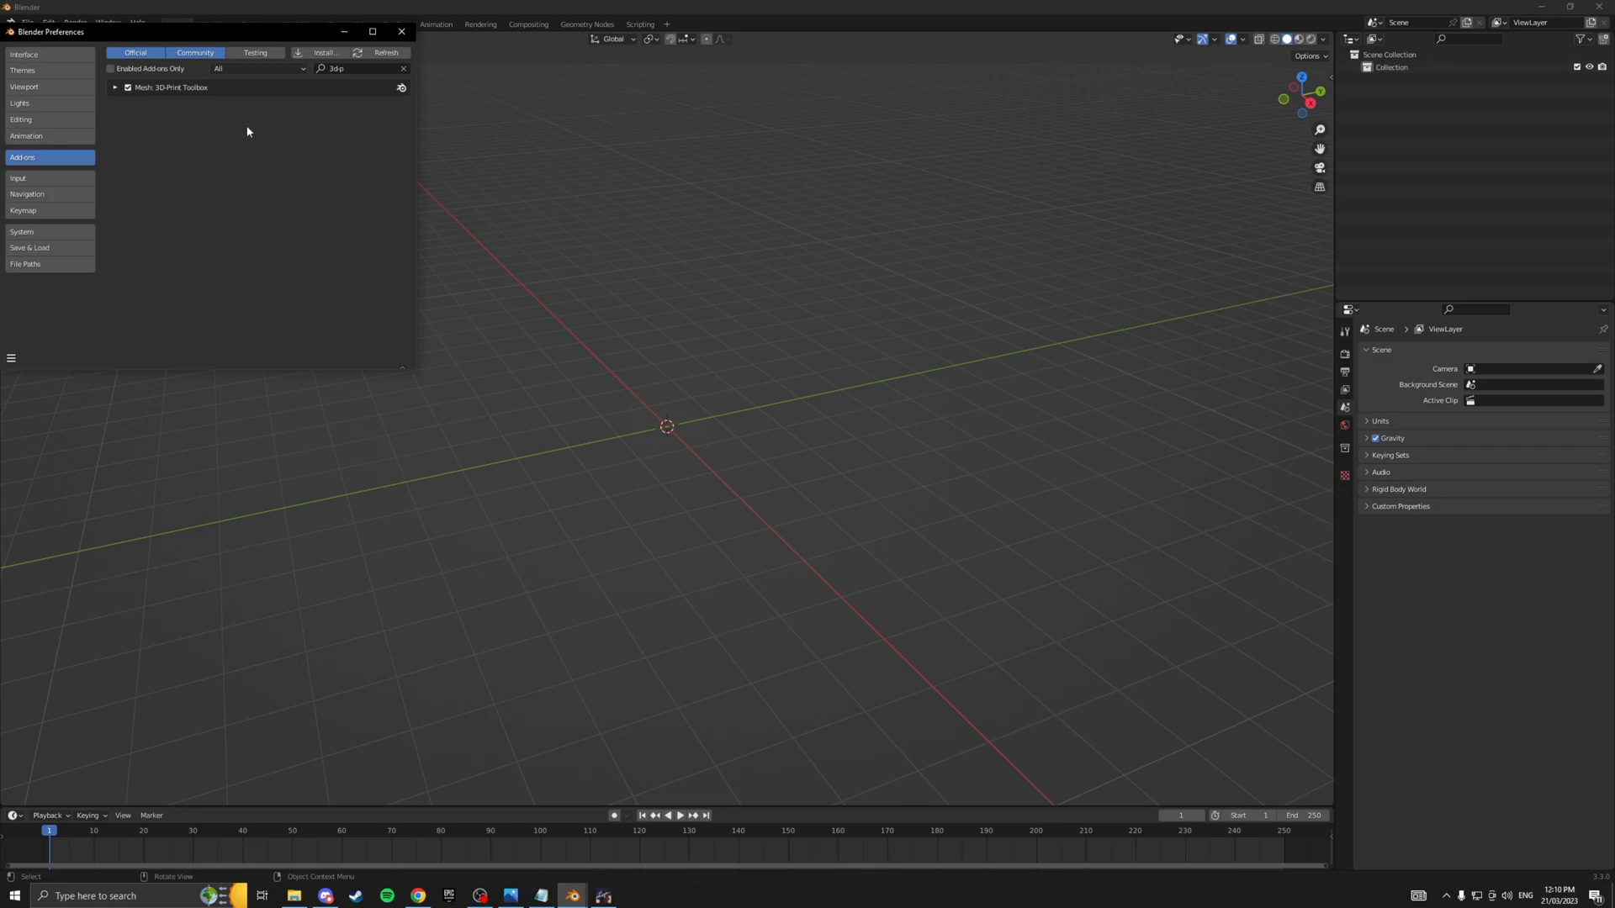
{"action": "mouse_move", "coordinate": [370, 164]}
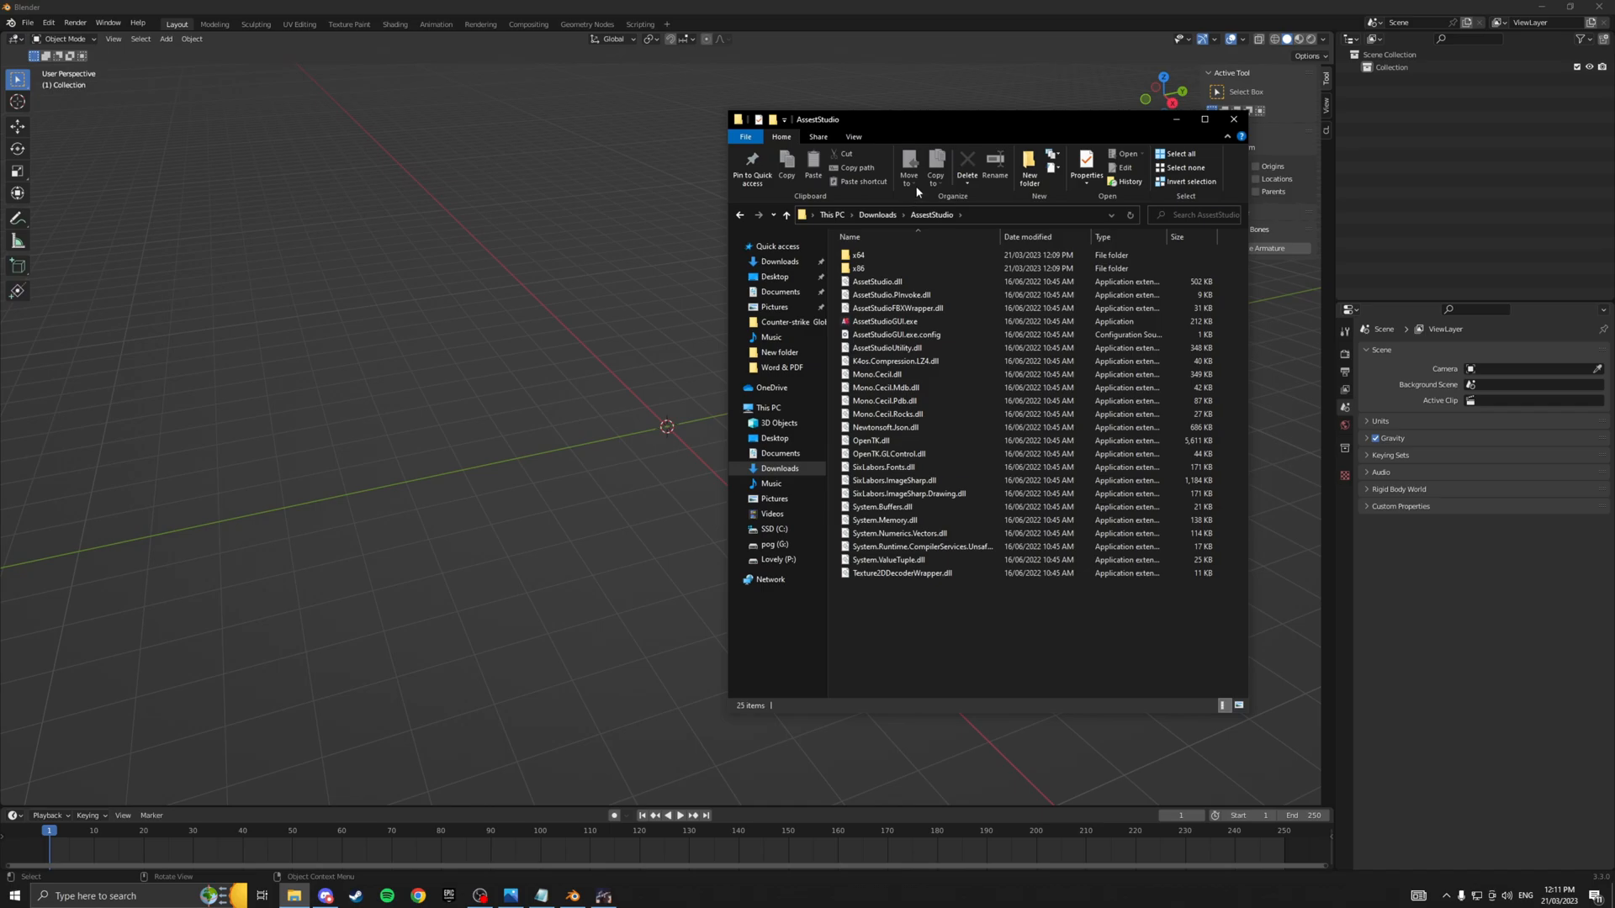
{"action": "mouse_move", "coordinate": [875, 348]}
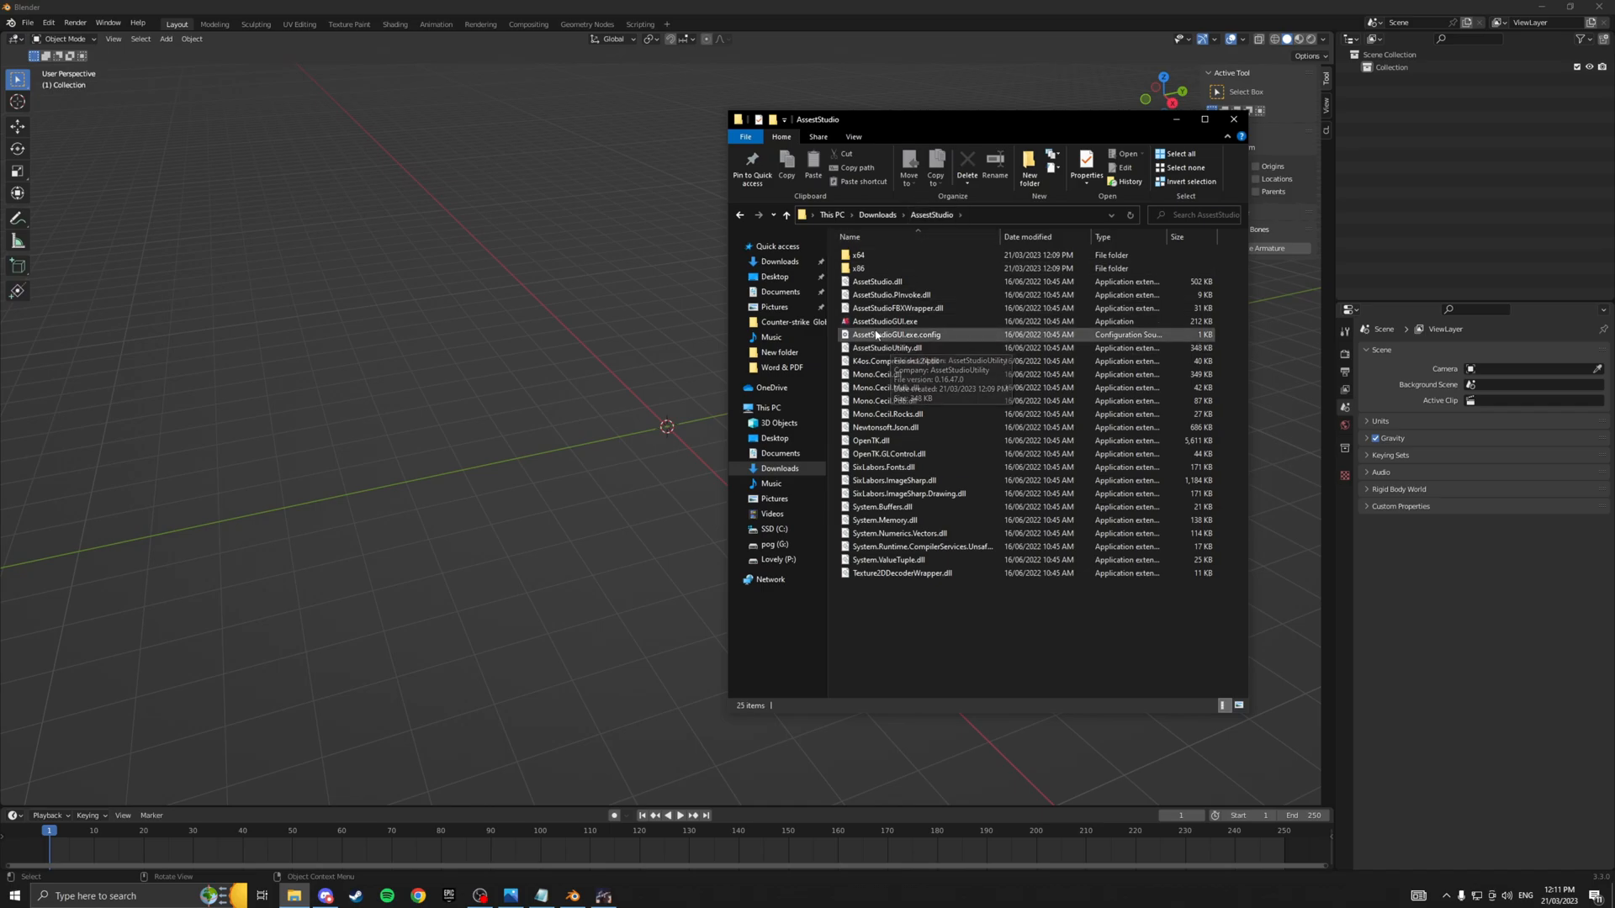
Launch AssetStudioGUI.exe from the Downloads\AssetStudio folder.
{"action": "double_click", "coordinate": [881, 321]}
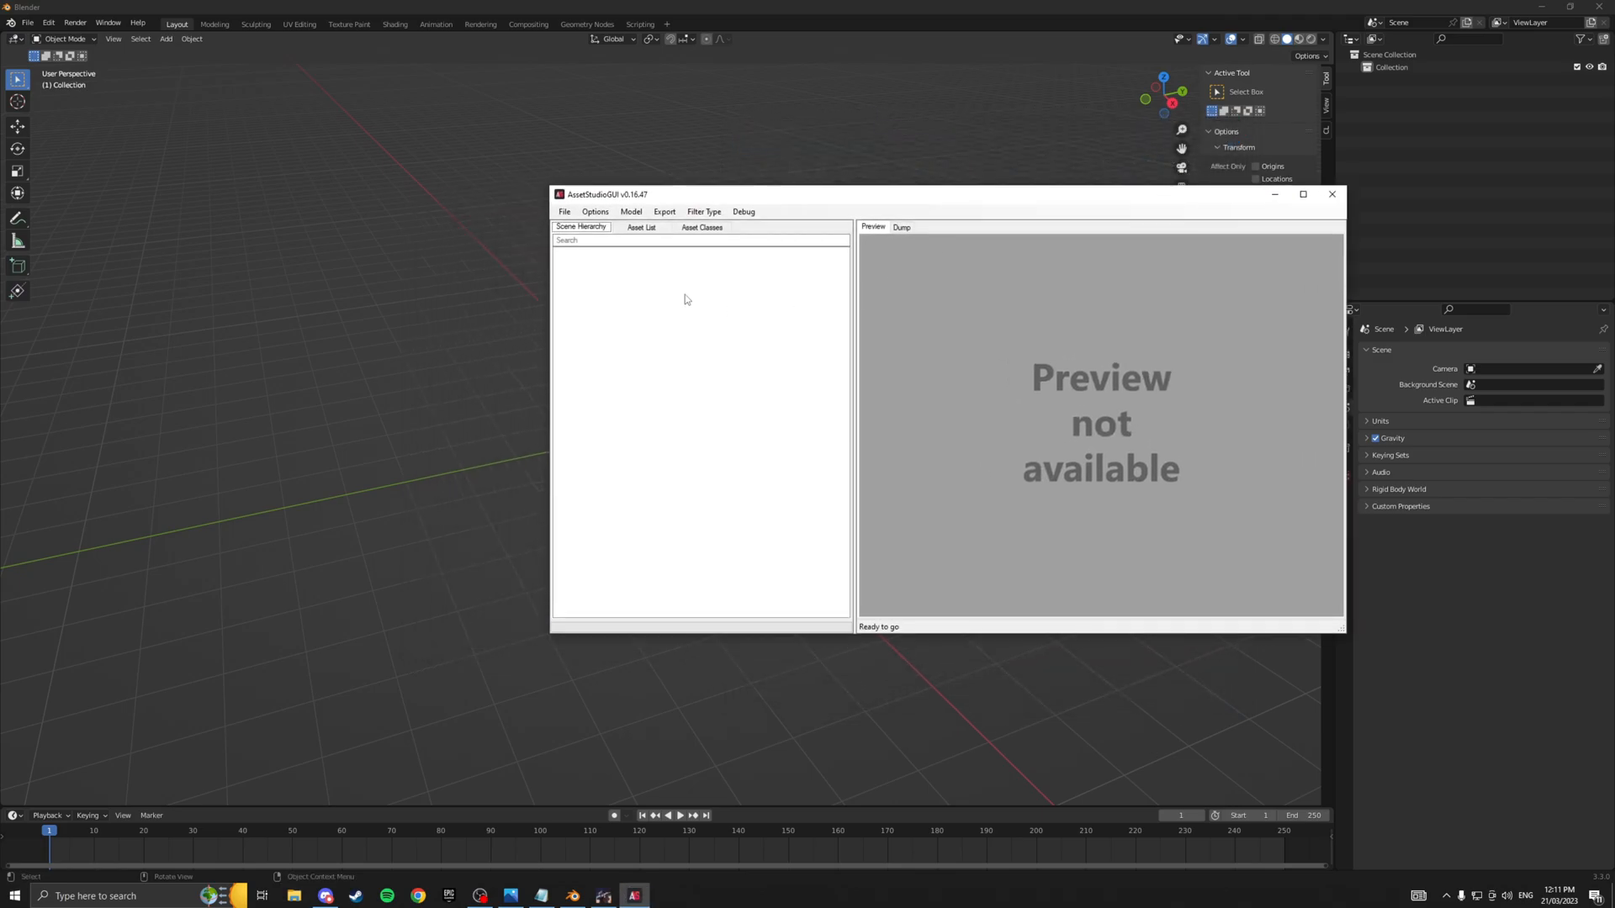
Choose Load folder and browse to EscapeFromTarkov_Data\StreamingAssets\Windows\assets\content.
{"action": "left_click", "coordinate": [564, 212]}
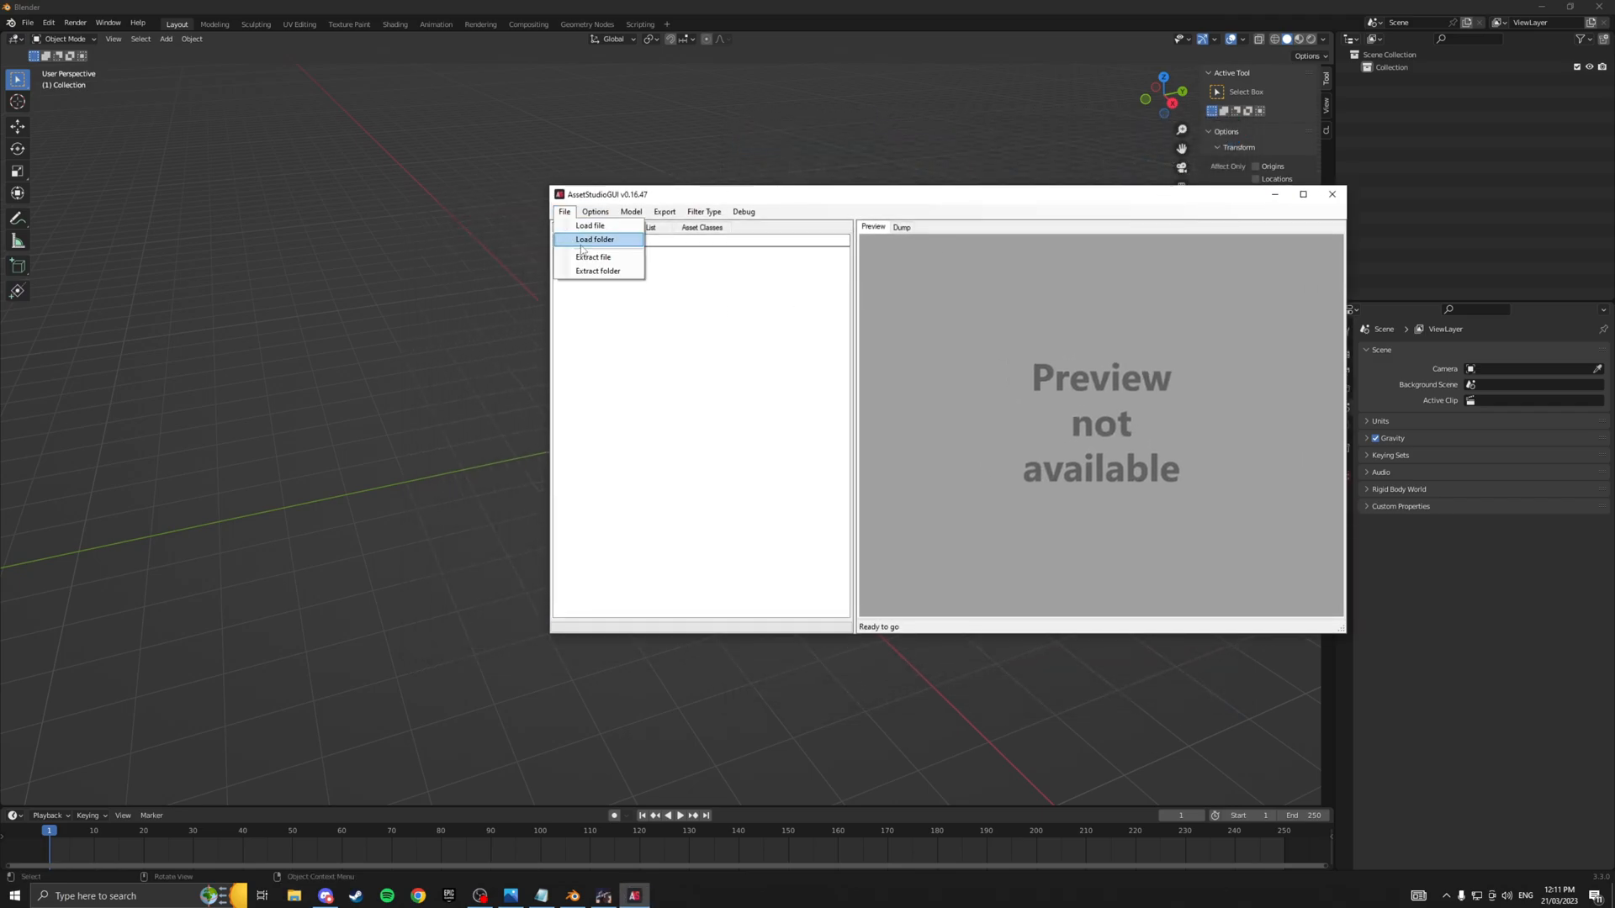
{"action": "left_click", "coordinate": [595, 239]}
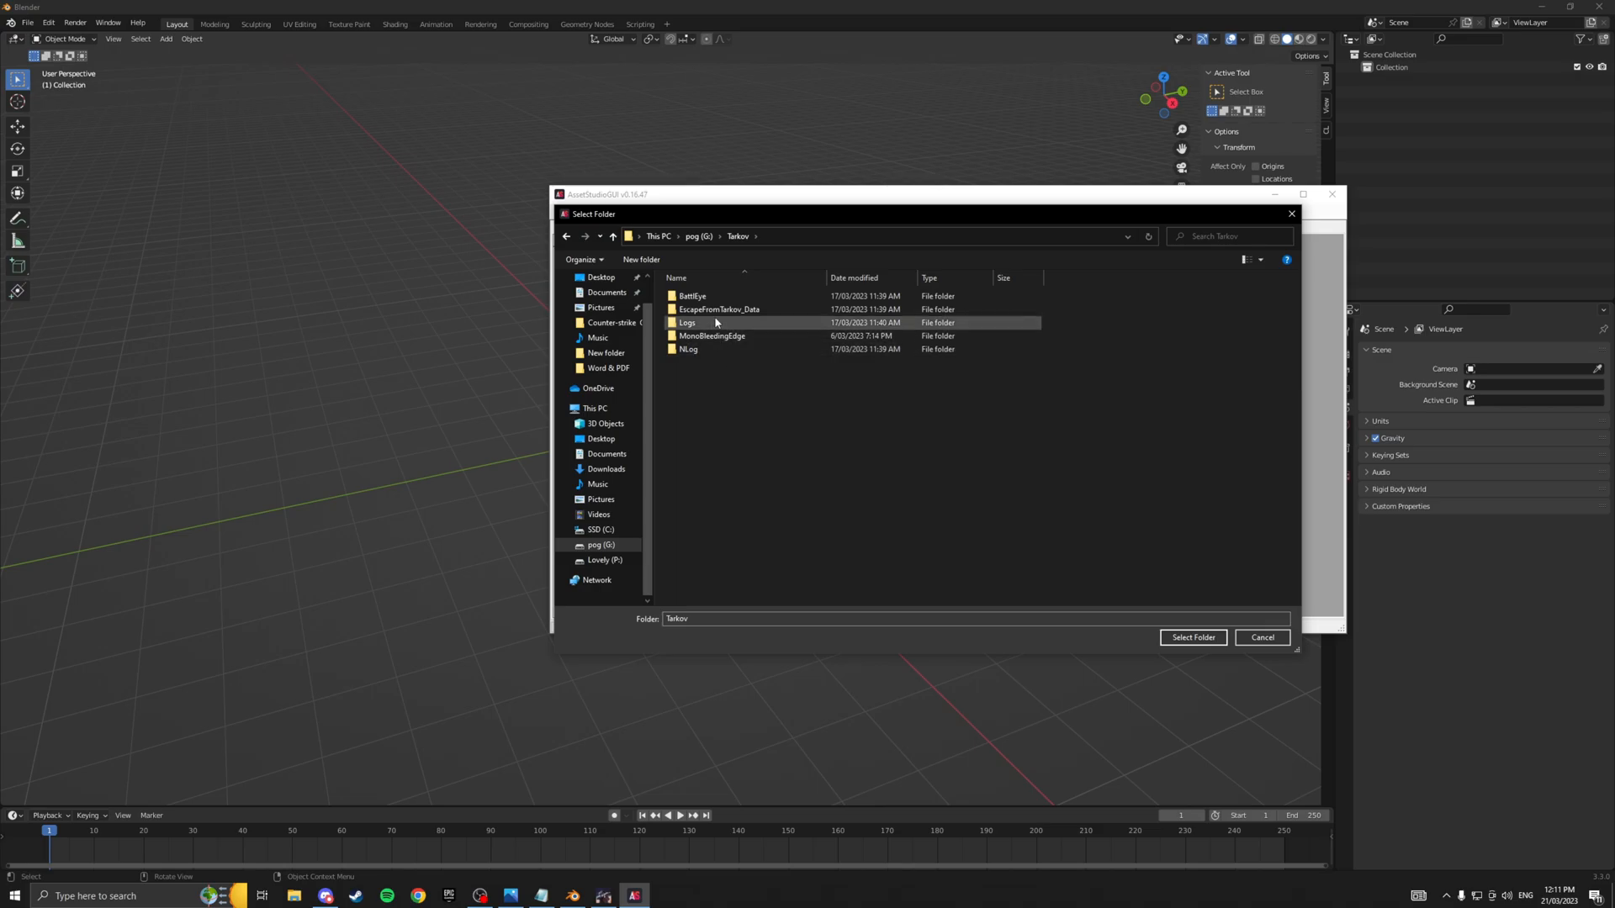
{"action": "double_click", "coordinate": [718, 309]}
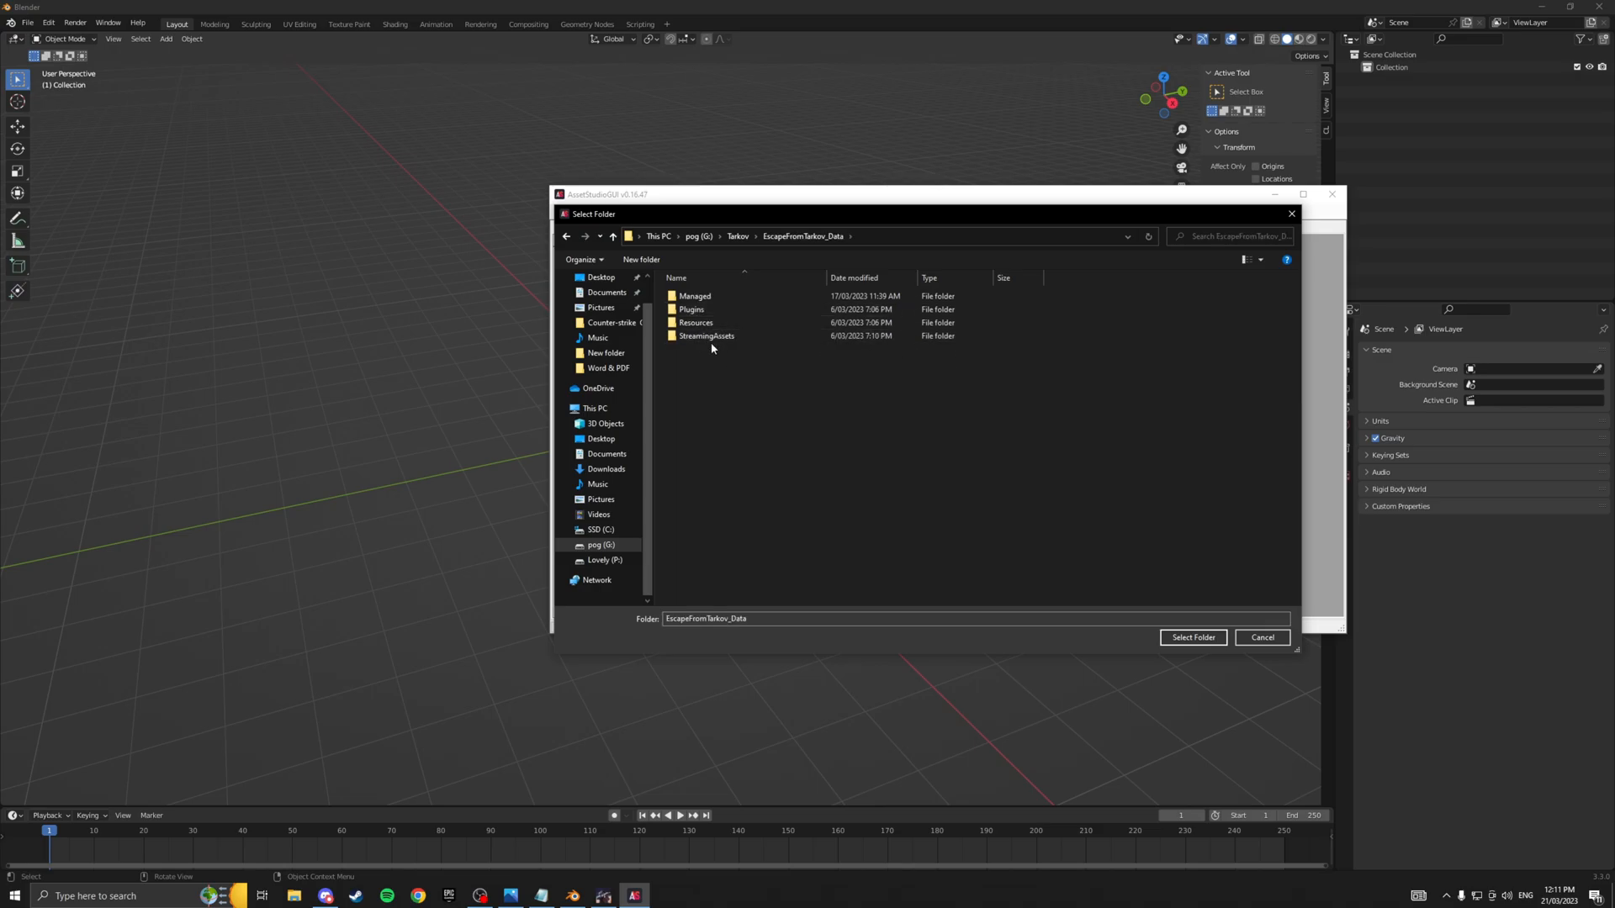
{"action": "double_click", "coordinate": [708, 336]}
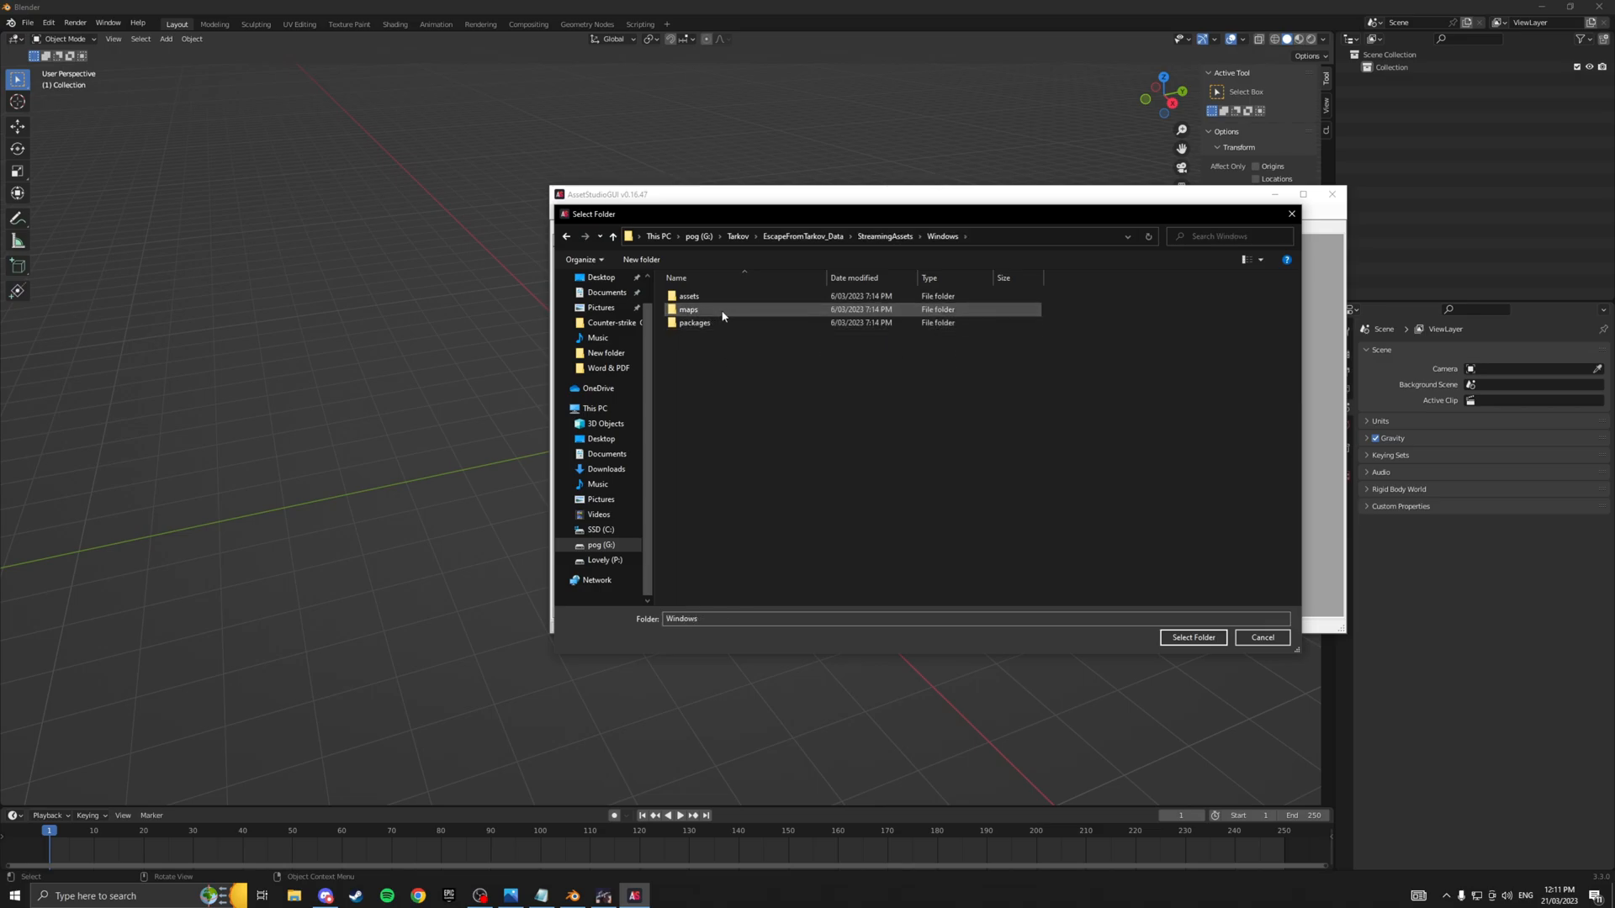
{"action": "double_click", "coordinate": [688, 297]}
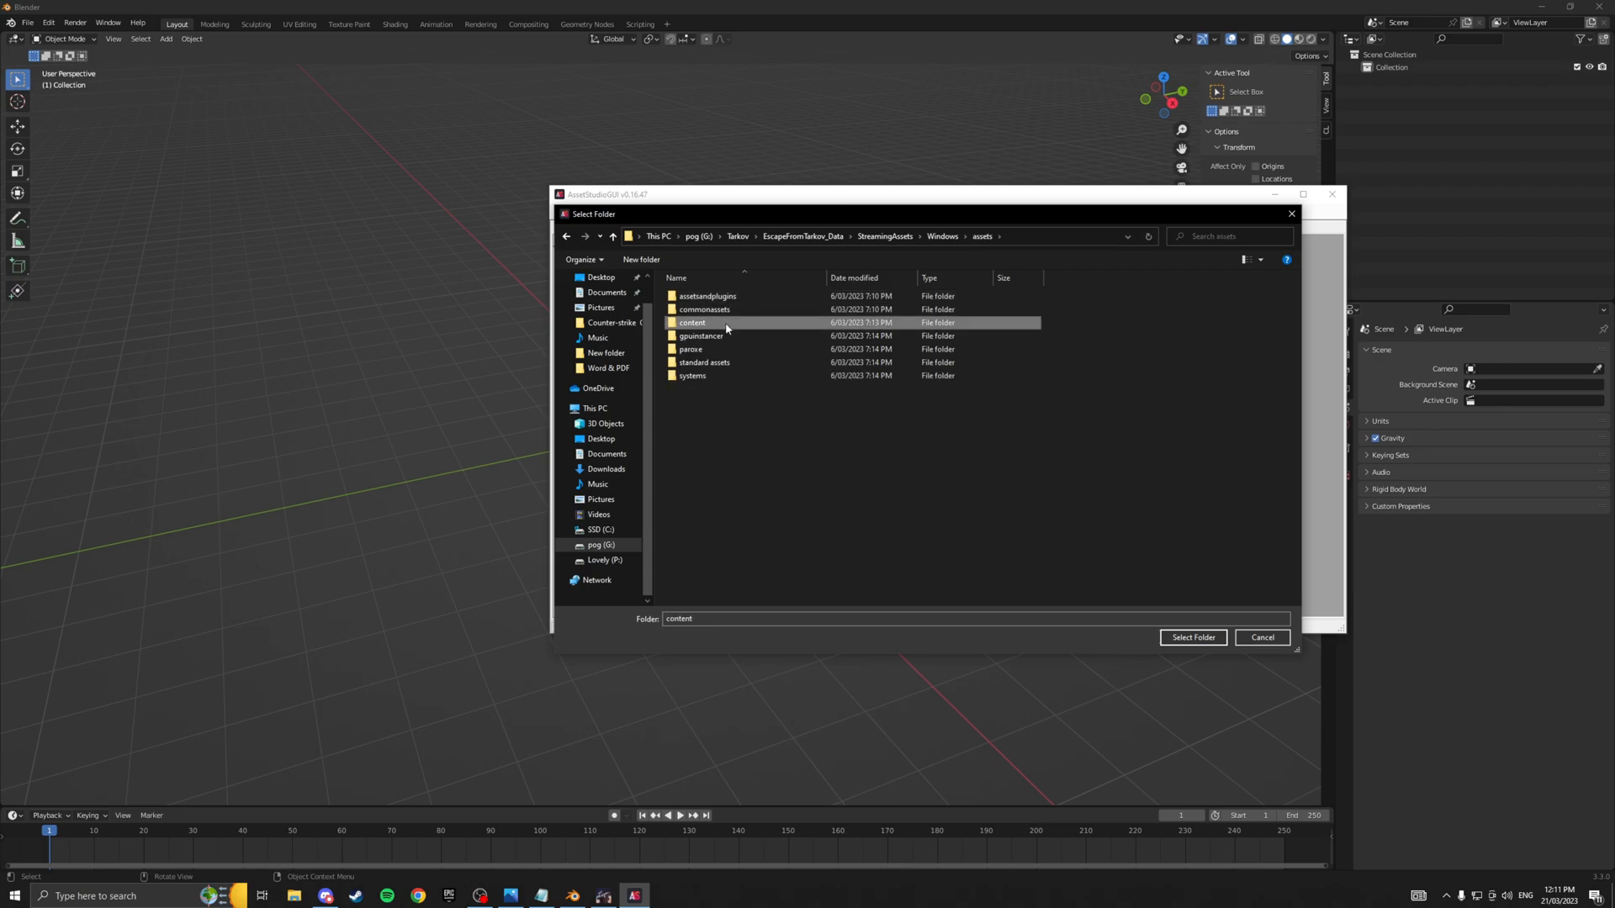
{"action": "double_click", "coordinate": [691, 322]}
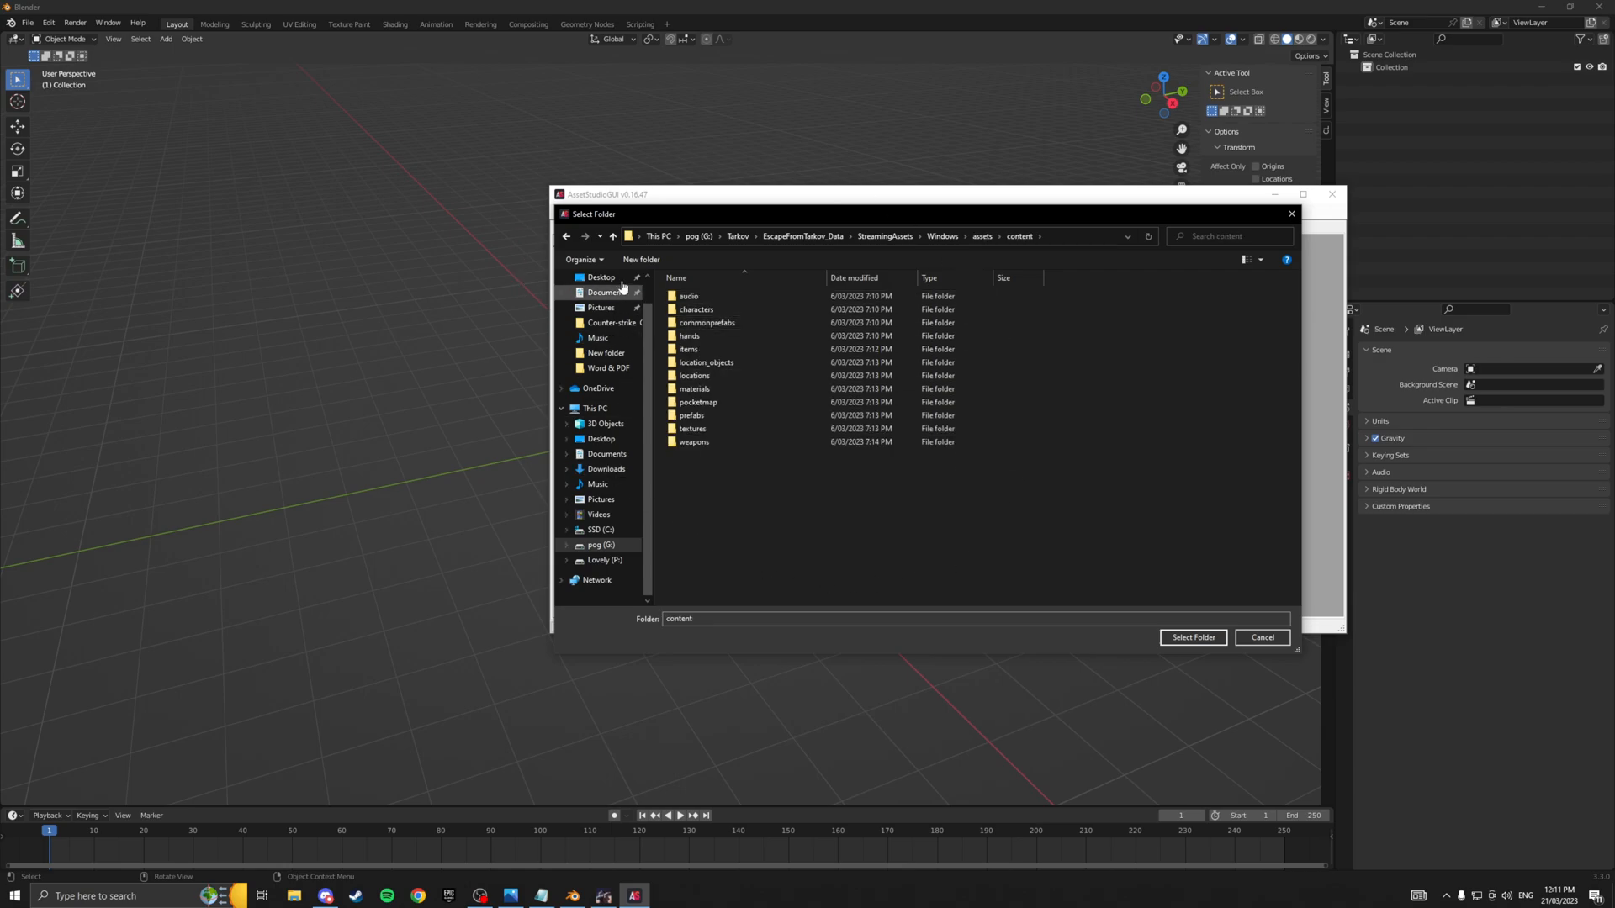
Look through the content subfolders (items, materials, prefabs, textures) and open weapons.
{"action": "left_click", "coordinate": [688, 297]}
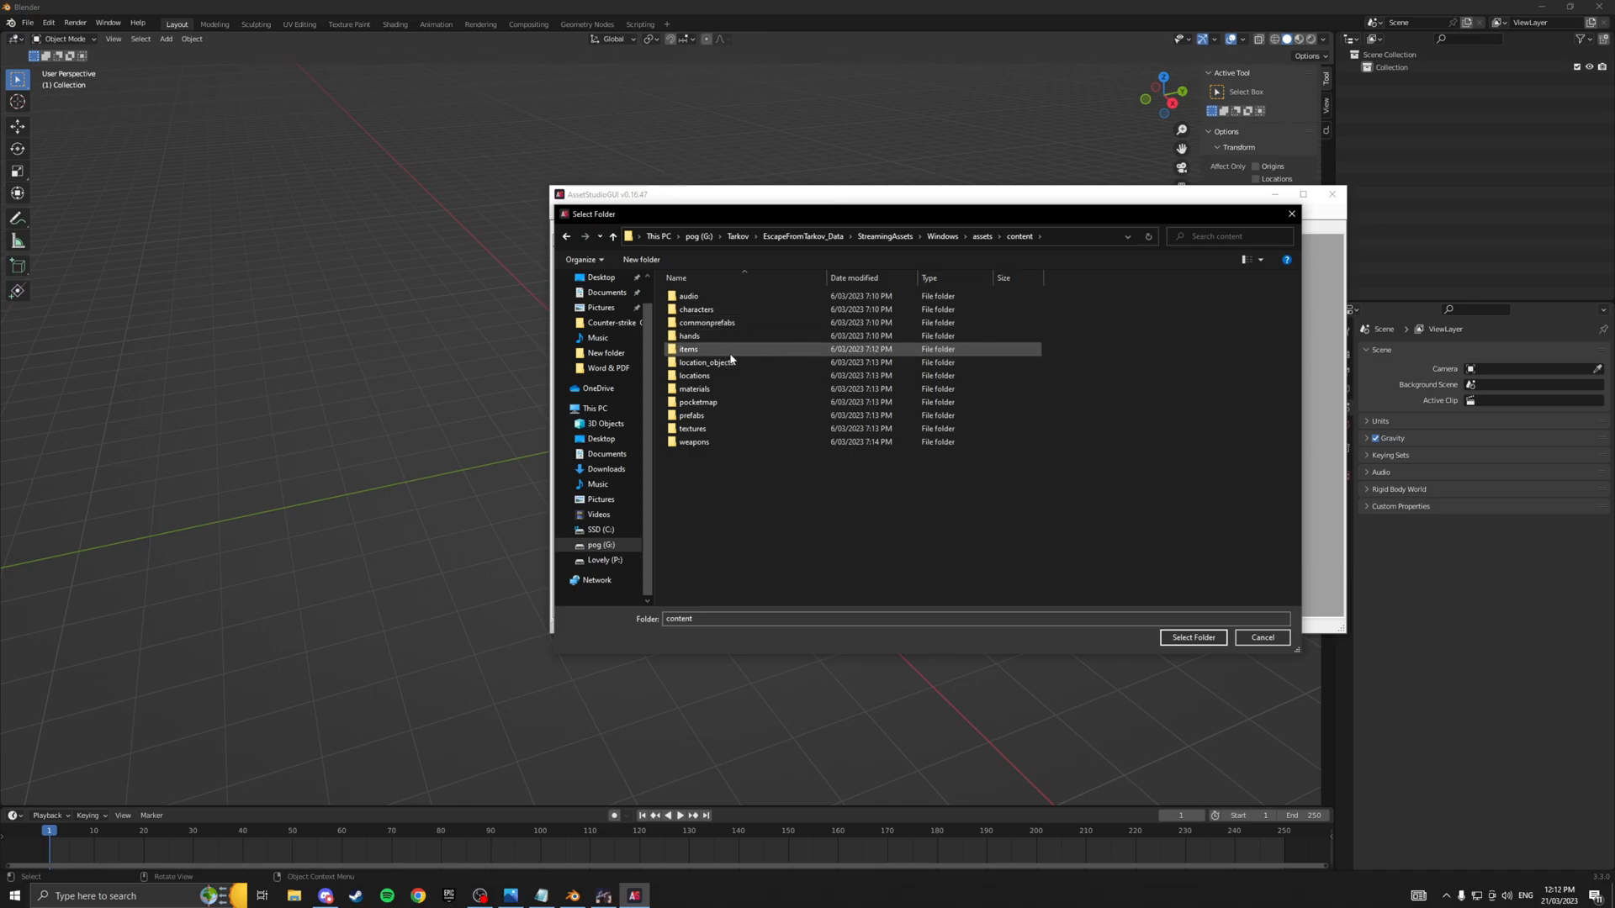
{"action": "double_click", "coordinate": [688, 348]}
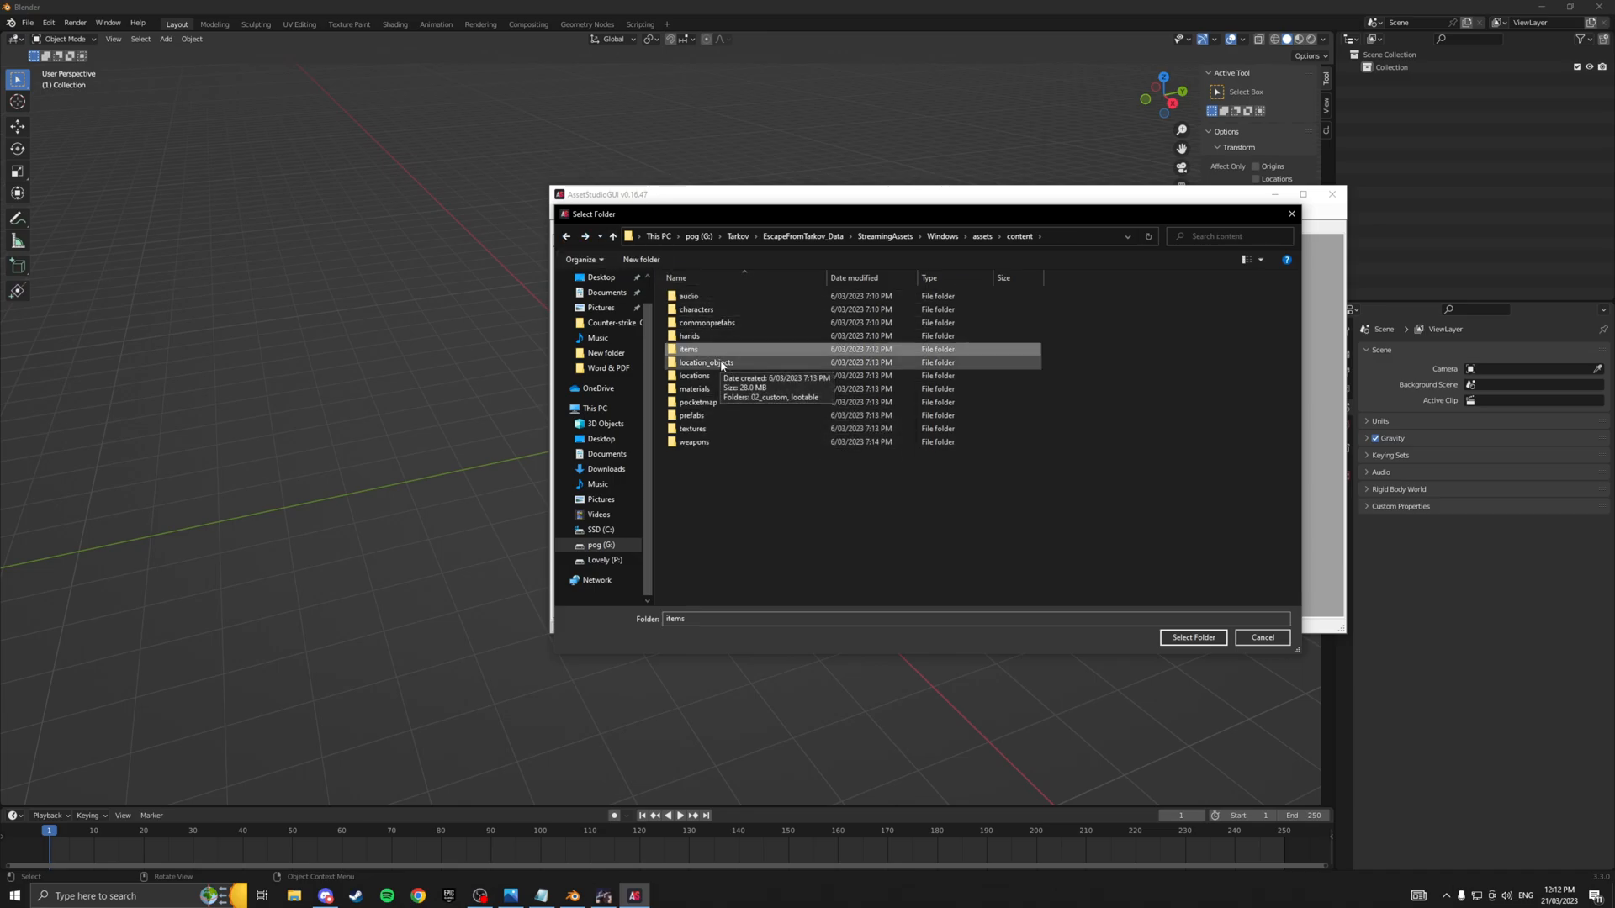
{"action": "left_click", "coordinate": [706, 361]}
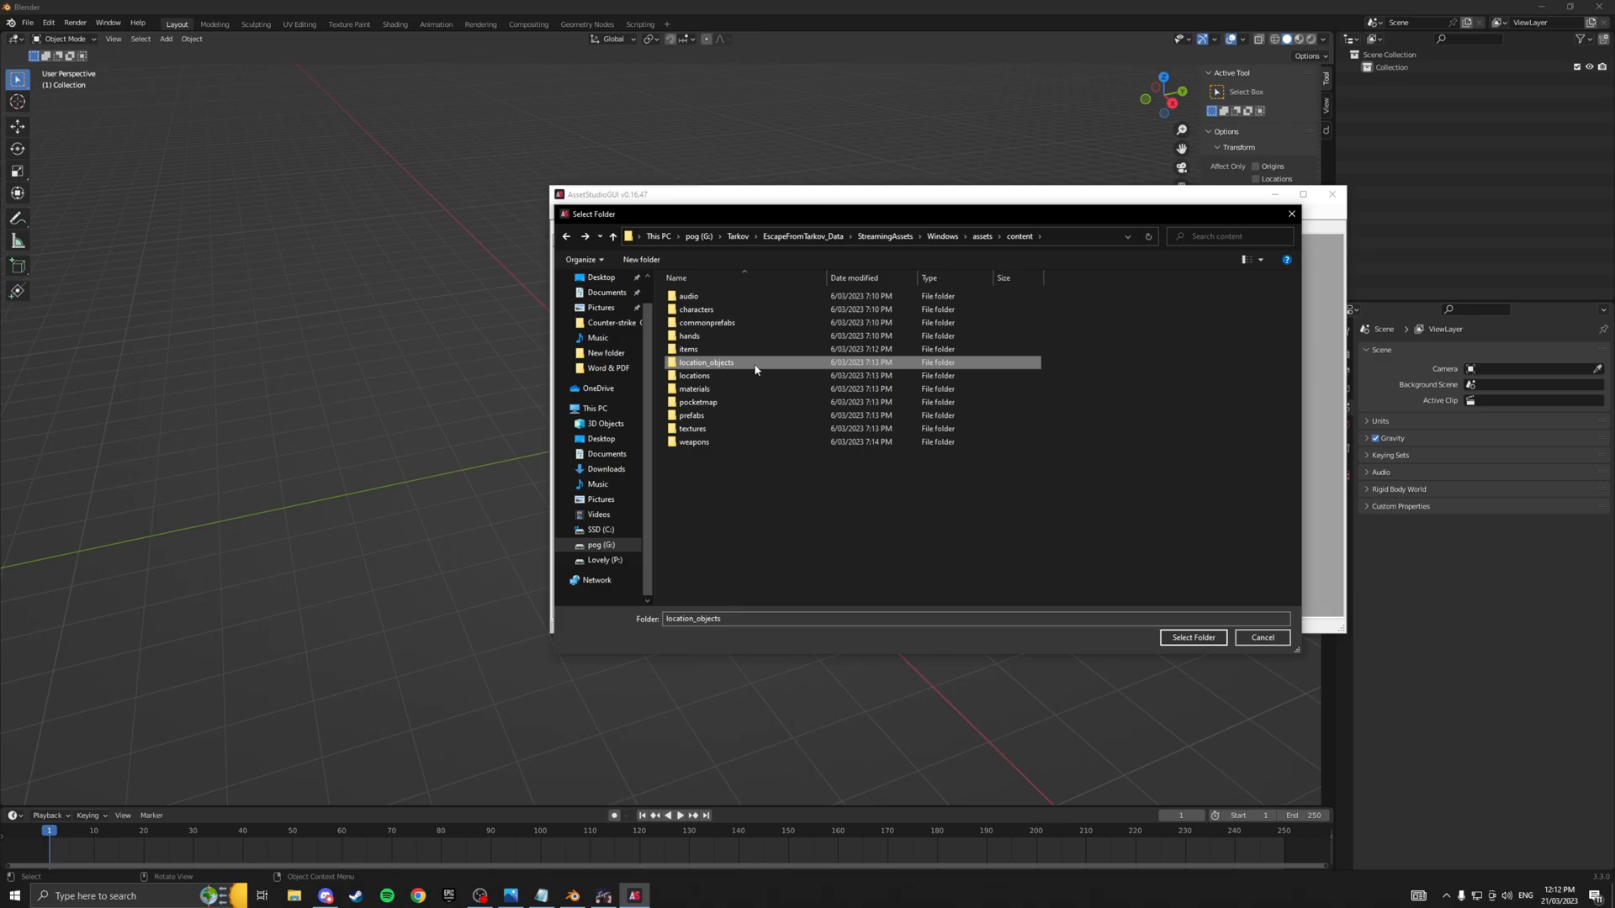
{"action": "mouse_move", "coordinate": [753, 363]}
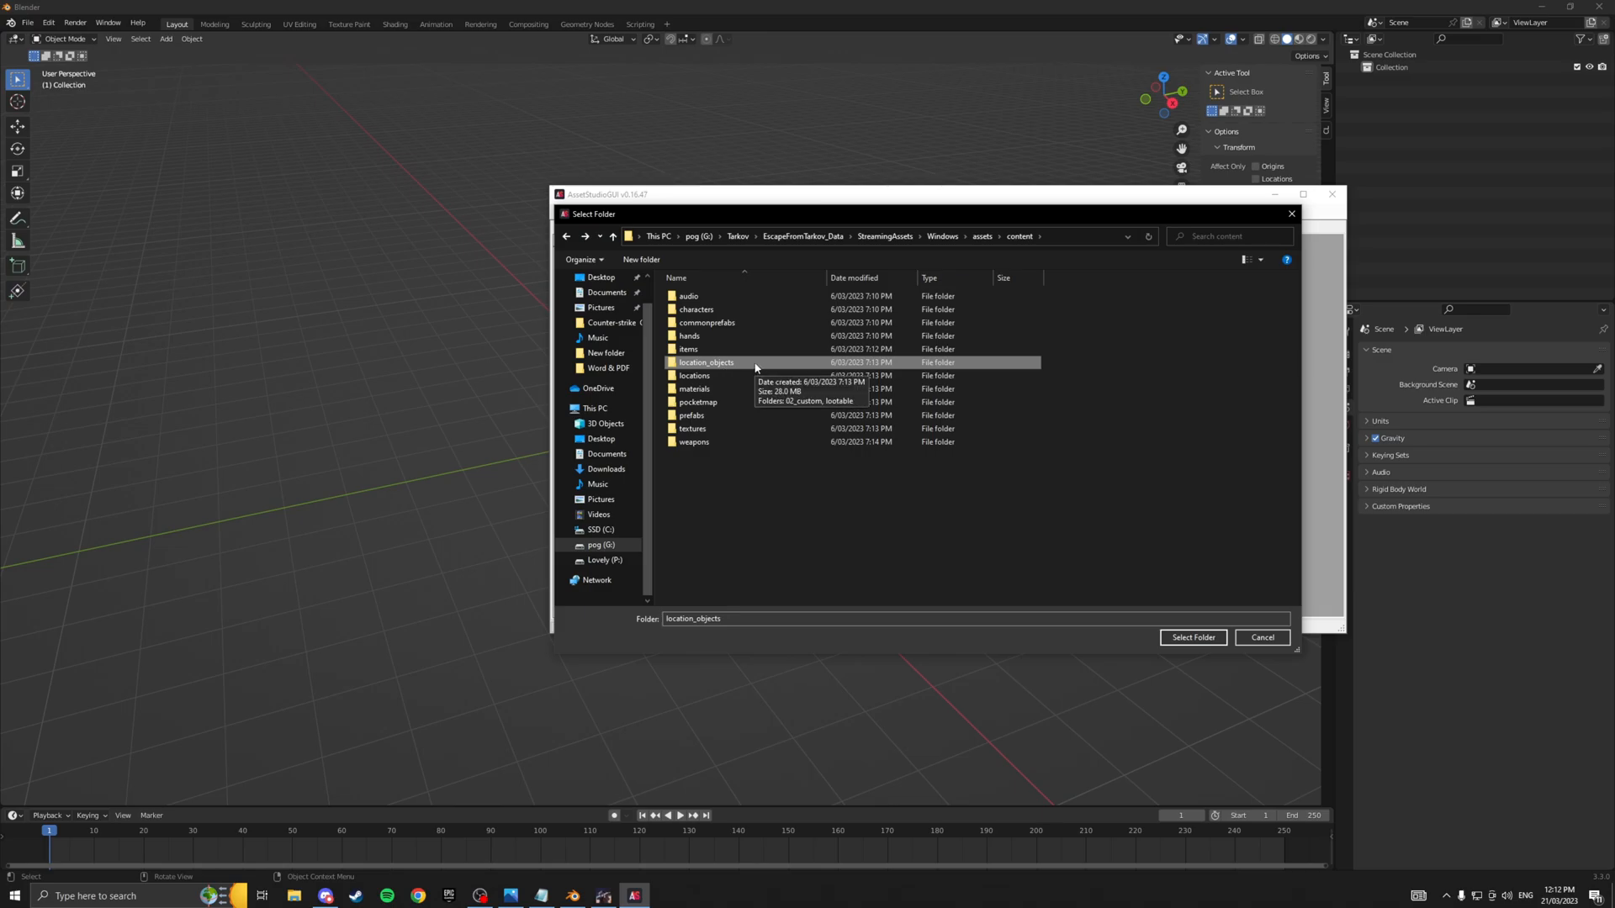
{"action": "left_click", "coordinate": [694, 388]}
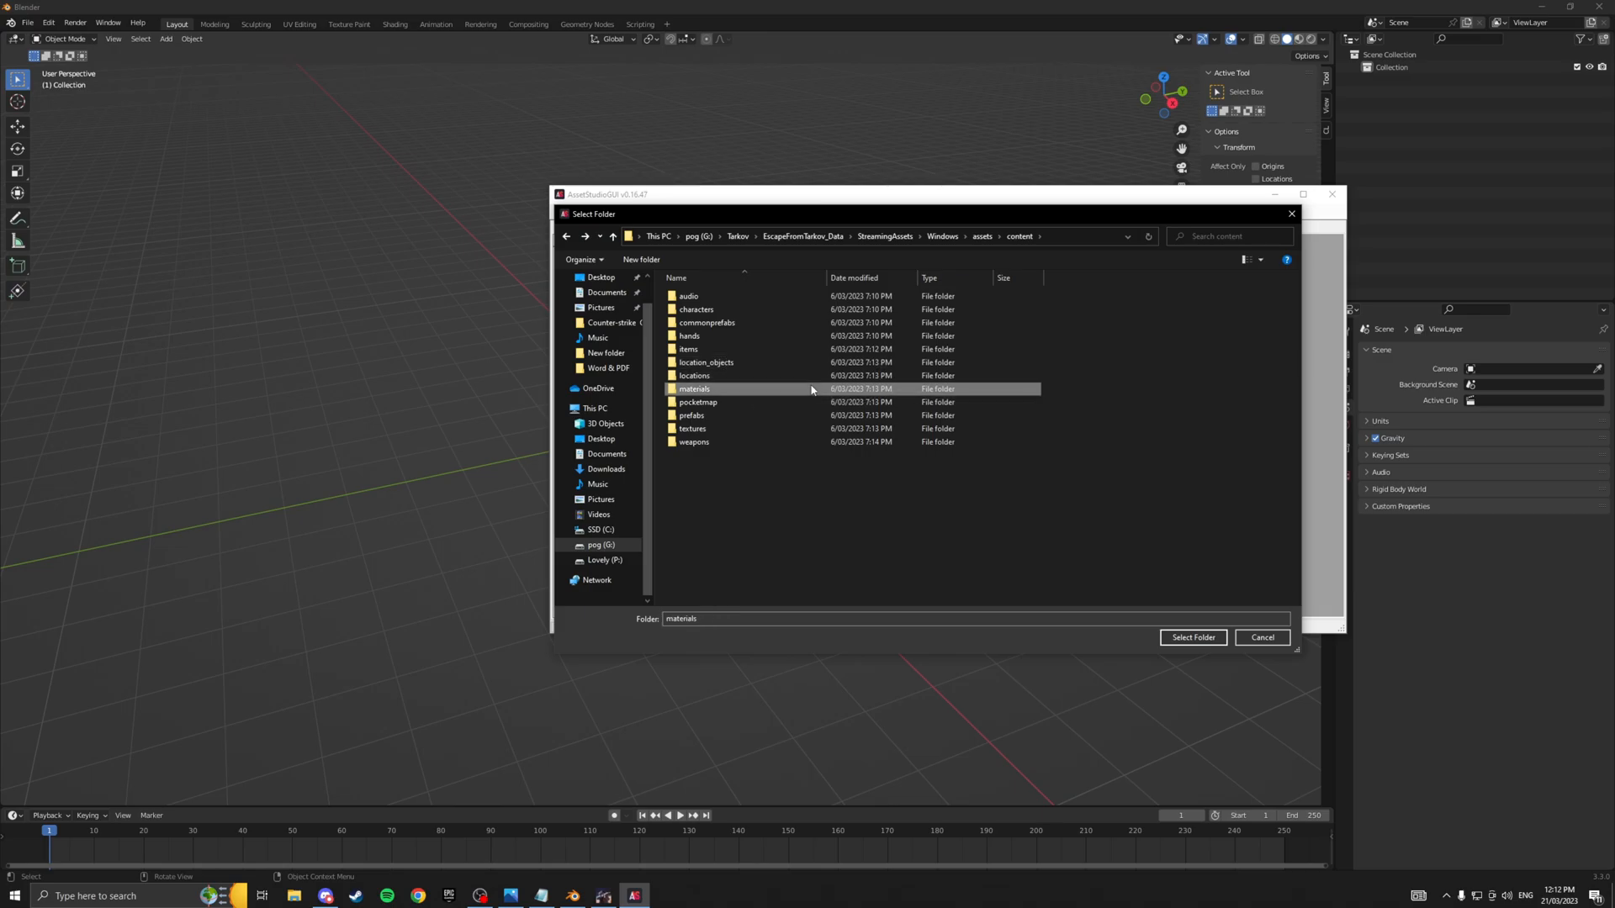
{"action": "mouse_move", "coordinate": [788, 394]}
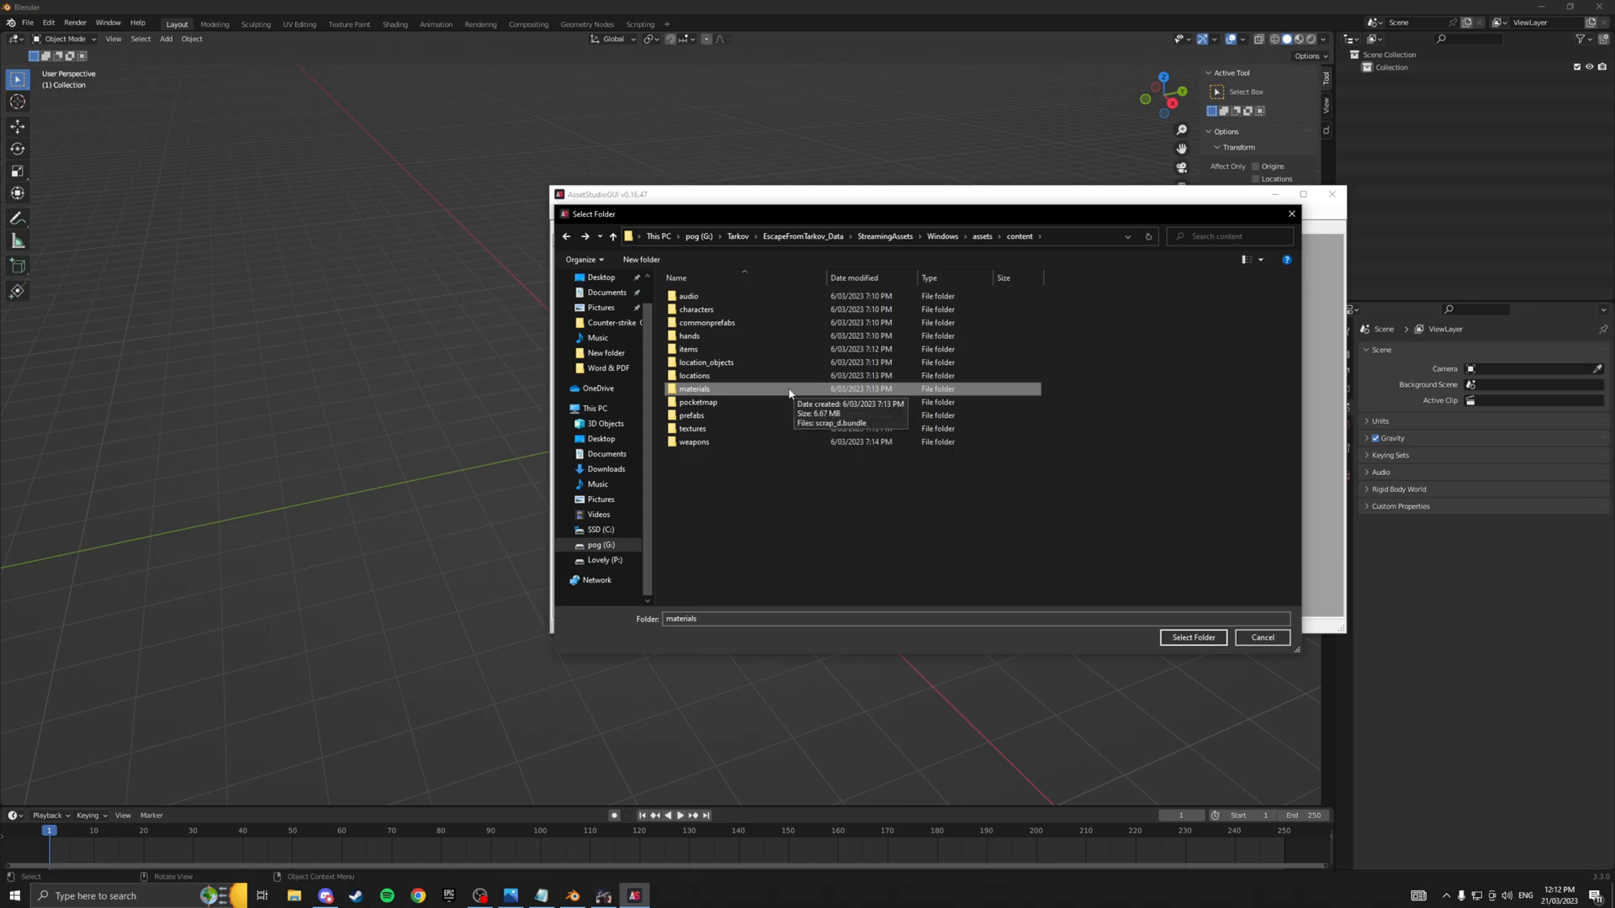
{"action": "left_click", "coordinate": [697, 402]}
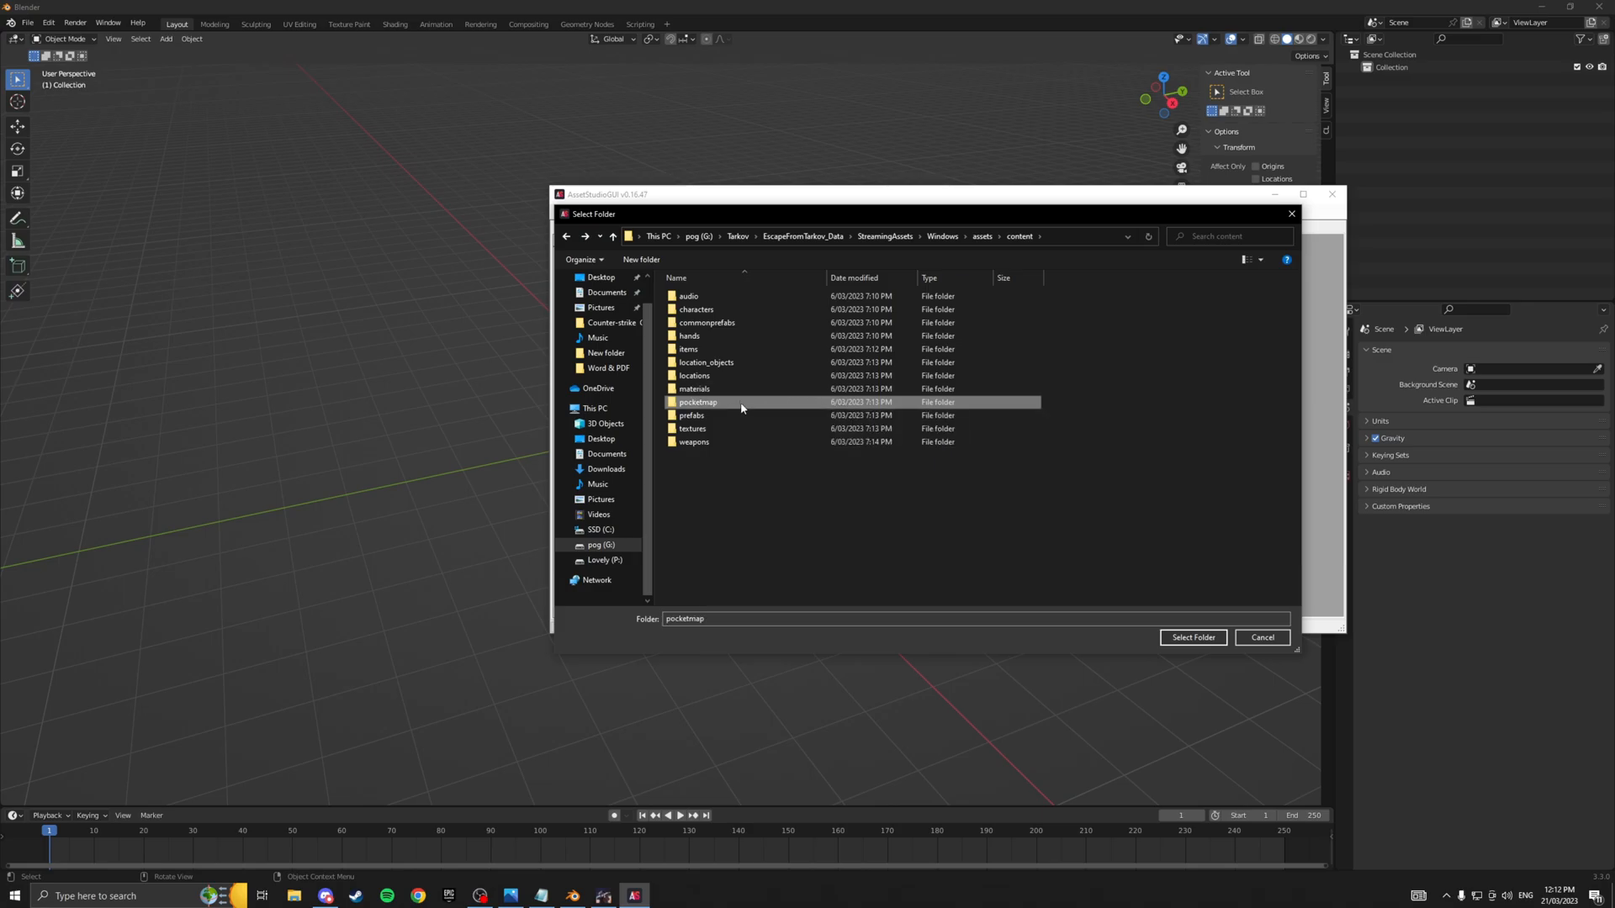
{"action": "mouse_move", "coordinate": [742, 402]}
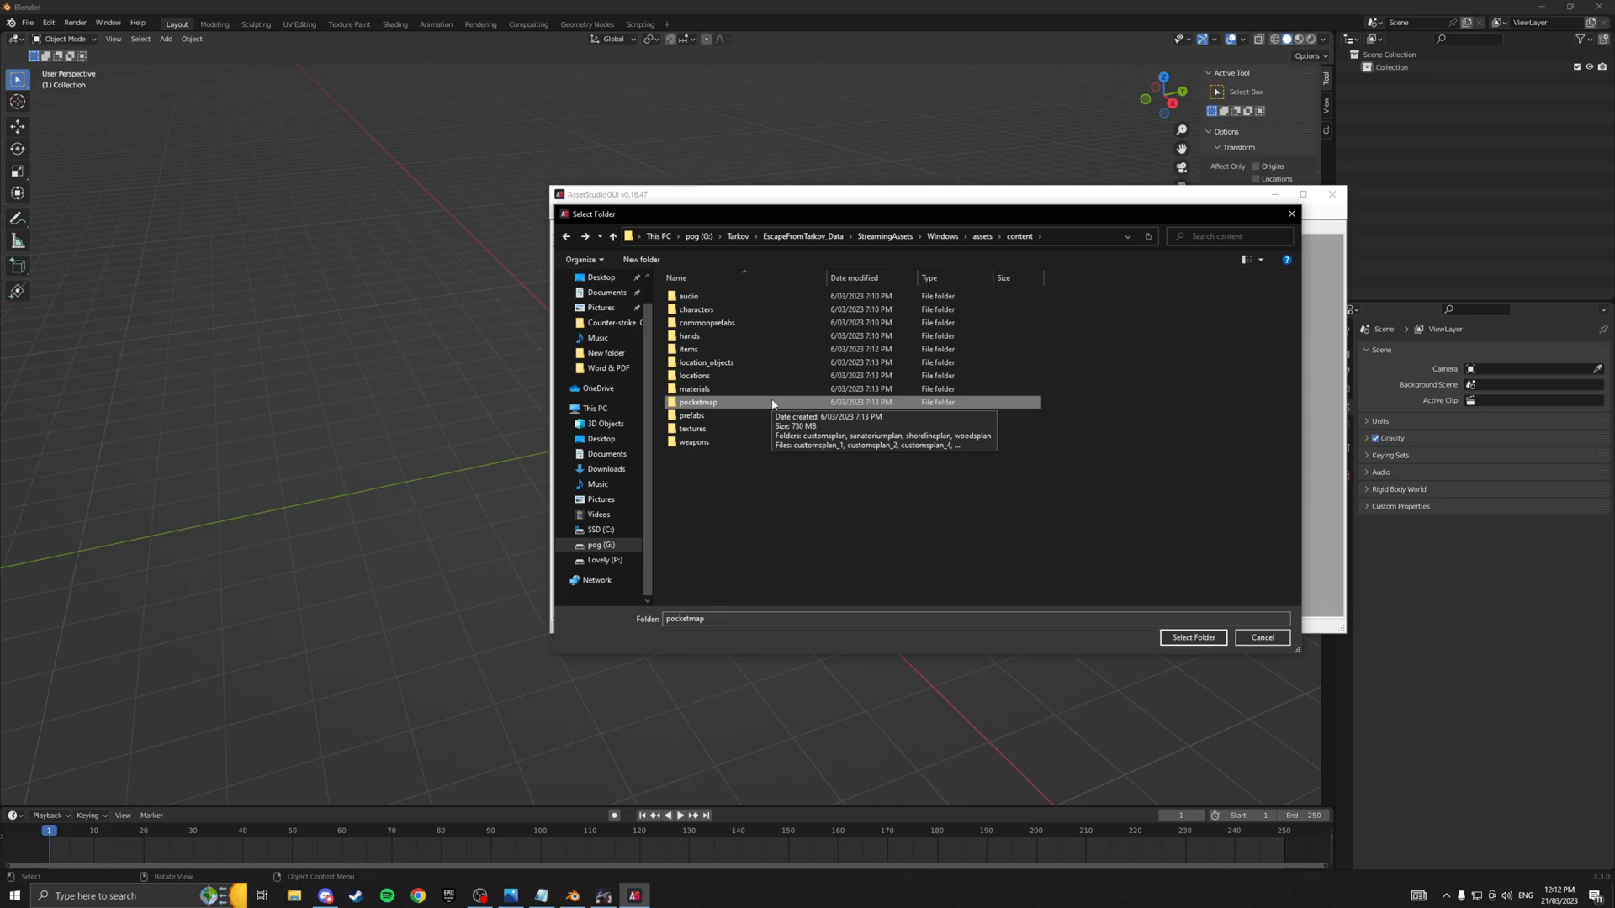
{"action": "mouse_move", "coordinate": [732, 416]}
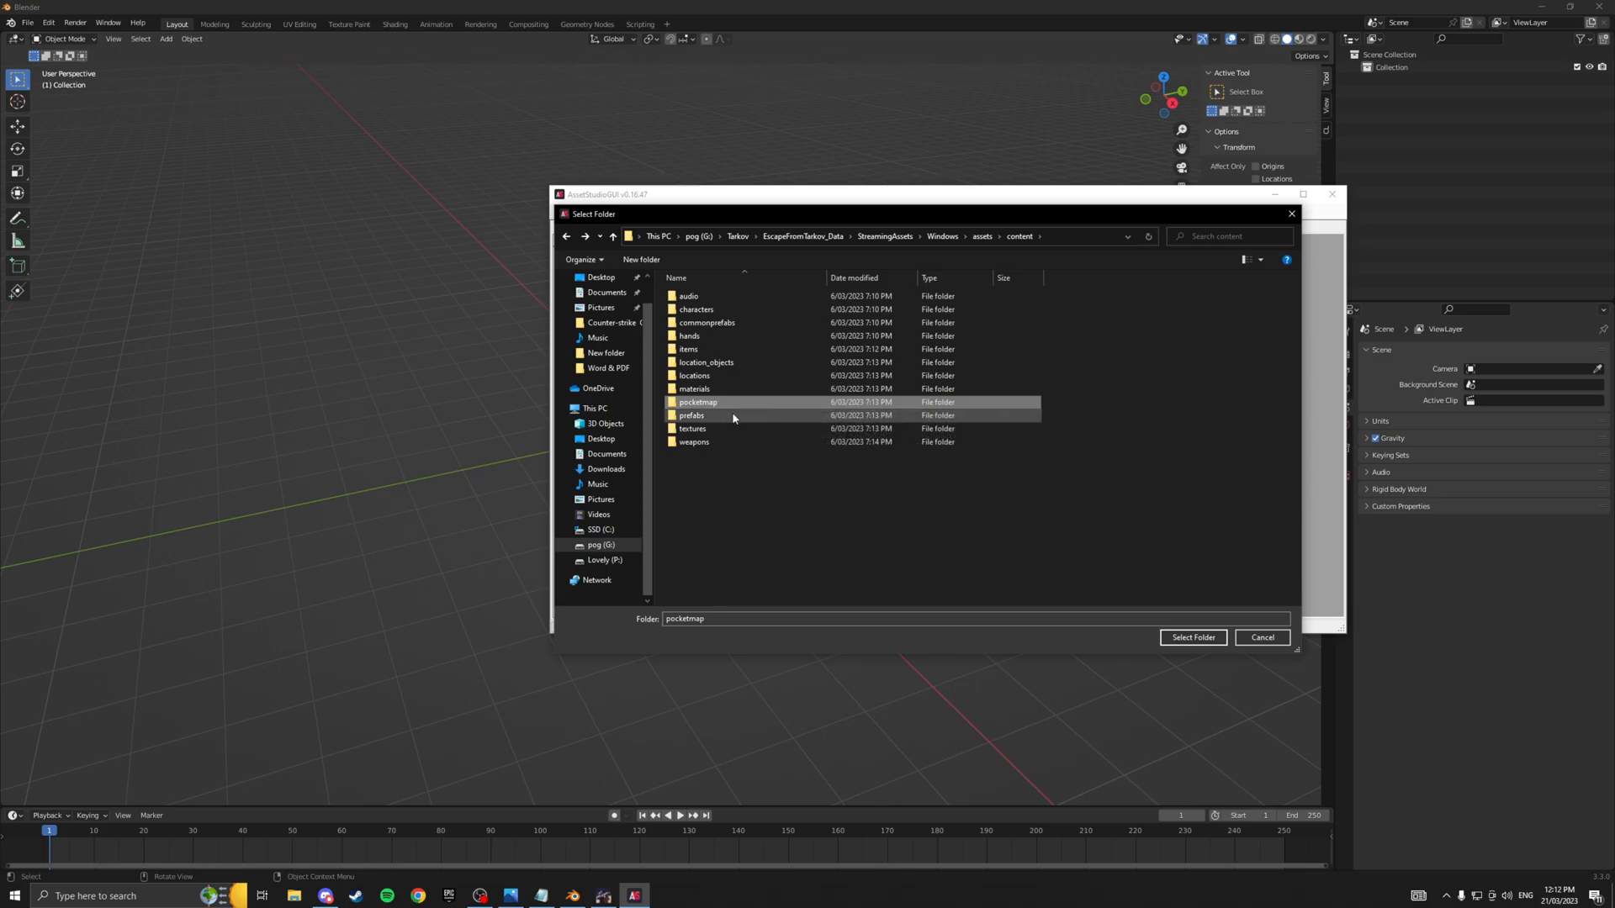
{"action": "left_click", "coordinate": [693, 415]}
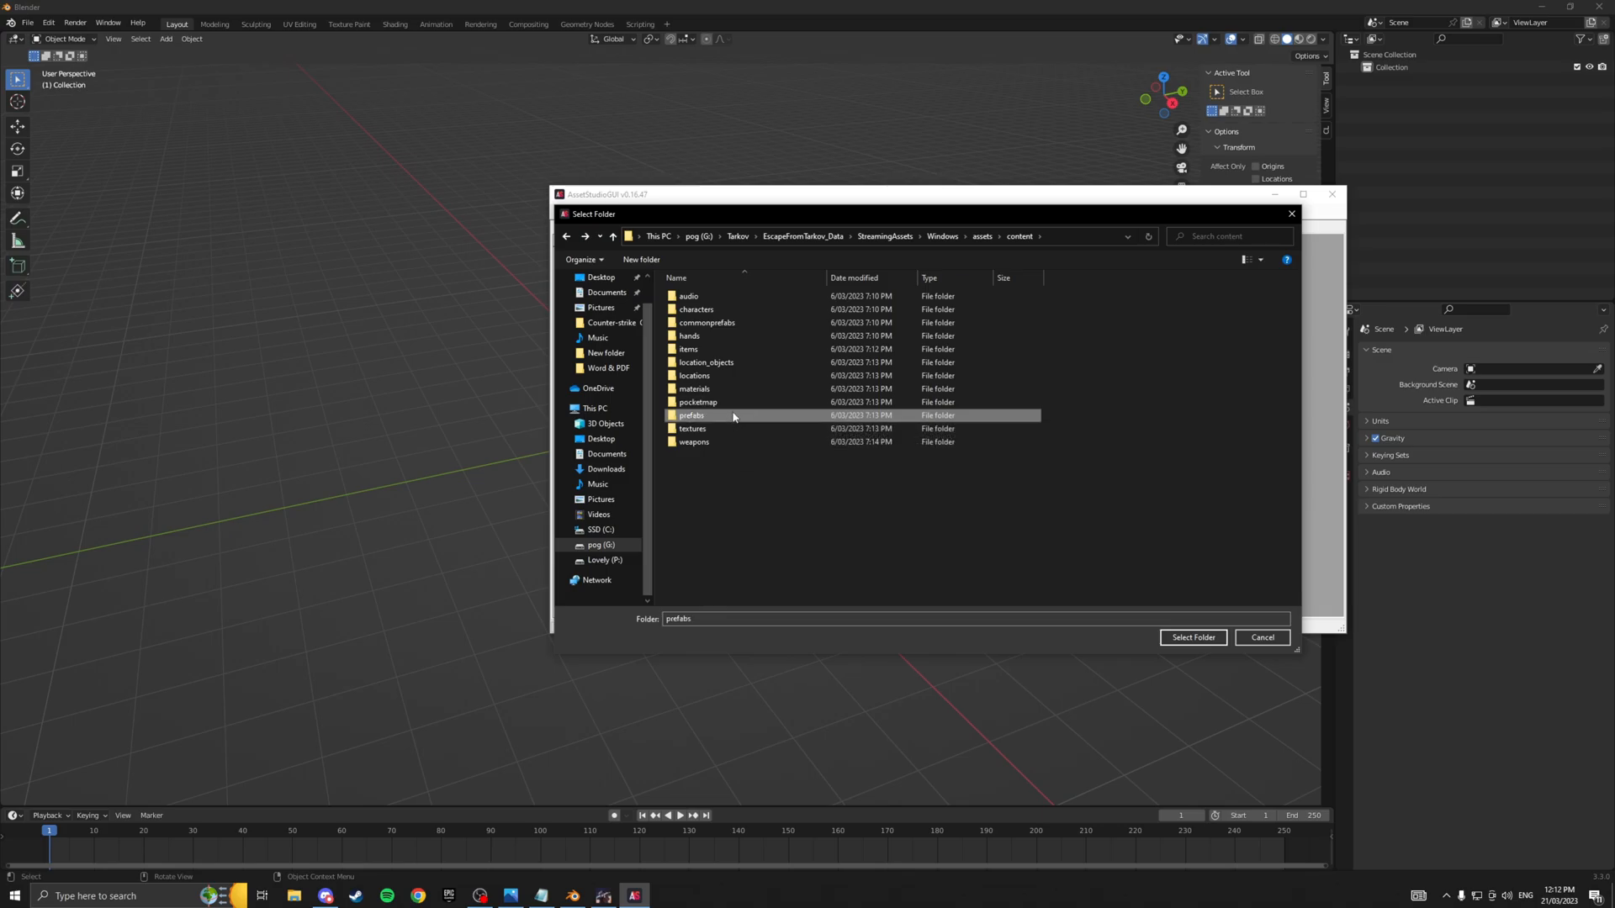
{"action": "left_click", "coordinate": [693, 428]}
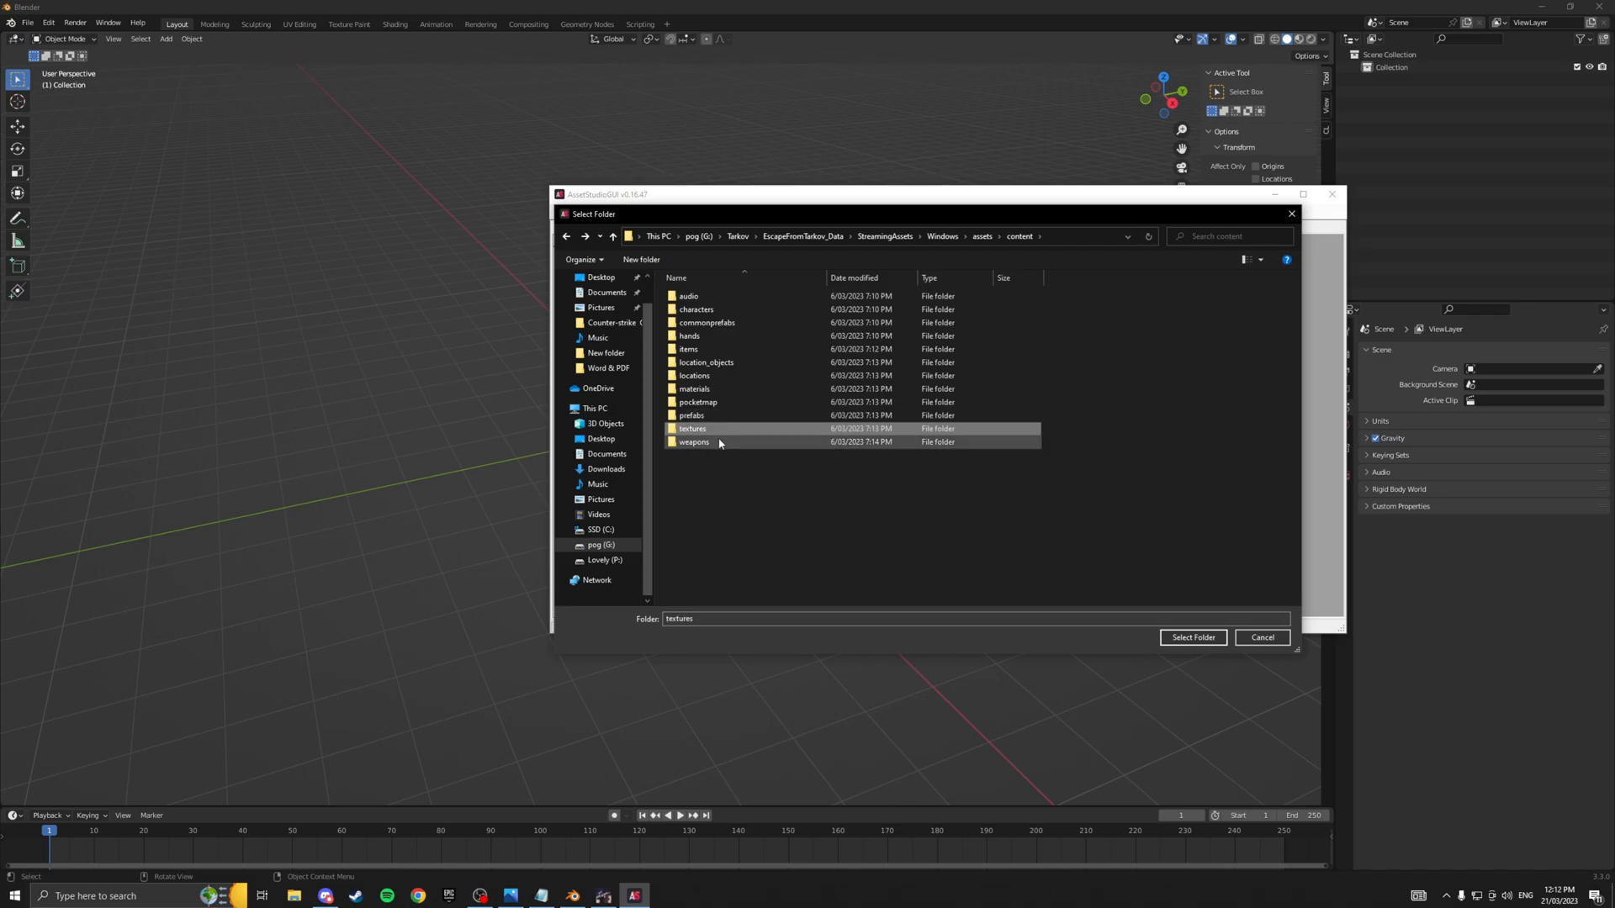
{"action": "double_click", "coordinate": [694, 442]}
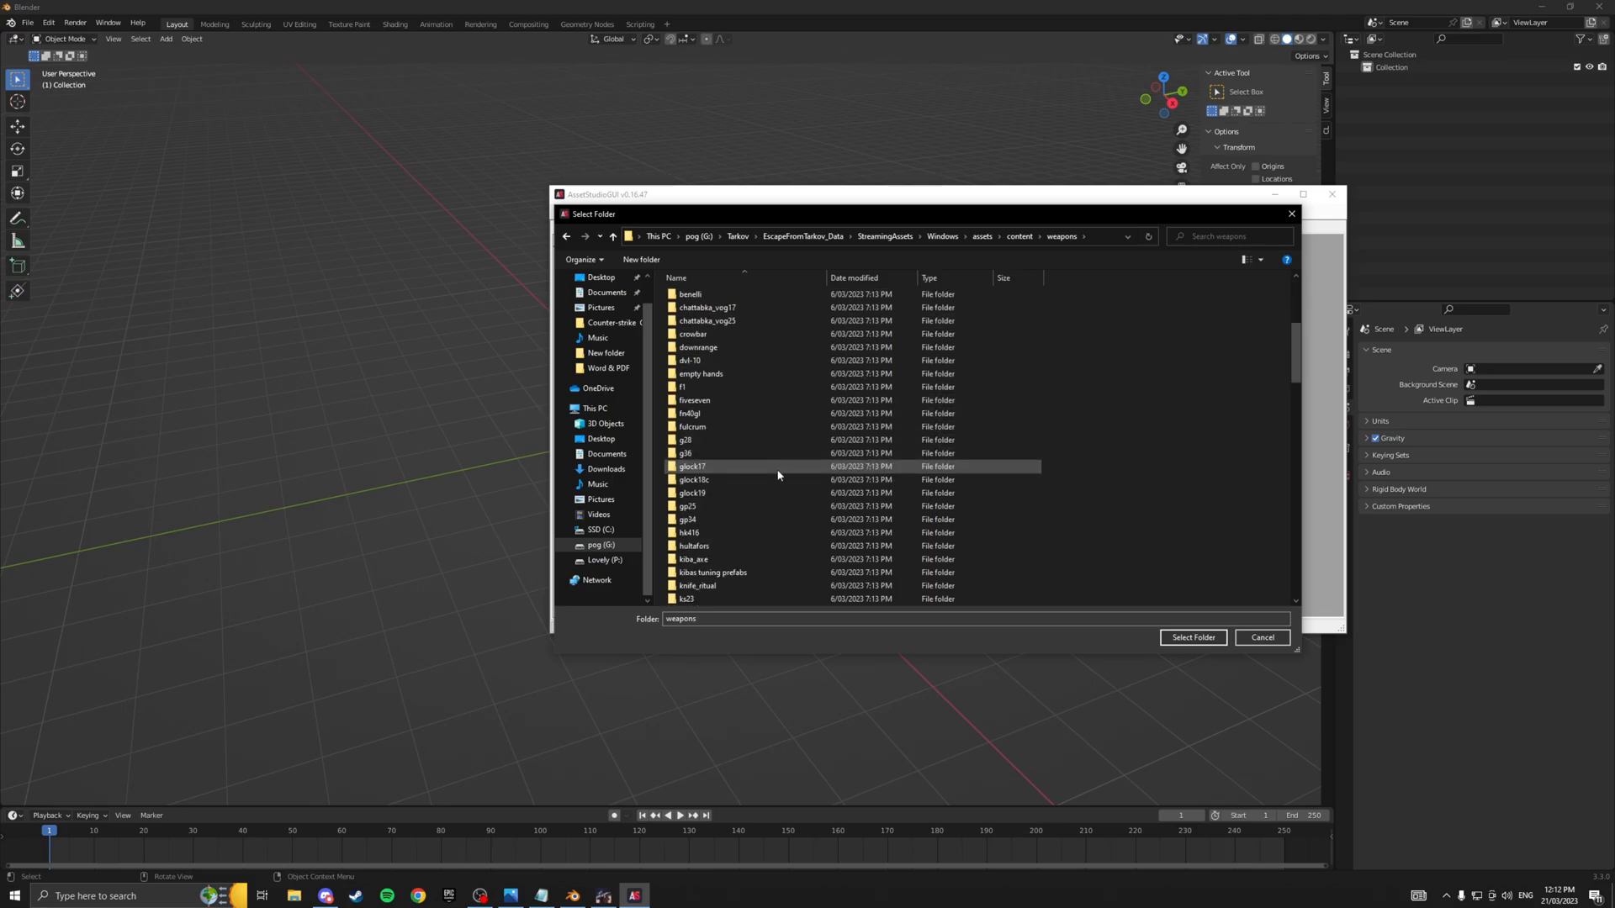
{"action": "scroll", "scroll_direction": "down", "scroll_amount": 3}
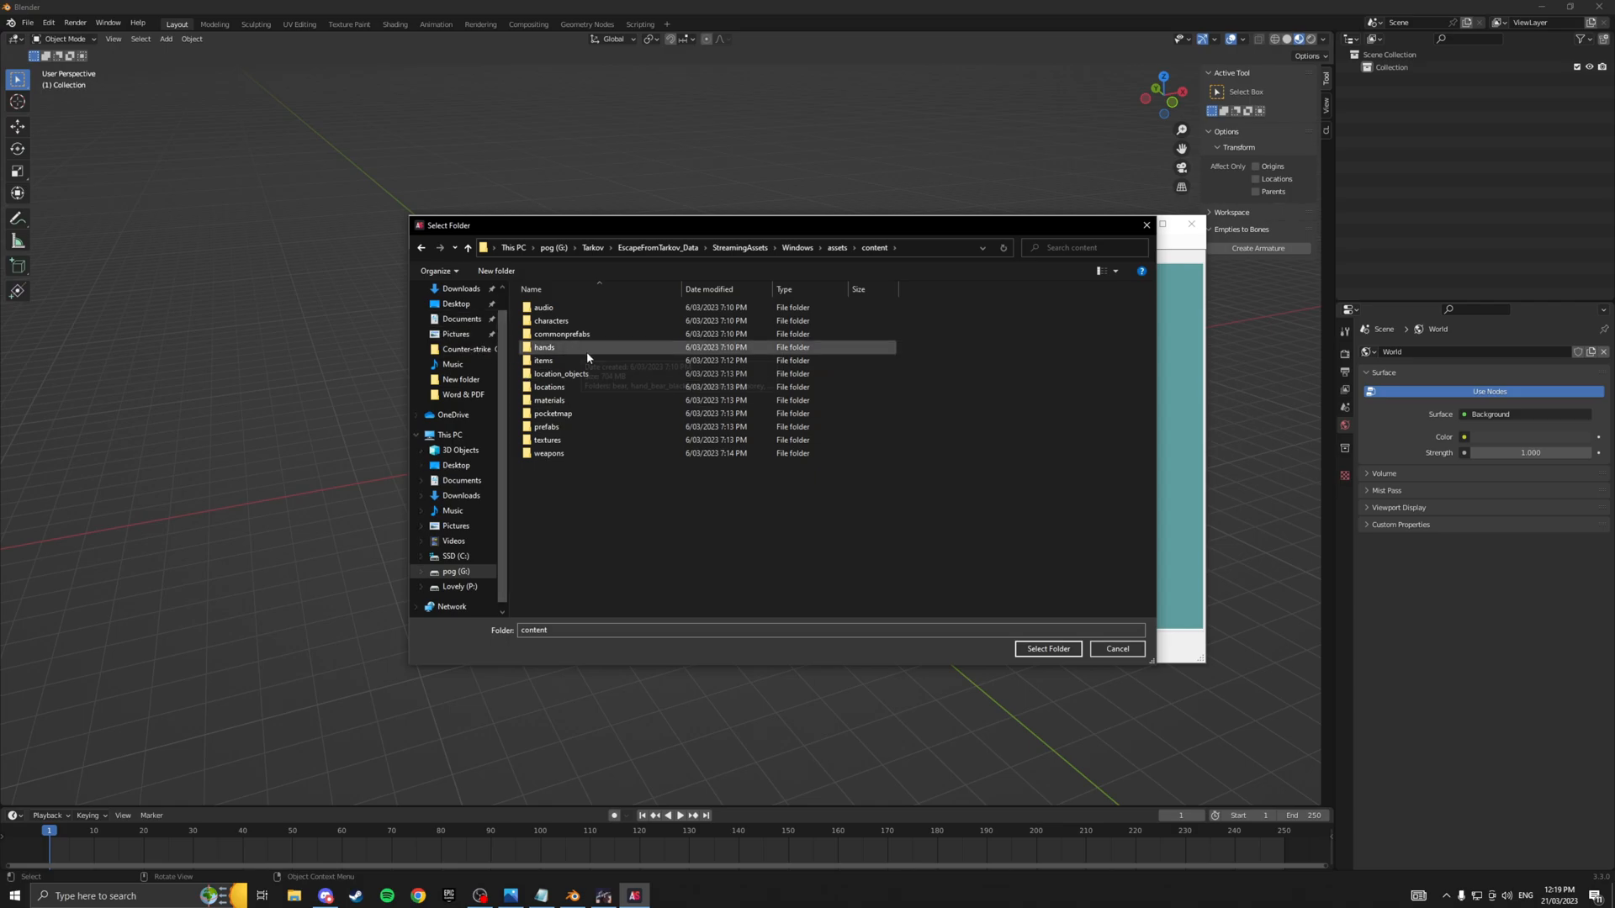
Load the content\items\mods\scopes folder, listing 101 files and 1642 assets.
{"action": "double_click", "coordinate": [543, 361]}
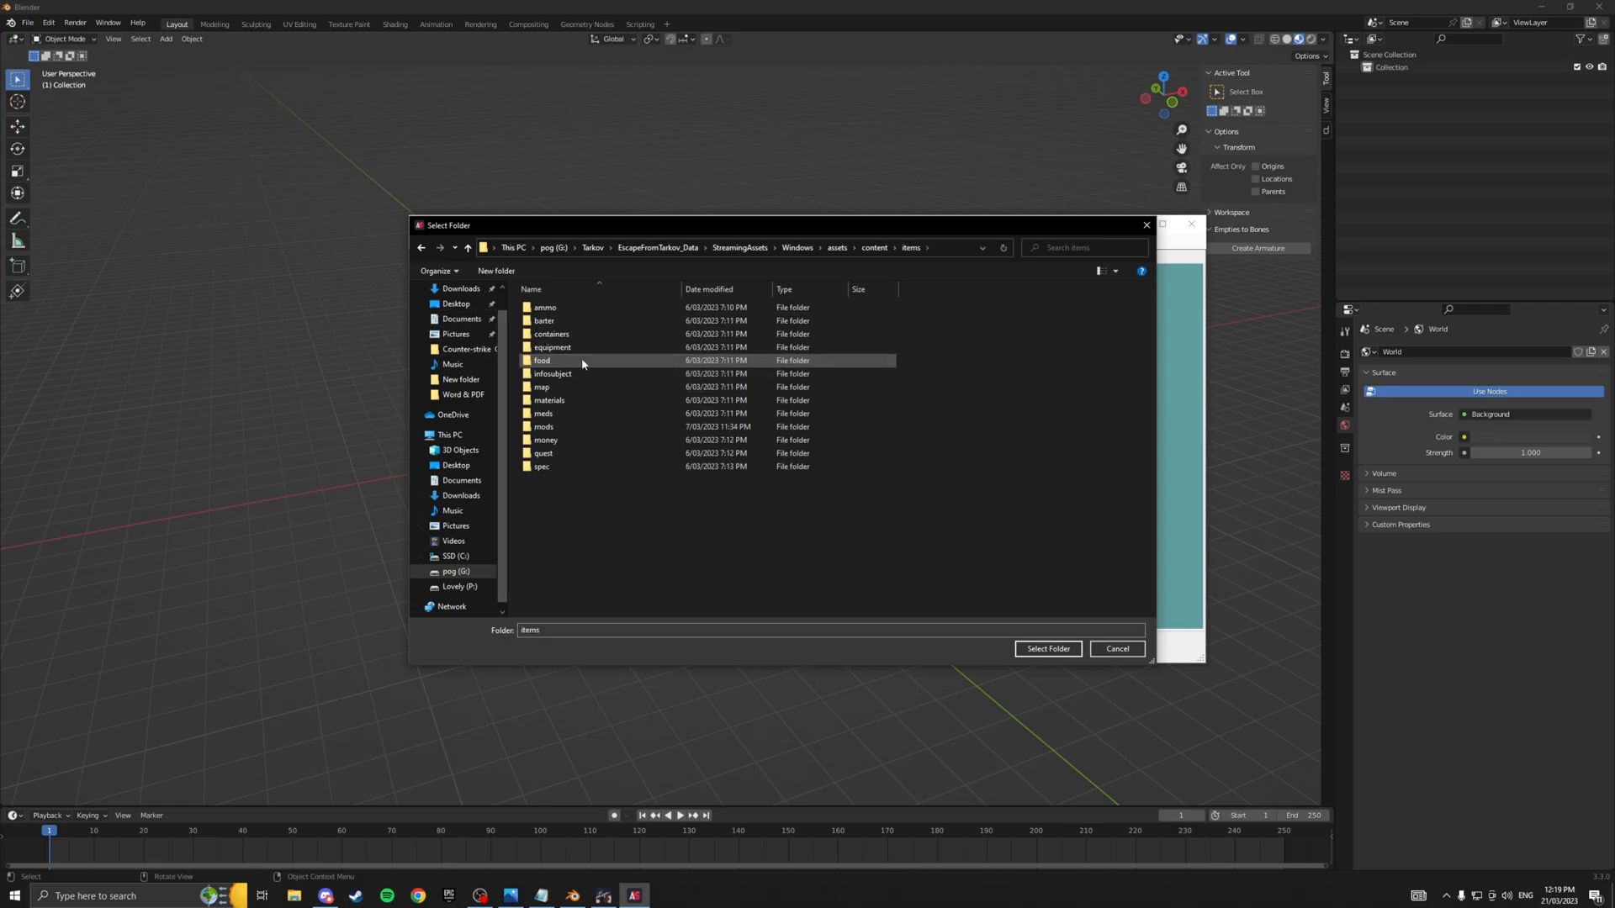
{"action": "double_click", "coordinate": [543, 426]}
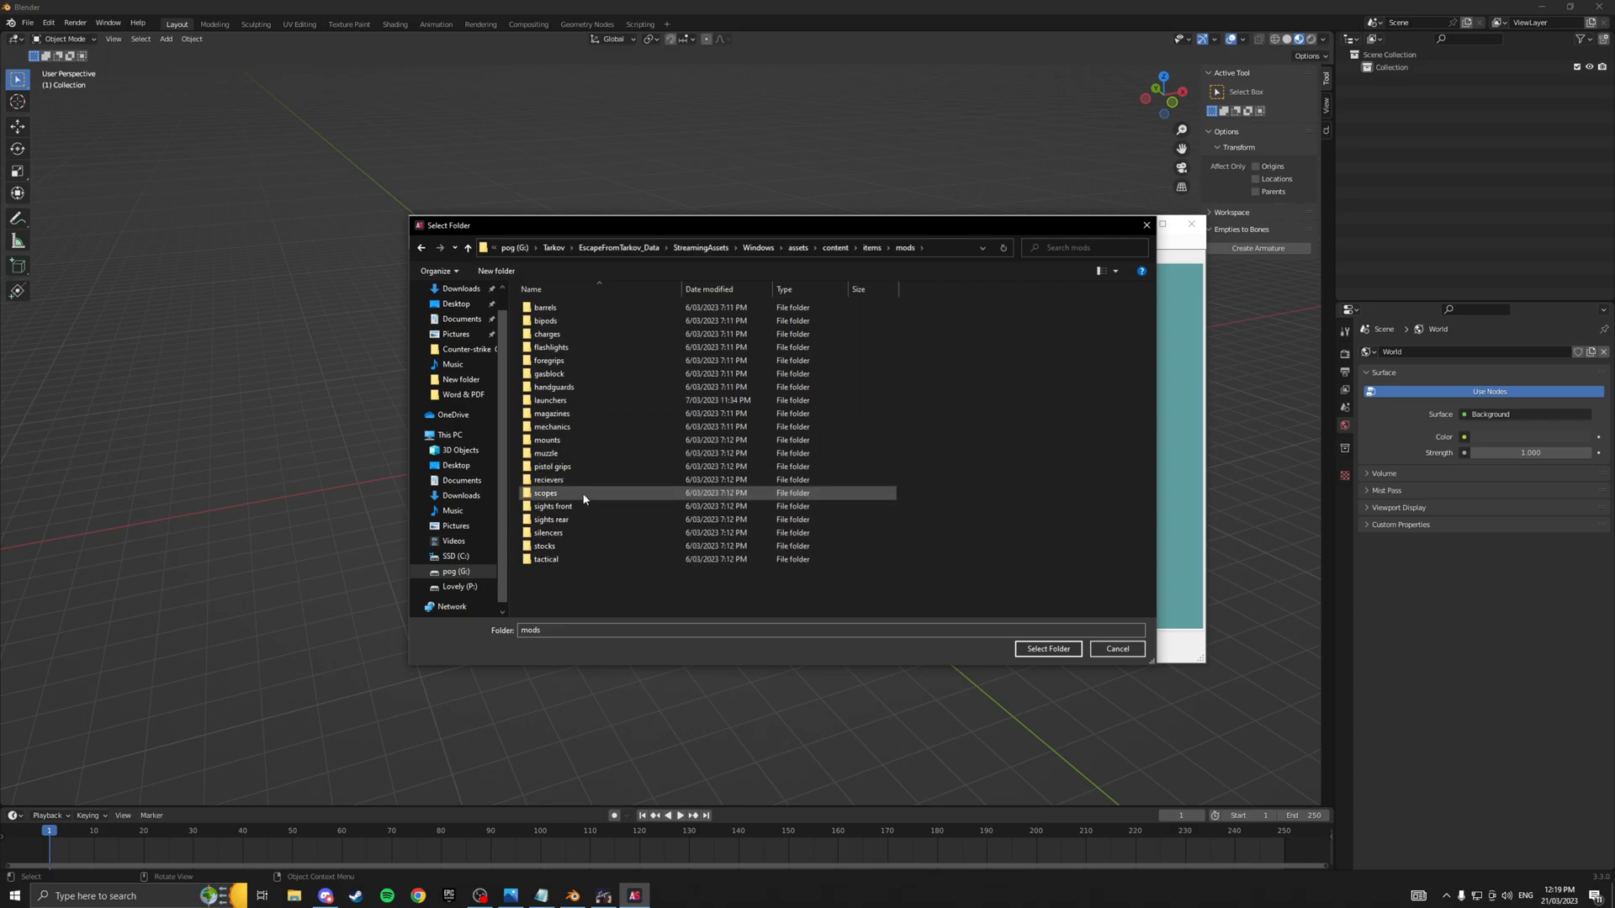
{"action": "double_click", "coordinate": [546, 492]}
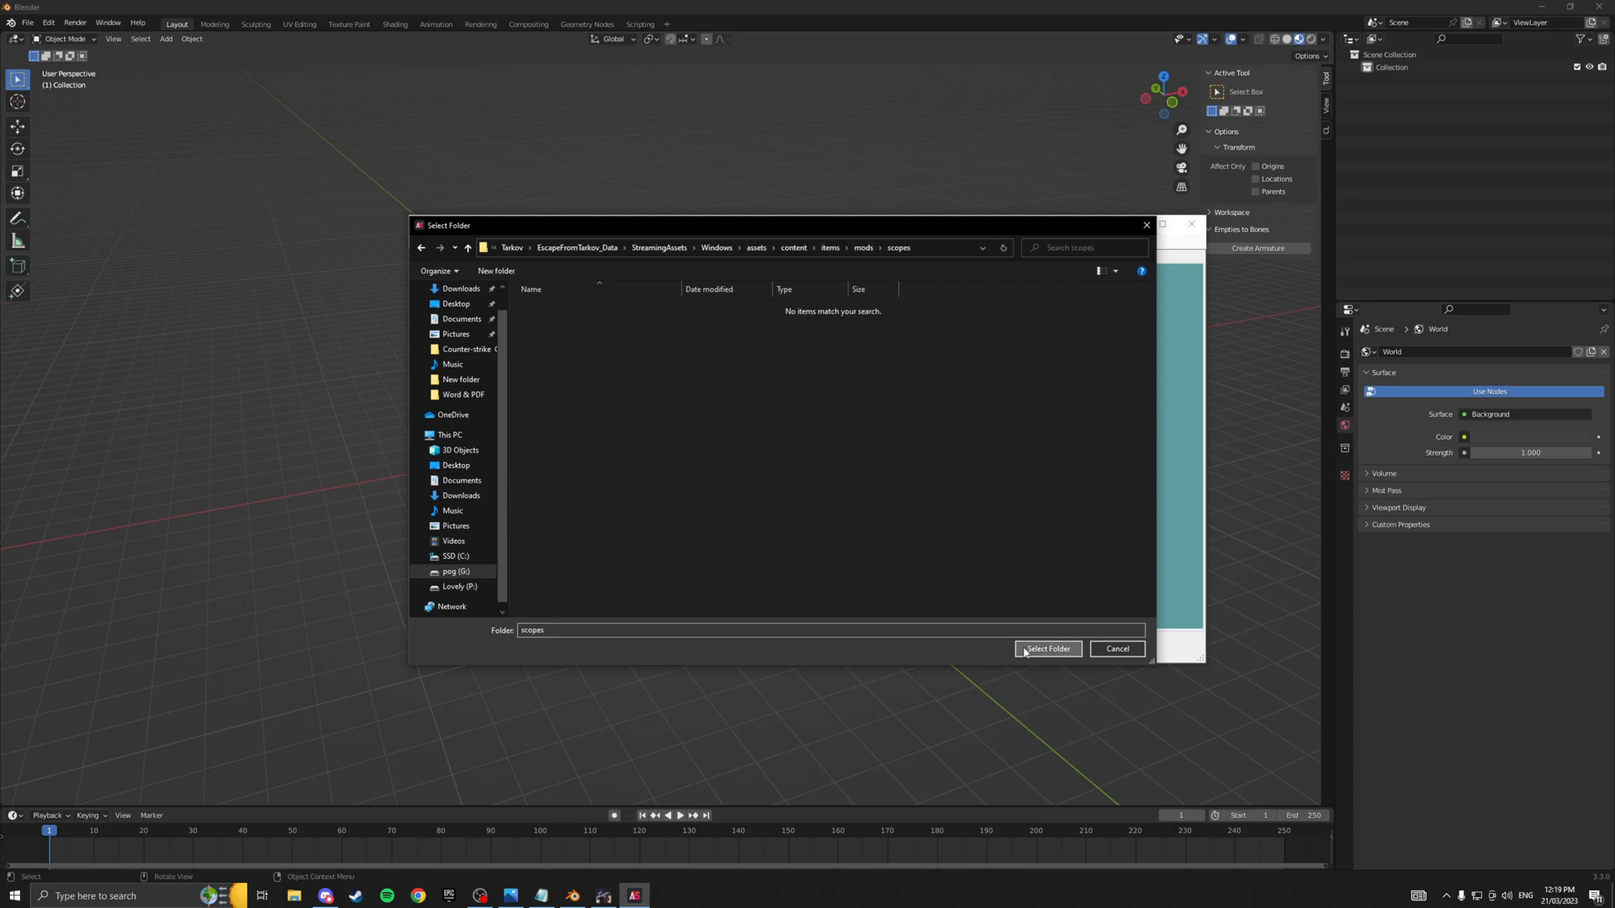
{"action": "left_click", "coordinate": [1047, 648]}
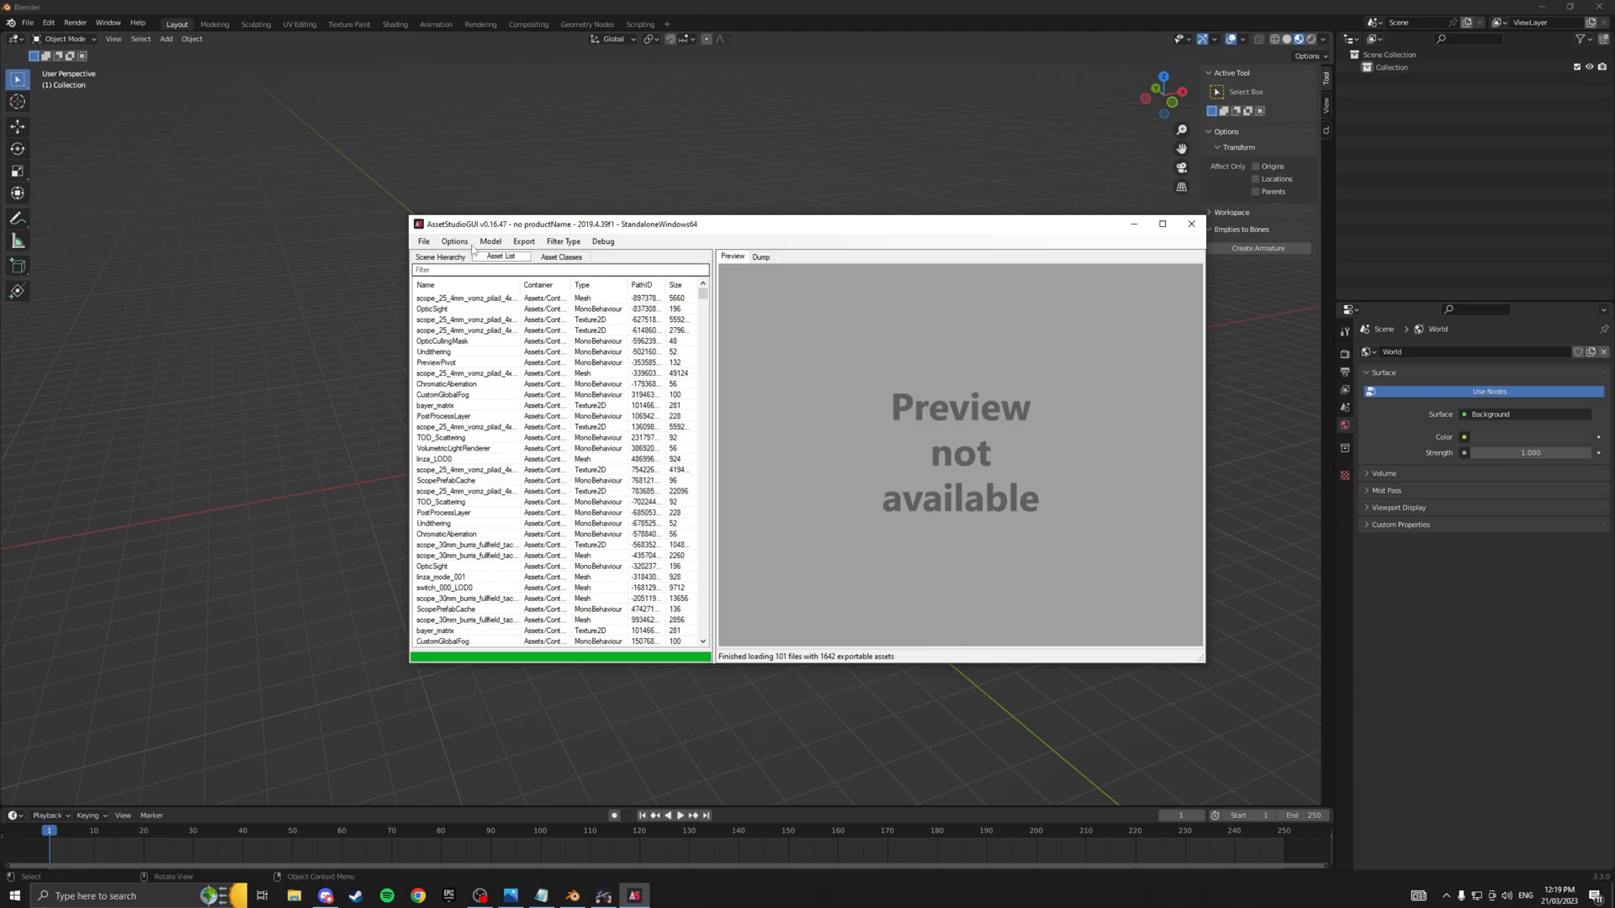
Check the Scene Hierarchy, return to the Asset List, and filter by 'vudu'.
{"action": "left_click", "coordinate": [439, 256]}
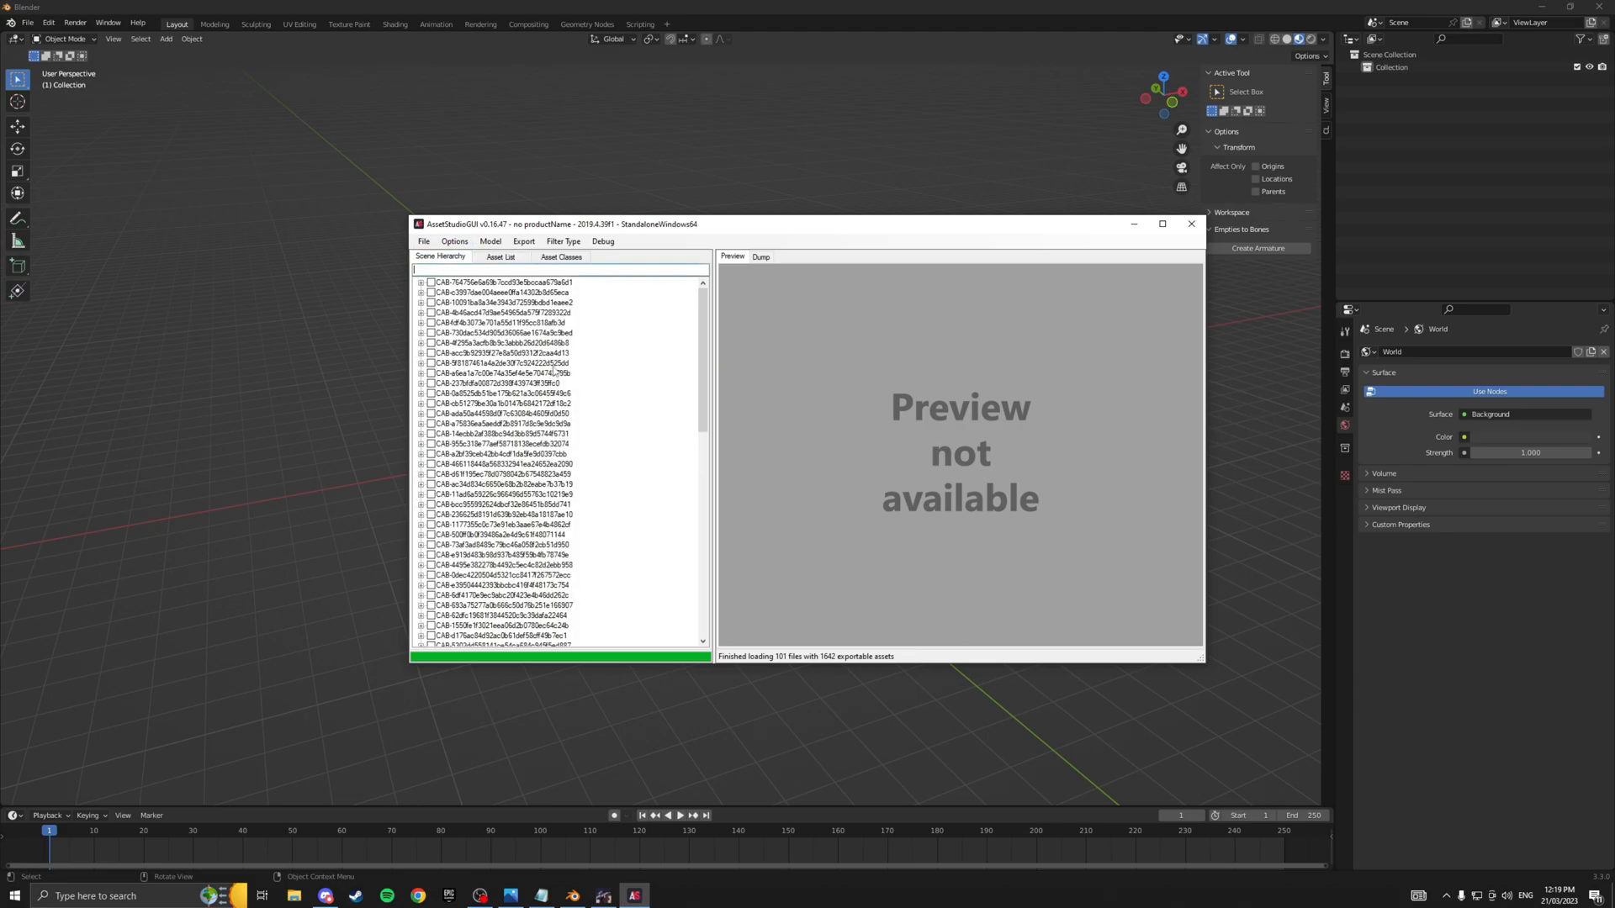
{"action": "left_click", "coordinate": [500, 257]}
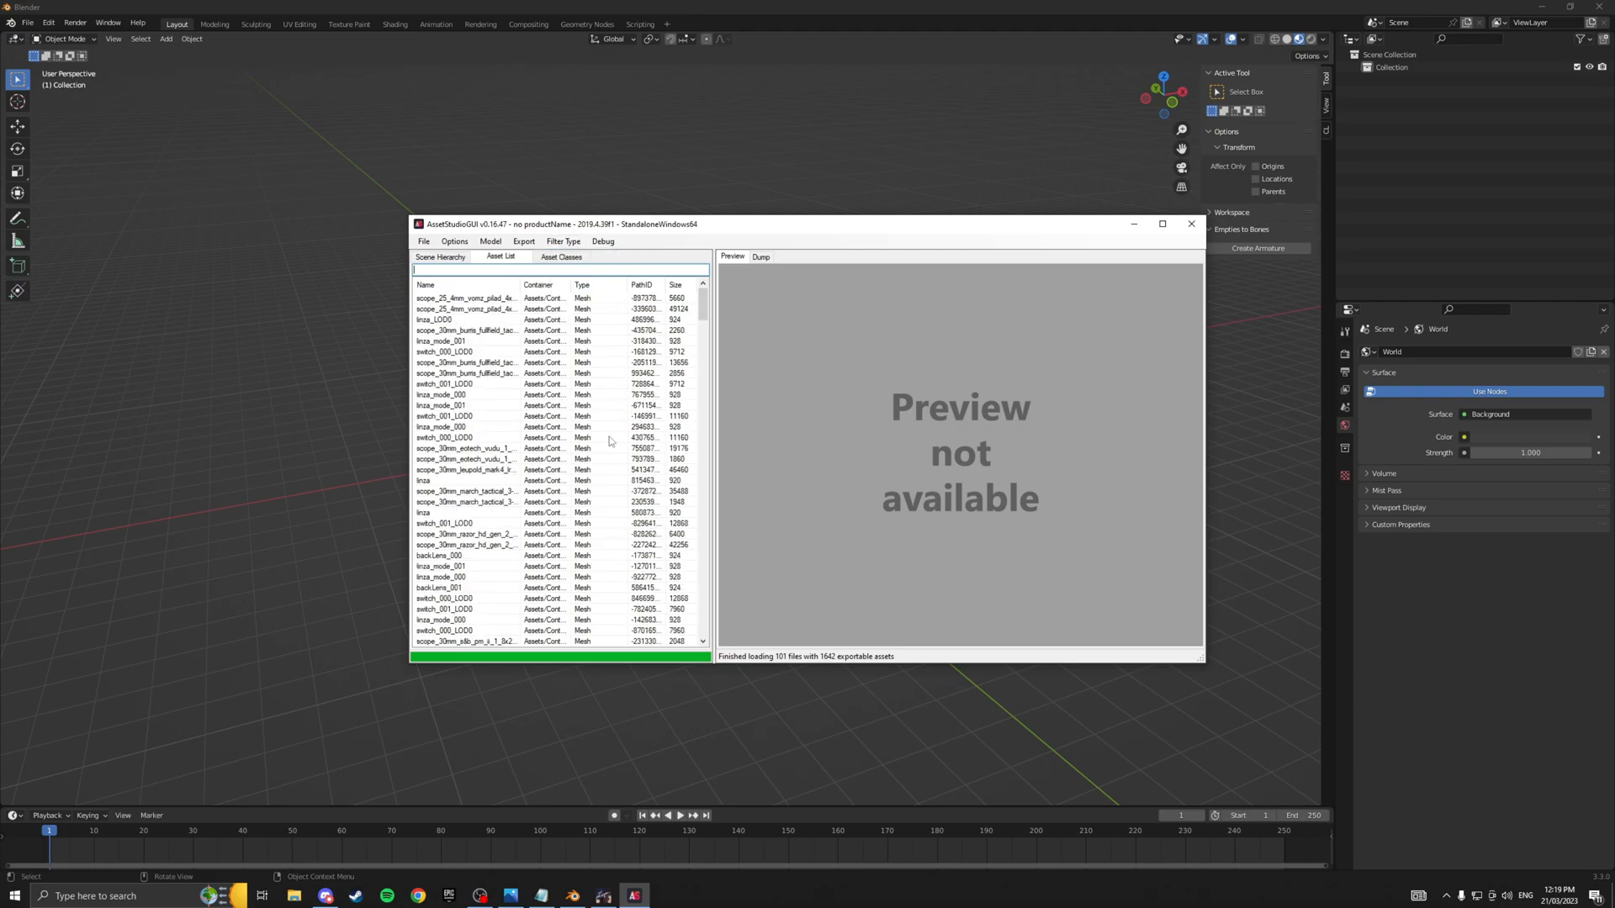
{"action": "left_click", "coordinate": [465, 426]}
{"action": "type", "text": "vudu"}
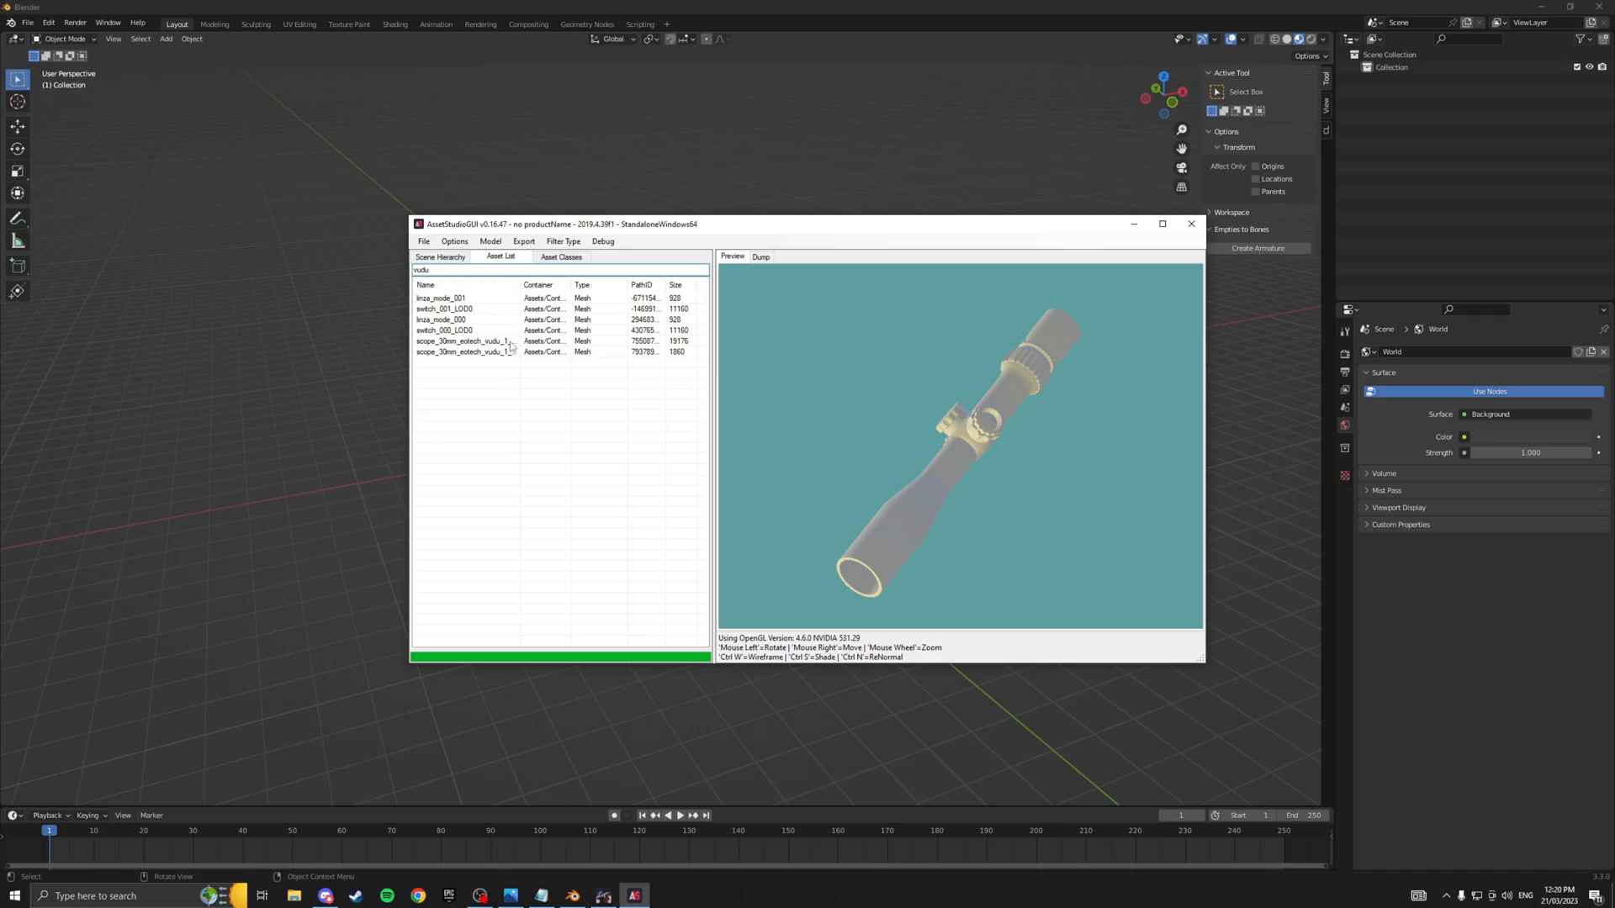
Preview the vudu scope, linza_mode_000 and switch_001_LOD0 meshes.
{"action": "left_click", "coordinate": [464, 340]}
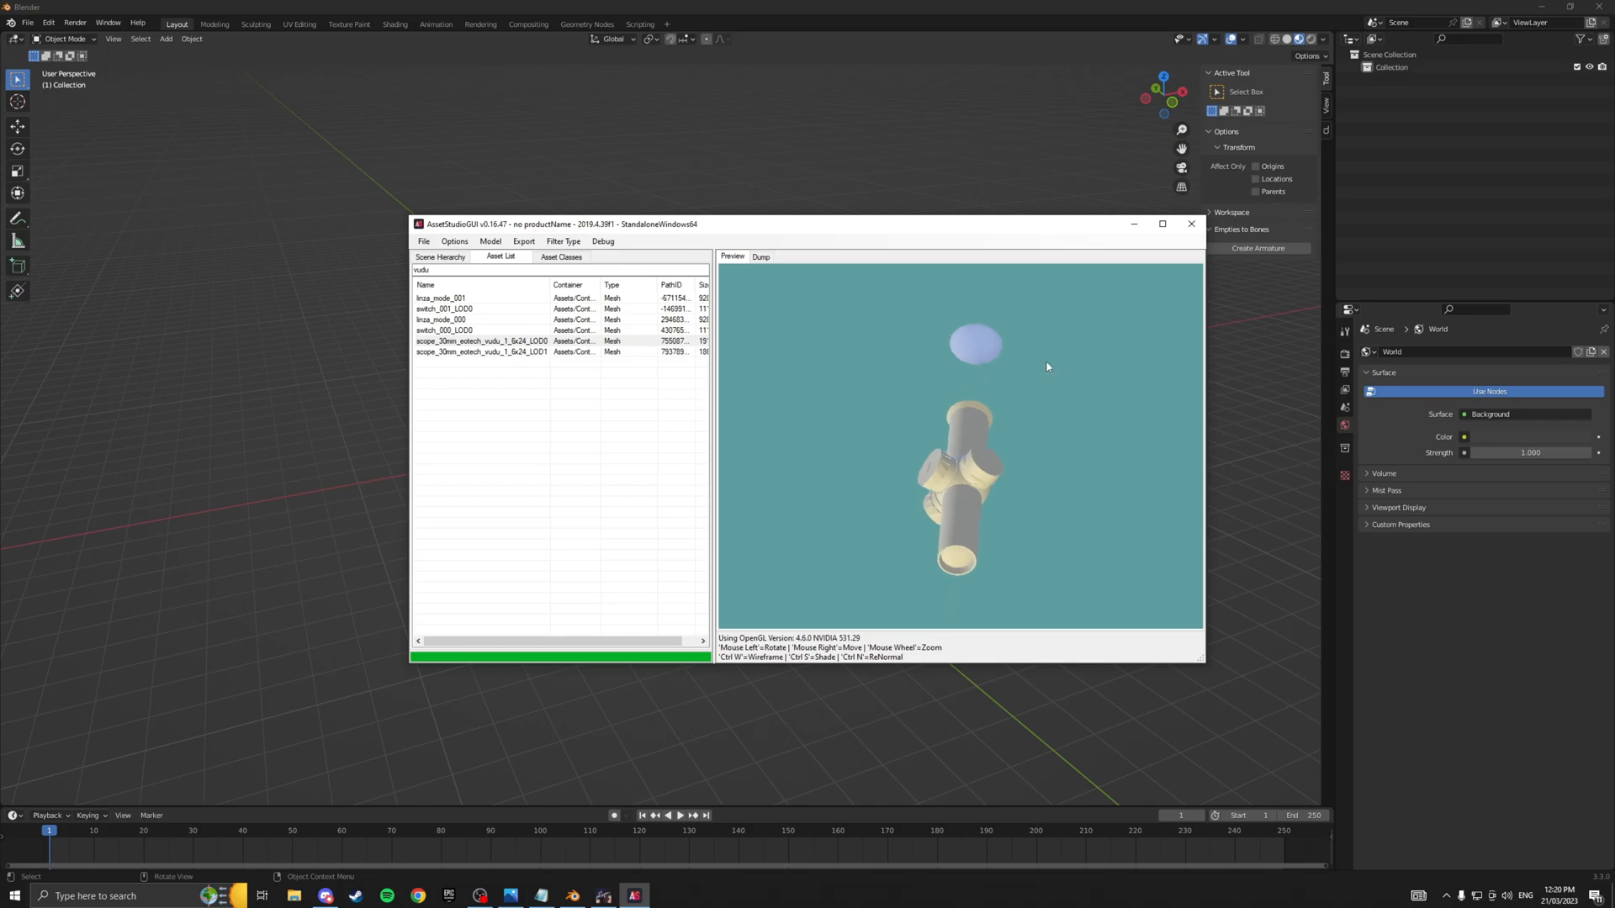
{"action": "left_click", "coordinate": [482, 353]}
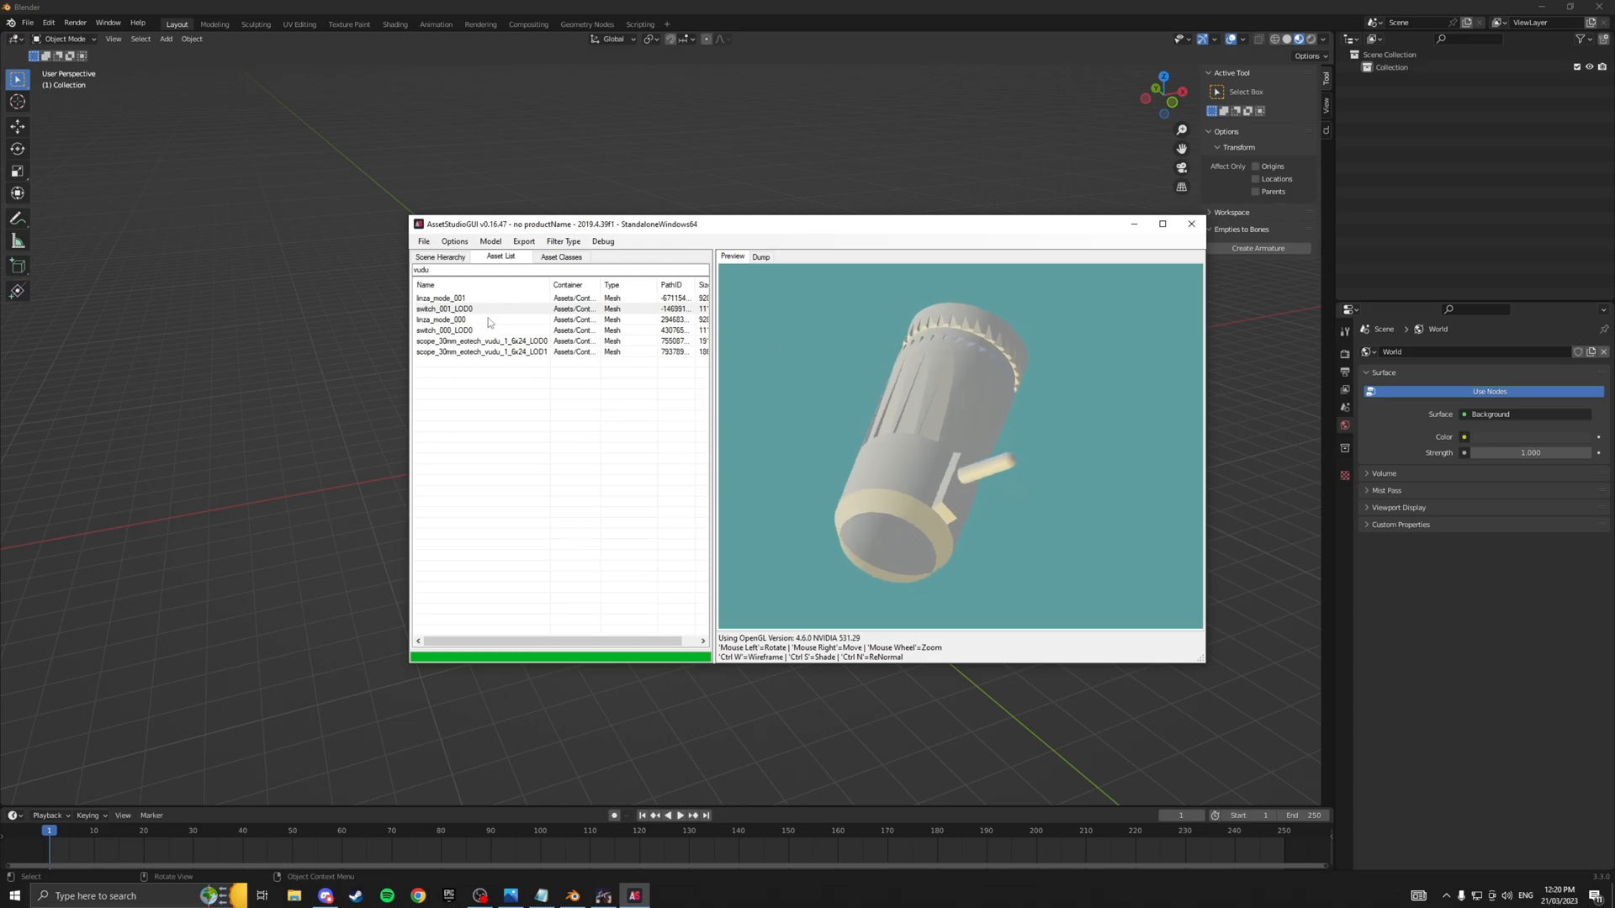
{"action": "left_click", "coordinate": [443, 320]}
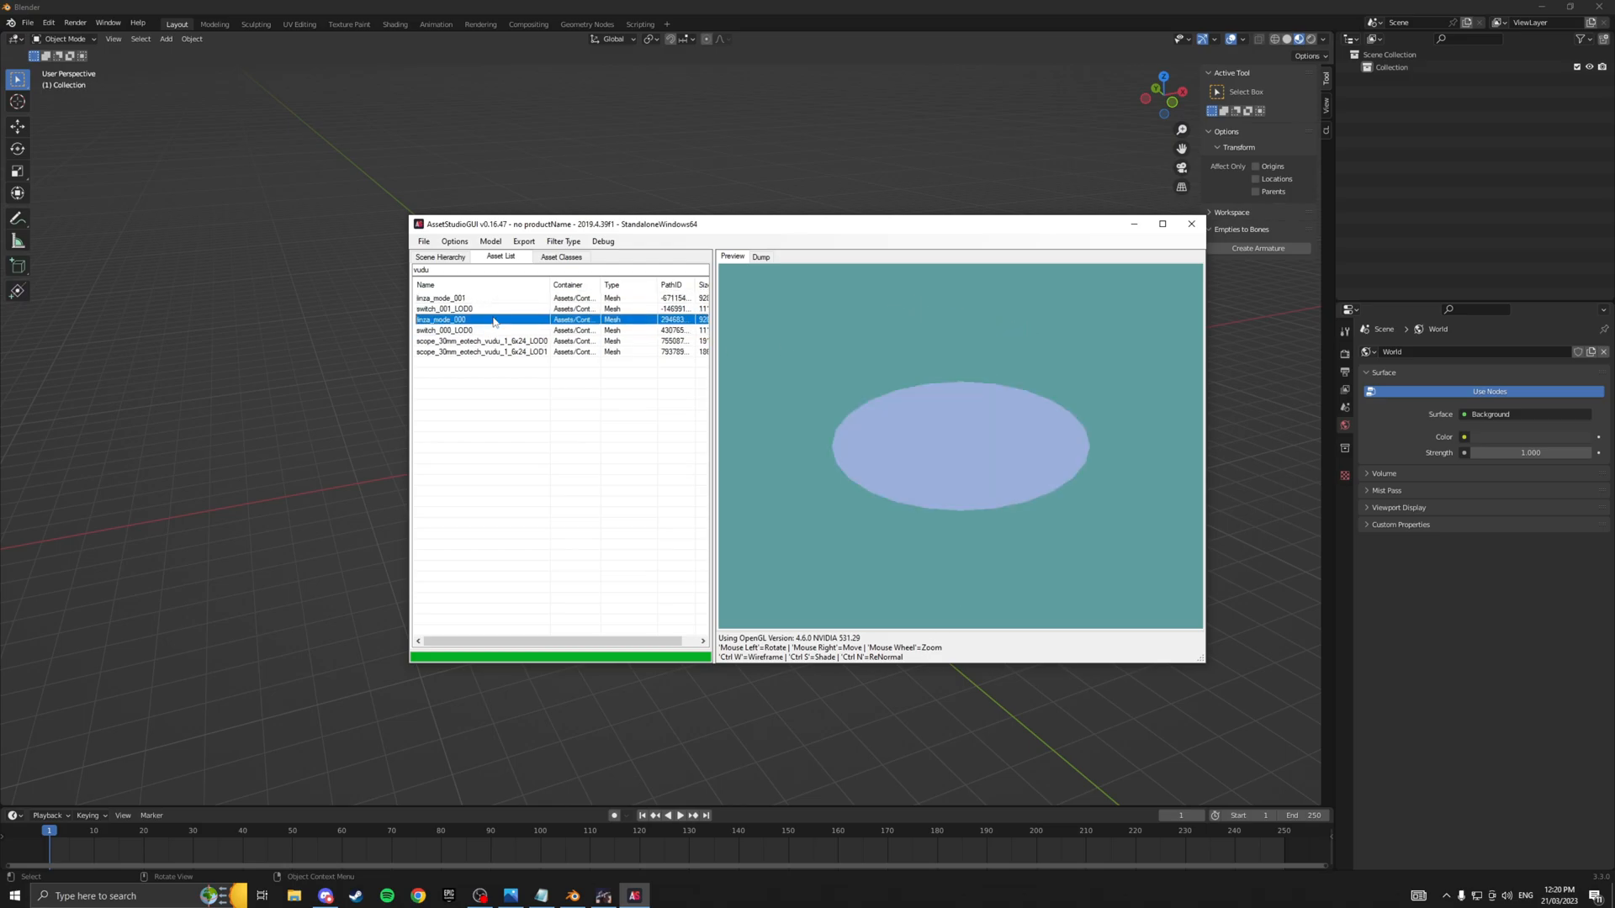
{"action": "left_click", "coordinate": [479, 308]}
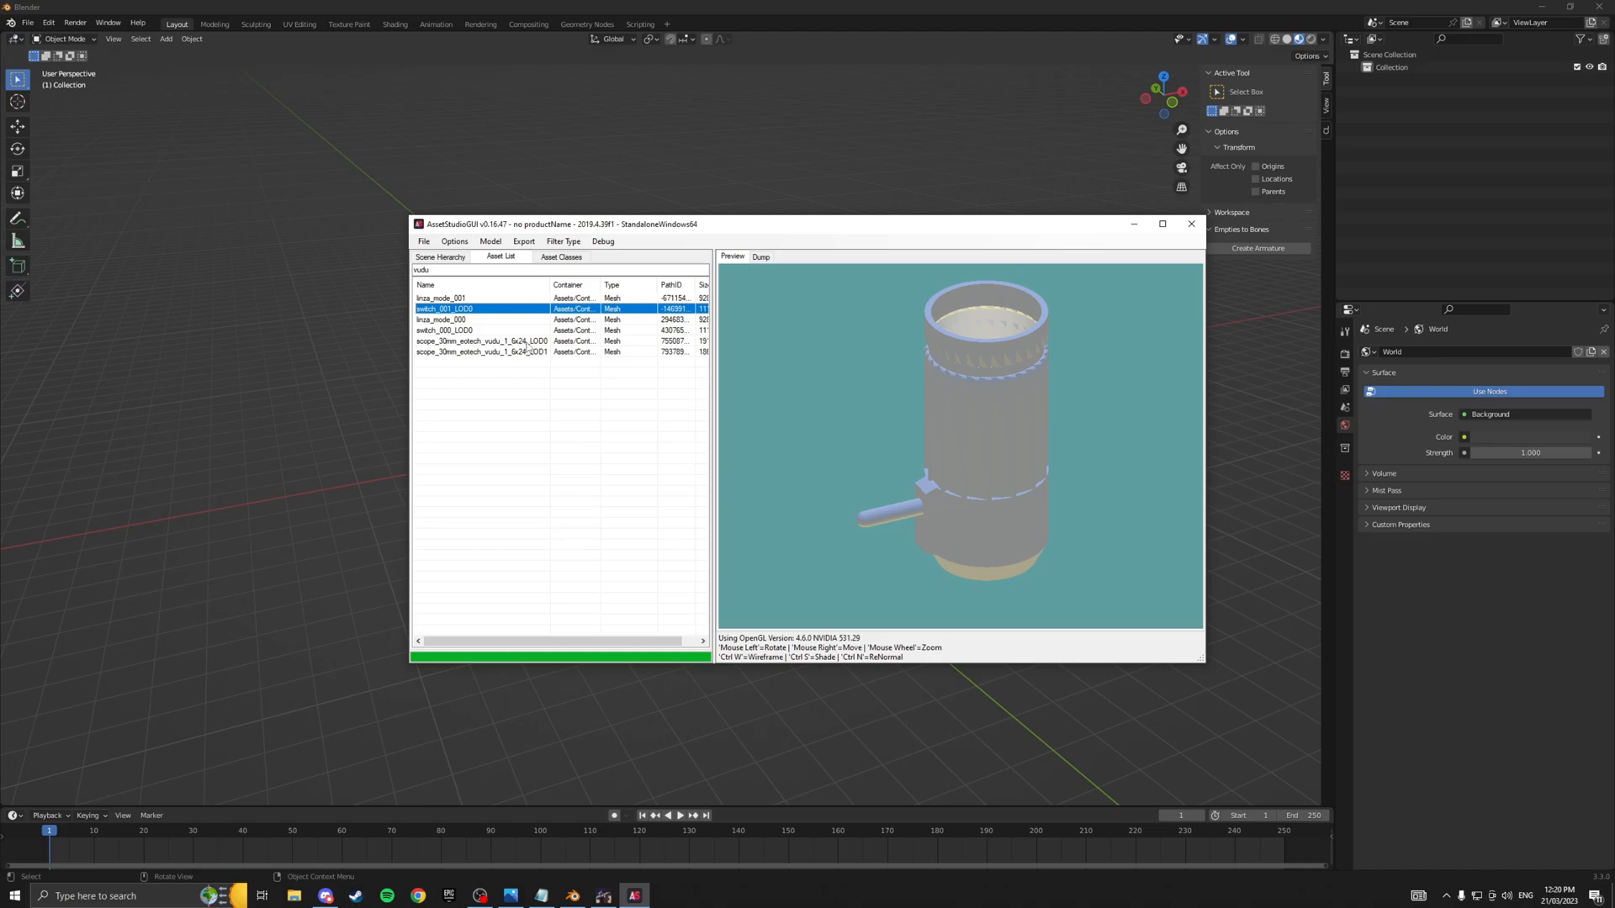
{"action": "left_click", "coordinate": [482, 341]}
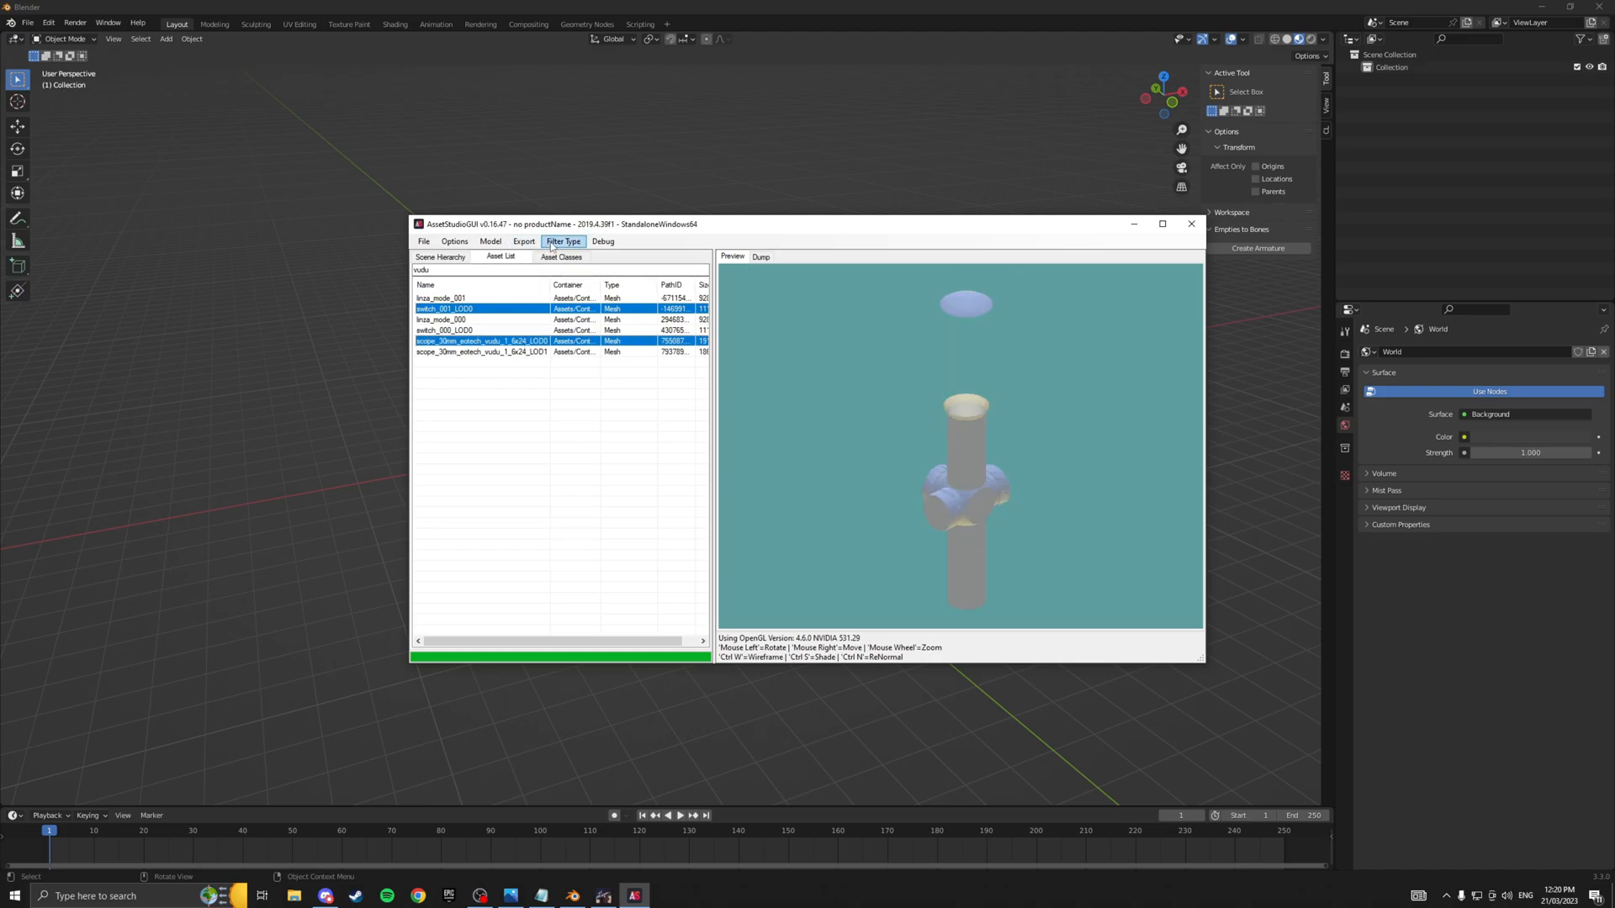
Export the two selected vudu meshes, then show and preview the scope's Texture2D textures.
{"action": "left_click", "coordinate": [524, 242]}
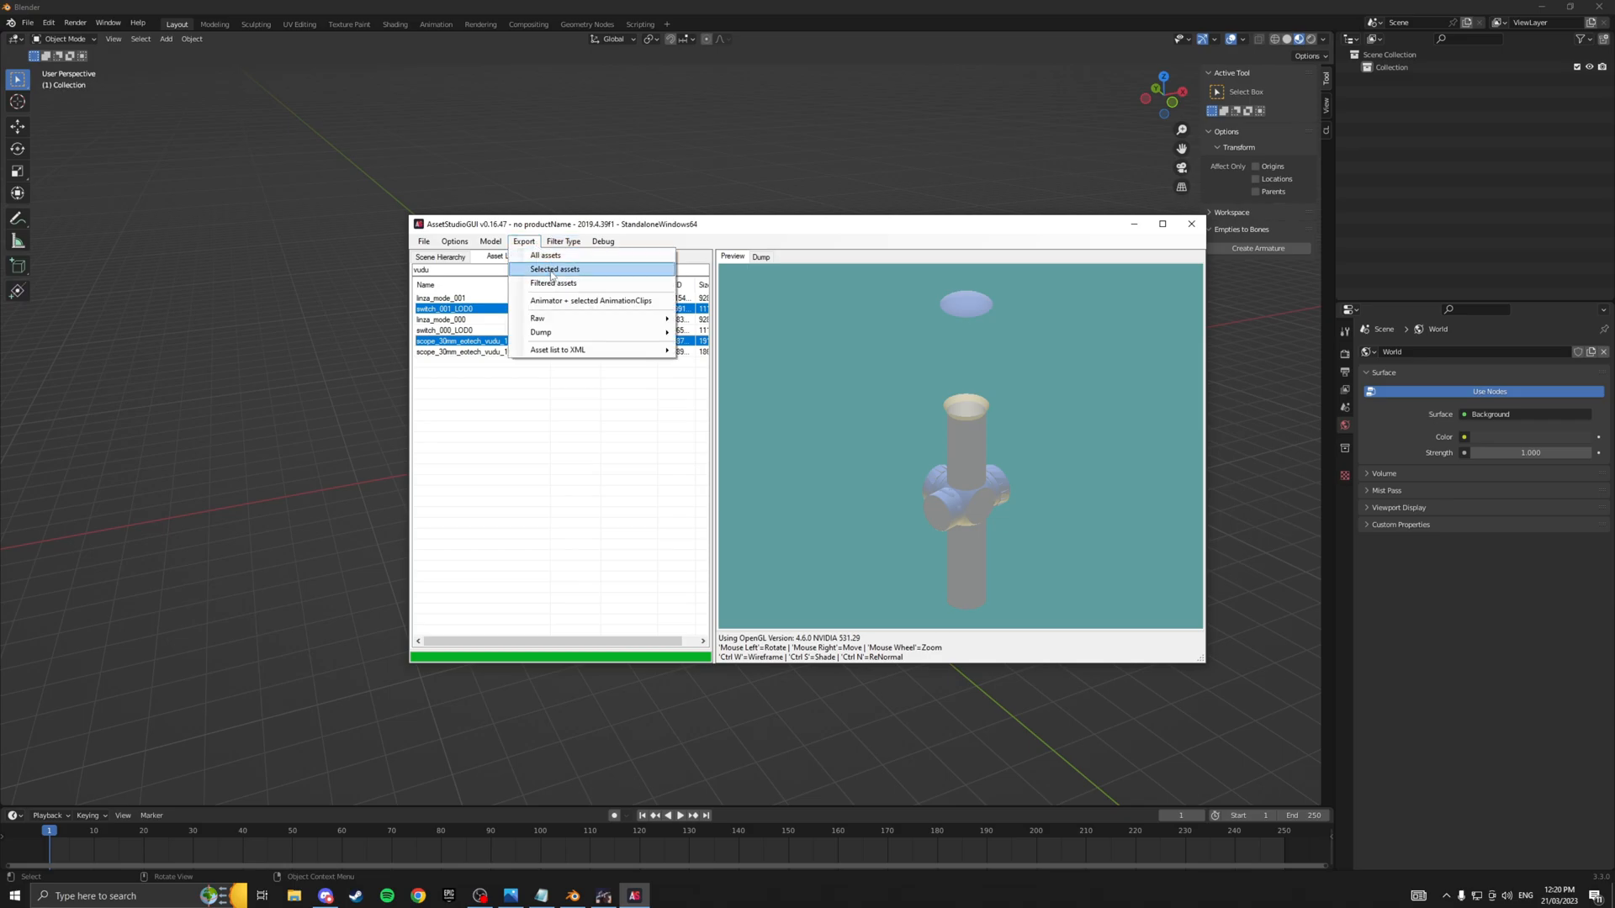
{"action": "left_click", "coordinate": [554, 269]}
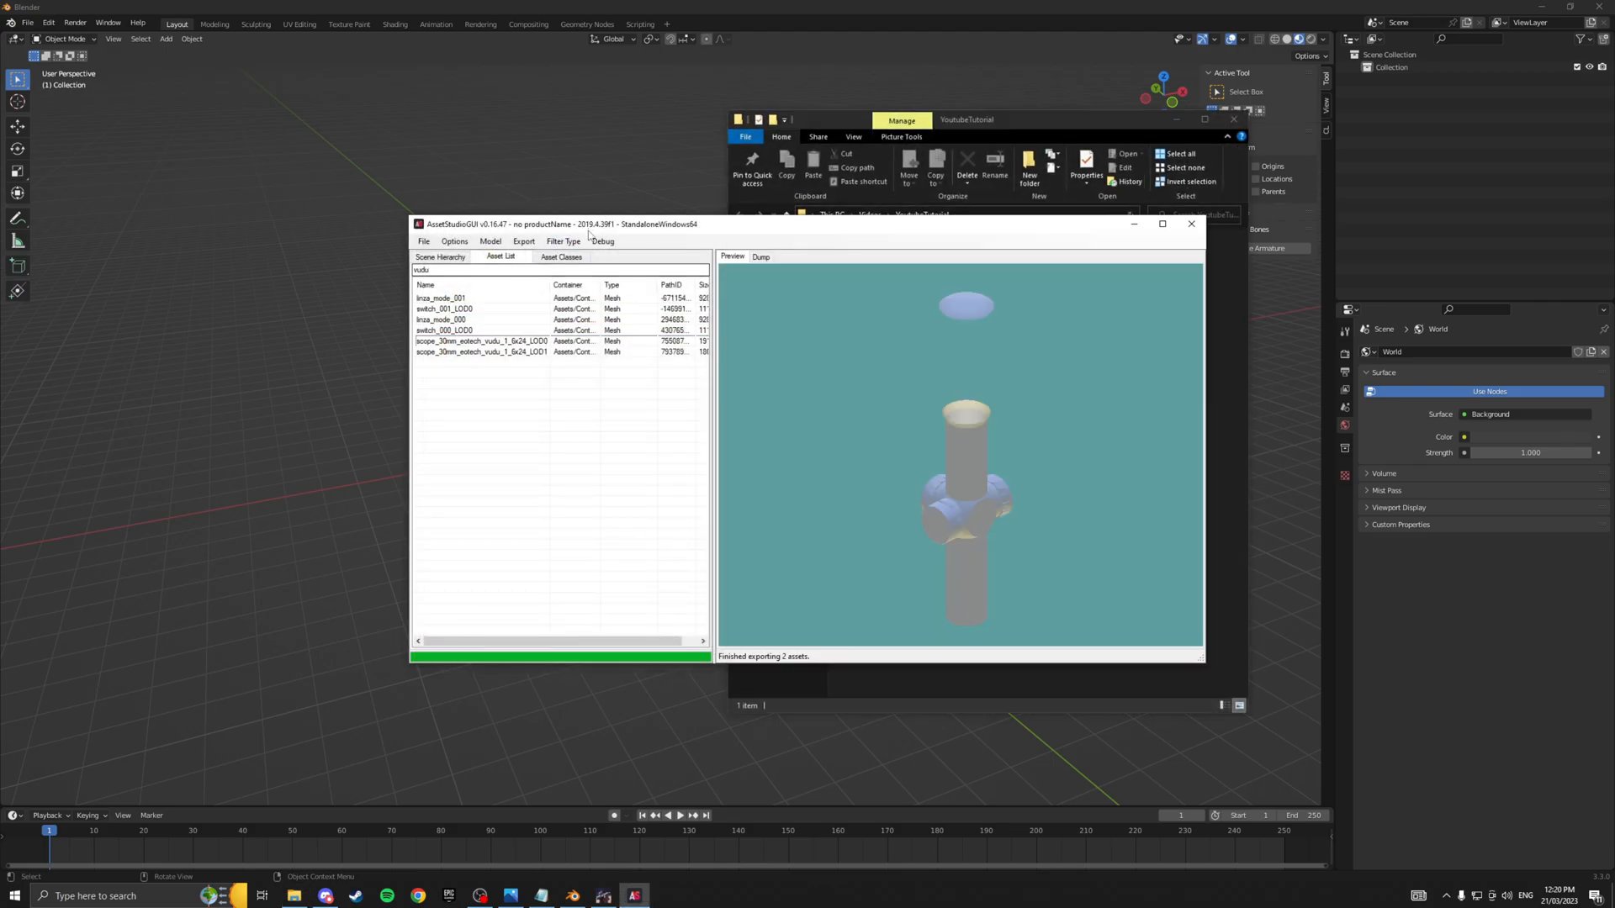
{"action": "left_click", "coordinate": [564, 242]}
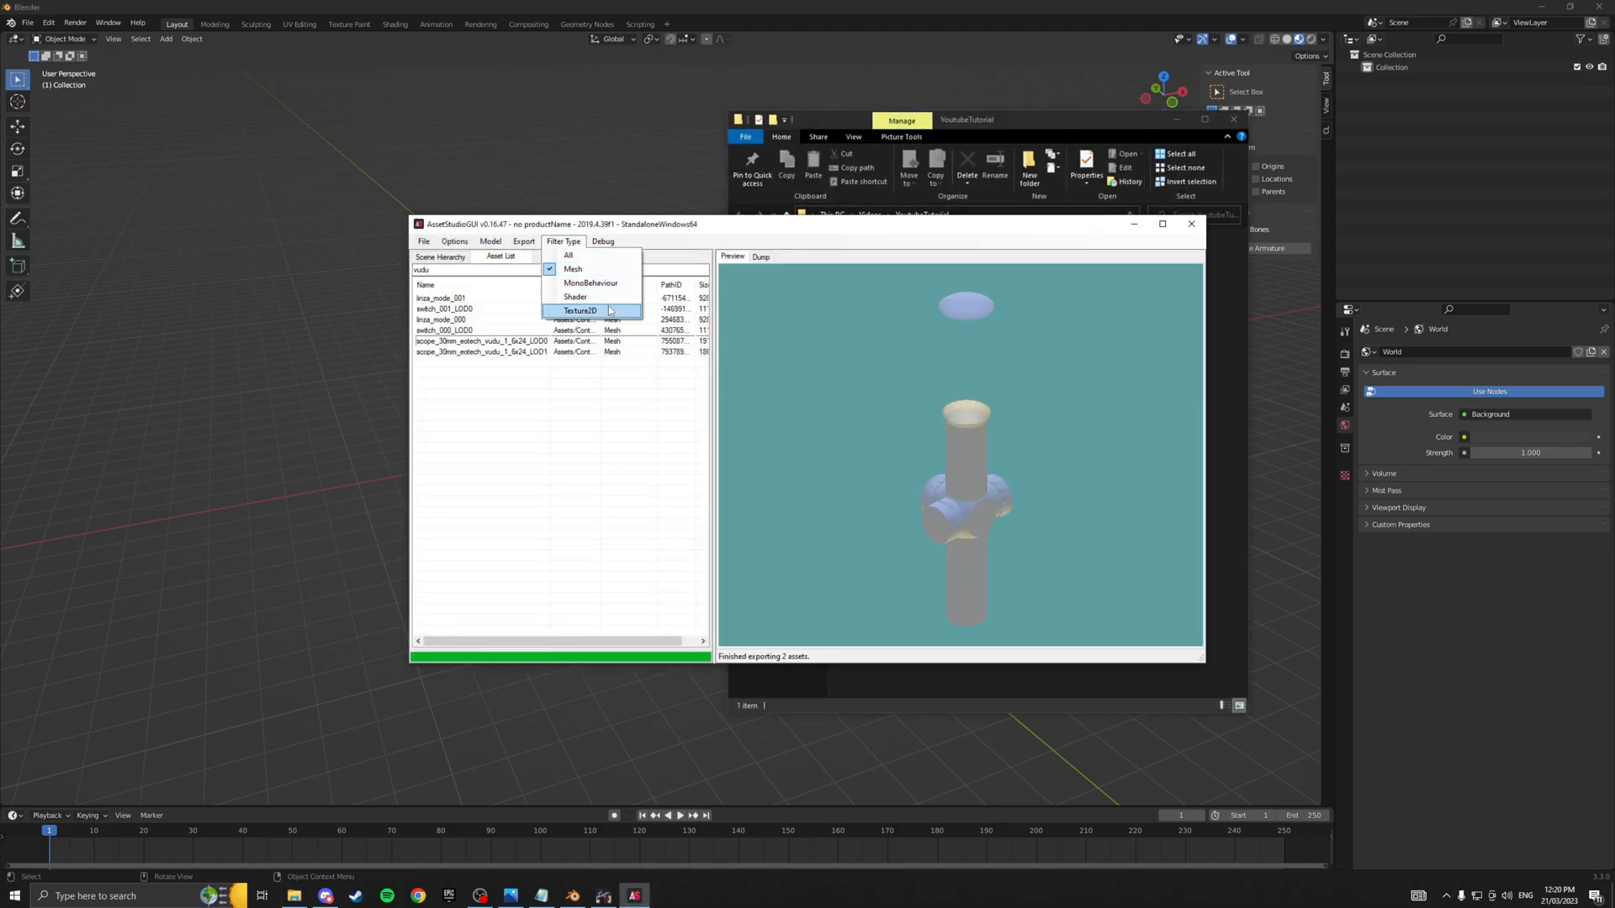
{"action": "left_click", "coordinate": [580, 310]}
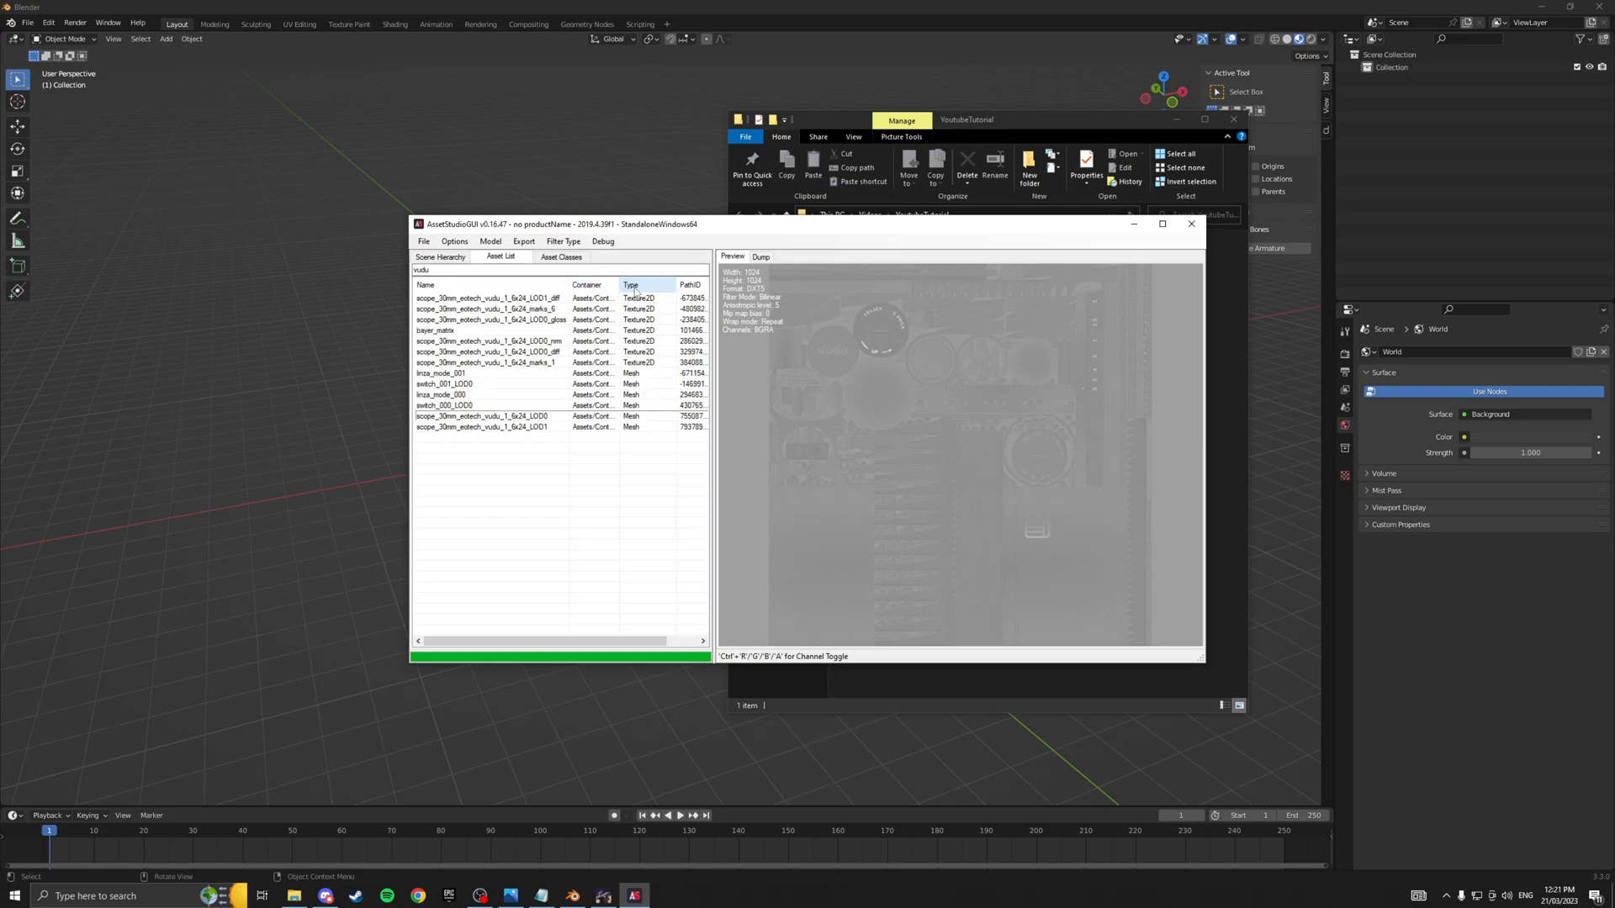
{"action": "left_click", "coordinate": [489, 320]}
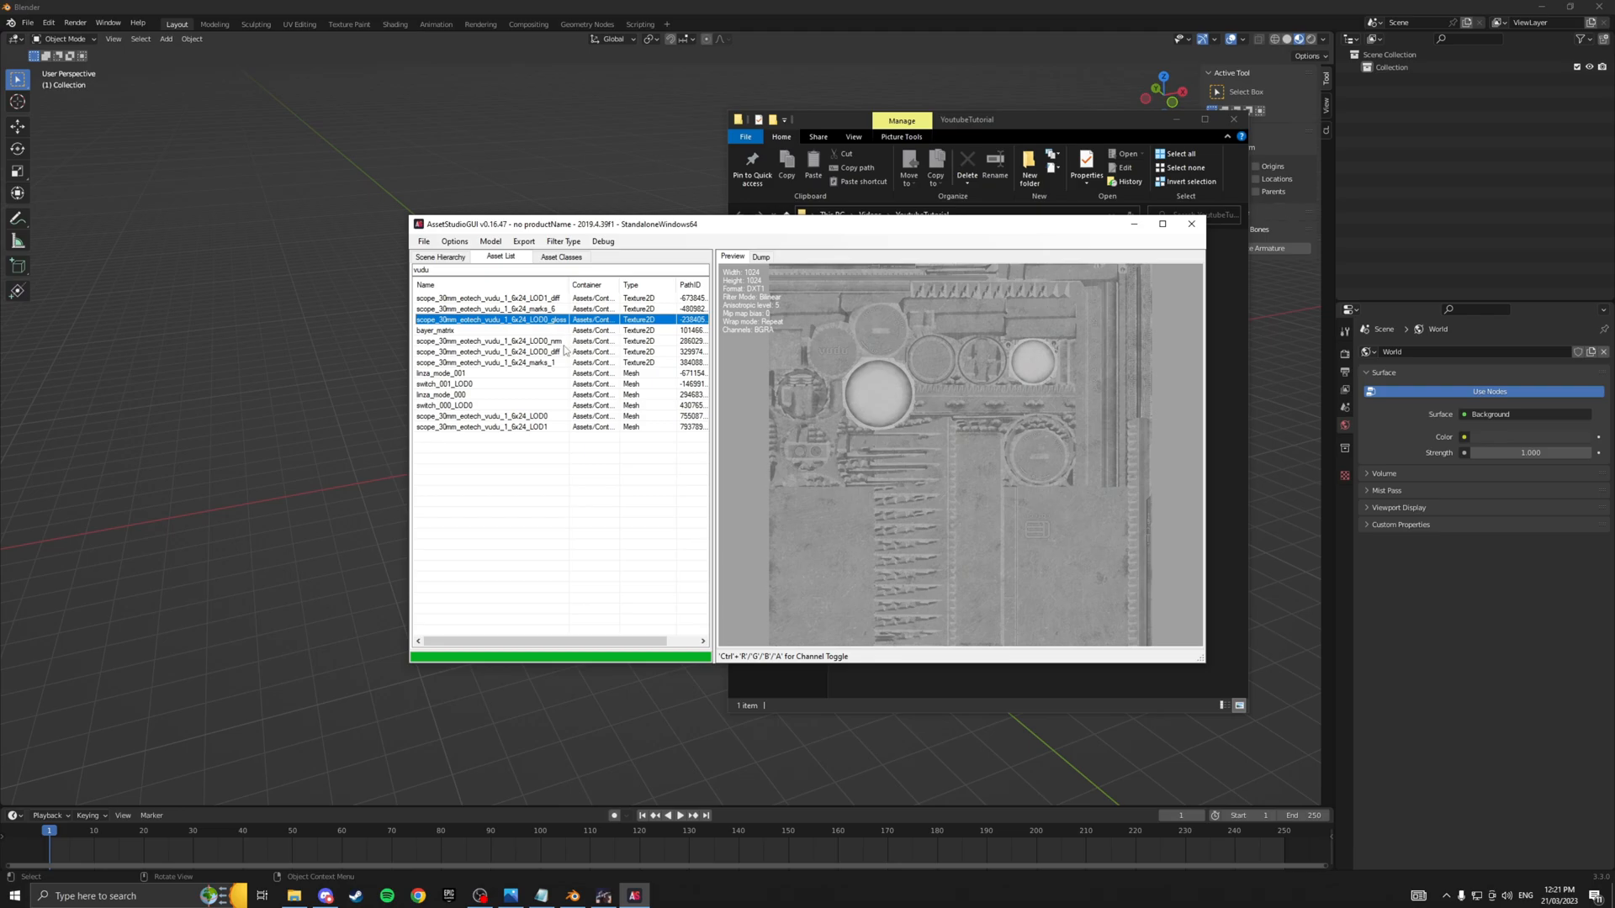
{"action": "left_click", "coordinate": [490, 341]}
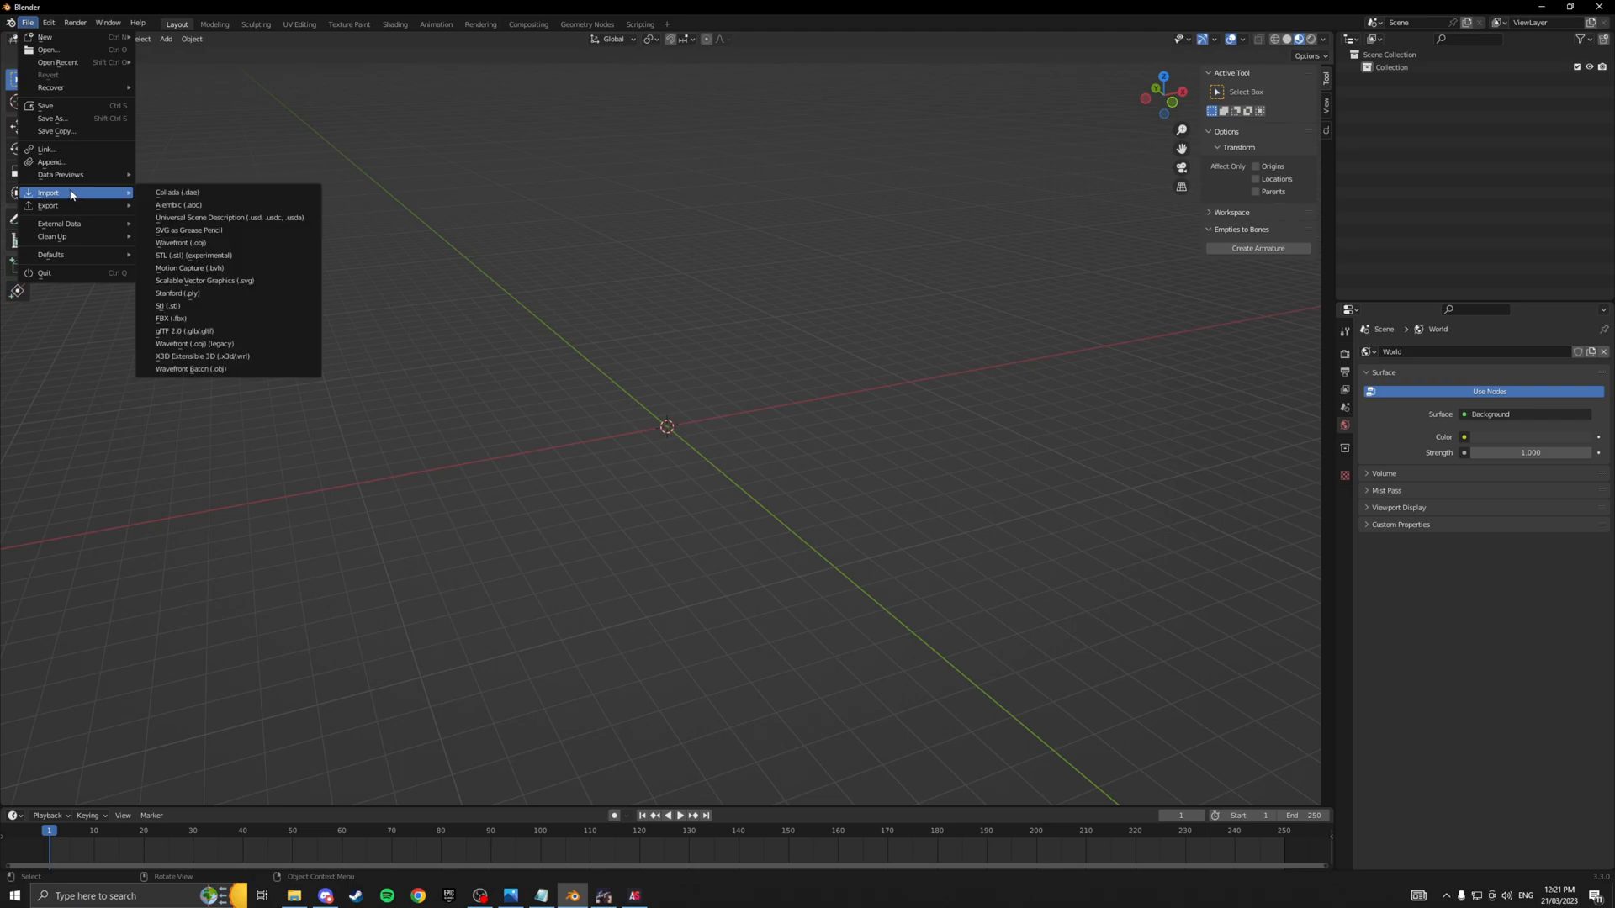
{"action": "mouse_move", "coordinate": [202, 252]}
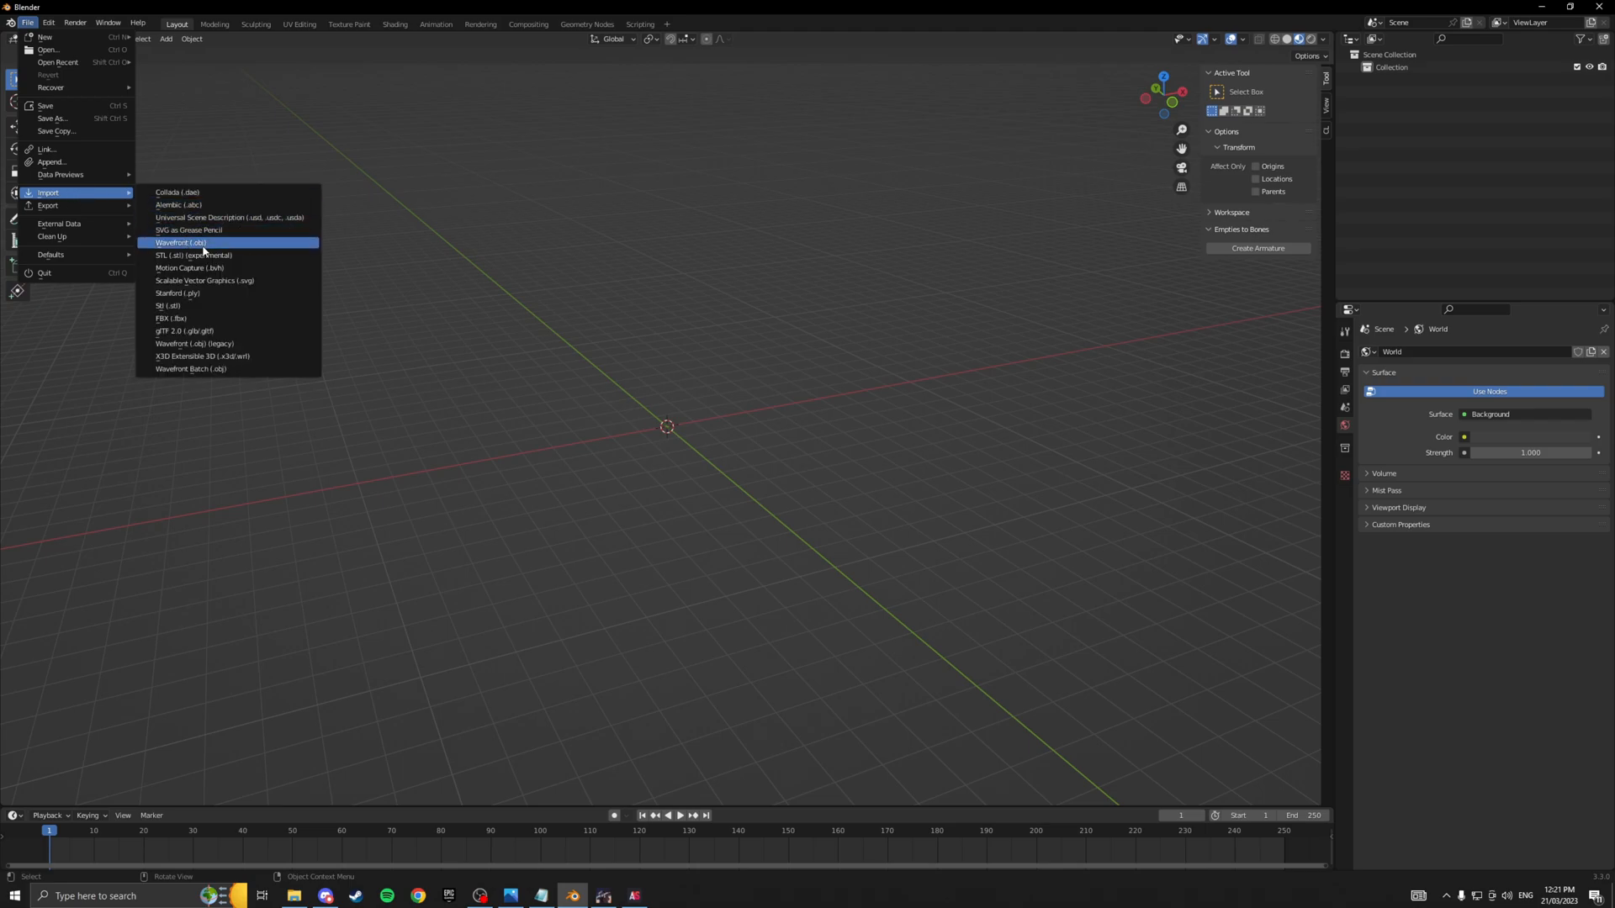
{"action": "mouse_move", "coordinate": [262, 357]}
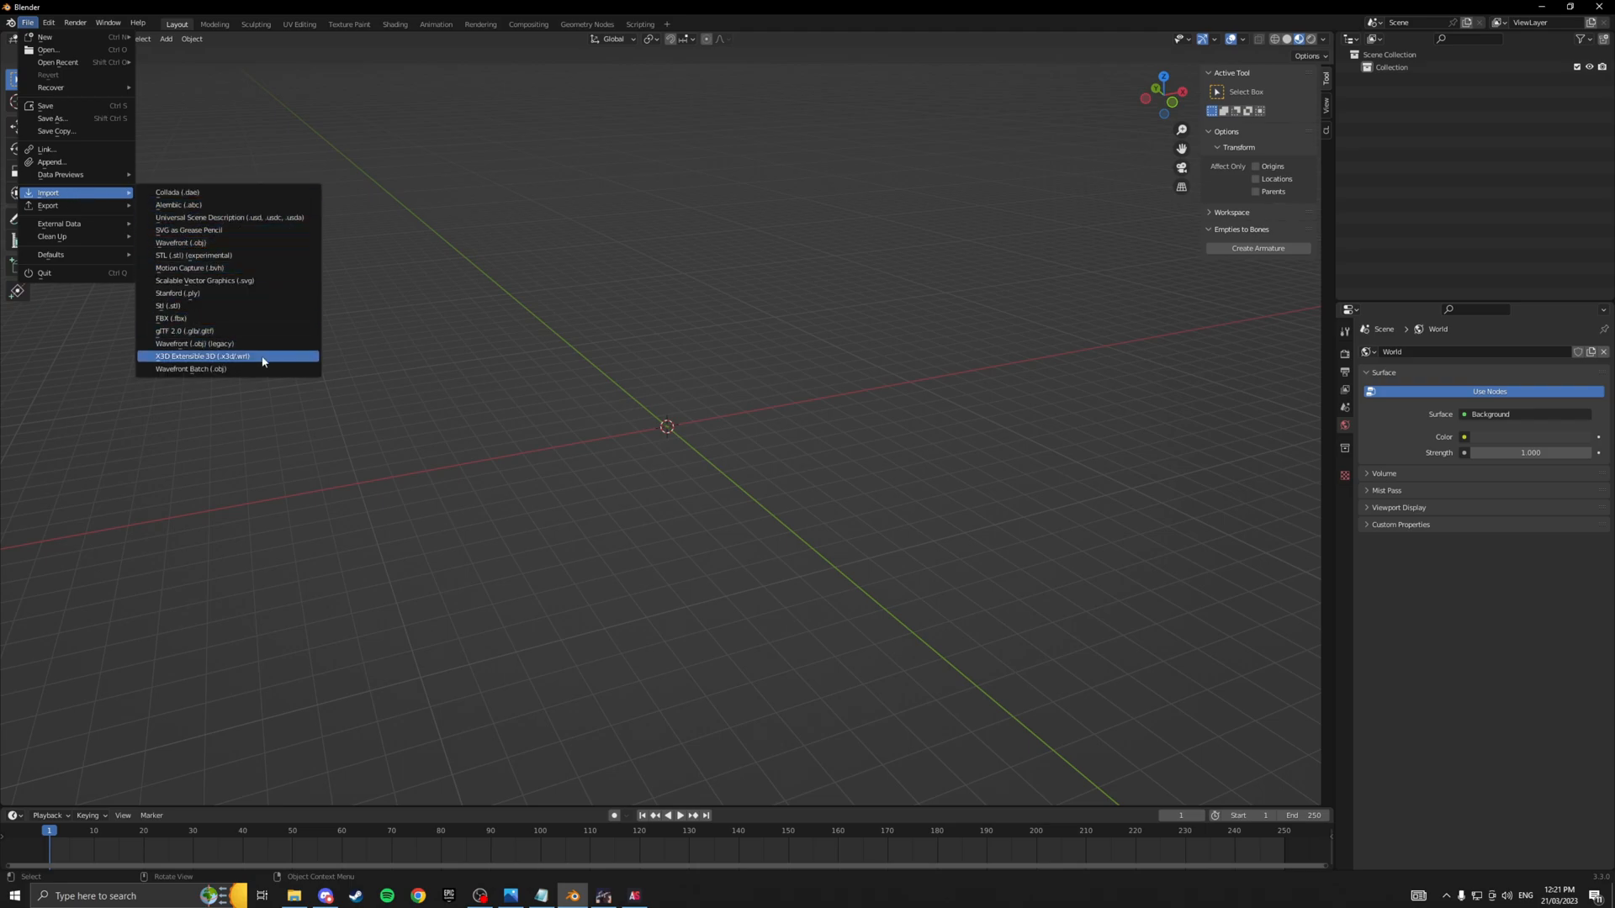
{"action": "mouse_move", "coordinate": [191, 369]}
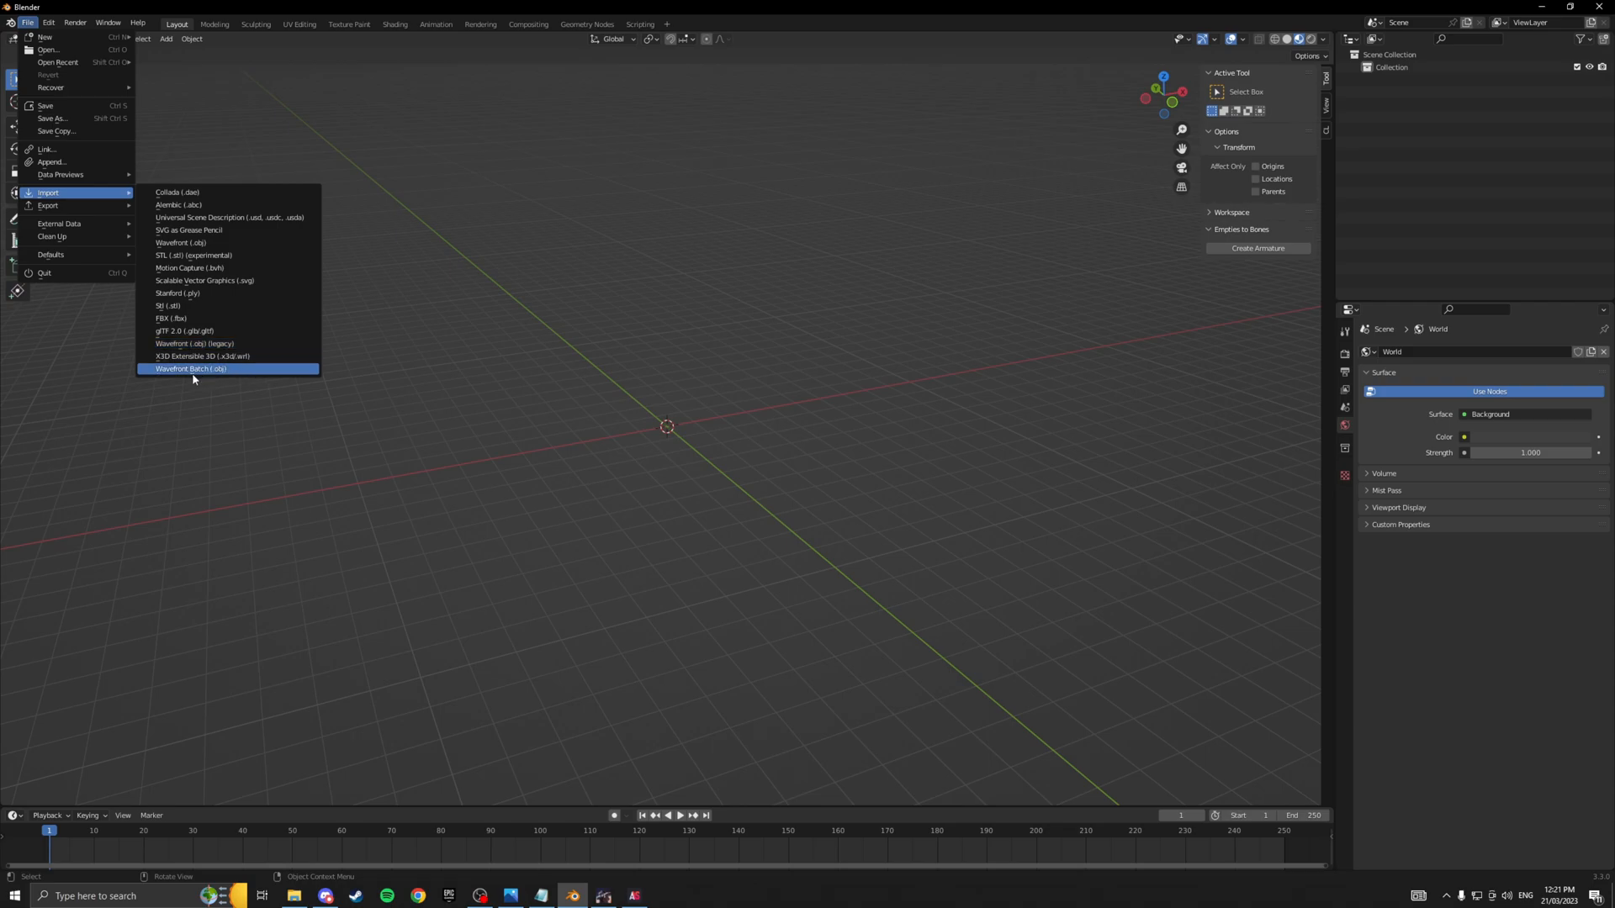
Batch-import the vudu scope and switch_001 OBJ files from YoutubeTutorial > Mesh.
{"action": "left_click", "coordinate": [189, 368]}
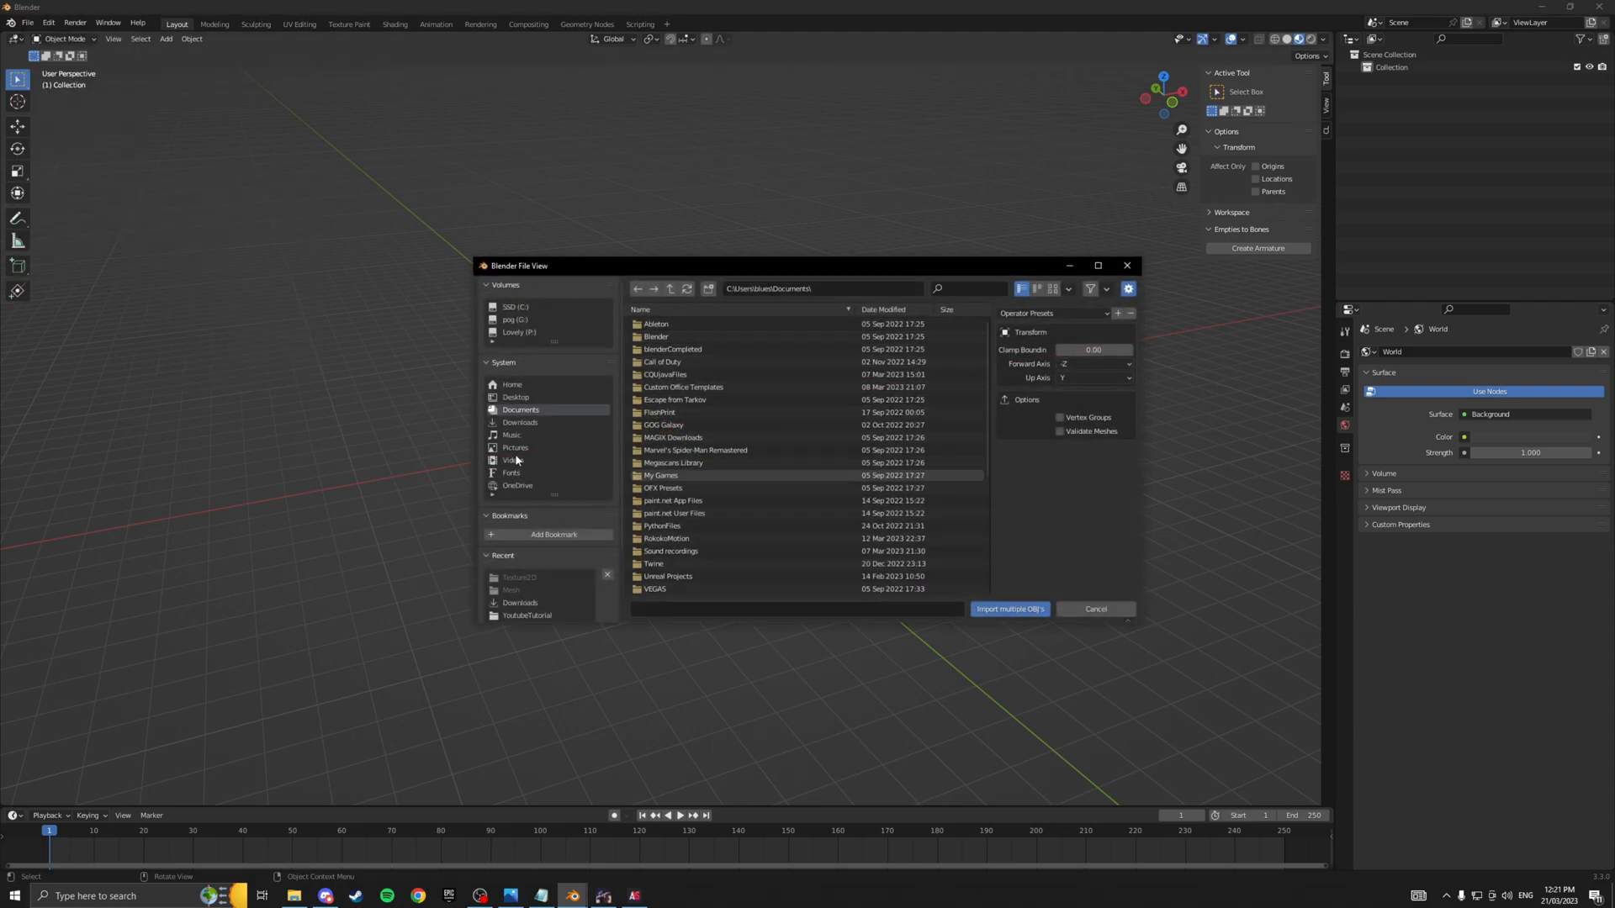
{"action": "double_click", "coordinate": [526, 615]}
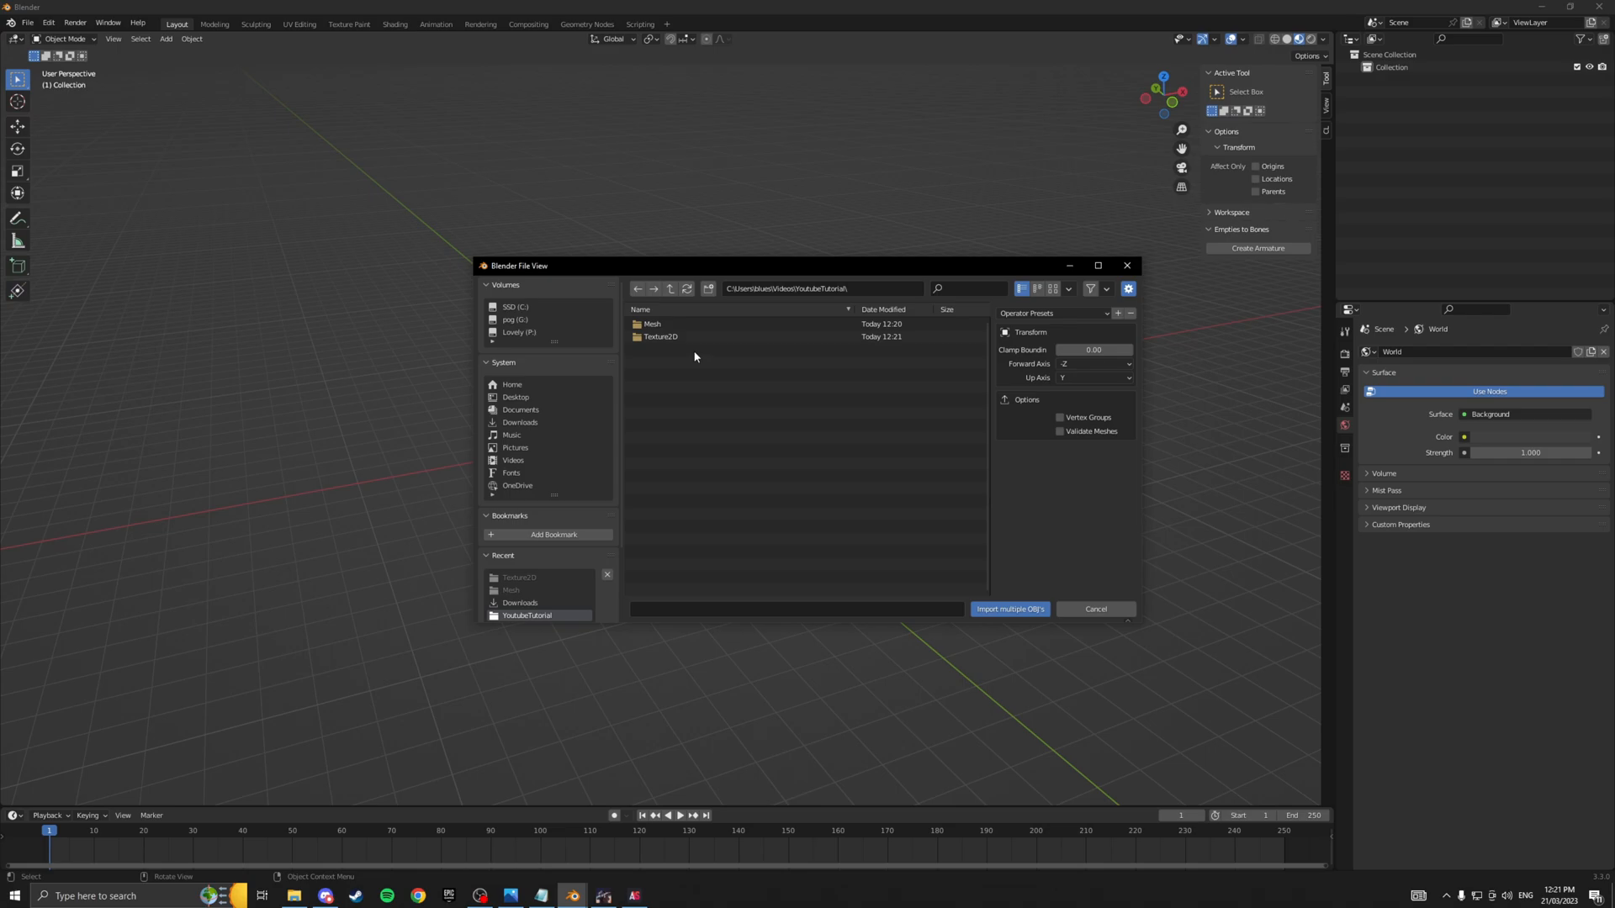
{"action": "double_click", "coordinate": [652, 323]}
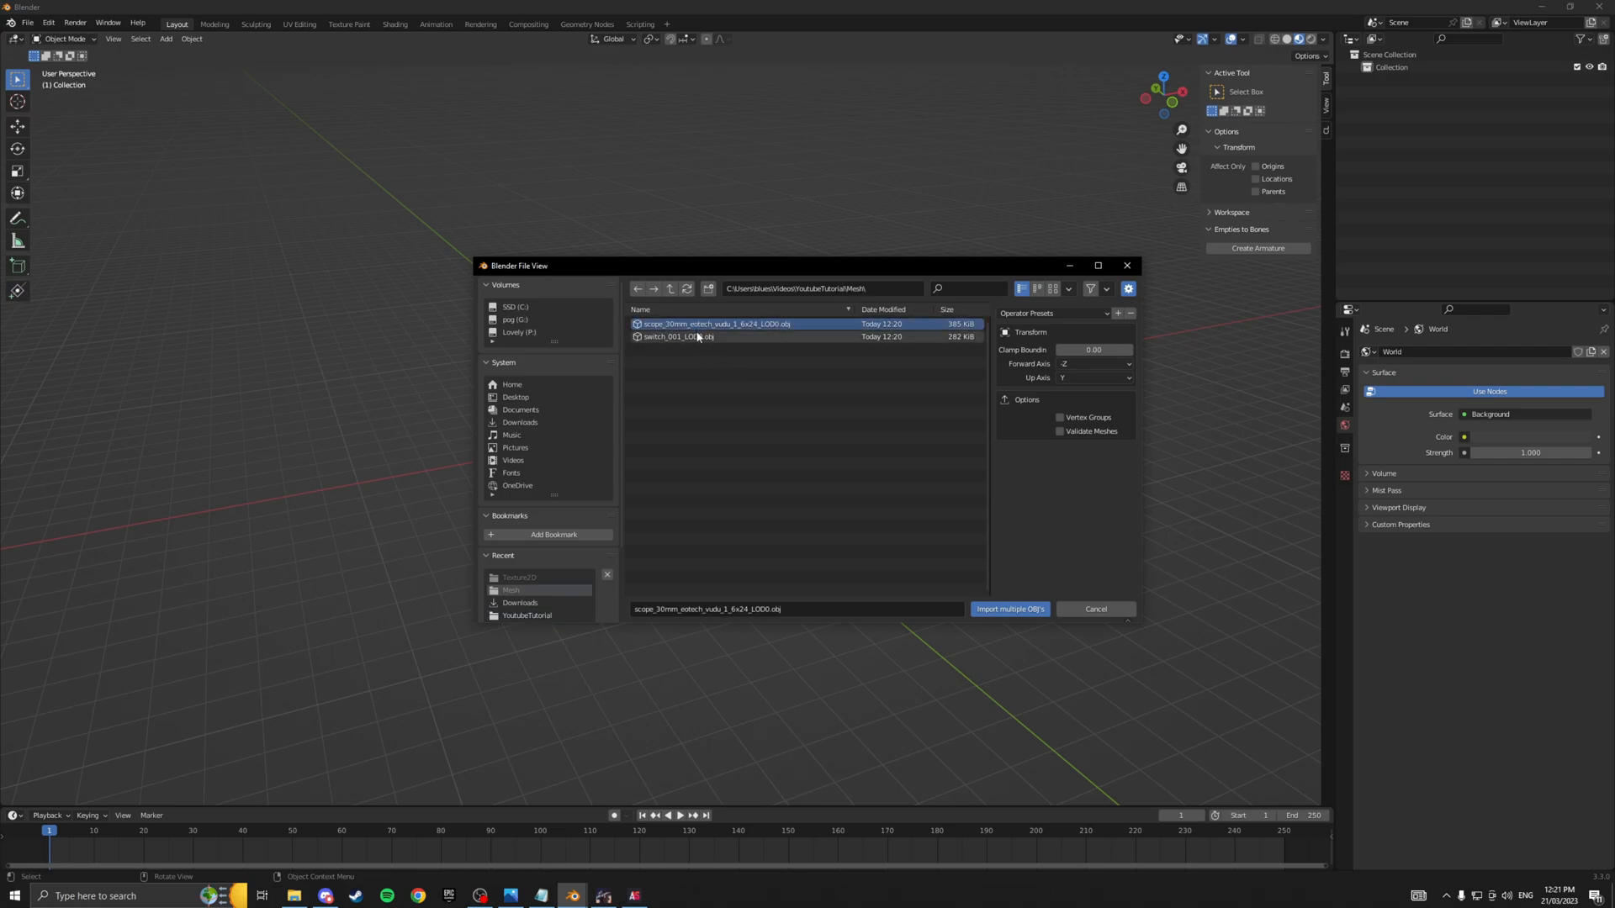
{"action": "left_click", "coordinate": [678, 336]}
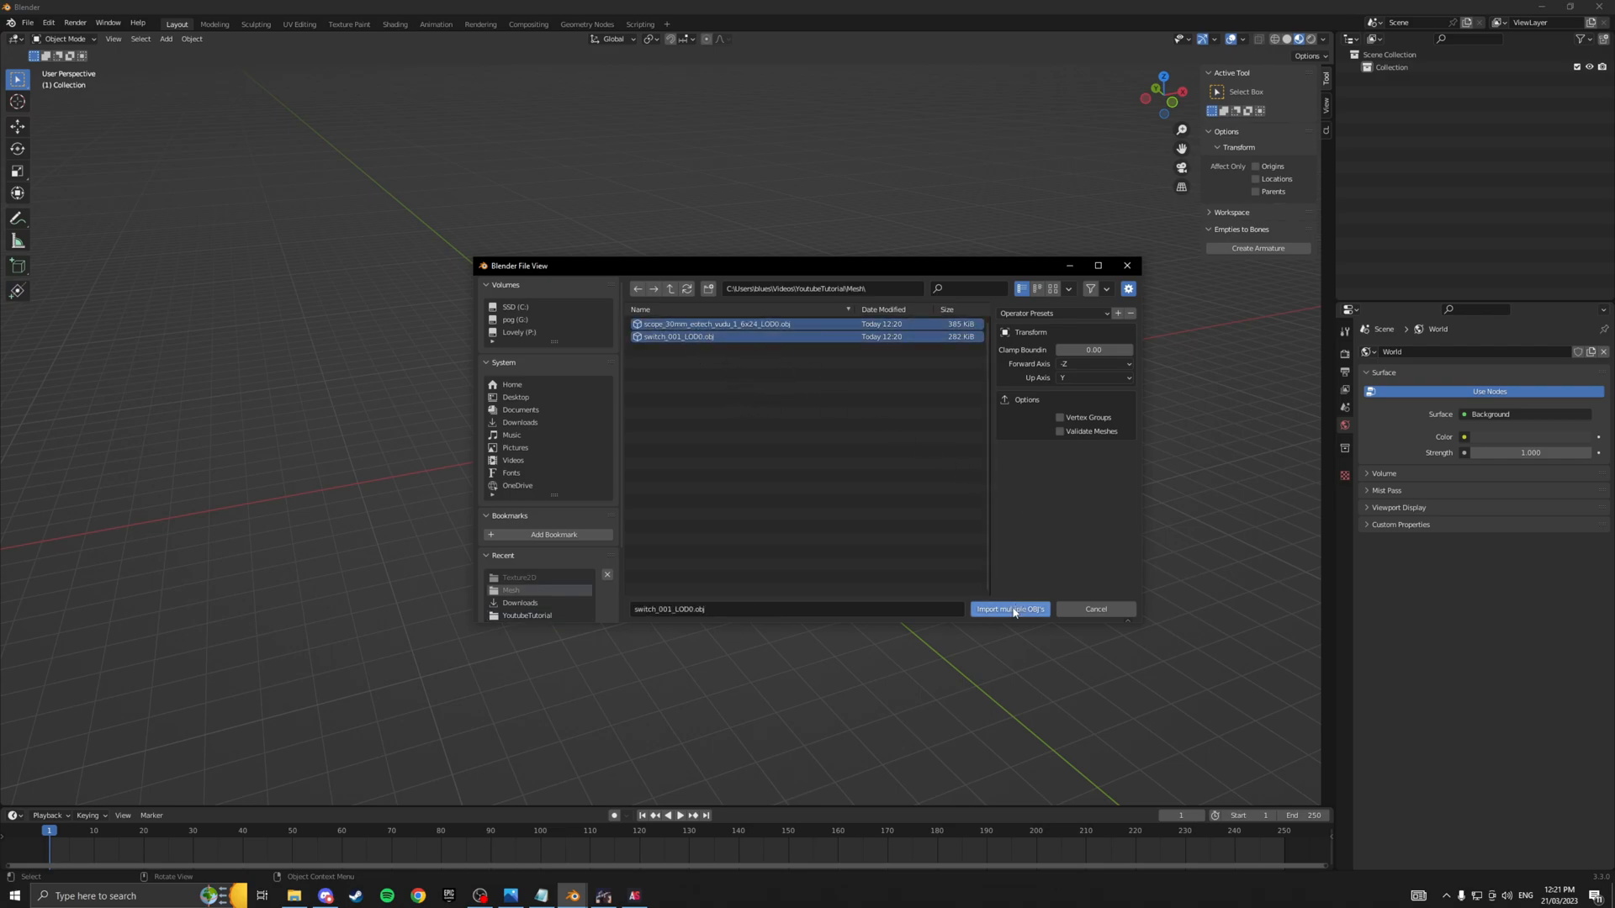
{"action": "left_click", "coordinate": [1009, 609]}
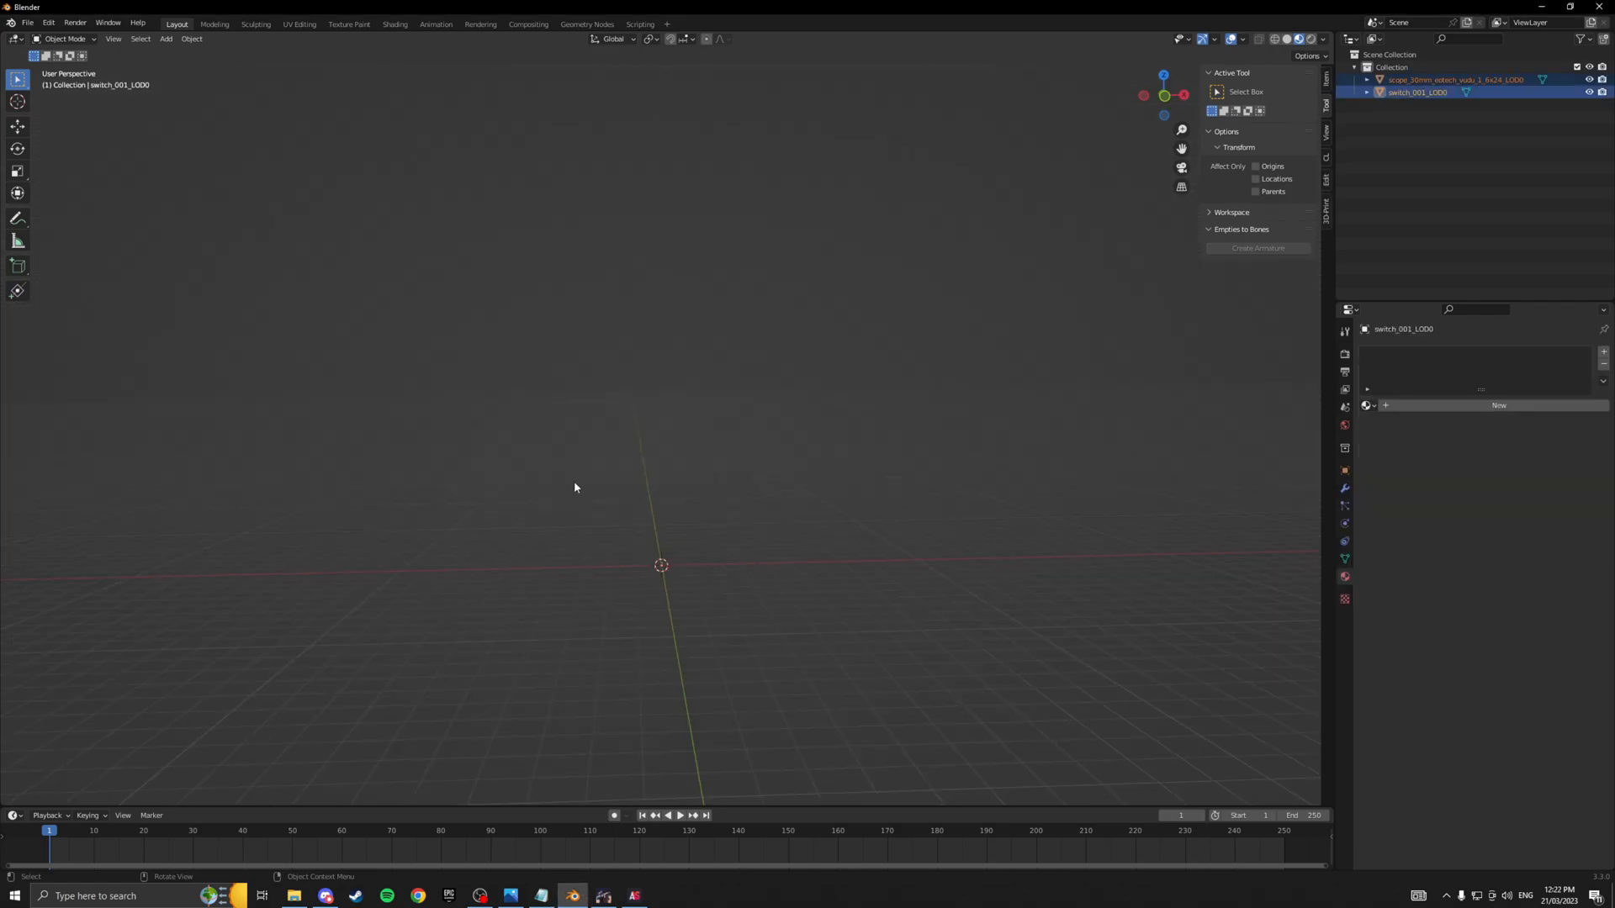
{"action": "mouse_move", "coordinate": [690, 481]}
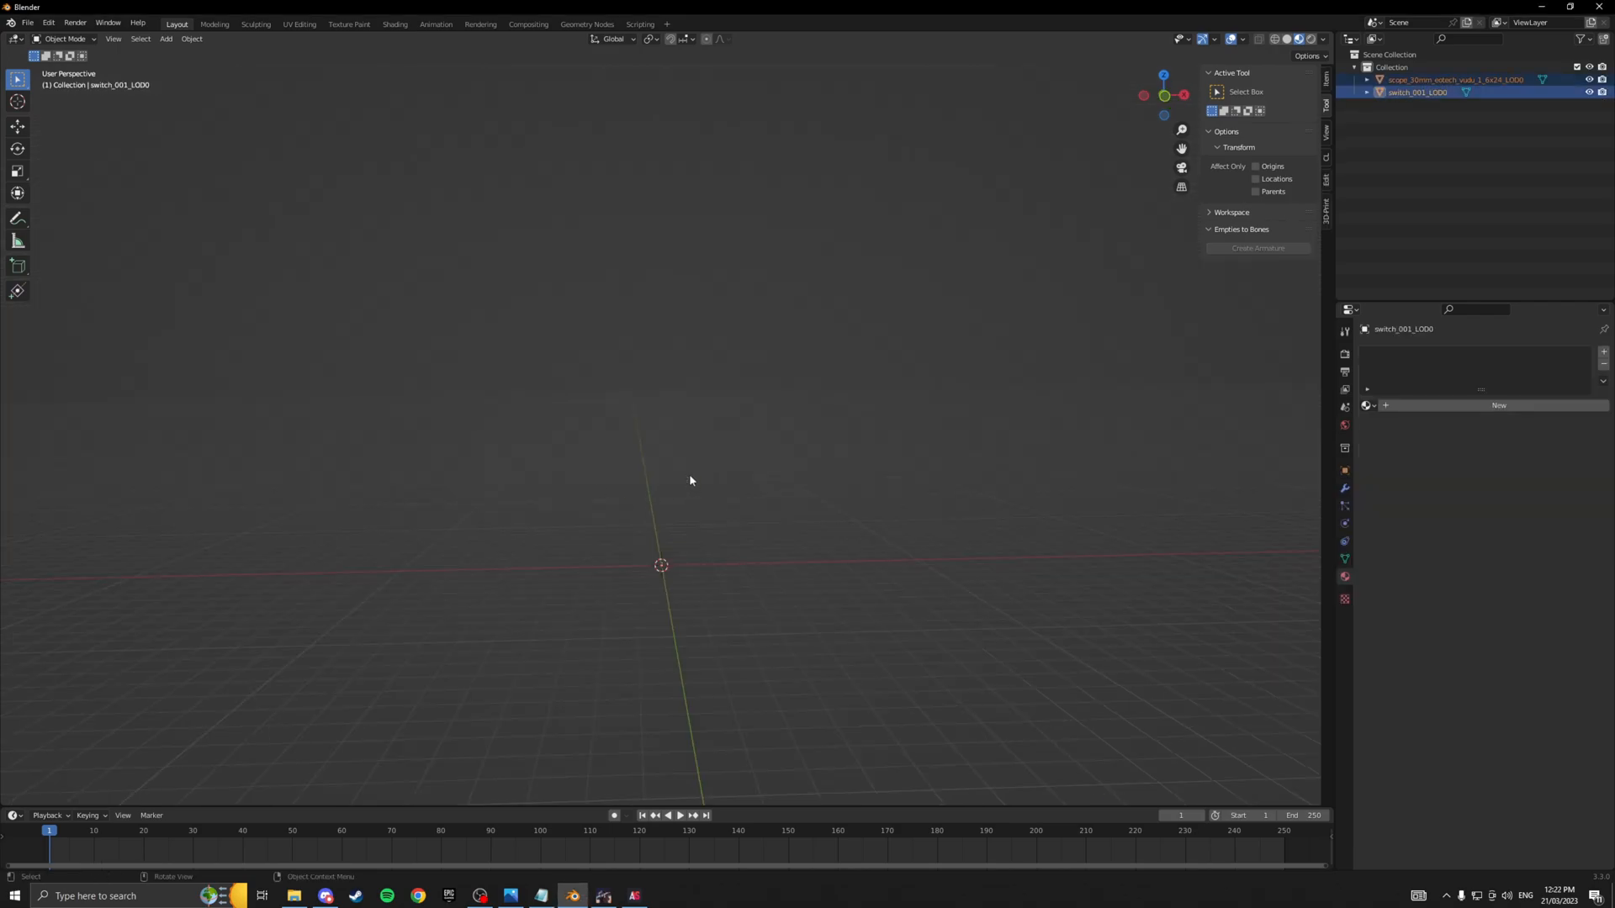
{"action": "key", "text": "s"}
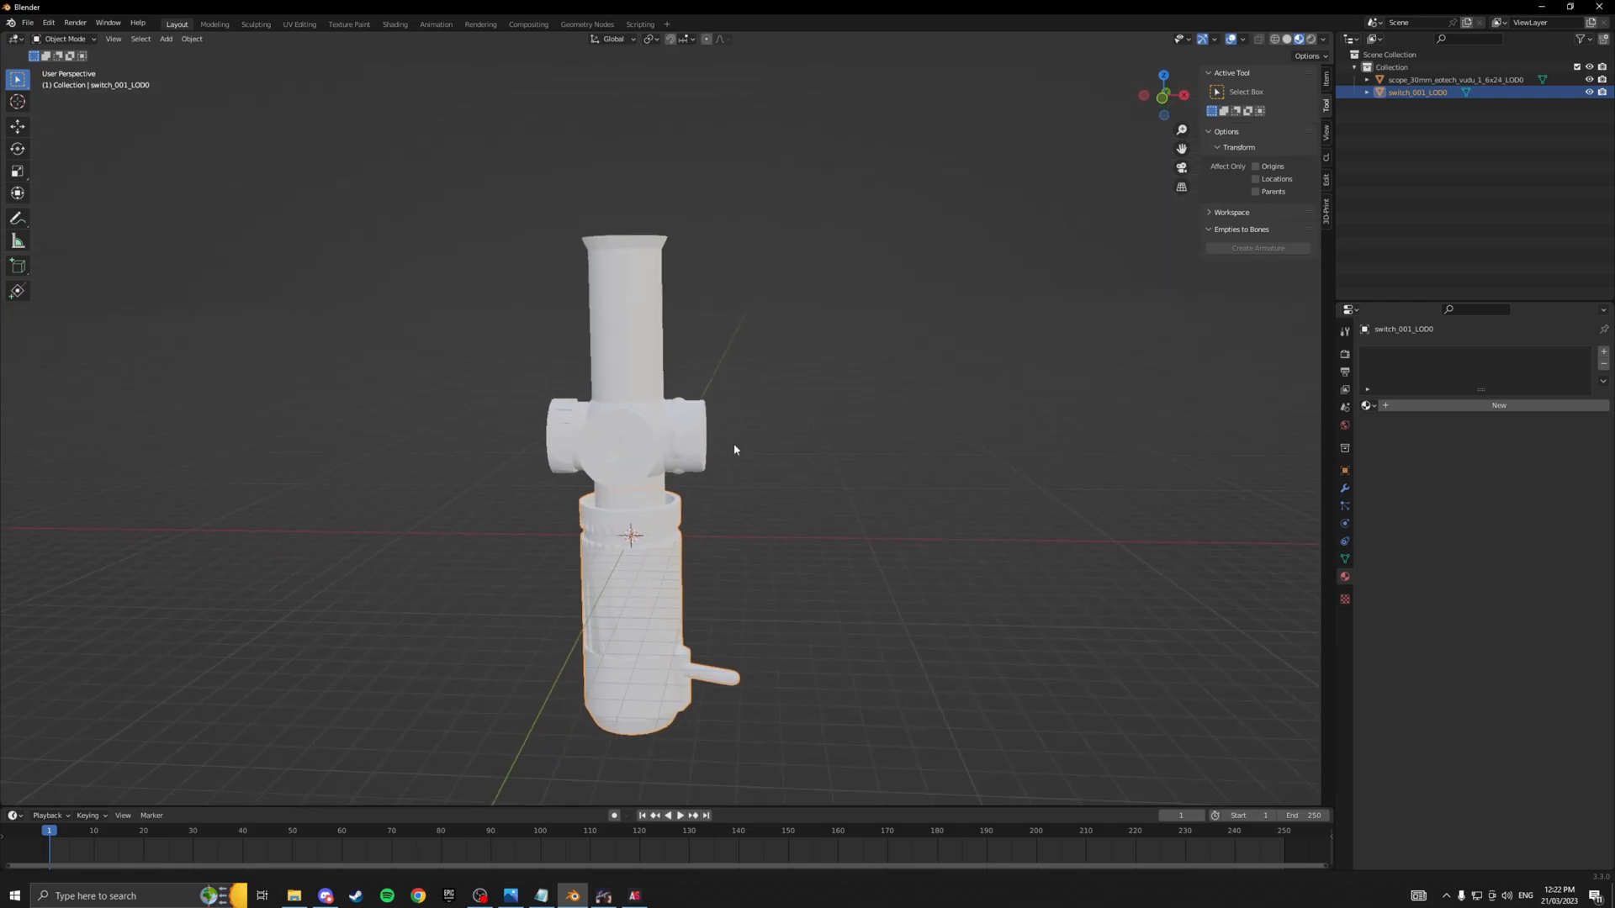
{"action": "key", "text": "g"}
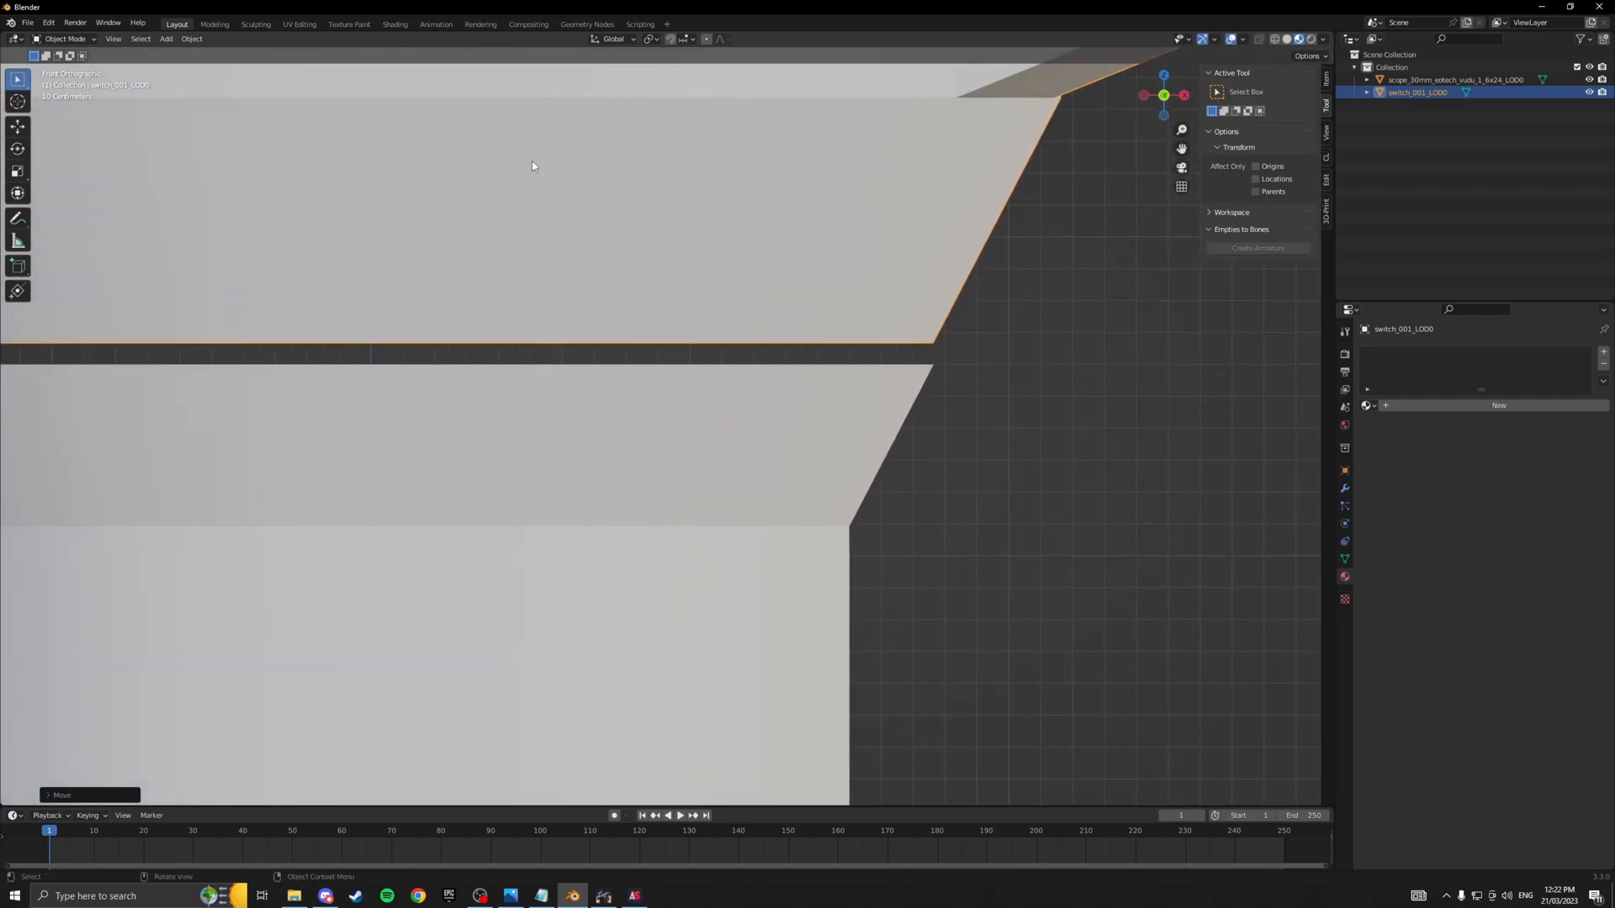
{"action": "left_click", "coordinate": [676, 40]}
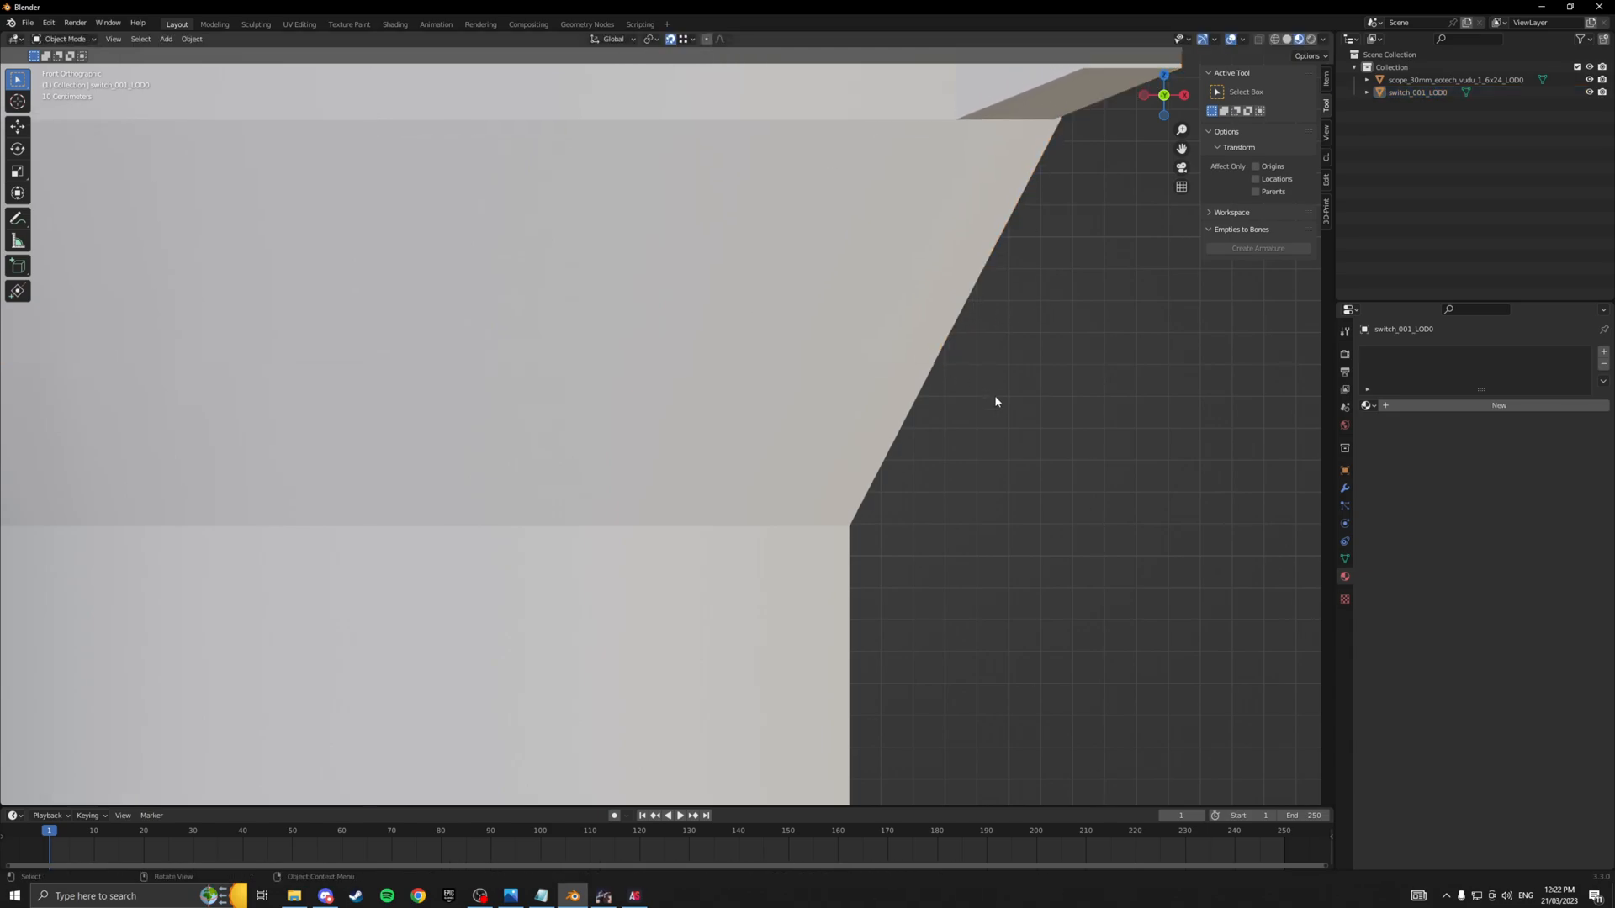
{"action": "scroll", "scroll_direction": "down", "scroll_amount": 3}
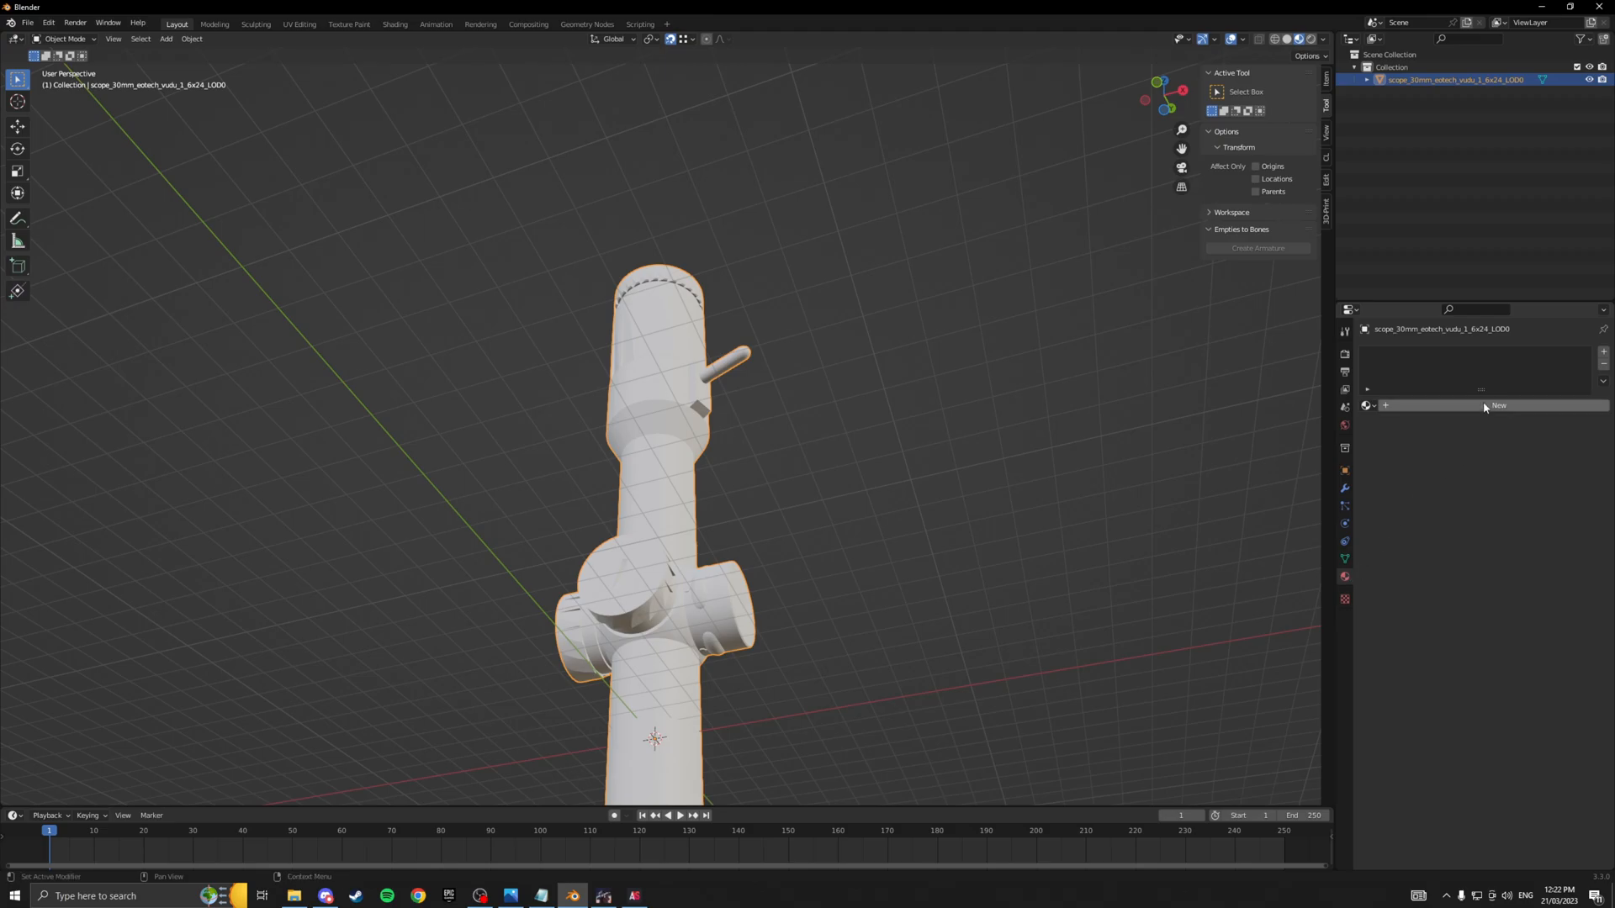
Give the scope a new material whose base colour uses its diffuse texture from Texture2D.
{"action": "left_click", "coordinate": [1496, 405]}
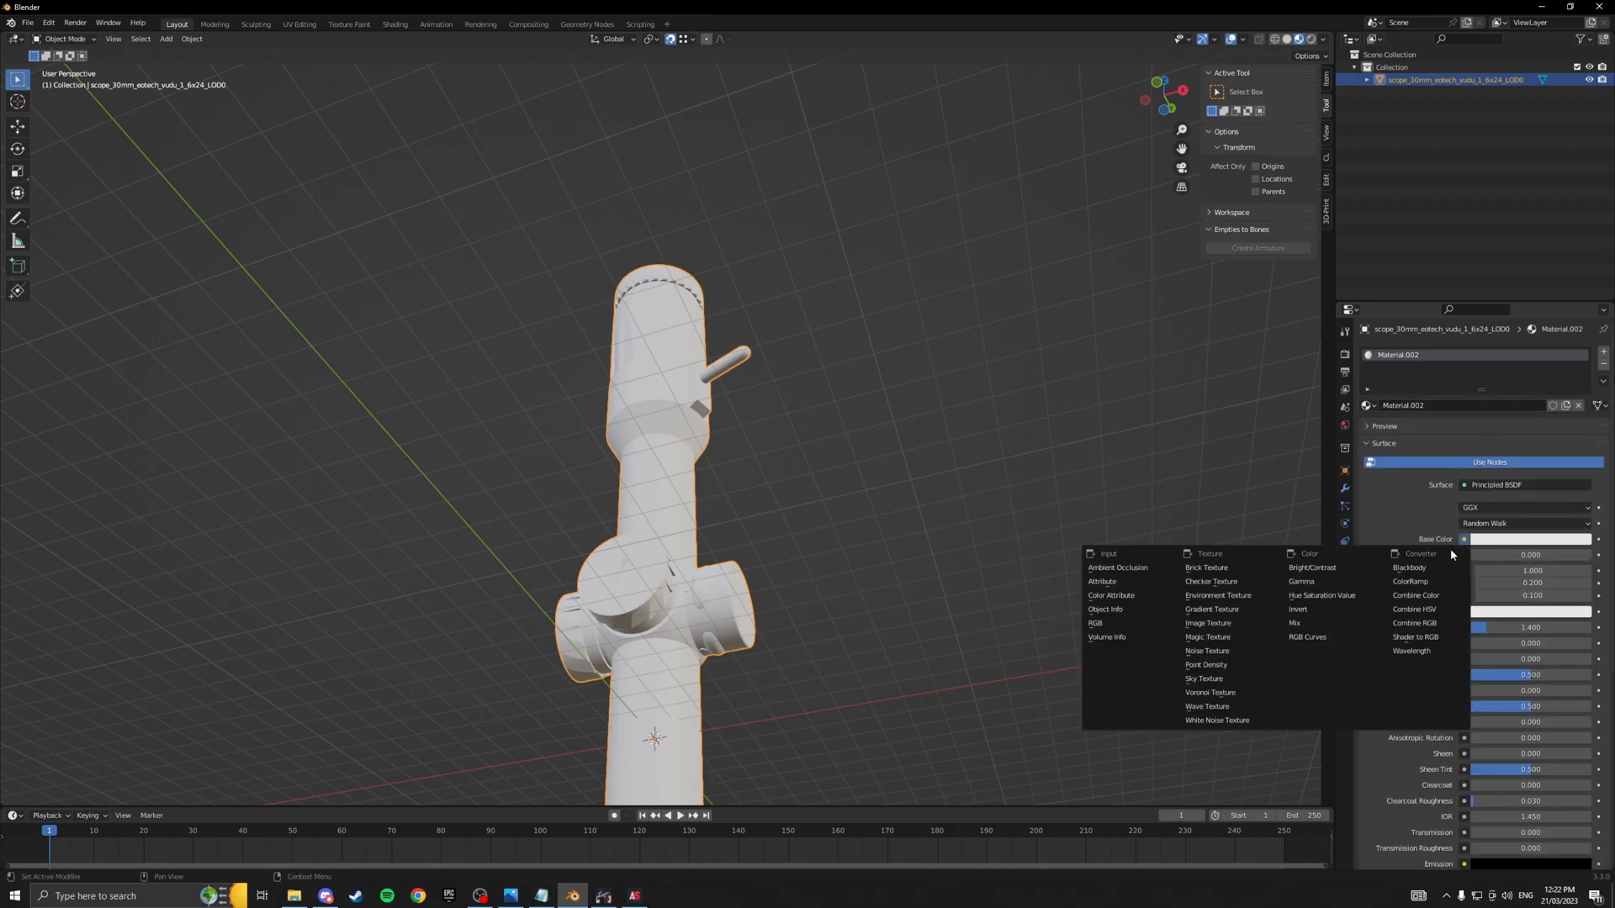
{"action": "left_click", "coordinate": [1208, 623]}
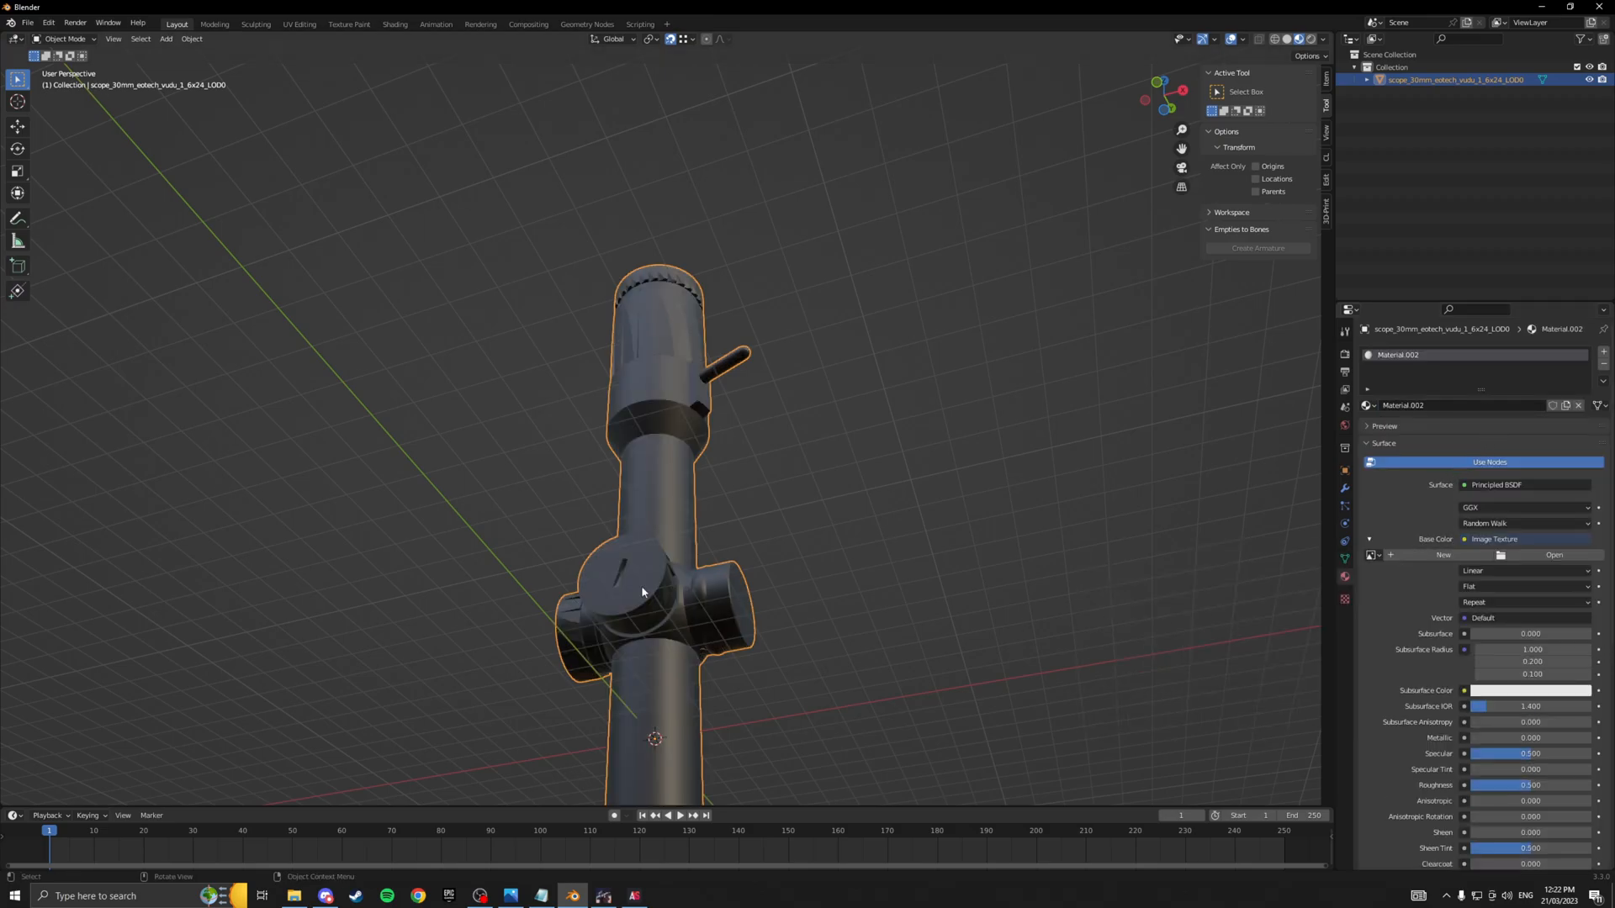
{"action": "left_click", "coordinate": [1553, 555]}
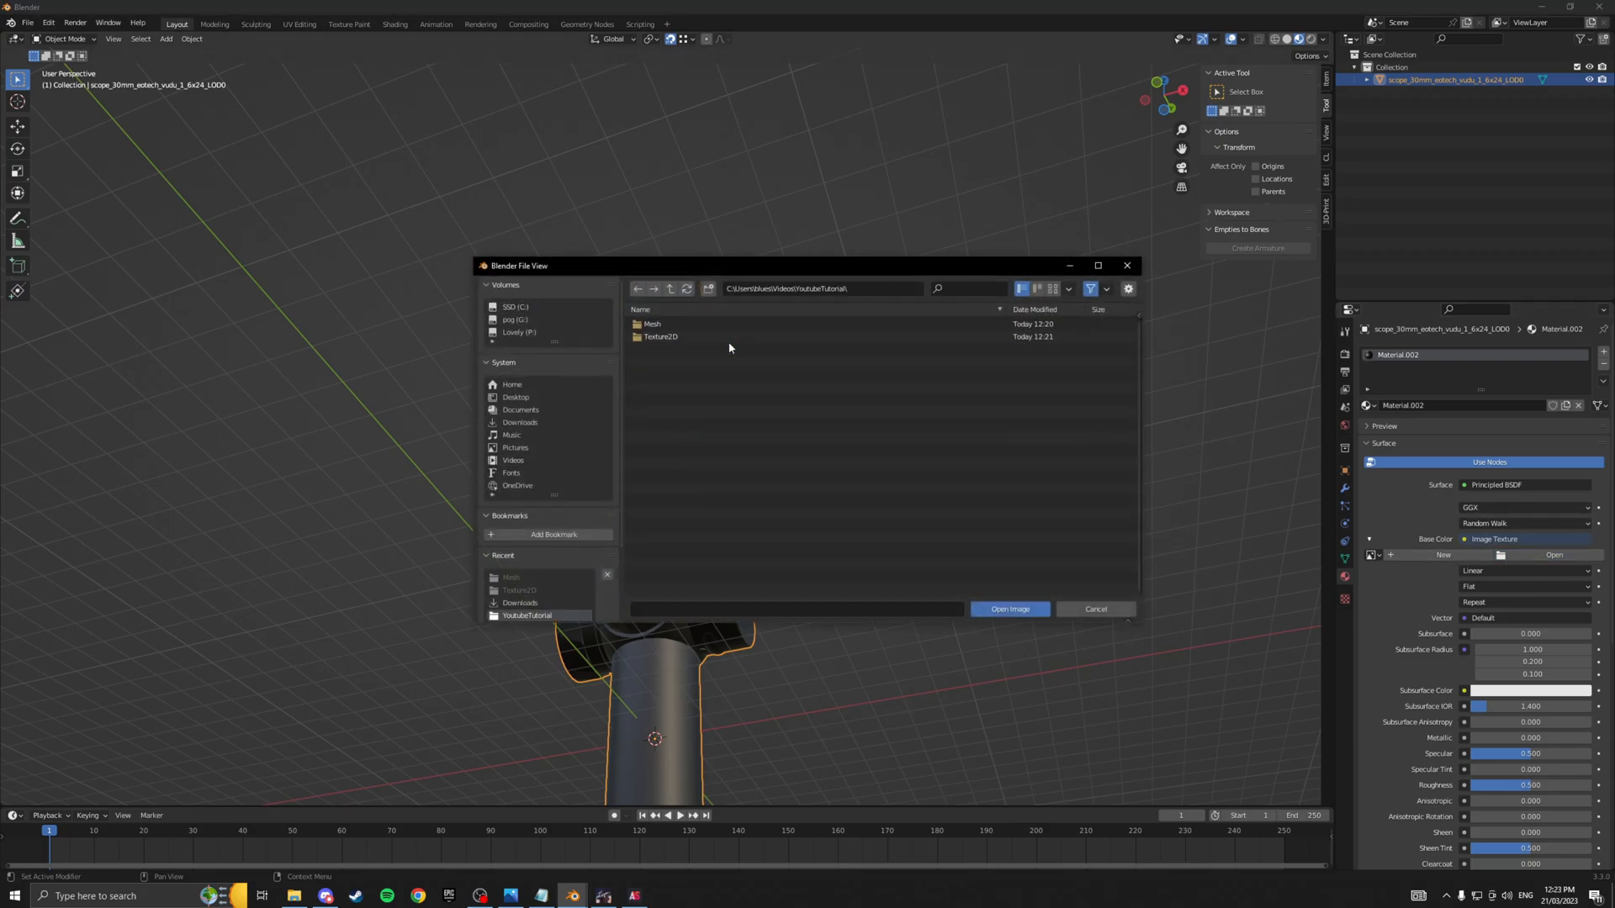
{"action": "double_click", "coordinate": [661, 336]}
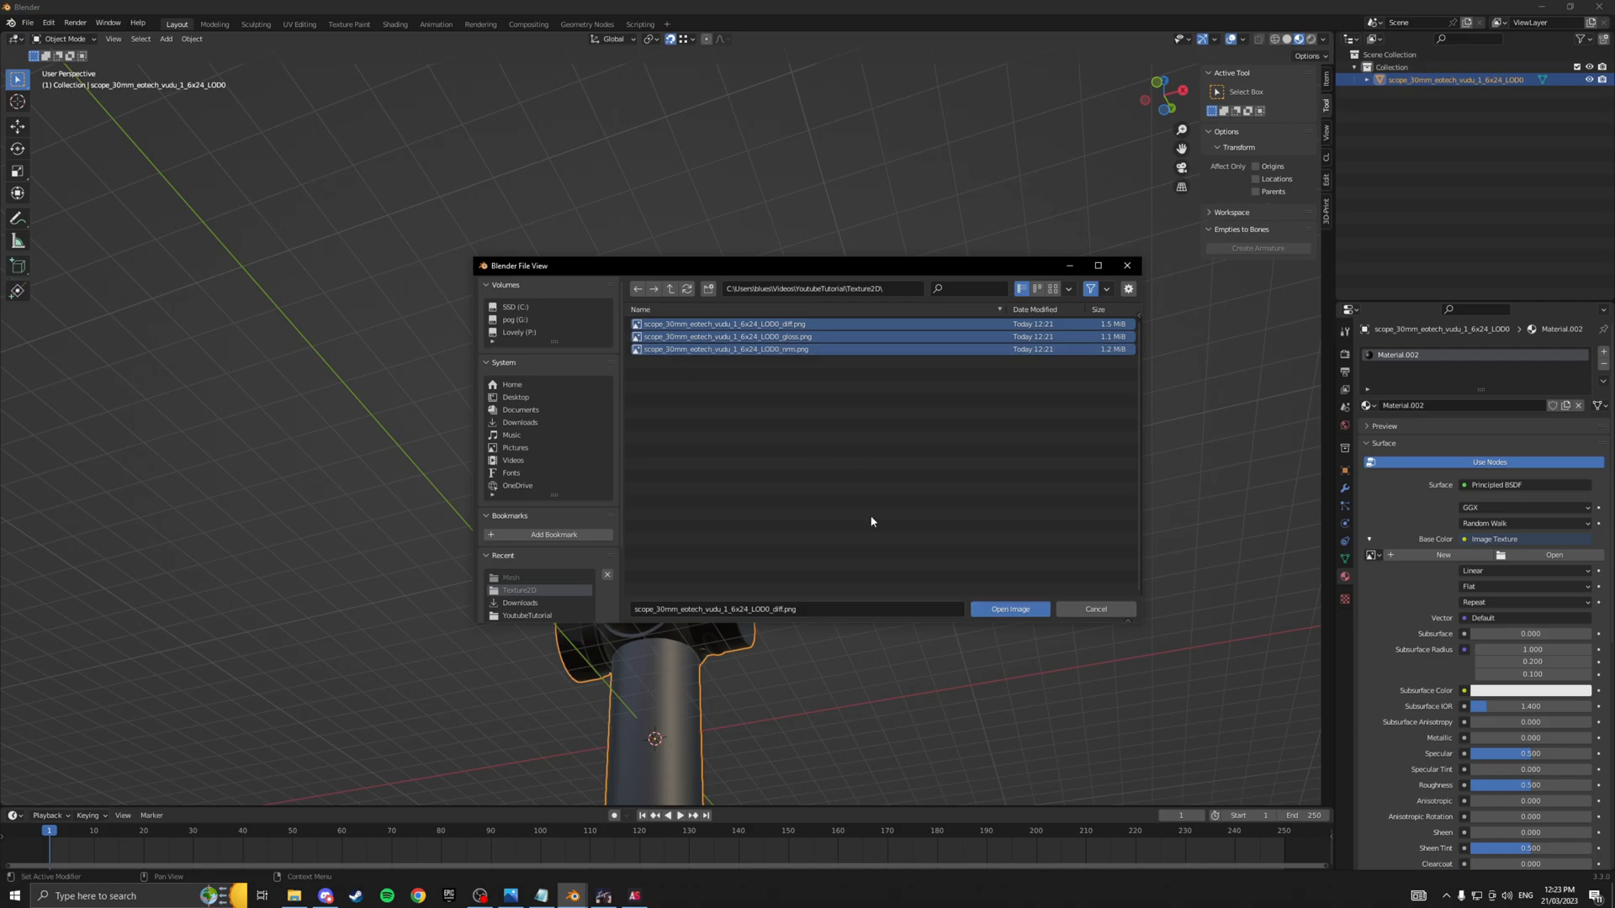
{"action": "left_click", "coordinate": [1008, 609]}
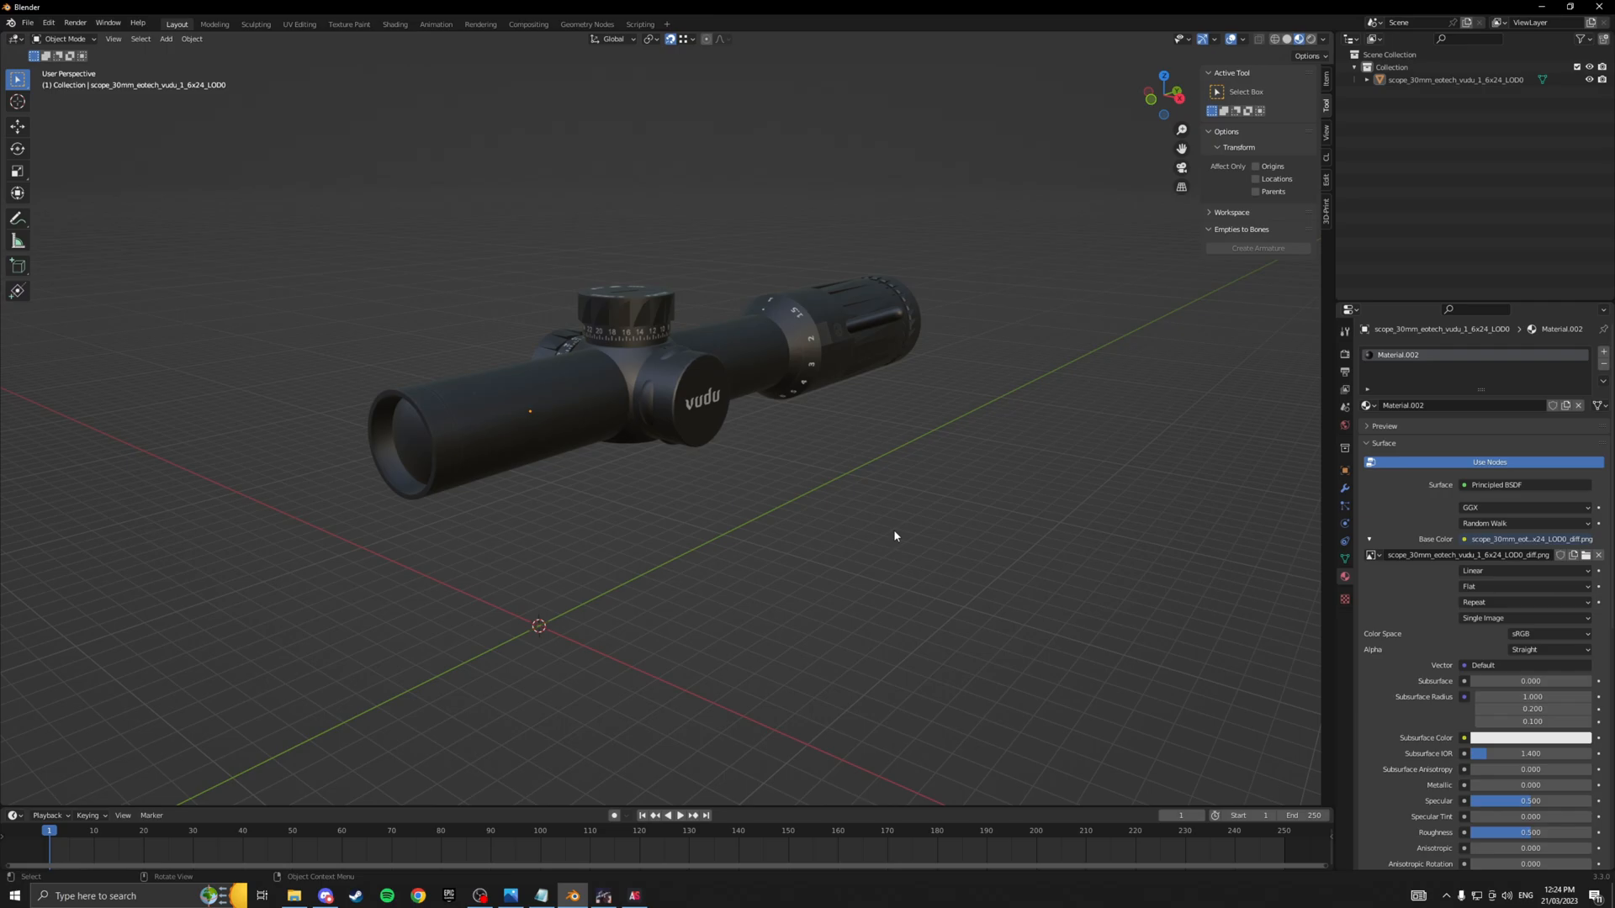
{"action": "mouse_move", "coordinate": [1084, 196]}
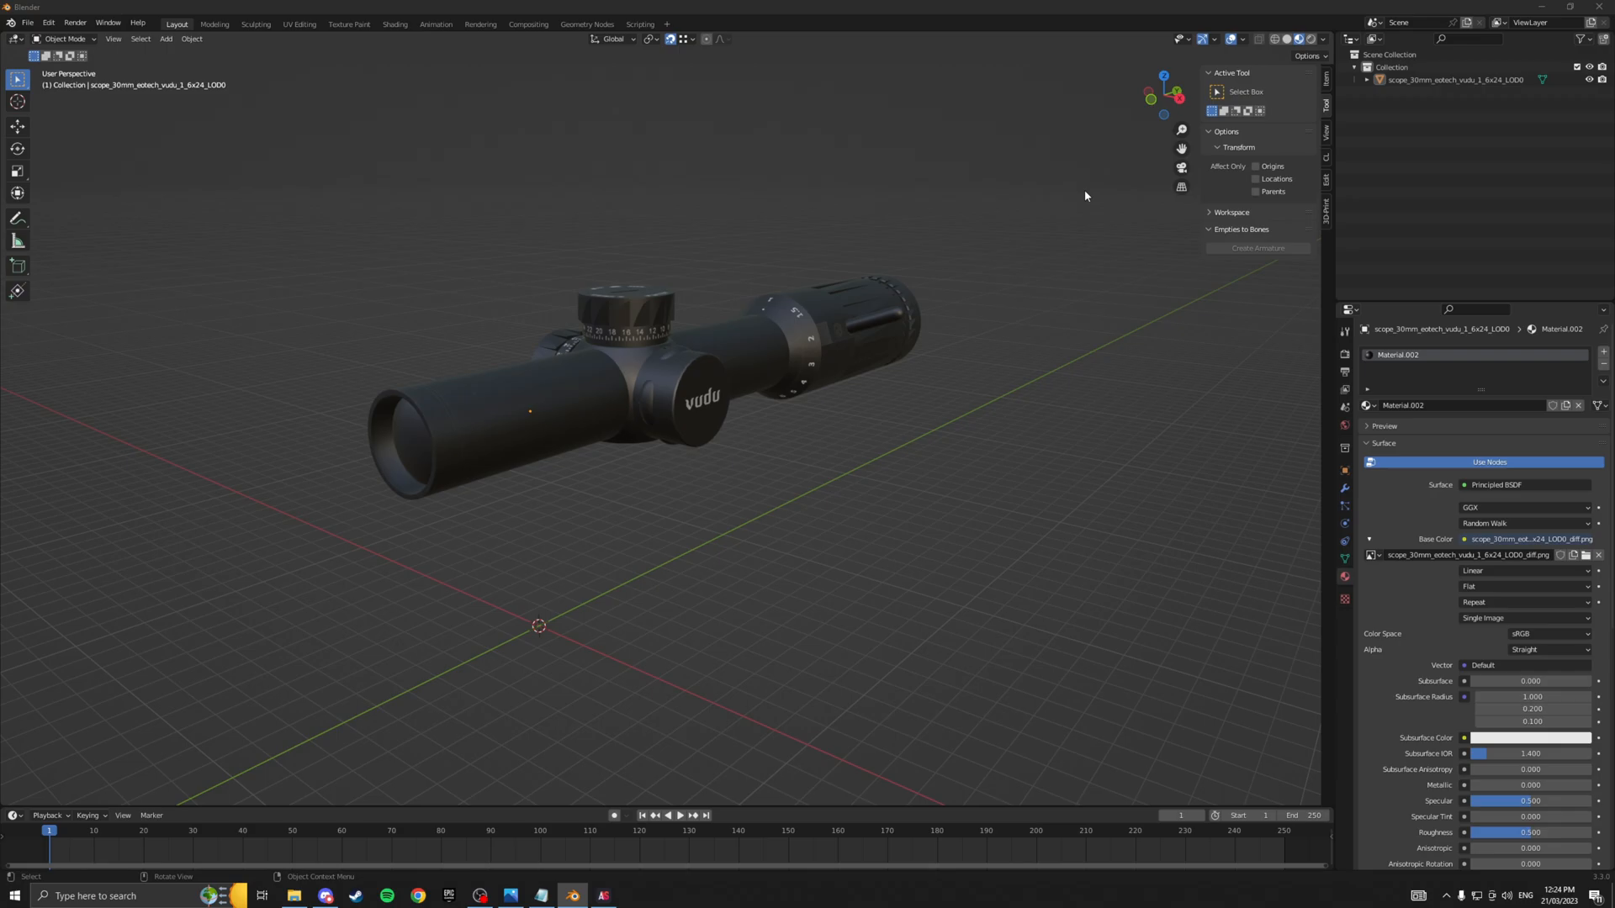
{"action": "mouse_move", "coordinate": [1092, 191]}
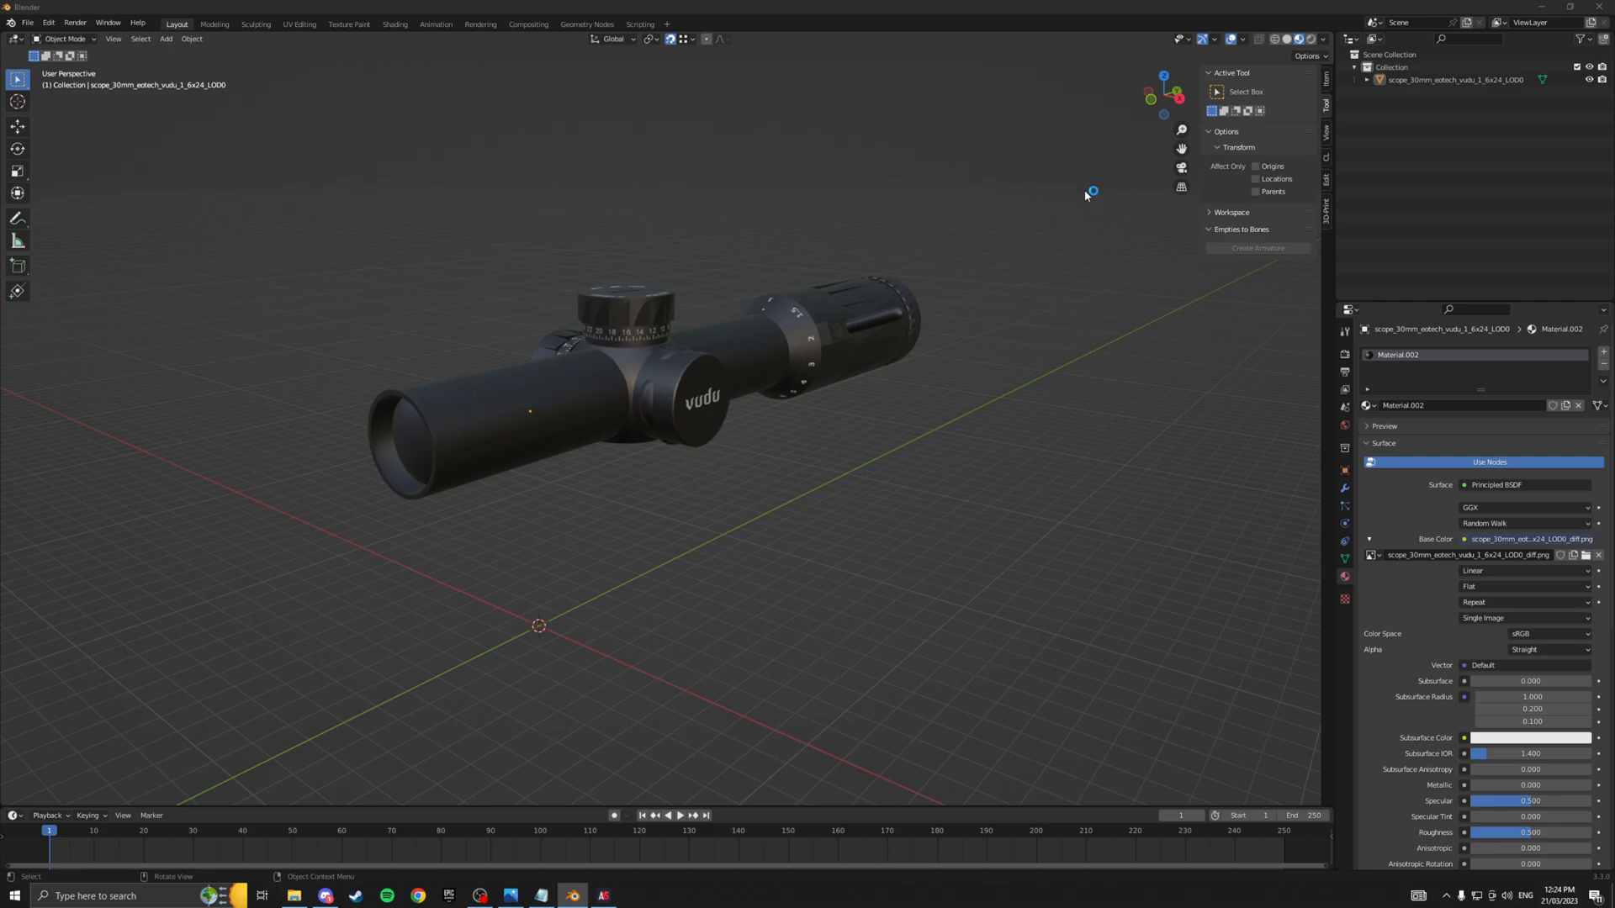
{"action": "mouse_move", "coordinate": [1085, 196]}
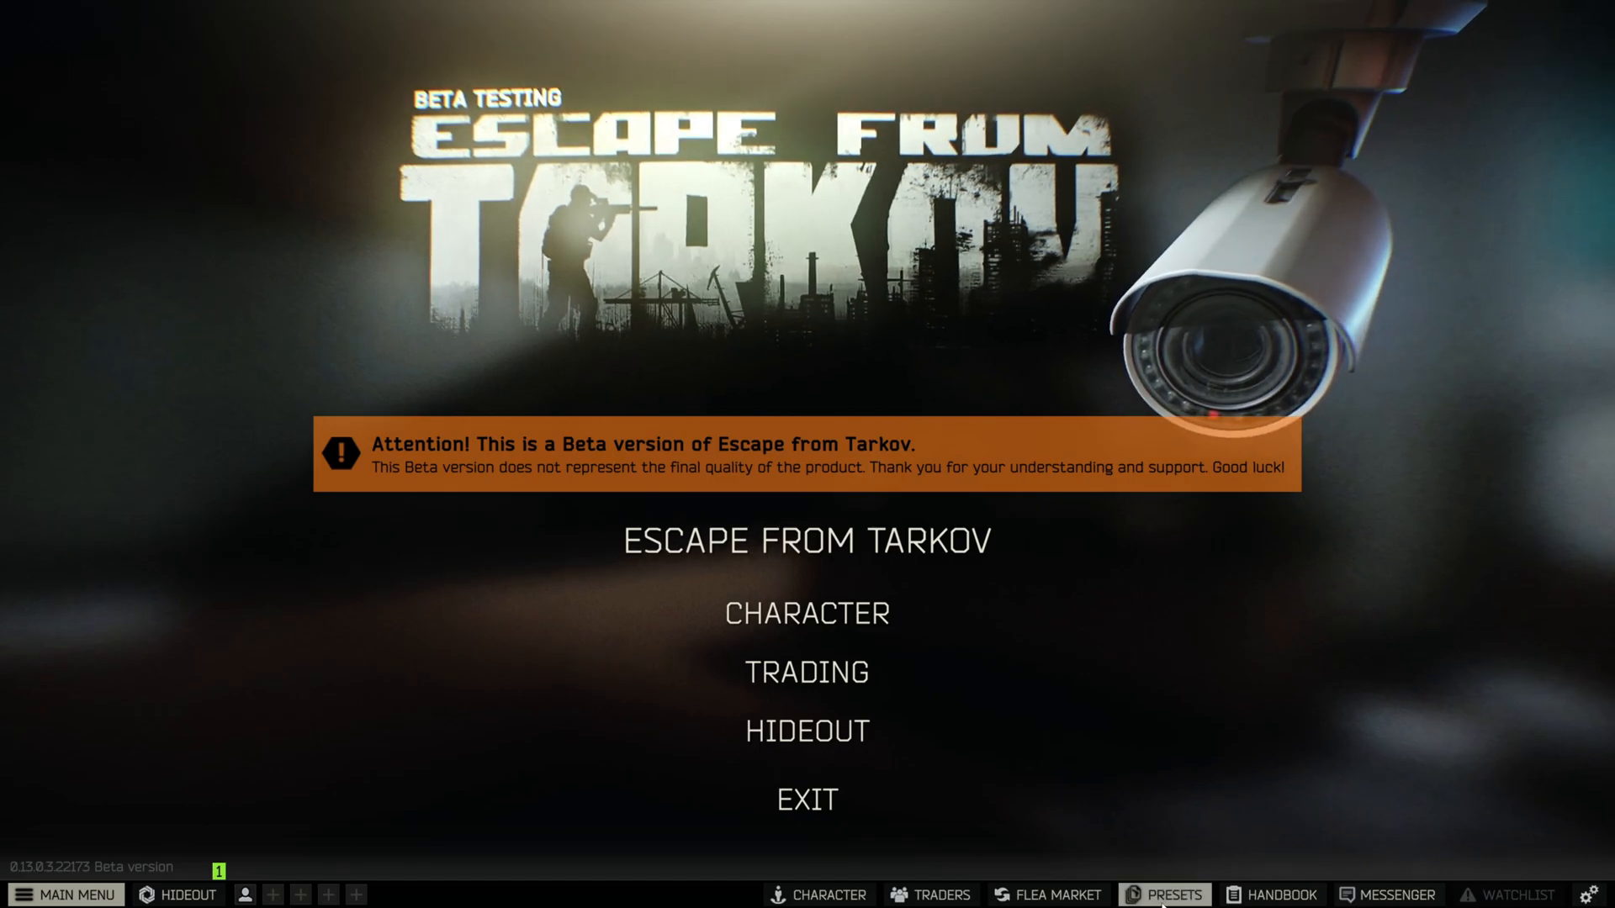
Fit the RPK-16 preset with handguard, SE-5 foregrip, AK-12 magazine and MG-47 pistol grip.
{"action": "left_click", "coordinate": [1174, 894]}
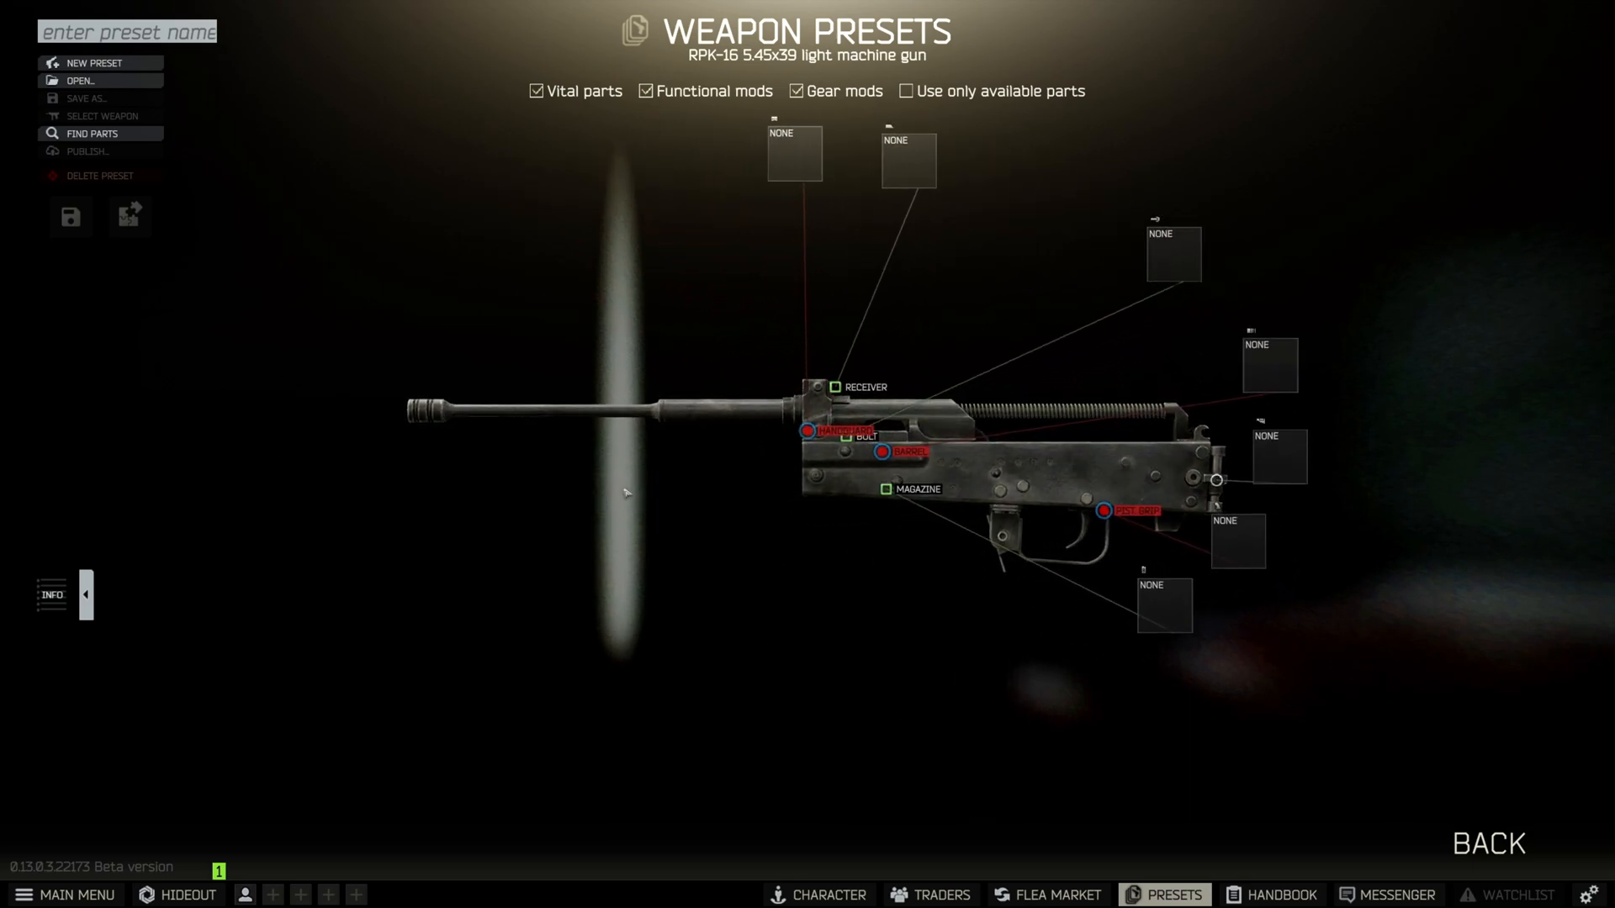
{"action": "left_click", "coordinate": [793, 153]}
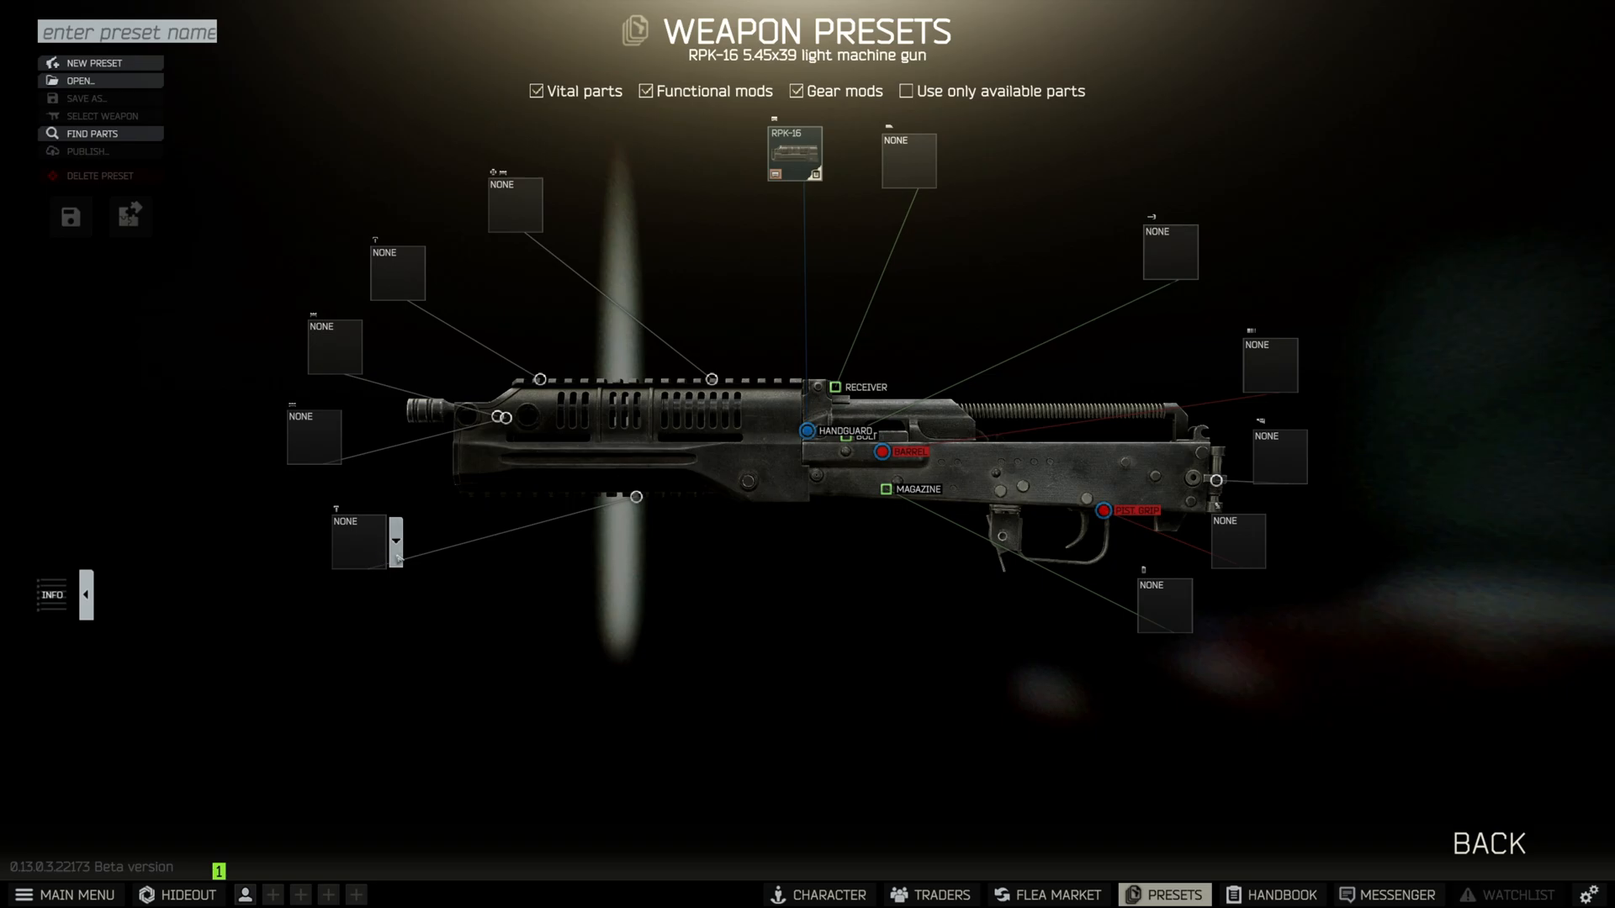
{"action": "left_click", "coordinate": [395, 541]}
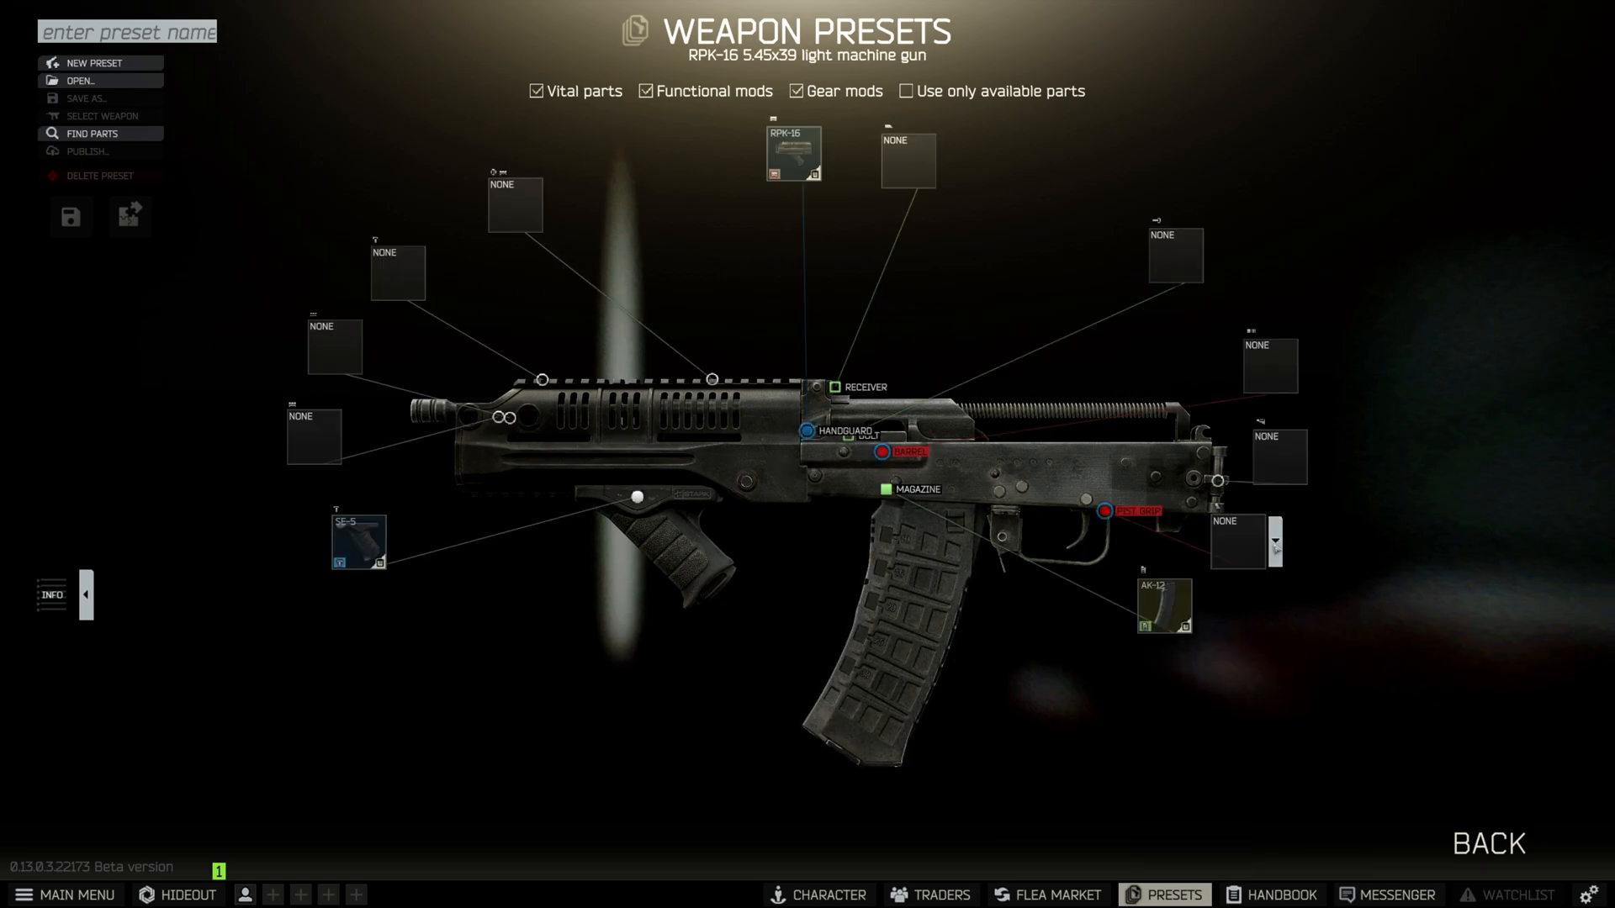
{"action": "left_click", "coordinate": [1274, 540]}
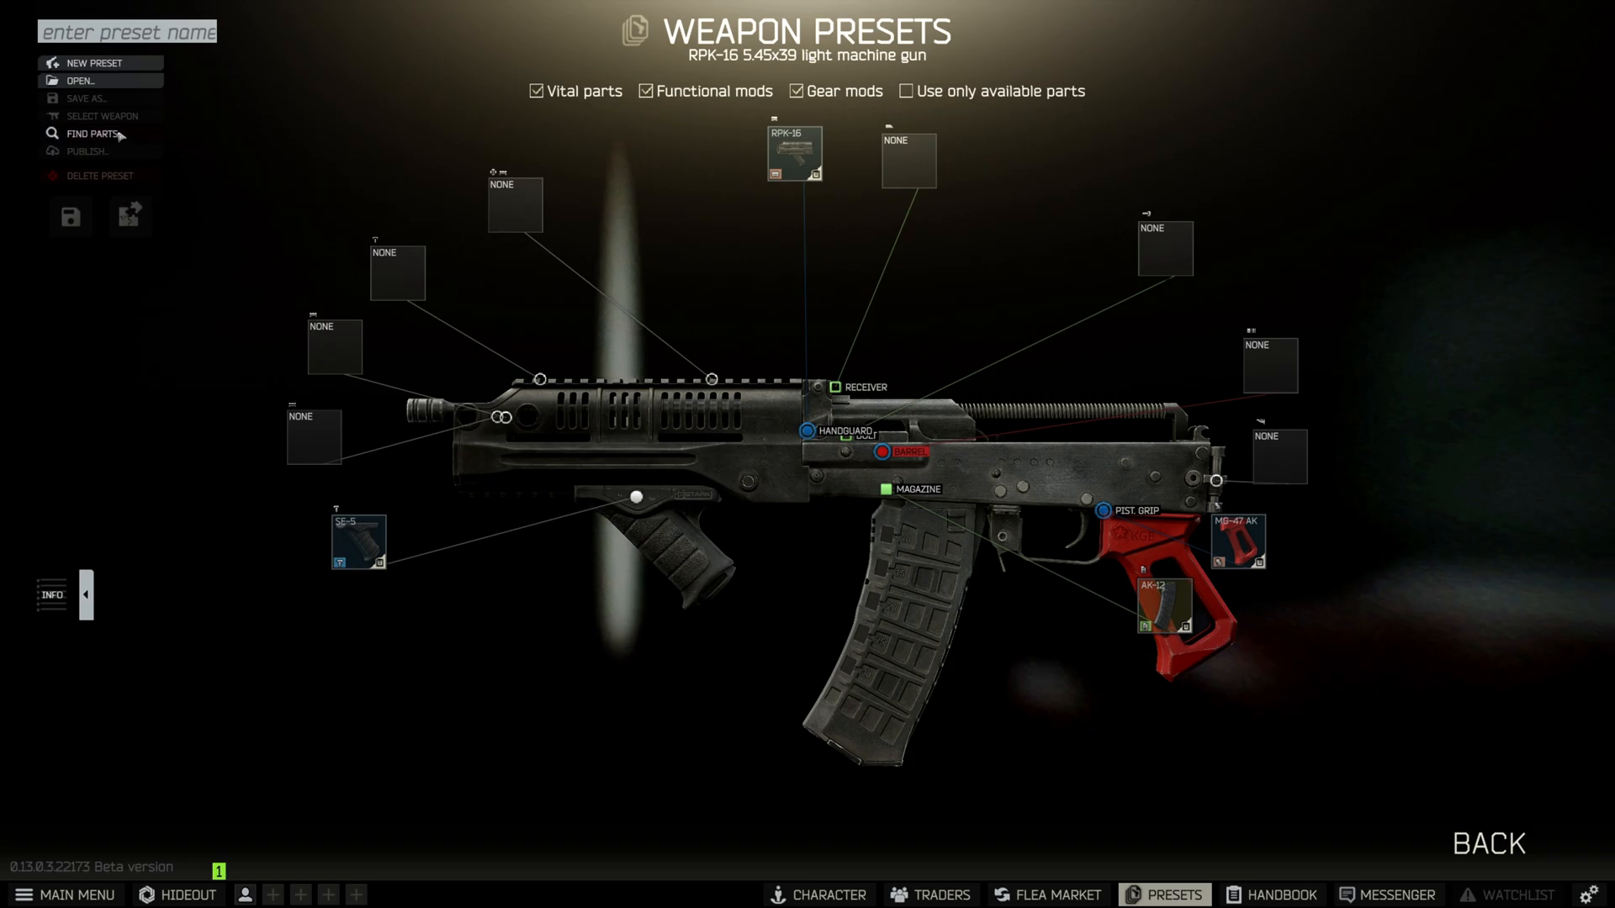
{"action": "left_click", "coordinate": [1049, 894]}
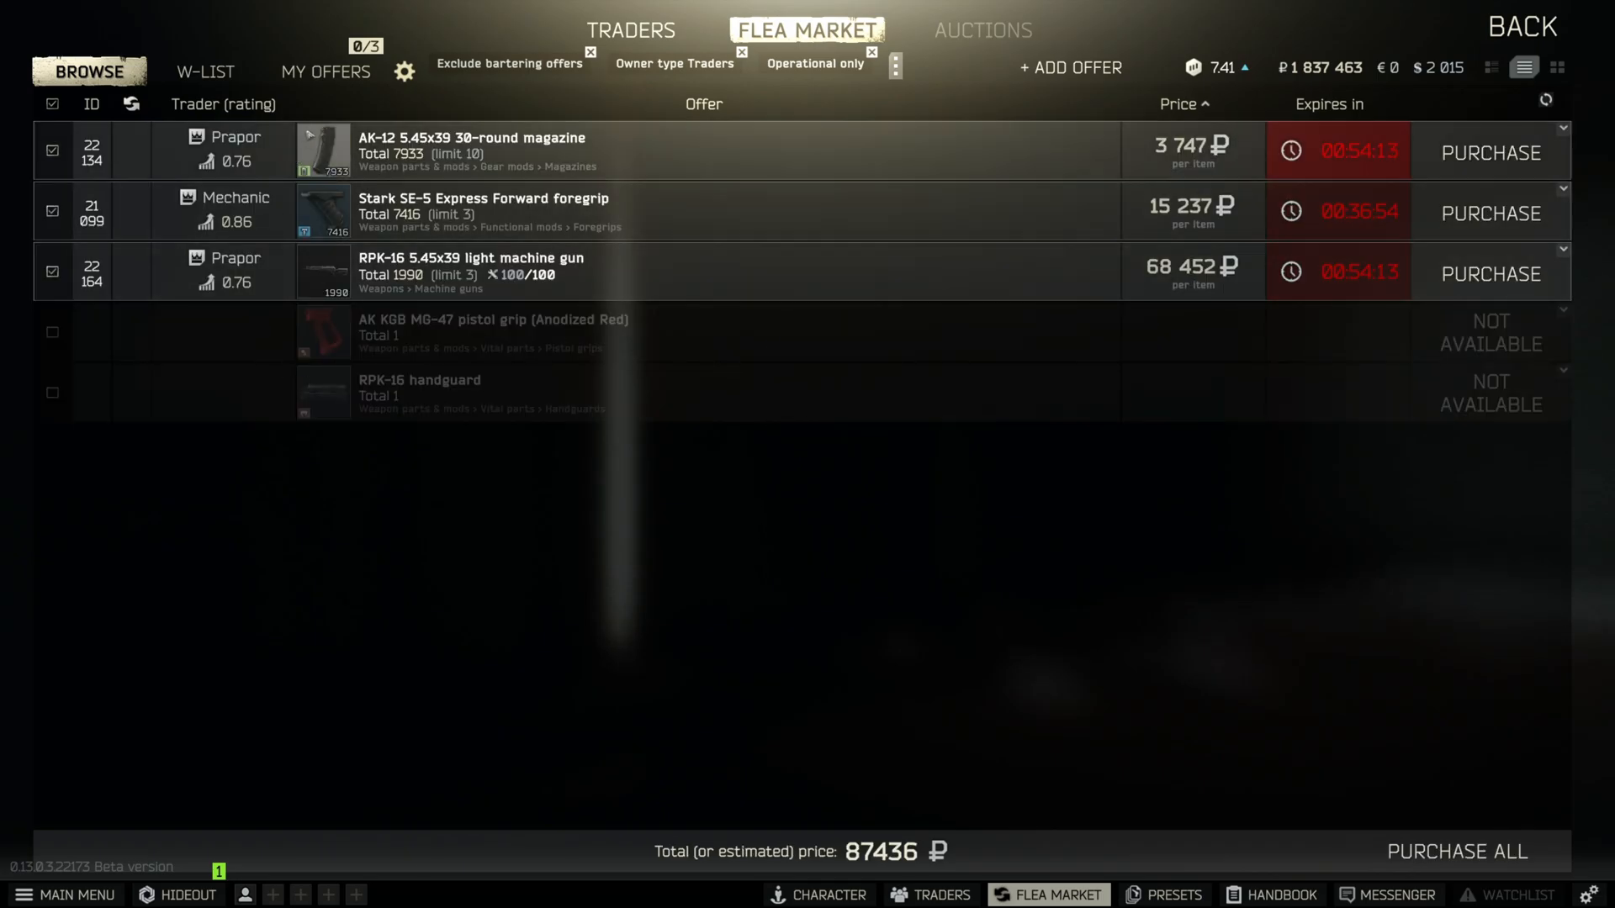
{"action": "mouse_move", "coordinate": [373, 454]}
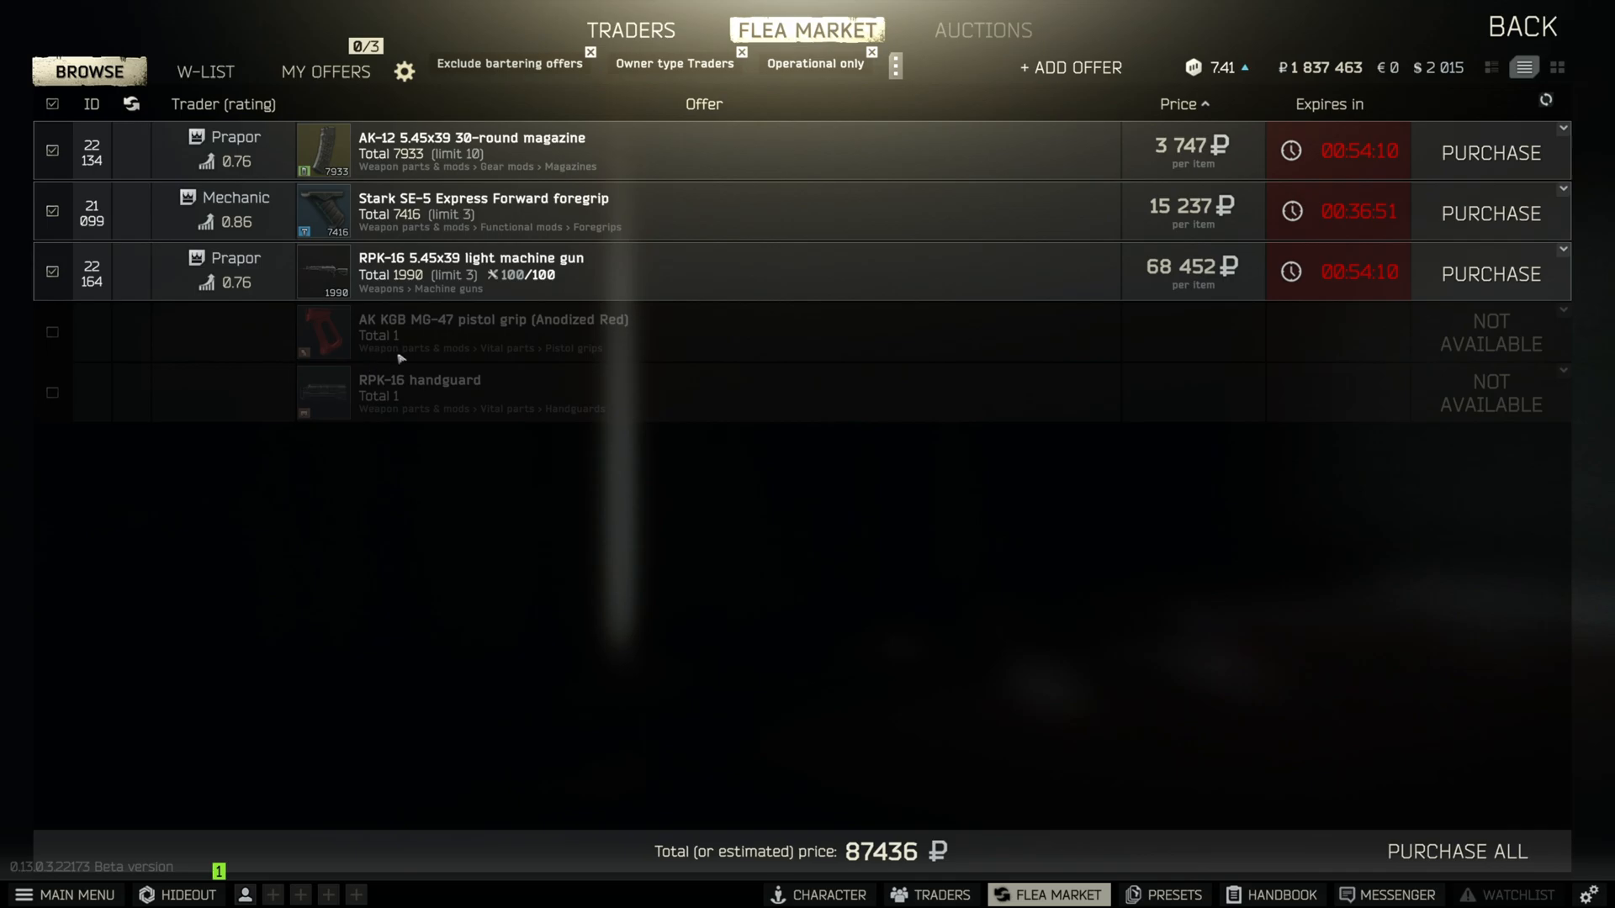
{"action": "mouse_move", "coordinate": [503, 324]}
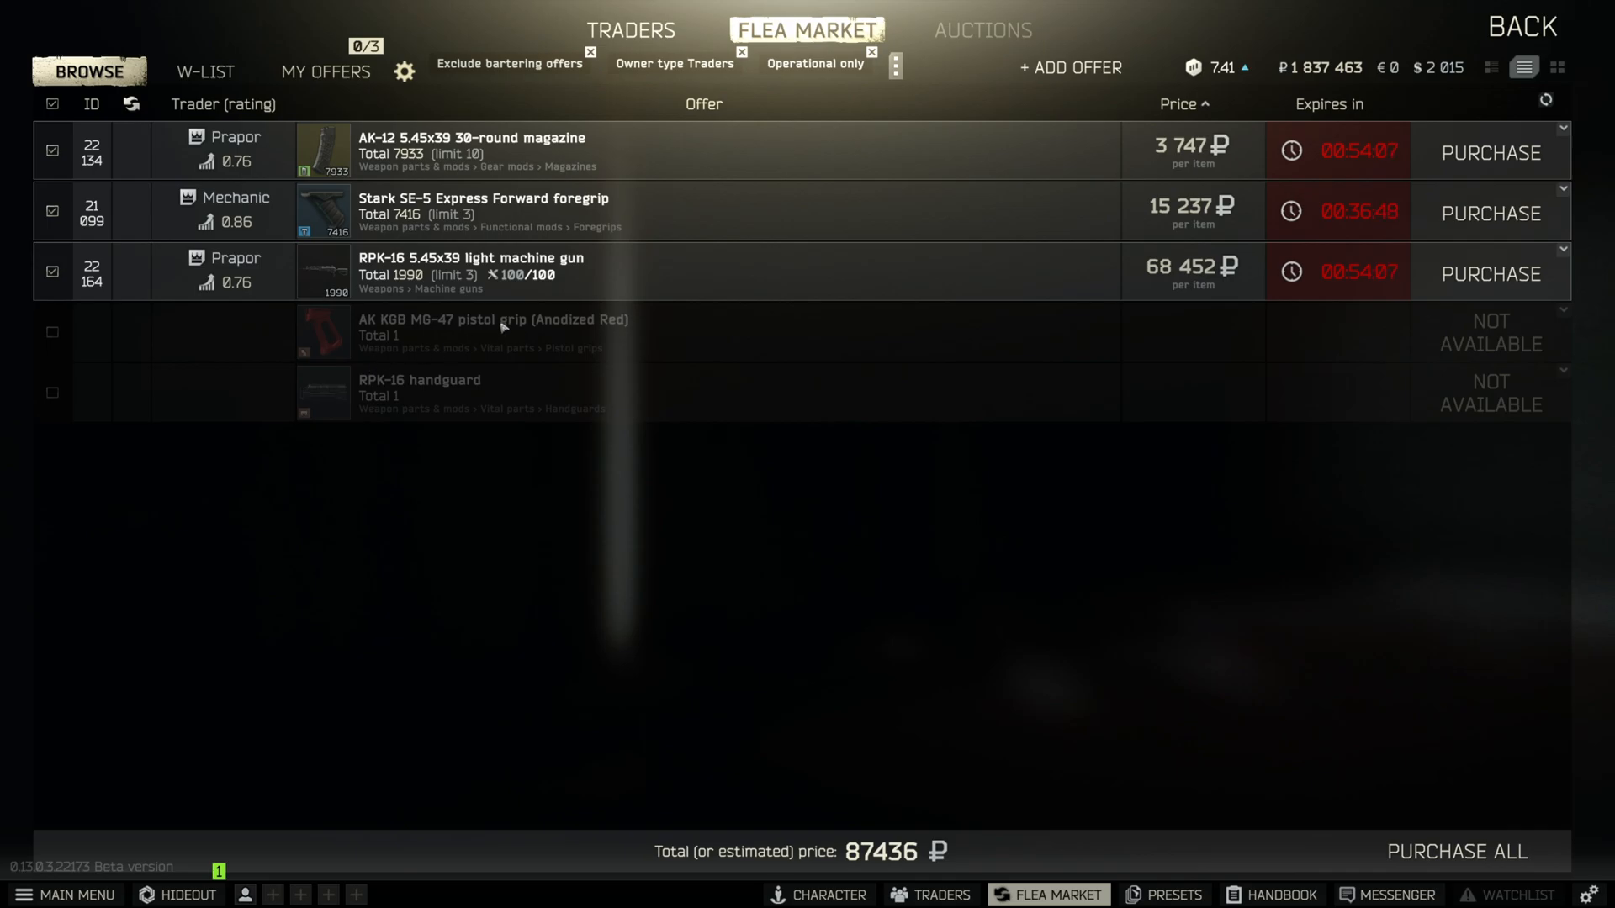
Return from the flea market offers to the RPK-16 preset and switch to Blender.
{"action": "left_click", "coordinate": [1165, 895]}
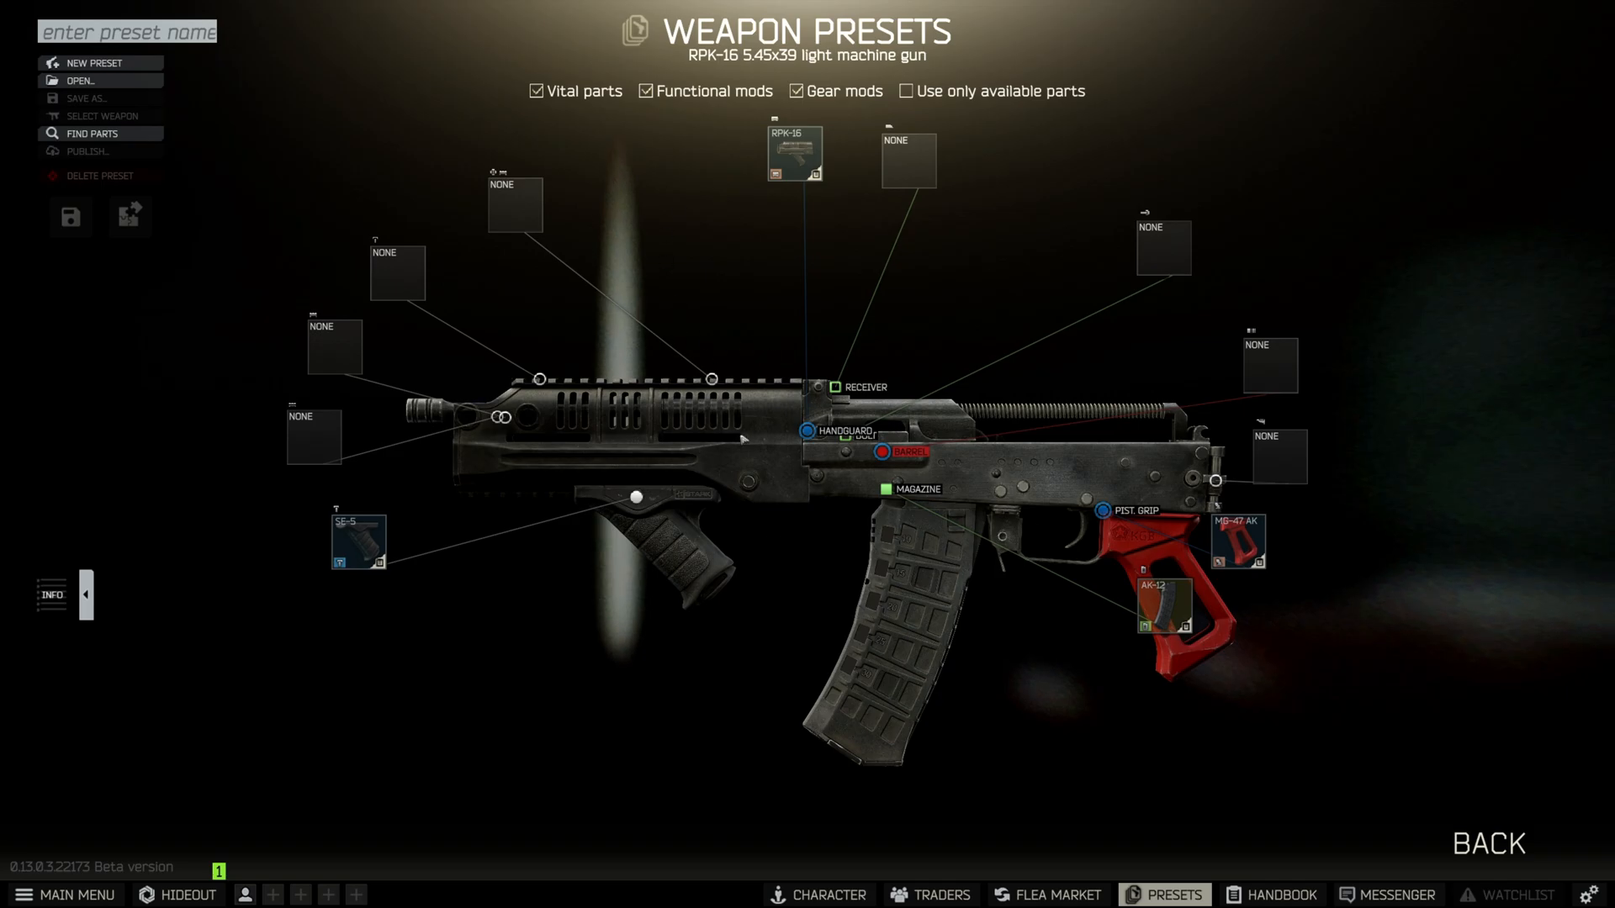
{"action": "left_click", "coordinate": [604, 895]}
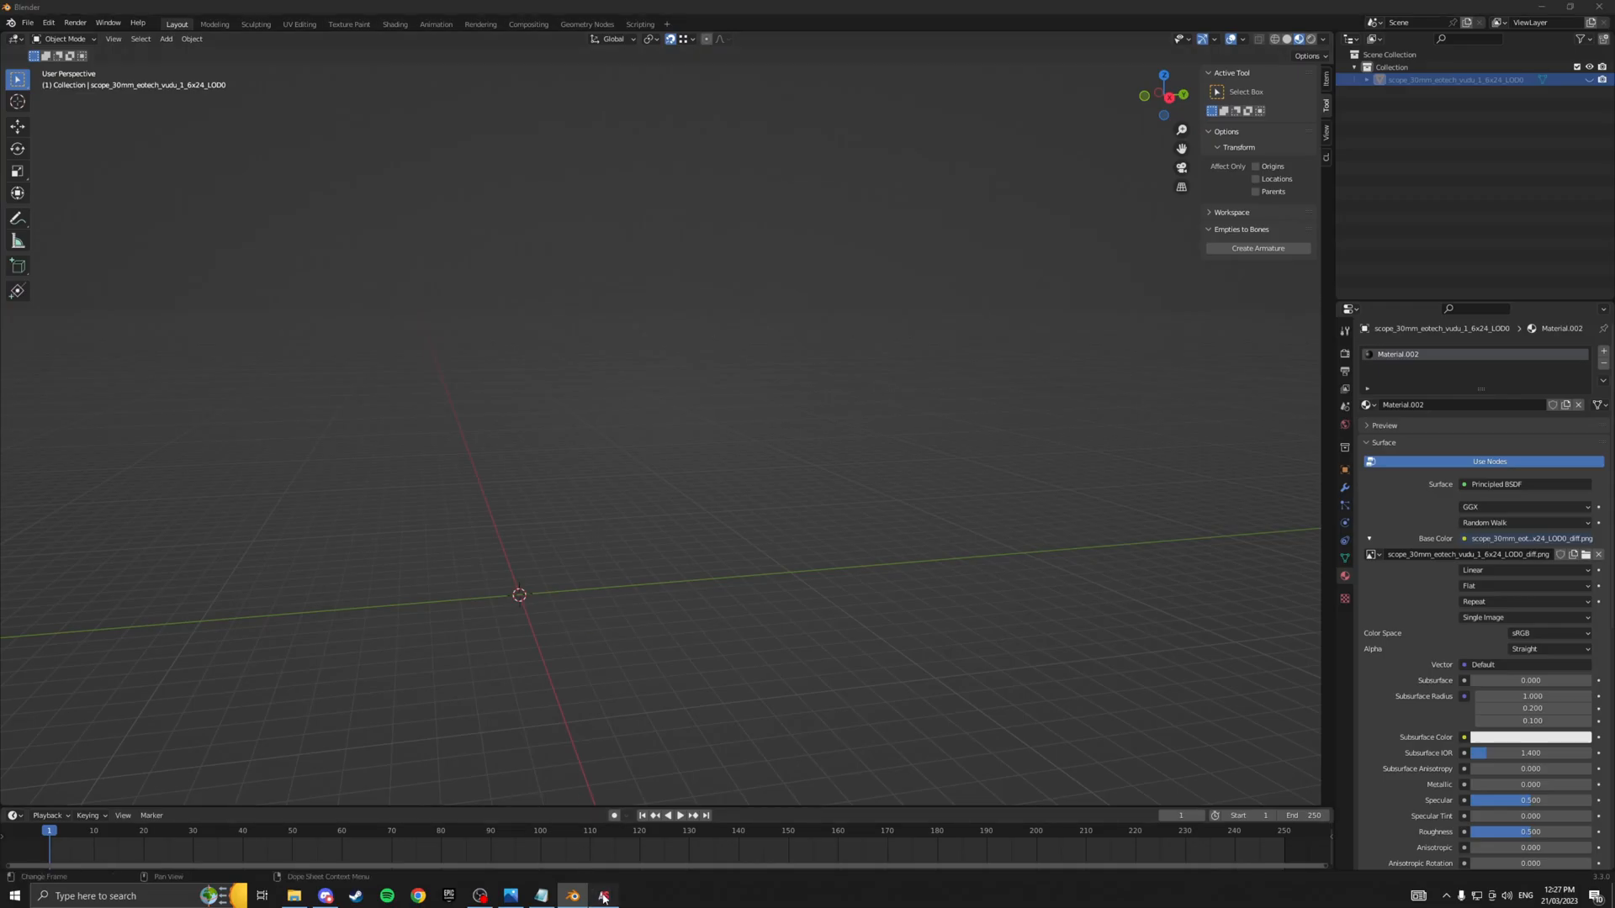
Load Tarkov's weapons\rpk16 folder into AssetStudio.
{"action": "left_click", "coordinate": [491, 241]}
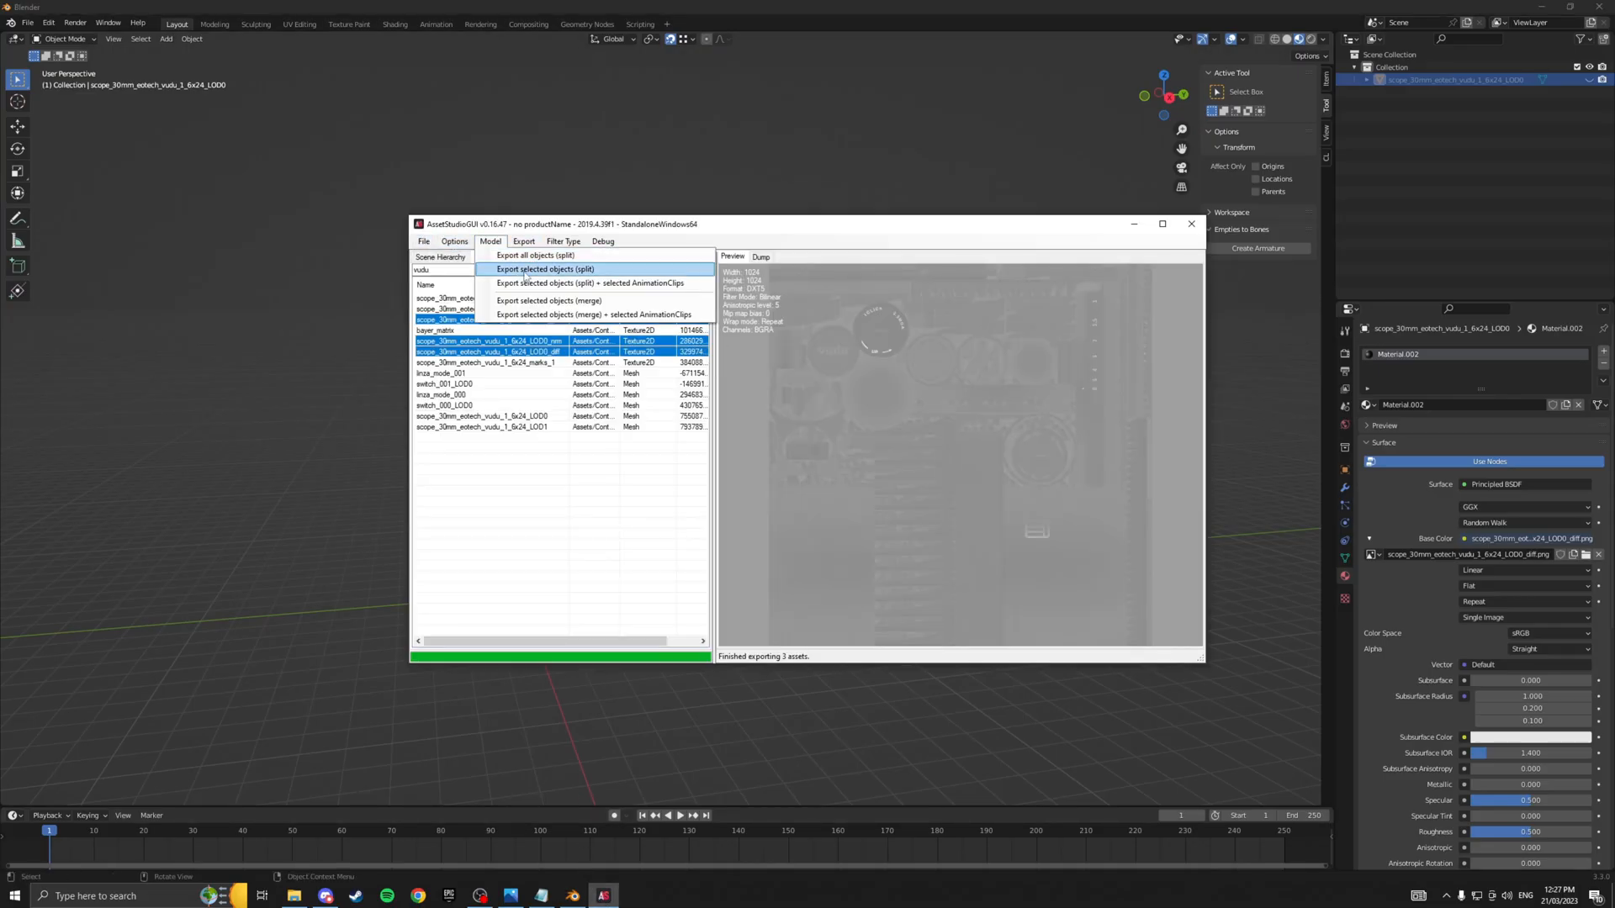
{"action": "left_click", "coordinate": [546, 269]}
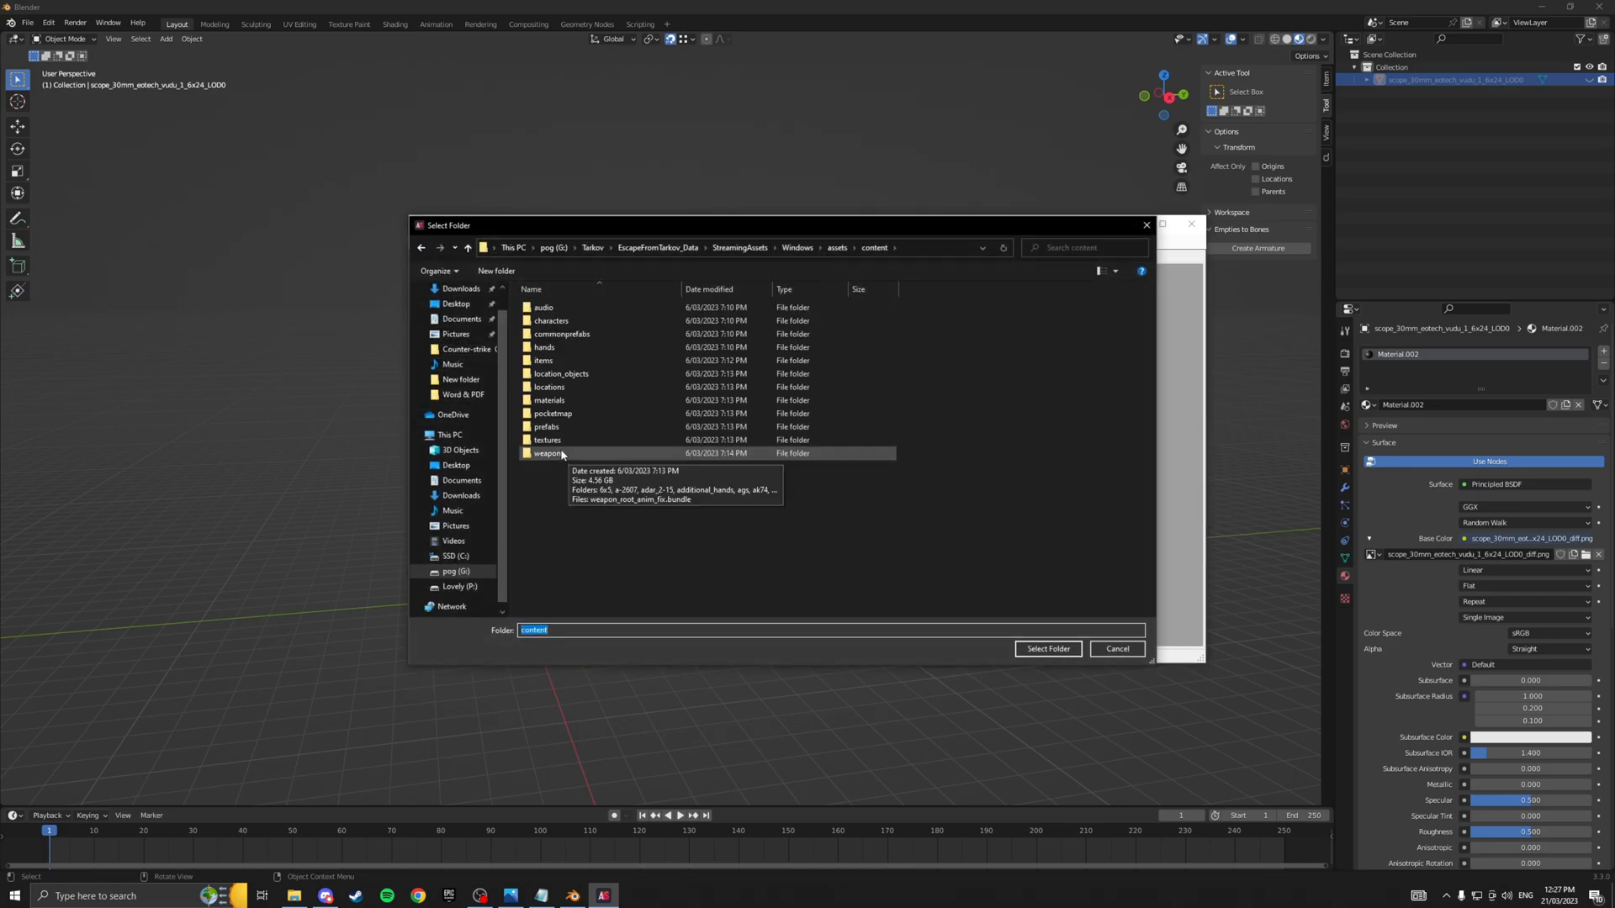
{"action": "double_click", "coordinate": [547, 453]}
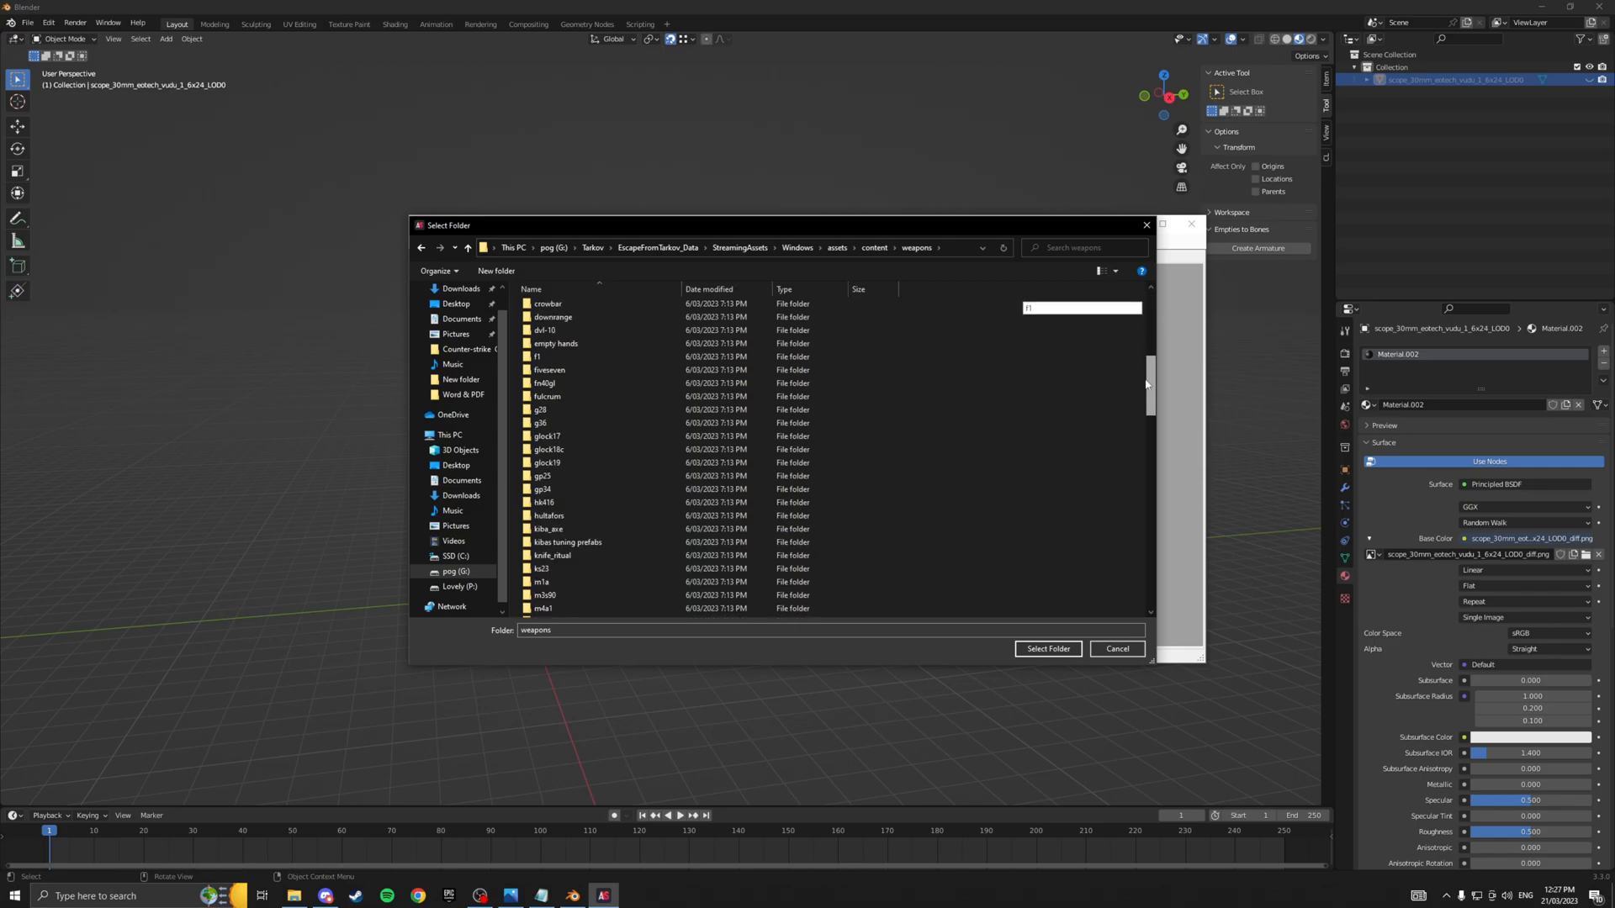
{"action": "scroll", "scroll_direction": "down", "scroll_amount": 3}
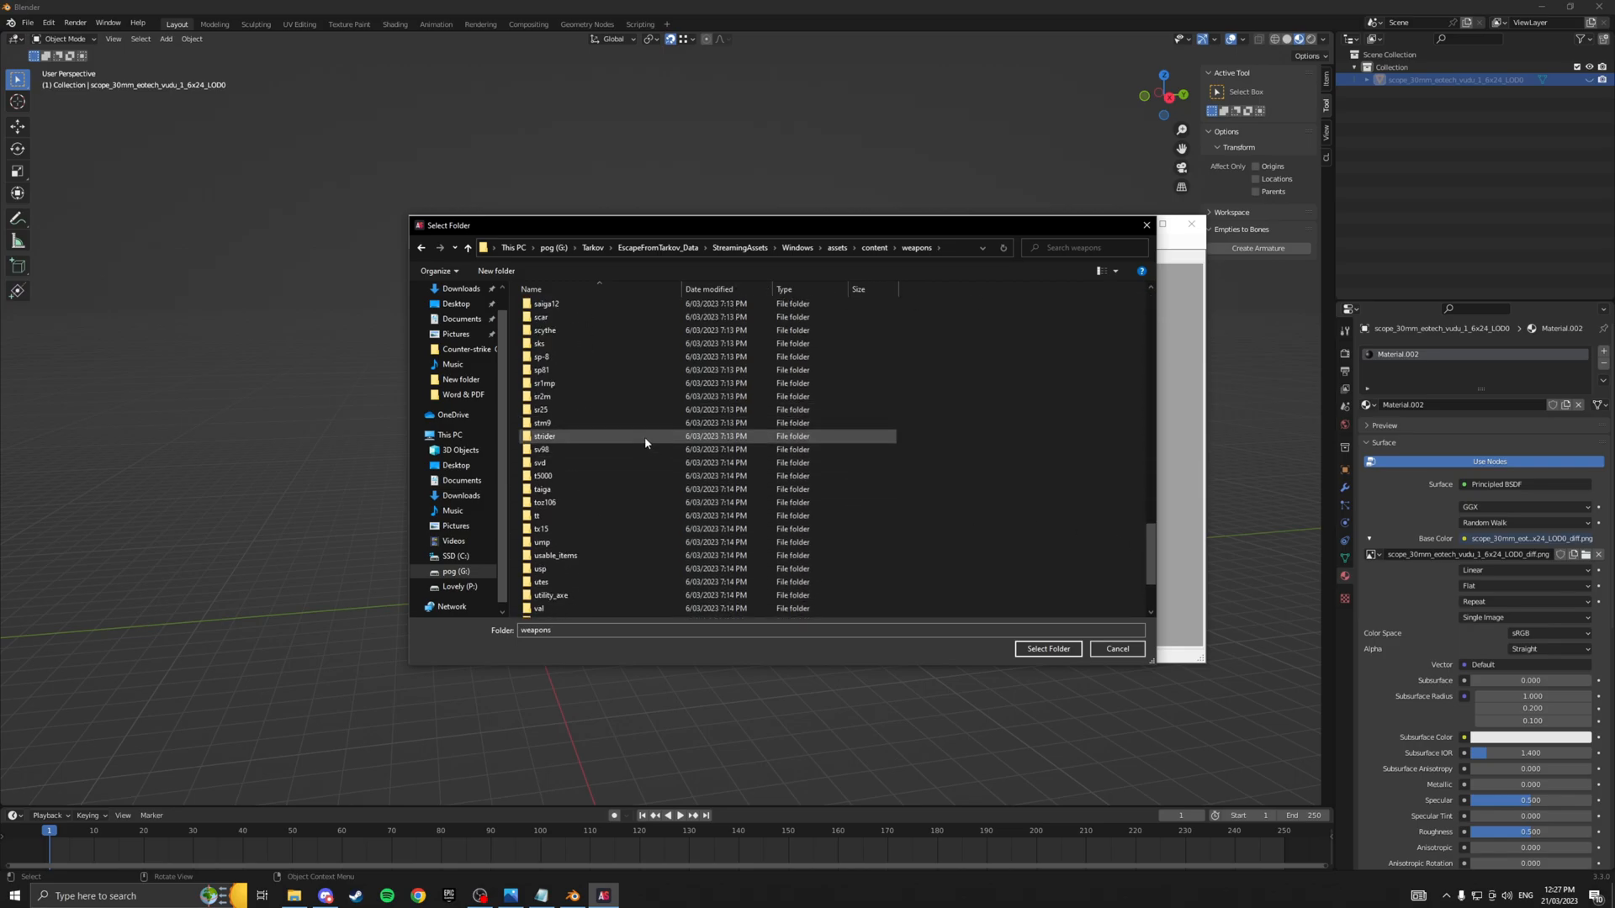
{"action": "scroll", "scroll_direction": "up", "scroll_amount": 3}
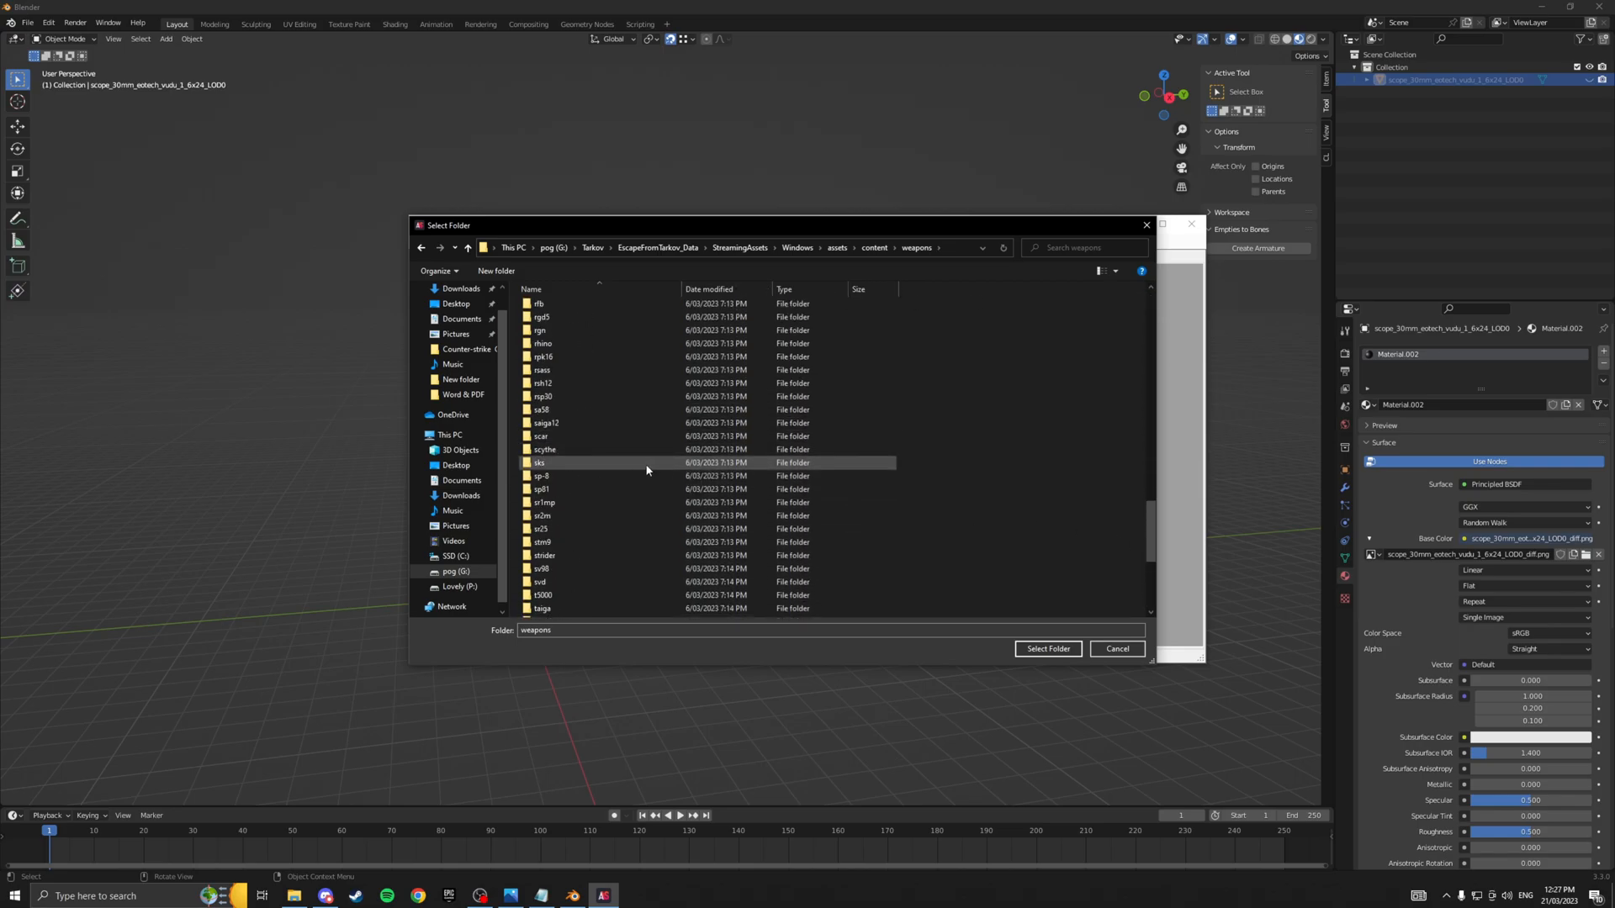
{"action": "scroll", "scroll_direction": "up", "scroll_amount": 3}
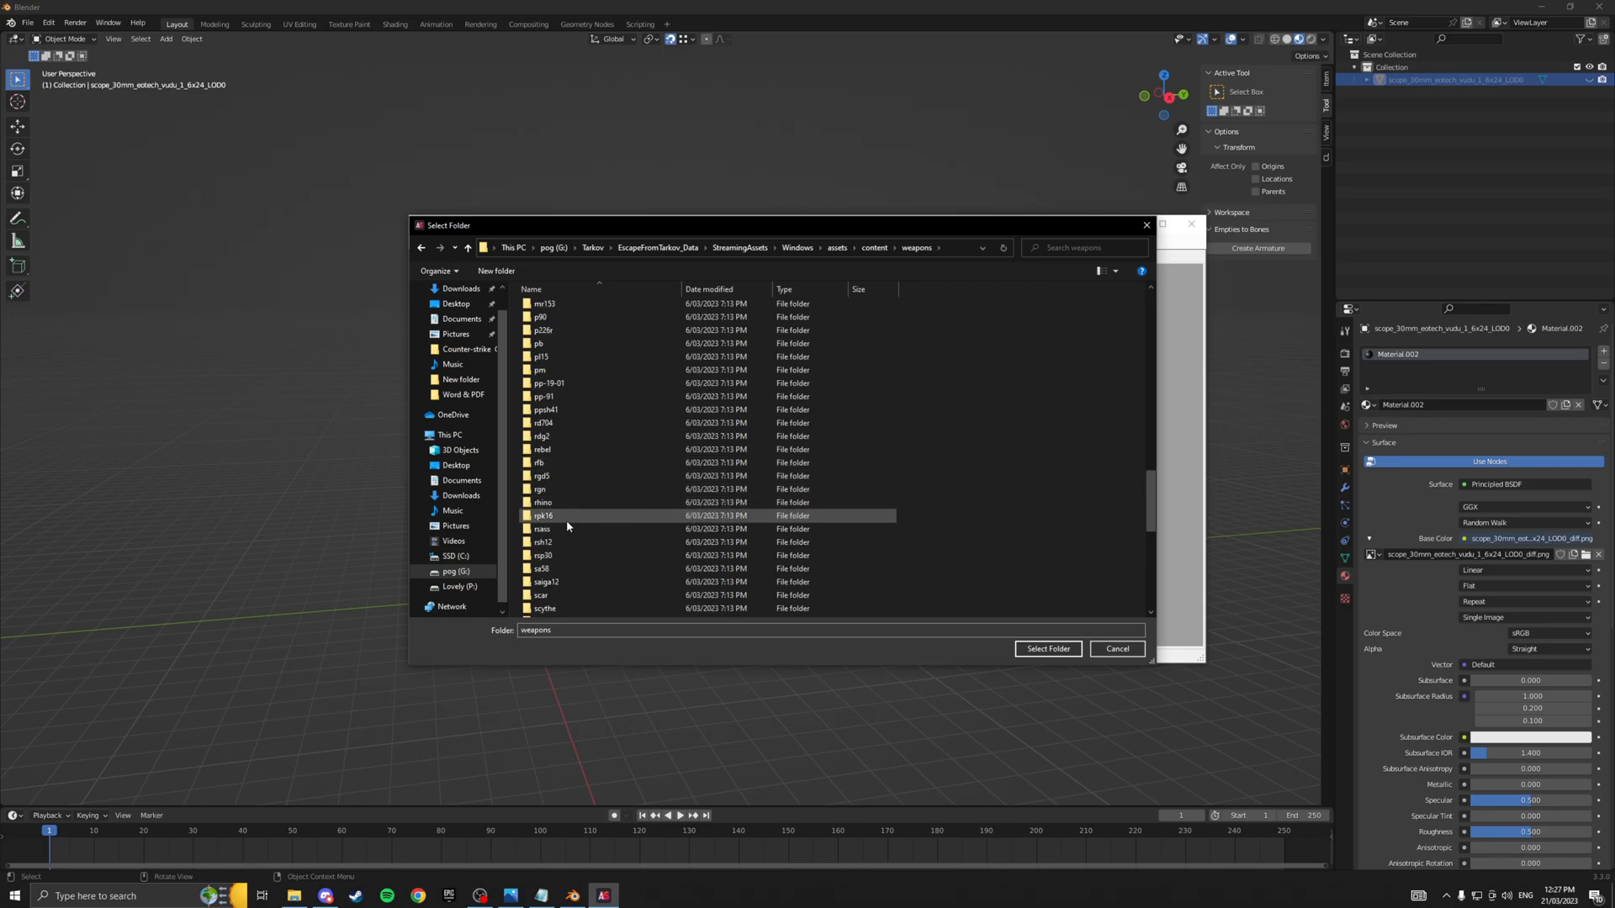
{"action": "left_click", "coordinate": [1046, 648]}
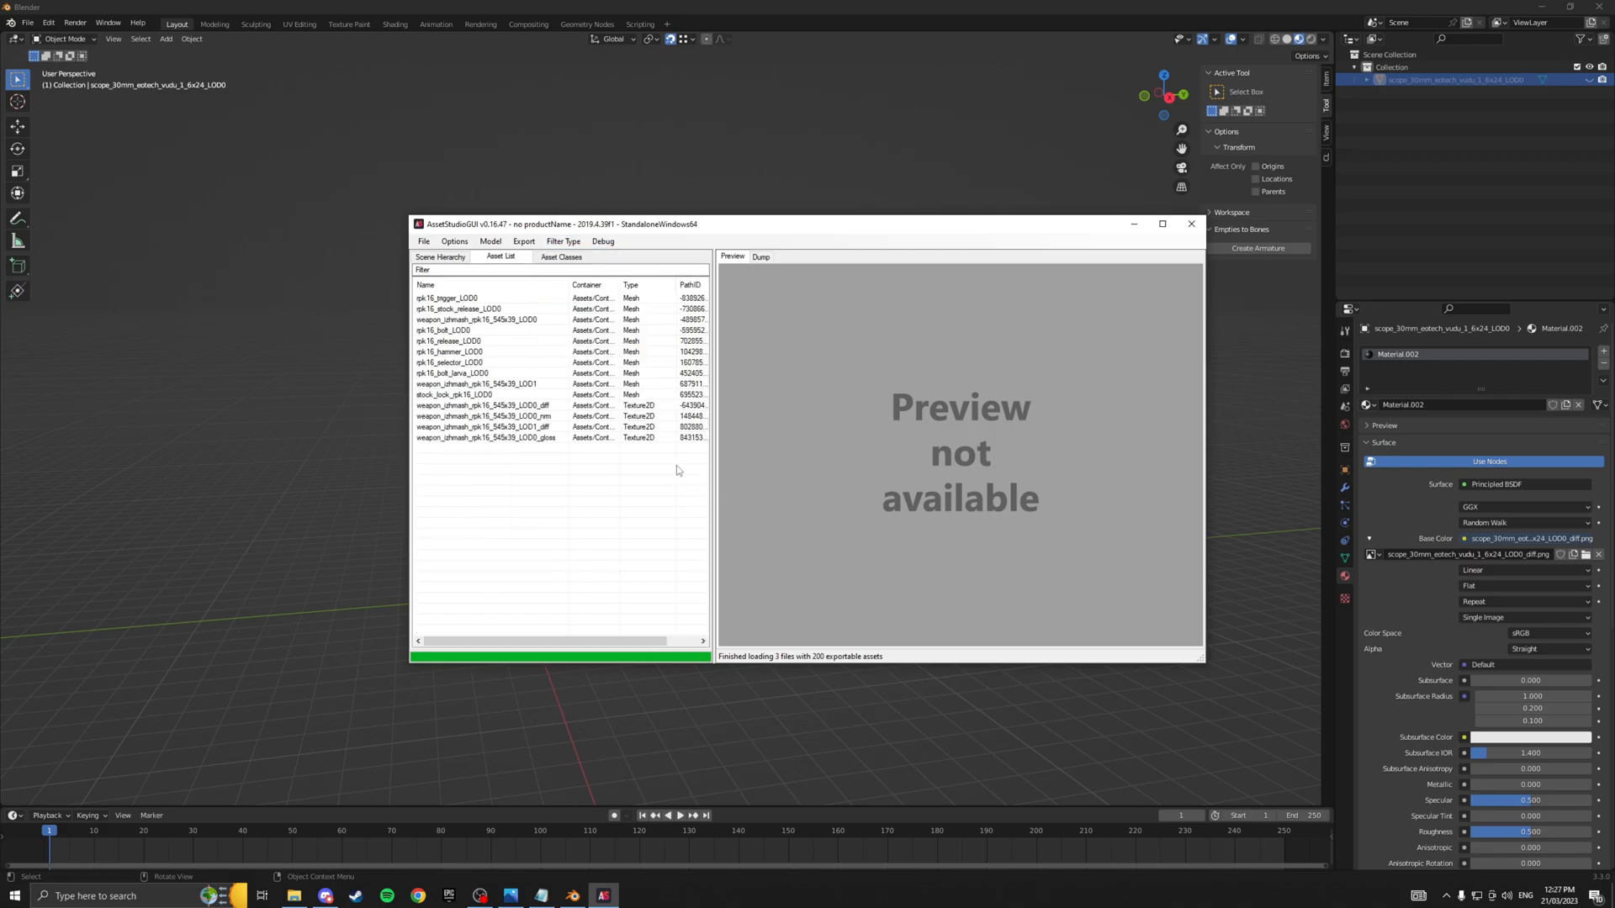
Export the rpk16 LOD0 meshes plus diffuse, normal and gloss textures.
{"action": "left_click", "coordinate": [477, 319]}
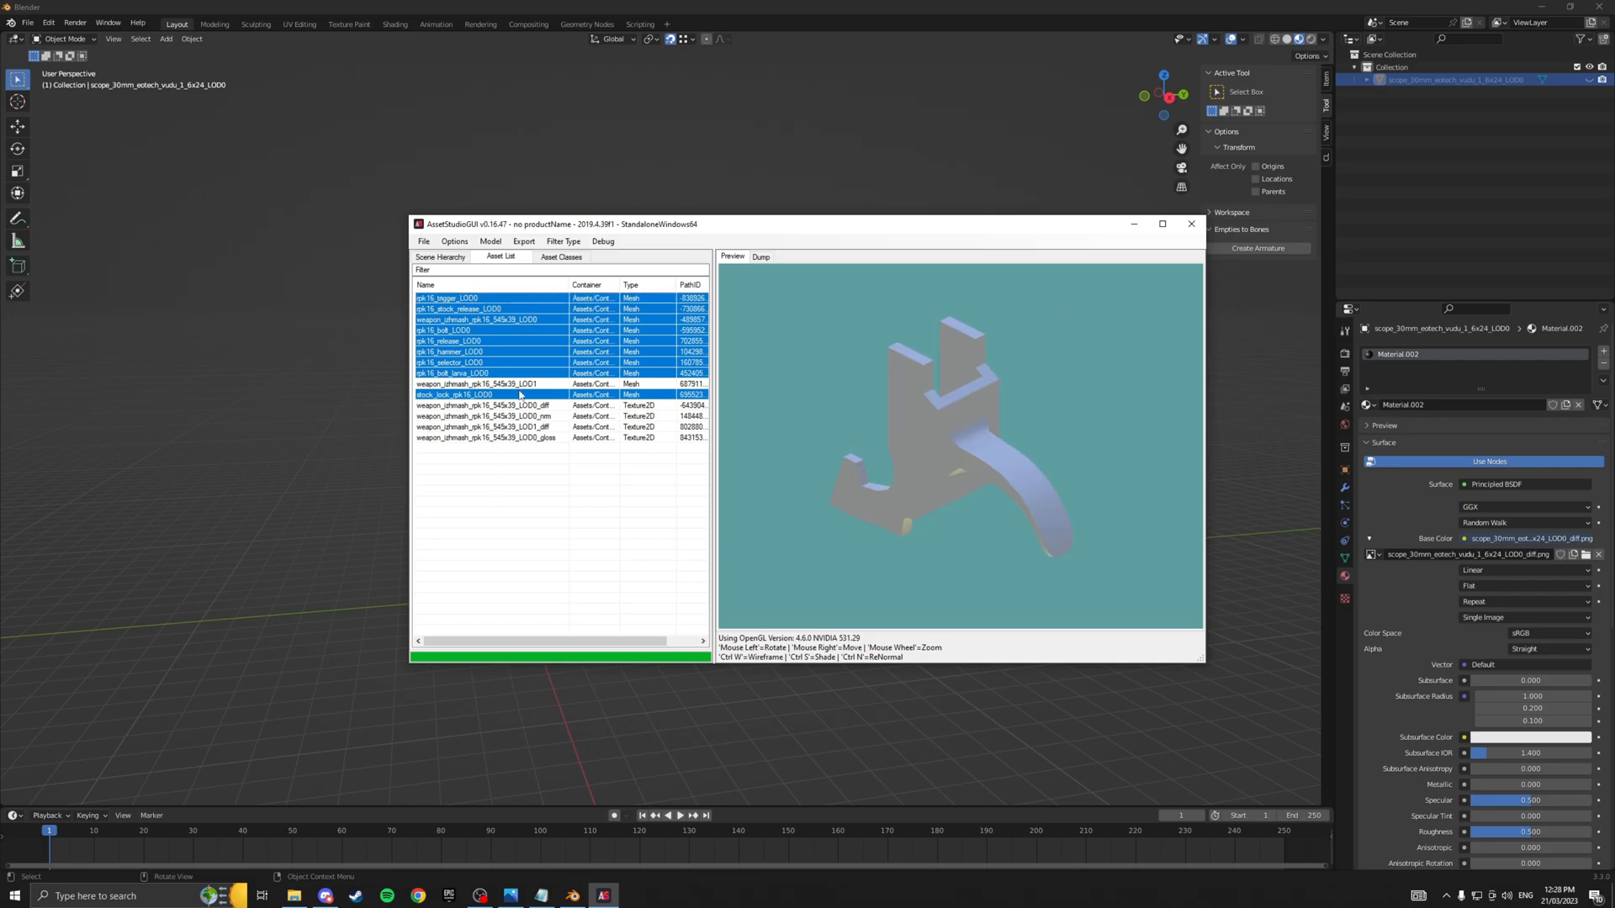
{"action": "left_click", "coordinate": [482, 405]}
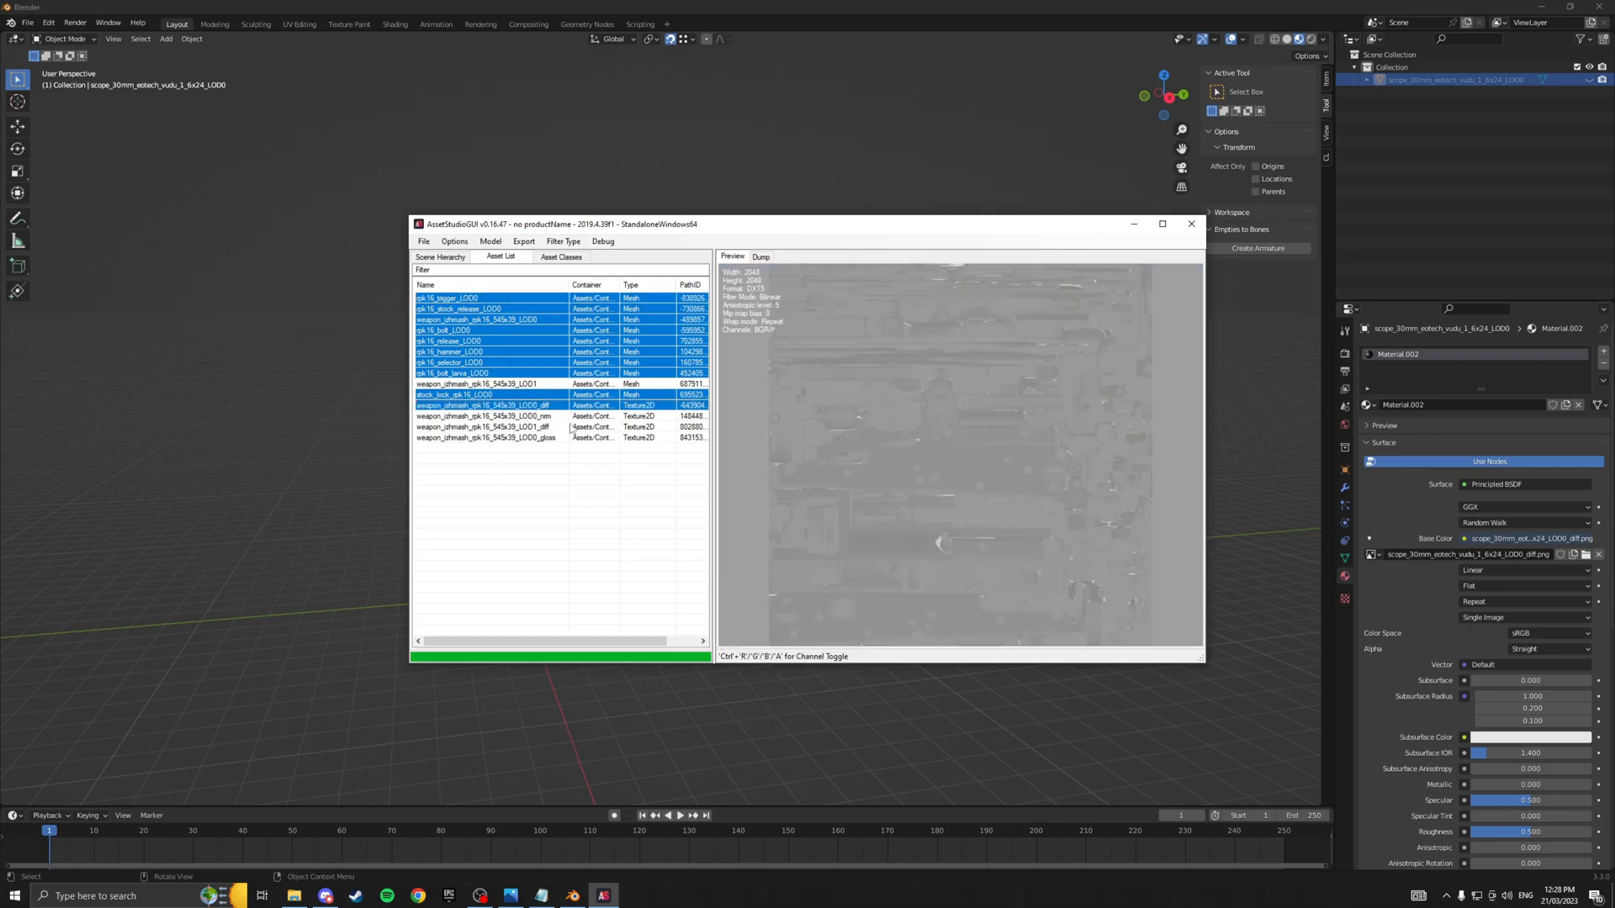
{"action": "left_click", "coordinate": [485, 417]}
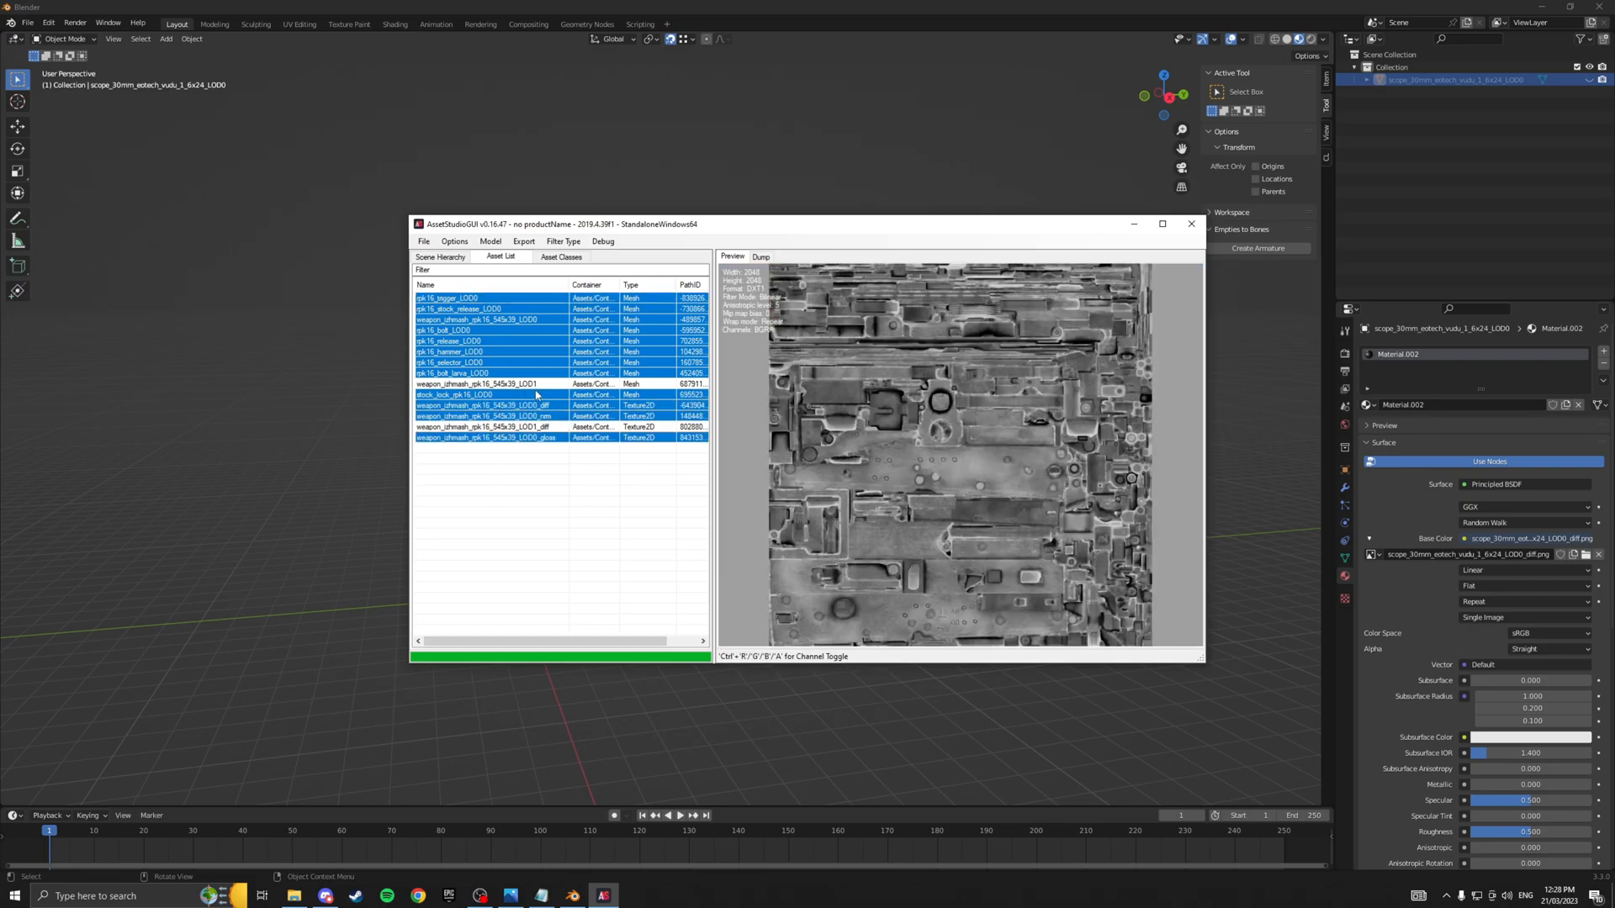
{"action": "mouse_move", "coordinate": [547, 437]}
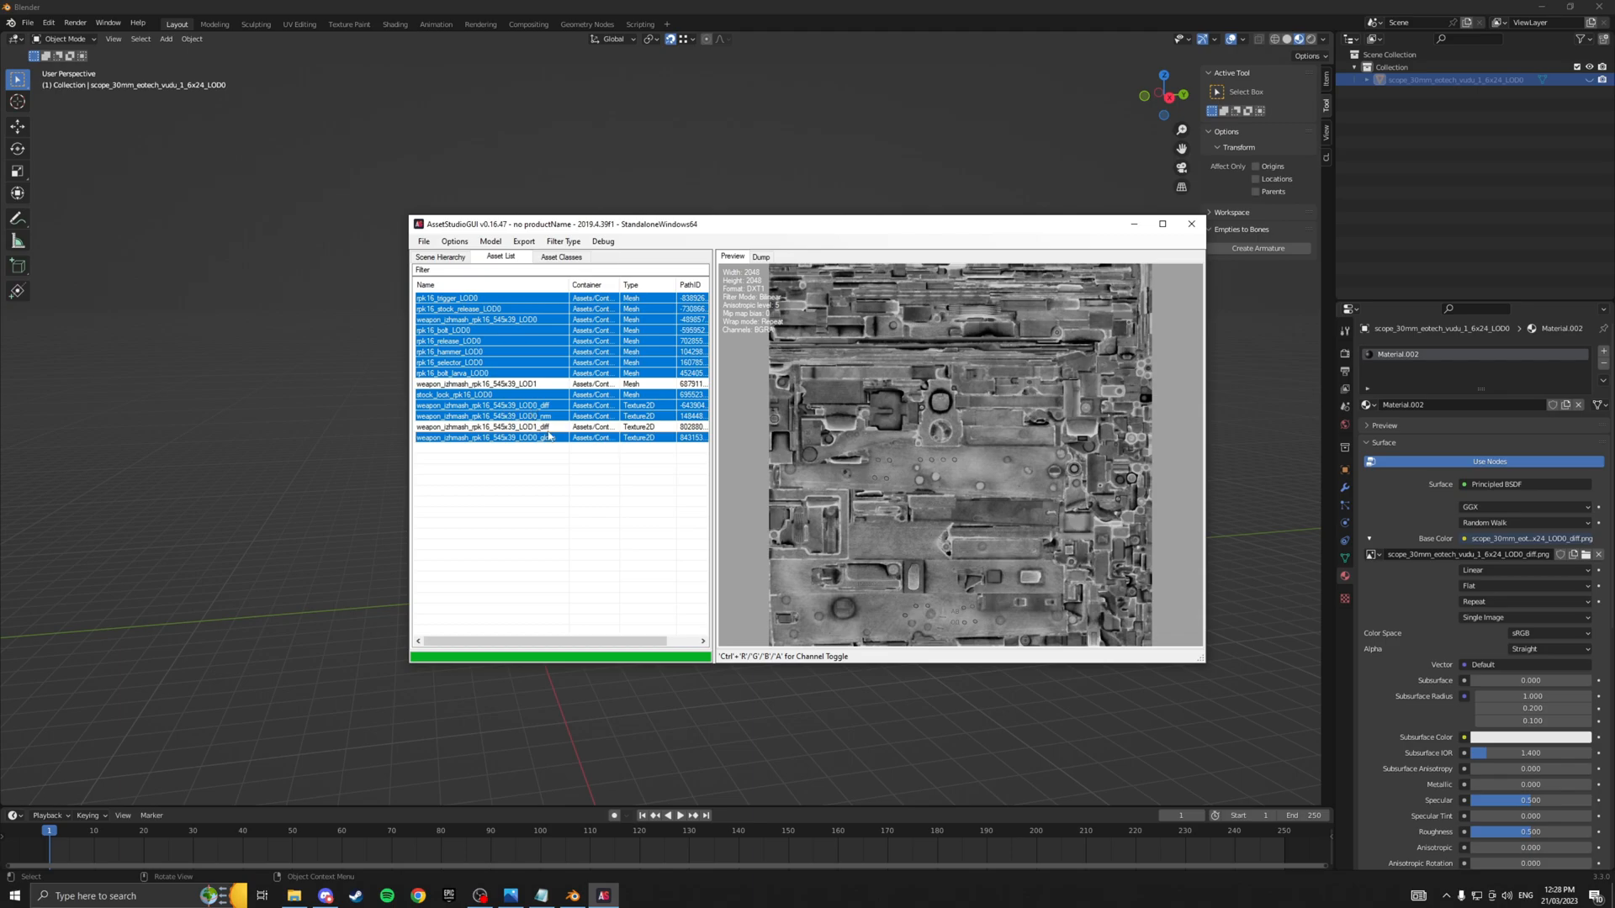
{"action": "left_click", "coordinate": [564, 241]}
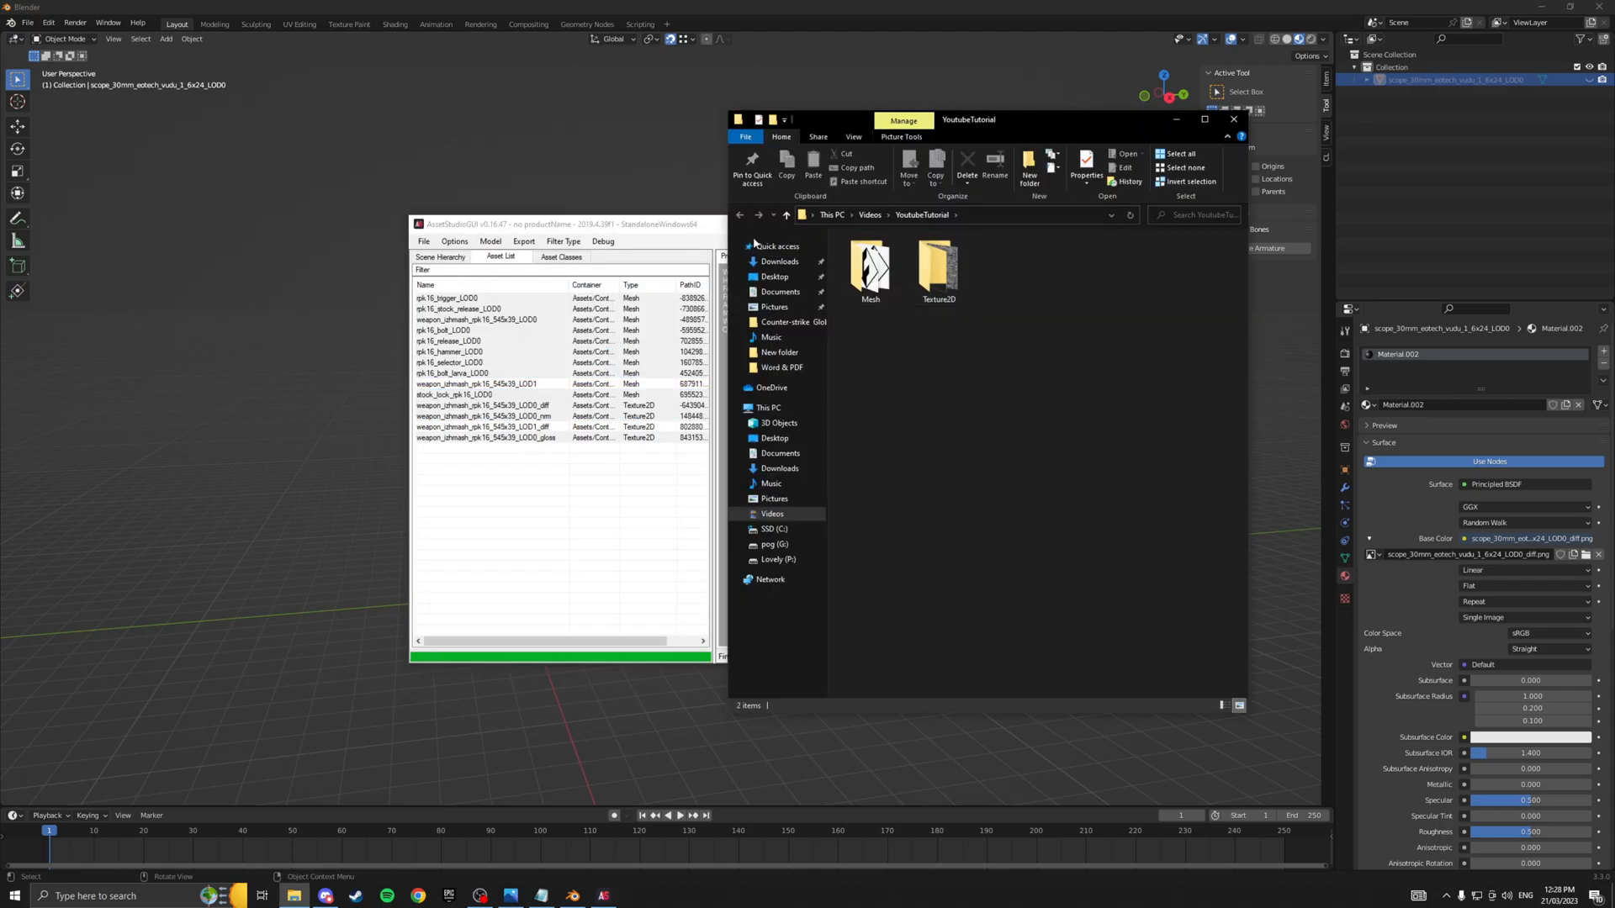
Batch-import the rpk16 LOD0 OBJs: bolt, hammer, trigger, stock lock and main receiver.
{"action": "left_click", "coordinate": [1233, 120]}
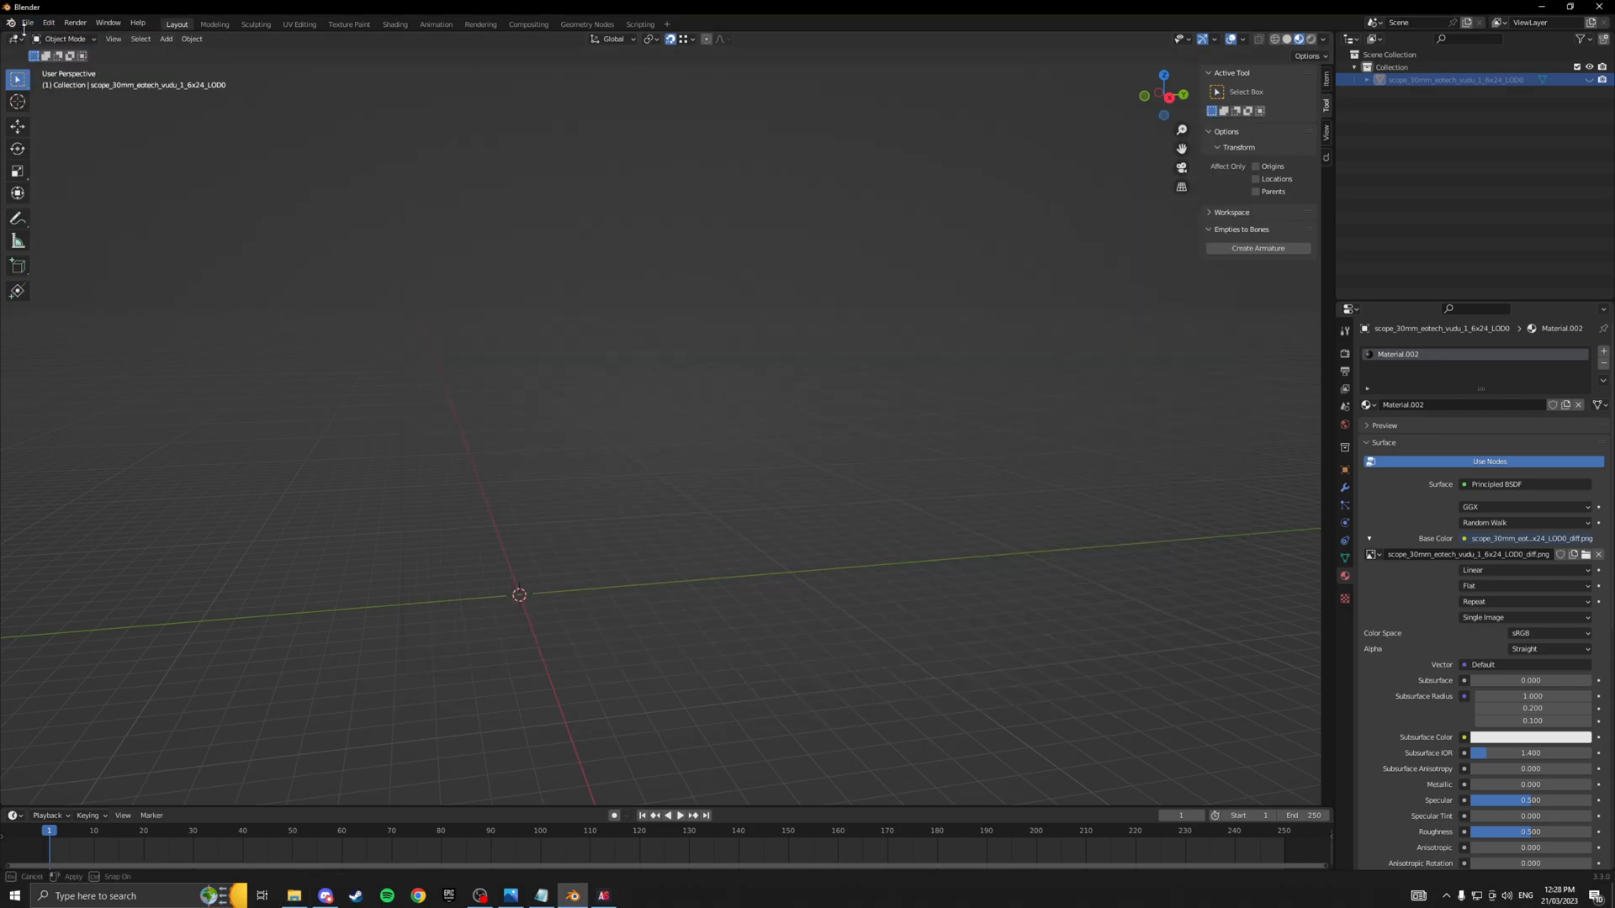
{"action": "left_click", "coordinate": [28, 23]}
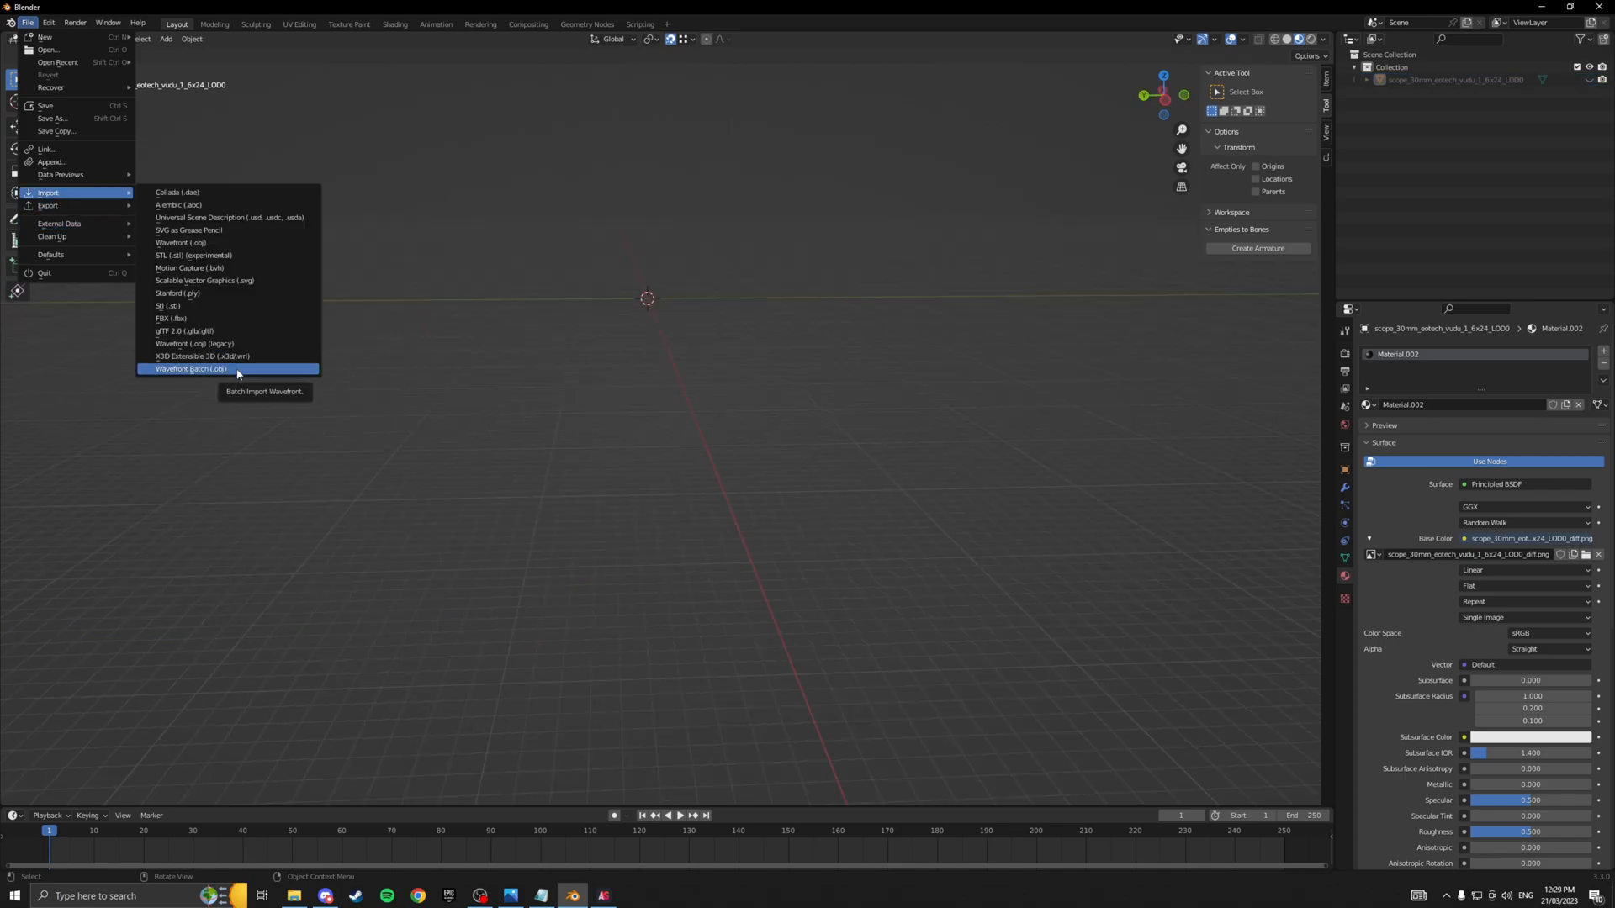
{"action": "left_click", "coordinate": [189, 369]}
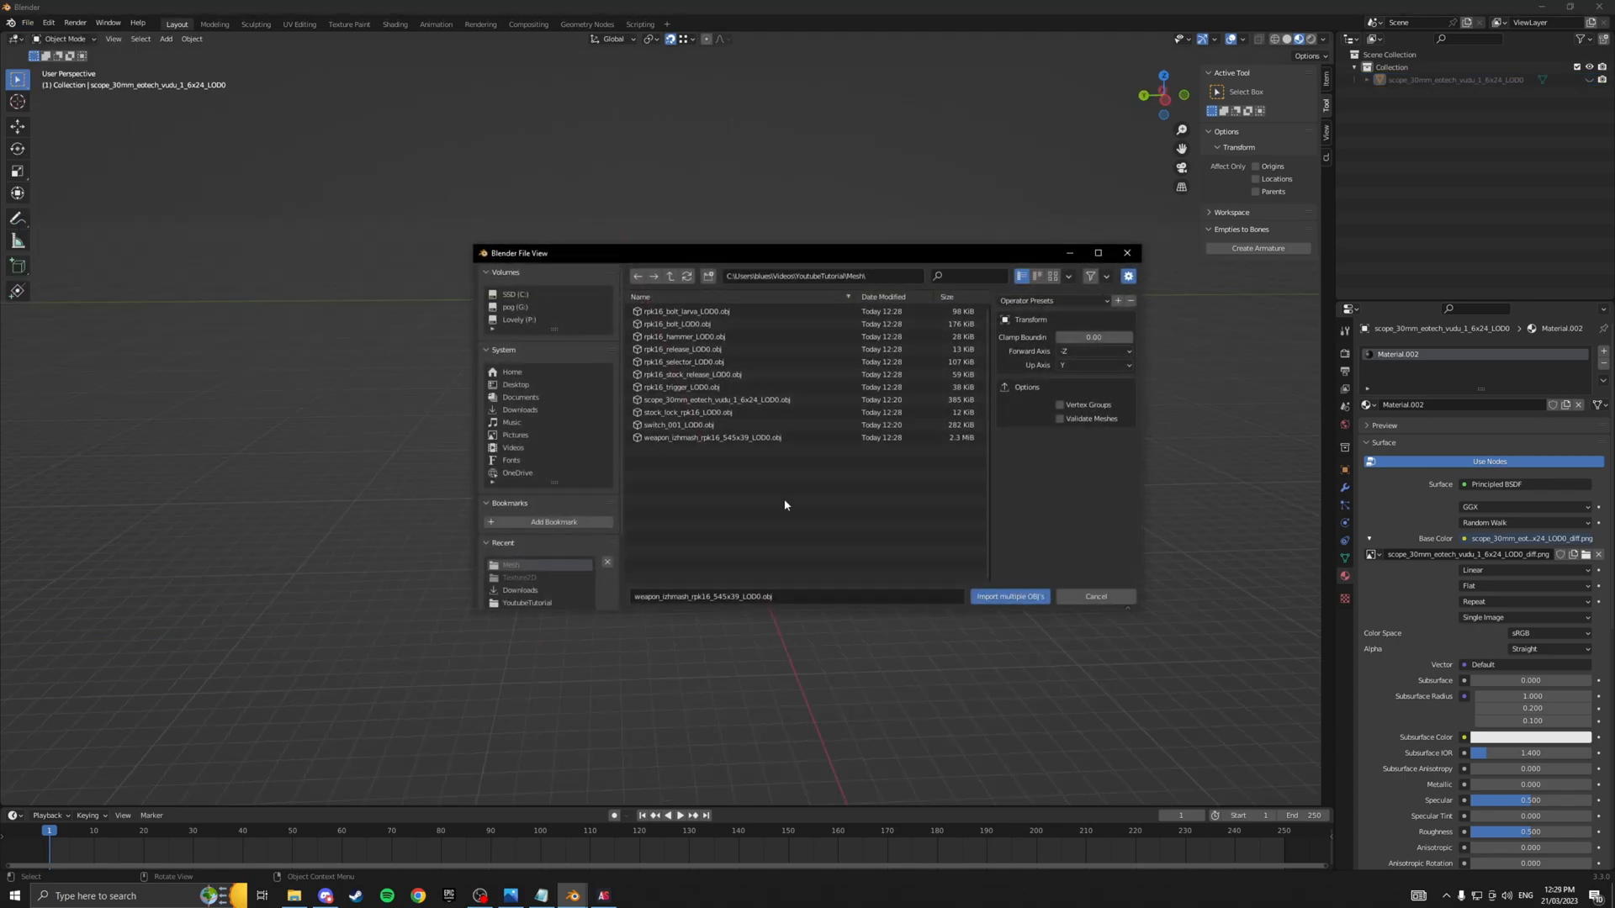
{"action": "left_click", "coordinate": [688, 312]}
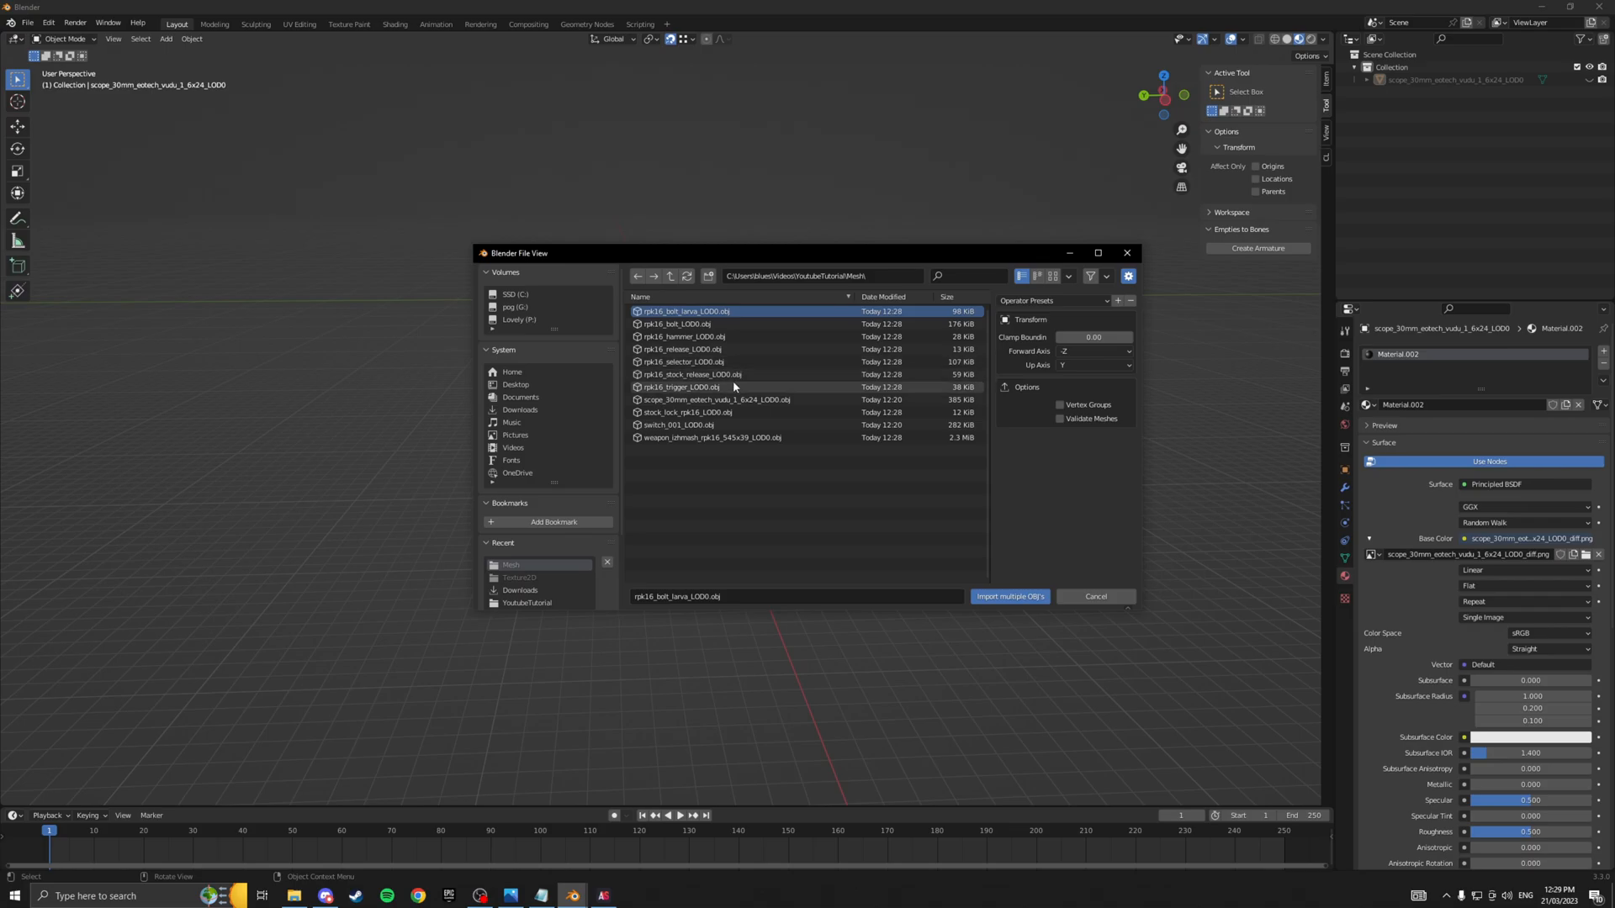
{"action": "left_click", "coordinate": [680, 386]}
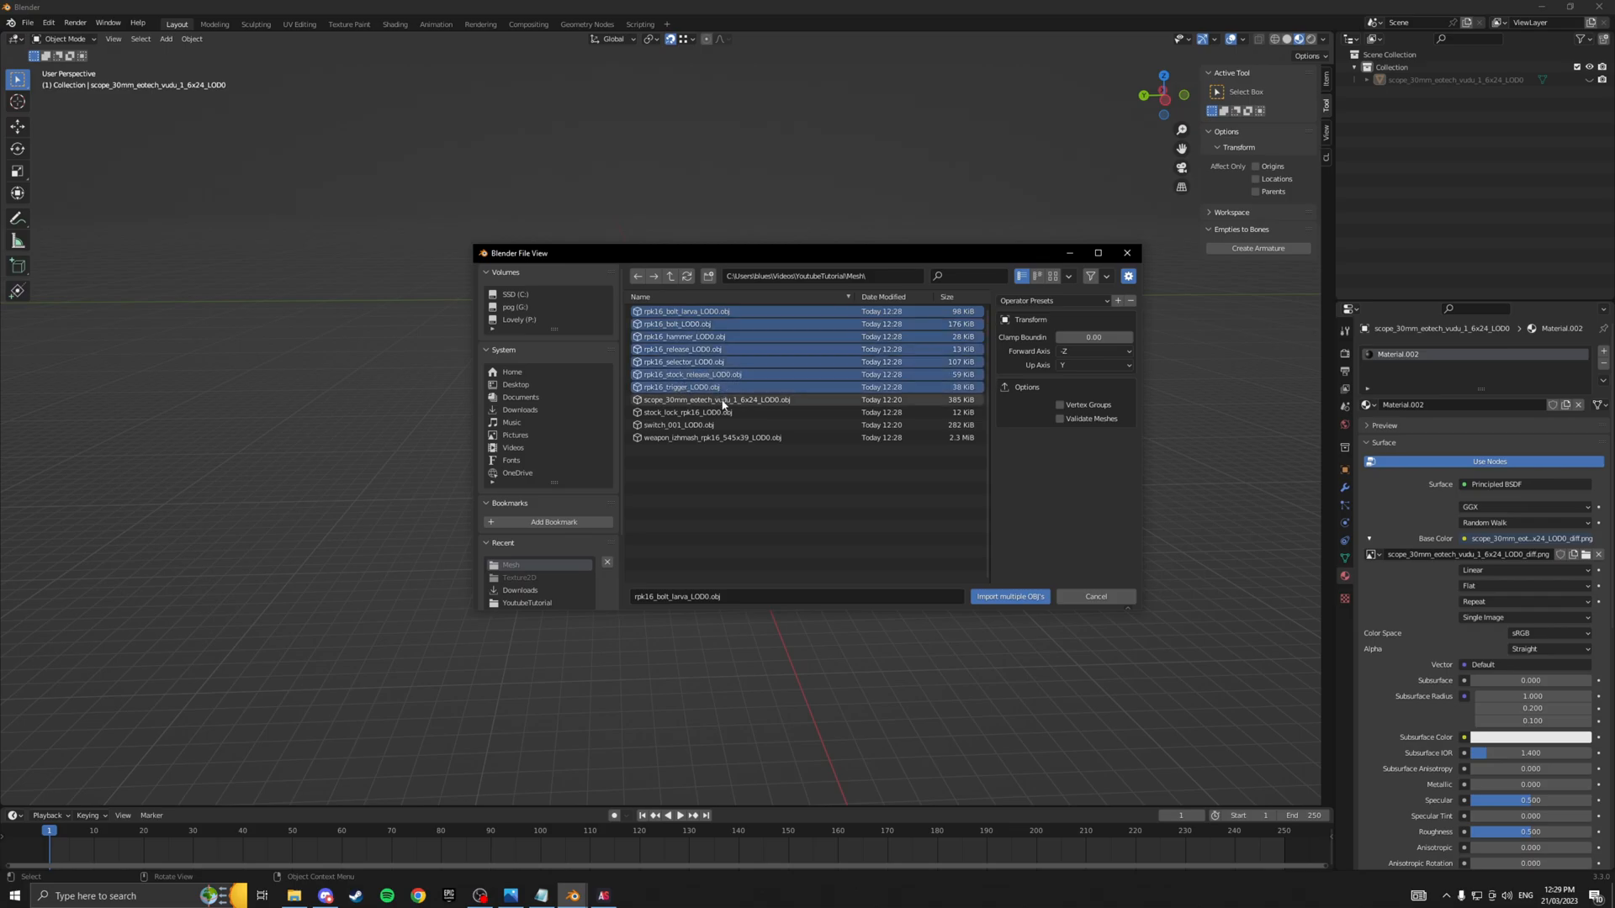
{"action": "left_click", "coordinate": [711, 436]}
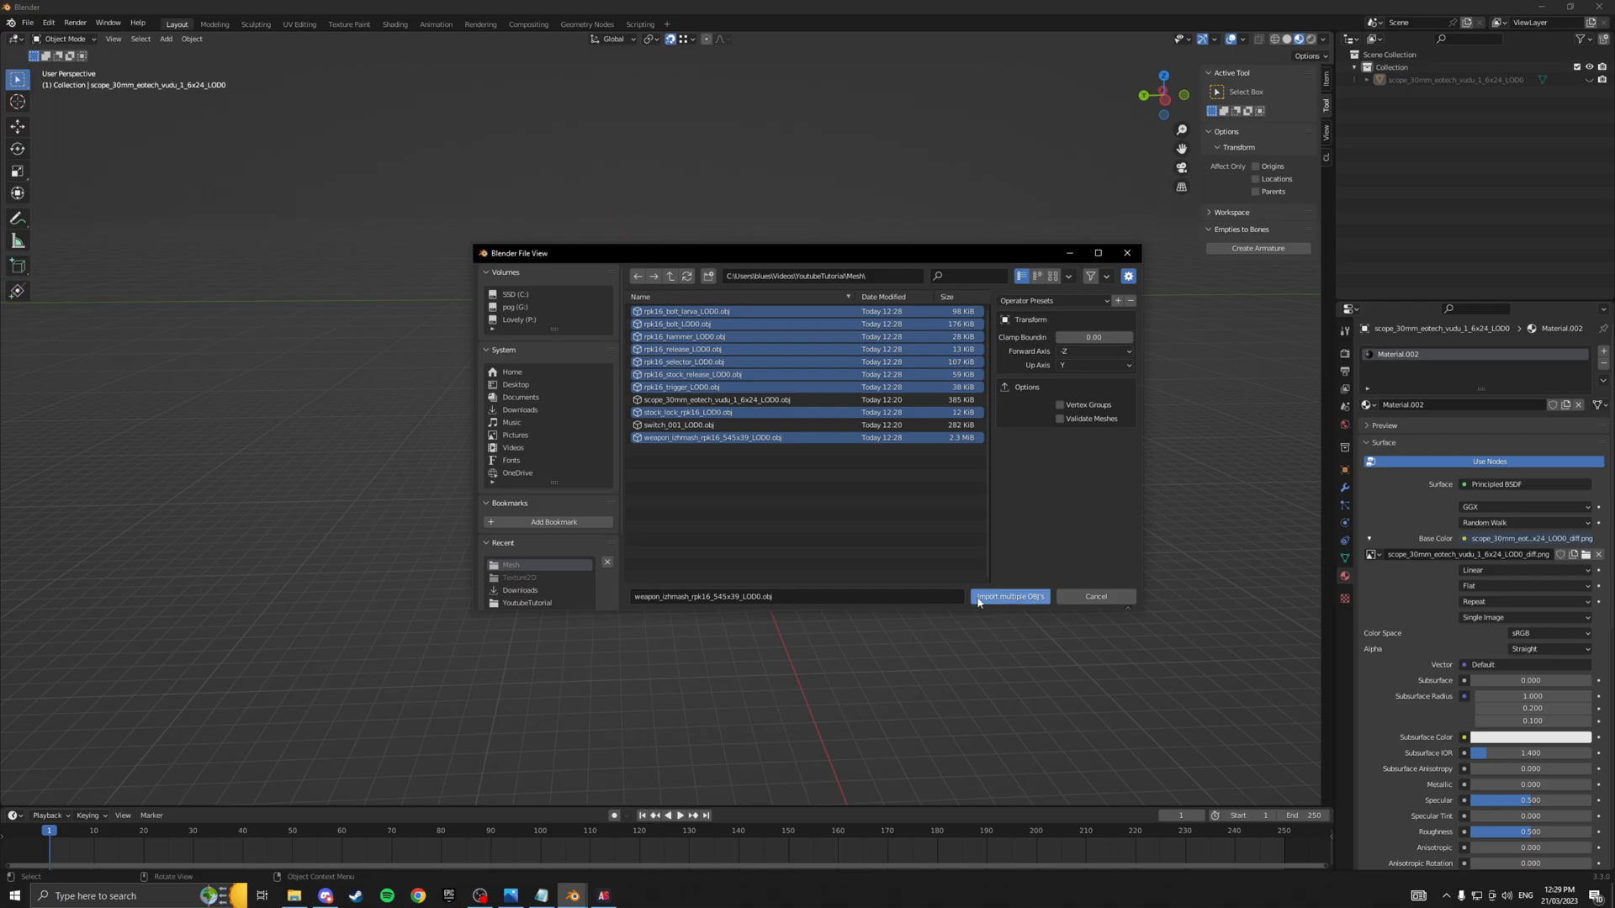
{"action": "left_click", "coordinate": [1010, 597]}
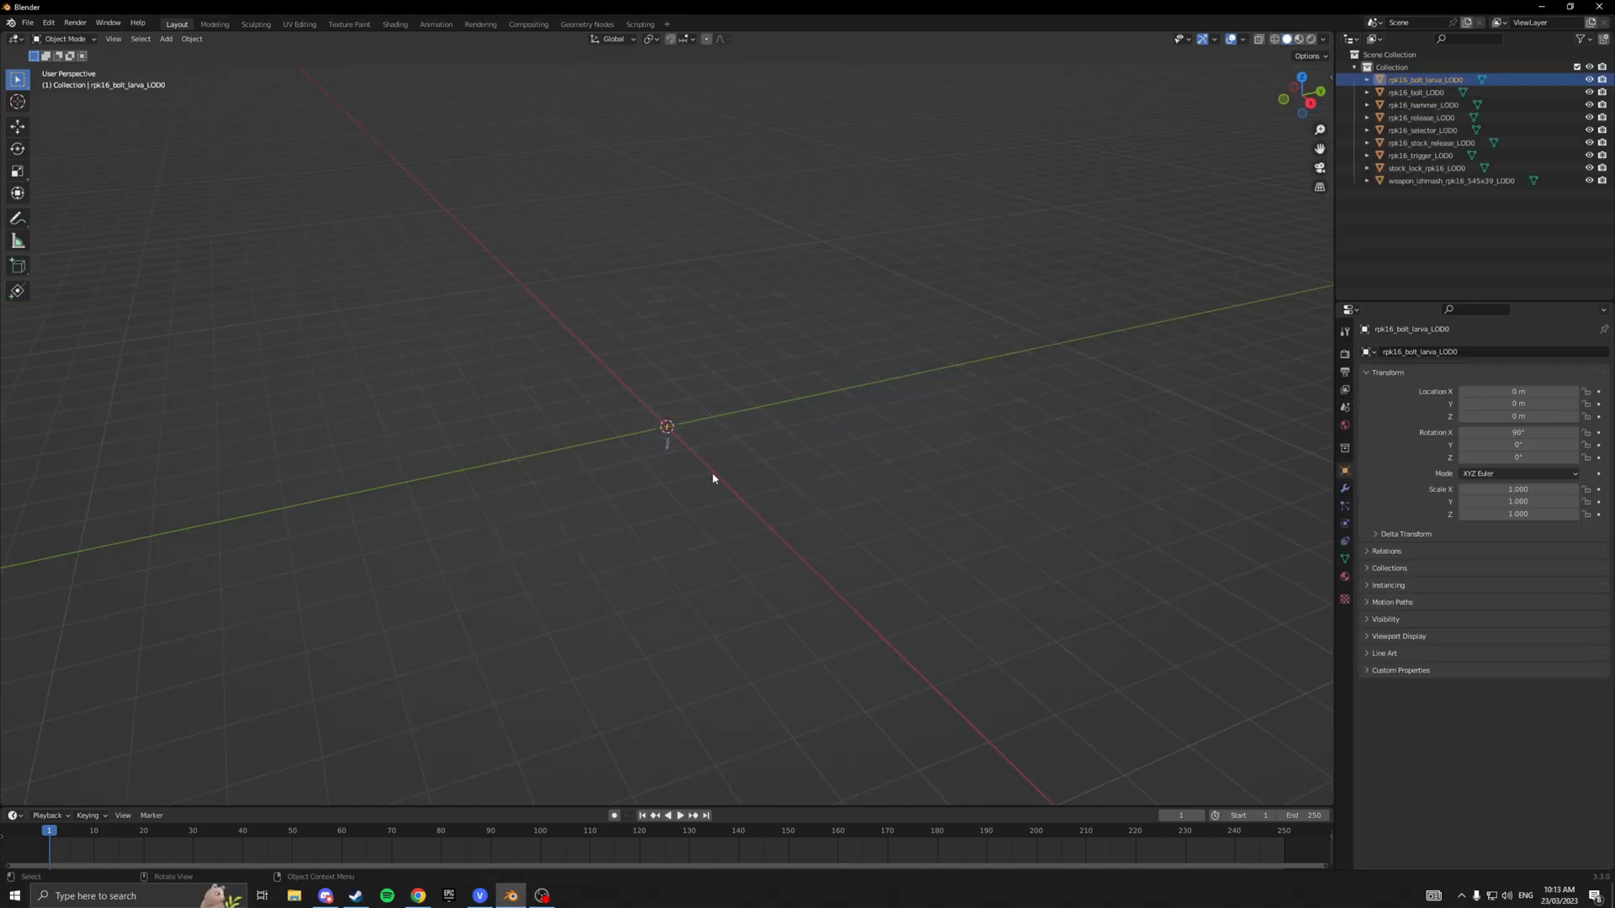
{"action": "key", "text": "s"}
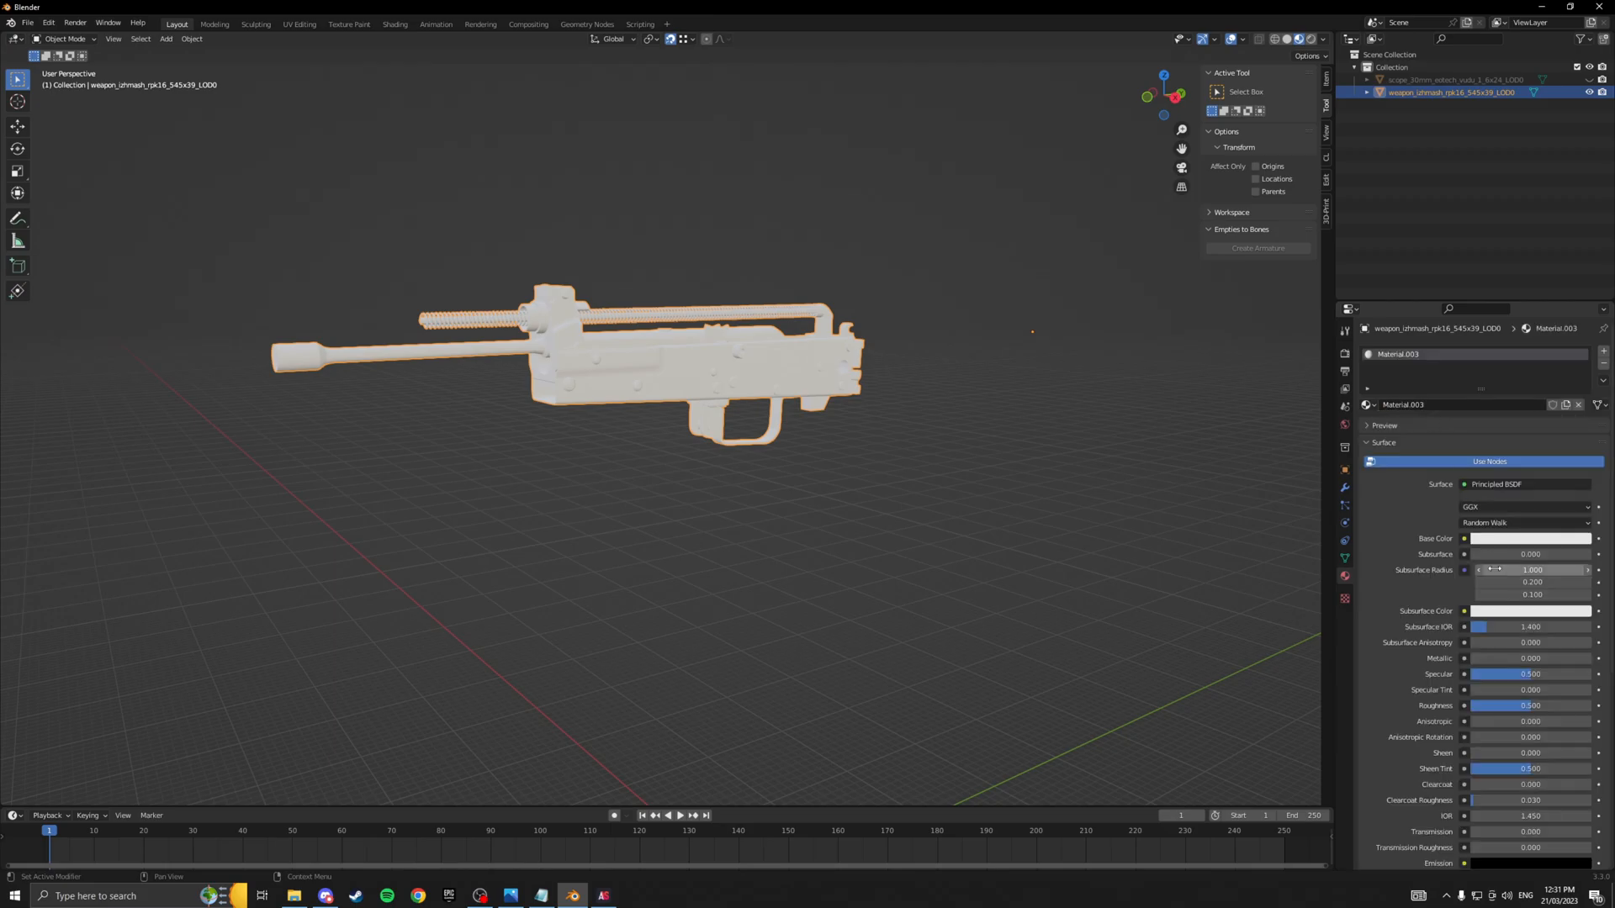
Feed the rifle material's Base Color from an Image Texture using the rpk16 diffuse PNG.
{"action": "left_click", "coordinate": [1462, 538]}
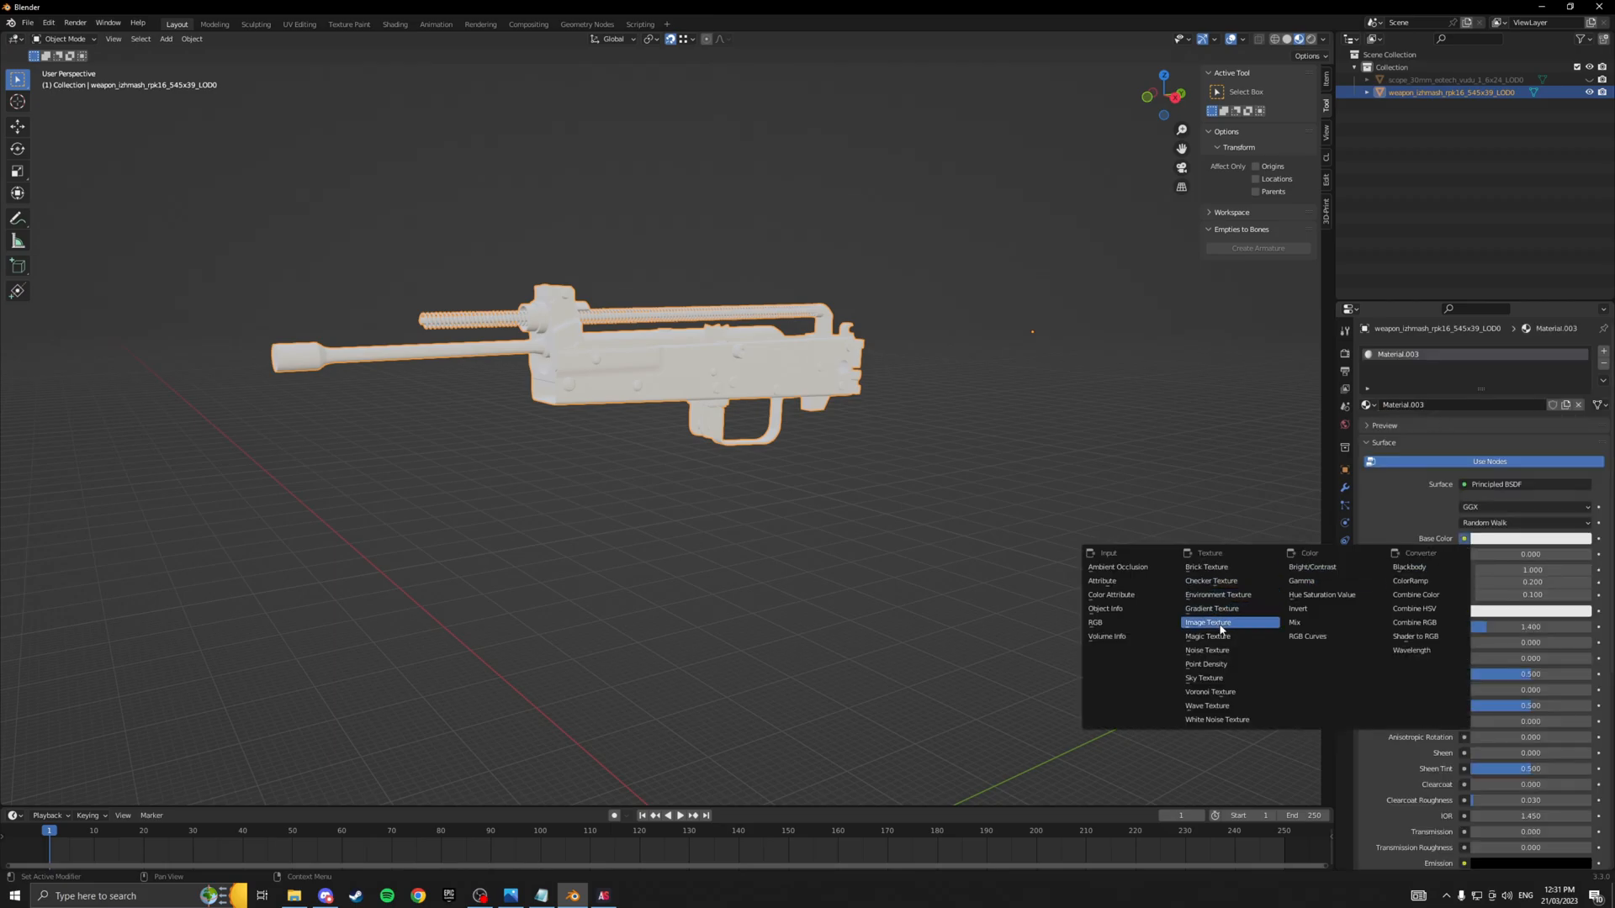
{"action": "left_click", "coordinate": [1208, 623]}
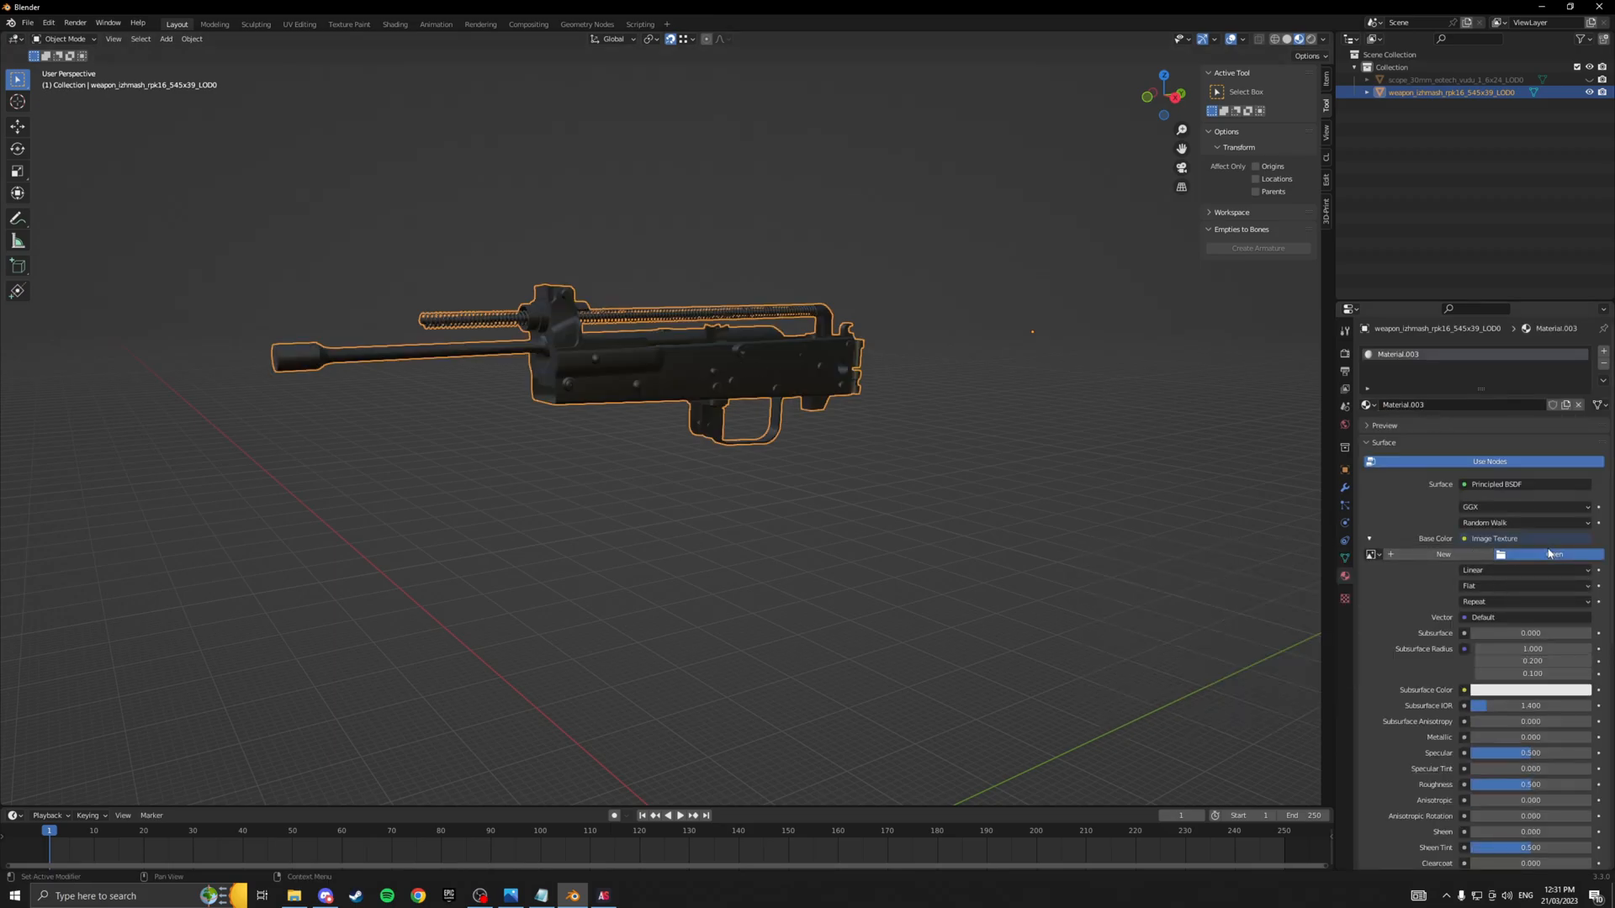
{"action": "left_click", "coordinate": [1554, 555]}
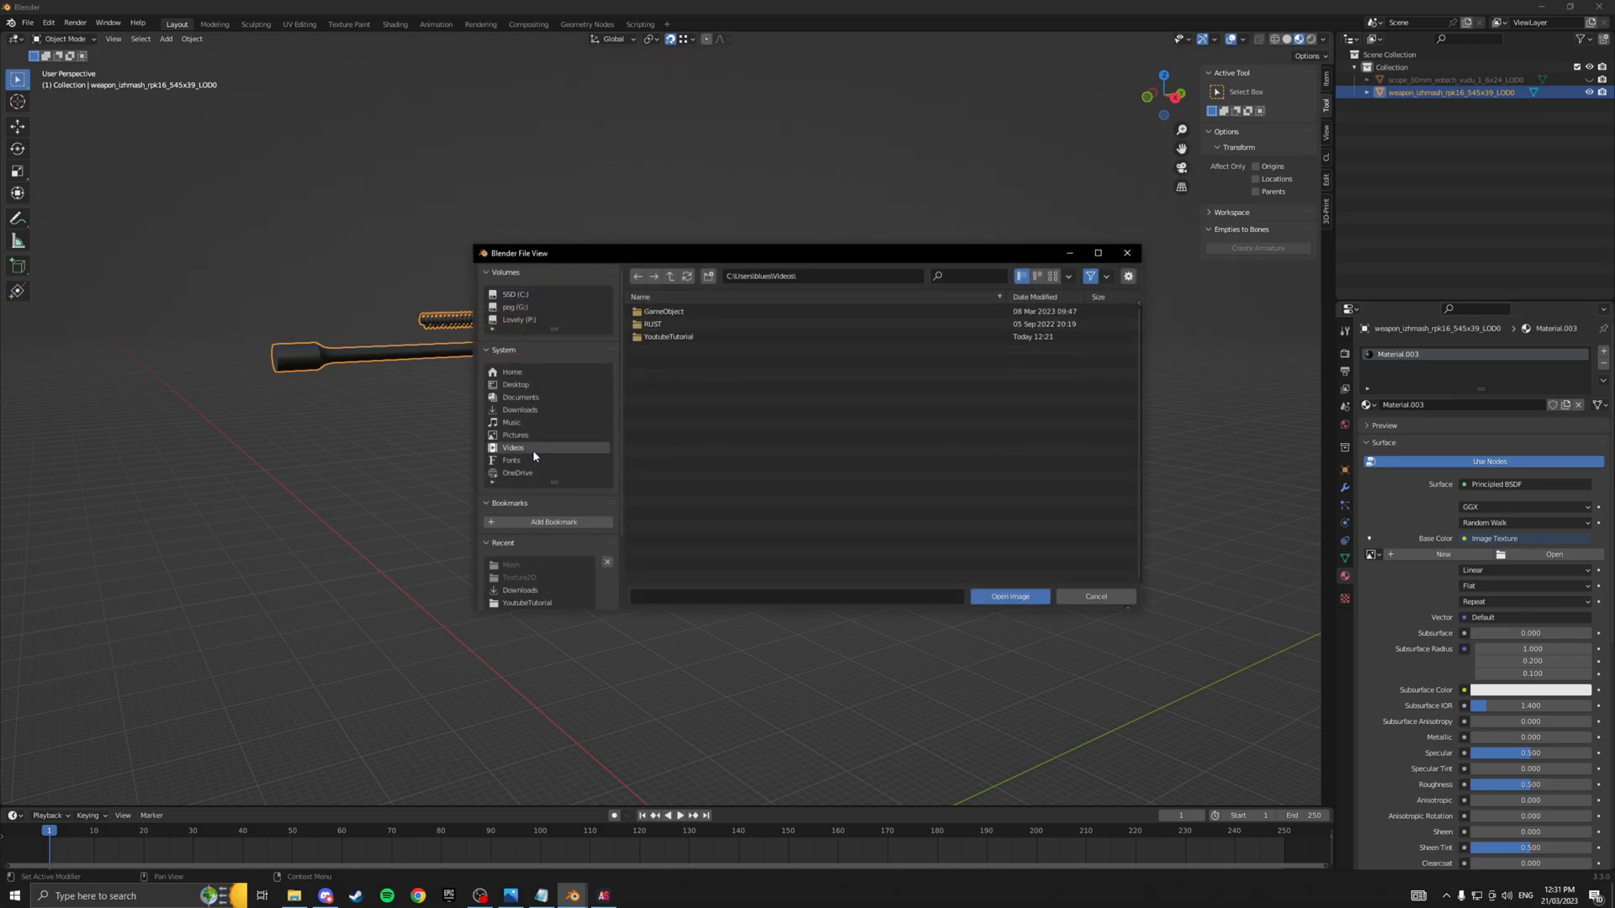
{"action": "double_click", "coordinate": [520, 577]}
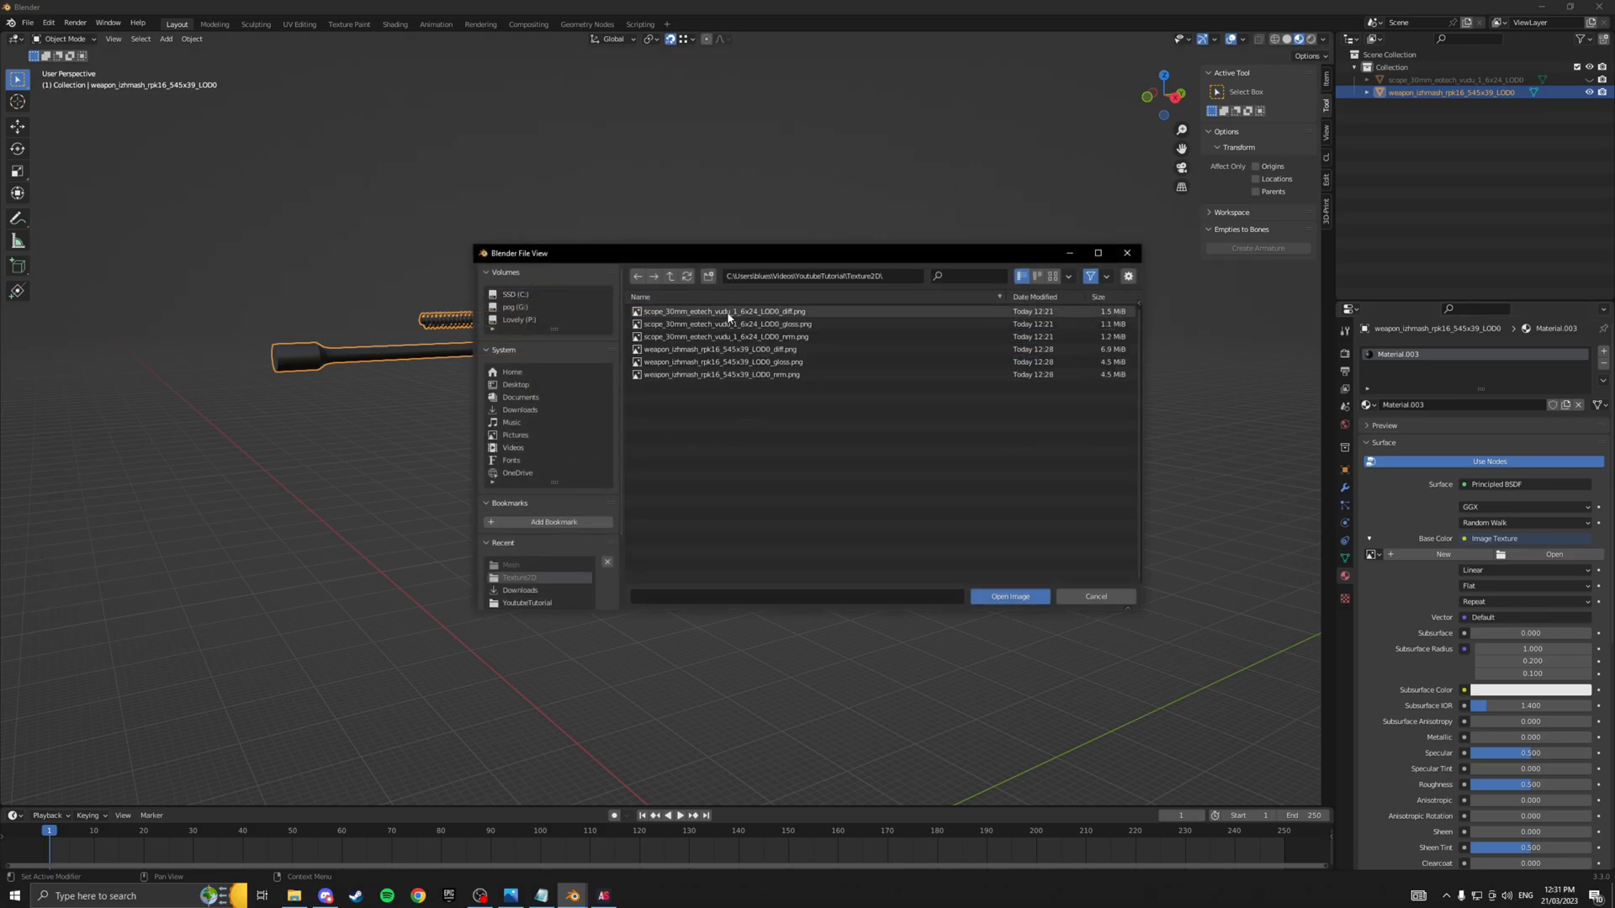
{"action": "left_click", "coordinate": [721, 349]}
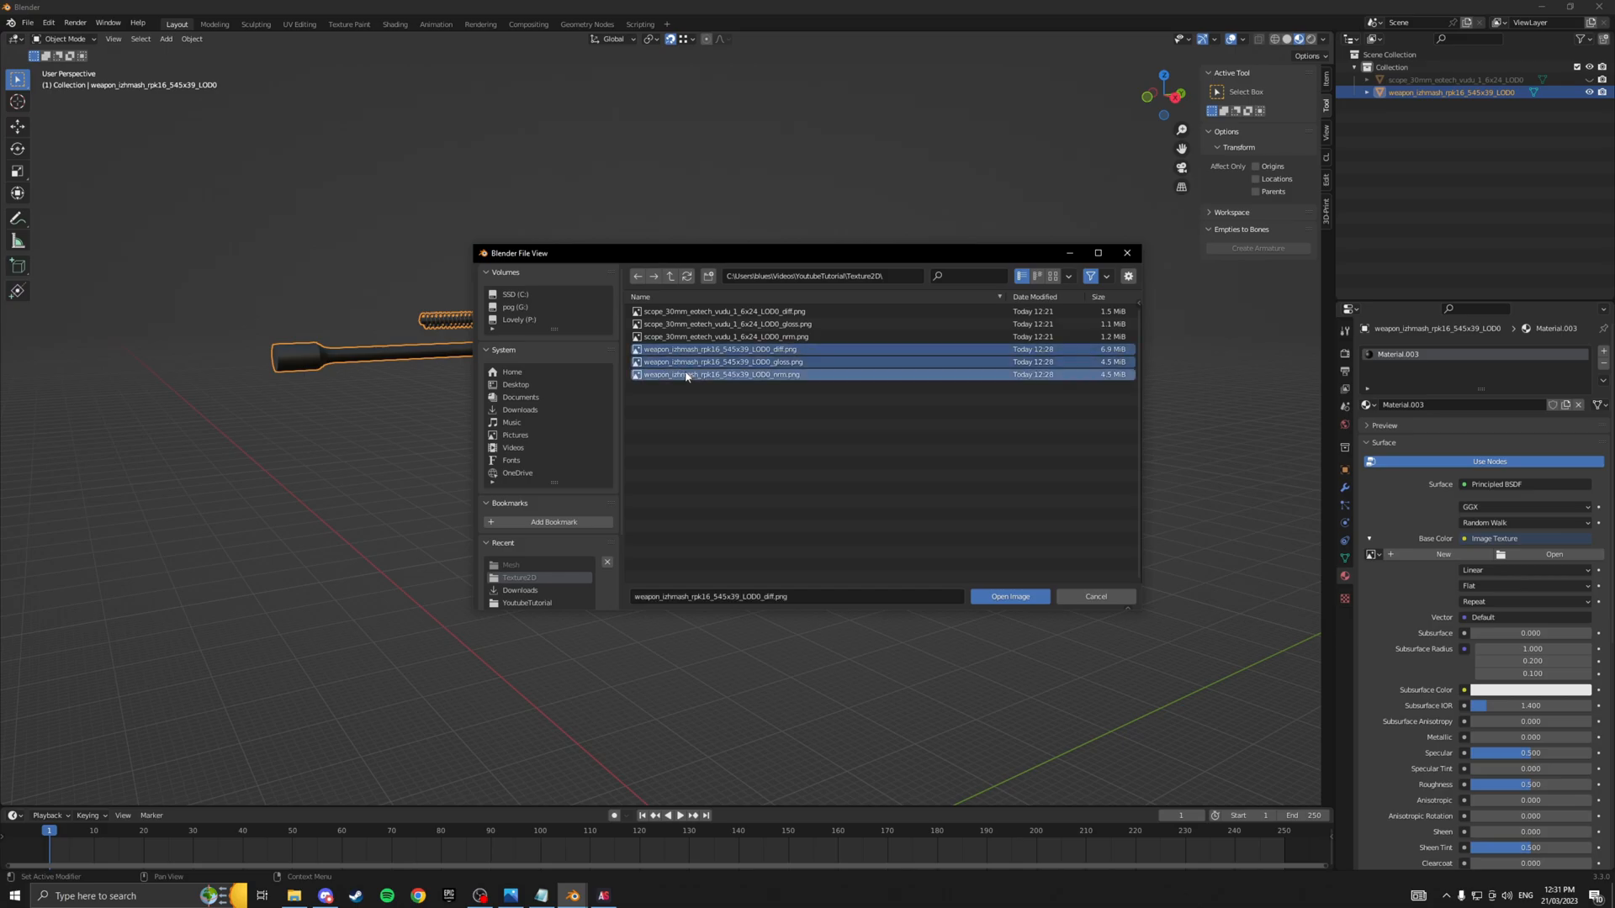
{"action": "left_click", "coordinate": [1010, 597]}
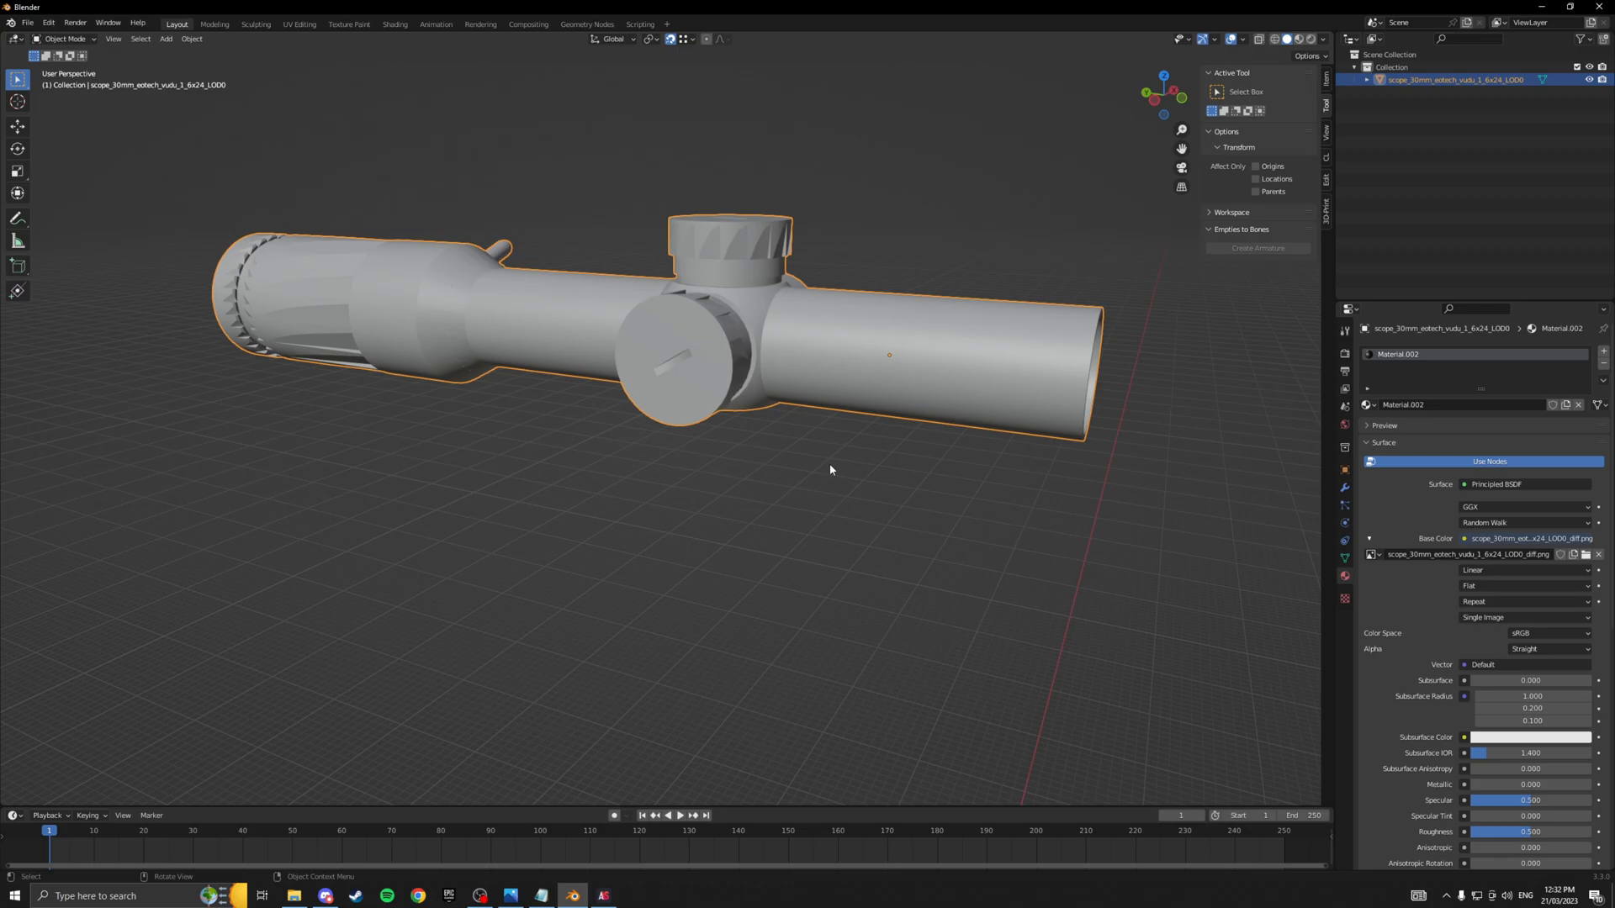
{"action": "mouse_move", "coordinate": [802, 339]}
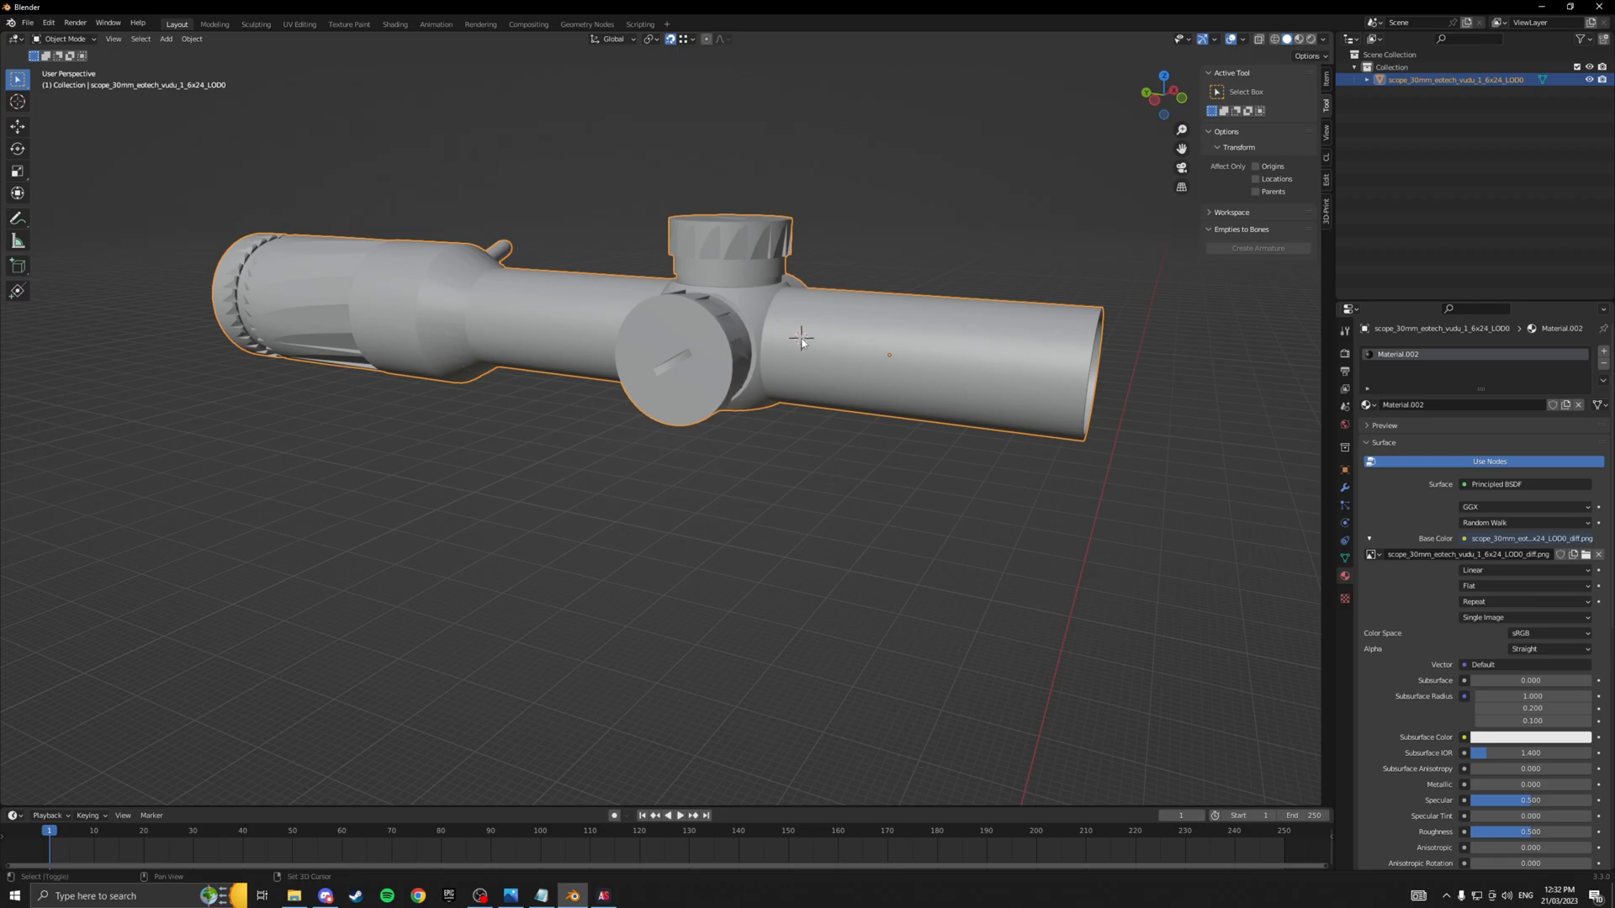
{"action": "mouse_move", "coordinate": [801, 343]}
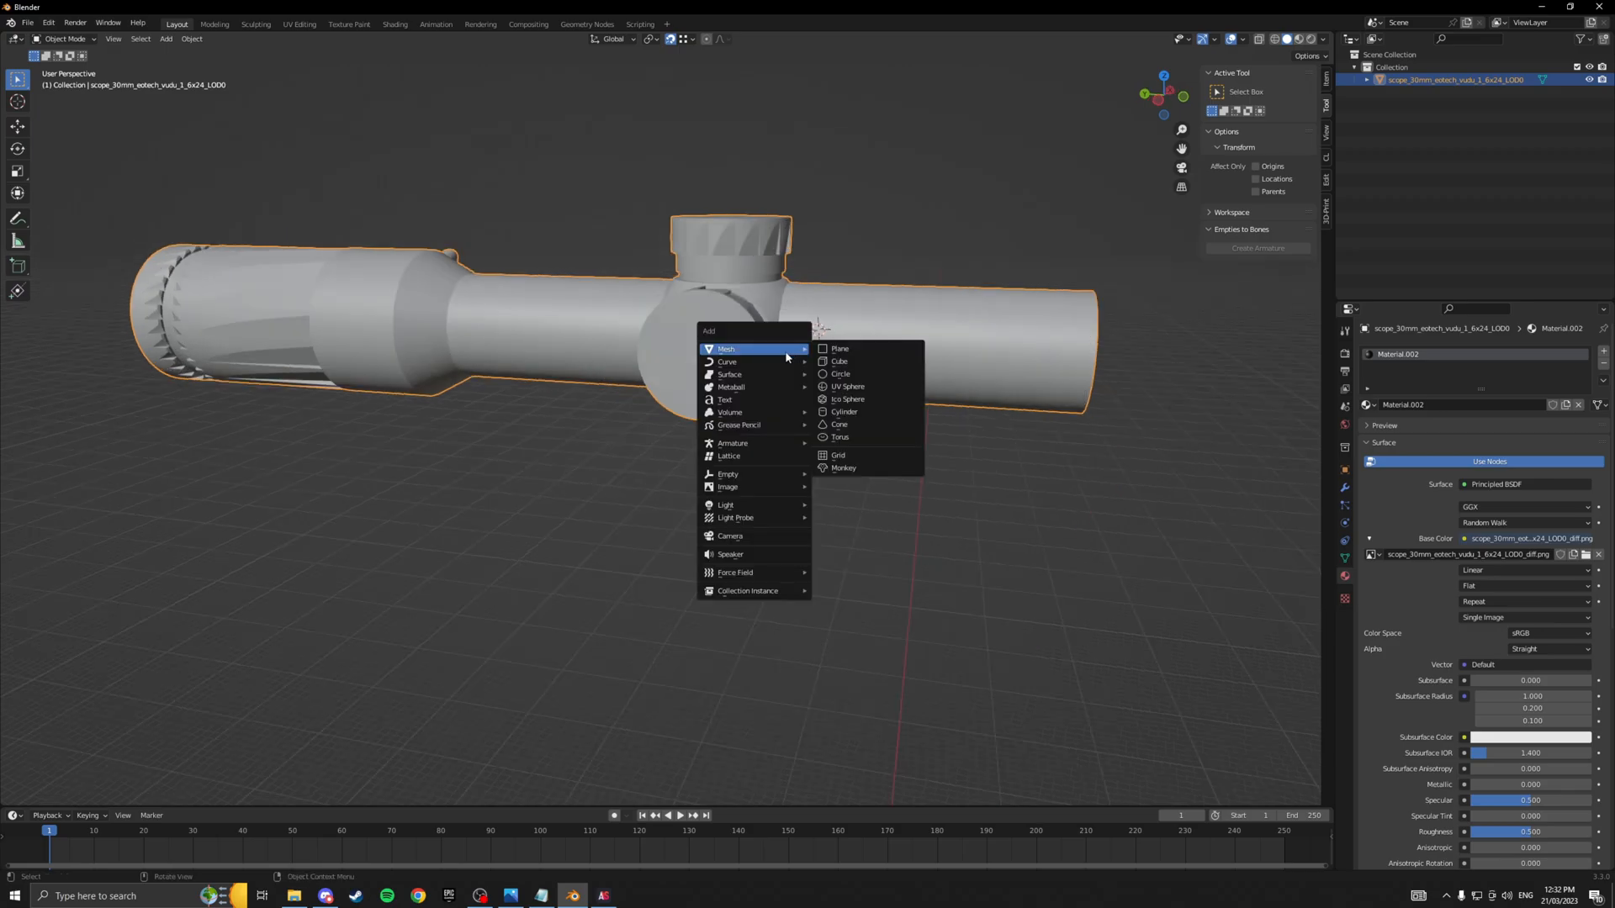
Add a plane and rotate it upright across the scope tube.
{"action": "left_click", "coordinate": [840, 349]}
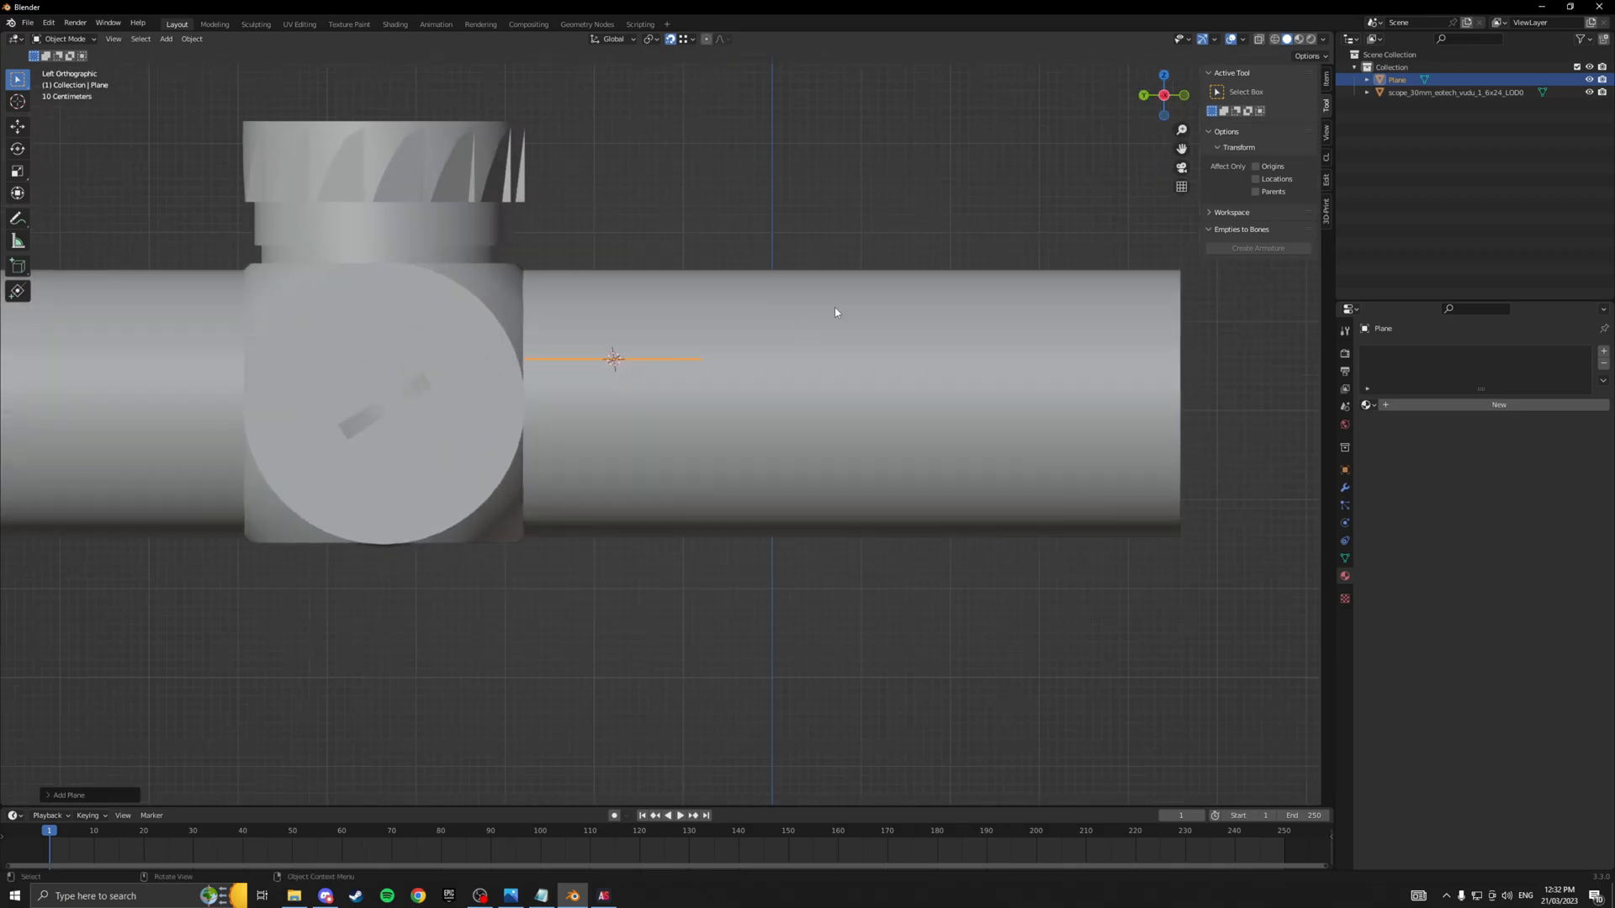
{"action": "key", "text": "r"}
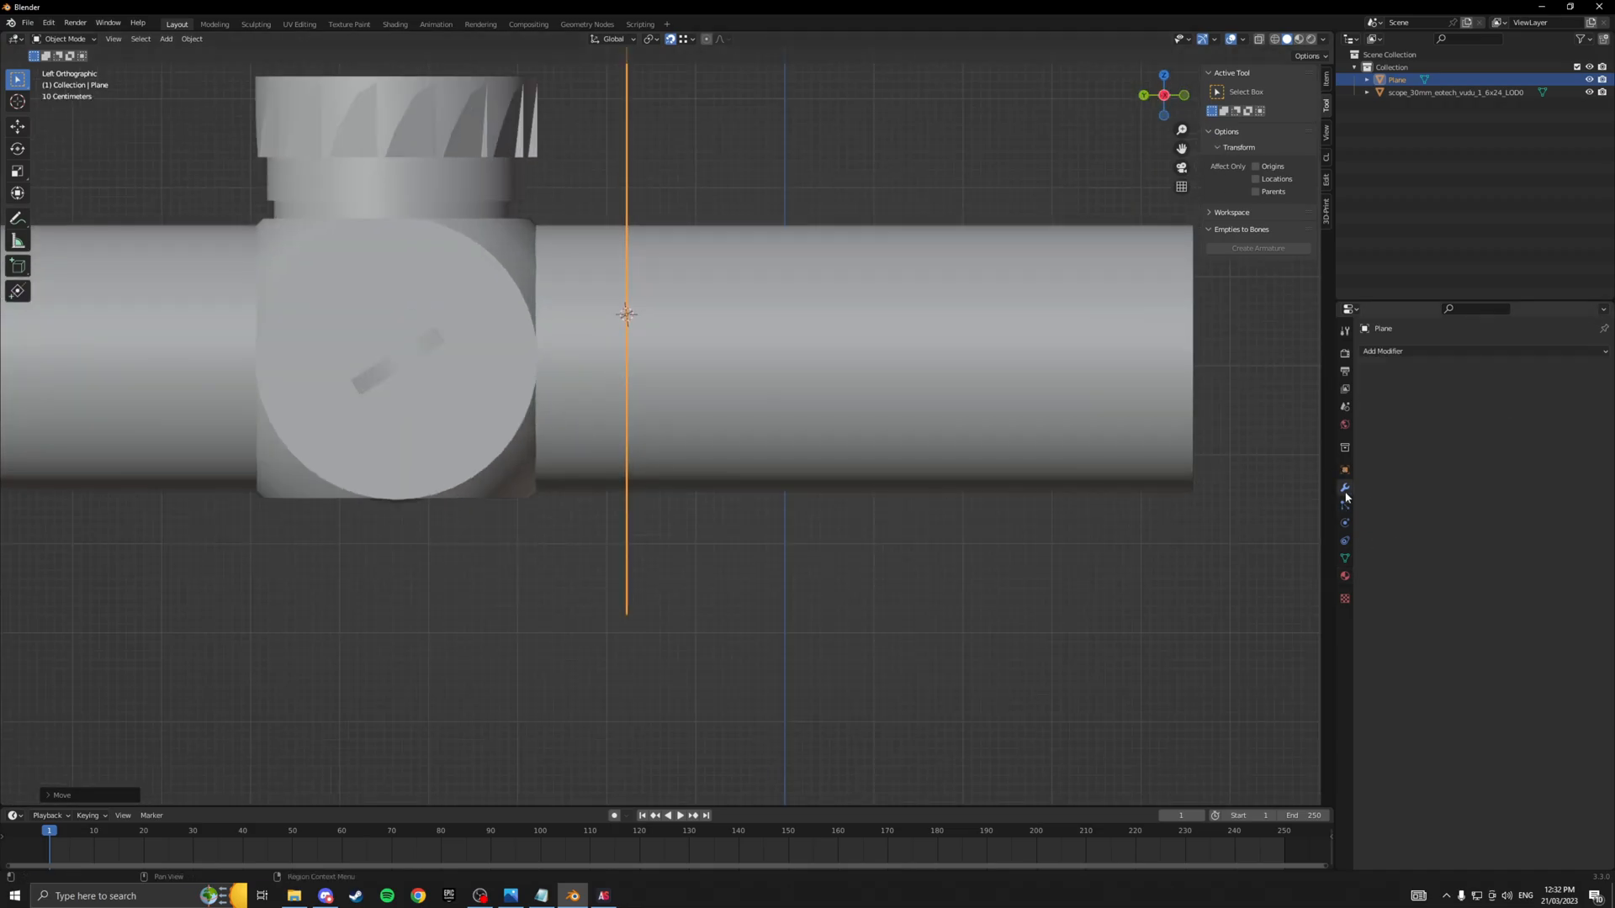
Add a Solidify modifier to the plane and adjust its thickness.
{"action": "left_click", "coordinate": [1382, 350]}
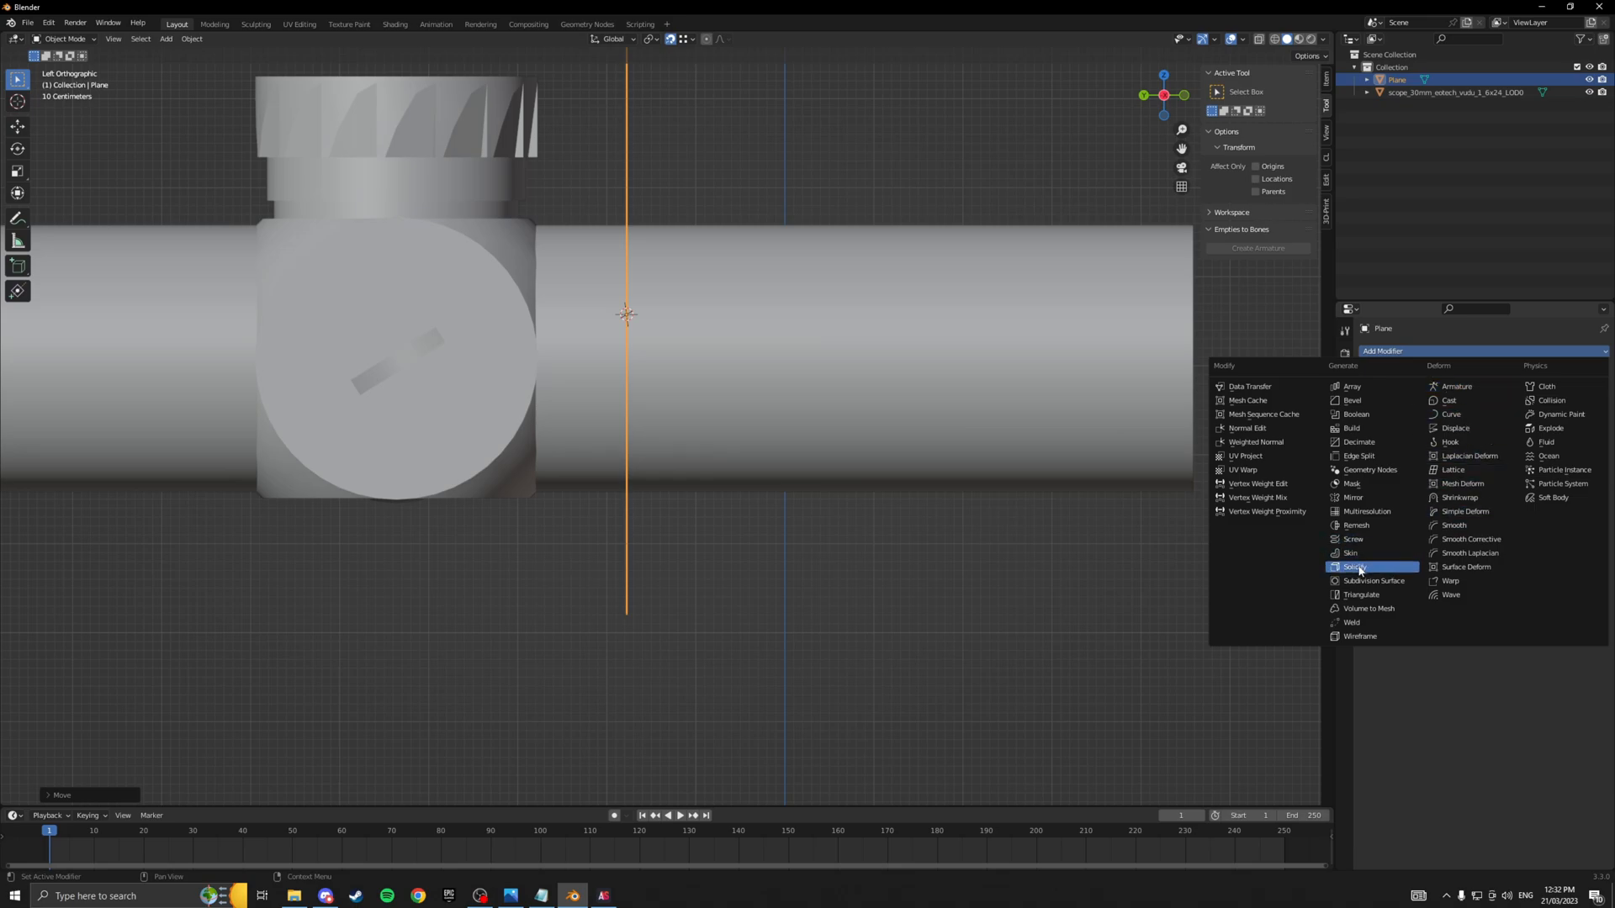
{"action": "left_click", "coordinate": [1353, 566]}
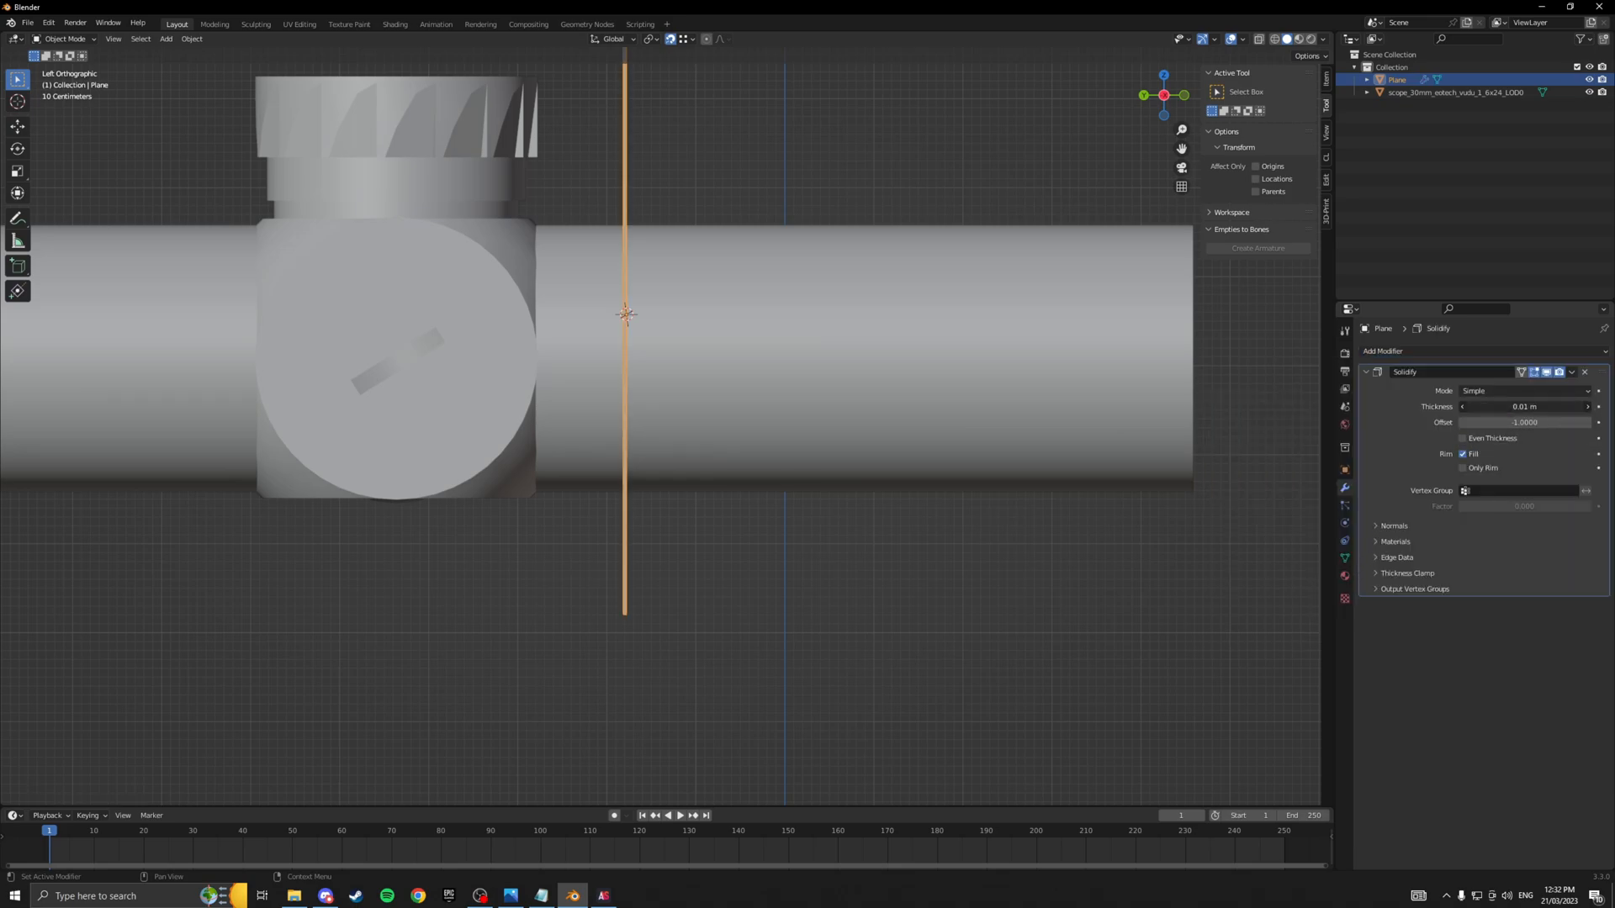
{"action": "mouse_move", "coordinate": [1526, 405]}
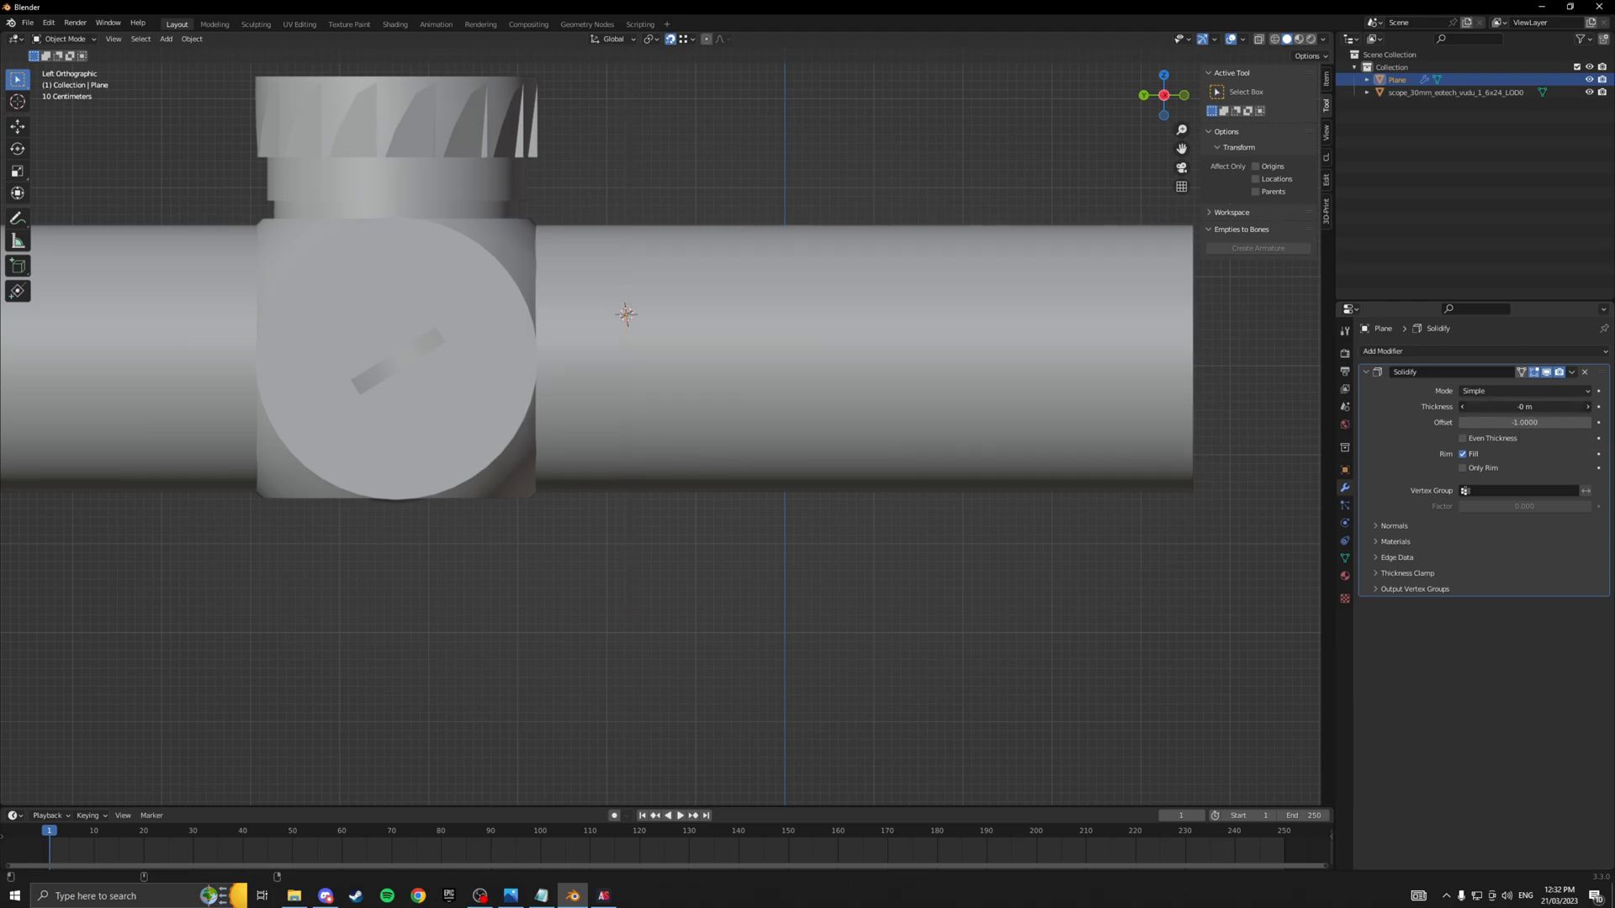
{"action": "left_click", "coordinate": [1524, 406]}
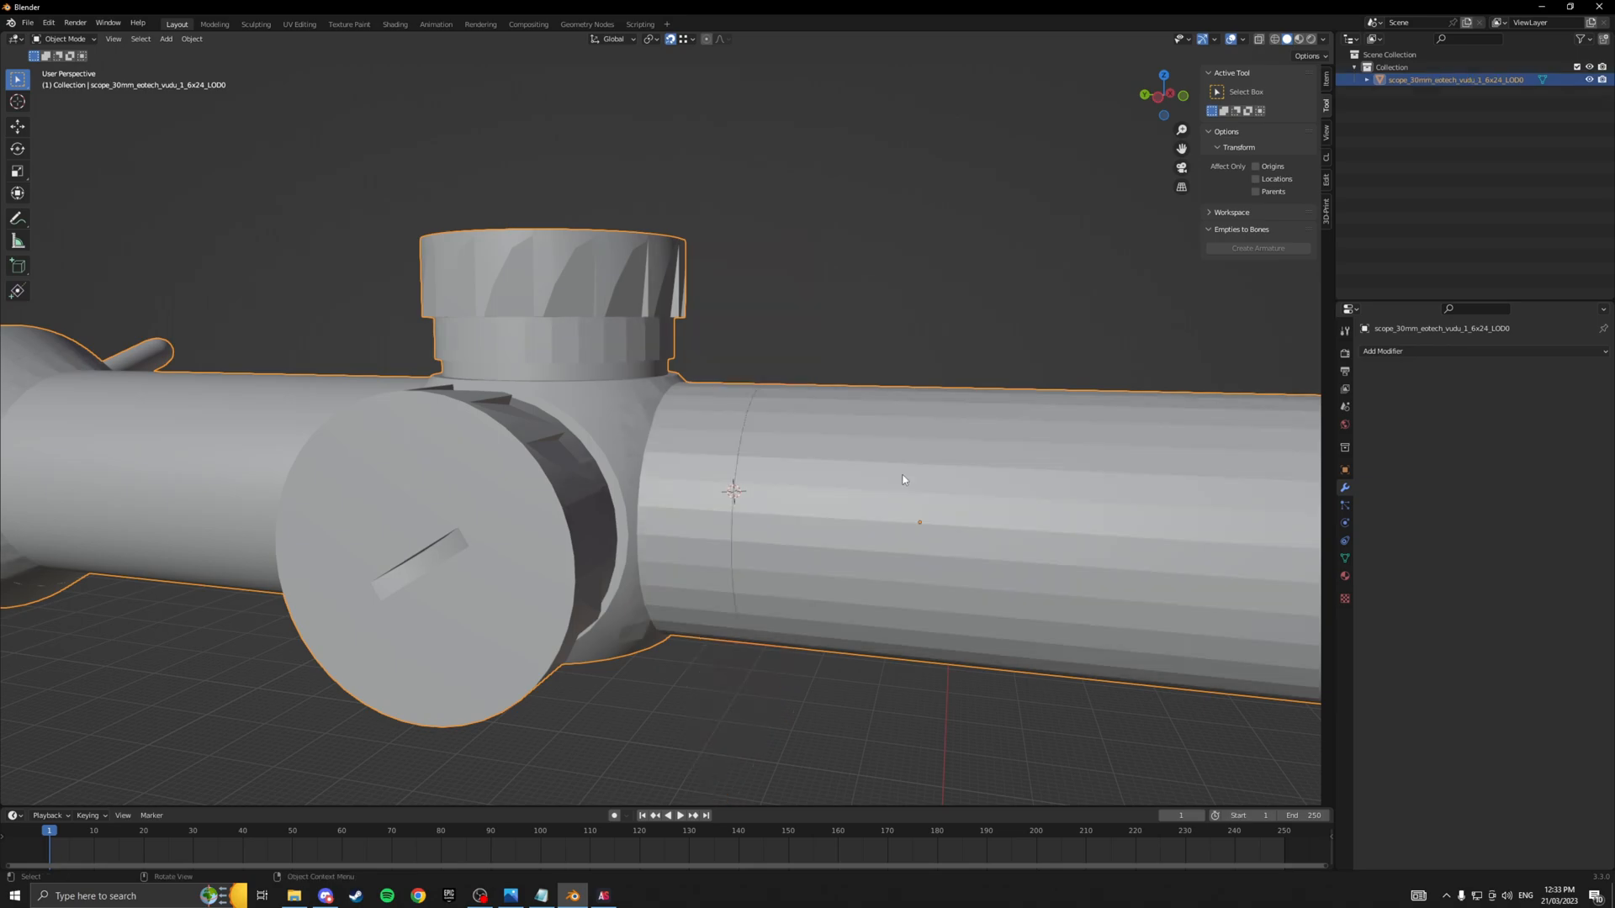
Separate the scope mesh by loose parts into fifteen objects and select one piece.
{"action": "scroll", "scroll_direction": "down", "scroll_amount": 3}
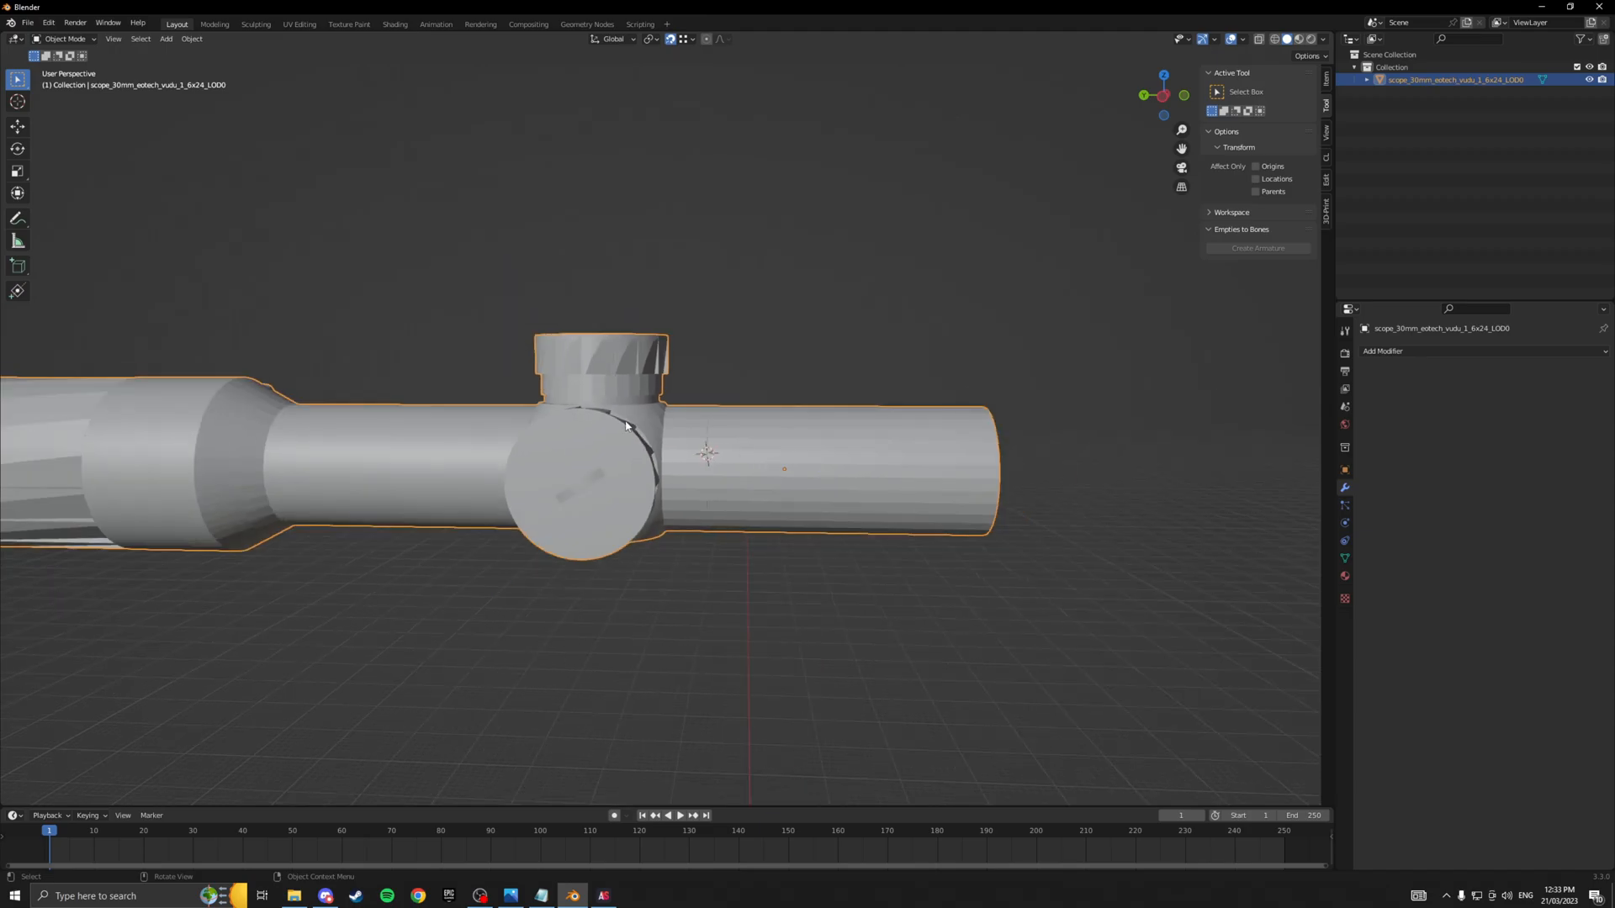
{"action": "key", "text": "Tab"}
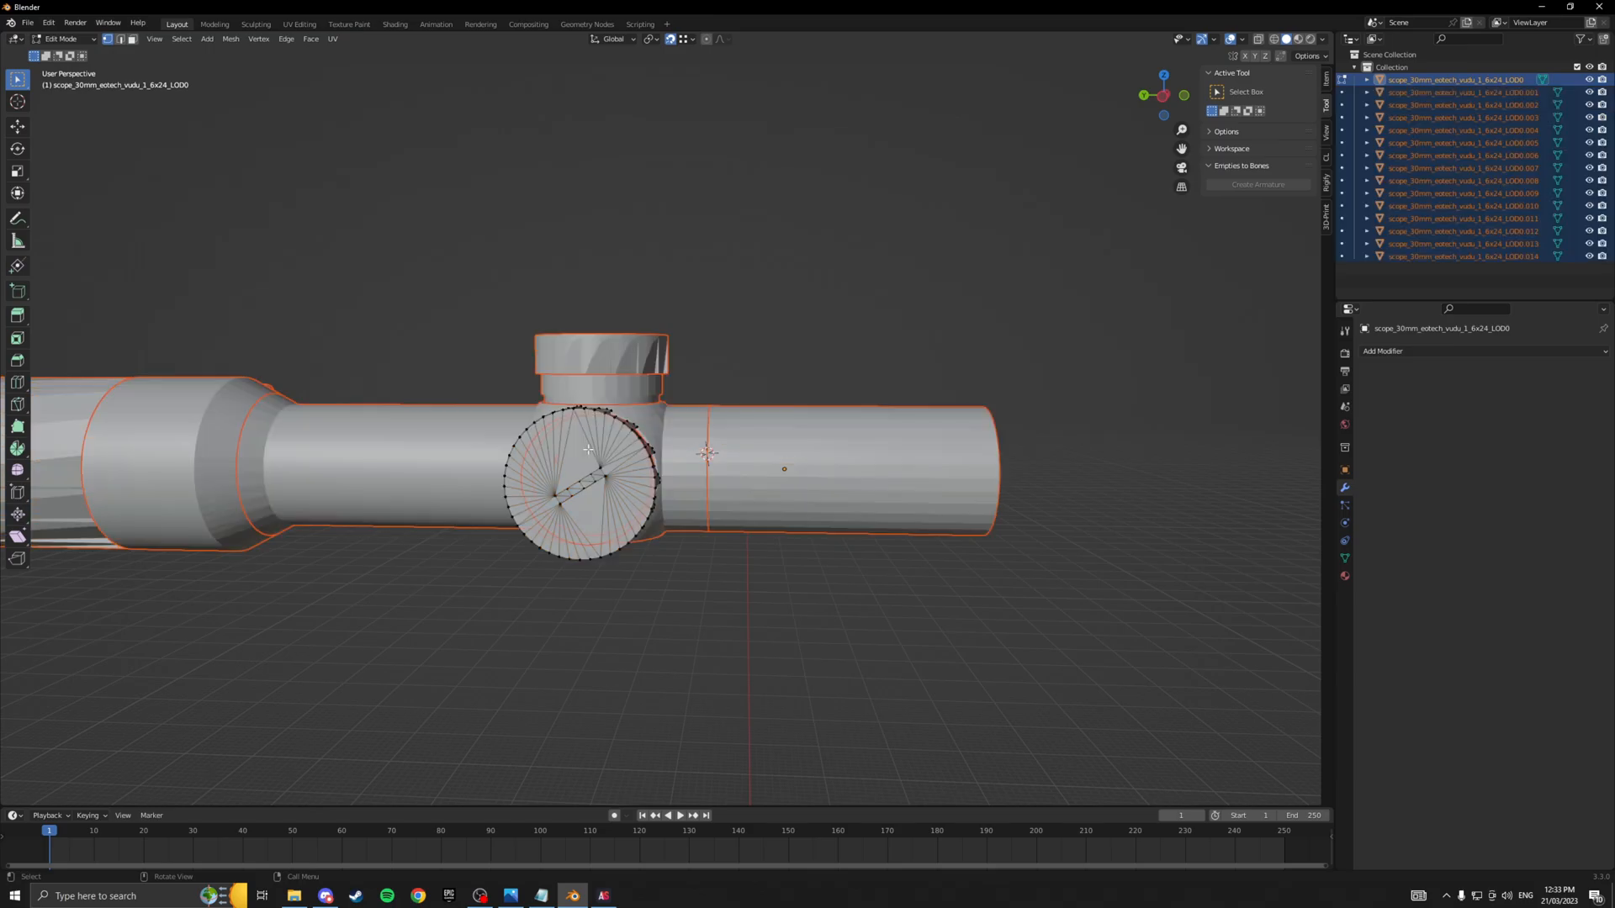
{"action": "key", "text": "Tab"}
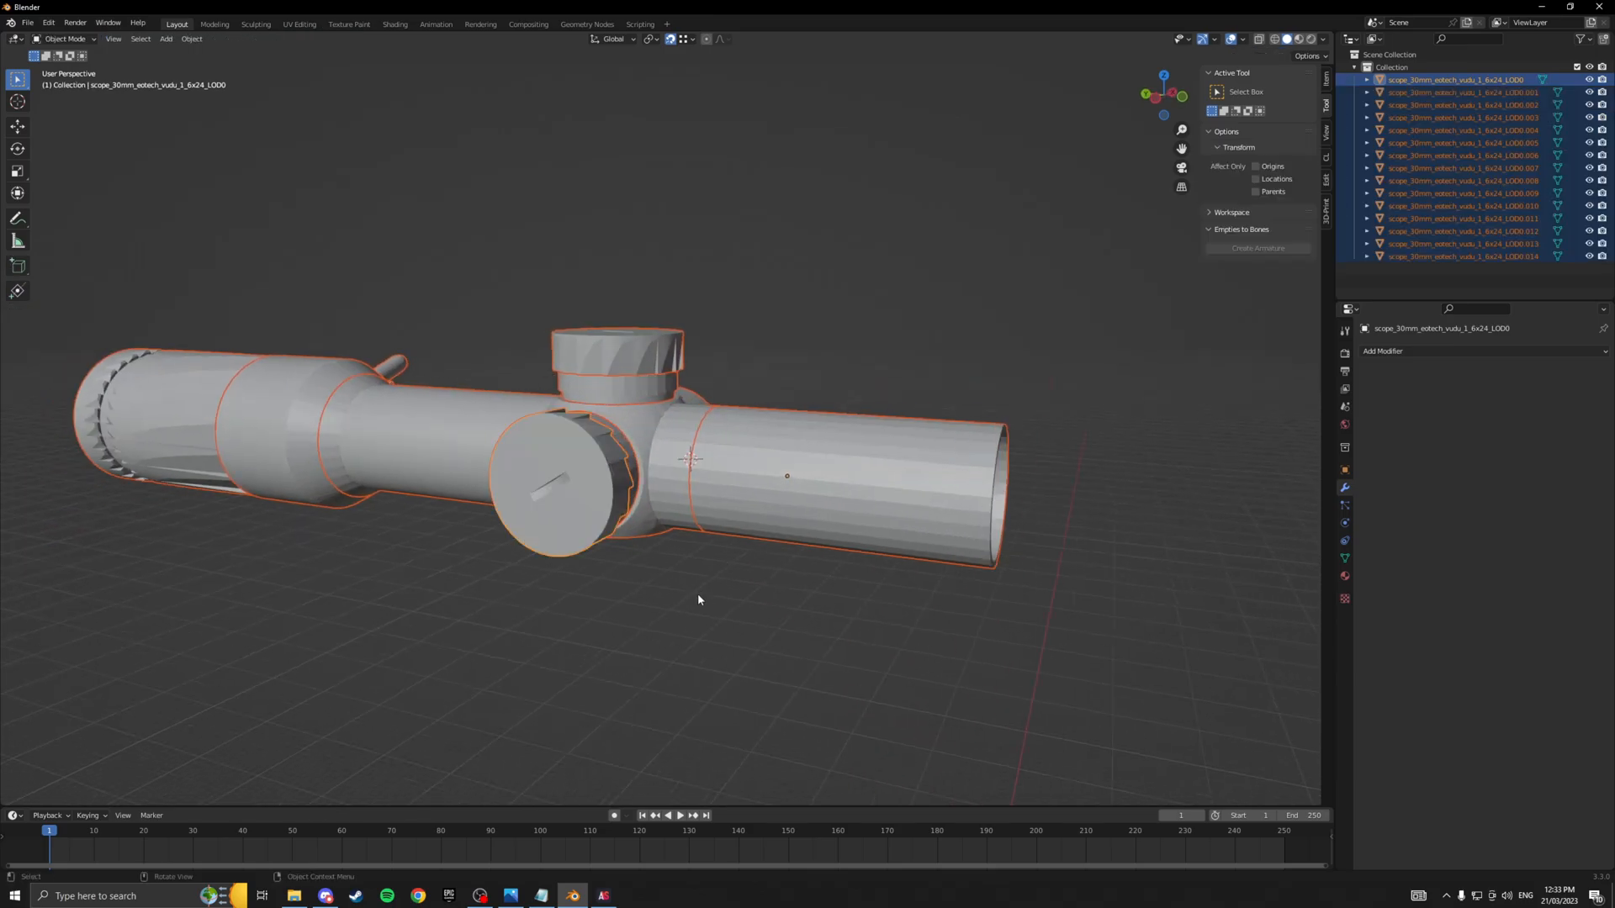
{"action": "left_click", "coordinate": [625, 345]}
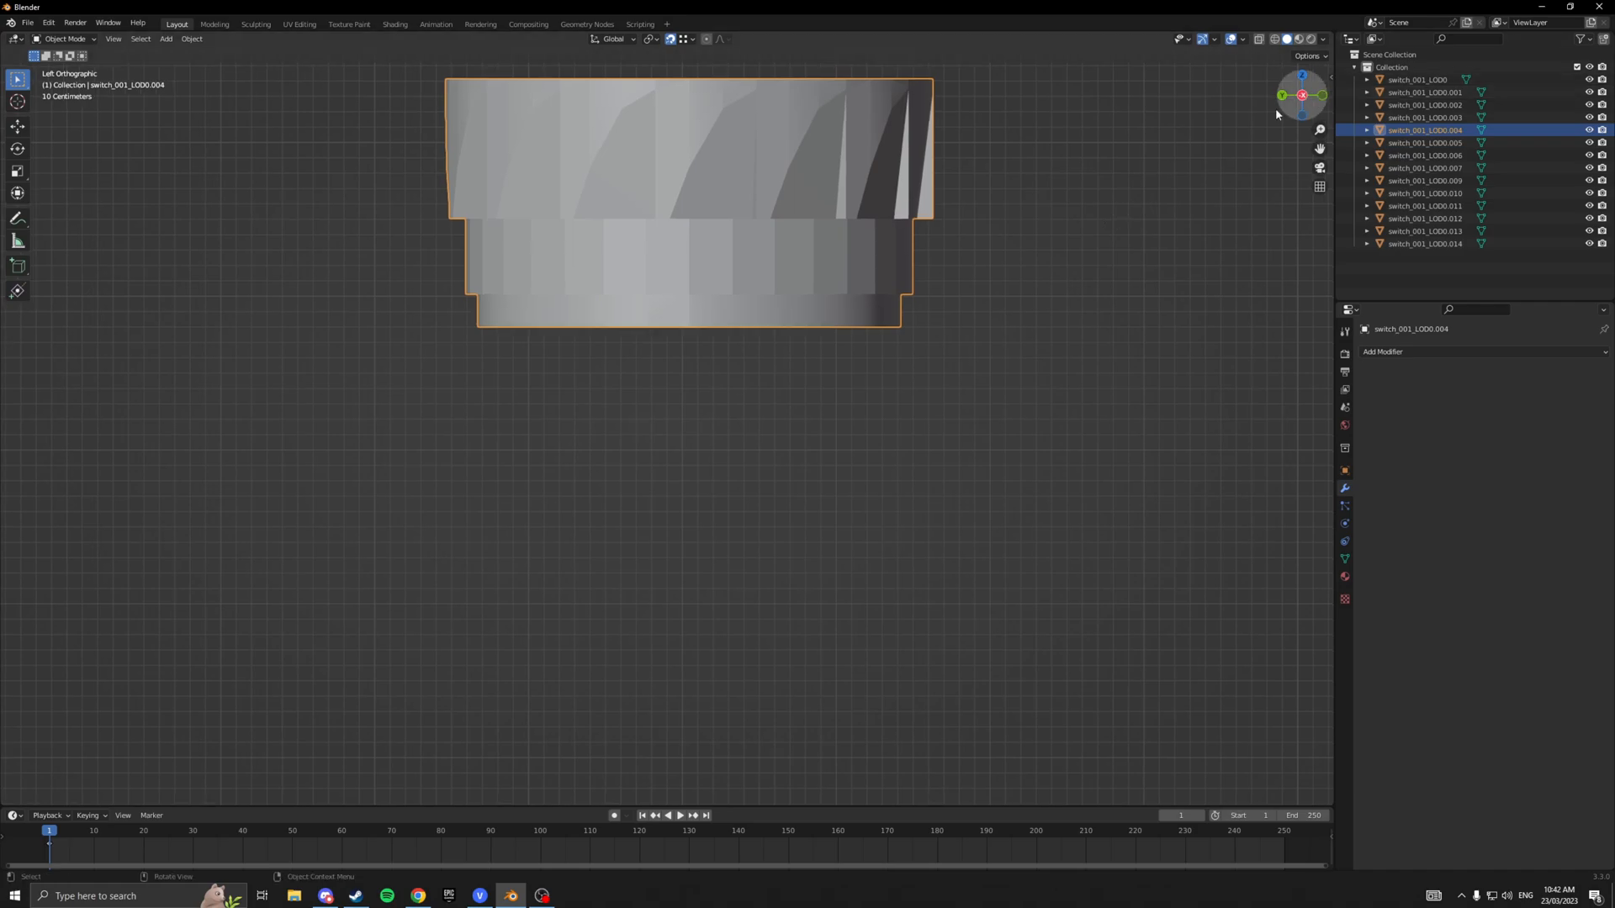
{"action": "mouse_move", "coordinate": [704, 328]}
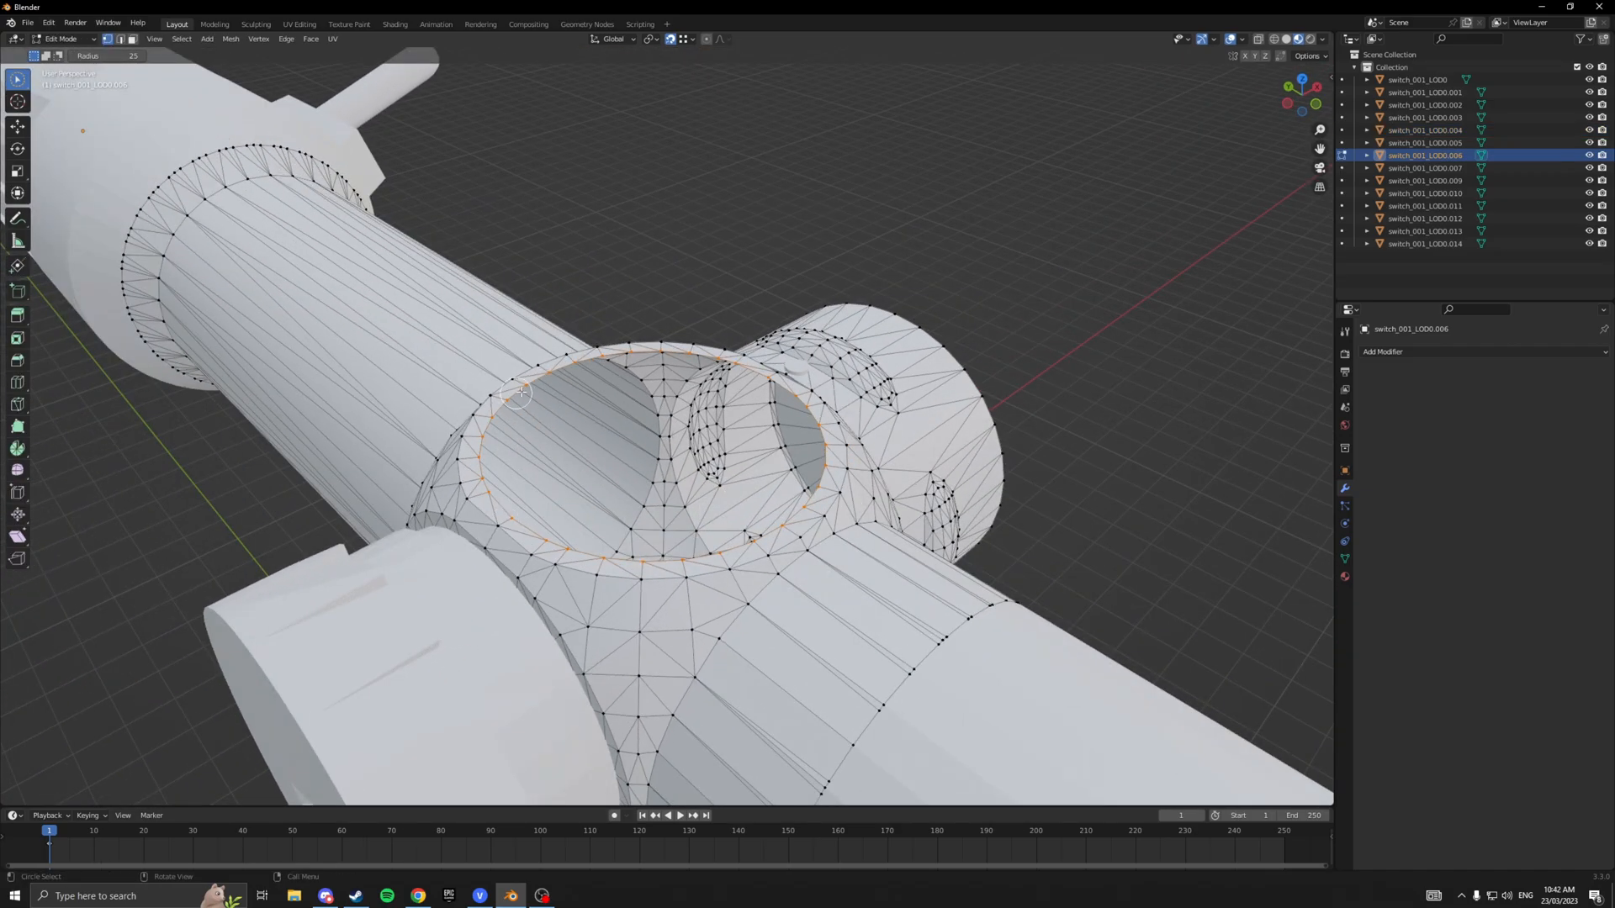
In Edit Mode, raise the turret cap and measure the tube section in side view.
{"action": "key", "text": "Tab"}
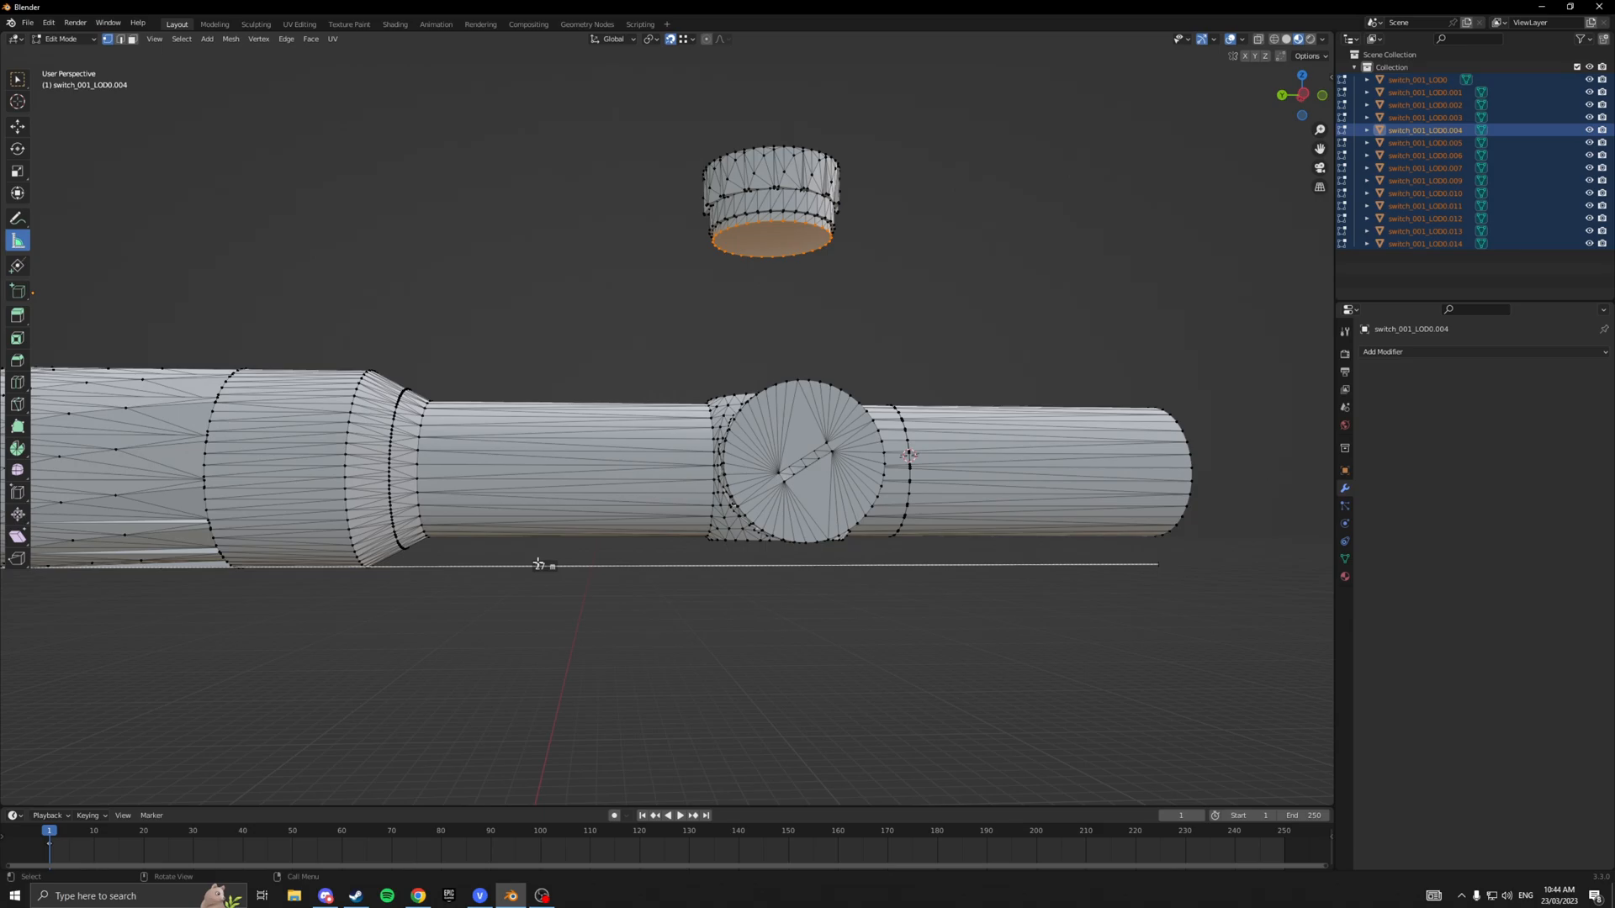
{"action": "scroll", "scroll_direction": "down", "scroll_amount": 3}
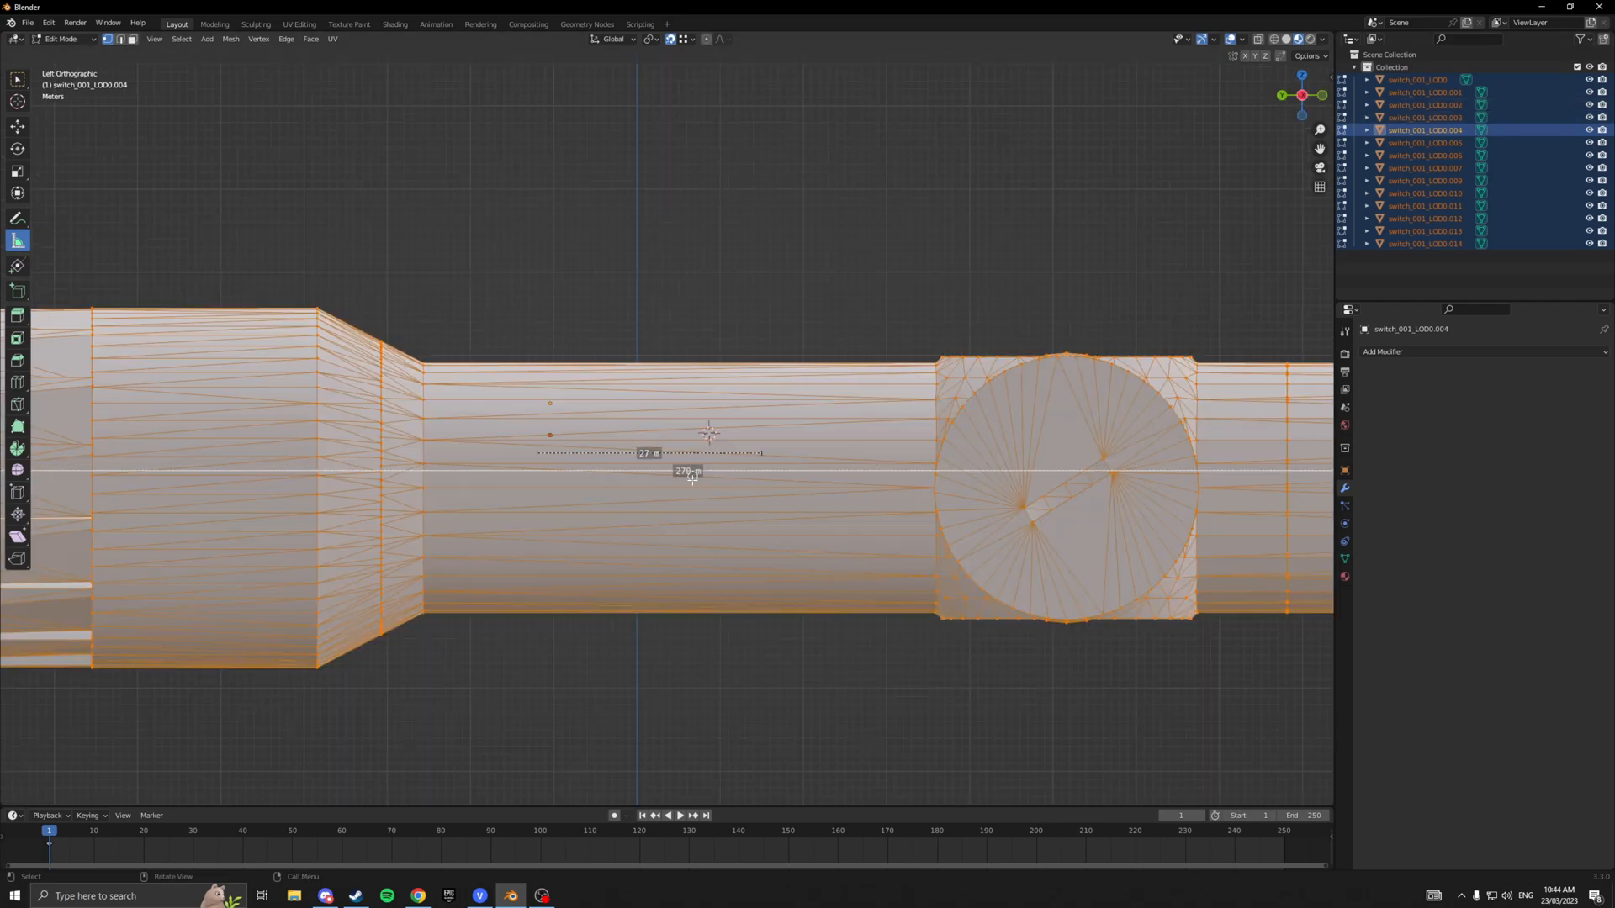
{"action": "scroll", "scroll_direction": "down", "scroll_amount": 3}
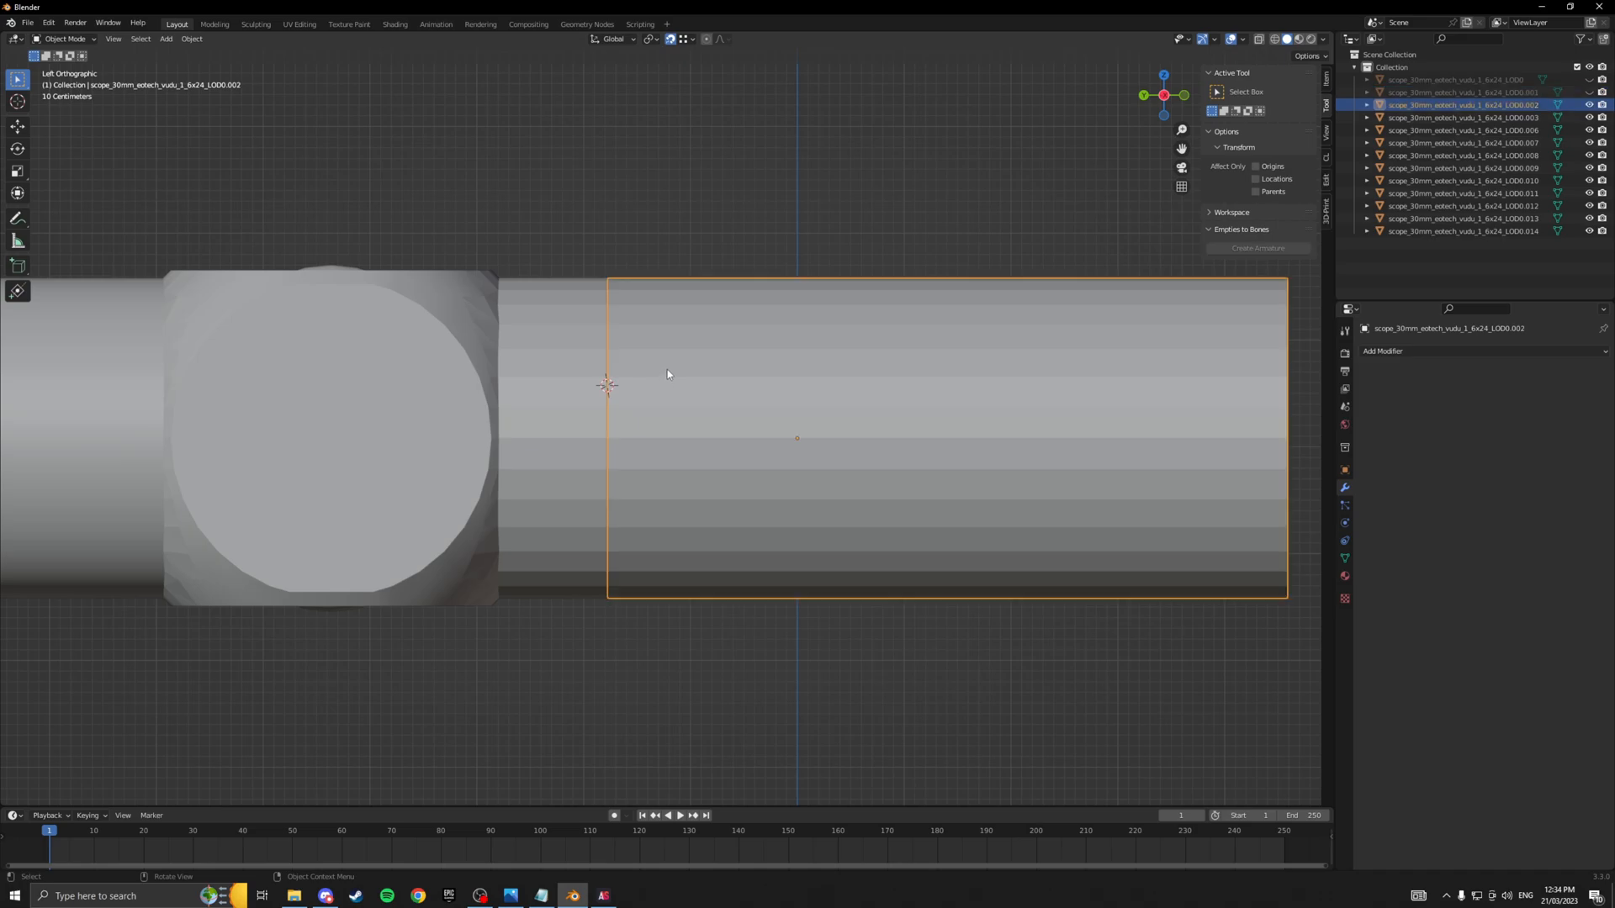
{"action": "mouse_move", "coordinate": [696, 341]}
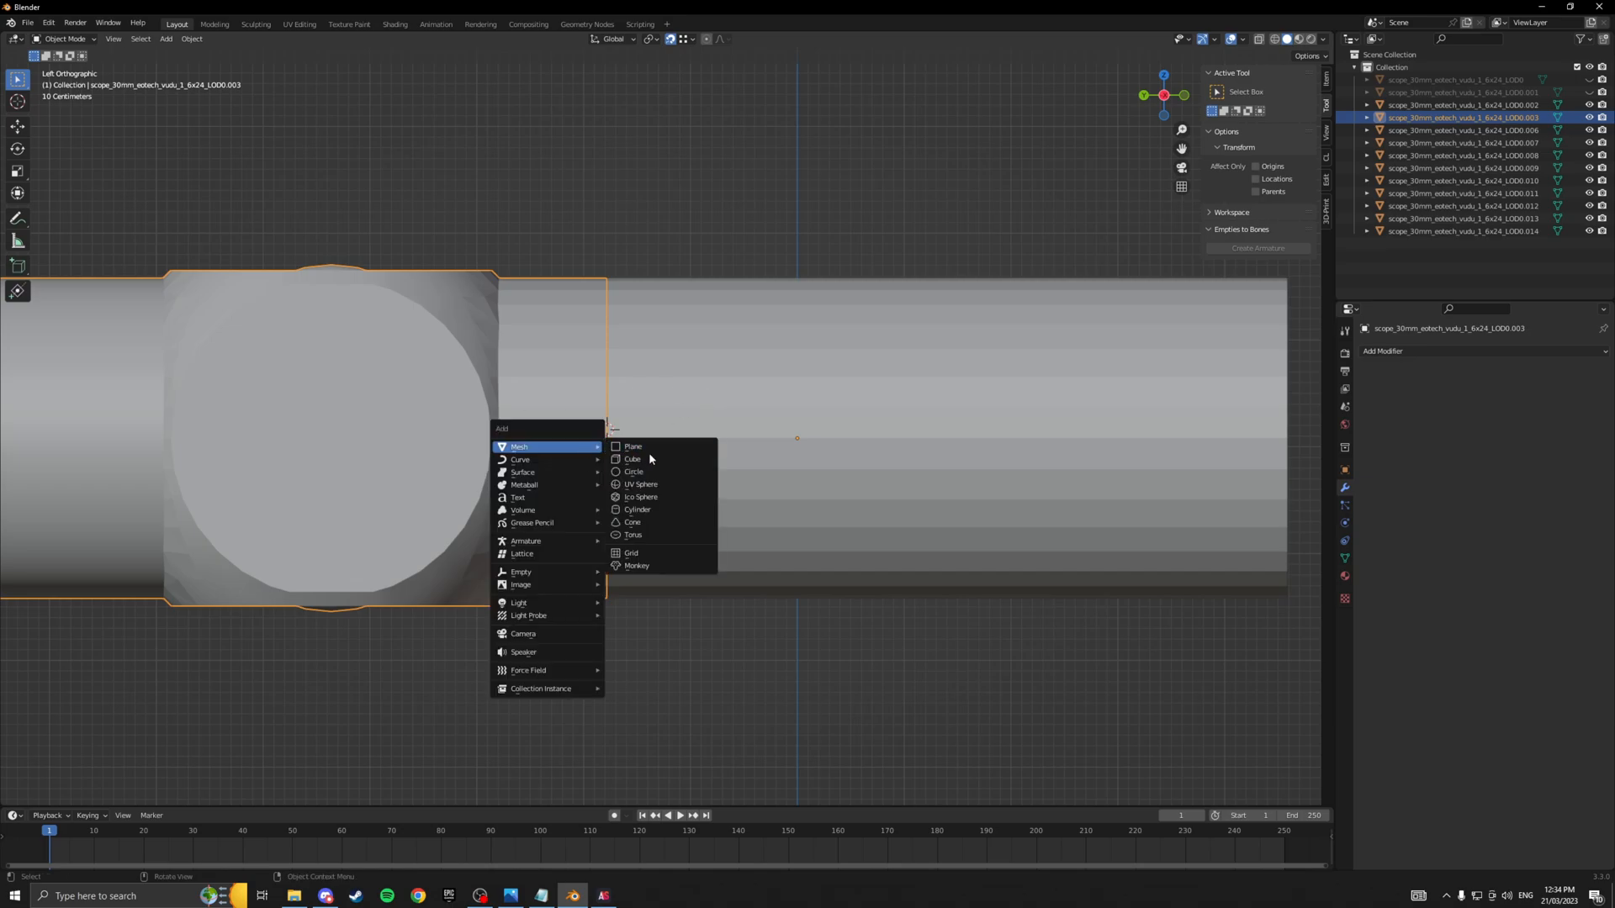
Add and scale a cube, then duplicate it into the front tube and hide LOD0 and LOD0.001.
{"action": "left_click", "coordinate": [633, 459]}
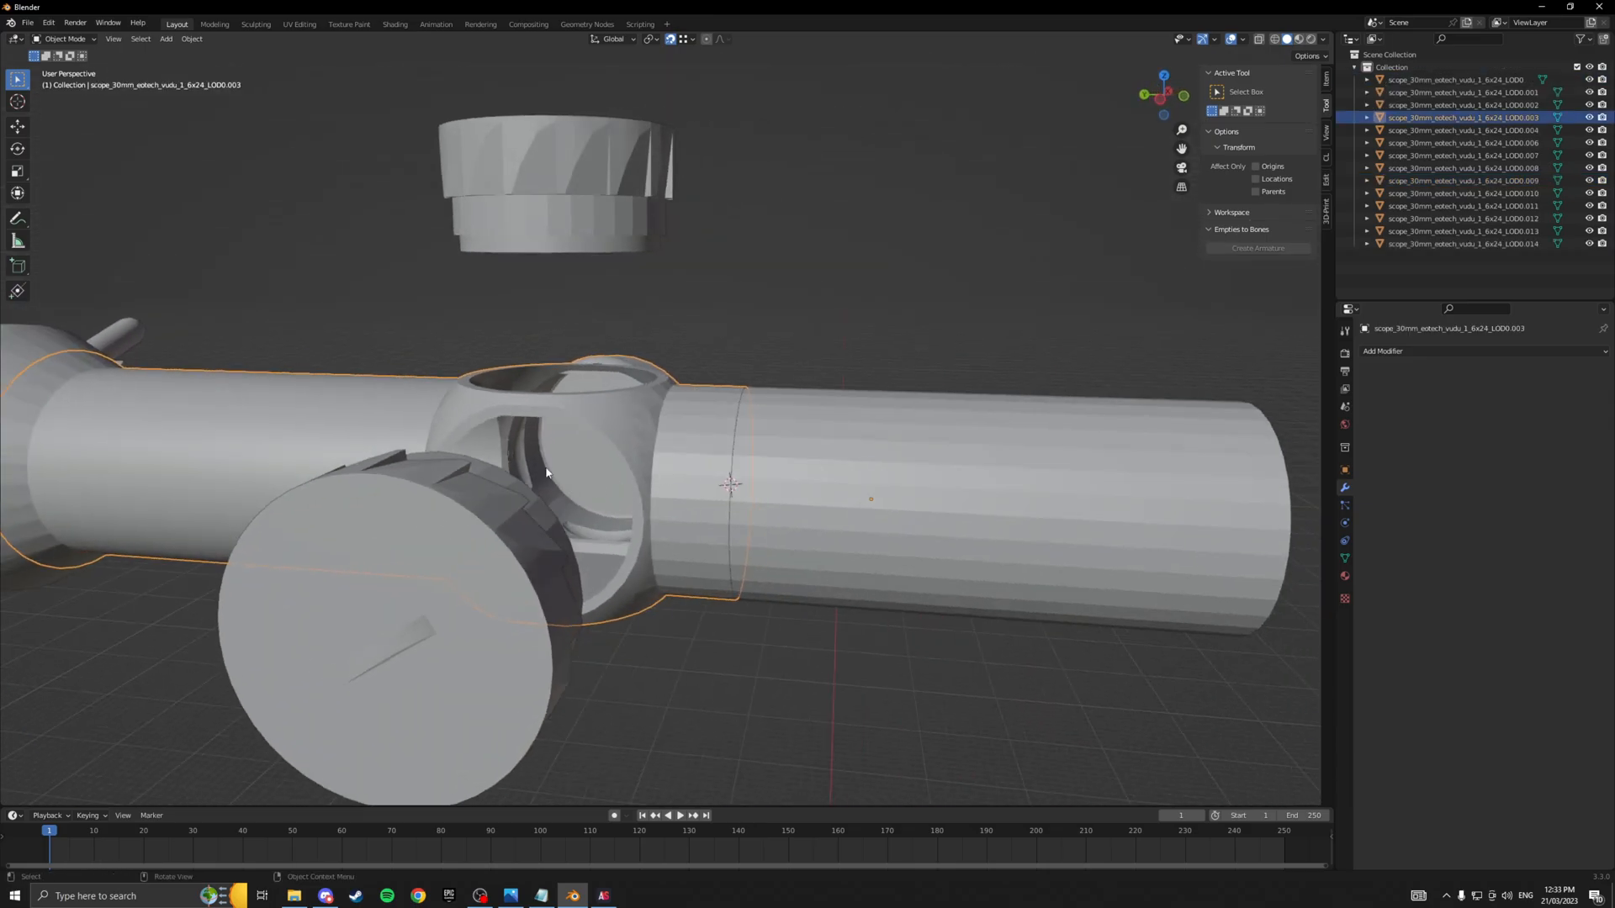
{"action": "left_click", "coordinate": [1453, 230]}
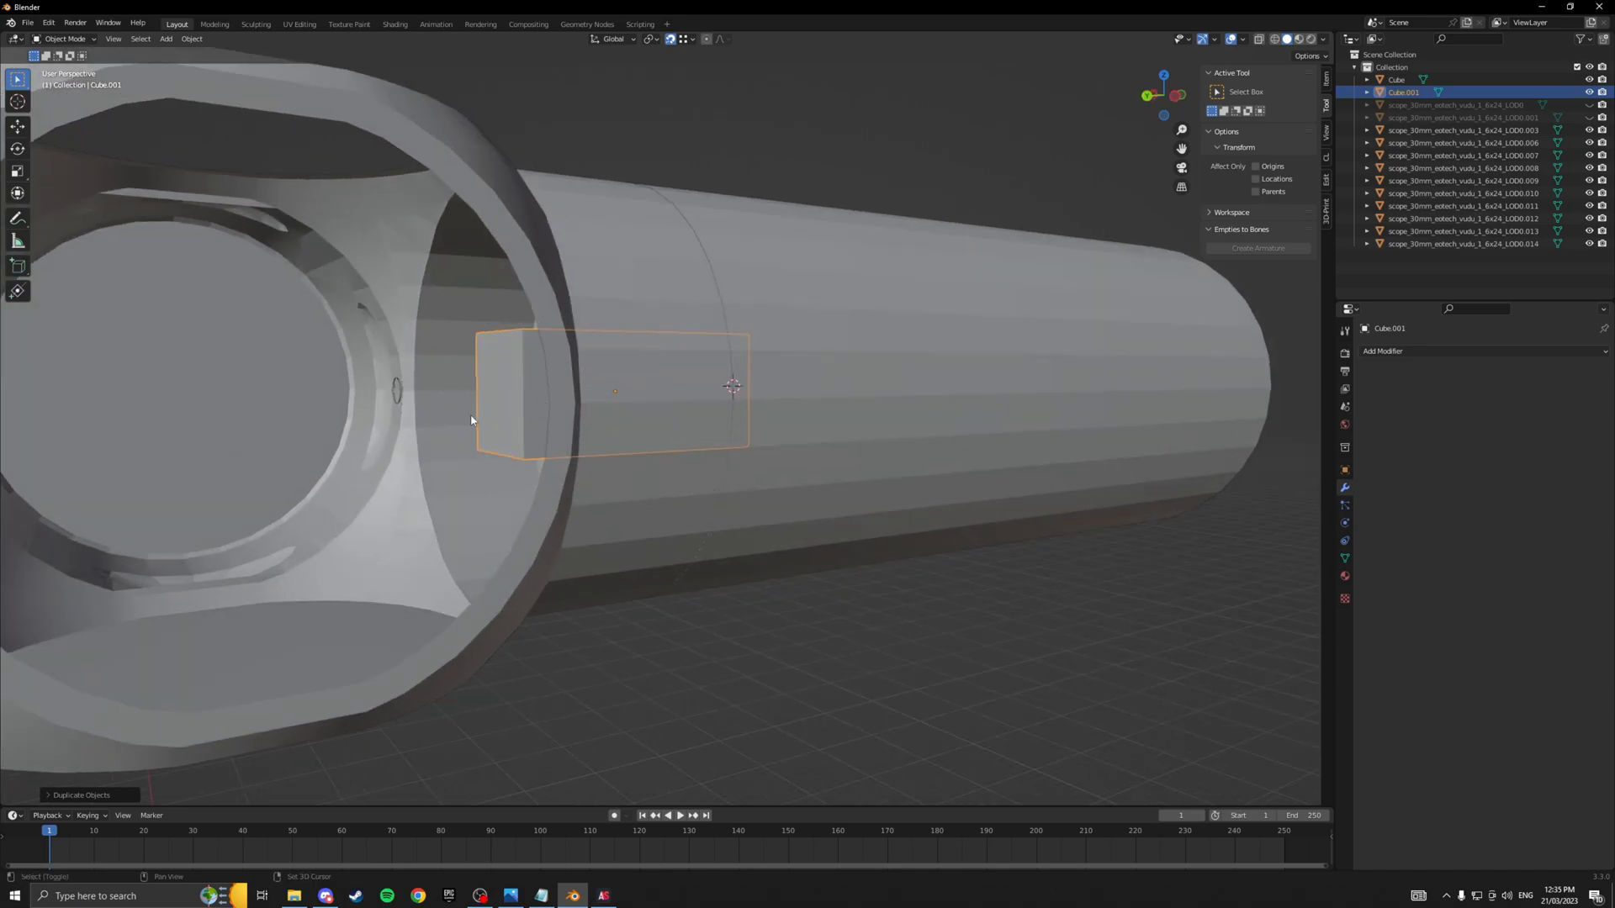
Select the tube and its inner cube, then cut the cube's square shape out of the tube.
{"action": "left_click", "coordinate": [885, 361]}
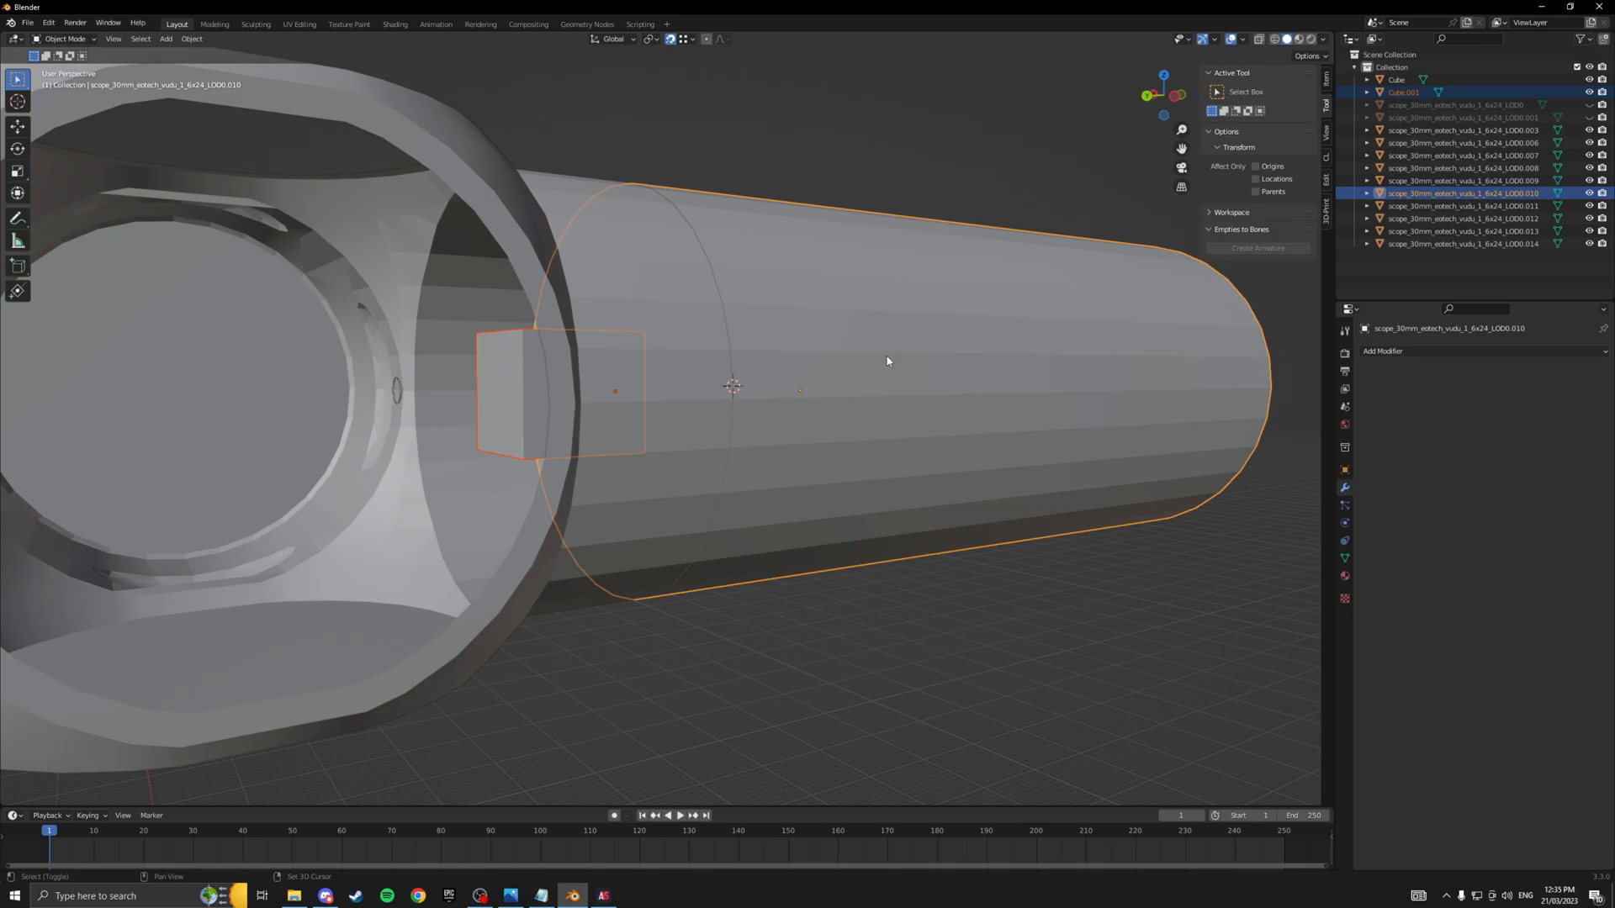
{"action": "left_click", "coordinate": [886, 361]}
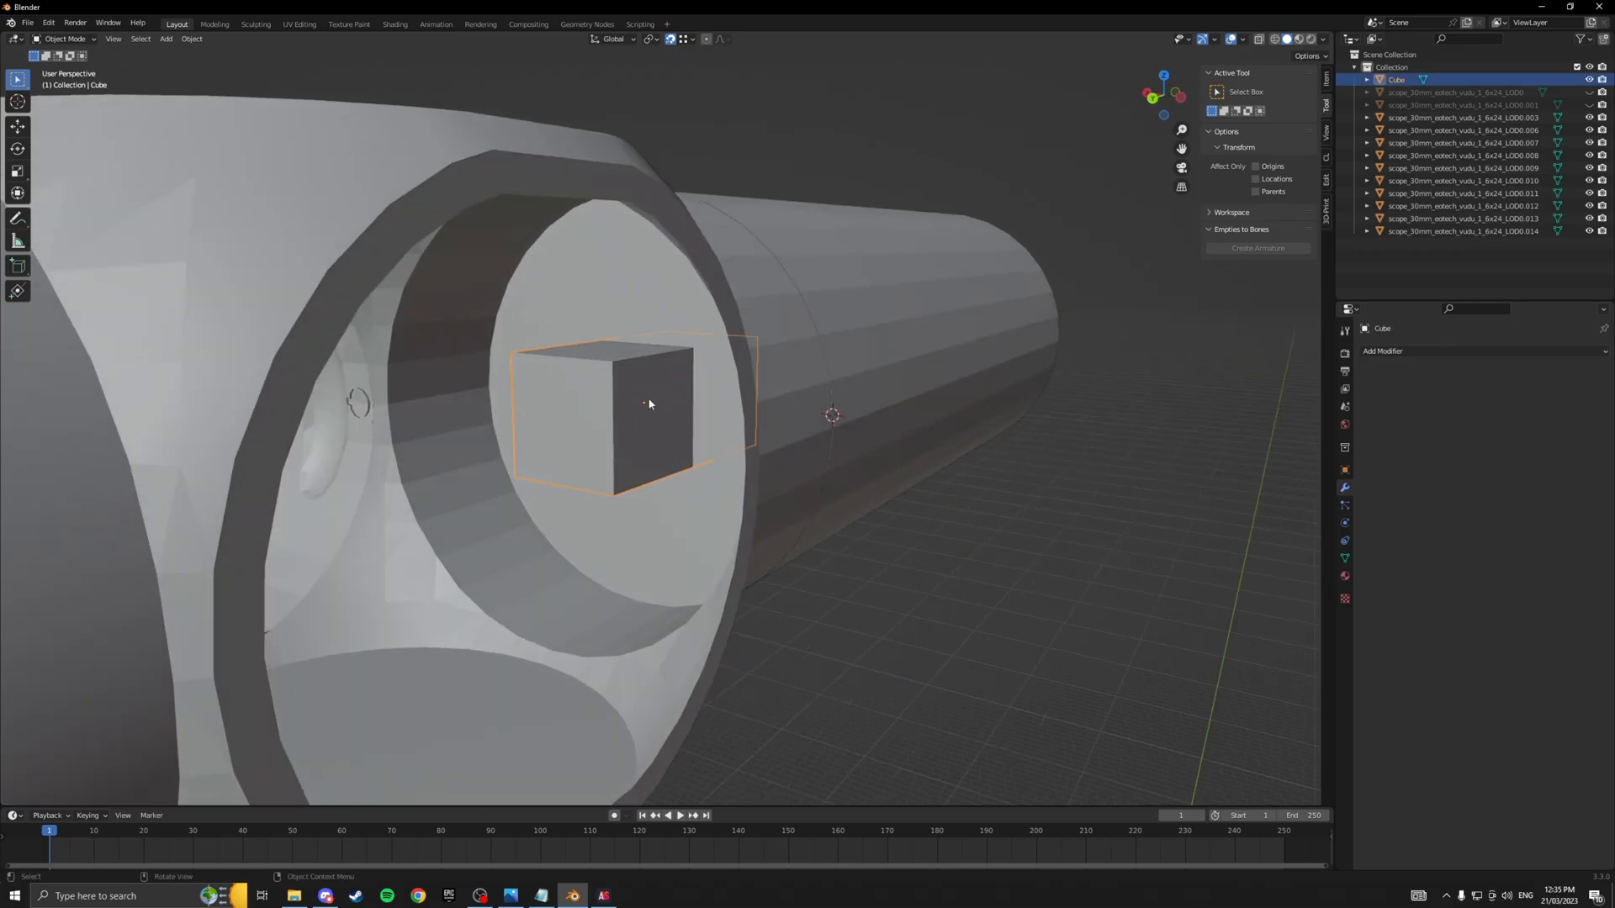
{"action": "key", "text": "Shift+D"}
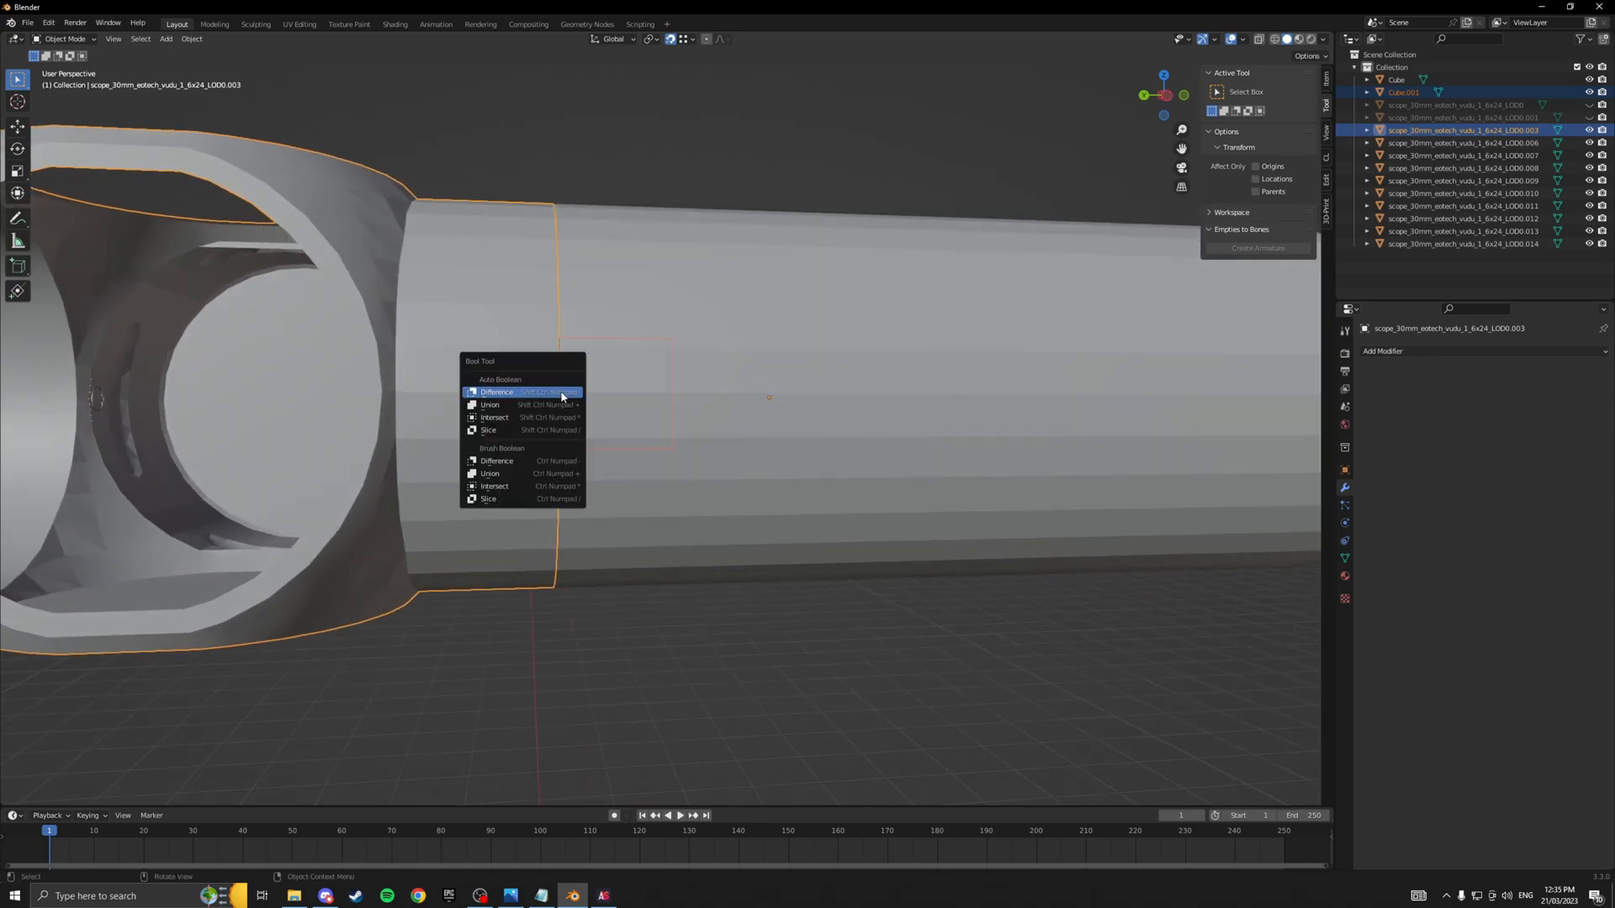
{"action": "left_click", "coordinate": [496, 392]}
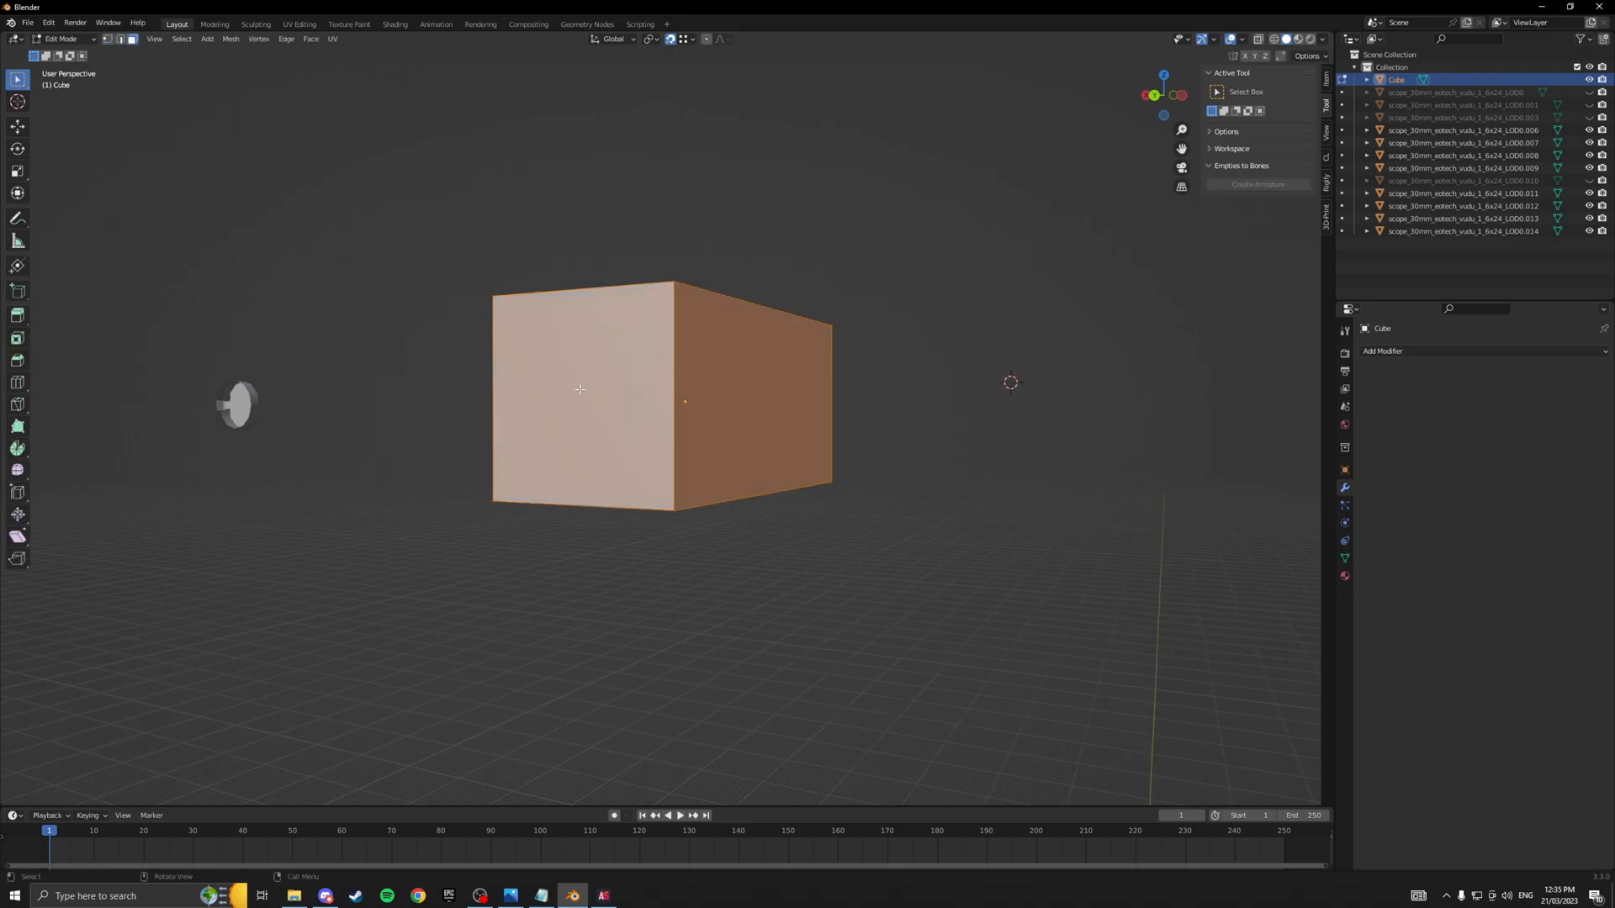
{"action": "key", "text": "s"}
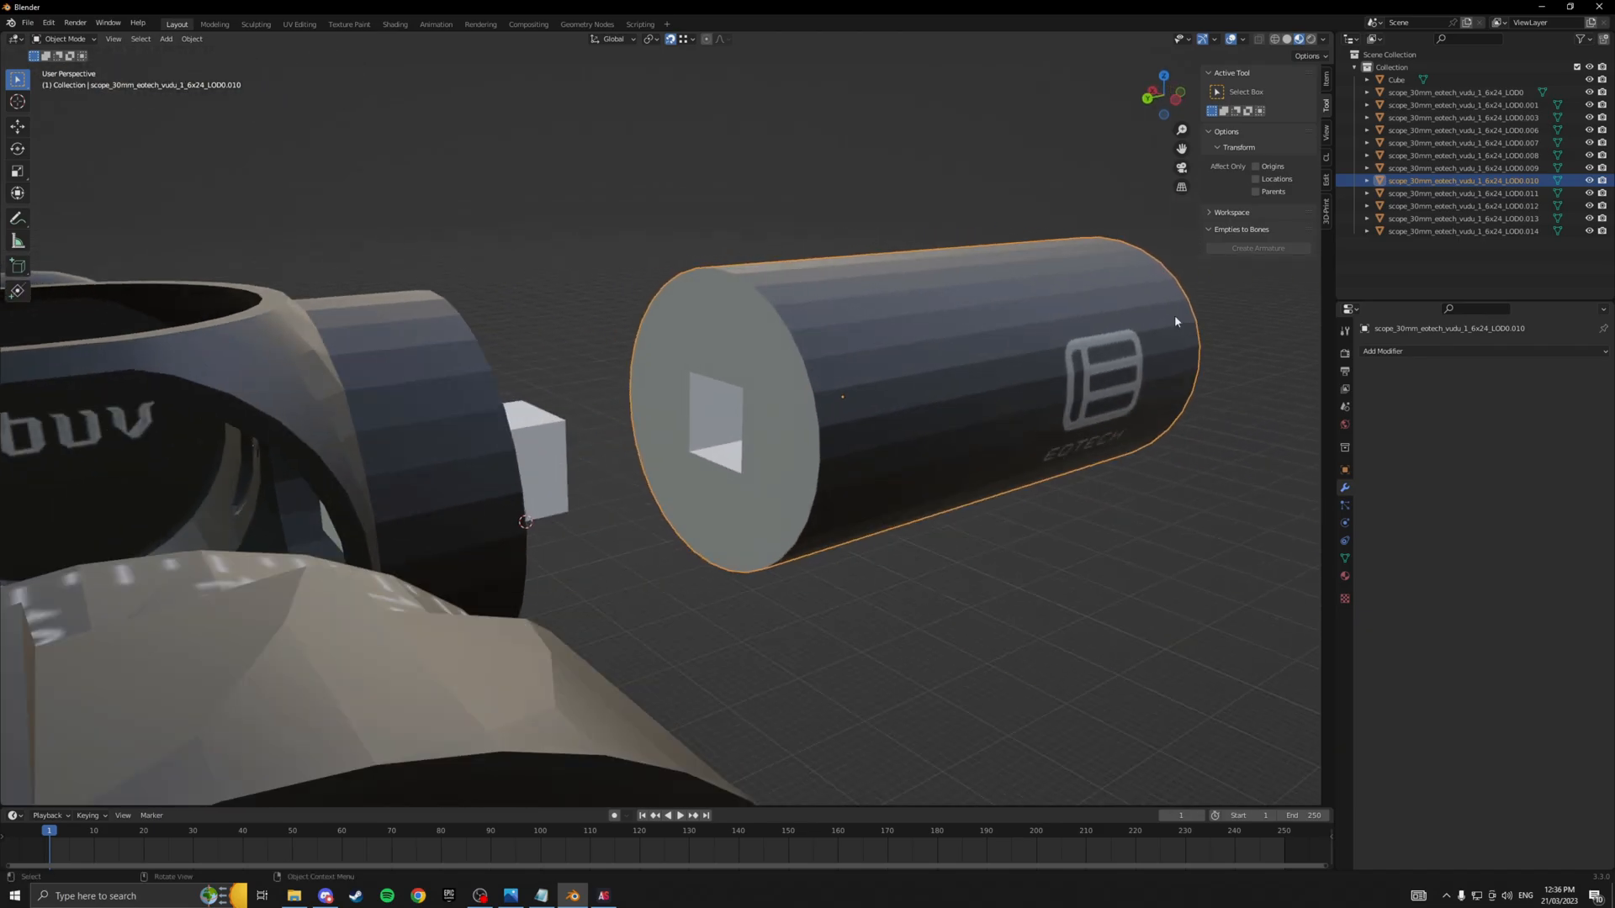
{"action": "mouse_move", "coordinate": [1040, 515]}
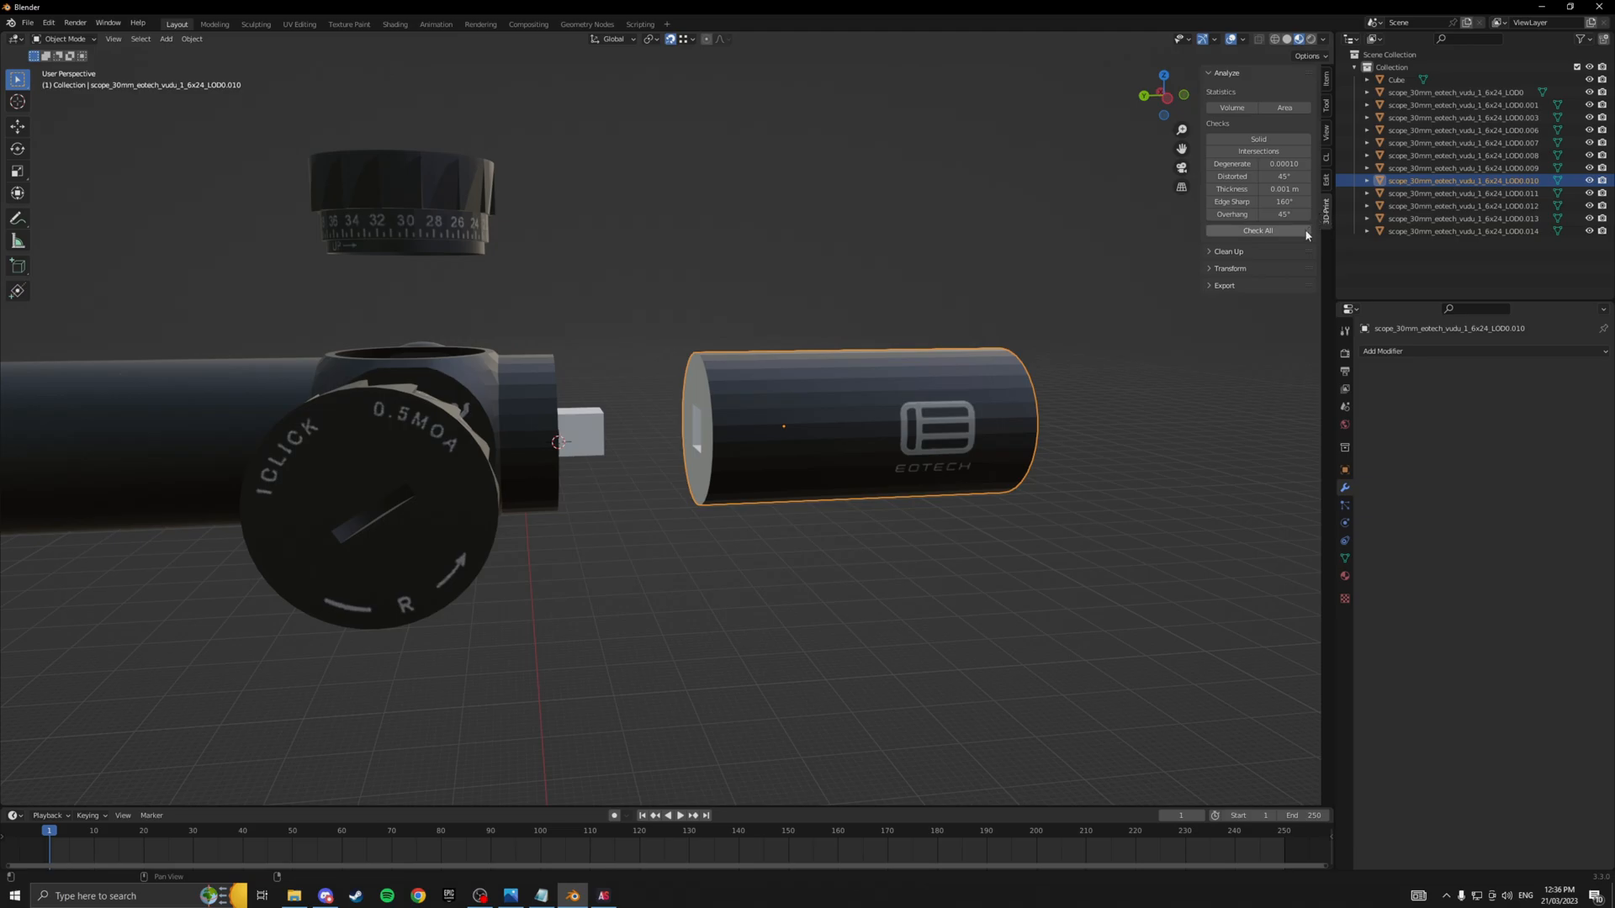
Make the LOD0.010 tube manifold and export it as STL to Videos/YoutubeTutorial.
{"action": "left_click", "coordinate": [1229, 252]}
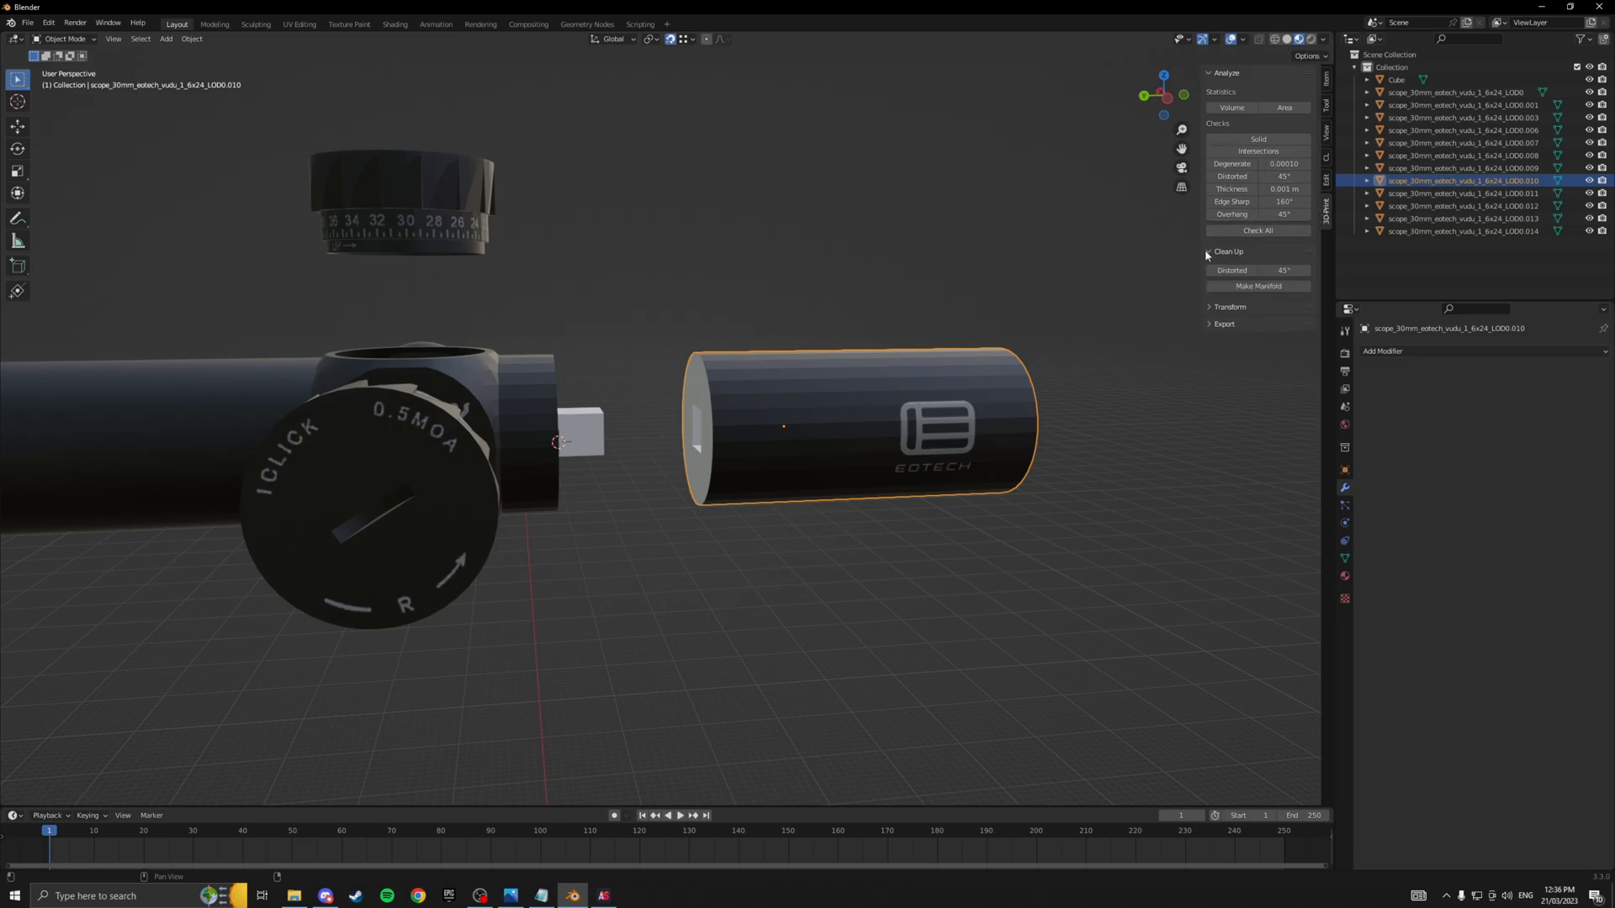
{"action": "left_click", "coordinate": [1257, 285]}
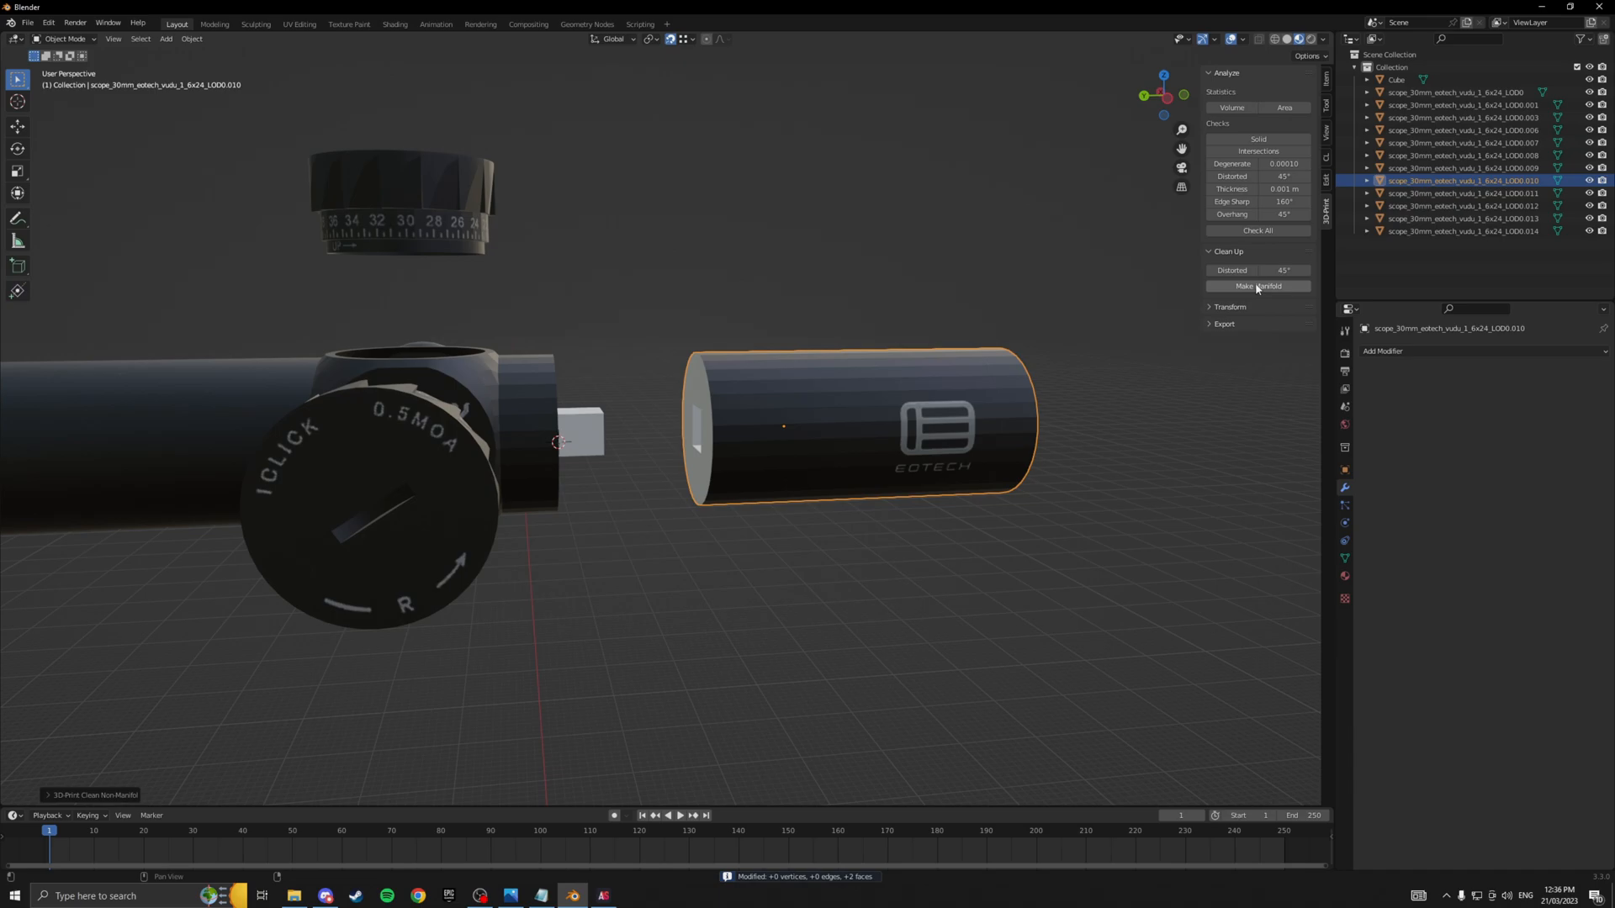
{"action": "mouse_move", "coordinate": [1247, 292]}
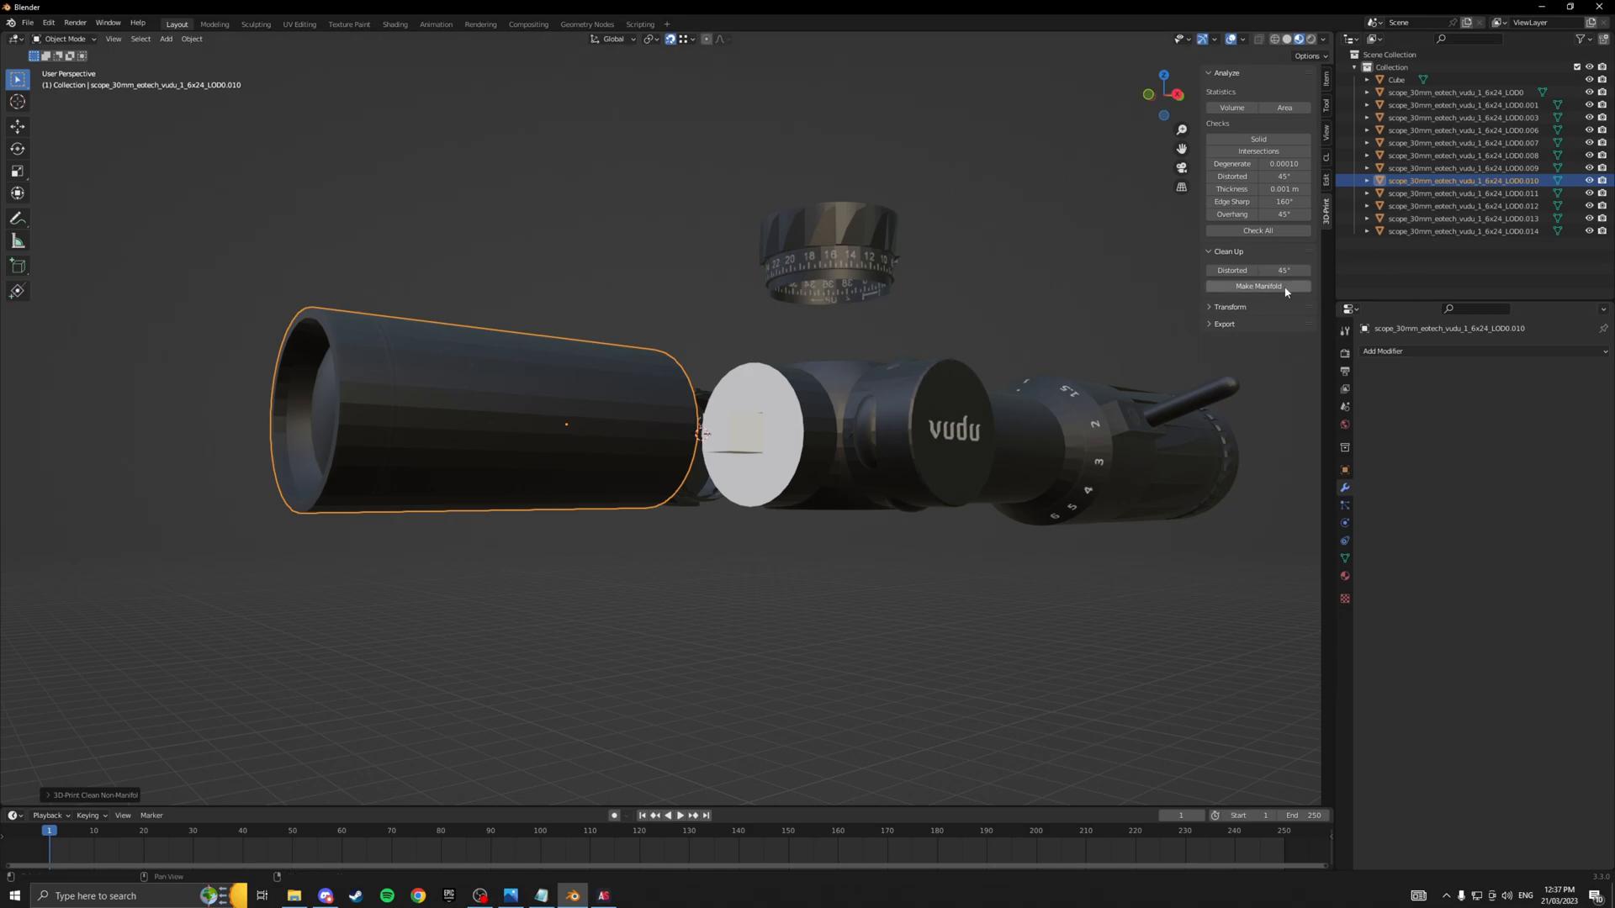
{"action": "left_click", "coordinate": [1225, 323]}
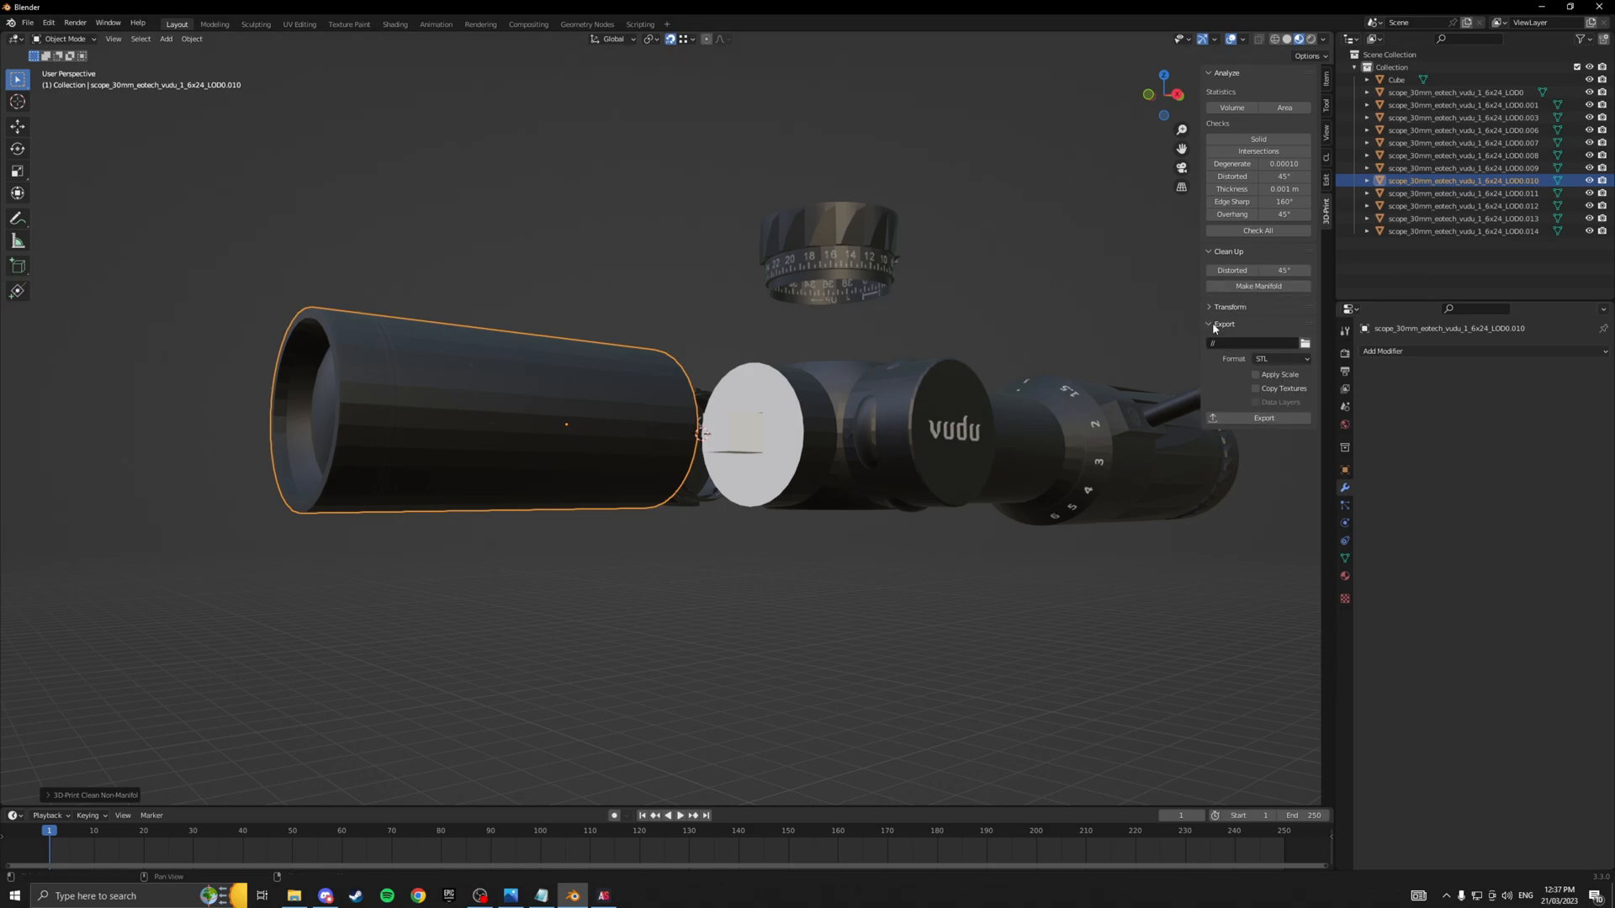
{"action": "left_click", "coordinate": [1304, 343]}
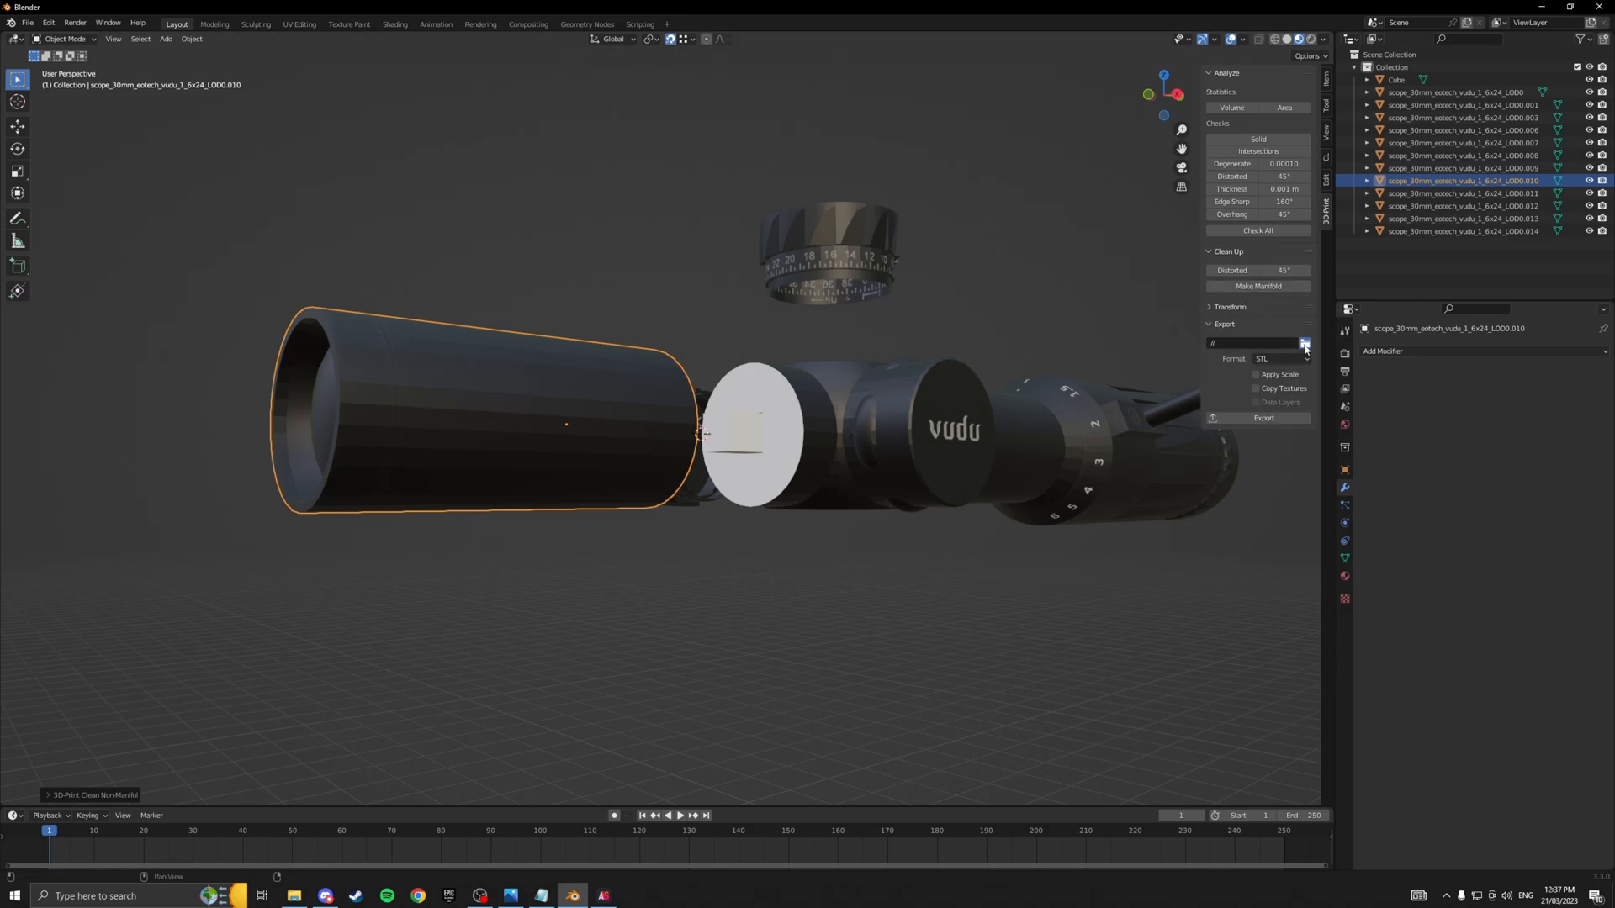
{"action": "left_click", "coordinate": [1304, 344]}
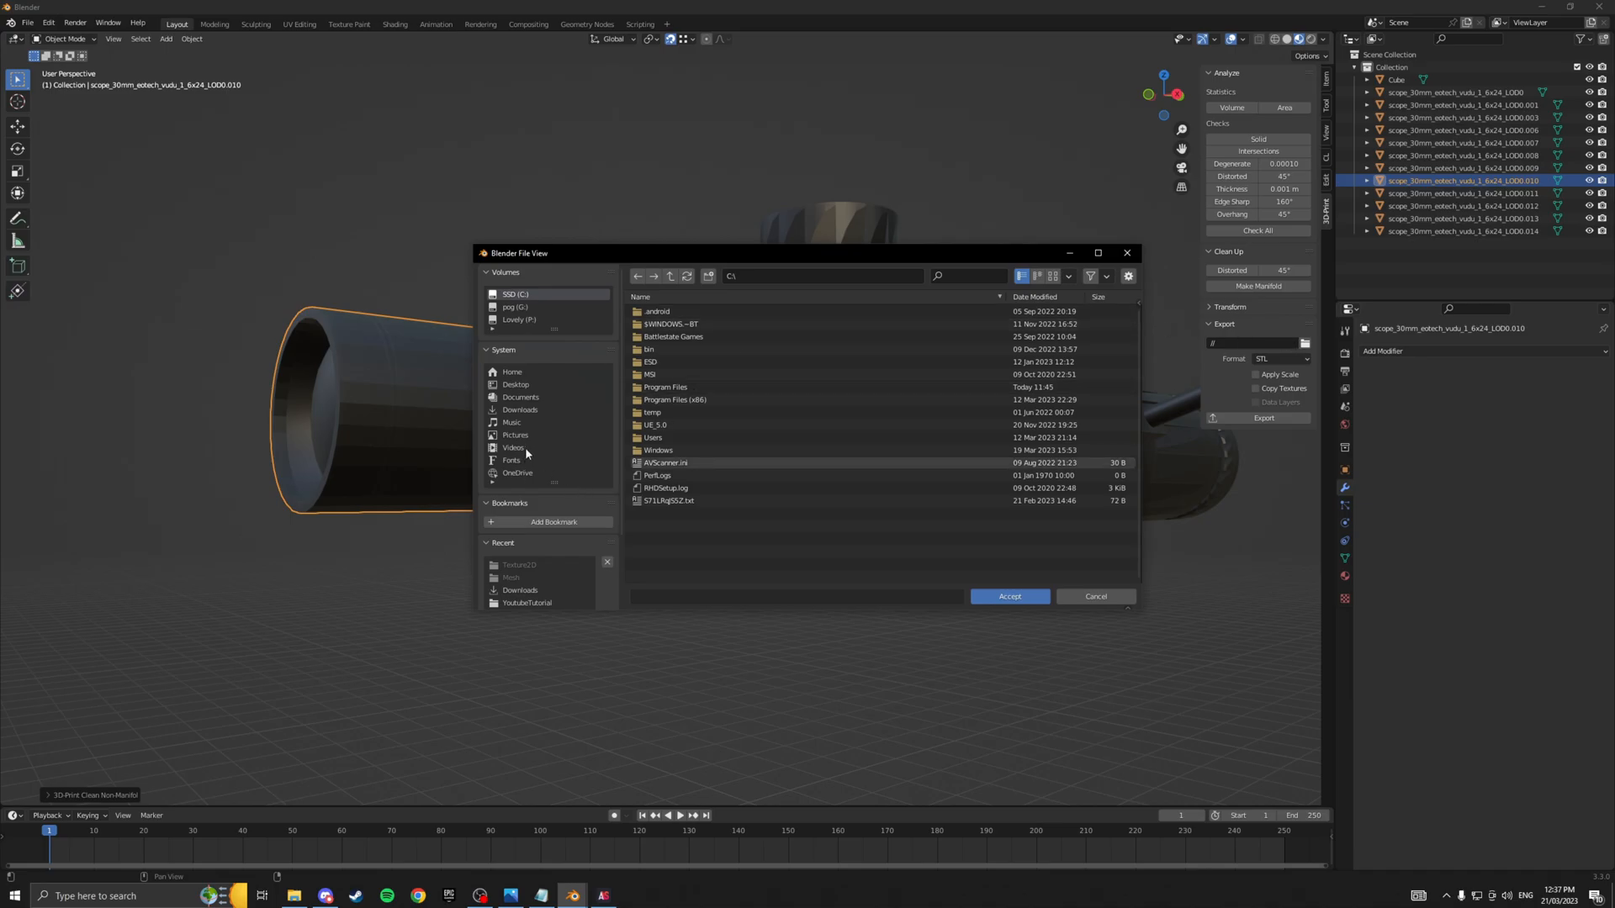
{"action": "double_click", "coordinate": [527, 602]}
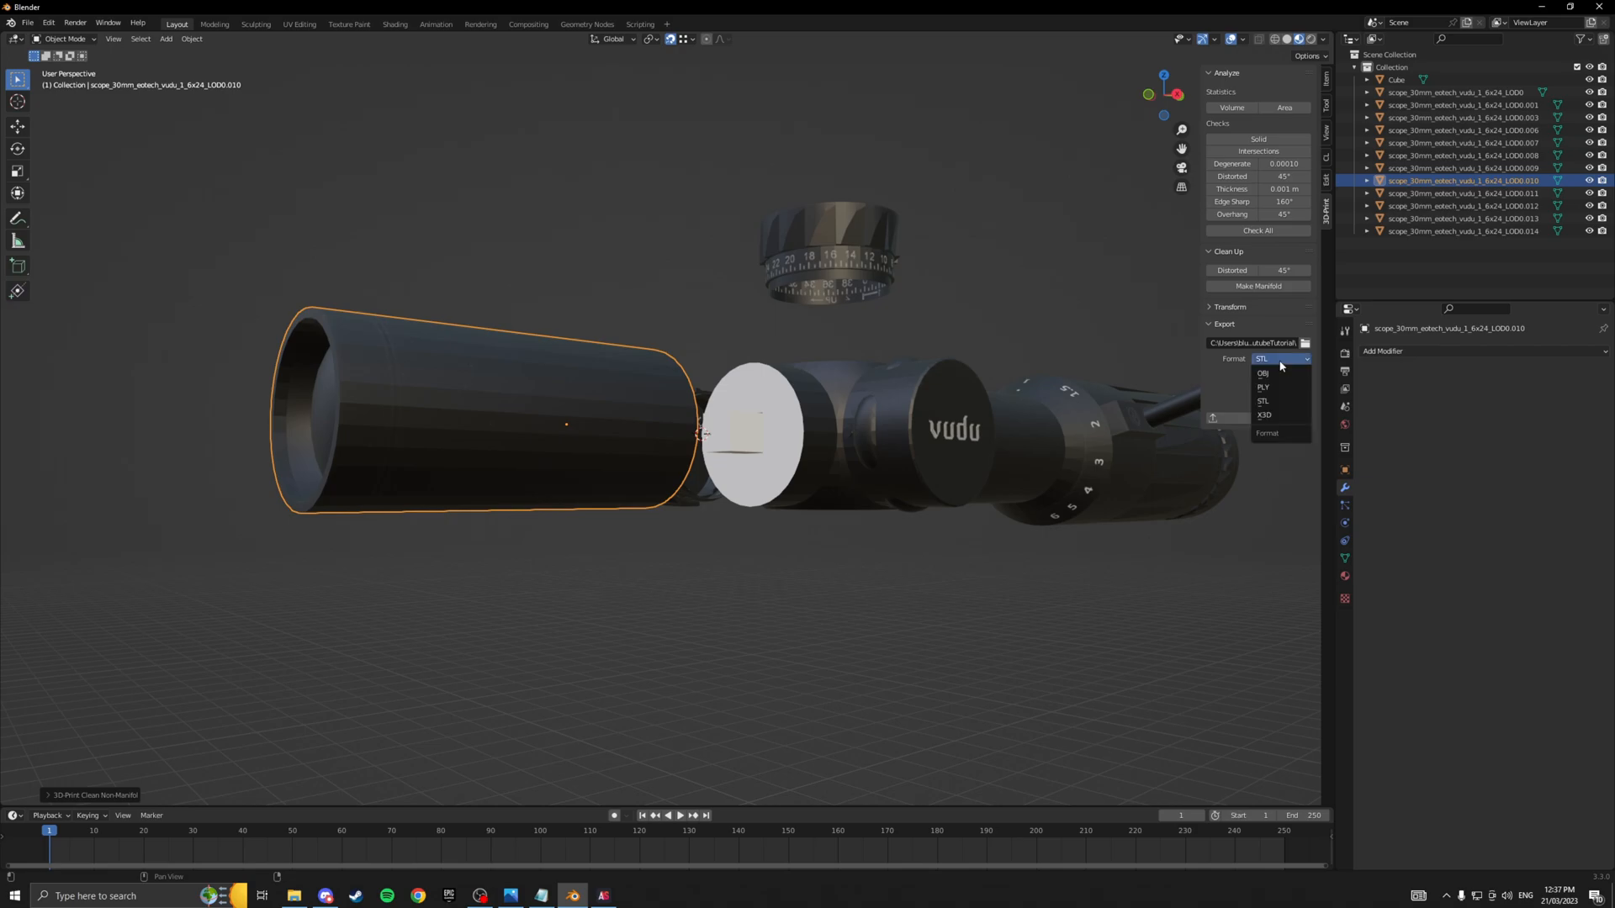
{"action": "mouse_move", "coordinate": [1263, 373]}
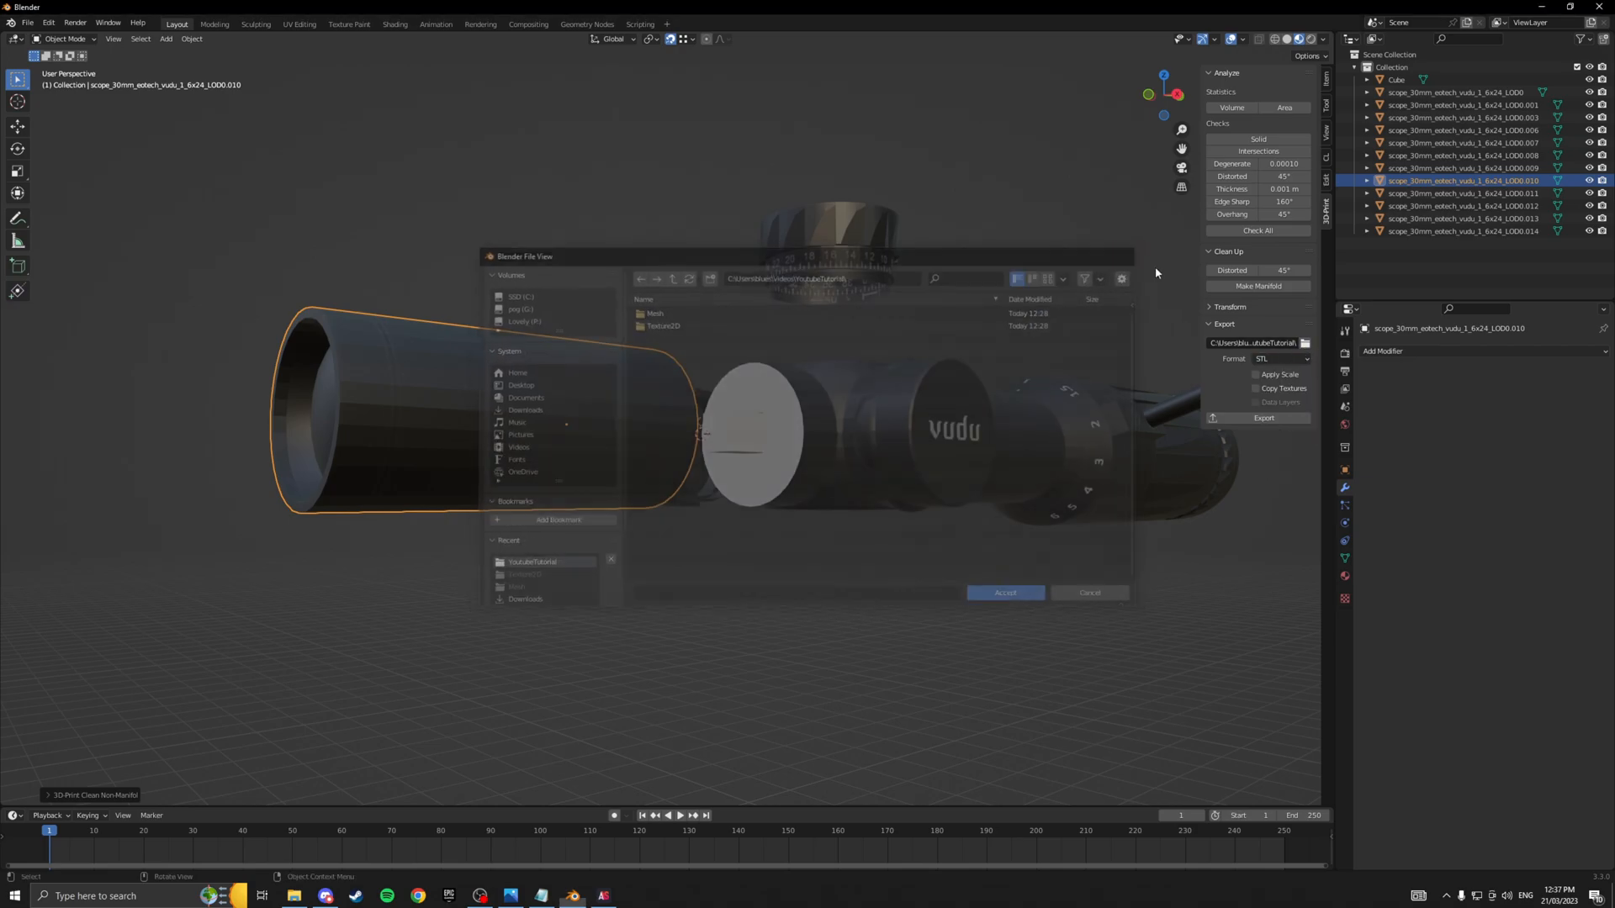
{"action": "left_click", "coordinate": [1004, 593]}
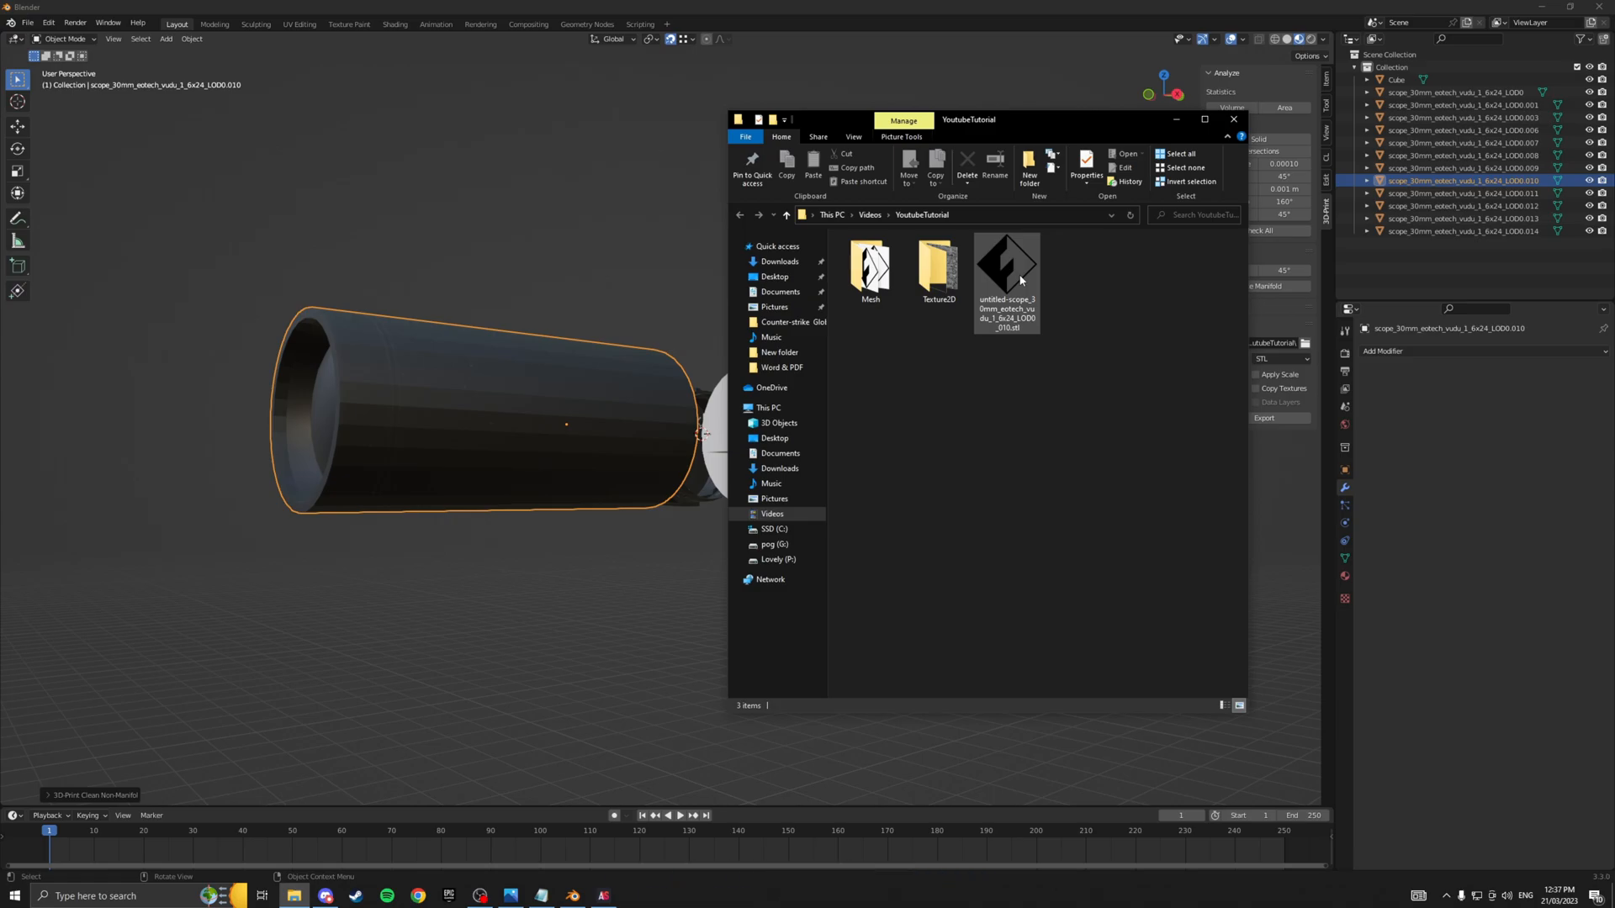
Load the tube STL in FlashPrint, scale it to Maximum size, then close the slicer.
{"action": "left_click", "coordinate": [1006, 268]}
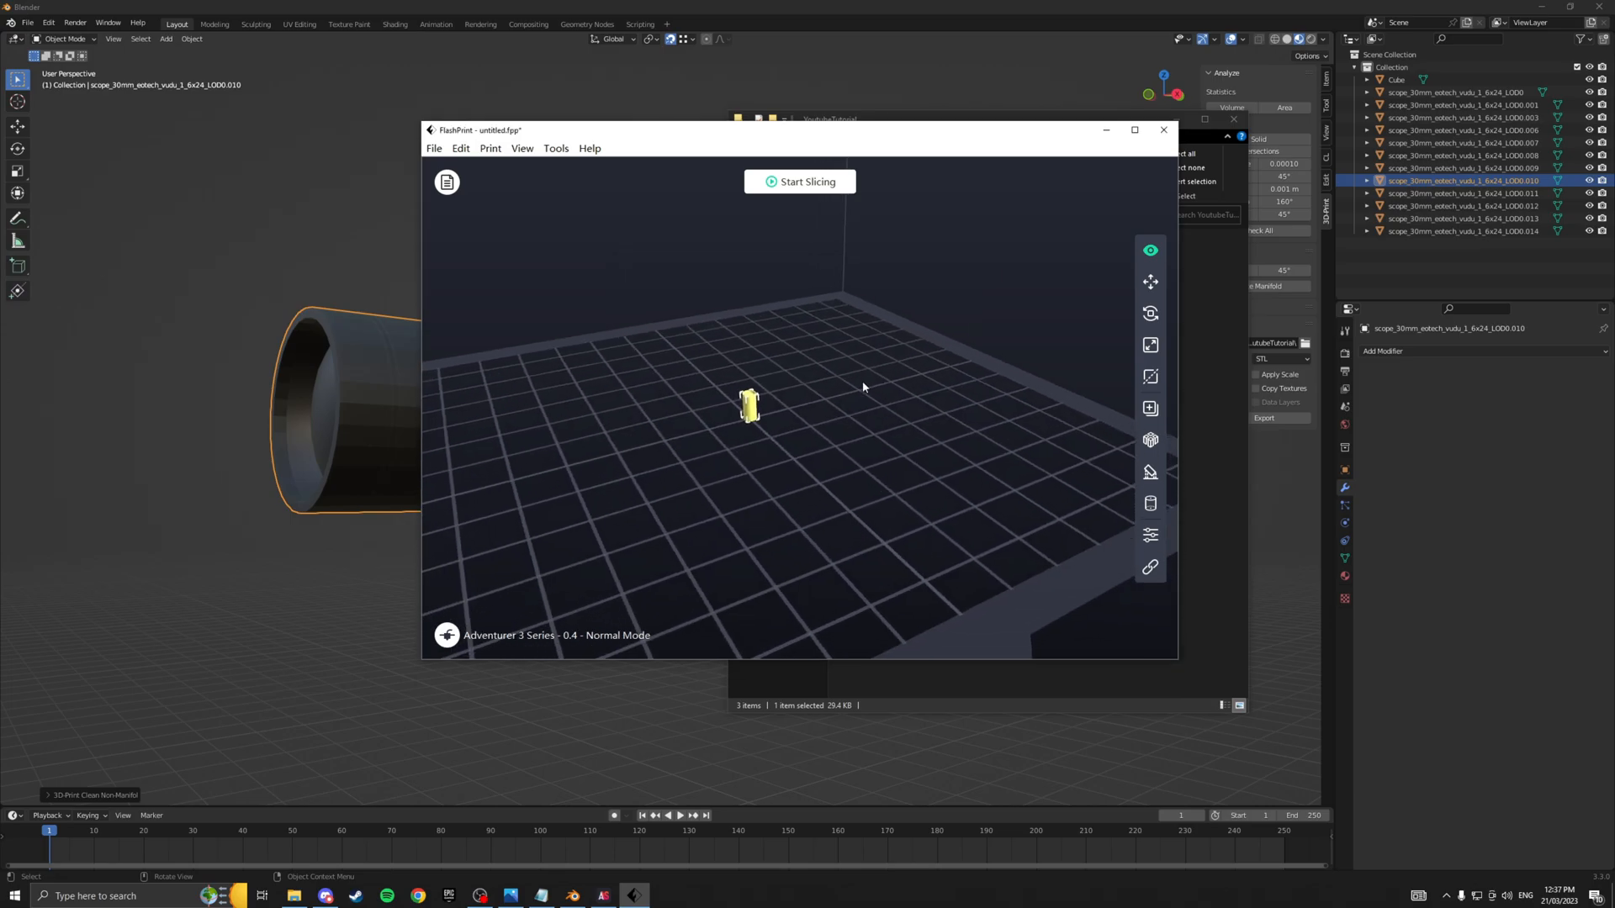
{"action": "mouse_move", "coordinate": [1151, 345]}
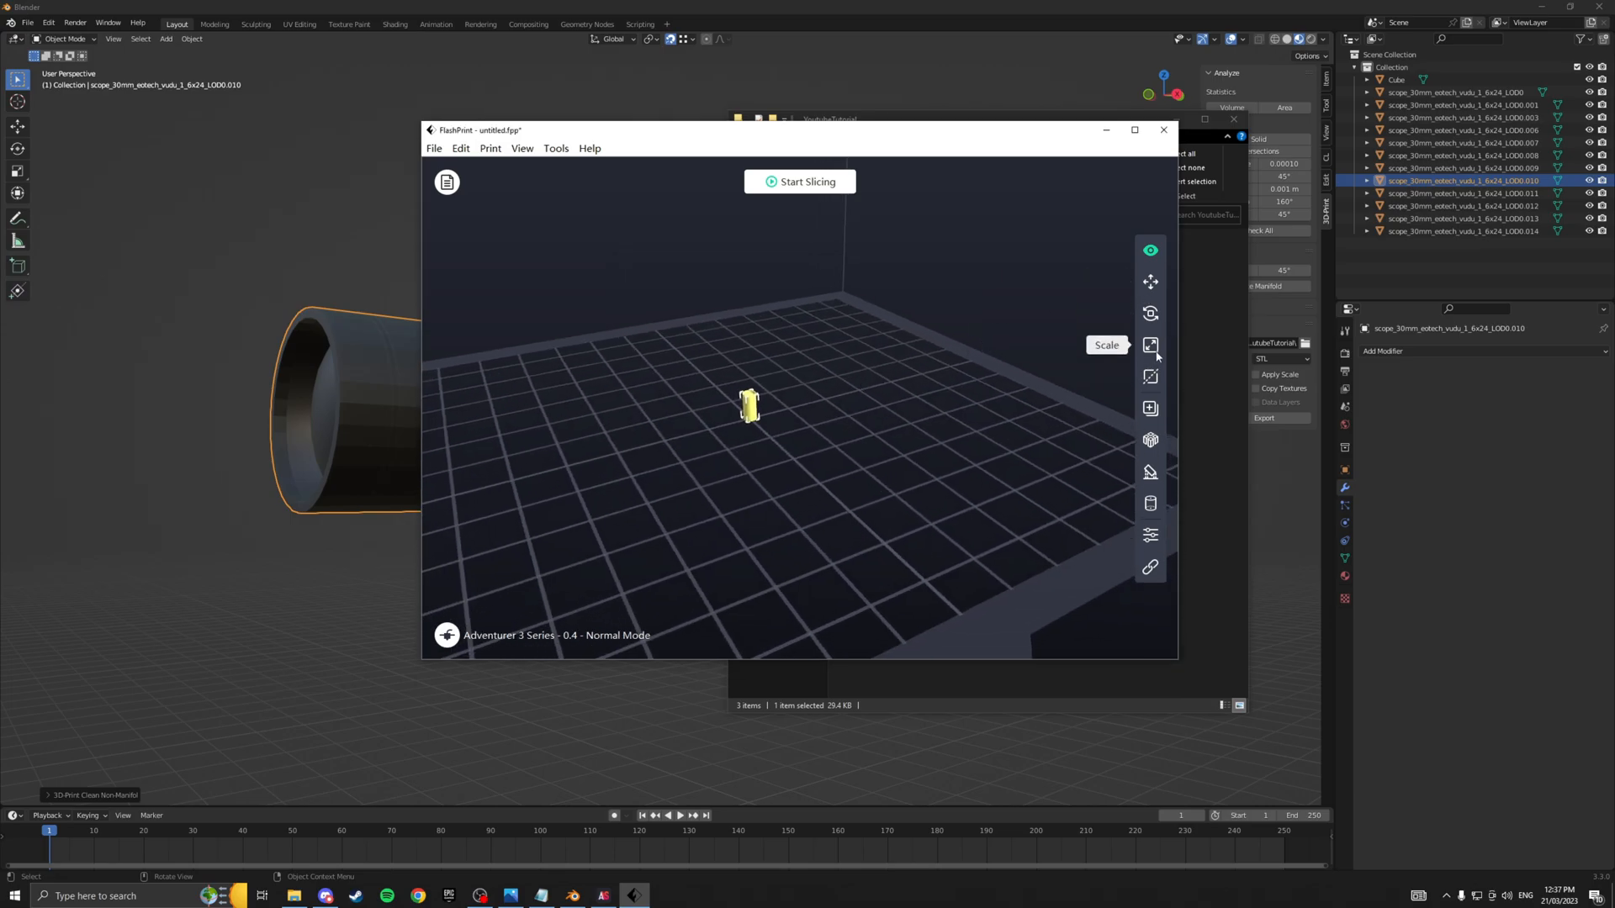
{"action": "left_click", "coordinate": [1150, 345]}
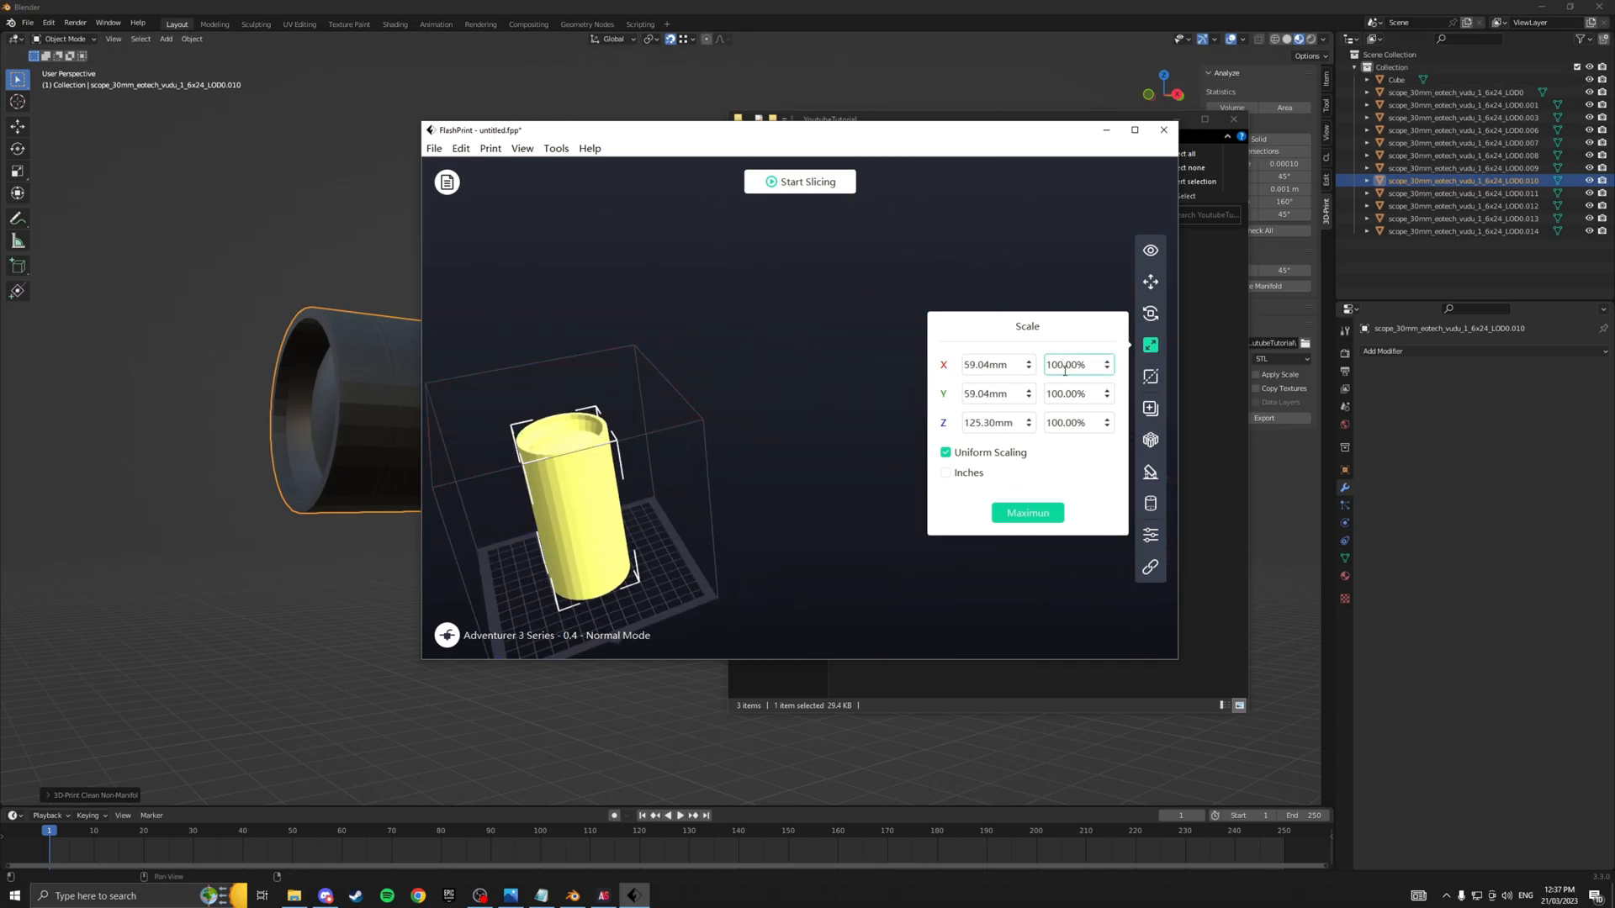
{"action": "left_click", "coordinate": [1026, 513]}
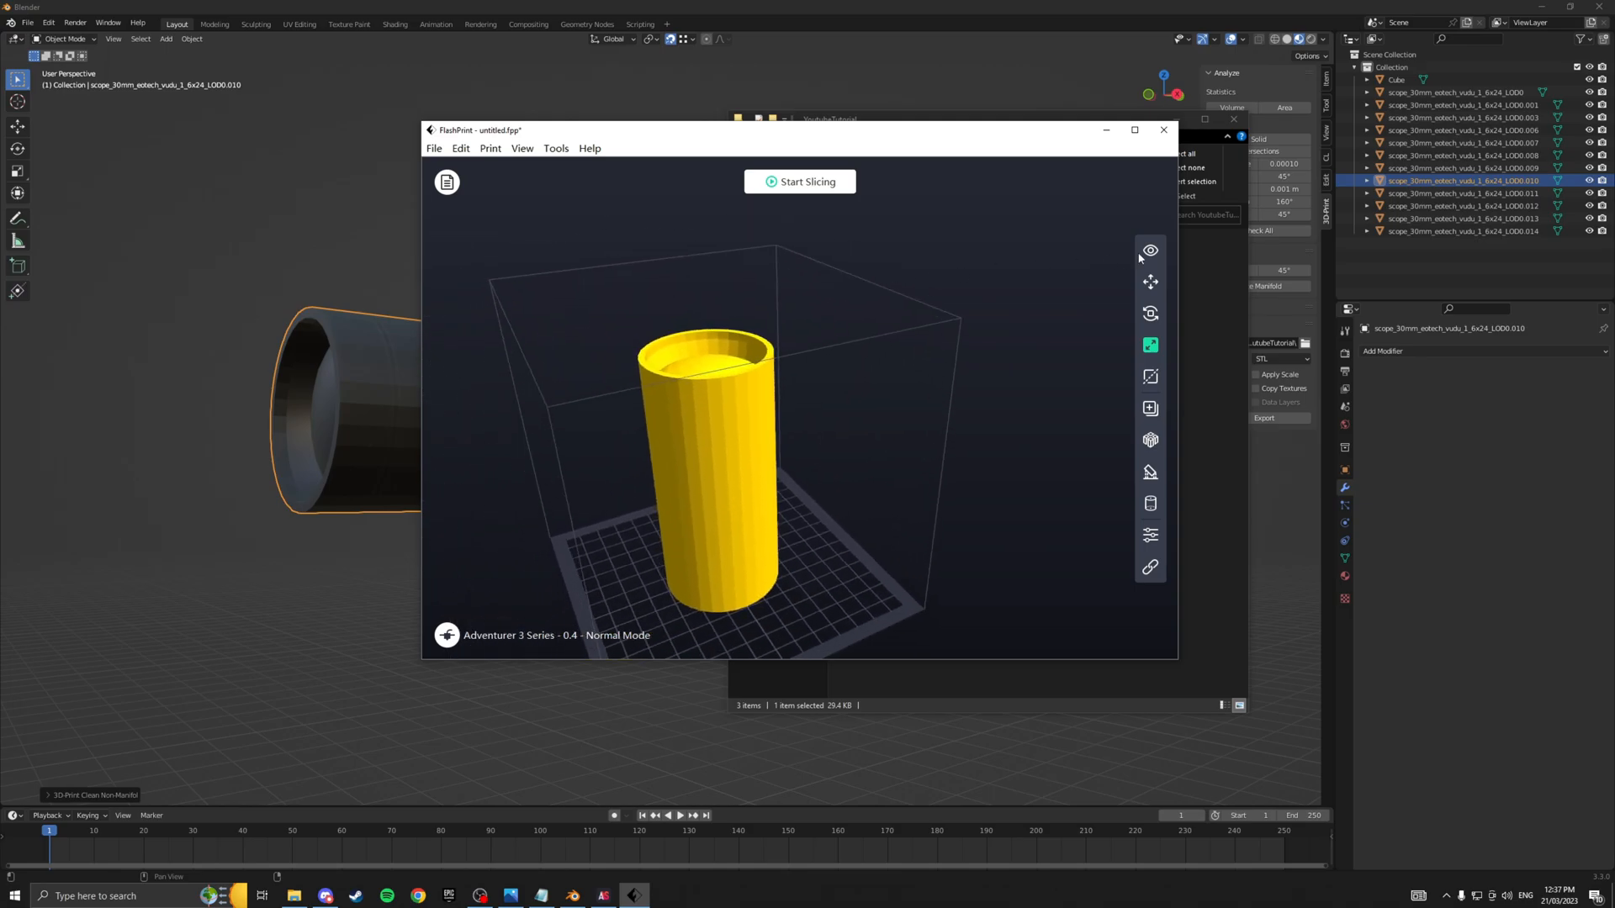
{"action": "left_click", "coordinate": [1150, 283]}
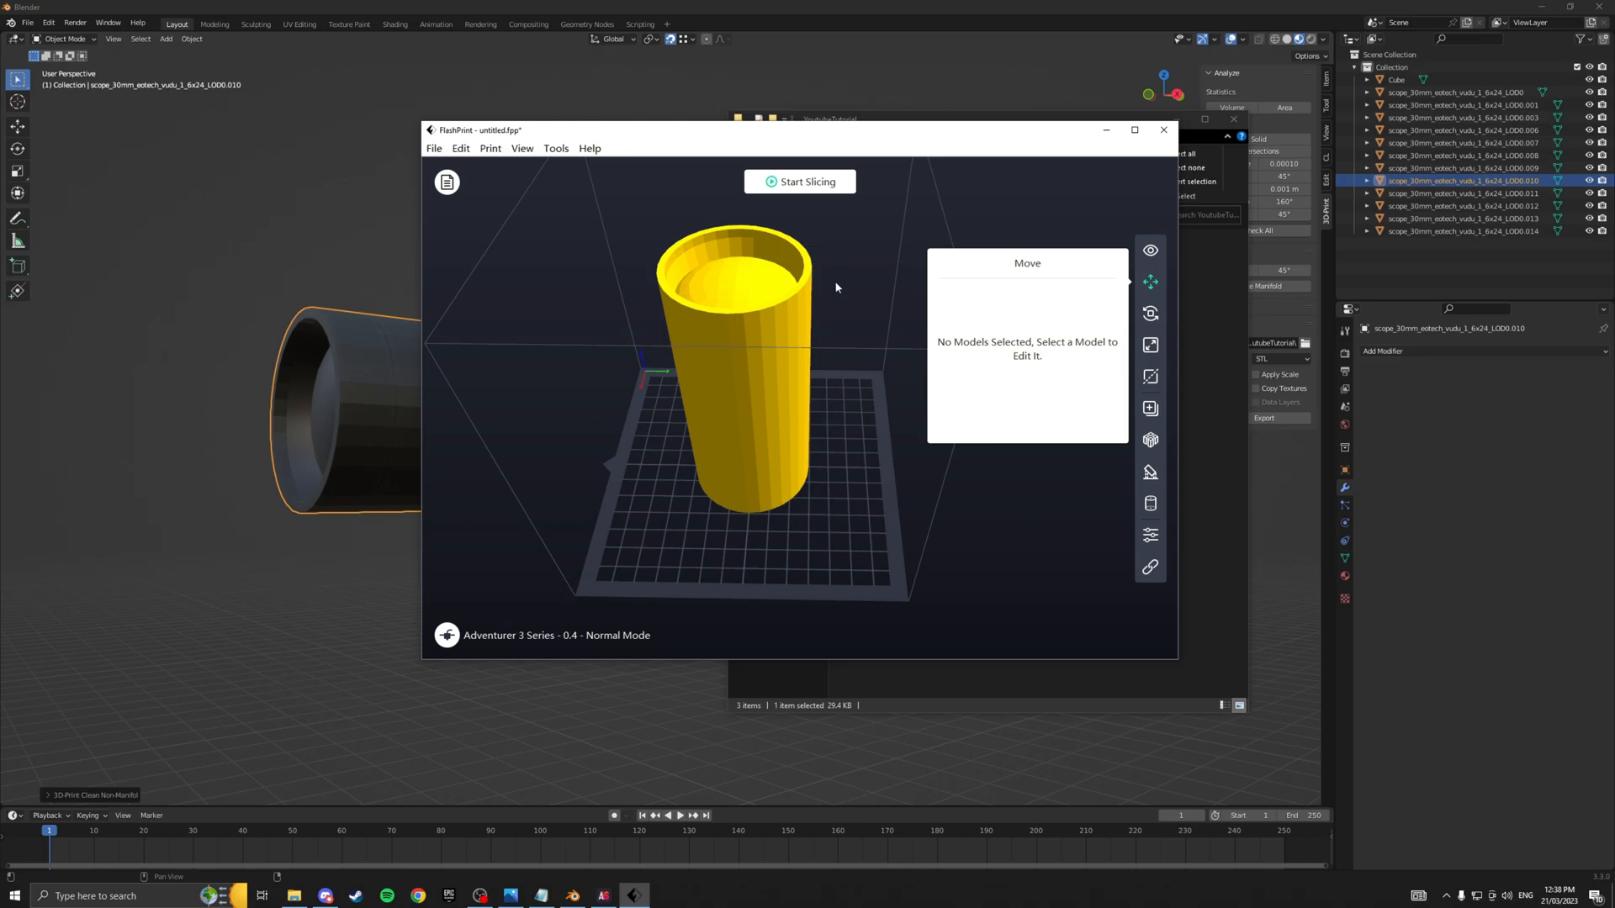
{"action": "left_click", "coordinate": [734, 361]}
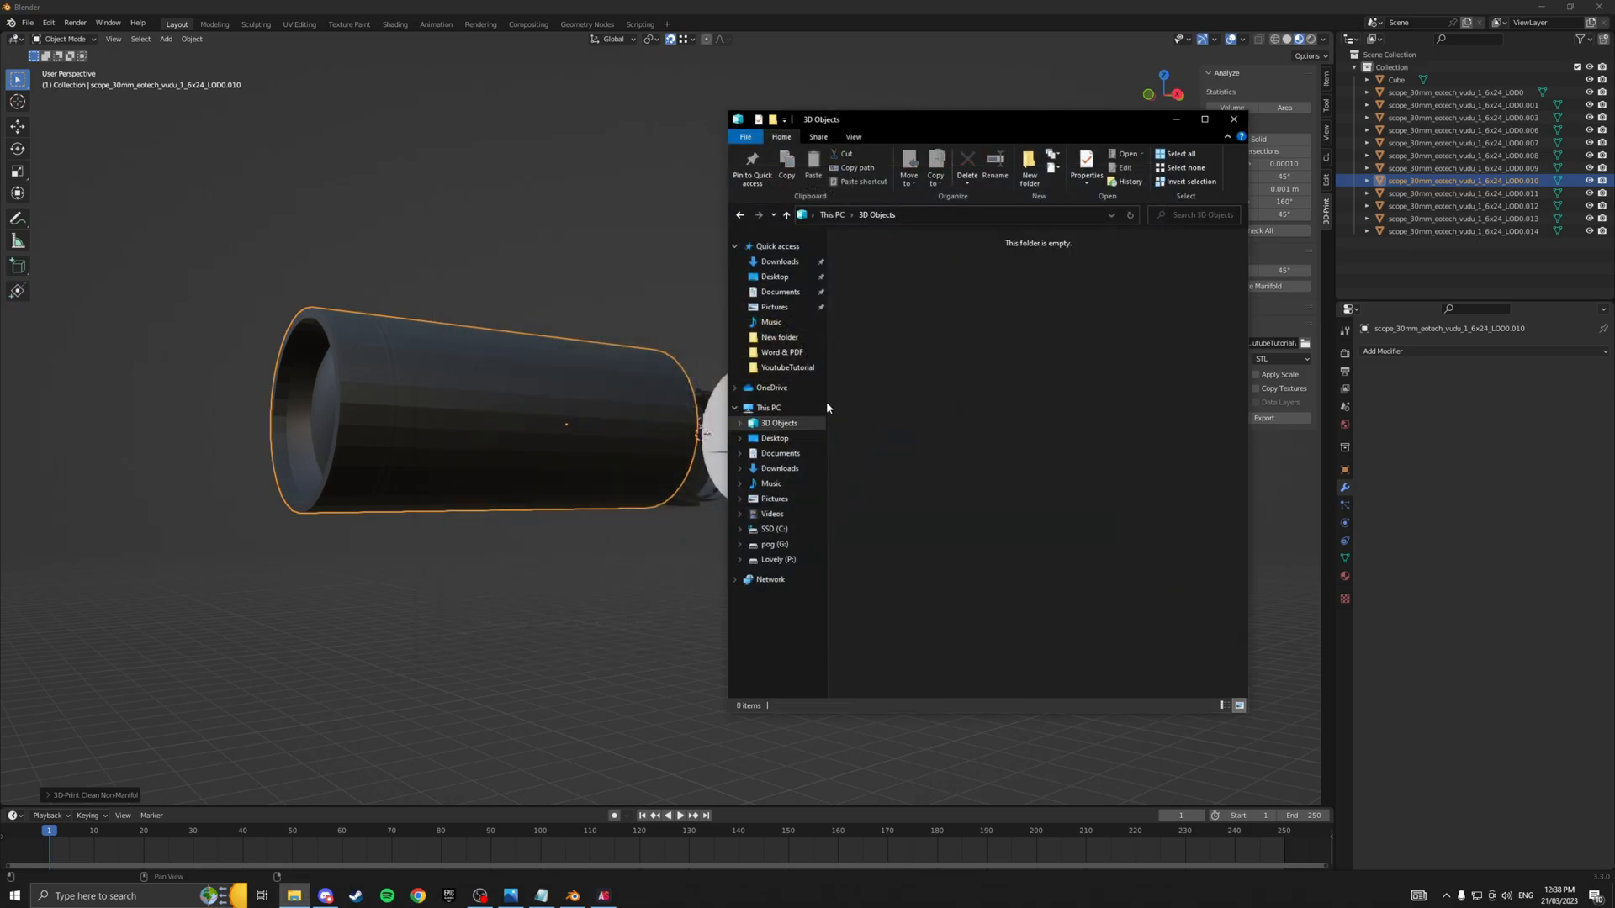
Browse up to assets > content and load the characters folder into AssetStudio.
{"action": "left_click", "coordinate": [1233, 119]}
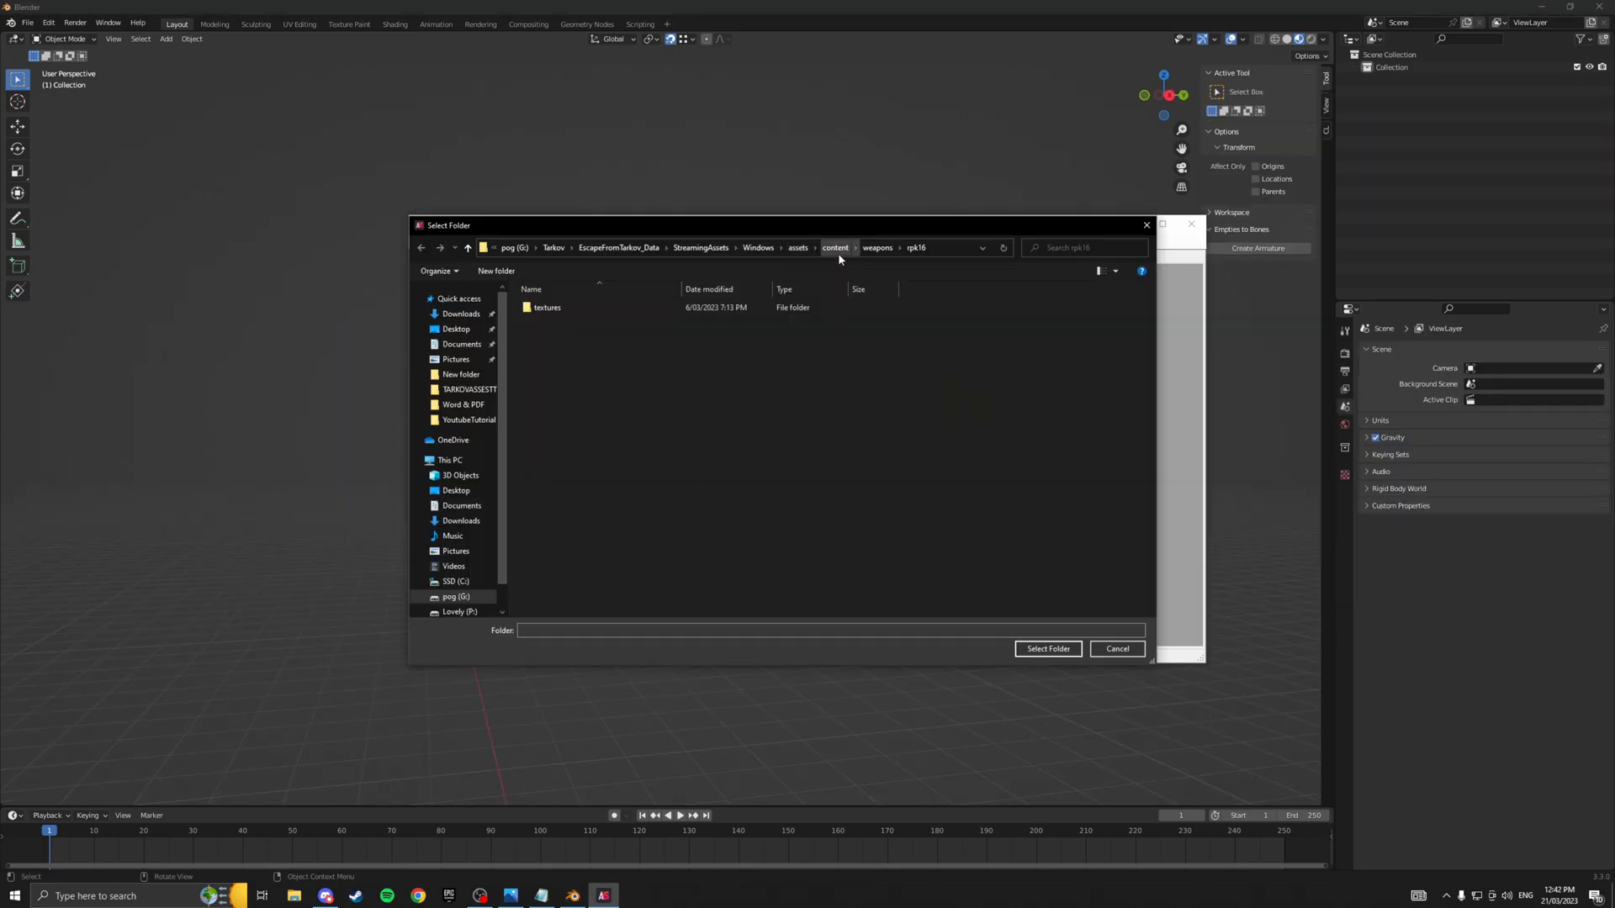
{"action": "left_click", "coordinate": [835, 248]}
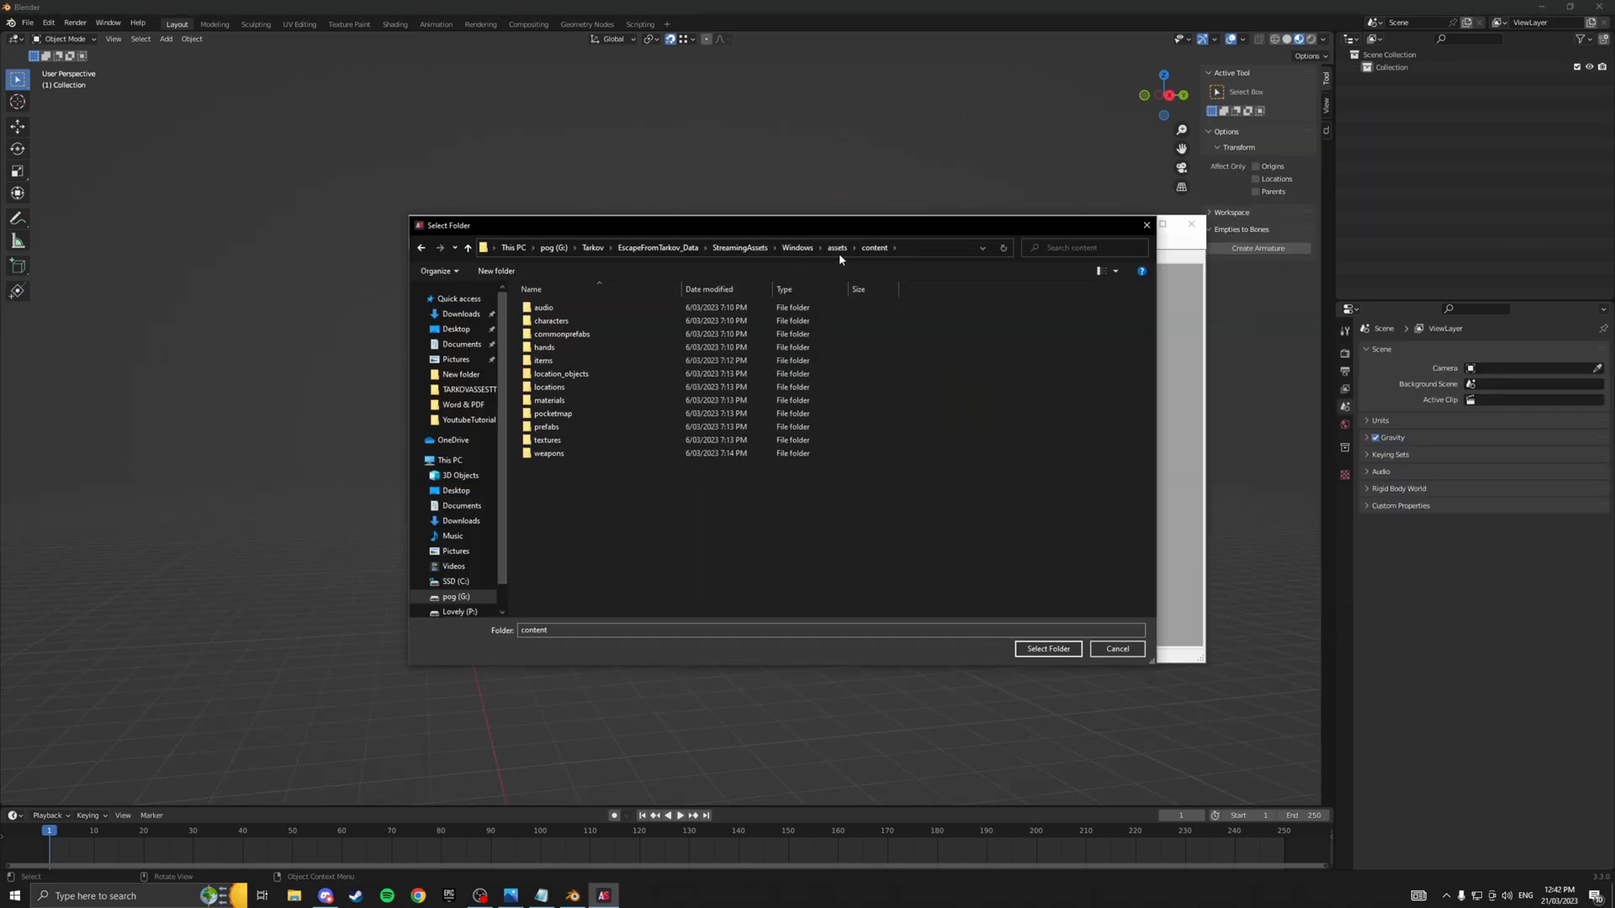
{"action": "left_click", "coordinate": [551, 320]}
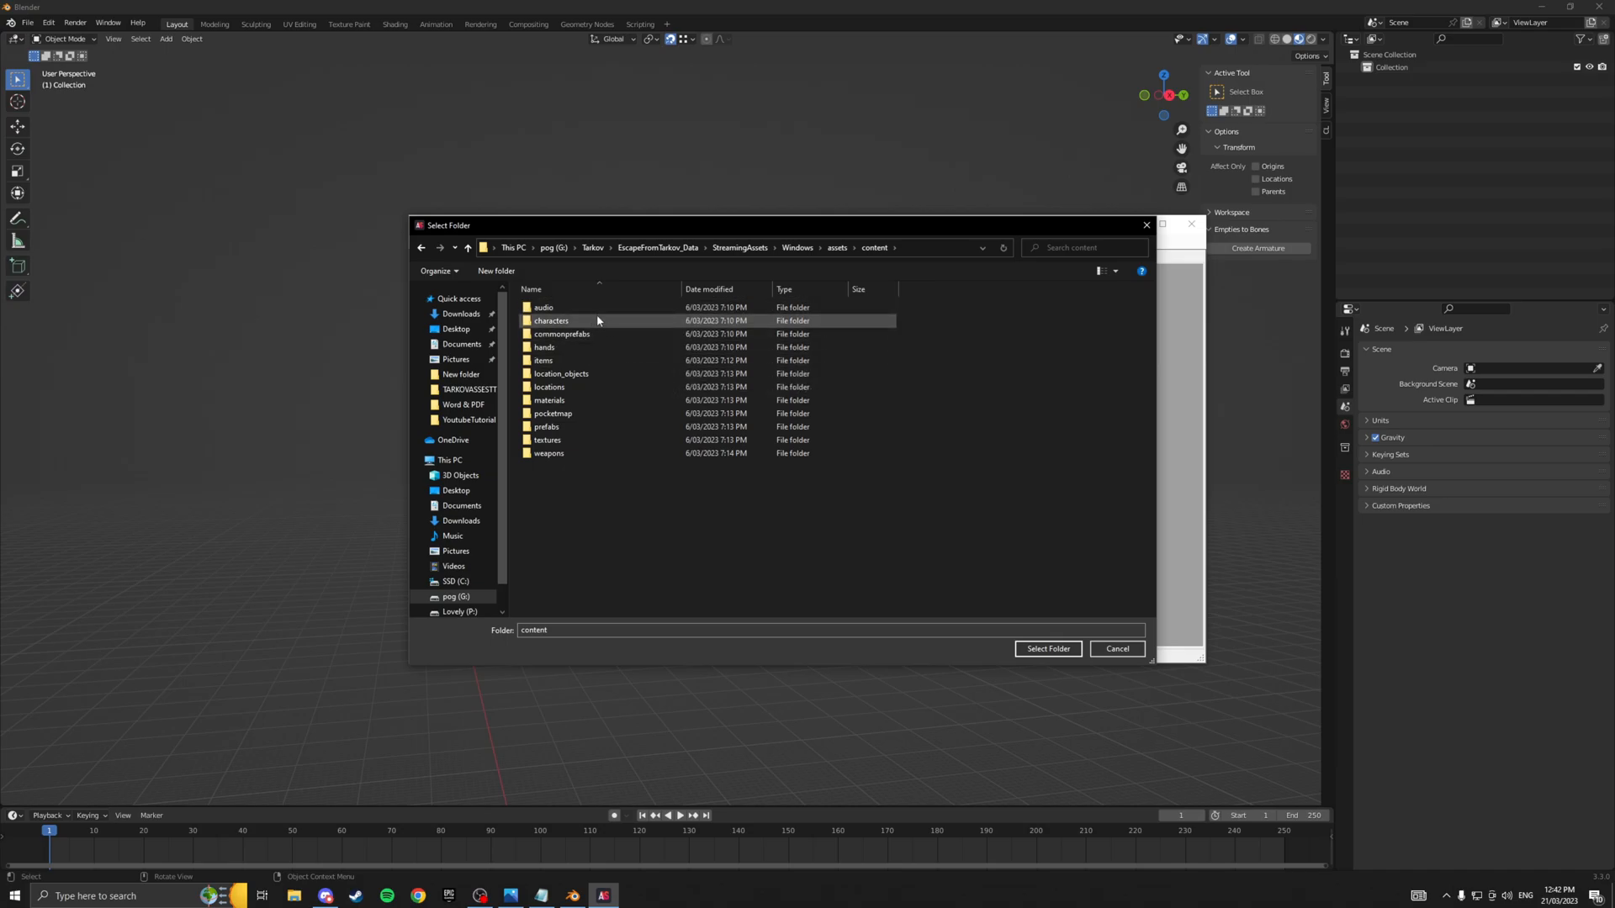
{"action": "left_click", "coordinate": [550, 320]}
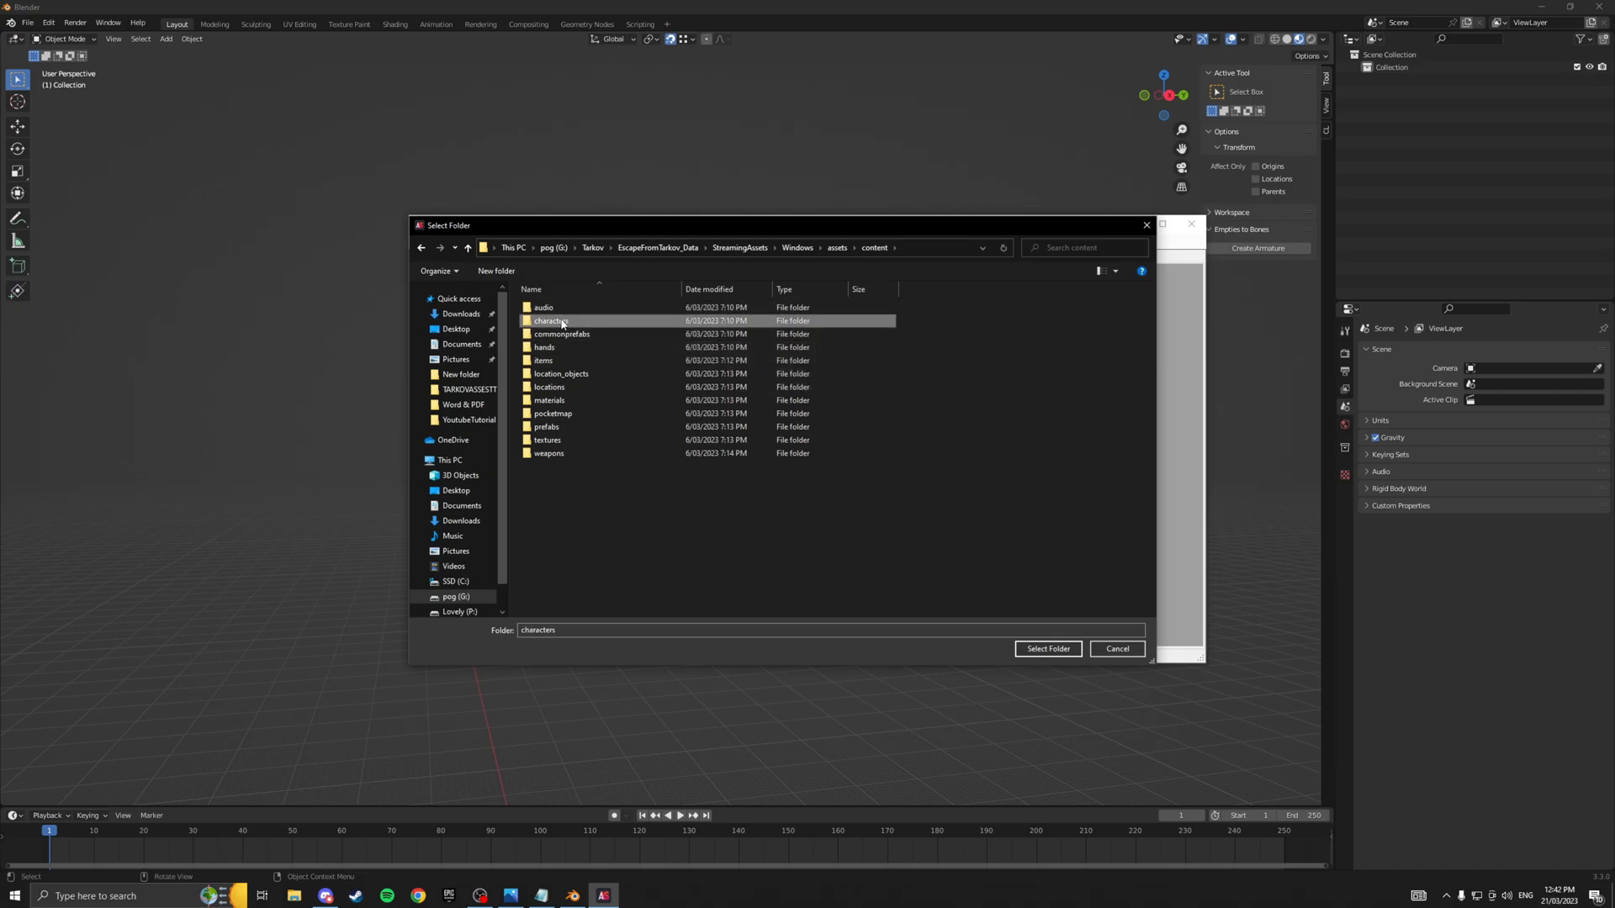
{"action": "mouse_move", "coordinate": [561, 321]}
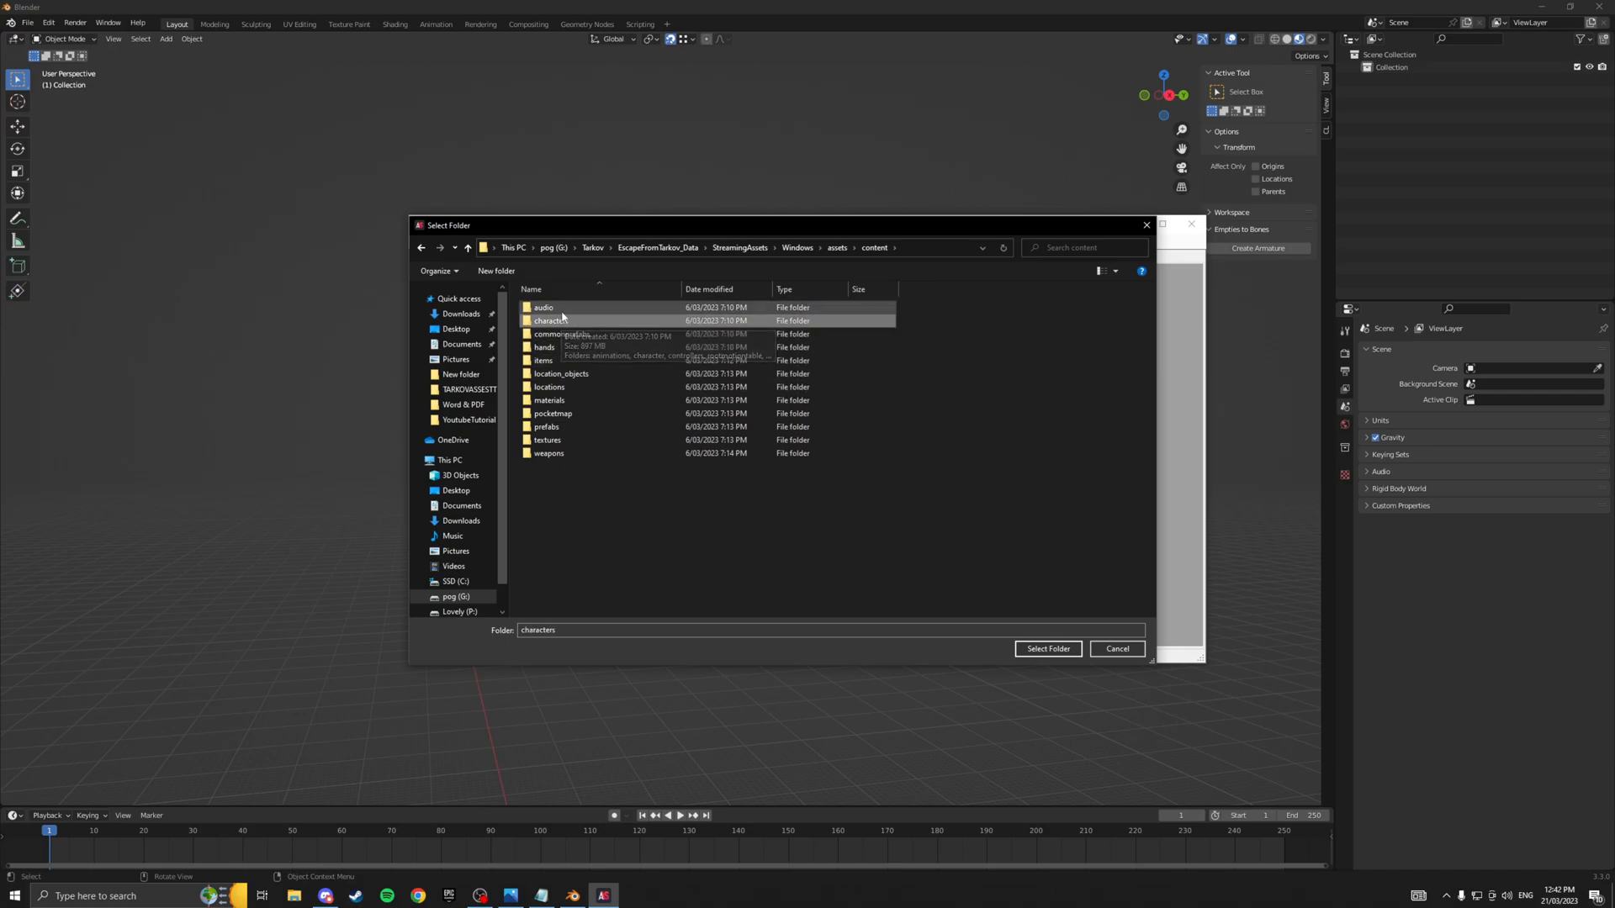
{"action": "double_click", "coordinate": [549, 321]}
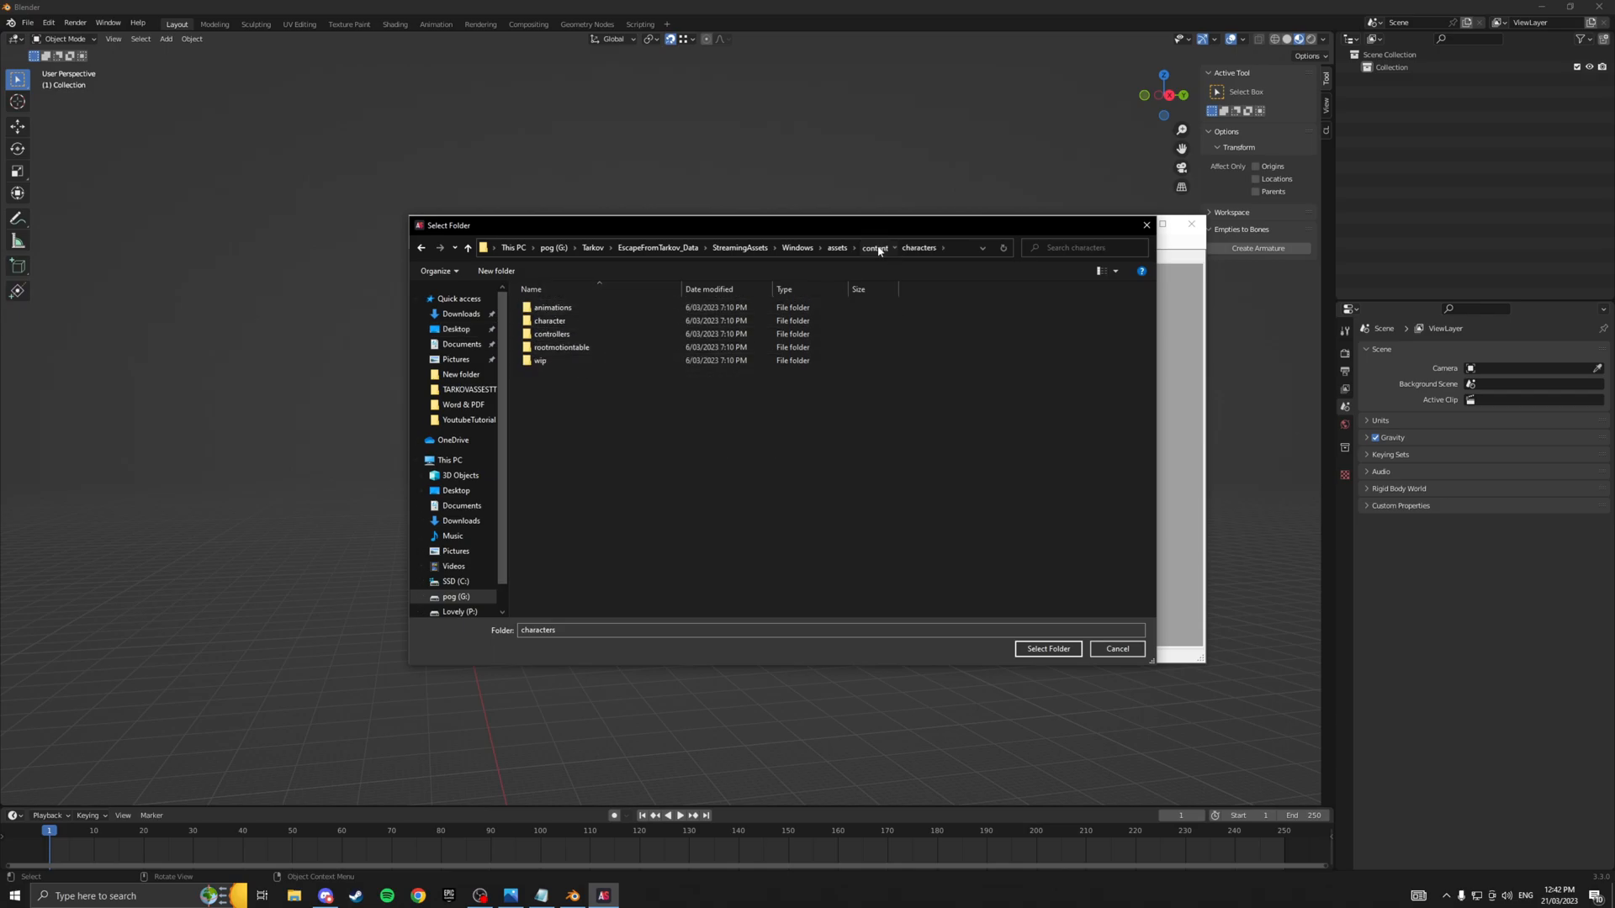
{"action": "left_click", "coordinate": [1046, 648]}
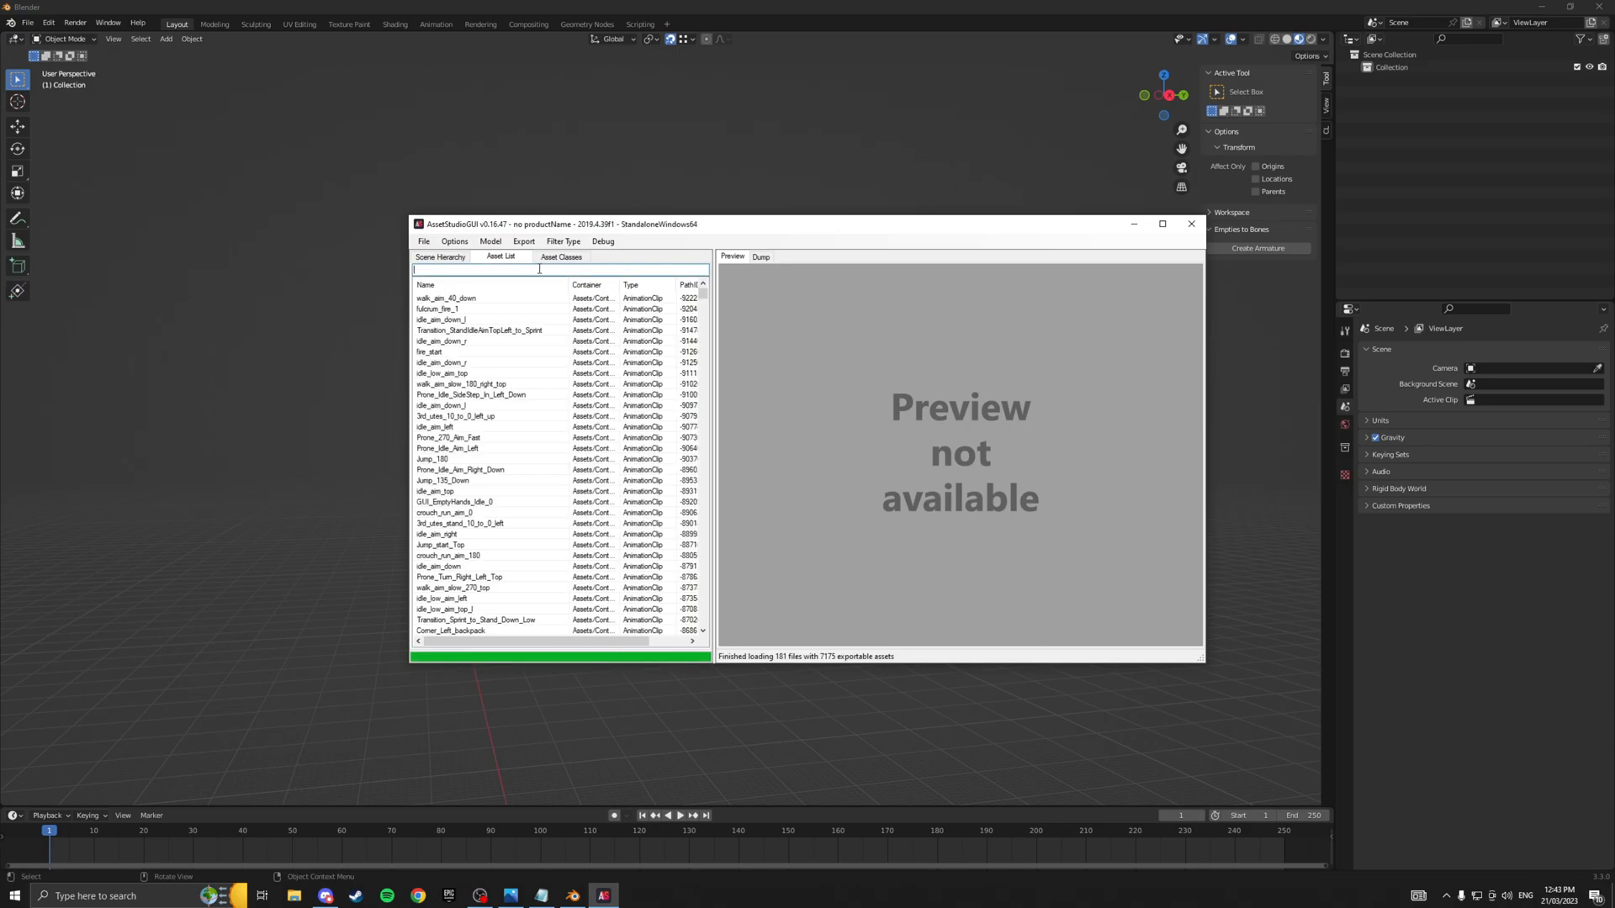
Filter assets for 'skeleton', jump to Skeleton in the scene hierarchy and tick it.
{"action": "type", "text": "skeleton"}
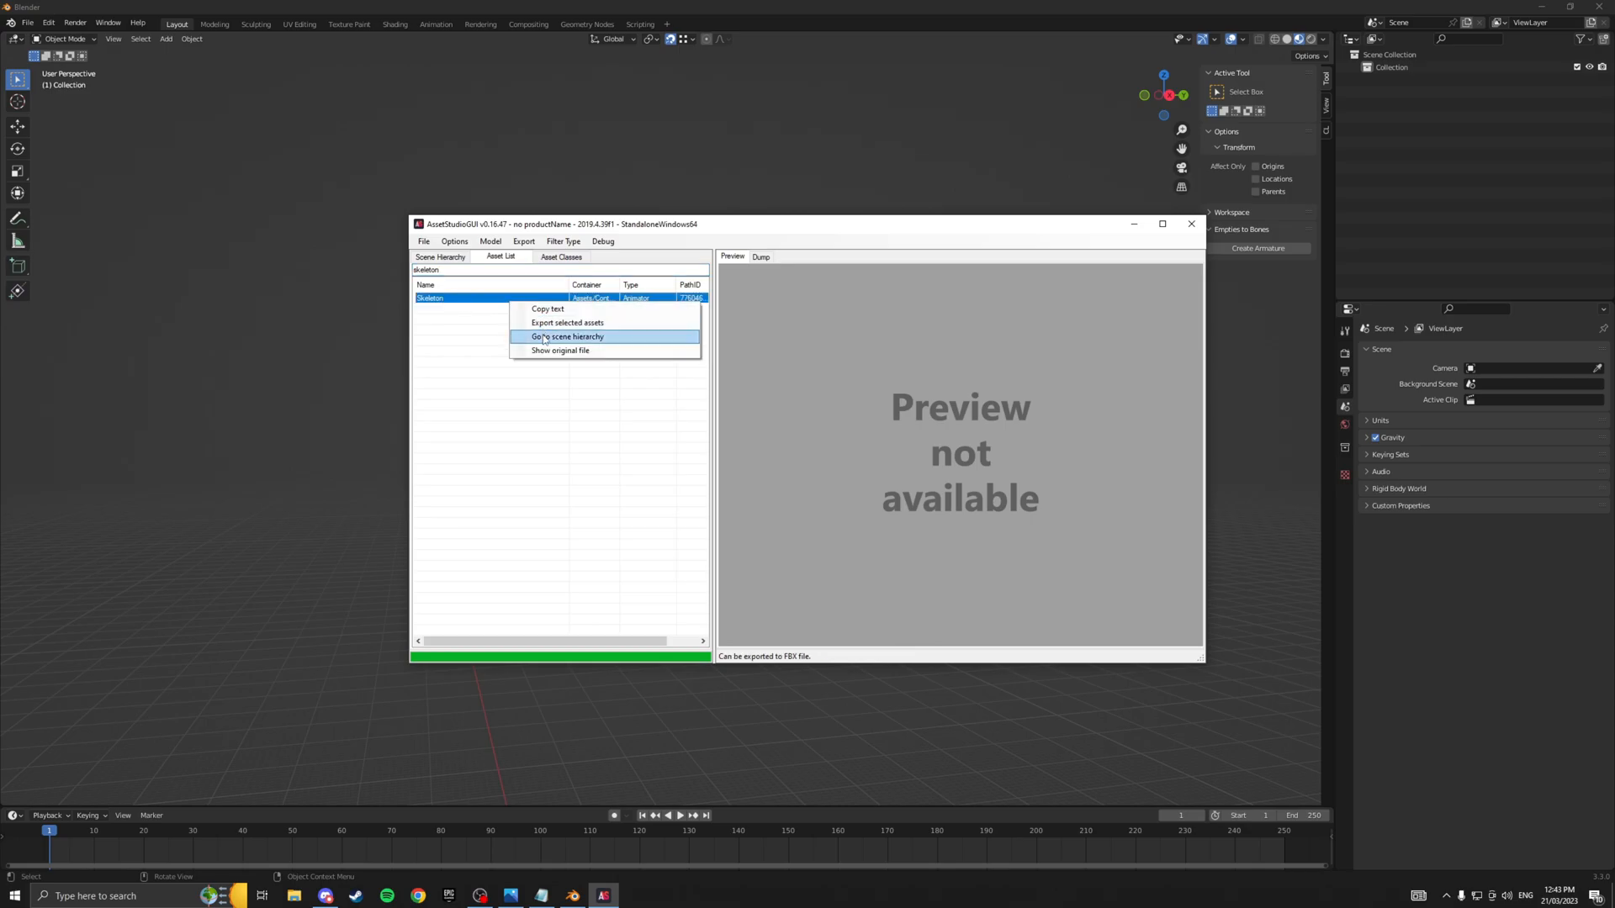
{"action": "left_click", "coordinate": [566, 336]}
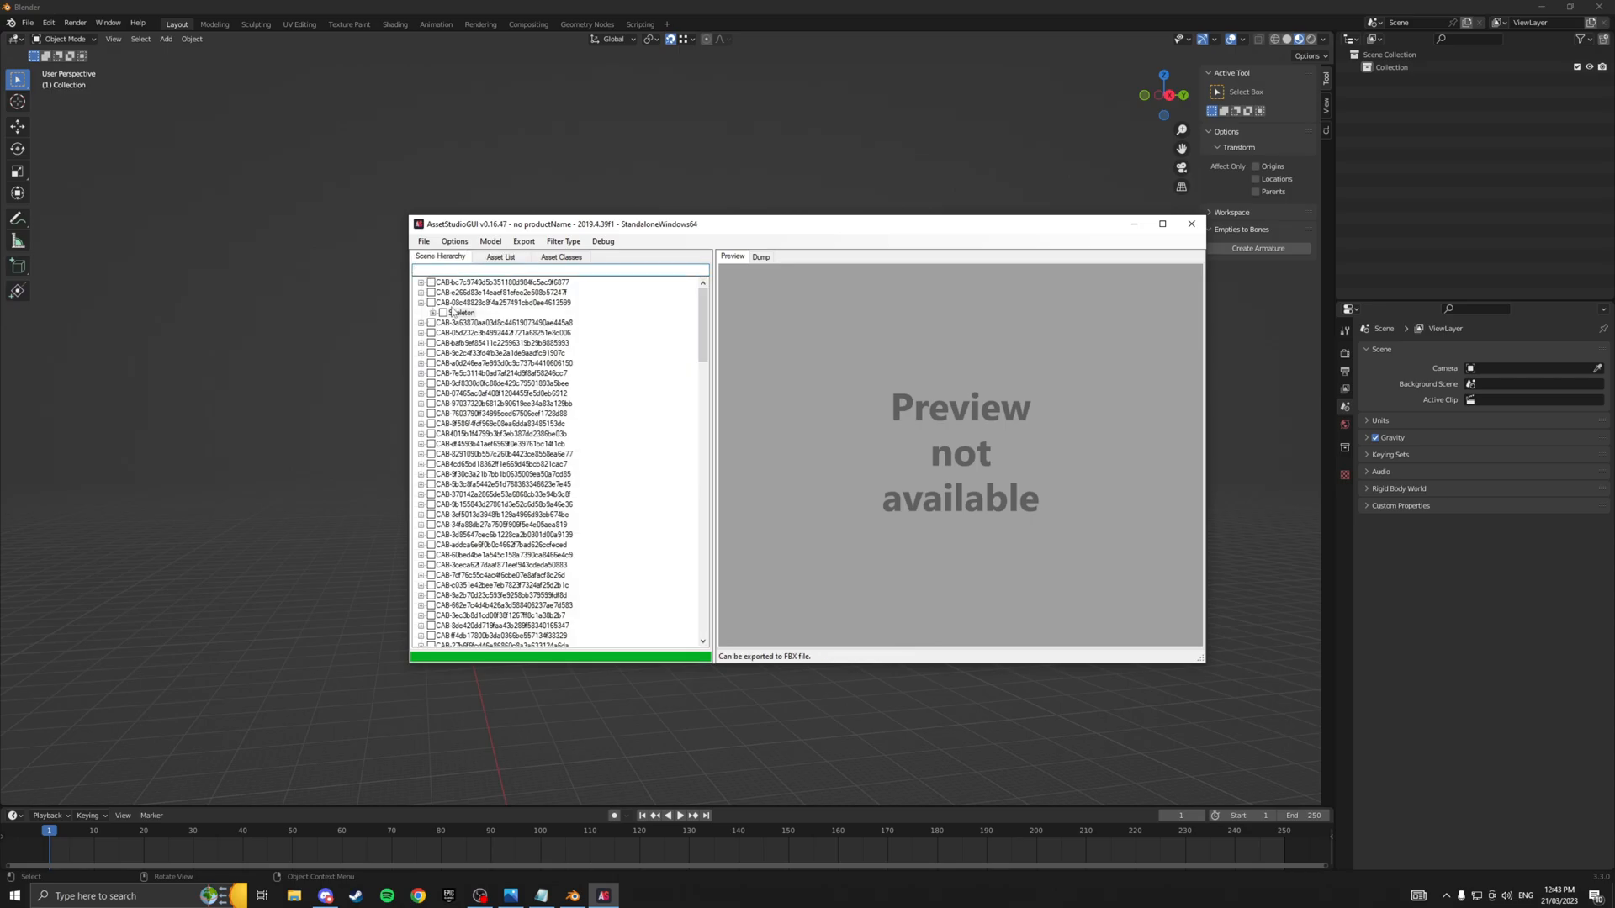
{"action": "left_click", "coordinate": [501, 256]}
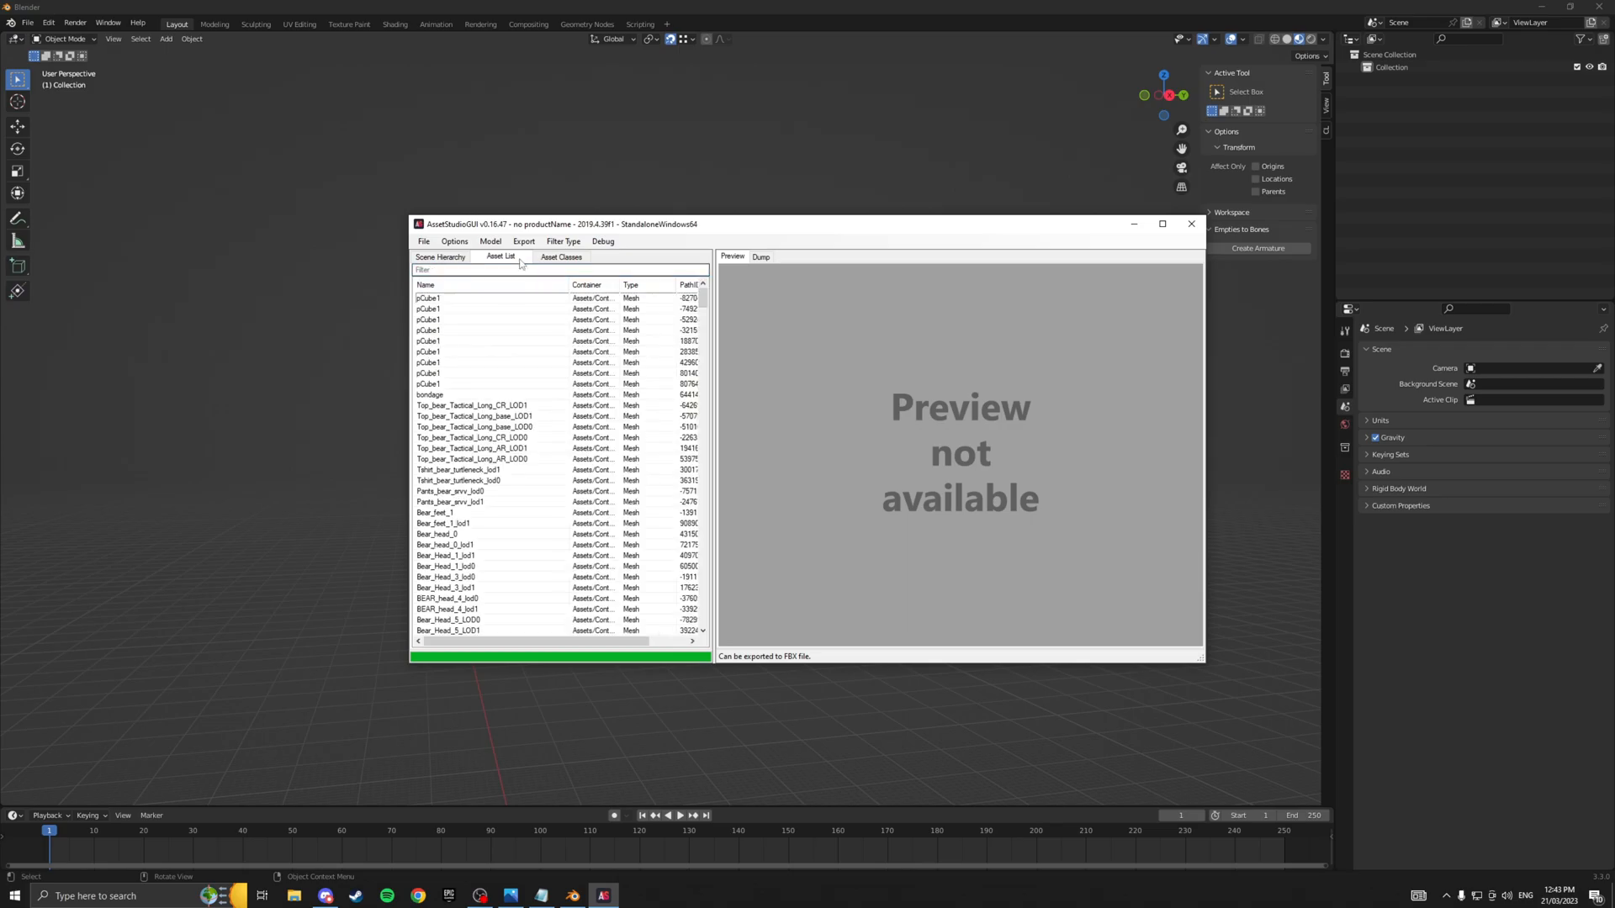
Filter the asset list for glukhar and preview the head and top meshes.
{"action": "left_click", "coordinate": [563, 241]}
{"action": "type", "text": "glukhar"}
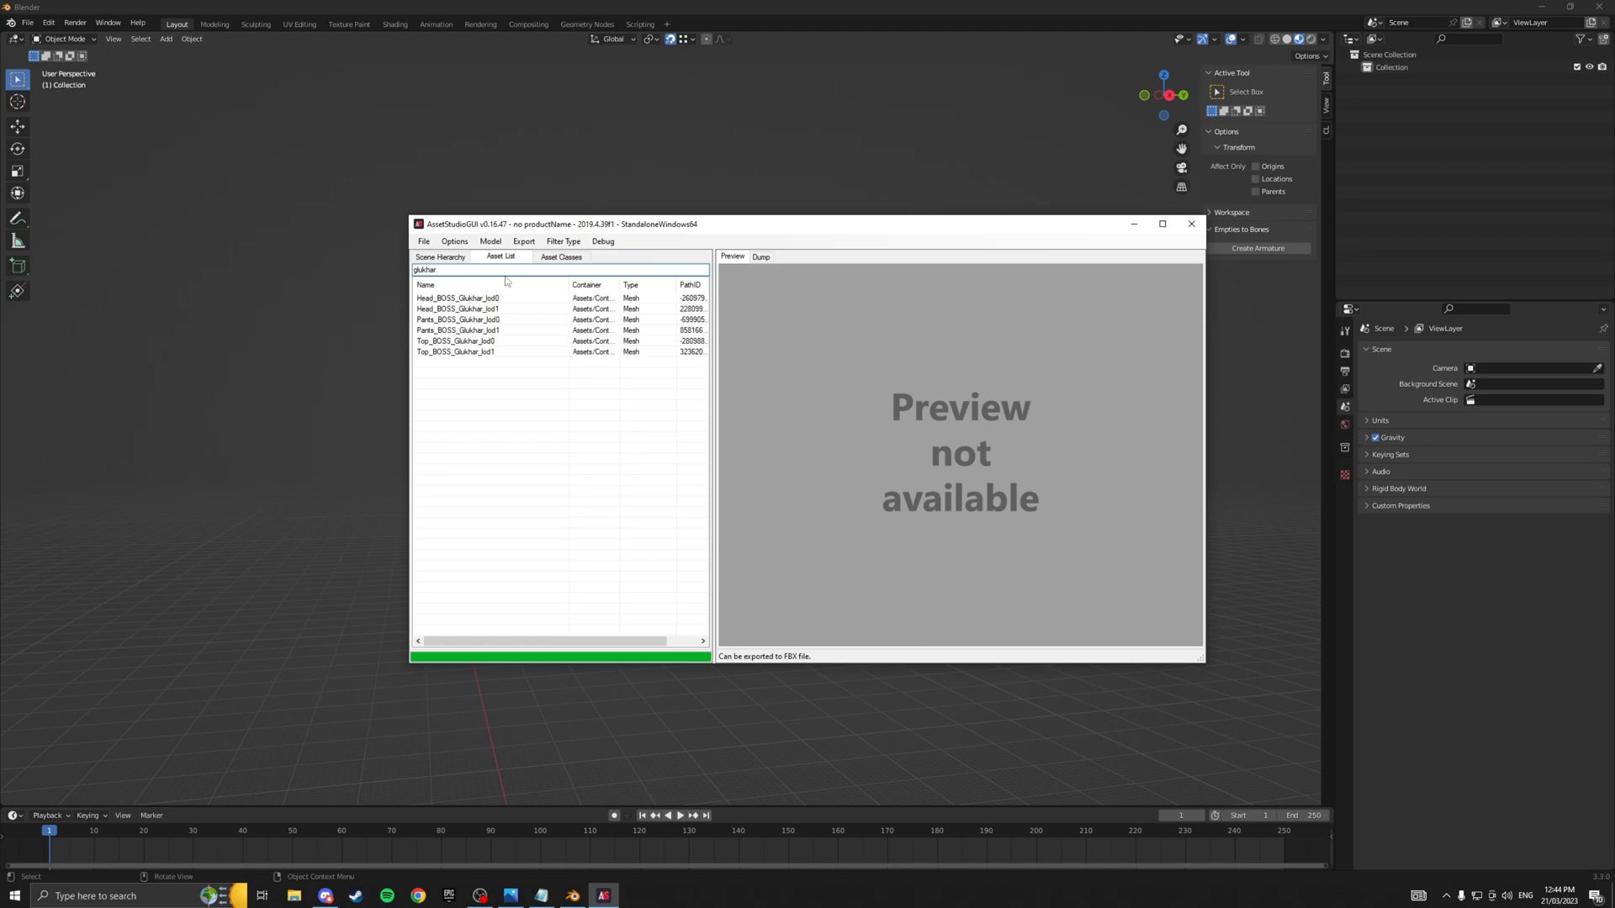
{"action": "left_click", "coordinate": [456, 308]}
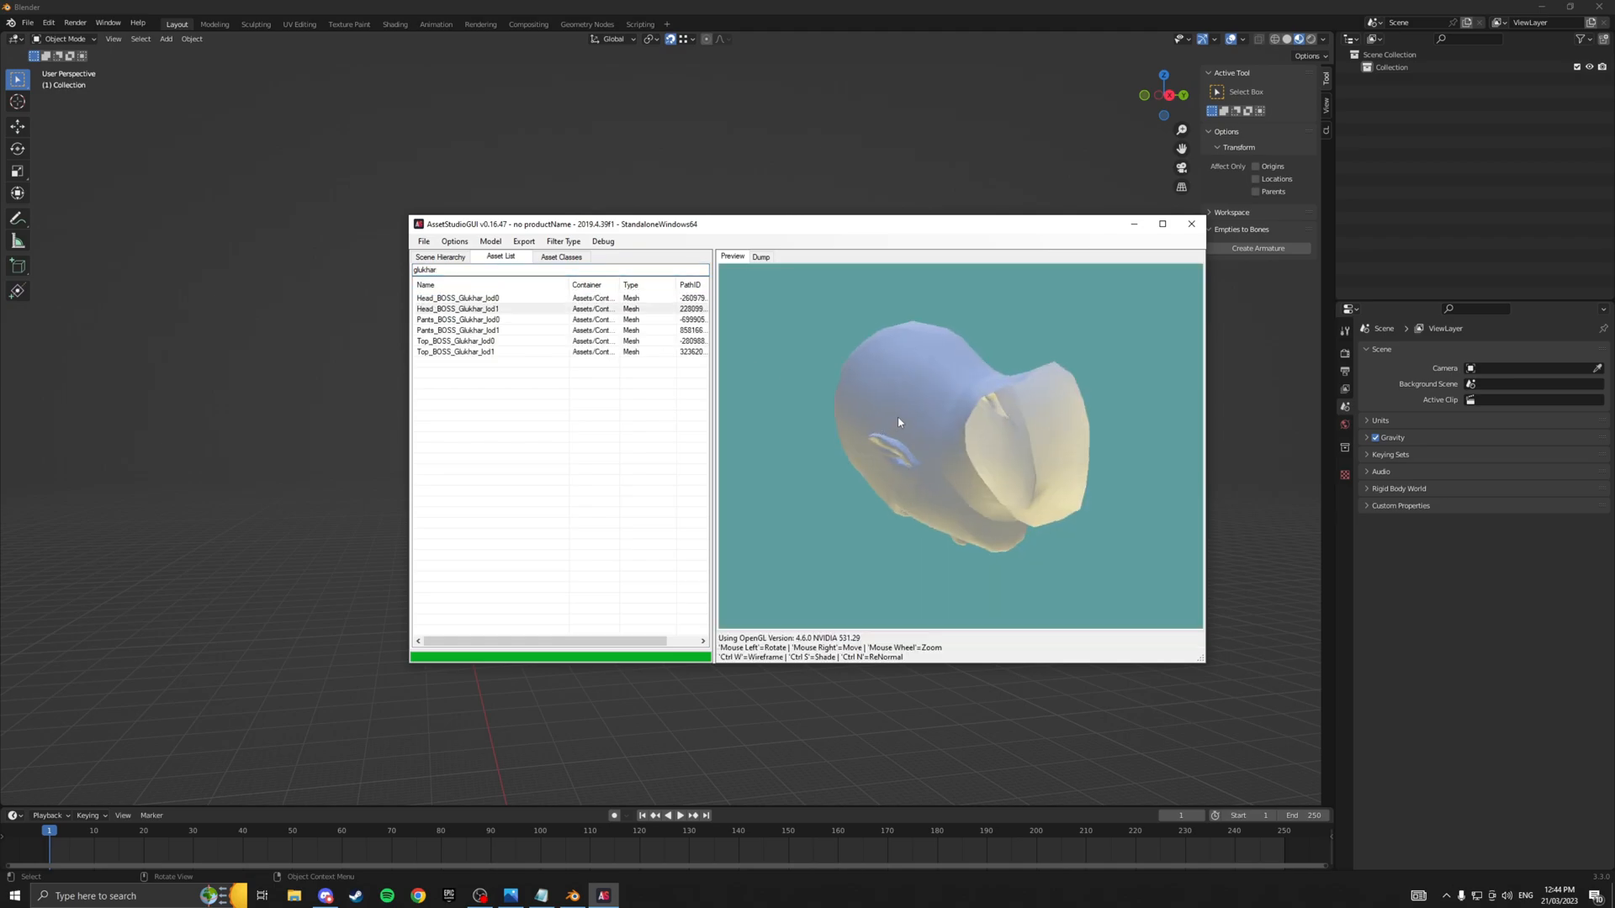
{"action": "left_click", "coordinate": [456, 341]}
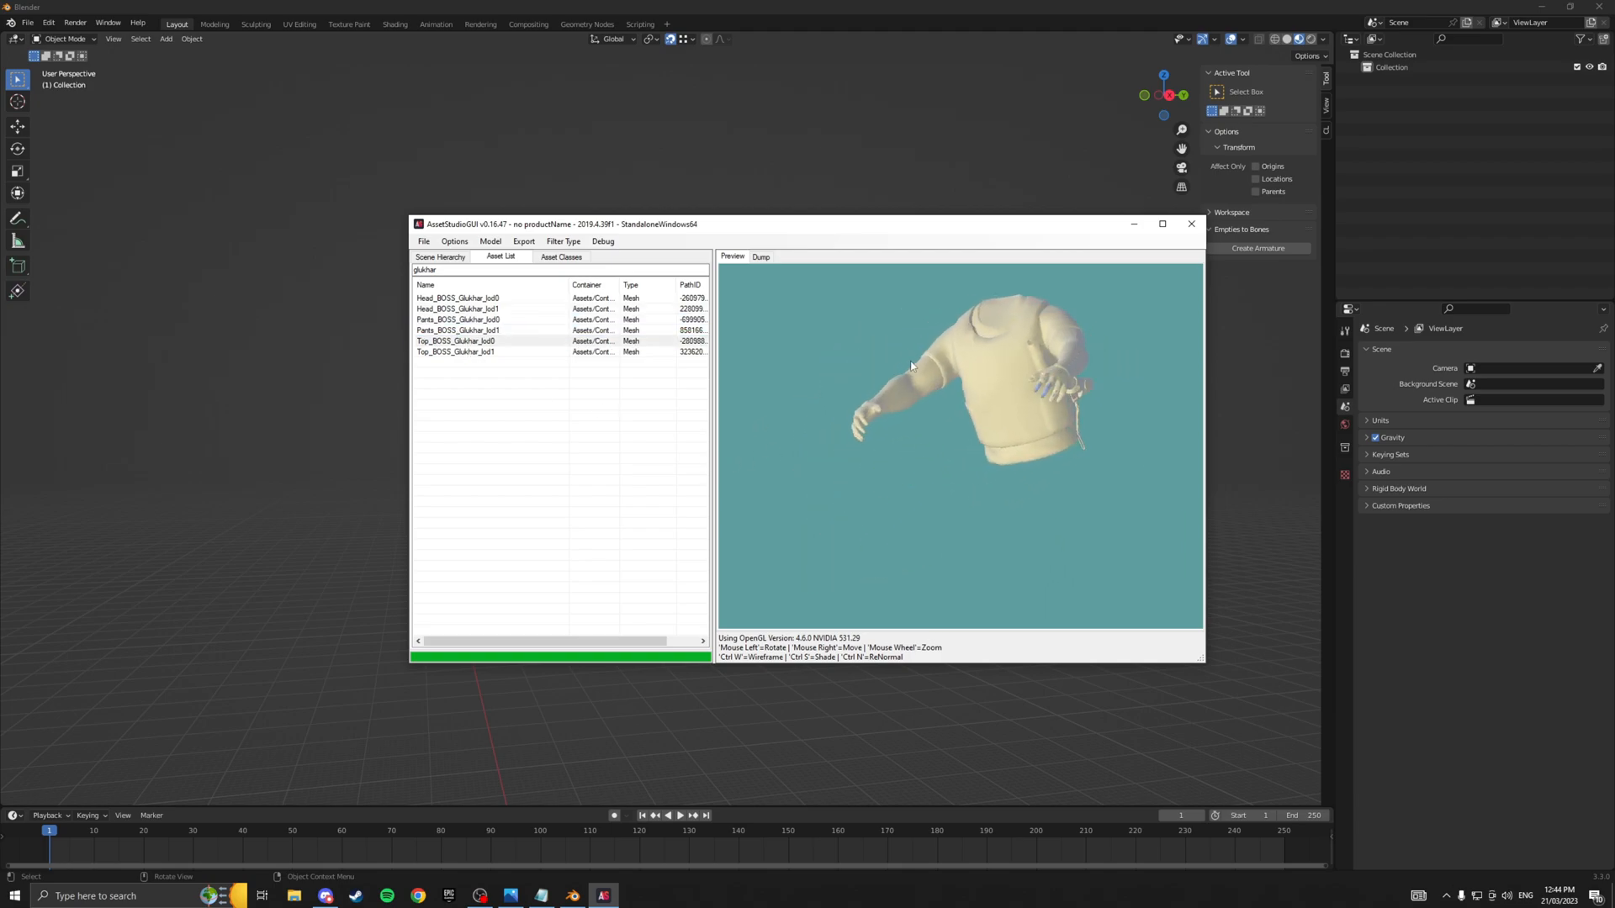
{"action": "left_click", "coordinate": [459, 298]}
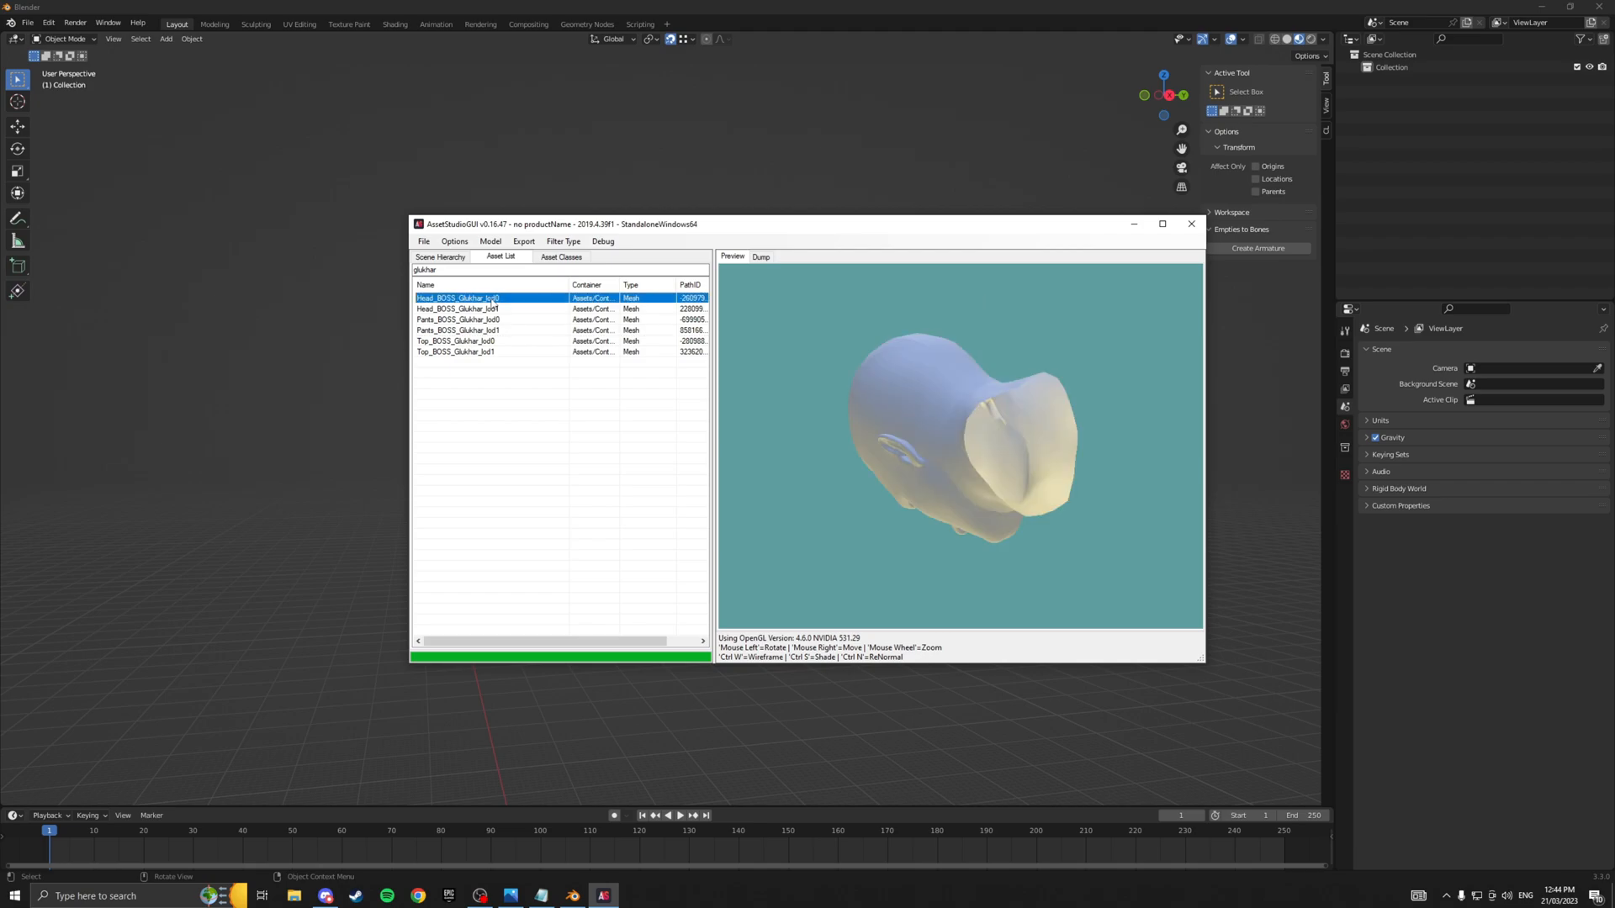
{"action": "mouse_move", "coordinate": [506, 327]}
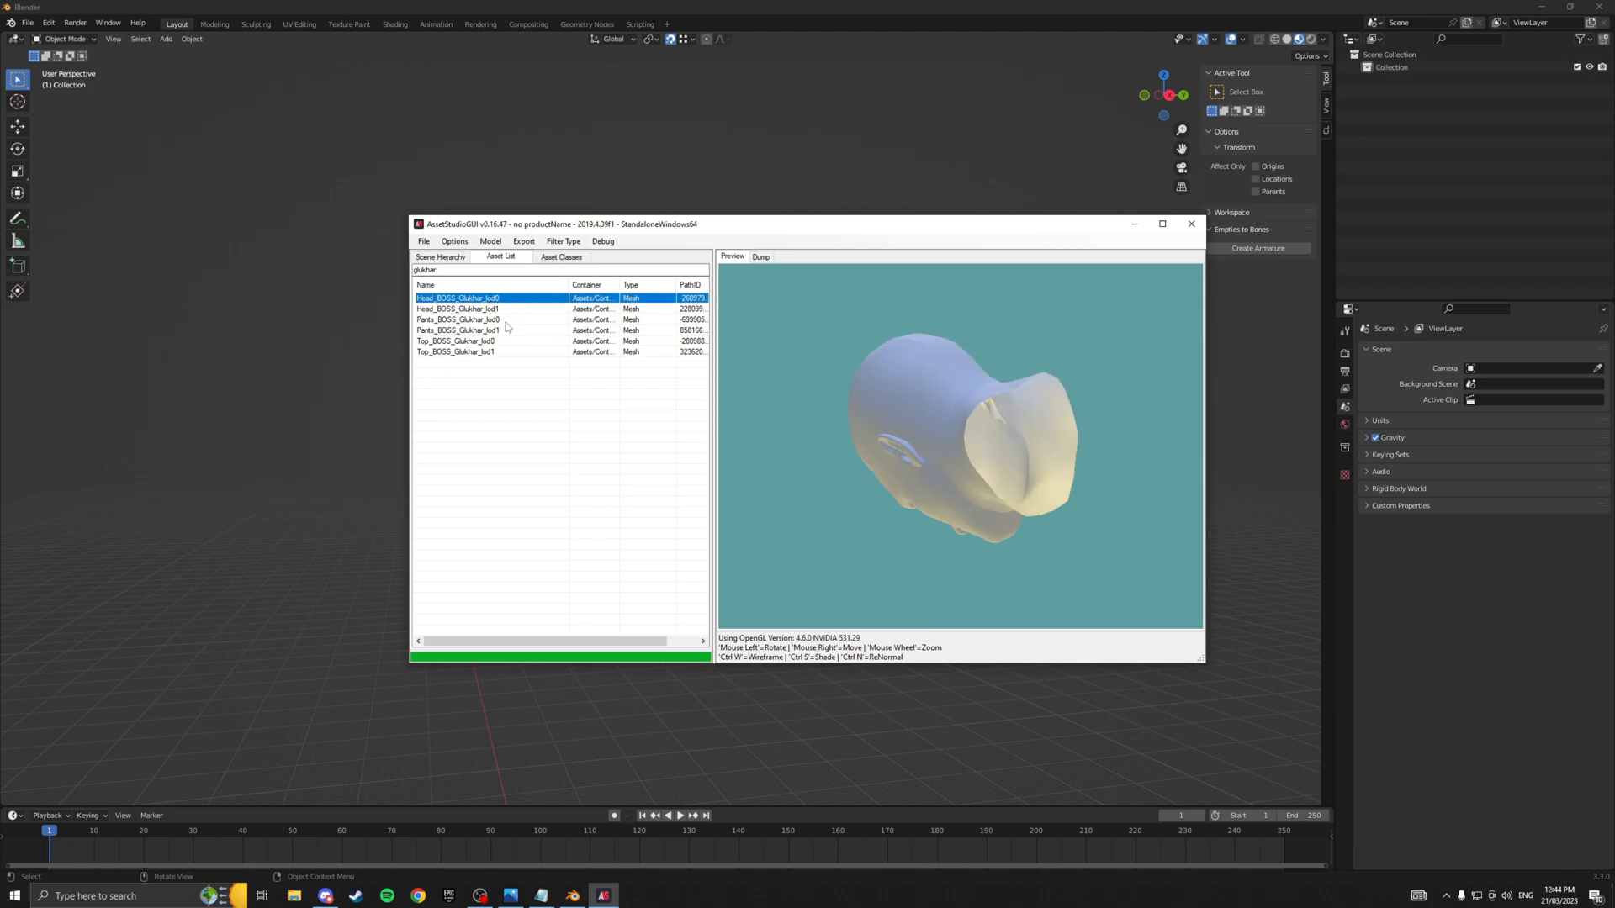
Tick Head, Pants and Top BOSS_Glukhar_lod0 in the scene hierarchy.
{"action": "left_click", "coordinate": [440, 257]}
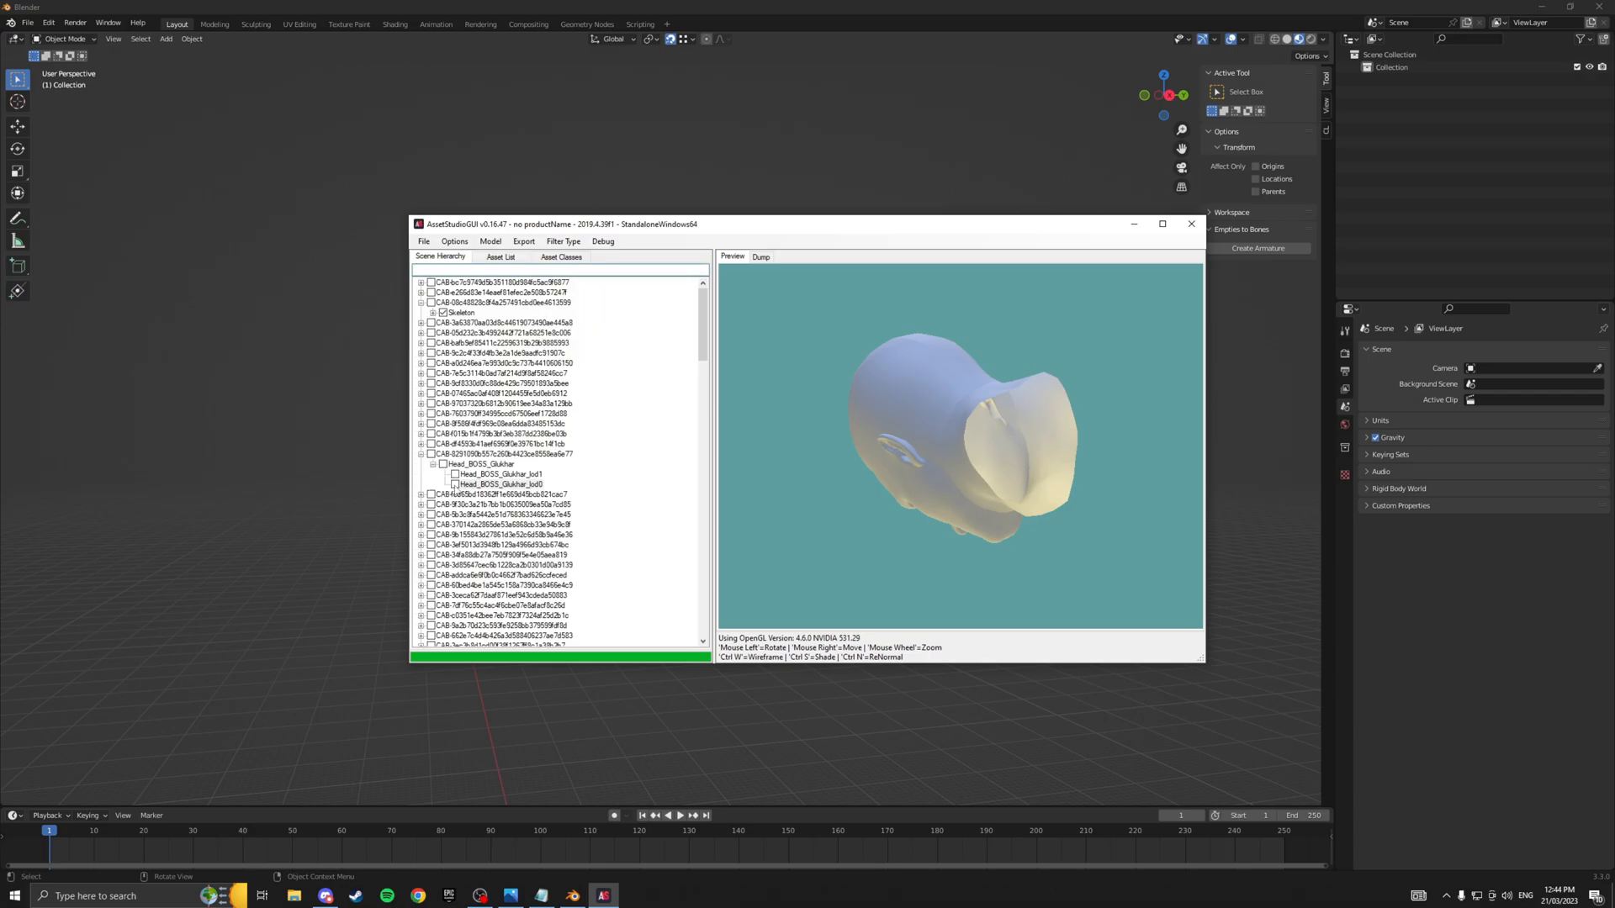
{"action": "left_click", "coordinate": [503, 485]}
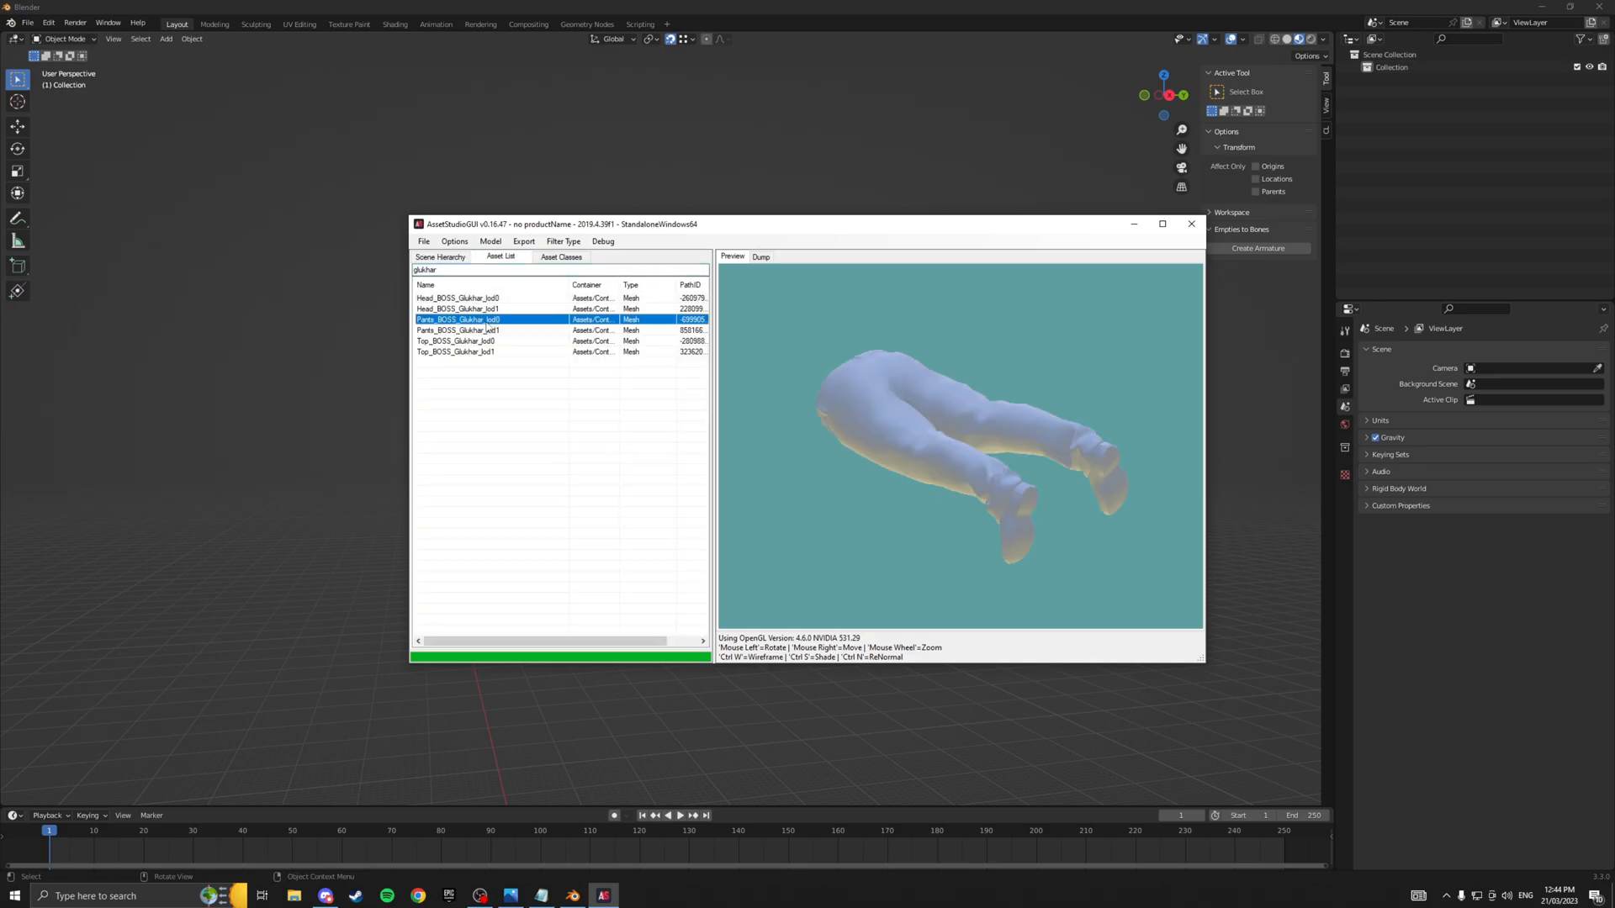
{"action": "left_click", "coordinate": [439, 257]}
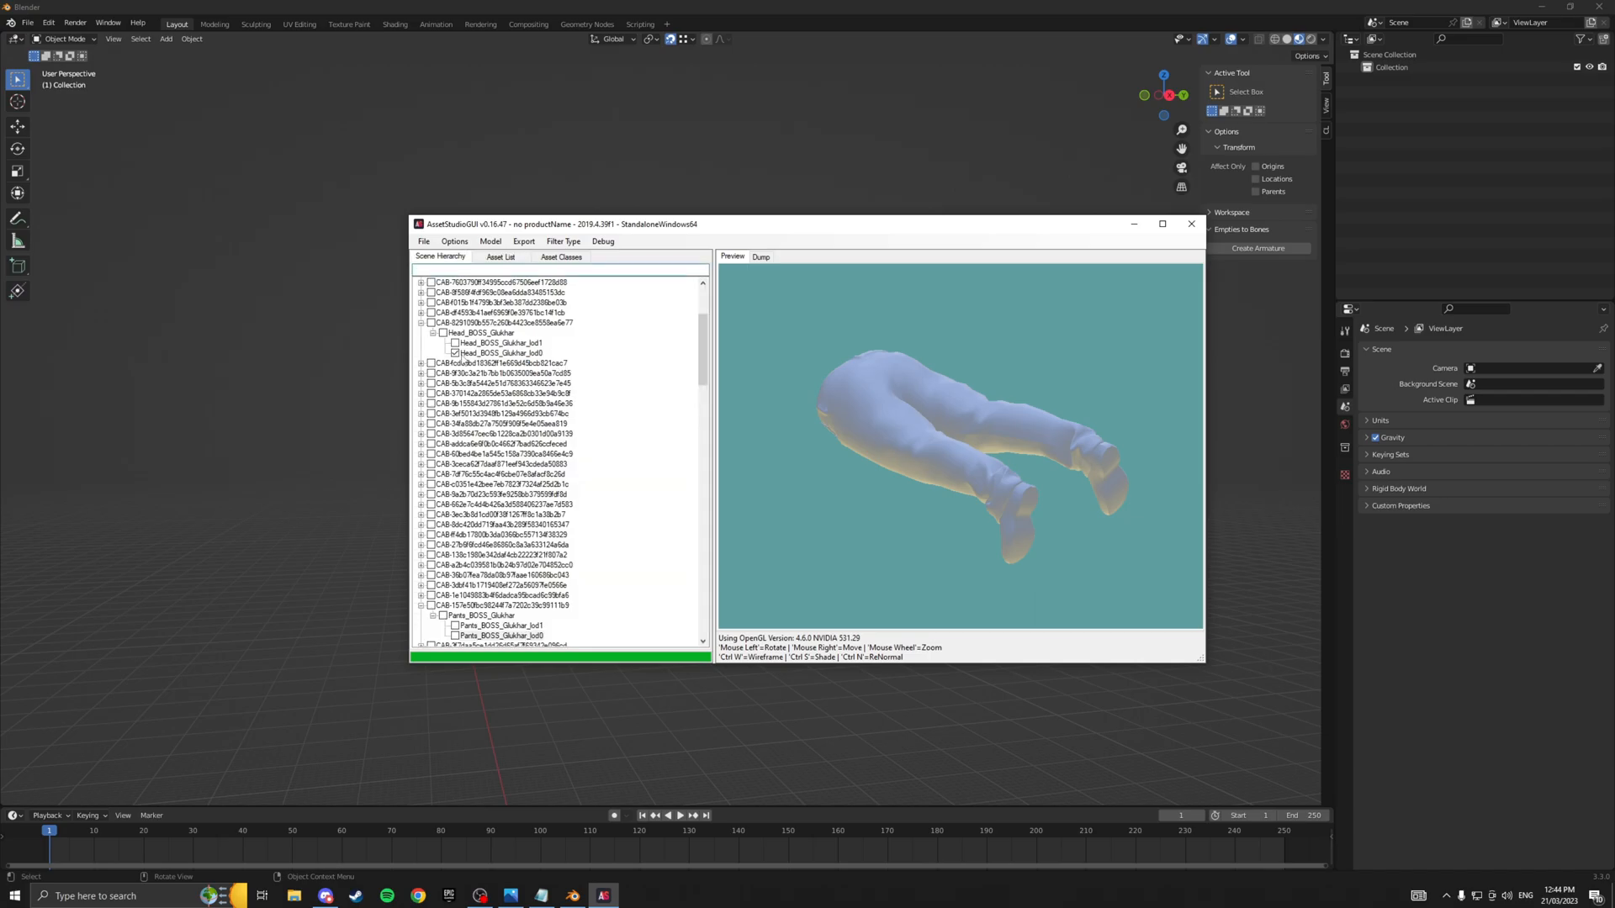
{"action": "left_click", "coordinate": [501, 636]}
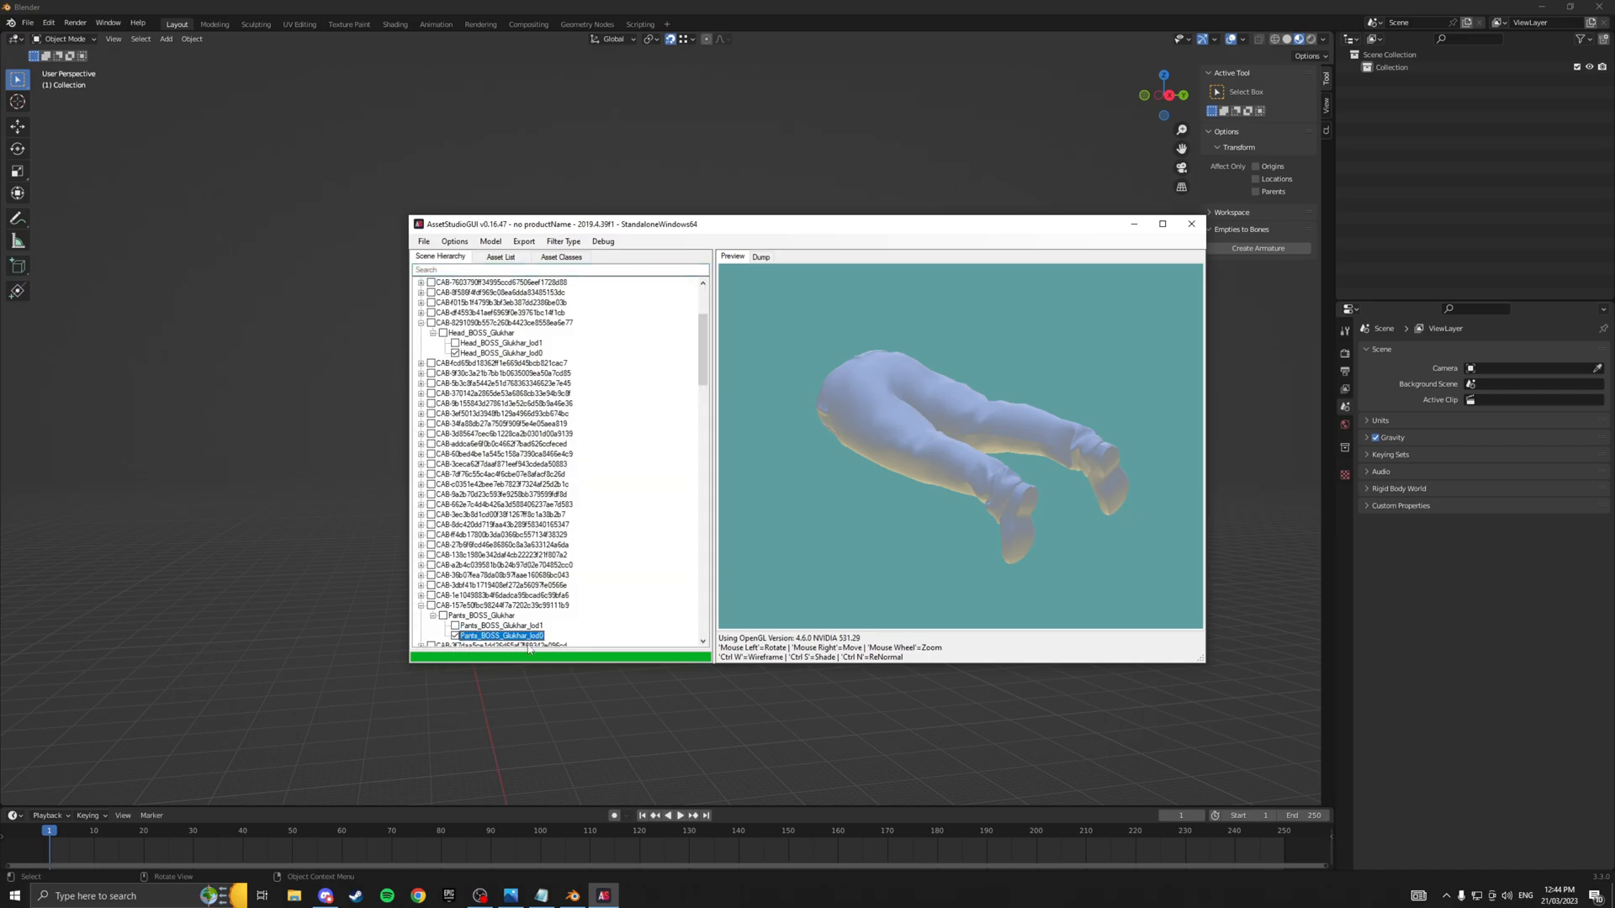
{"action": "left_click", "coordinate": [501, 257]}
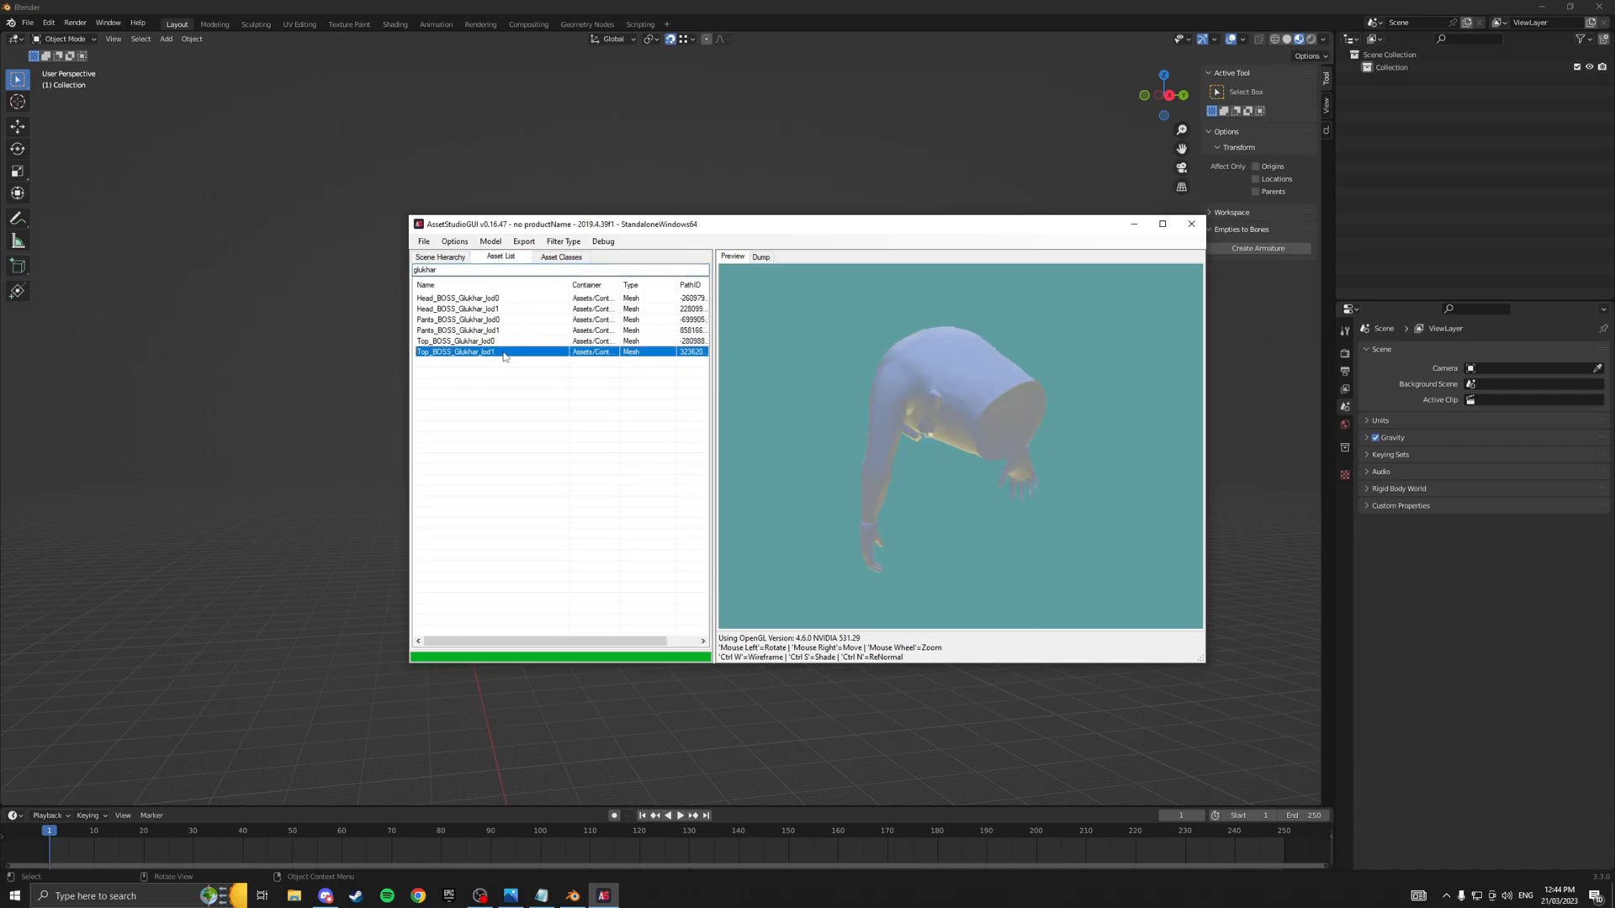
{"action": "right_click", "coordinate": [456, 341]}
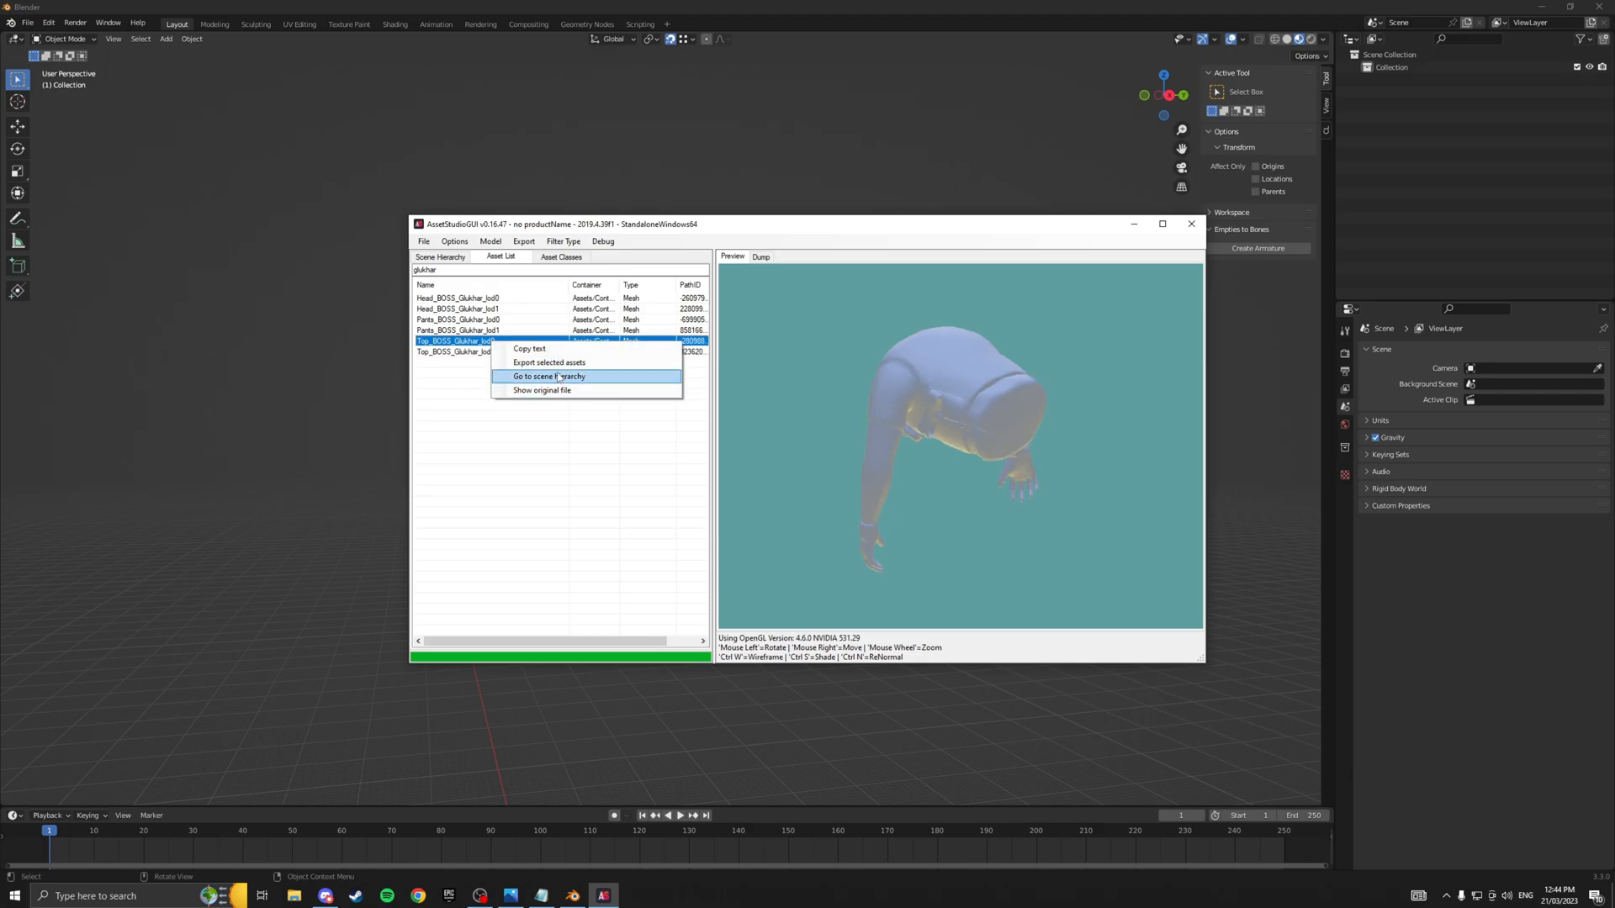
{"action": "left_click", "coordinate": [549, 376]}
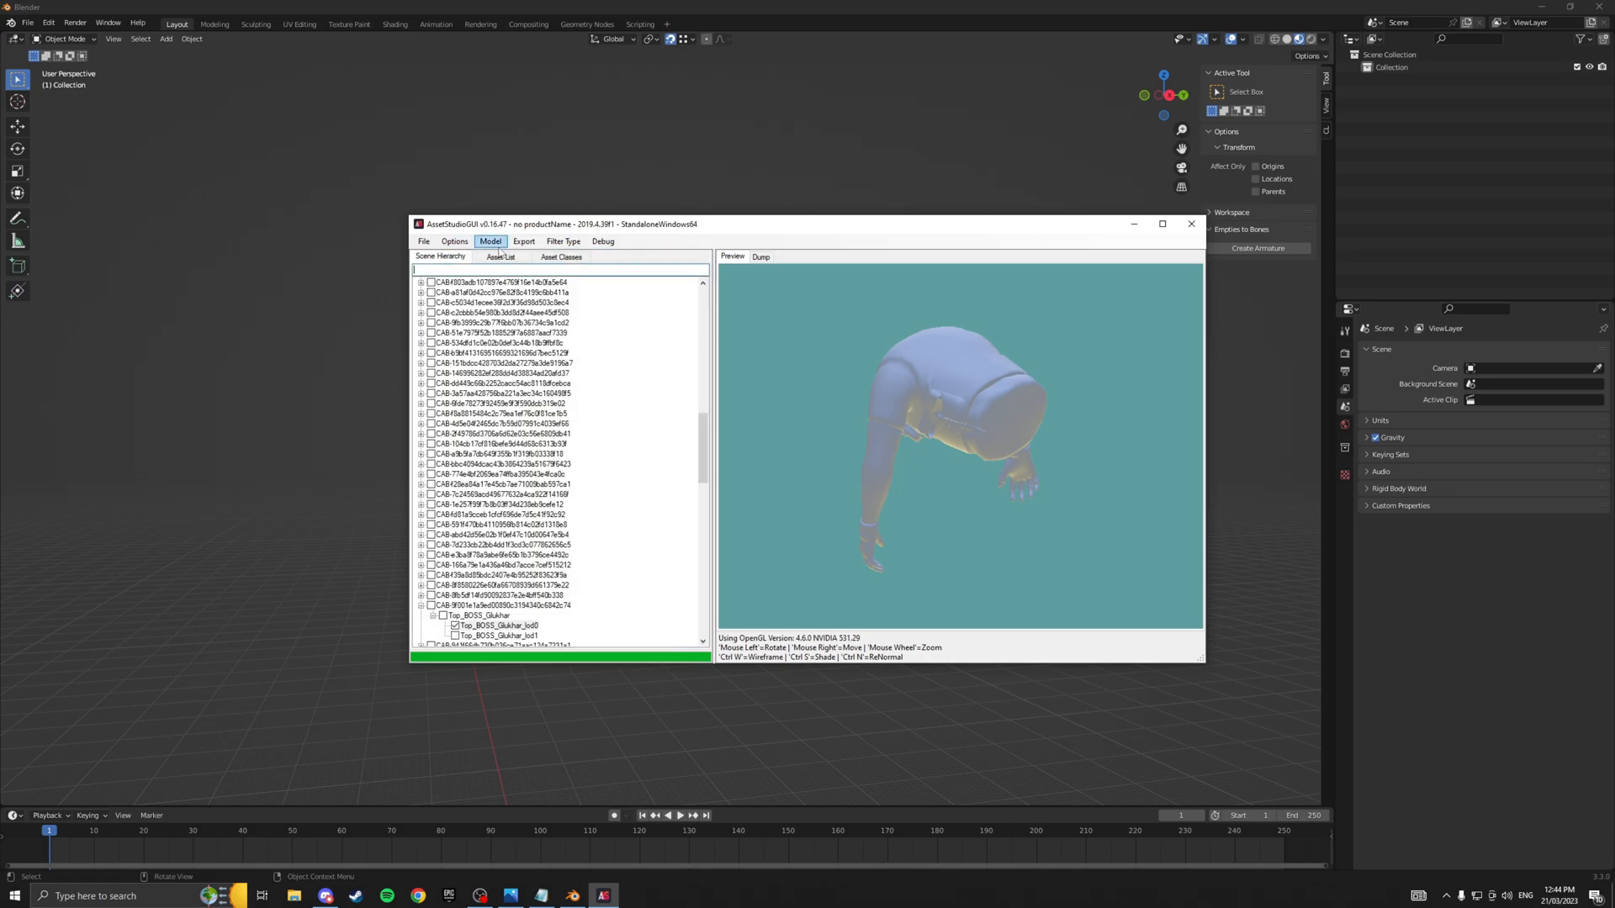
Export the ticked meshes merged with animation clips as glukhar.fbx.
{"action": "left_click", "coordinate": [523, 241]}
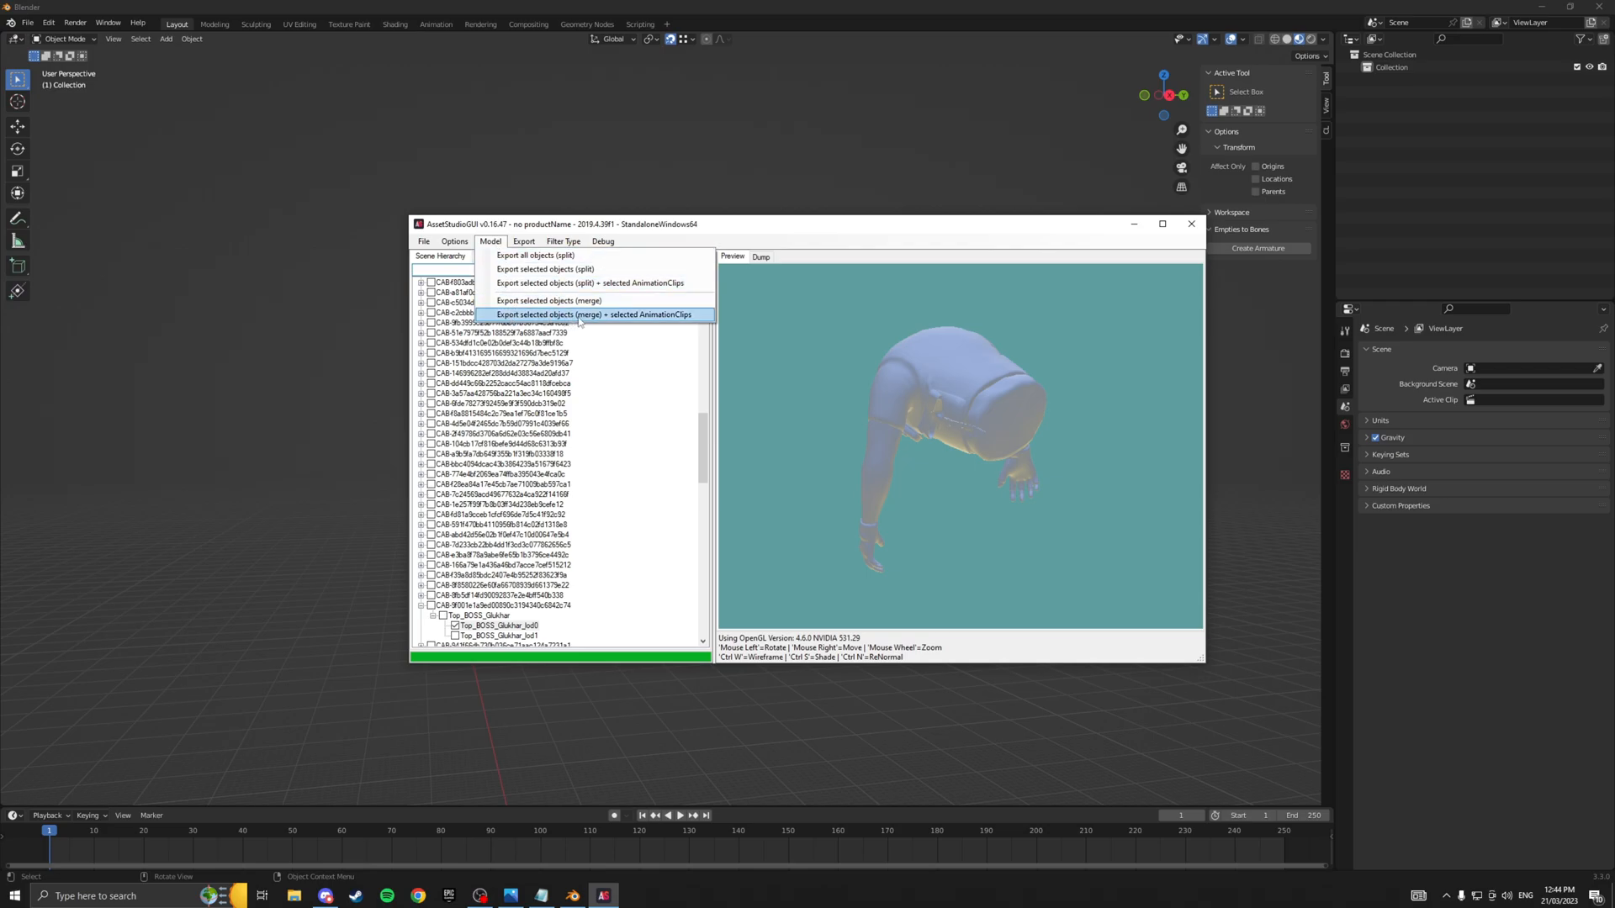
{"action": "left_click", "coordinate": [595, 314]}
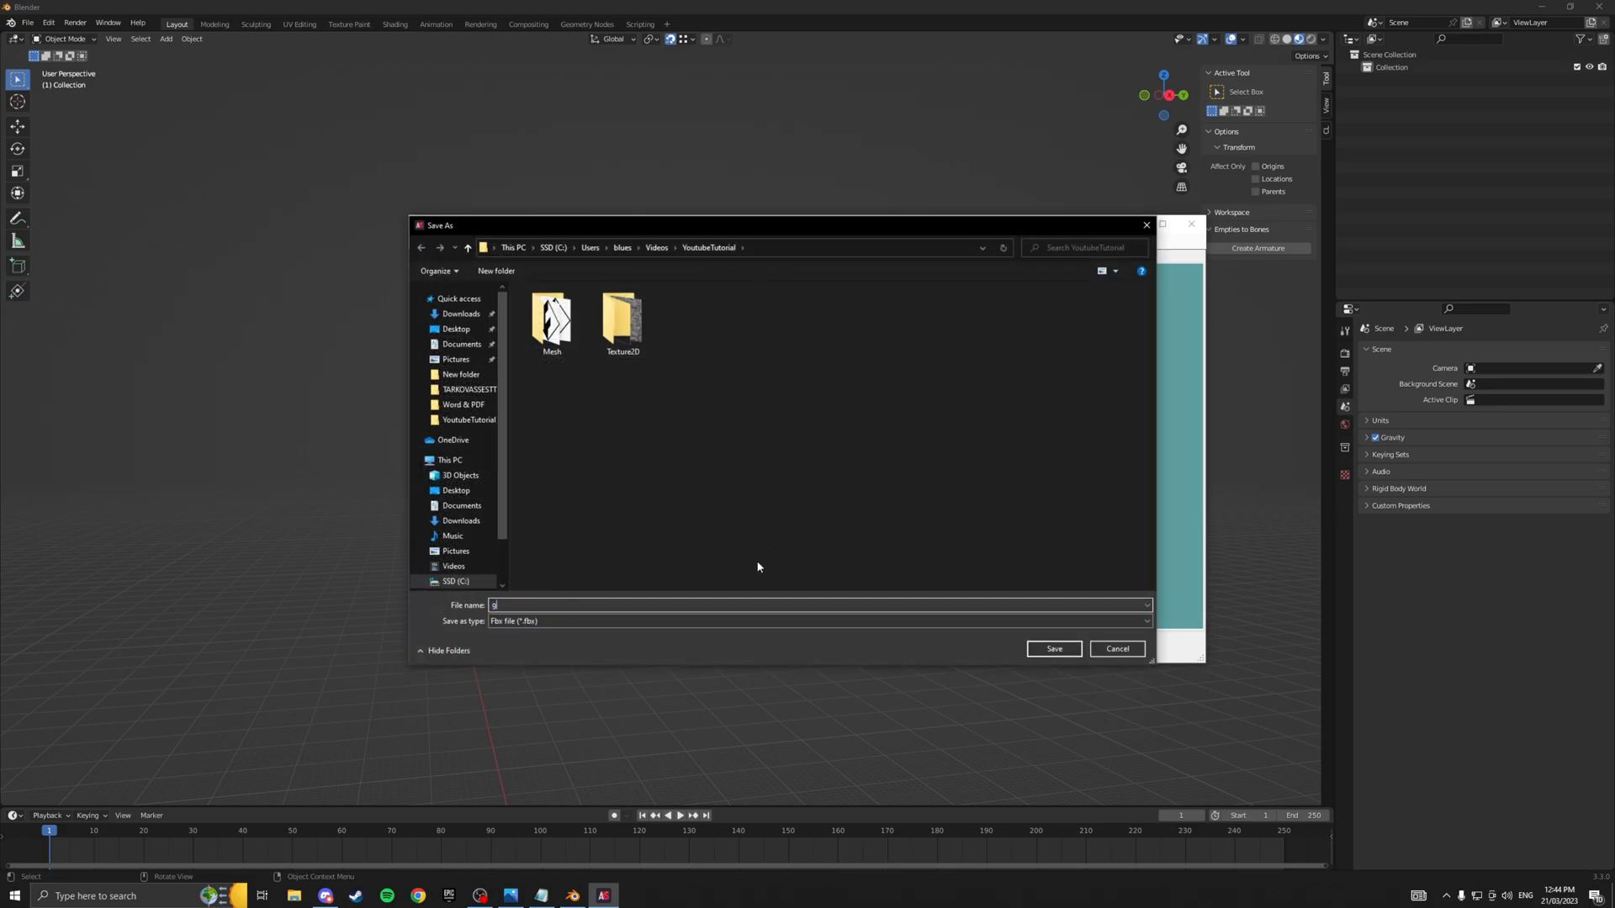
{"action": "type", "text": "luk"}
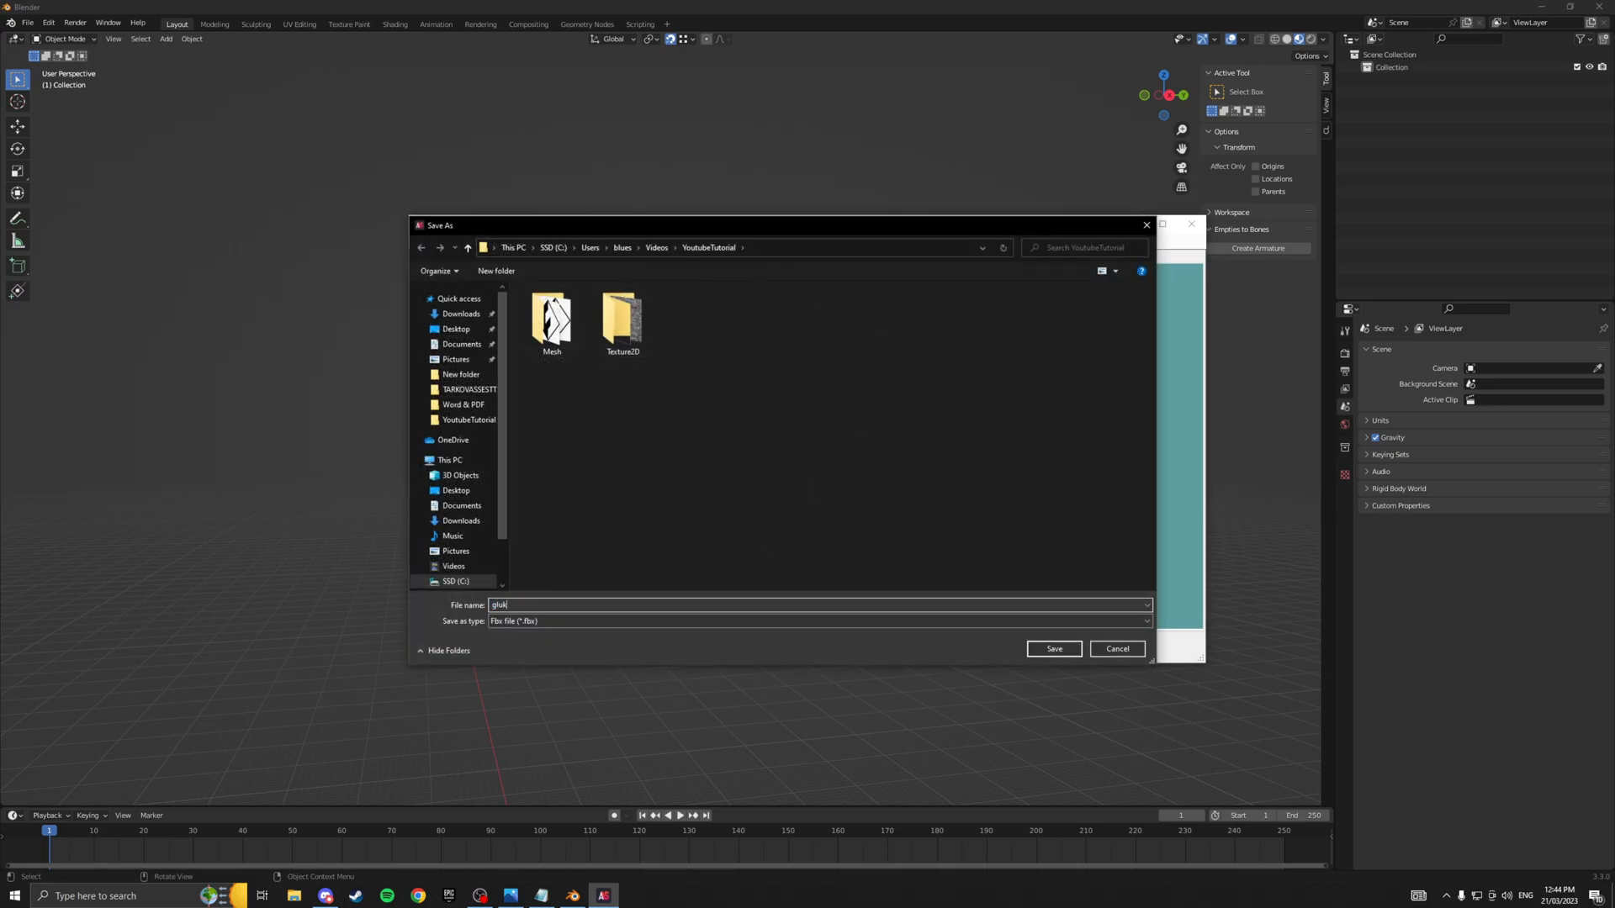
{"action": "left_click", "coordinate": [1052, 648]}
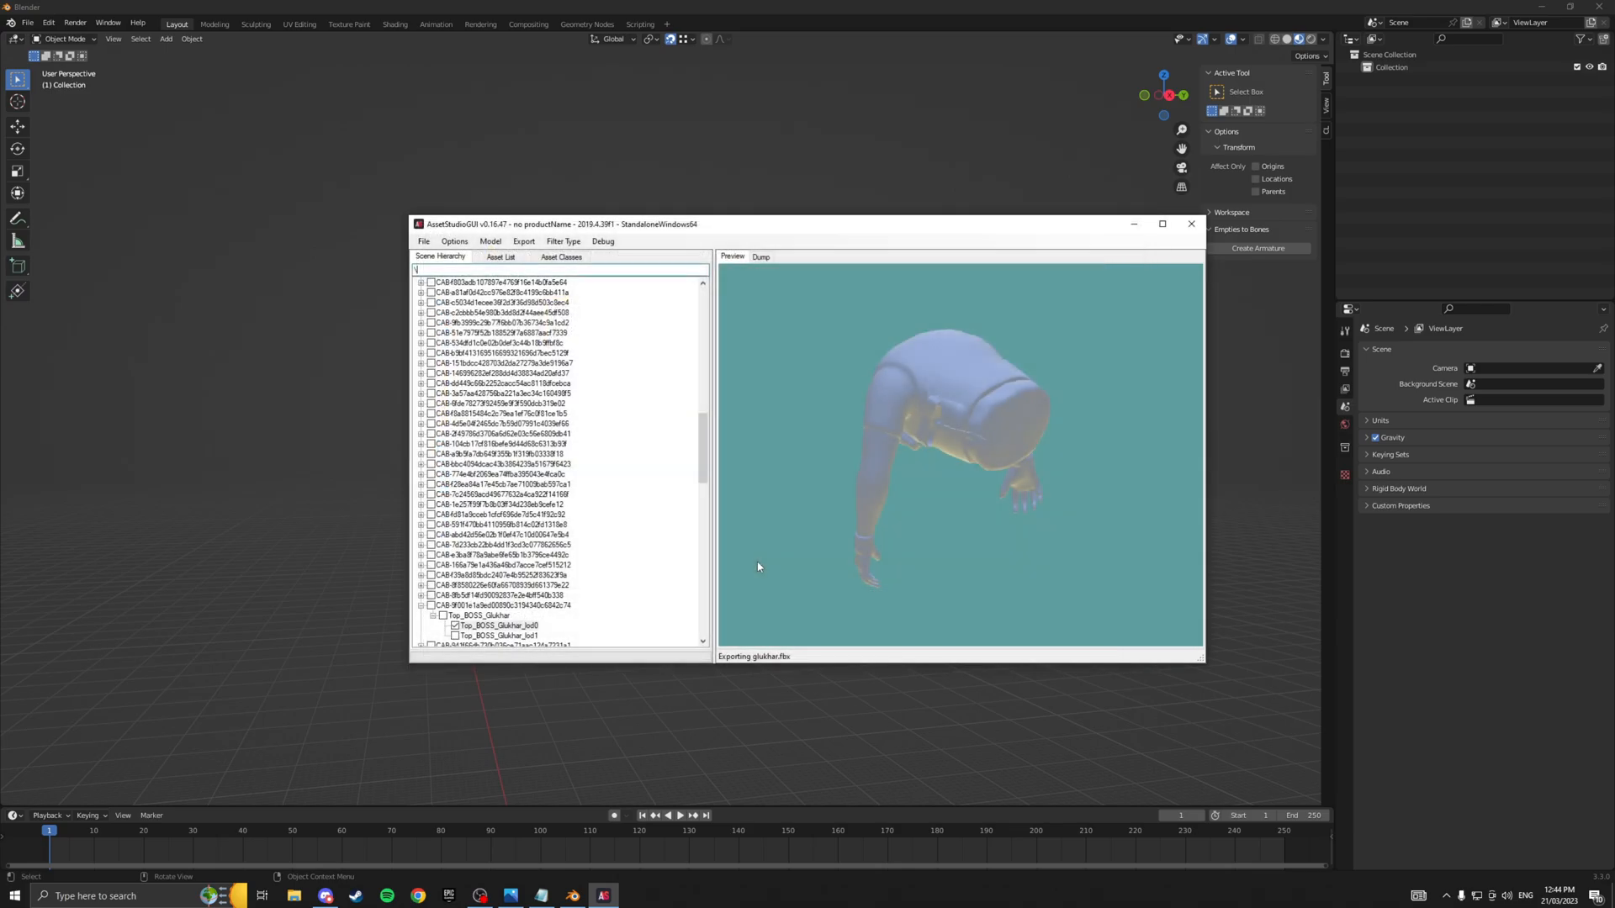
{"action": "left_click", "coordinate": [1191, 223]}
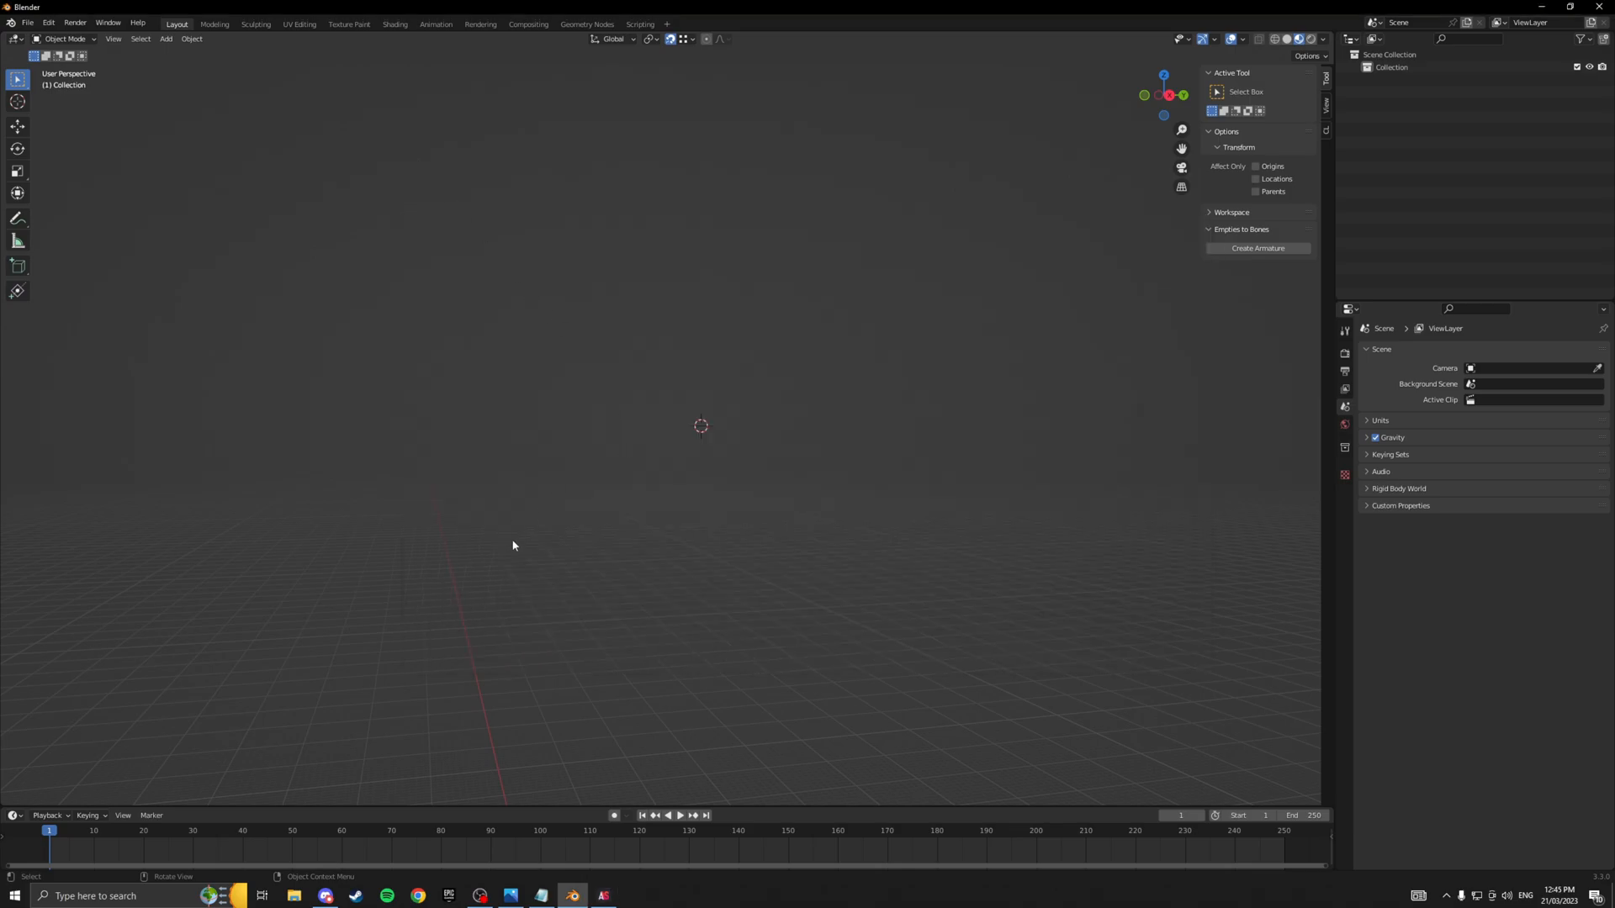
Import glukhar.fbx from the YoutubeTutorial folder with Ignore Leaf Bones enabled.
{"action": "left_click", "coordinate": [28, 23]}
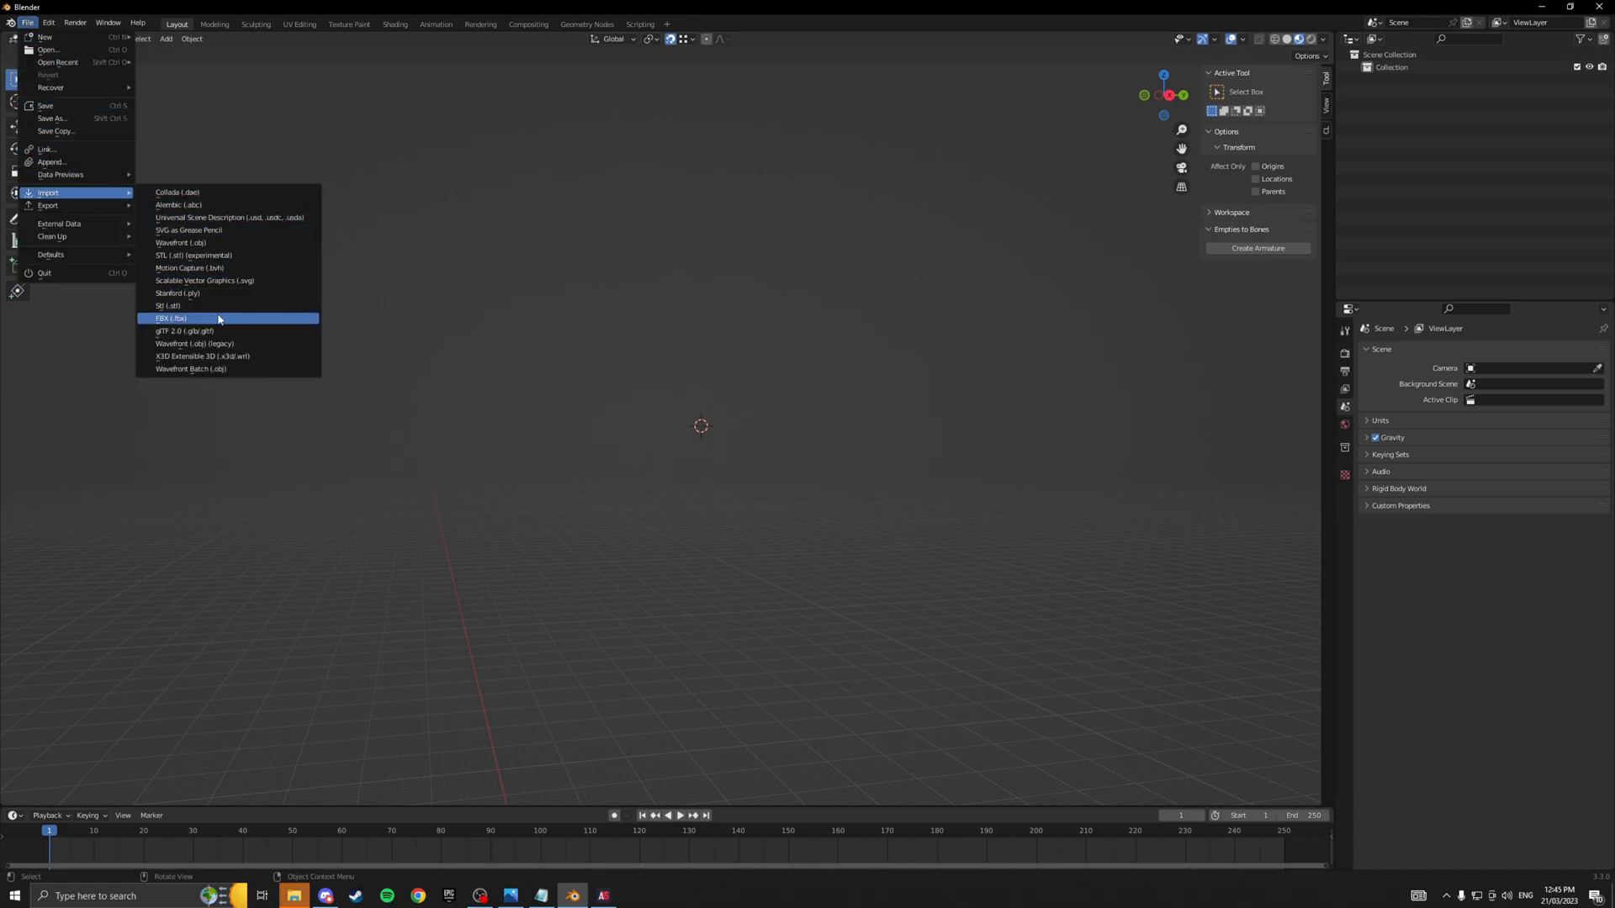
{"action": "left_click", "coordinate": [172, 318]}
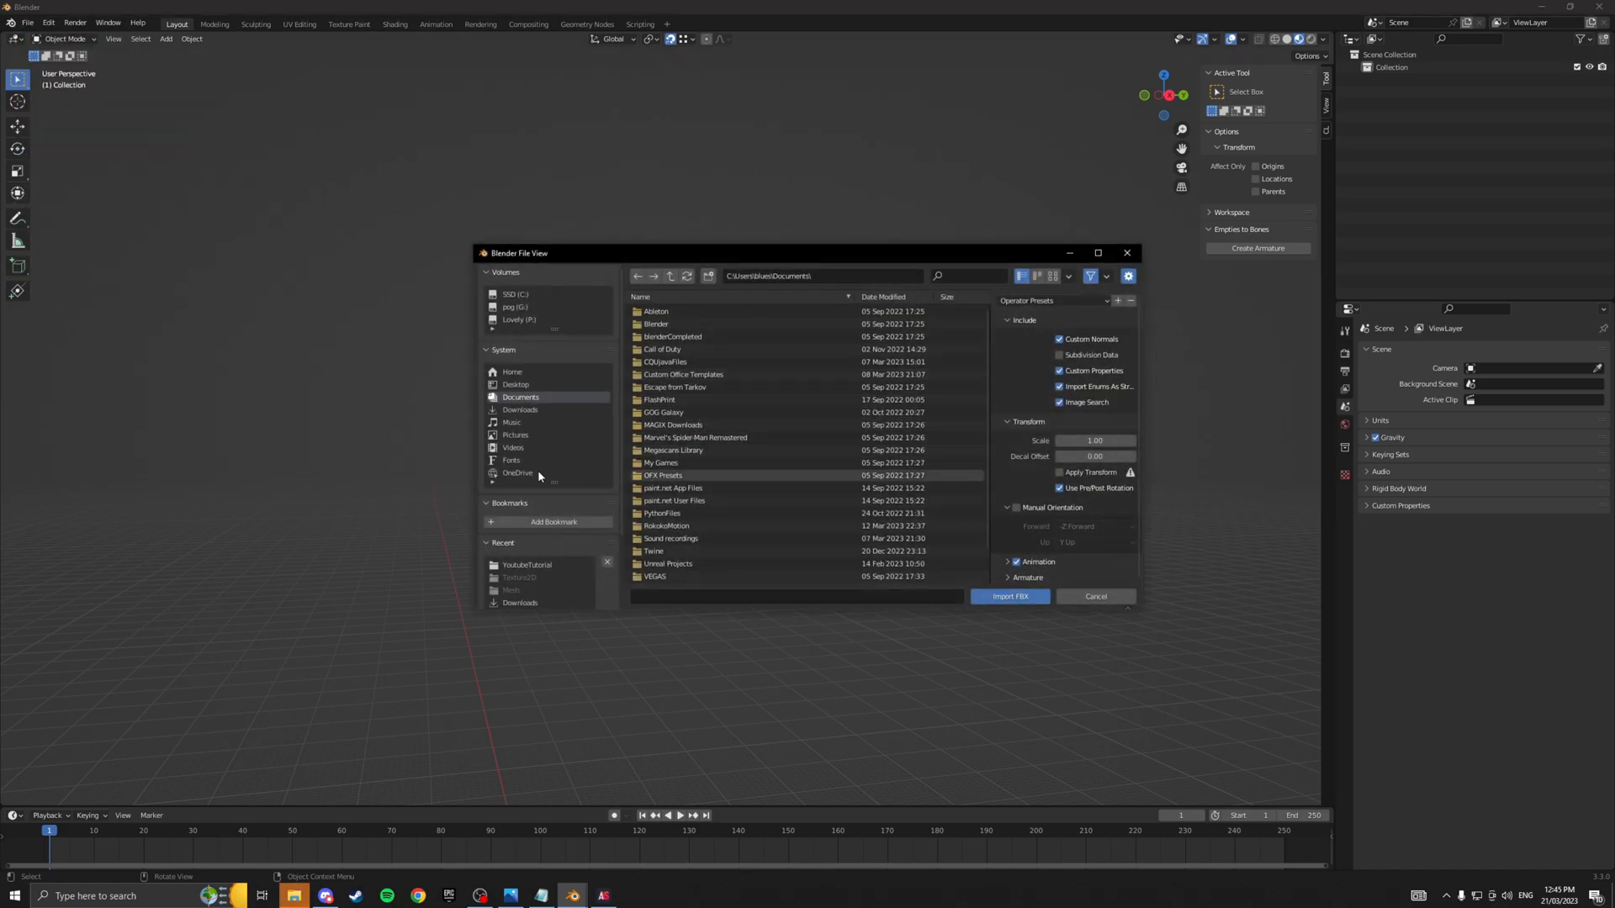
{"action": "left_click", "coordinate": [527, 564]}
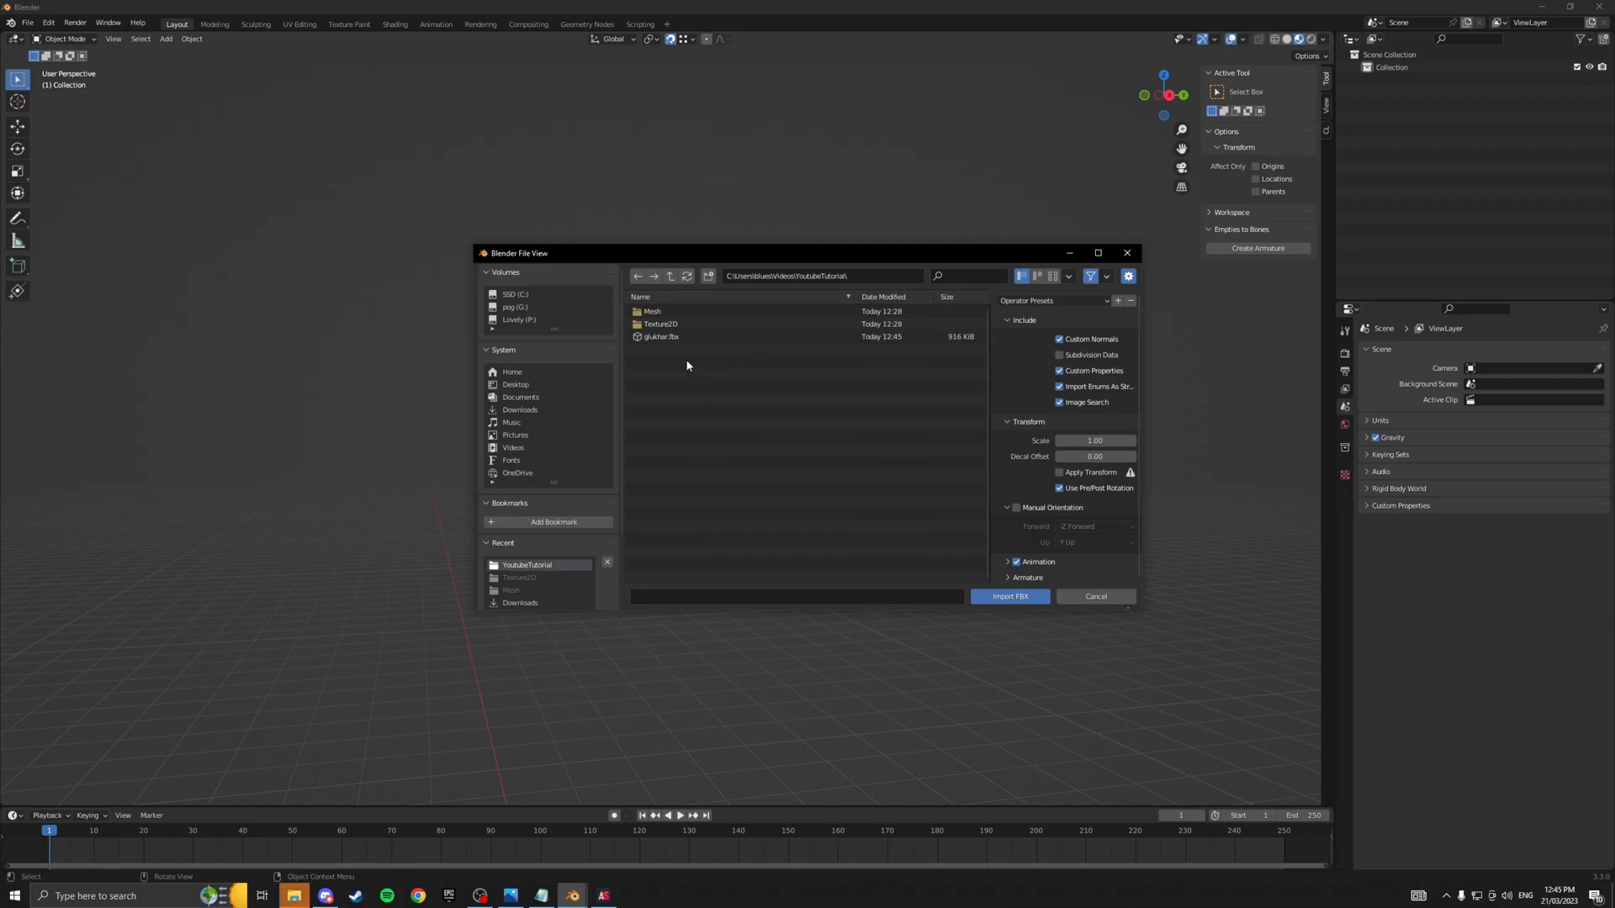
{"action": "left_click", "coordinate": [661, 335]}
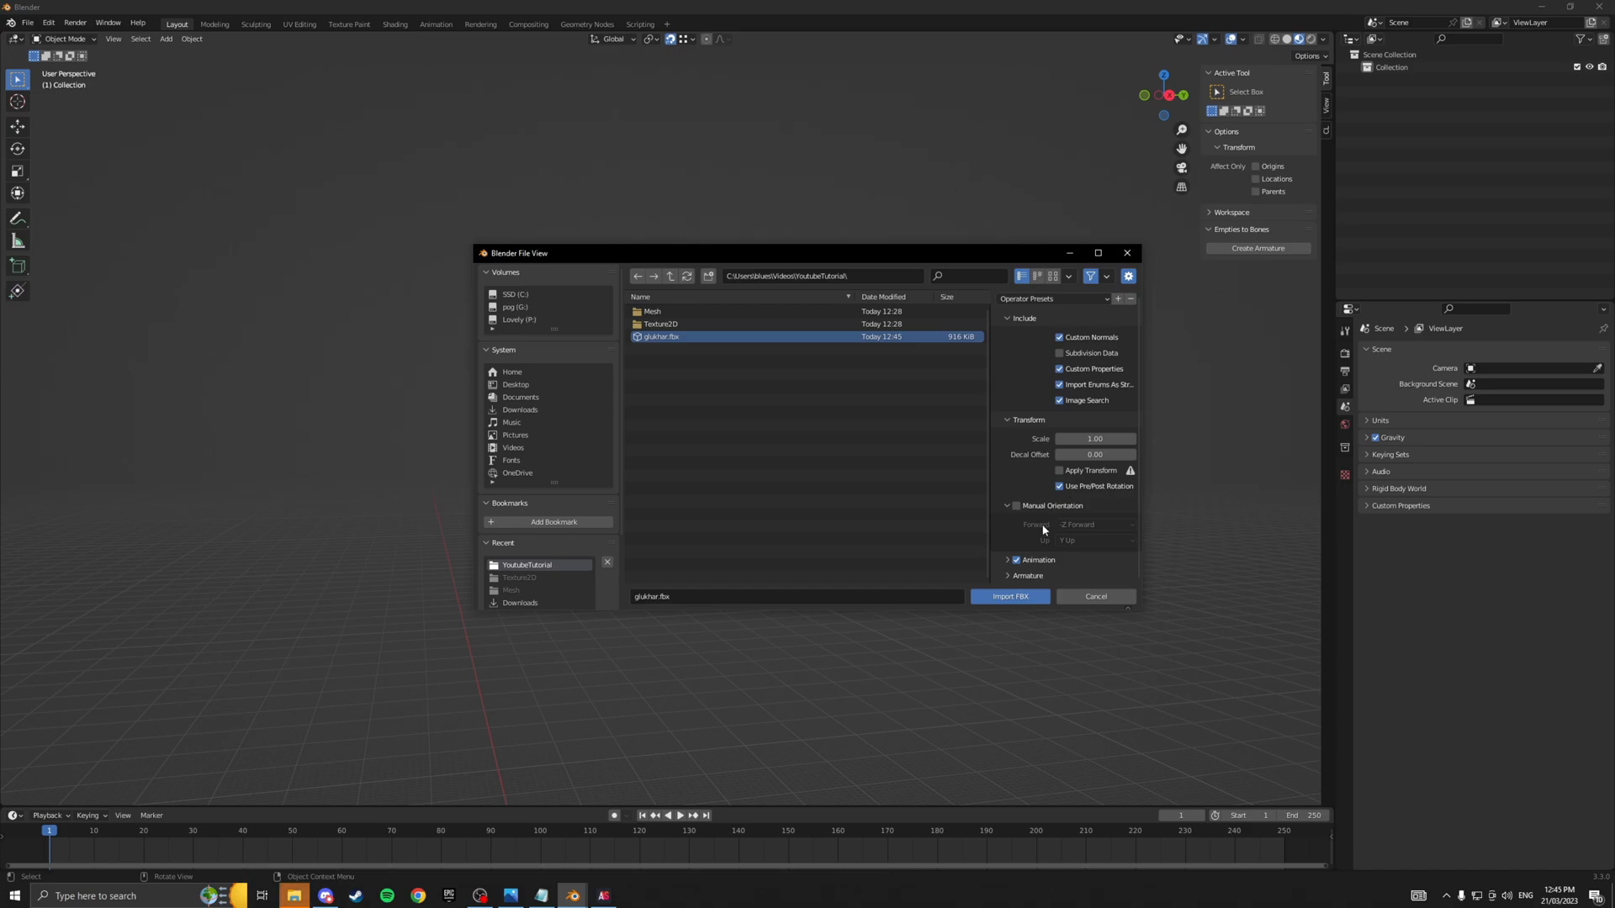
{"action": "scroll", "scroll_direction": "down", "scroll_amount": 3}
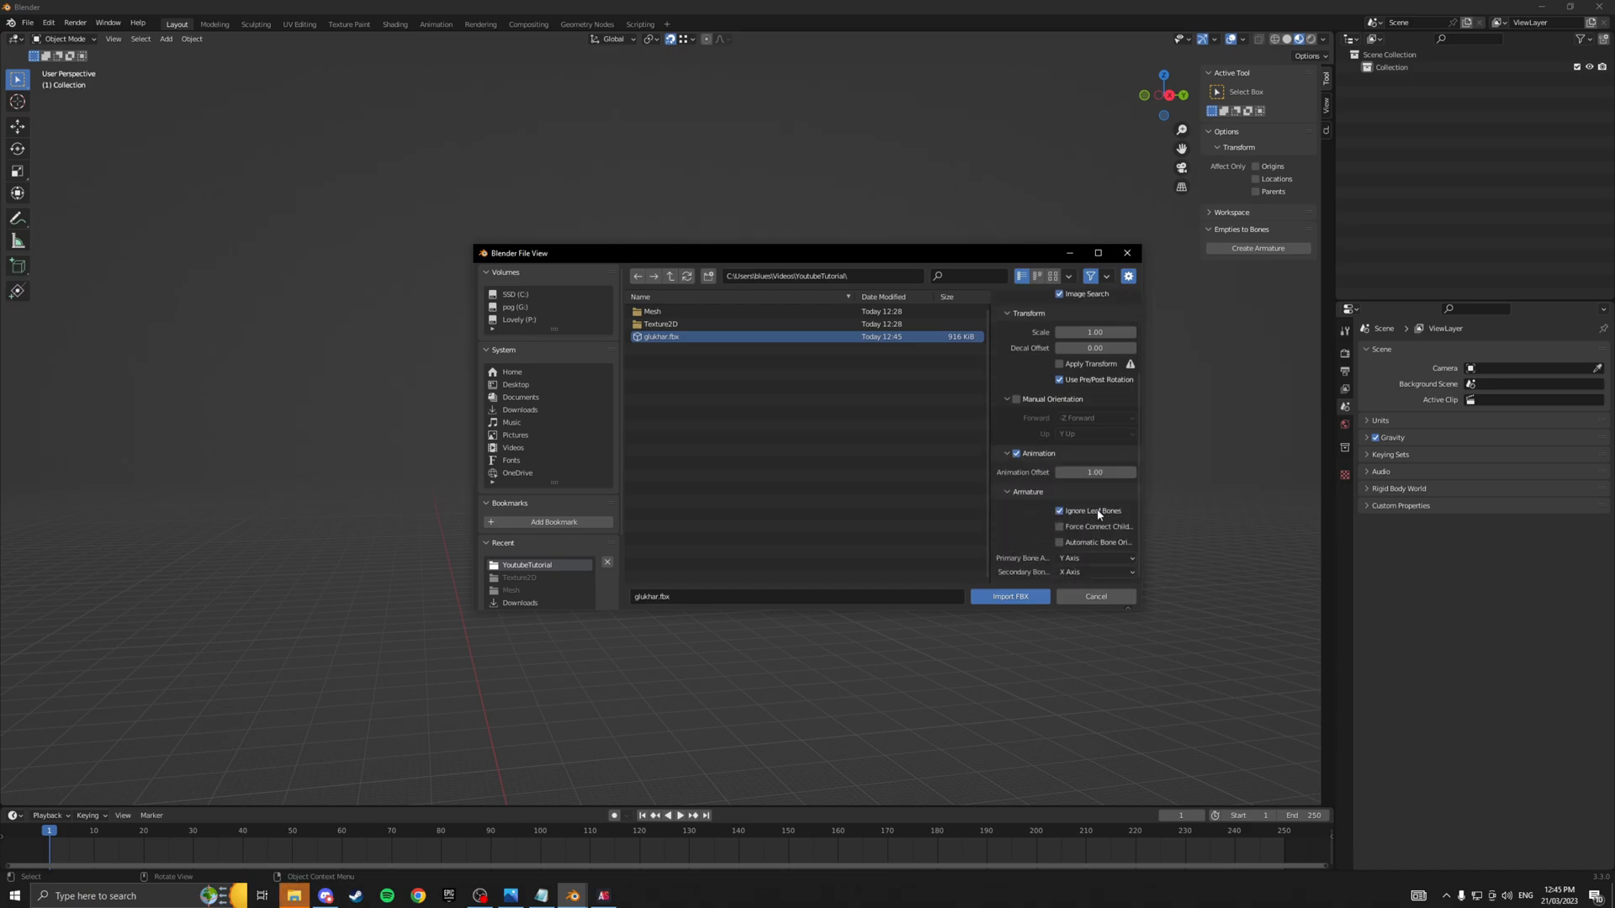
{"action": "left_click", "coordinate": [1059, 543]}
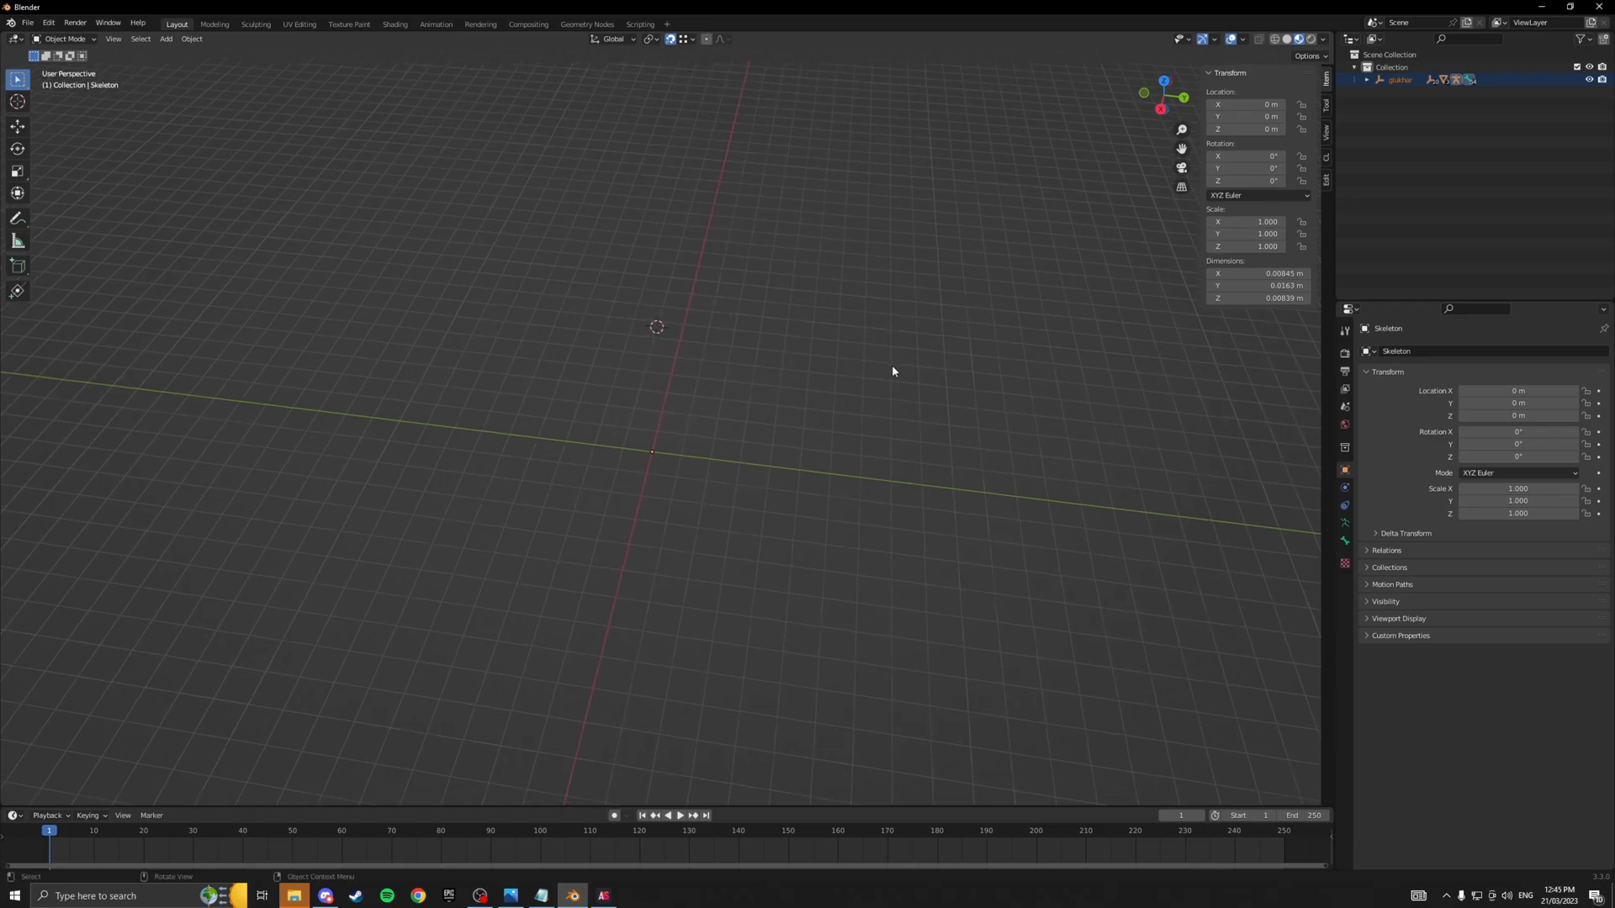
Frame the imported Glukhar armature in view to inspect its meshes and Armature modifier.
{"action": "key", "text": "s"}
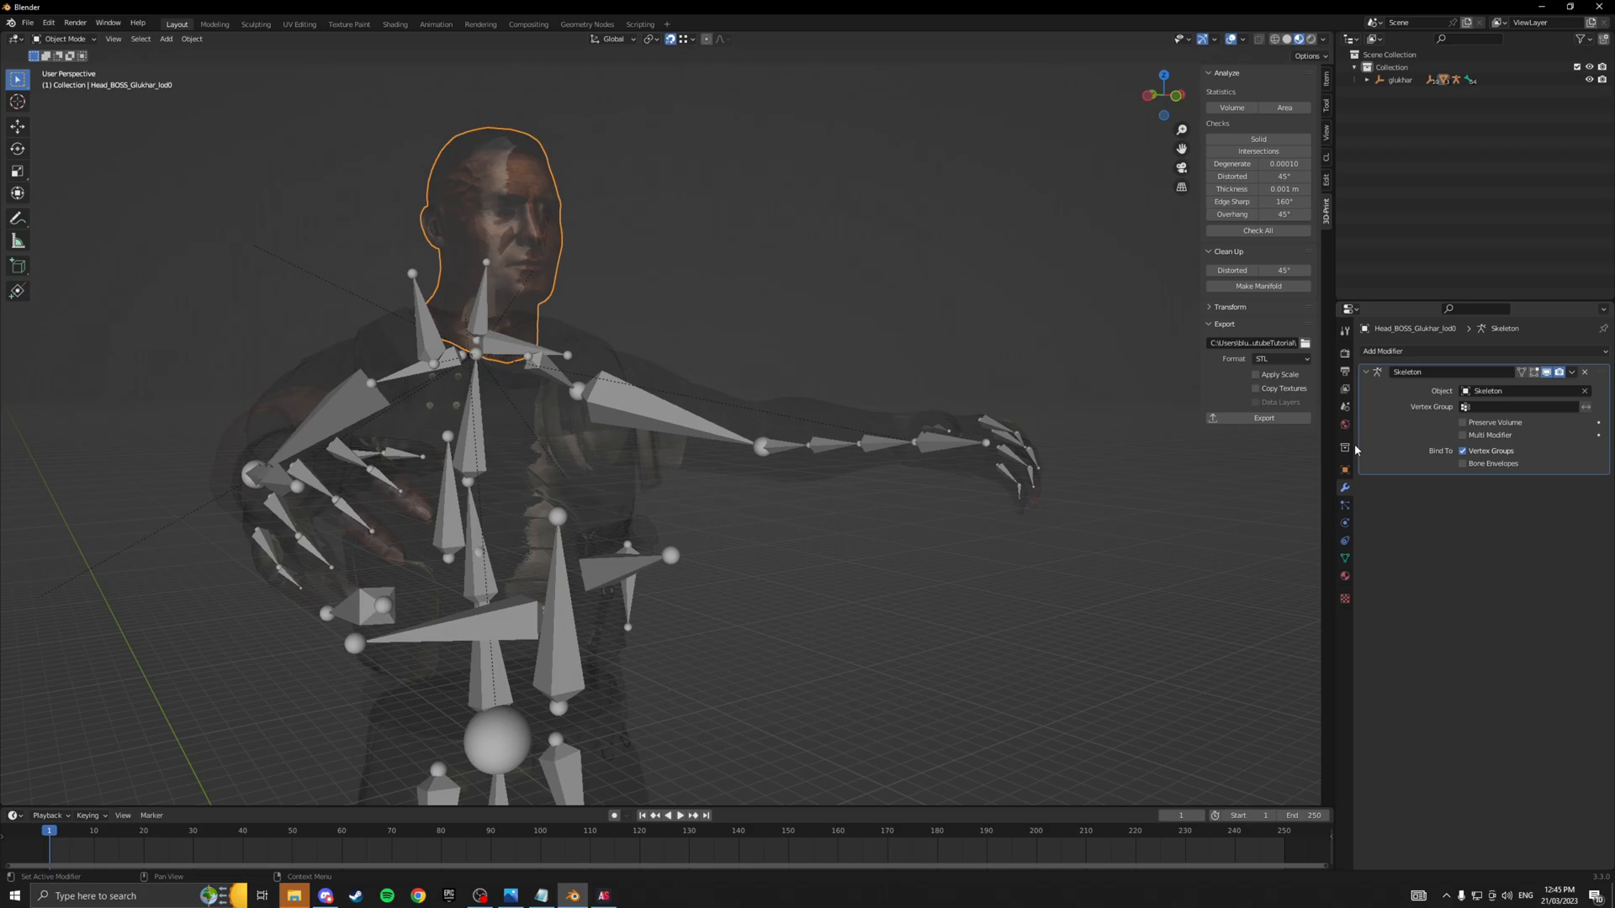
Change the Blend Mode of the head, pants and top materials from Alpha Blend to Opaque.
{"action": "left_click", "coordinate": [1344, 560]}
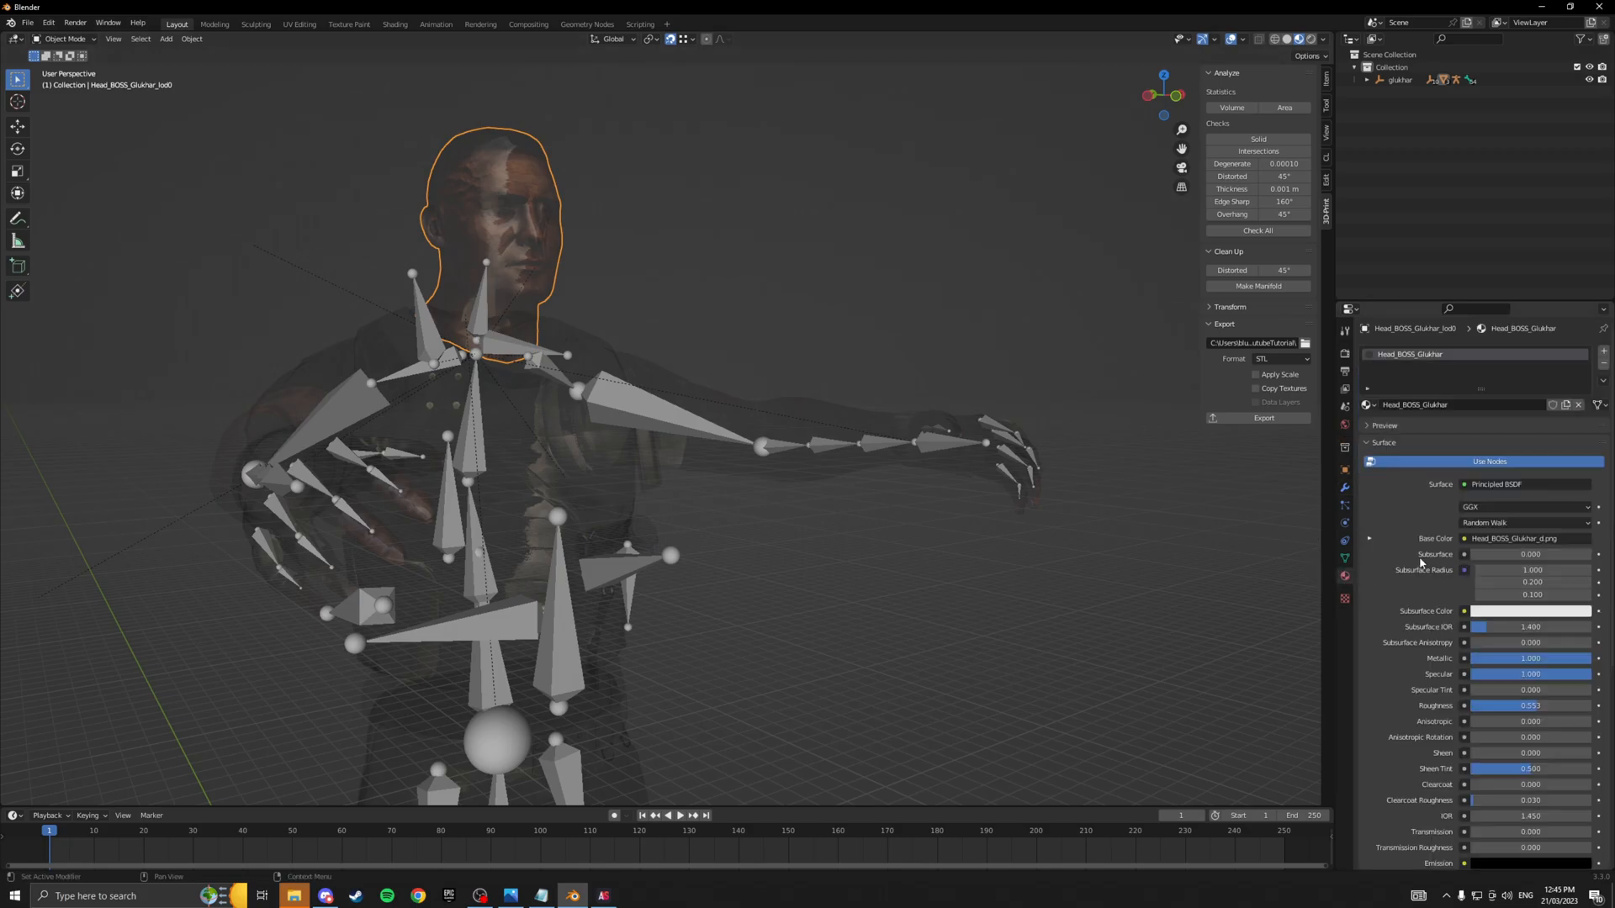
{"action": "scroll", "scroll_direction": "down", "scroll_amount": 3}
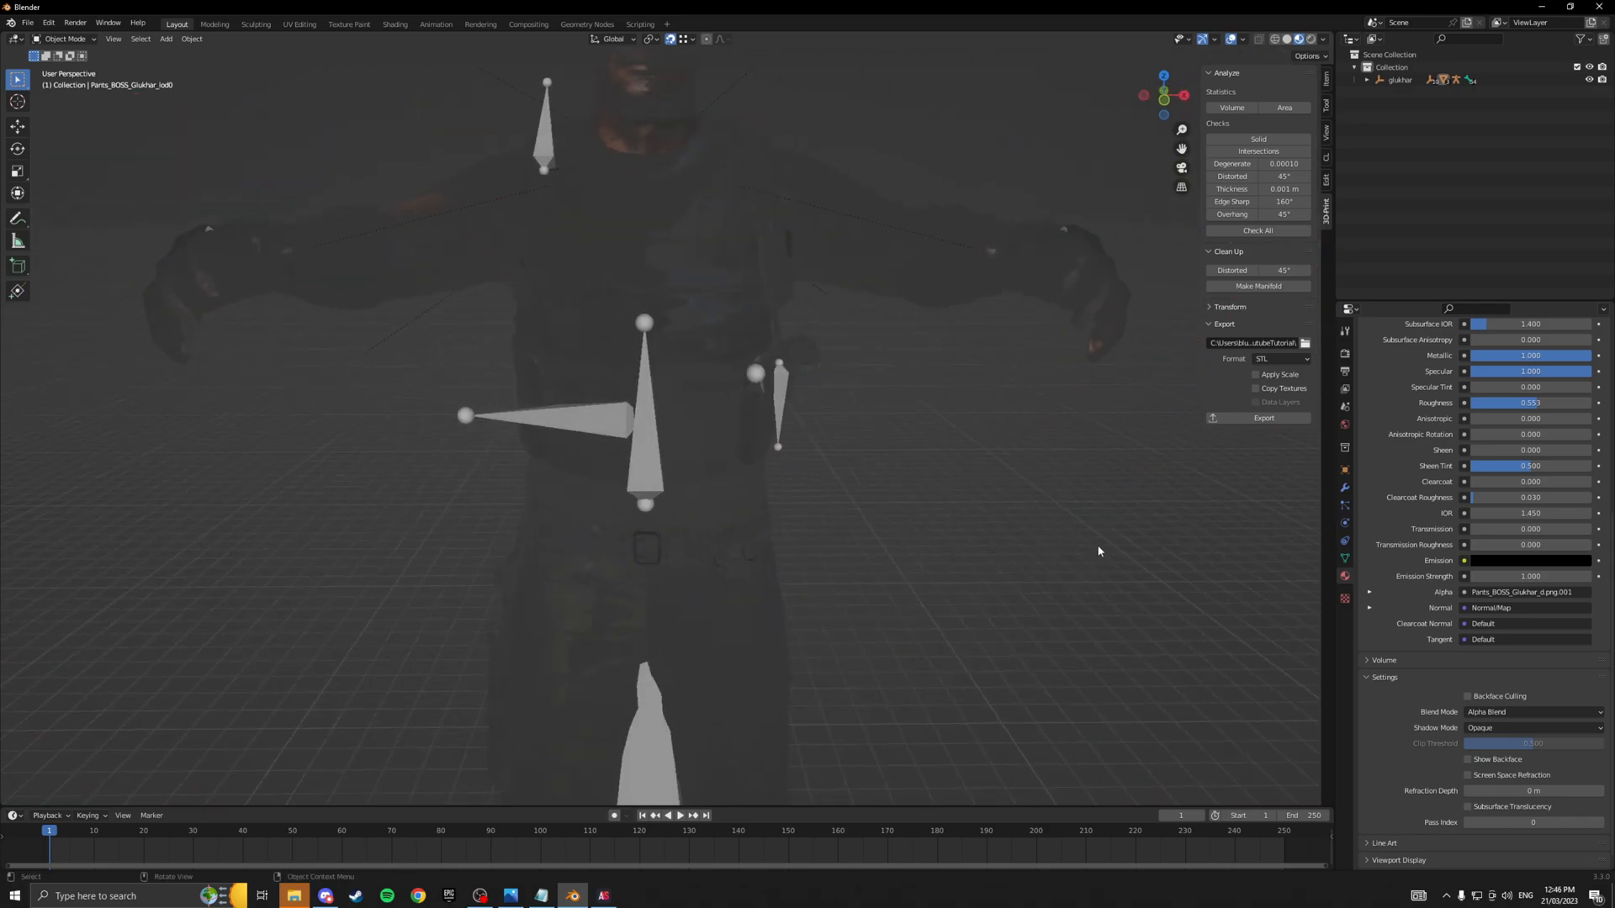
{"action": "left_click", "coordinate": [649, 124]}
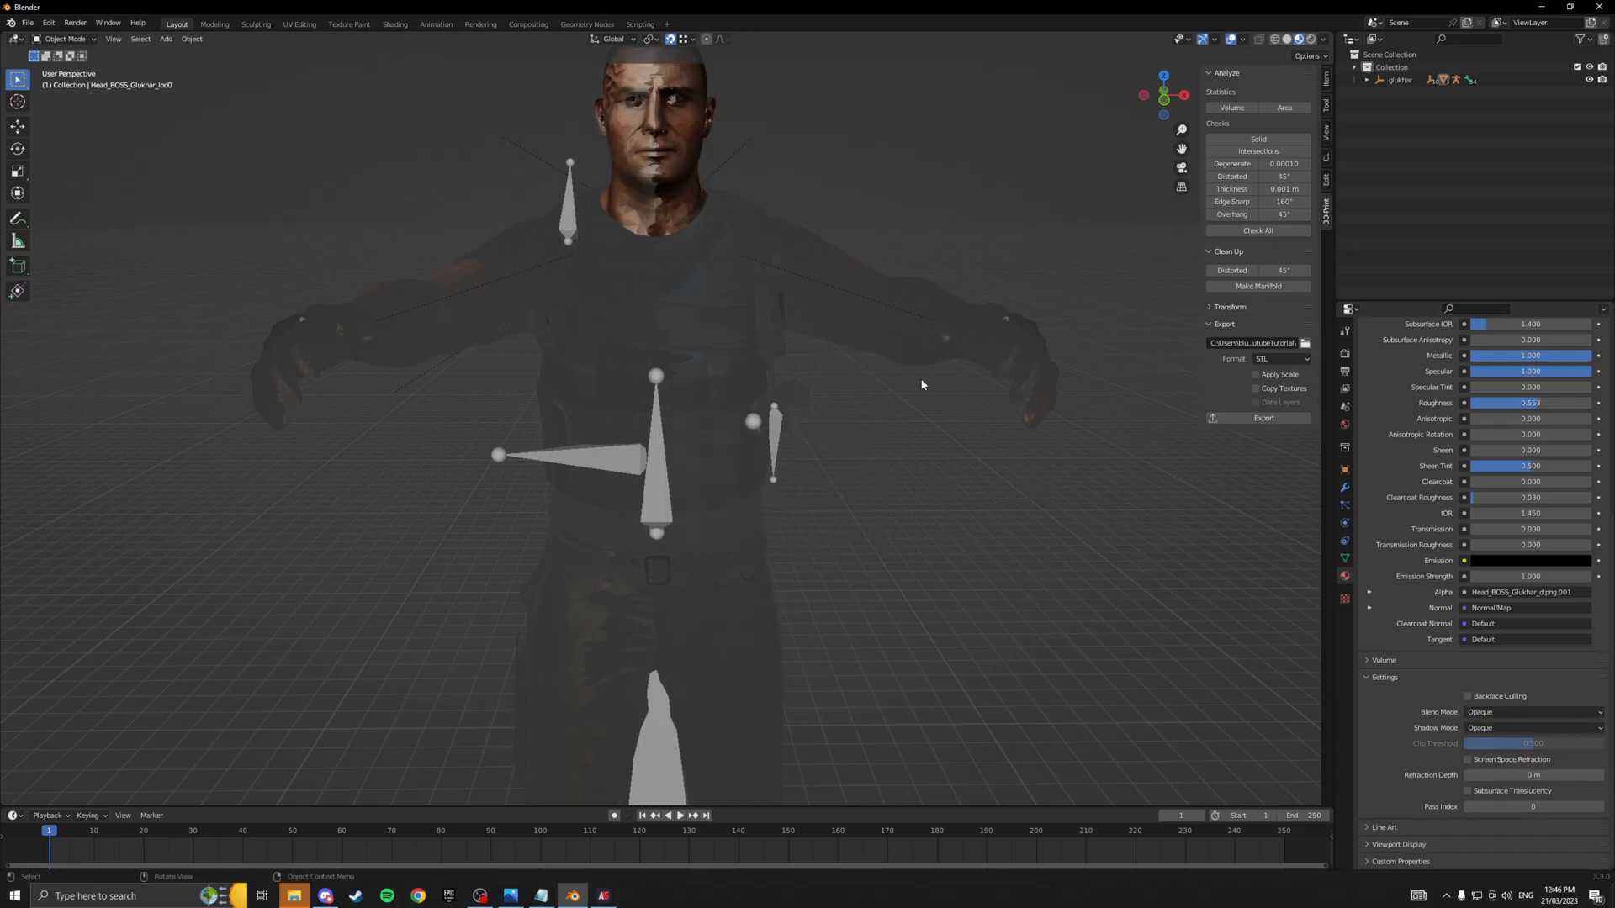
{"action": "left_click", "coordinate": [1529, 712]}
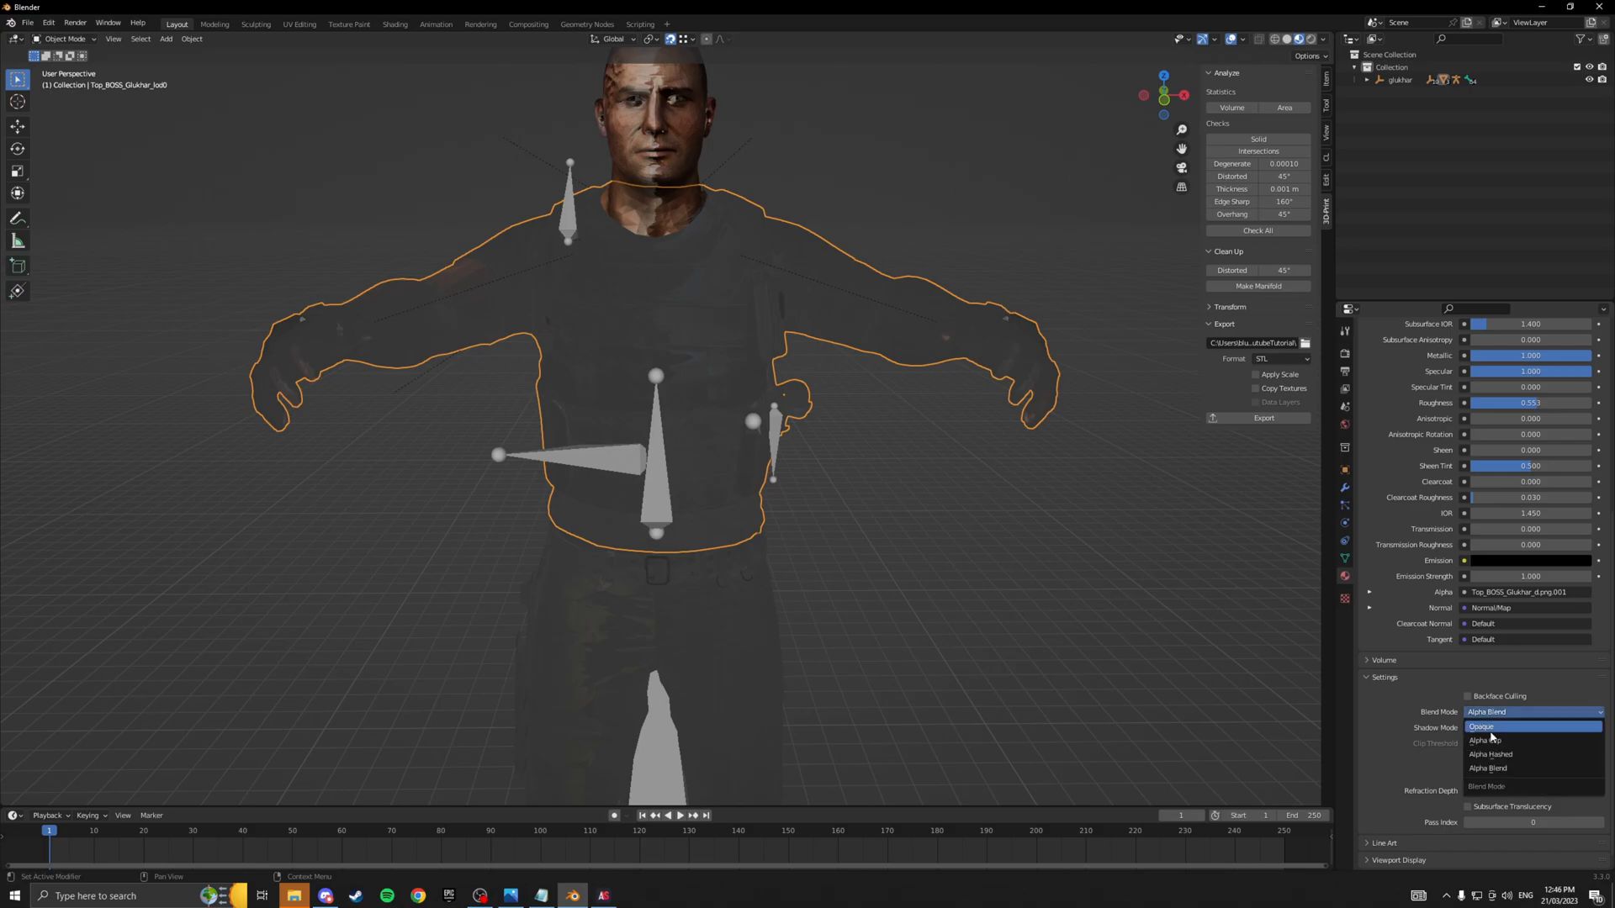
{"action": "left_click", "coordinate": [1481, 726]}
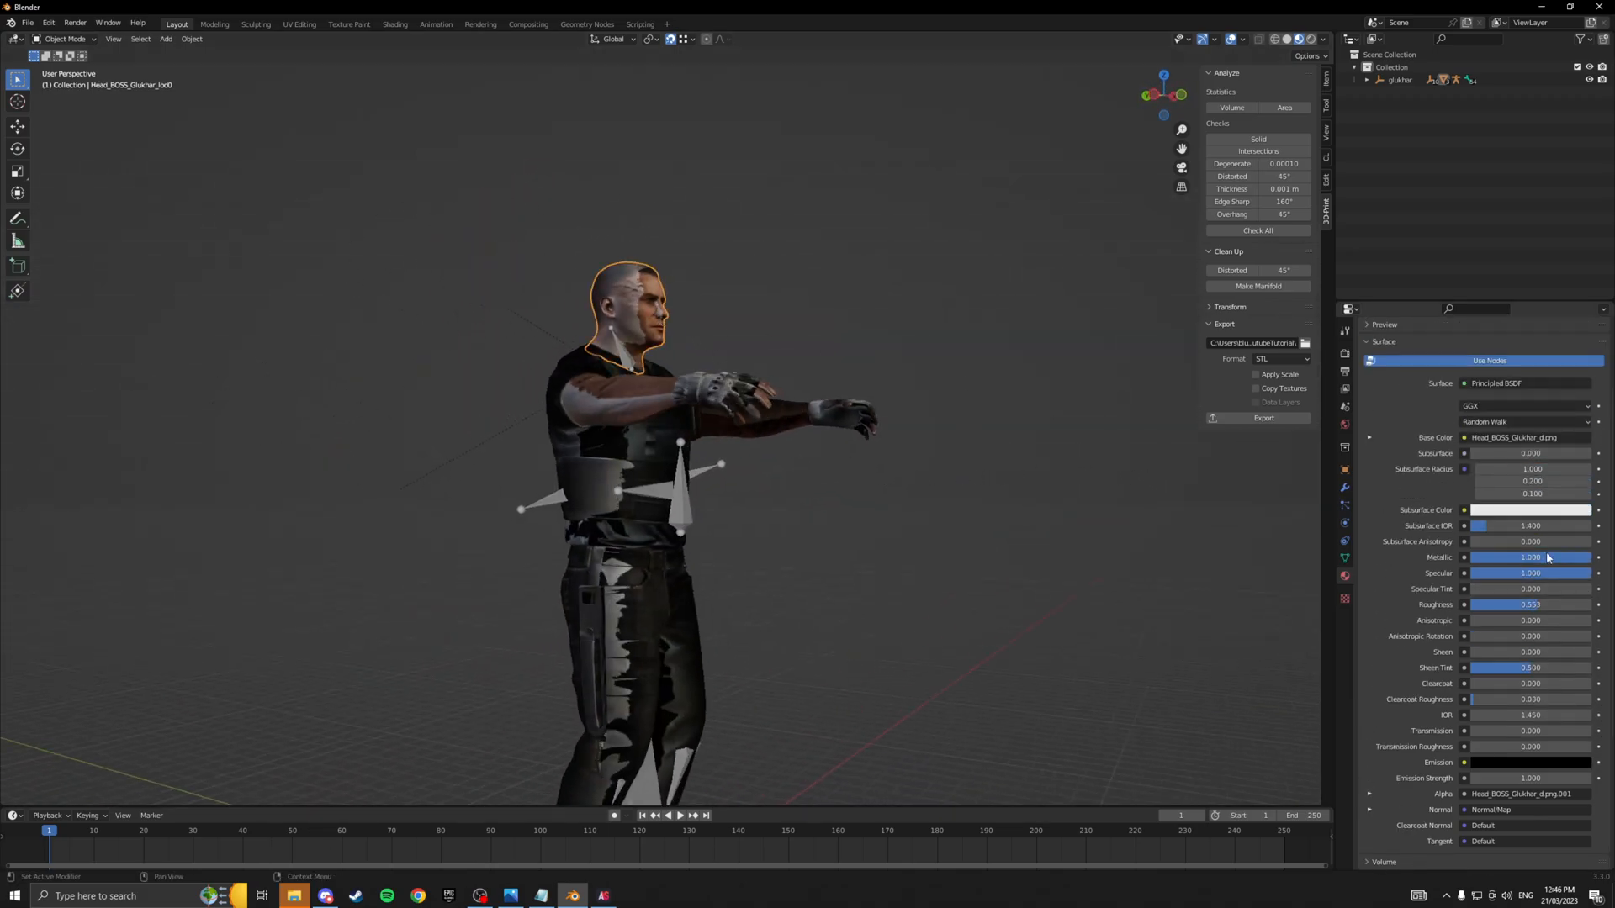
{"action": "left_click", "coordinate": [638, 412]}
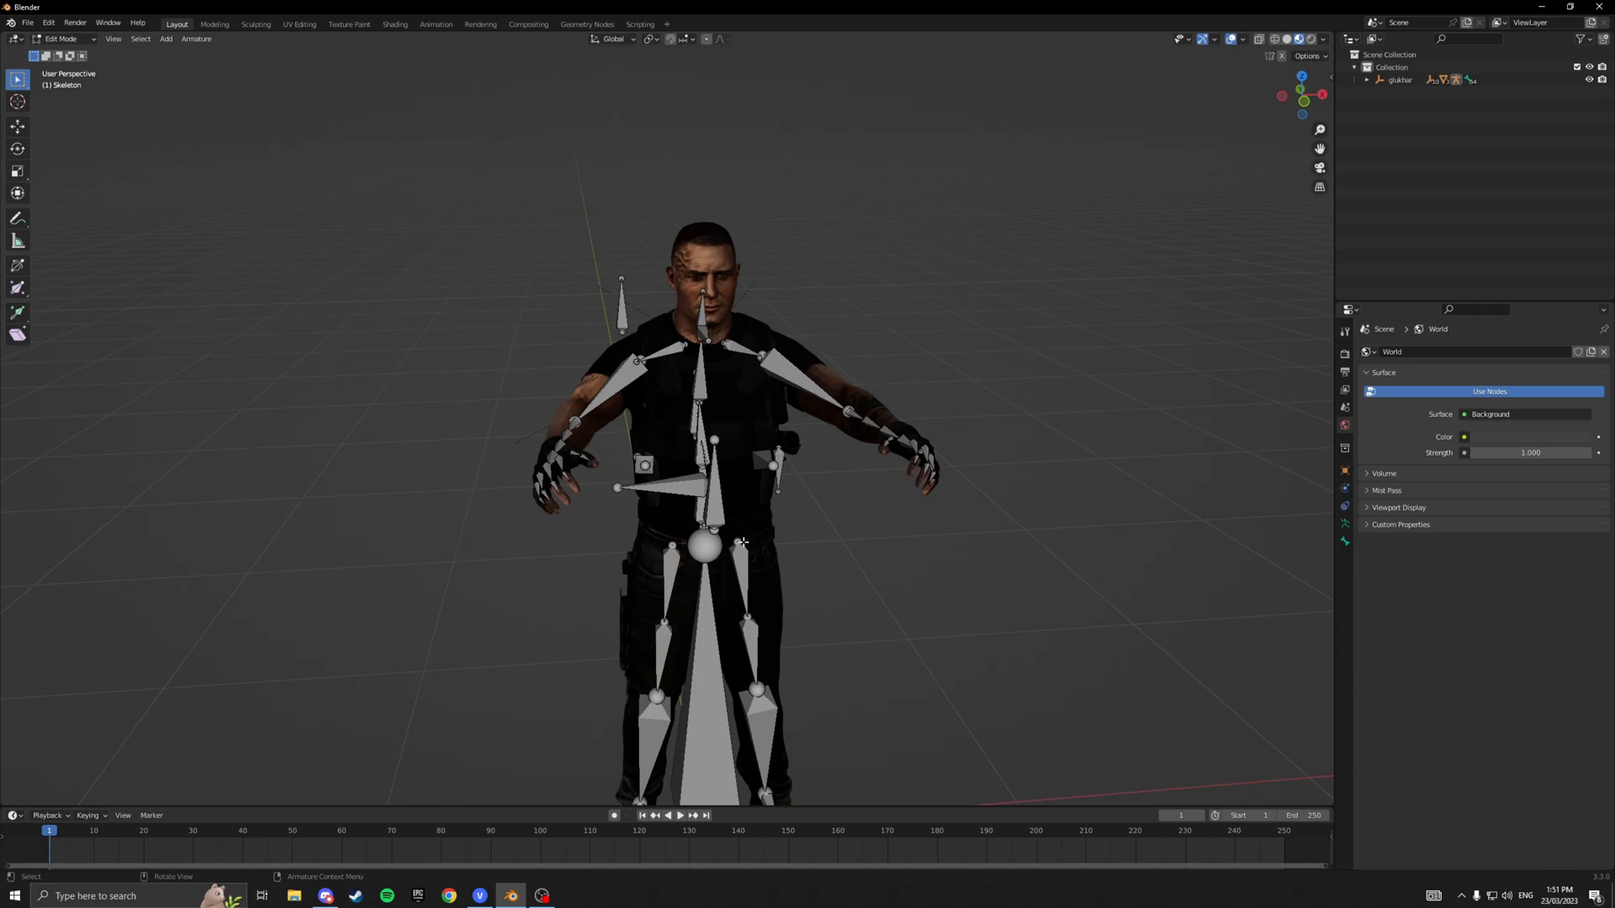
{"action": "mouse_move", "coordinate": [813, 569]}
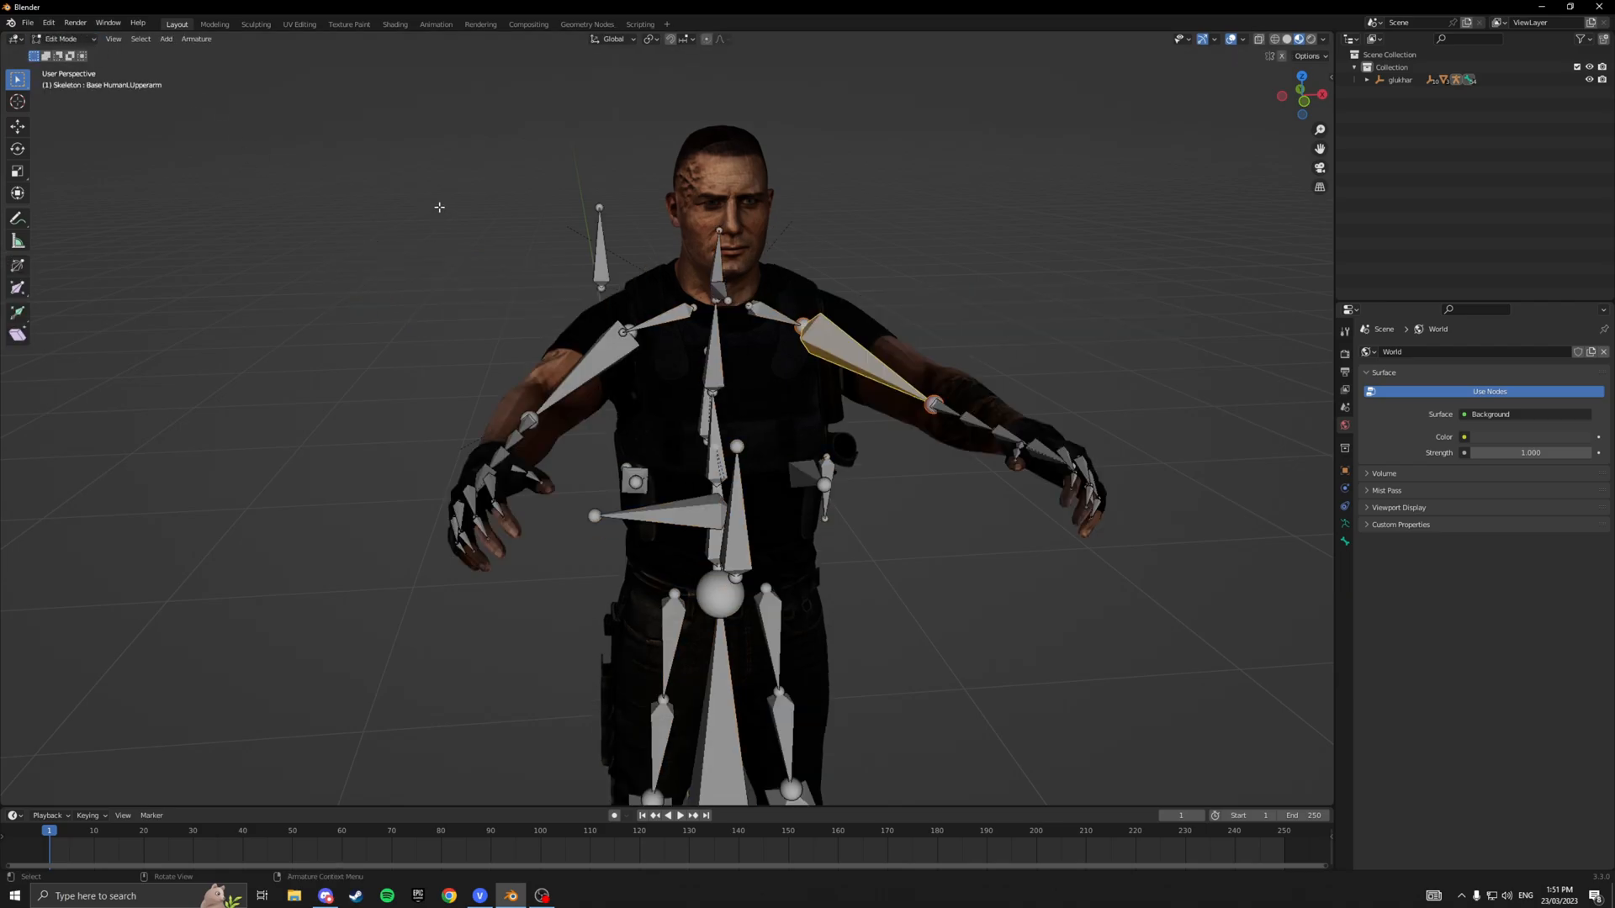
Leave bone editing for Object Mode to view Glukhar's raised arm pose.
{"action": "key", "text": "Tab"}
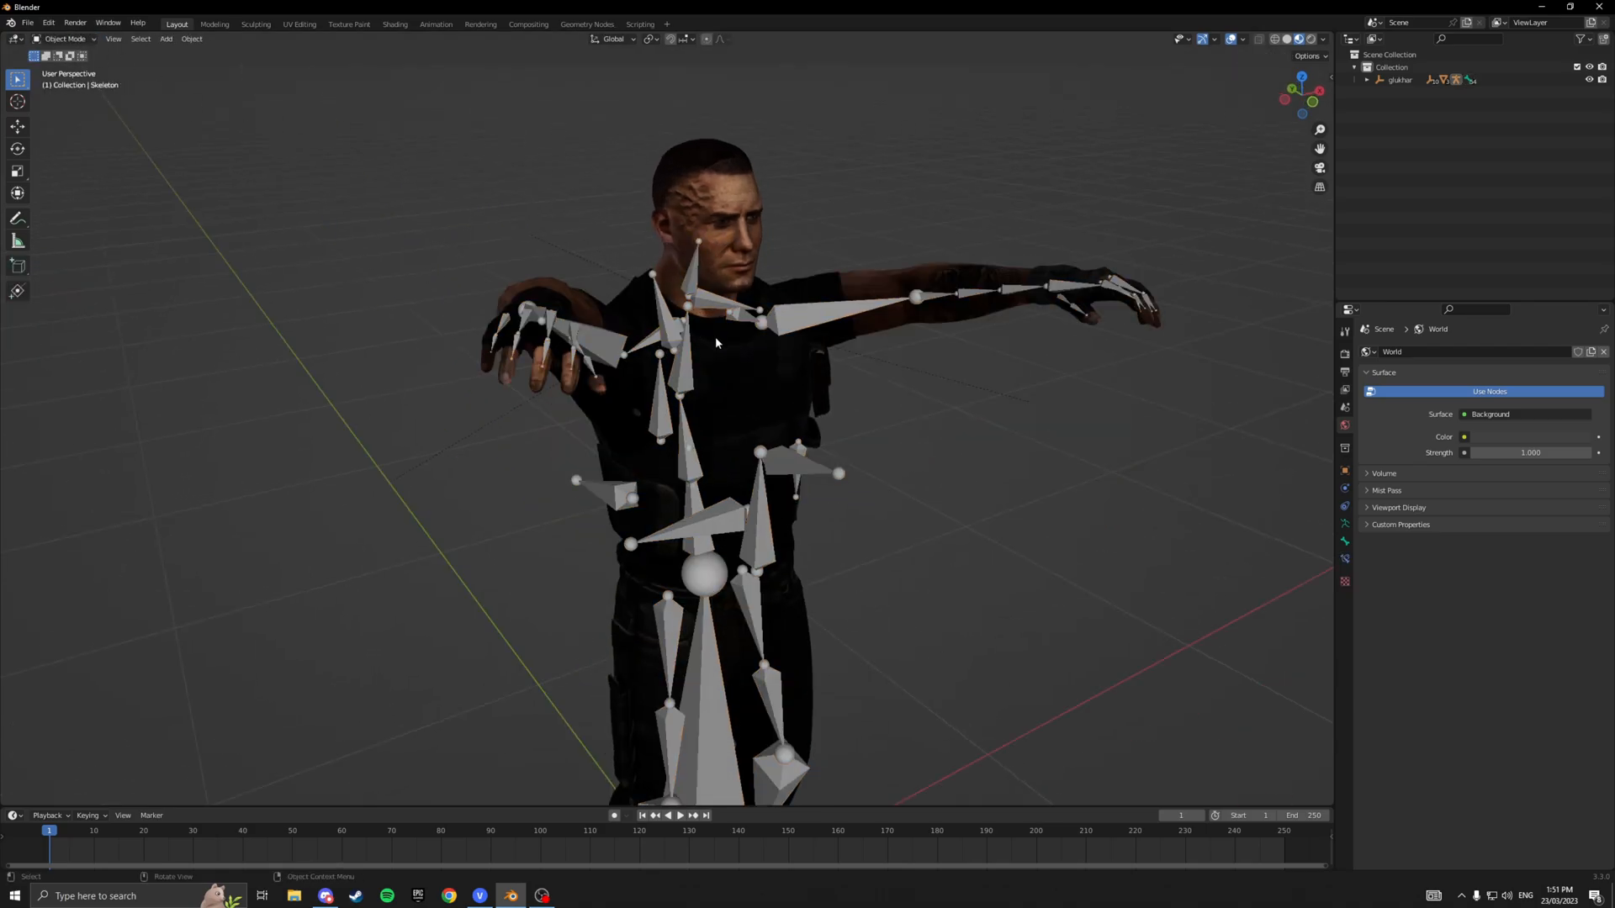